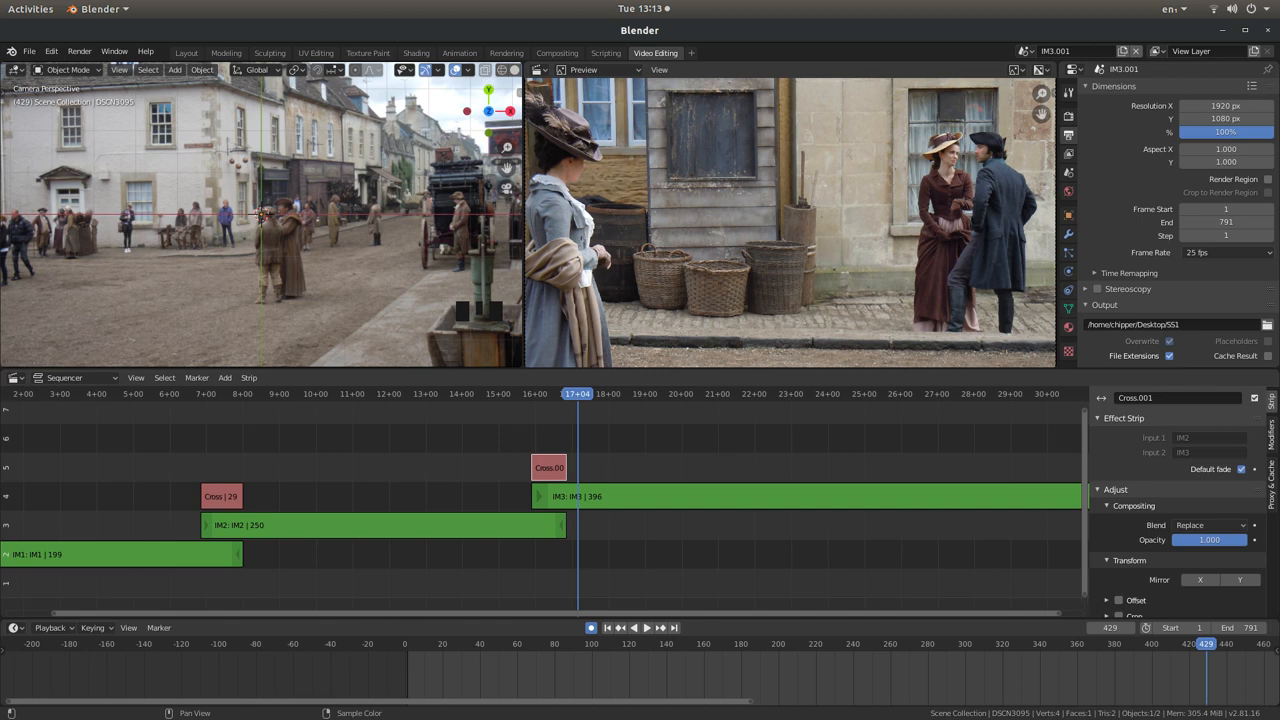
# Switch away from the finished project to relaunch Blender with its startup splash
pyautogui.press('alt+Tab')
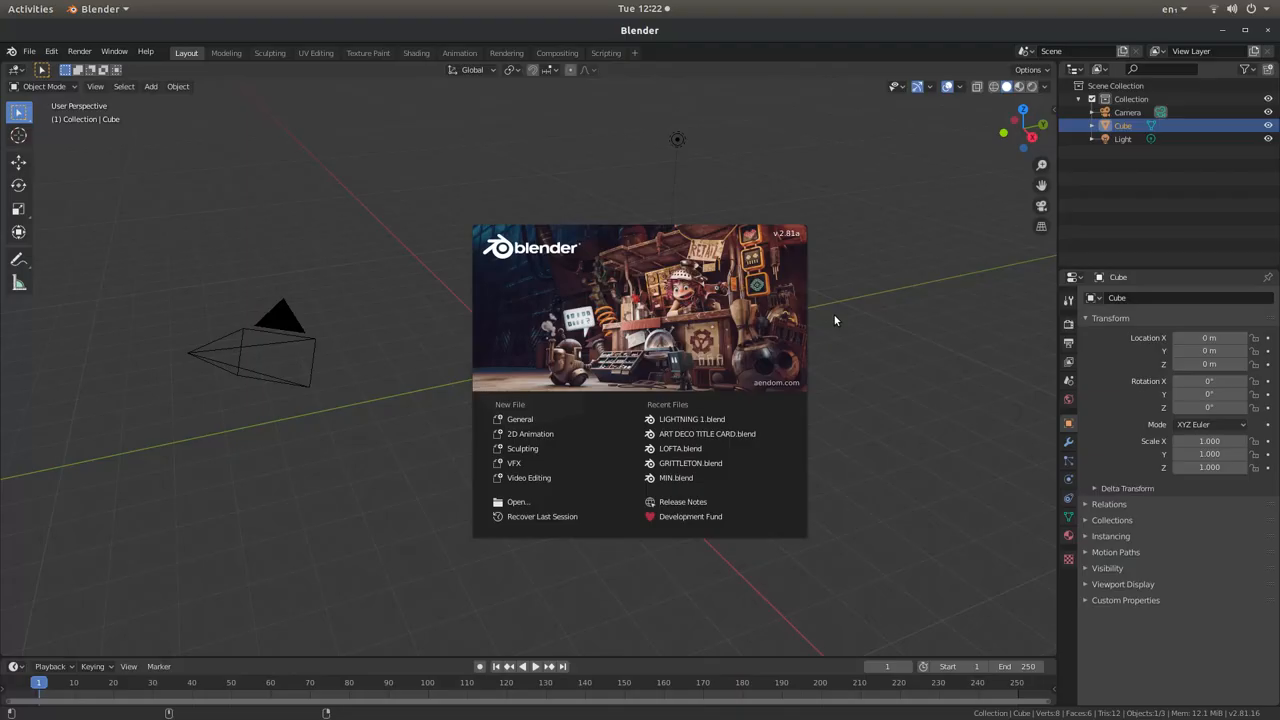
pyautogui.moveTo(464, 204)
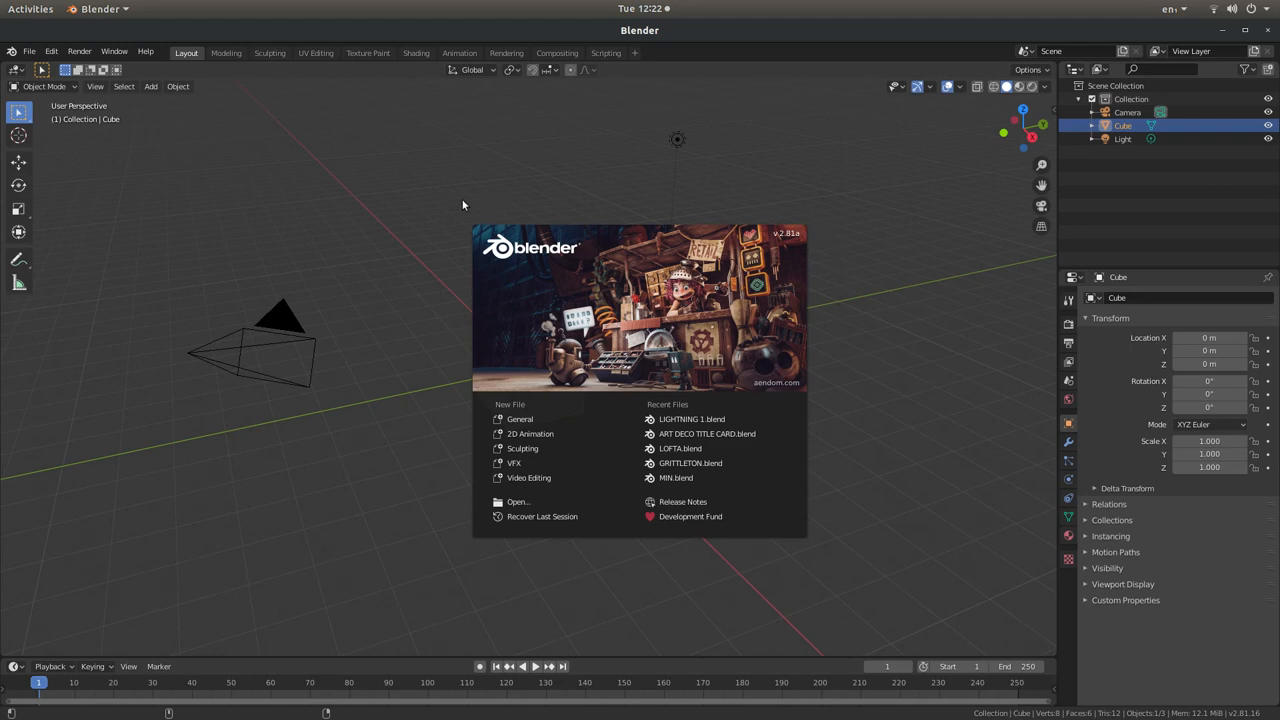
pyautogui.moveTo(456, 412)
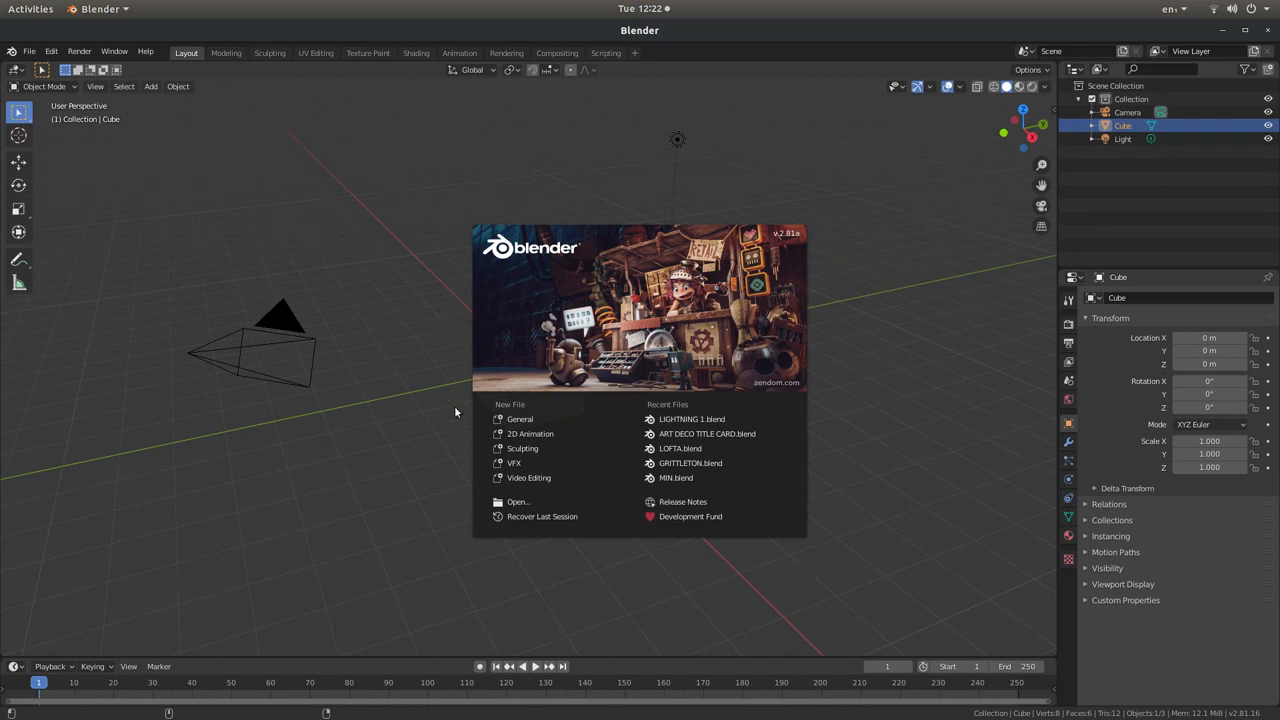
pyautogui.moveTo(684, 204)
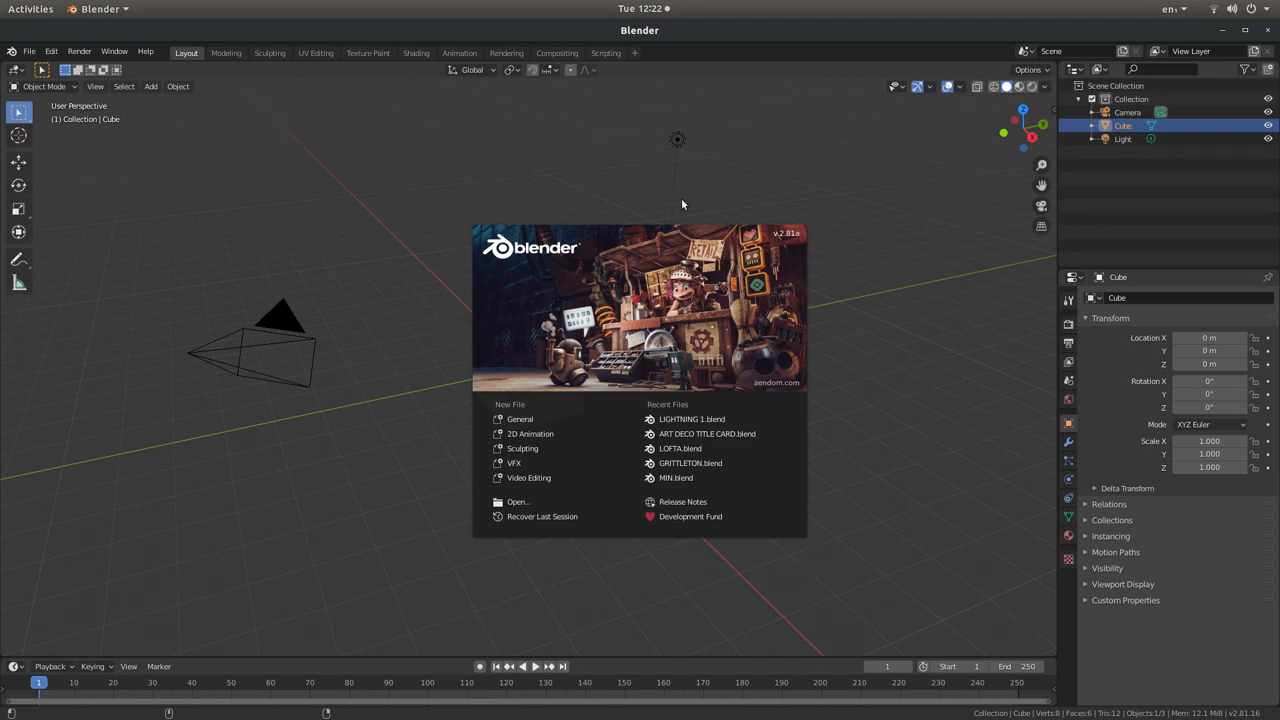
pyautogui.moveTo(808, 548)
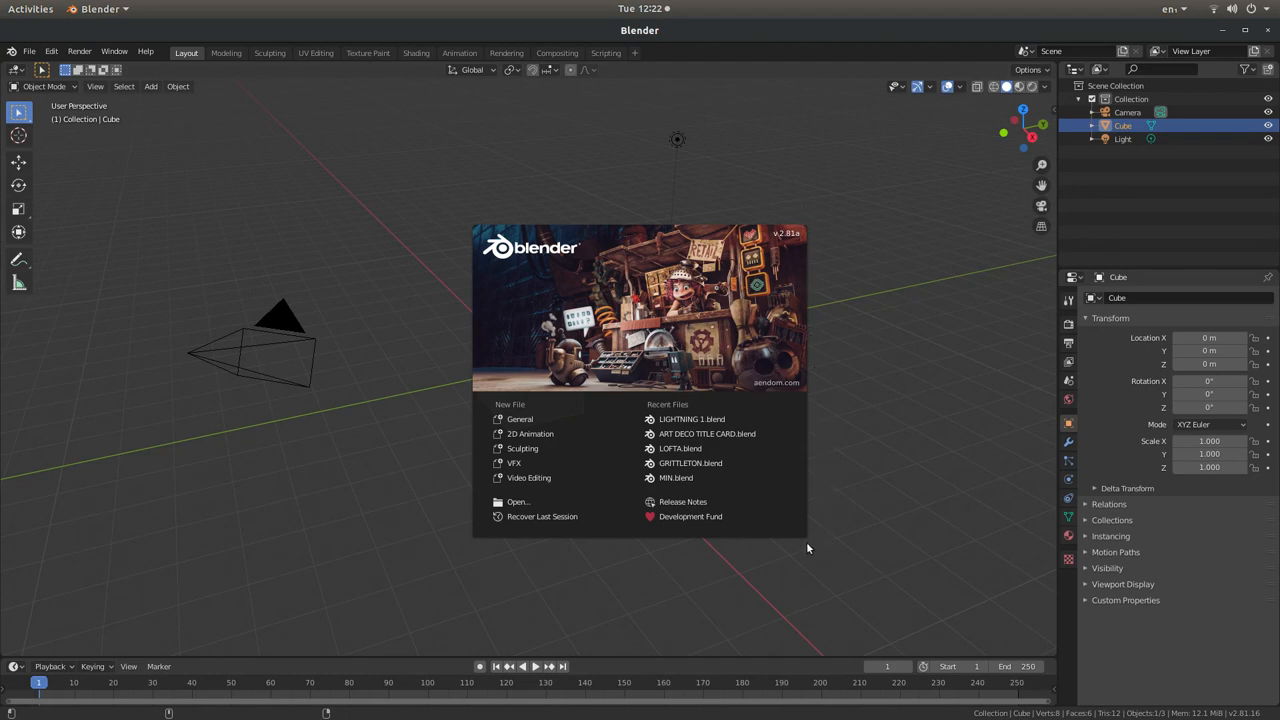
pyautogui.moveTo(732, 556)
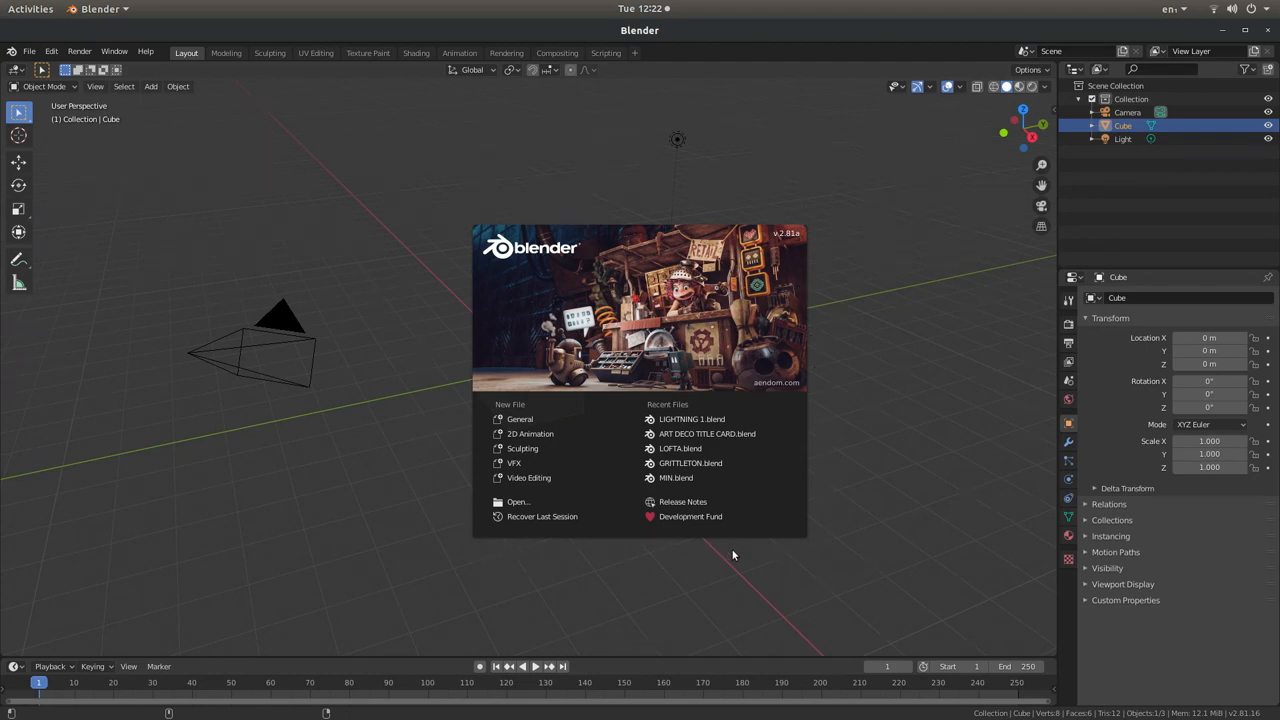
pyautogui.moveTo(848, 218)
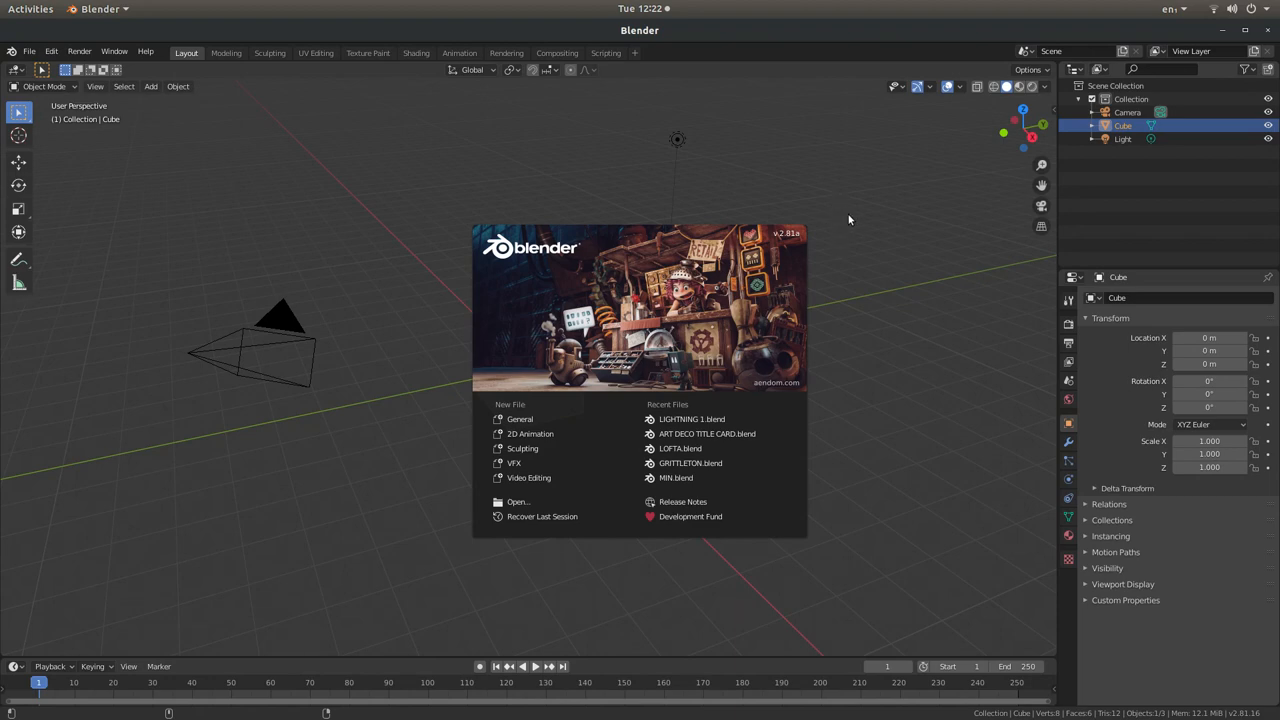
pyautogui.moveTo(534, 288)
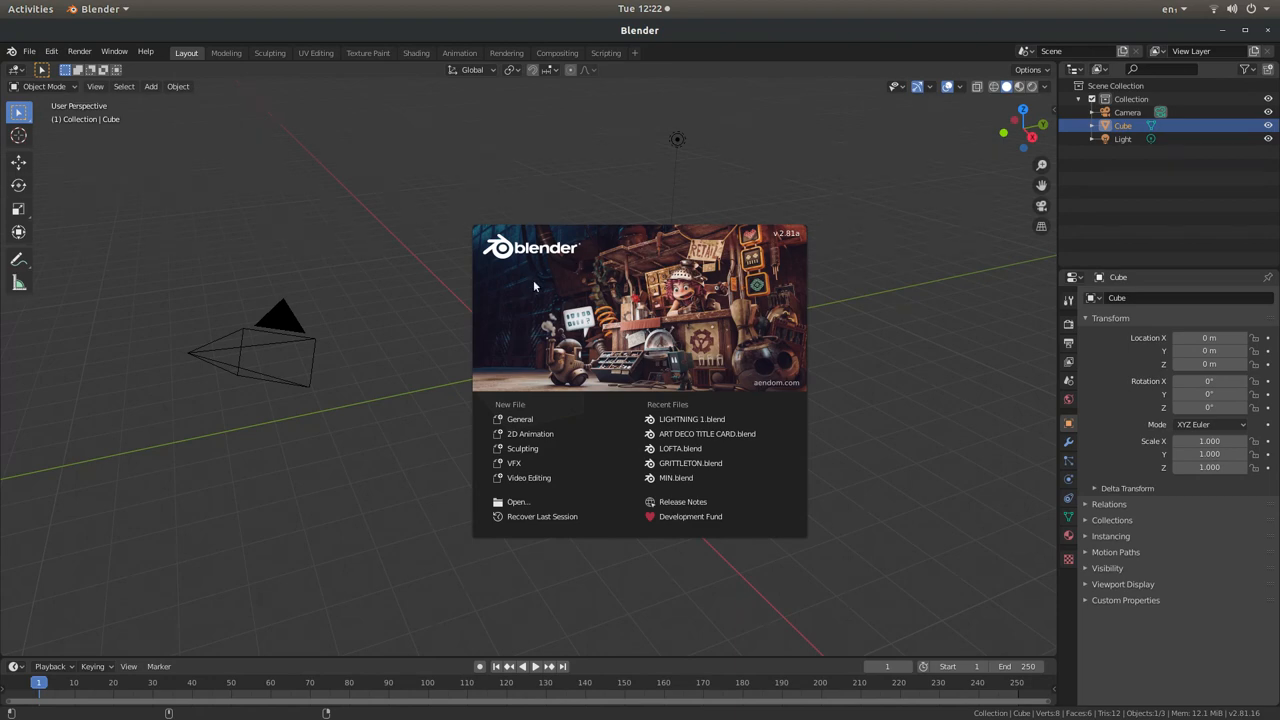
pyautogui.moveTo(616, 288)
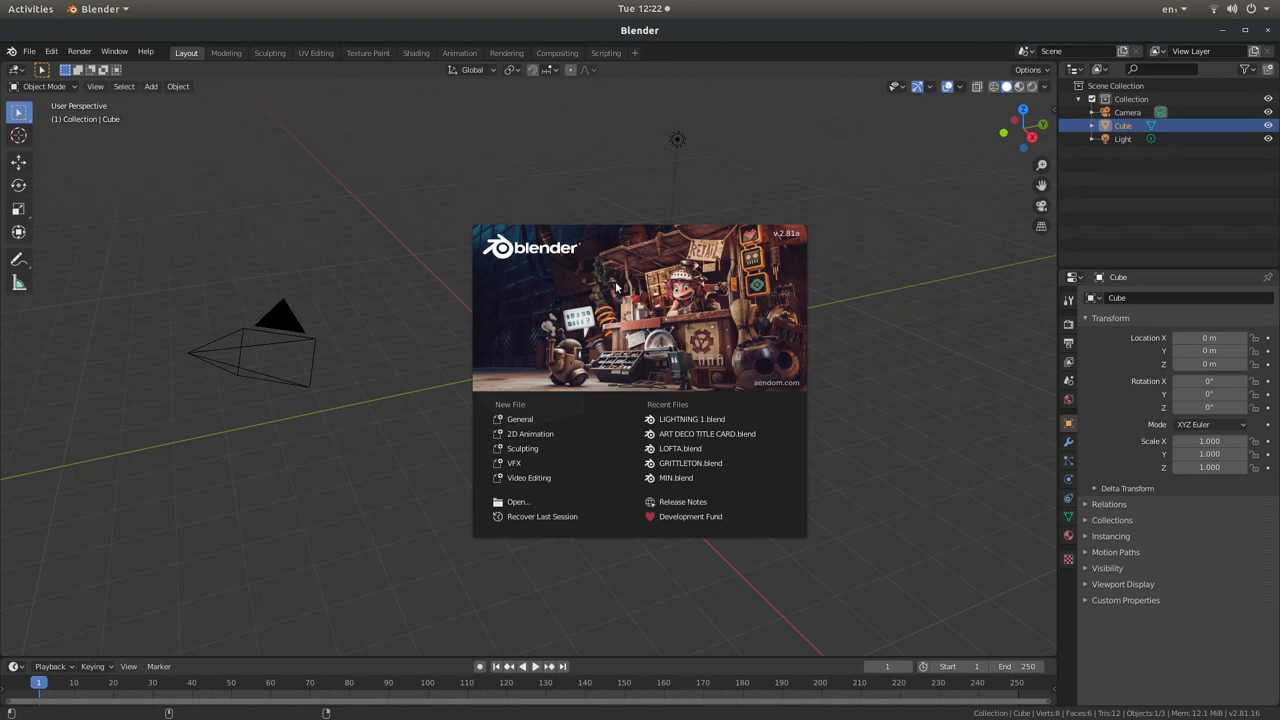
# Dismiss the splash by clicking in the viewport, revealing the default cube, camera and light
pyautogui.click(644, 284)
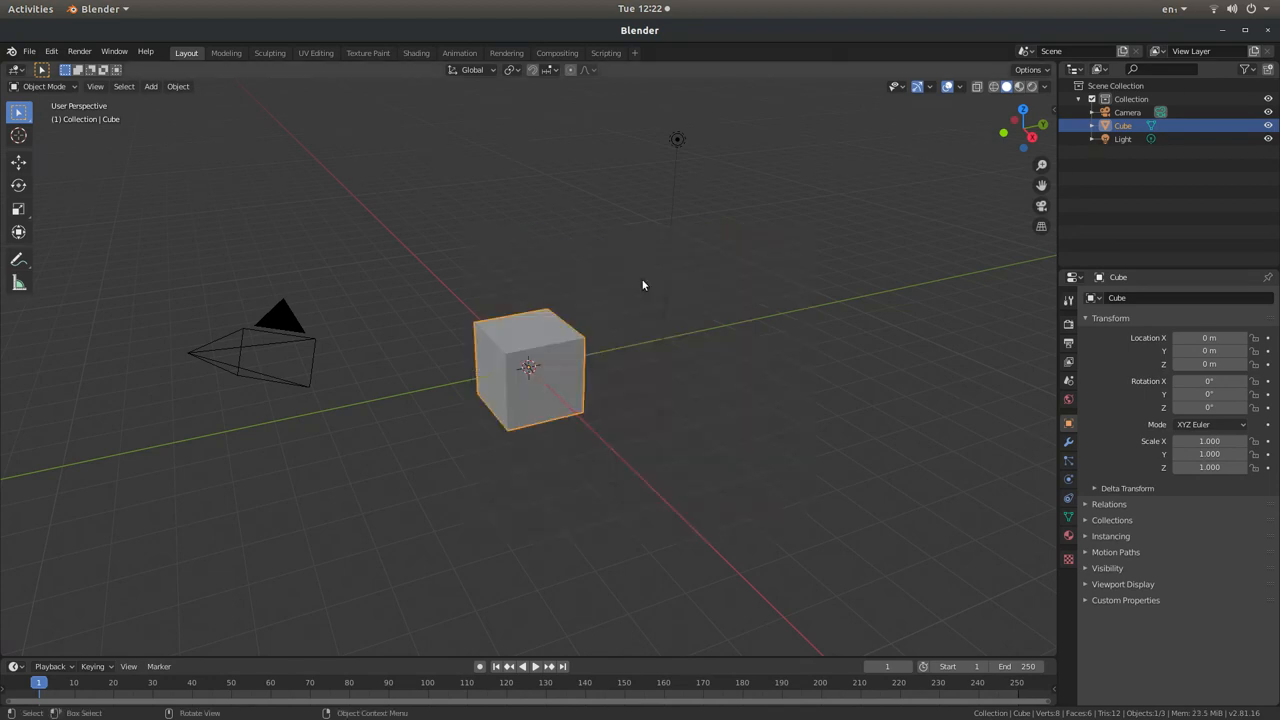
pyautogui.moveTo(740, 224)
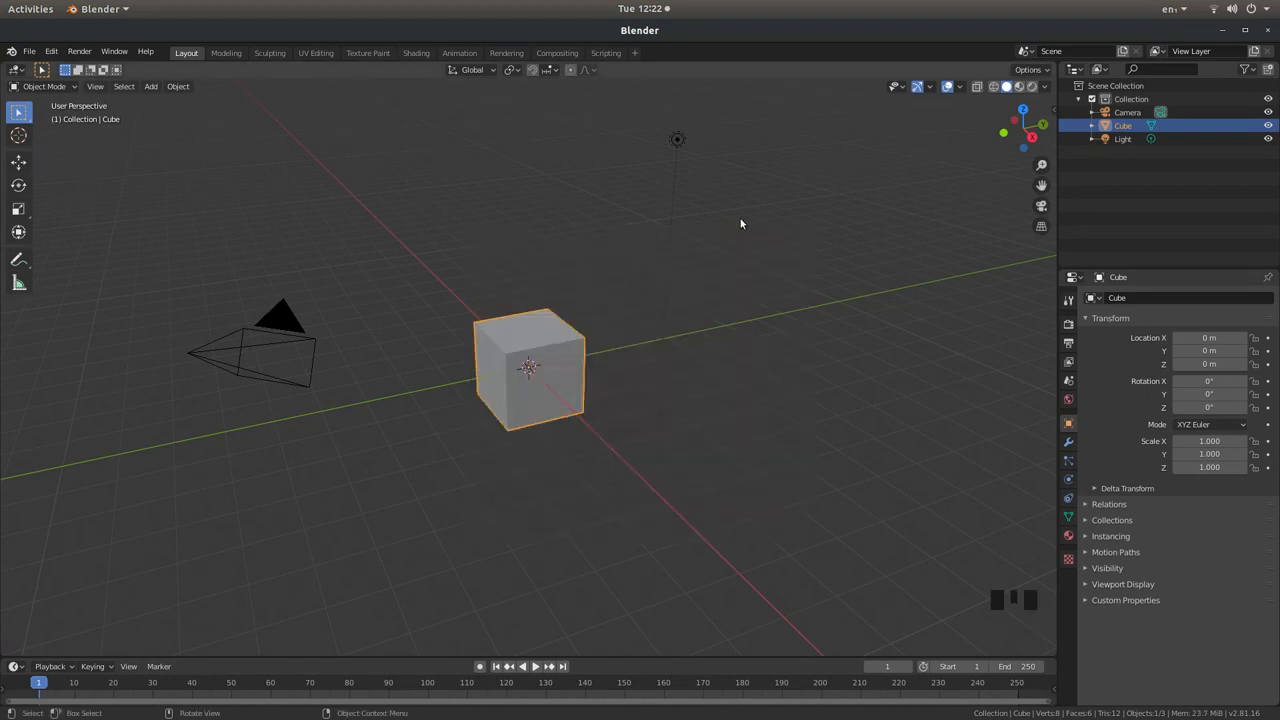
pyautogui.moveTo(458, 356)
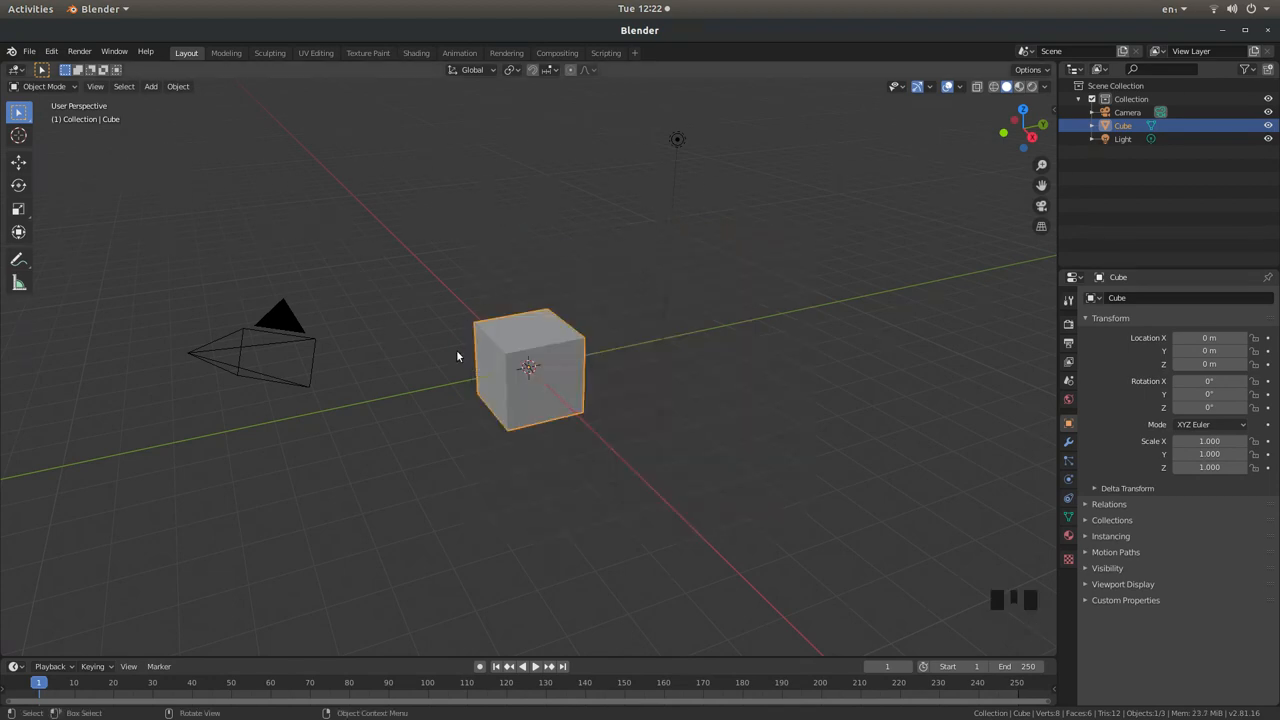
pyautogui.moveTo(592, 424)
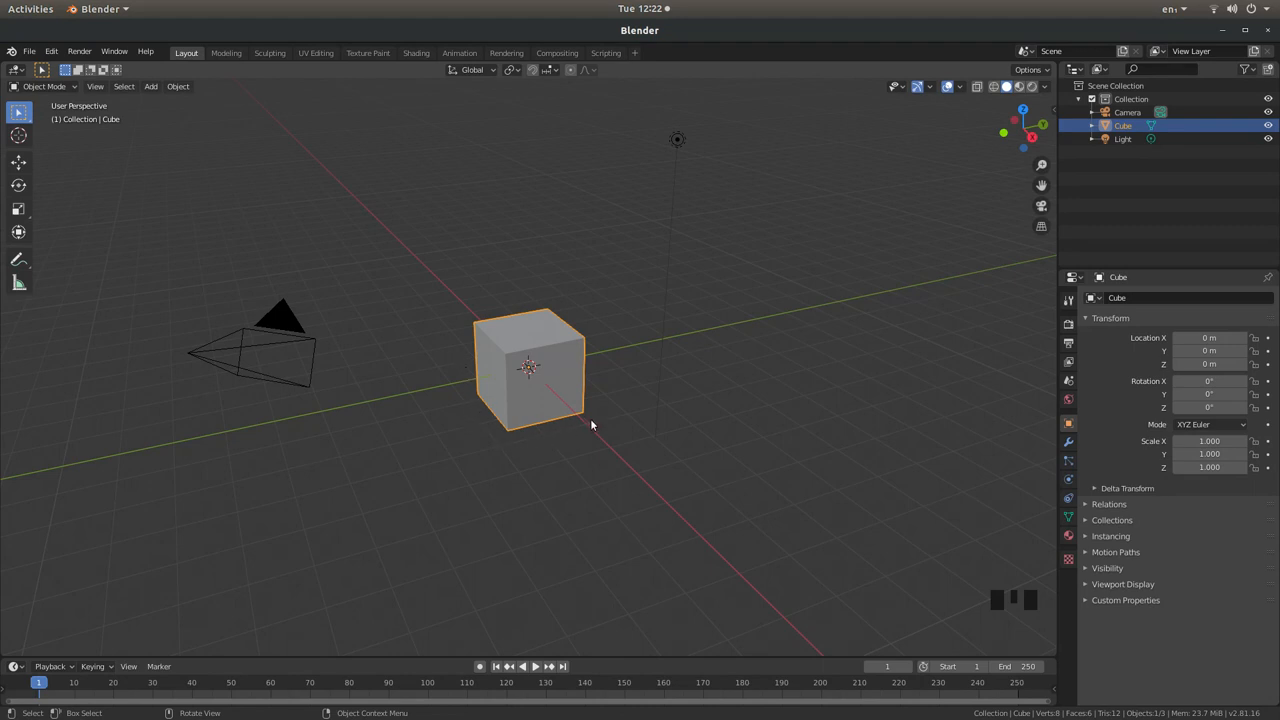
pyautogui.moveTo(484, 322)
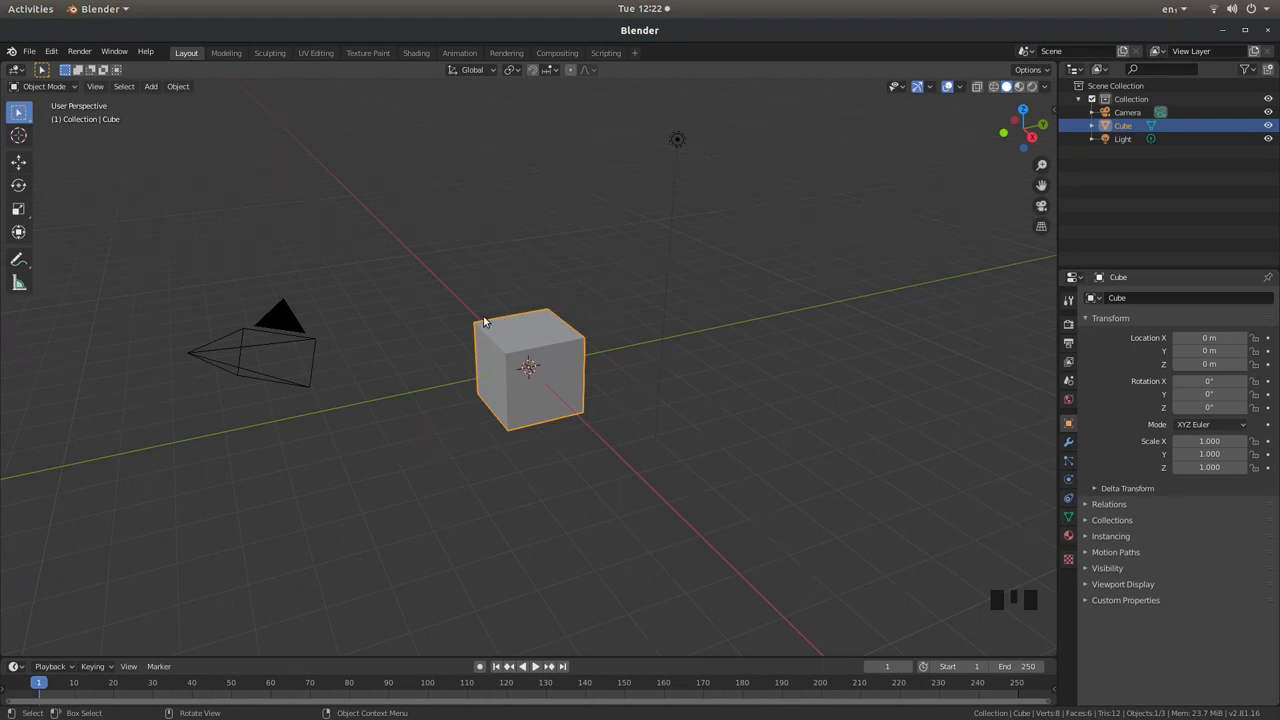
pyautogui.moveTo(504, 320)
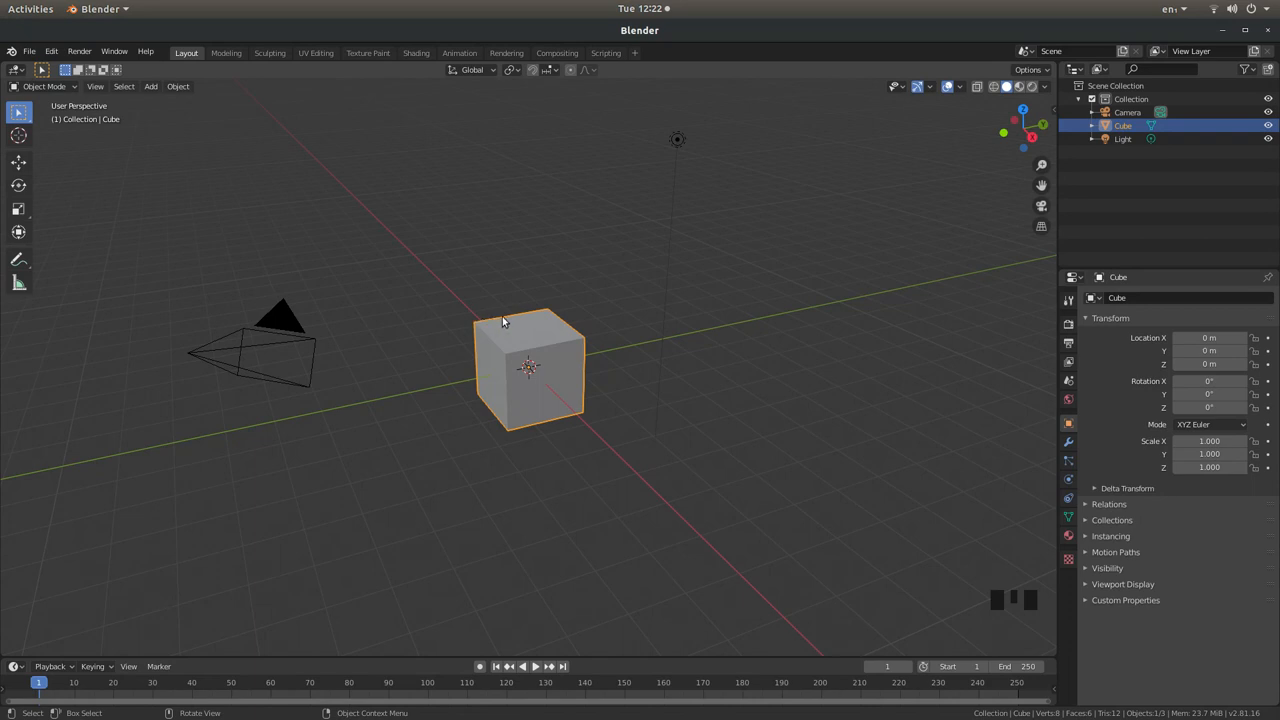
pyautogui.moveTo(576, 348)
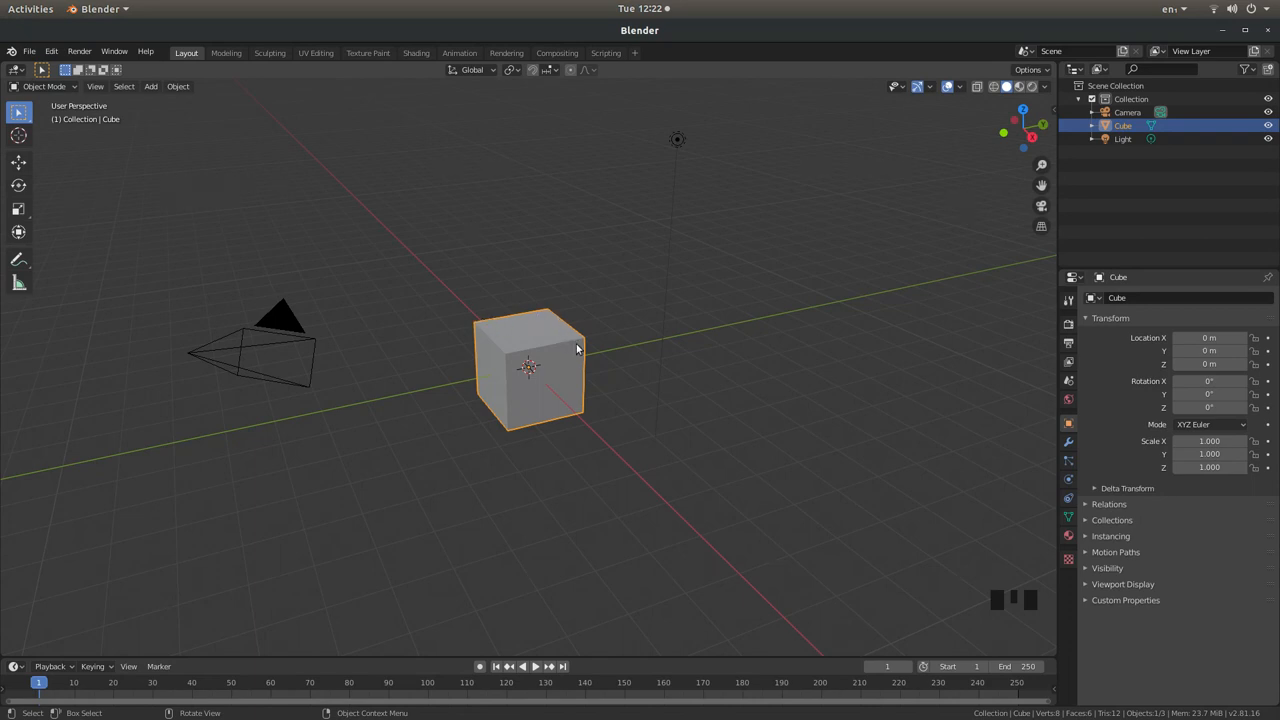
pyautogui.moveTo(584, 344)
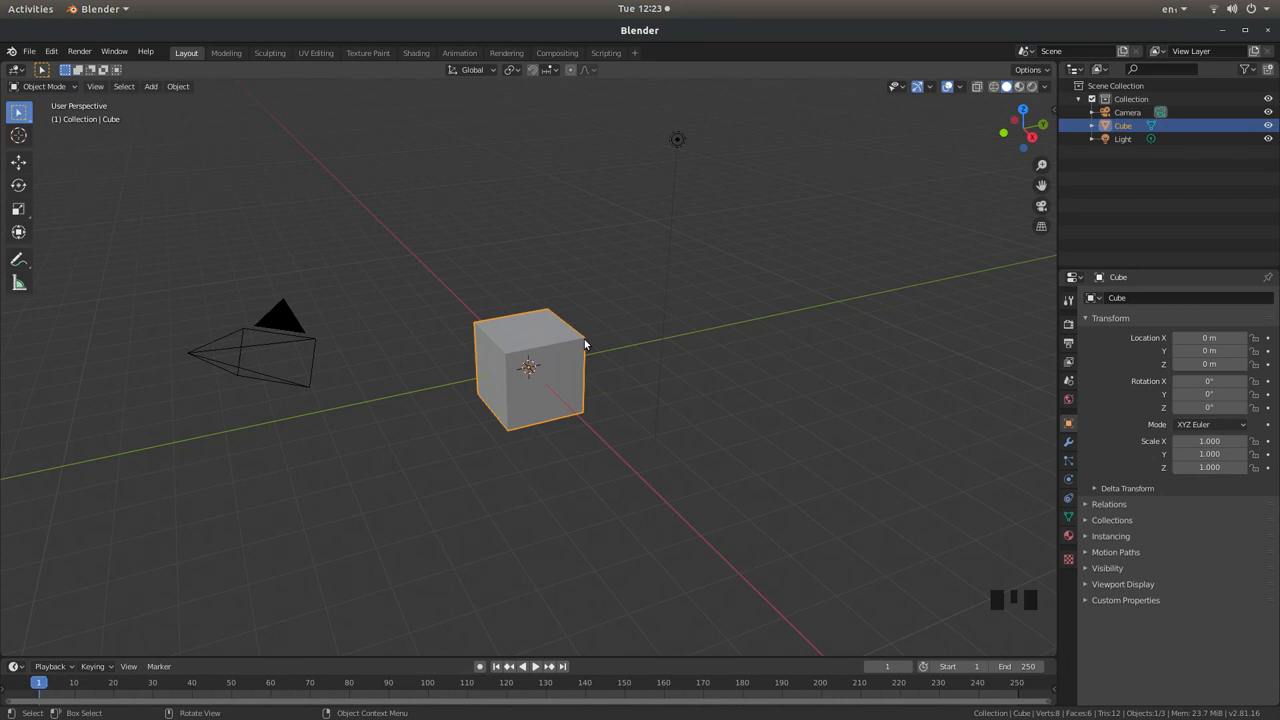
pyautogui.moveTo(1168, 280)
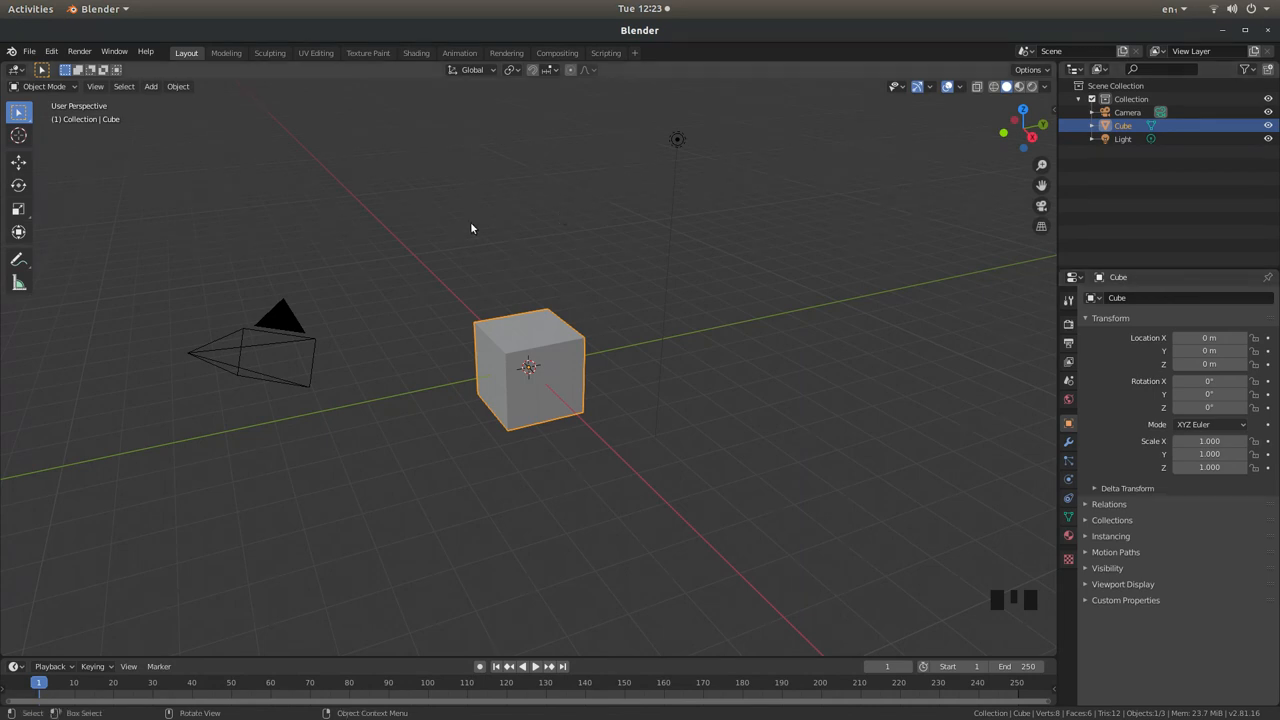
pyautogui.moveTo(528, 340)
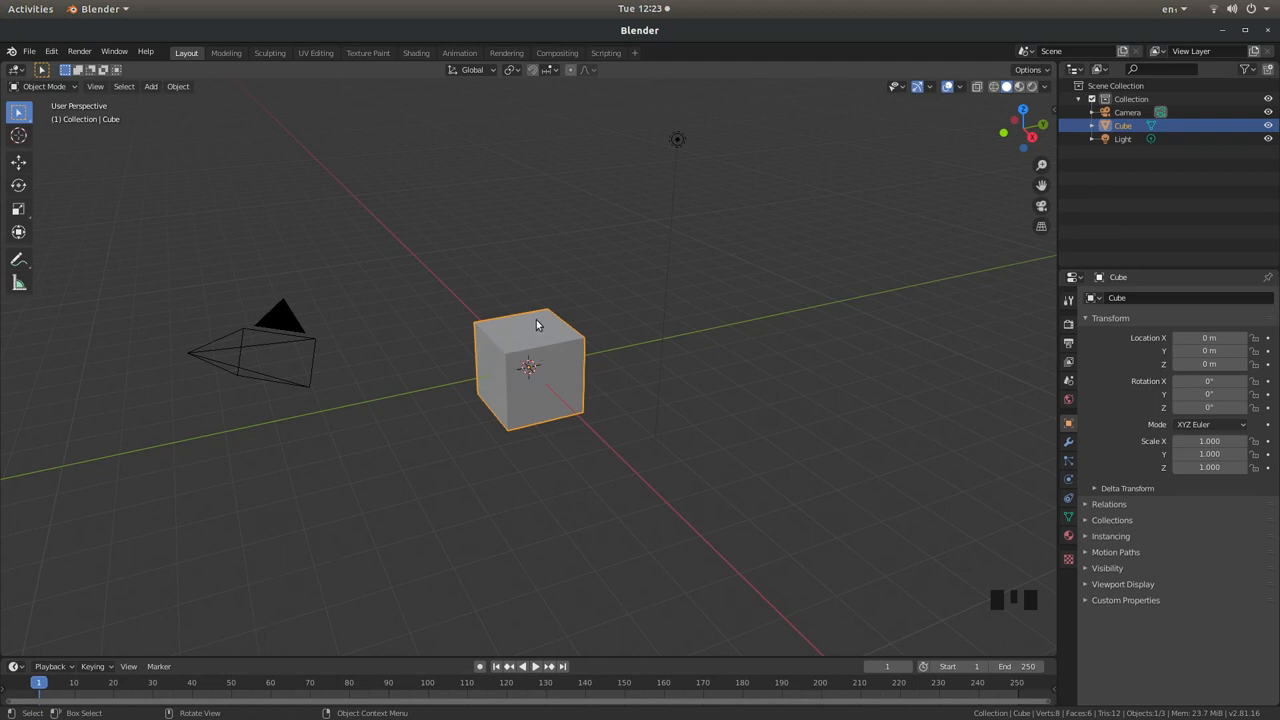
pyautogui.moveTo(540, 348)
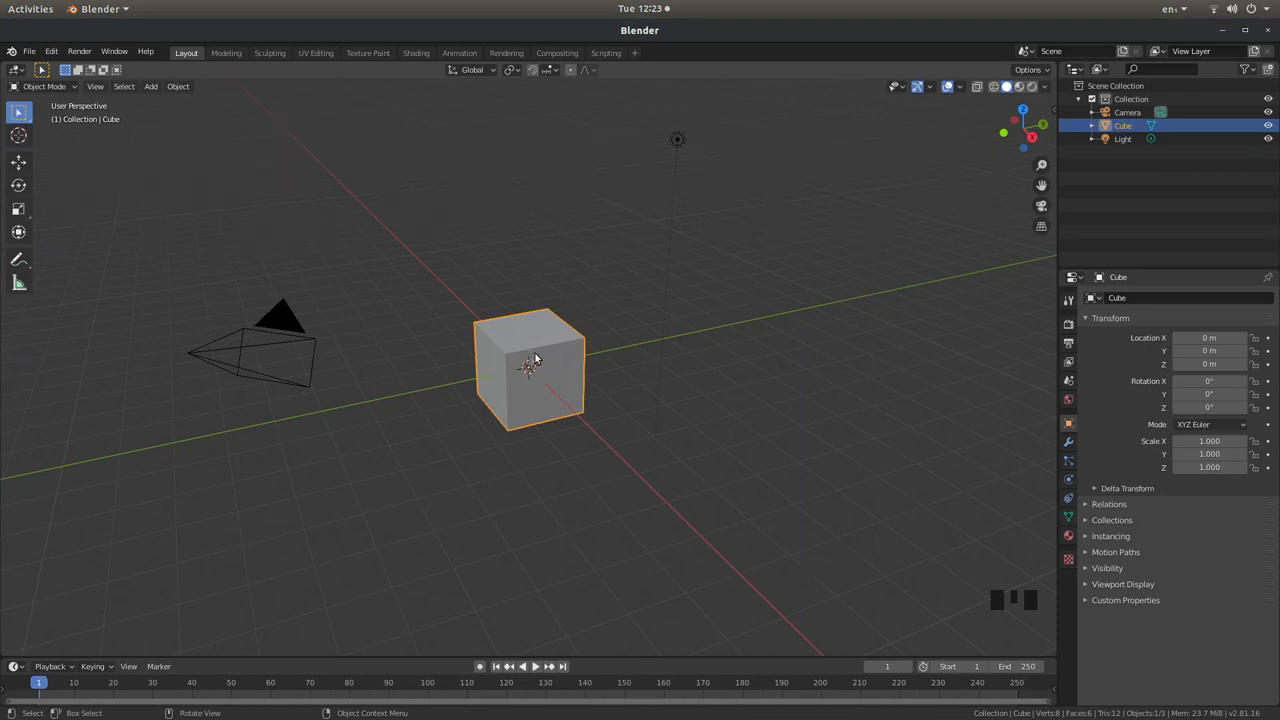
pyautogui.moveTo(620, 334)
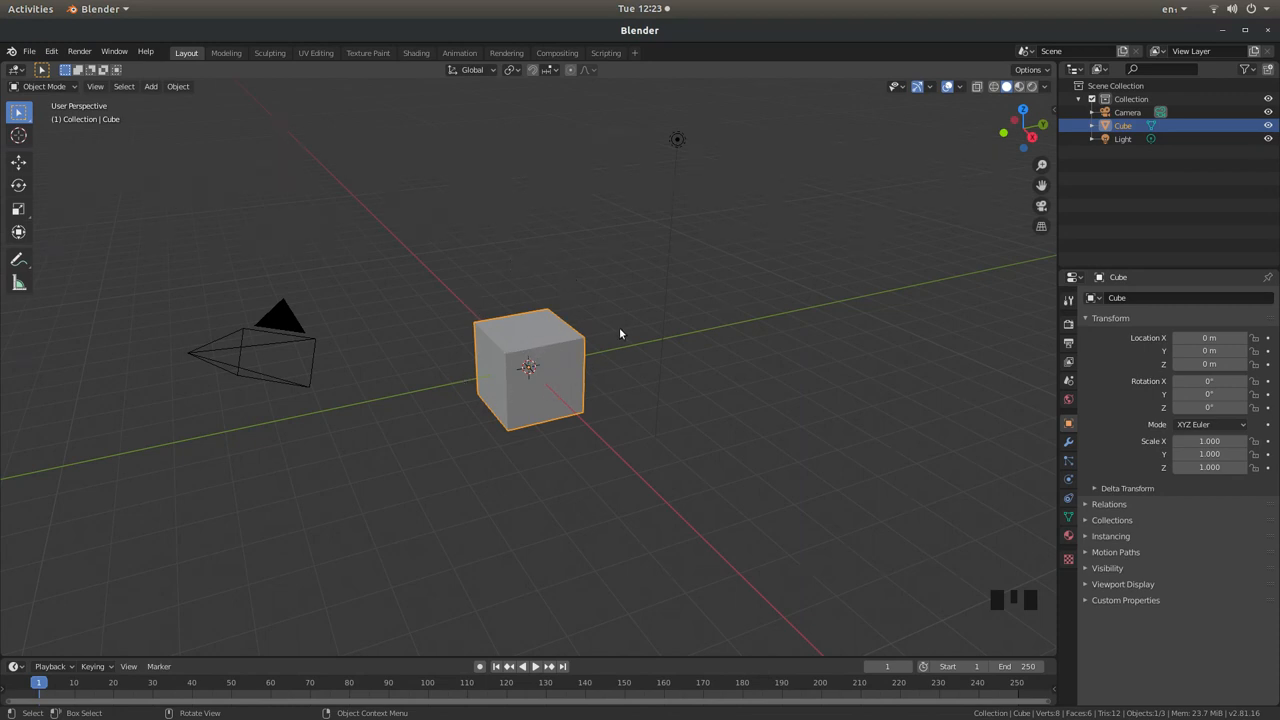
pyautogui.moveTo(600, 336)
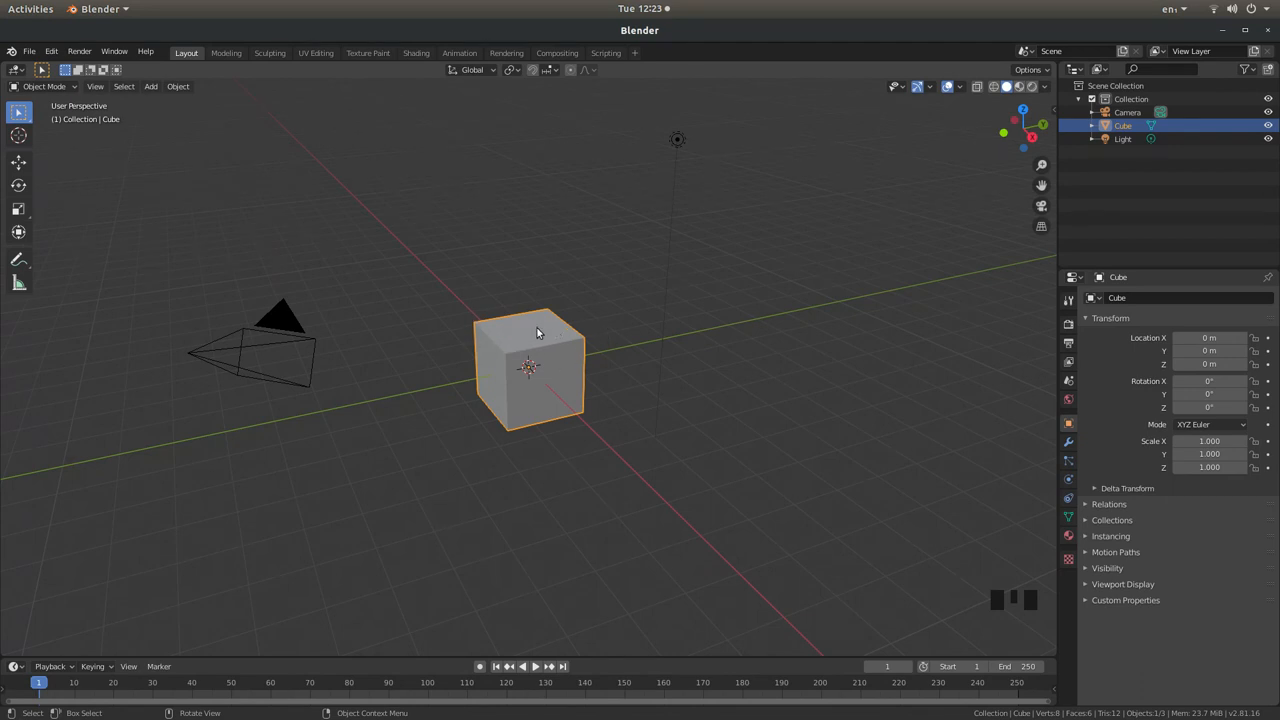
# Delete the default cube with X, confirming in the popup
pyautogui.press('x')
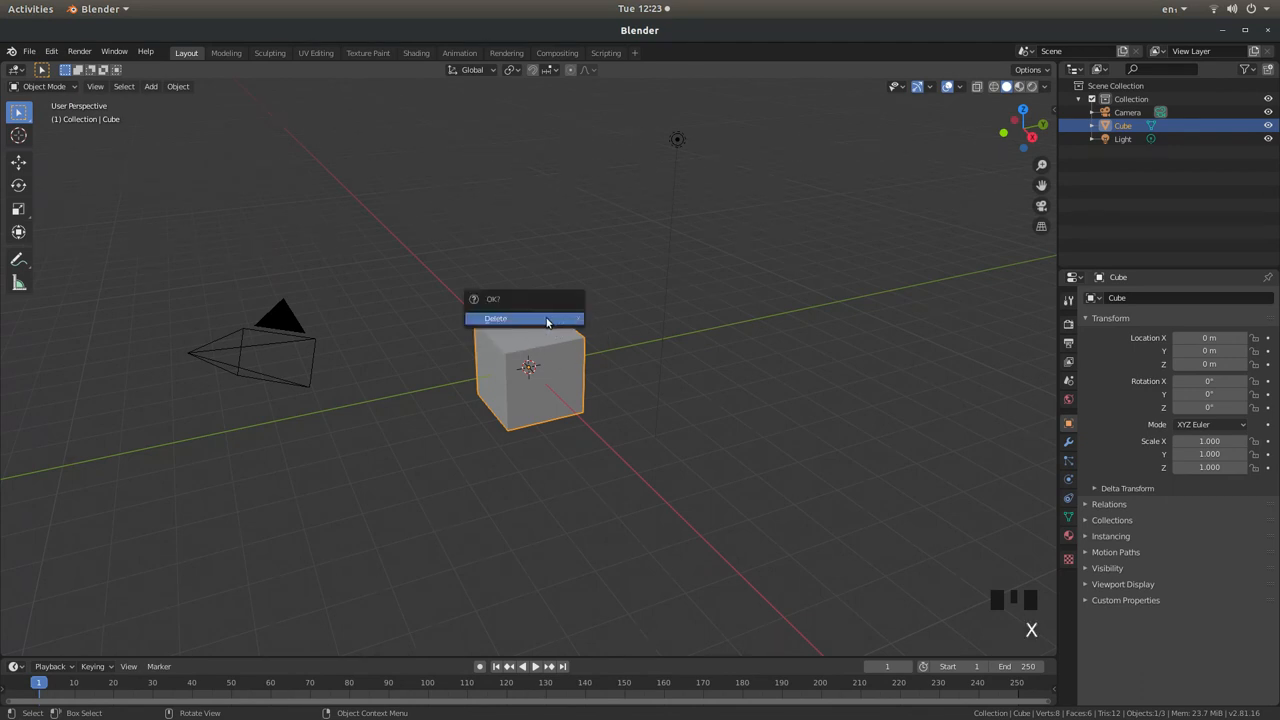
pyautogui.click(496, 318)
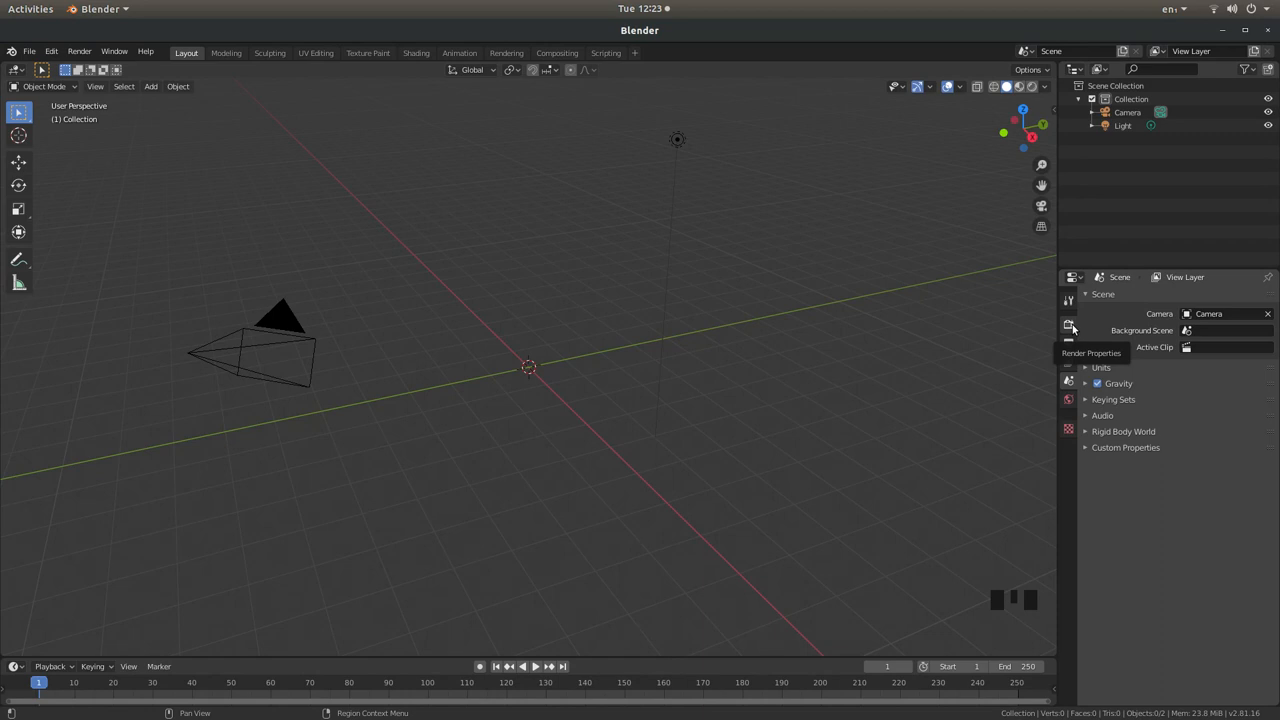
# In Render Properties > Color Management, change View Transform from Filmic to Standard
pyautogui.click(1068, 324)
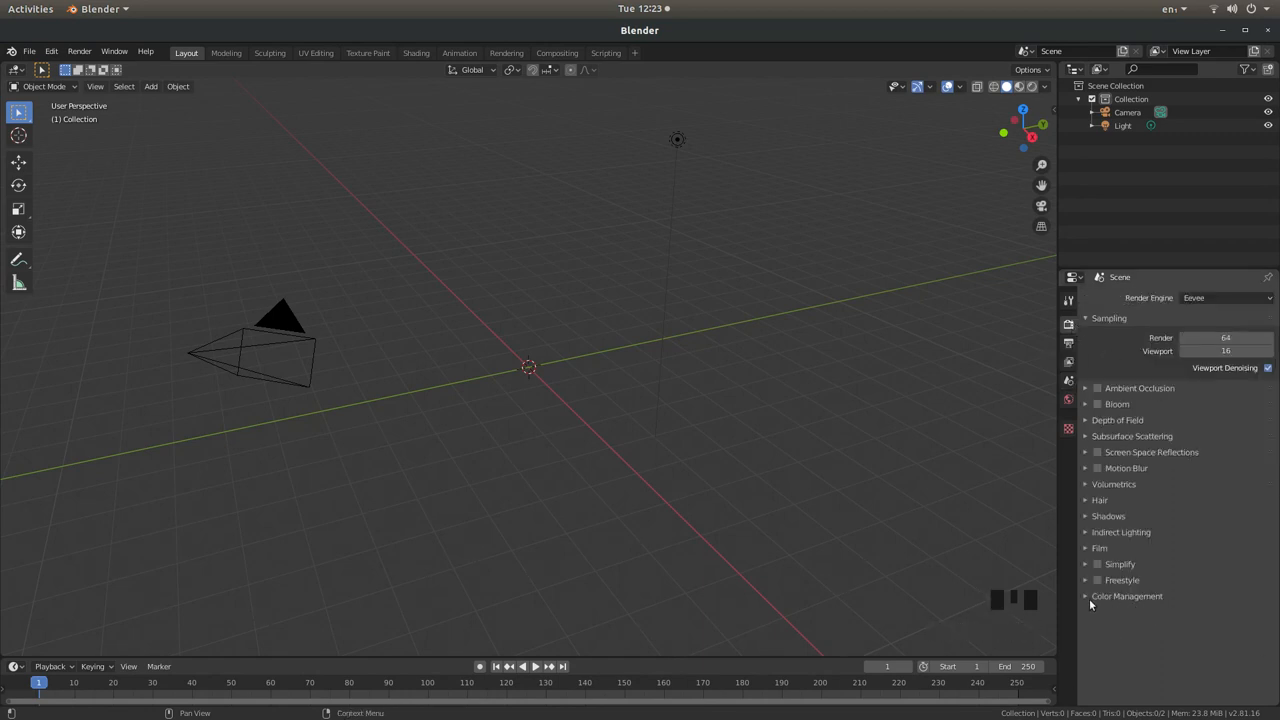
pyautogui.click(1086, 596)
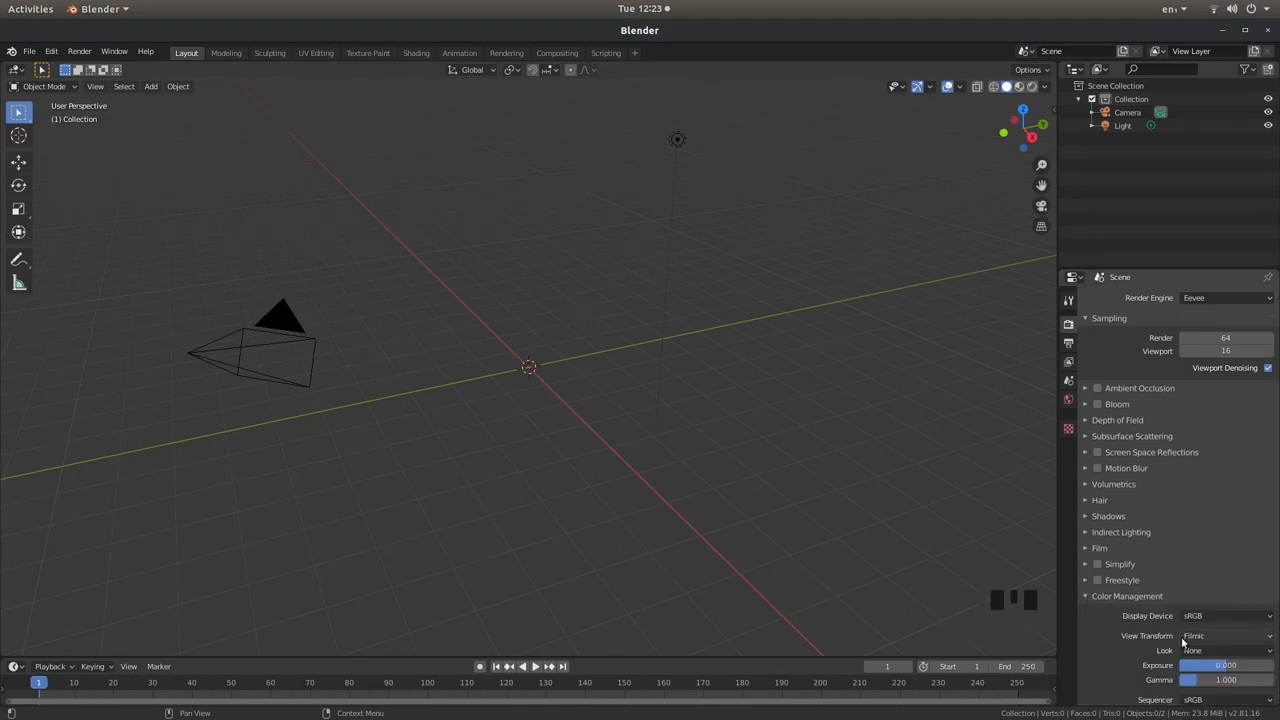
pyautogui.moveTo(1208, 636)
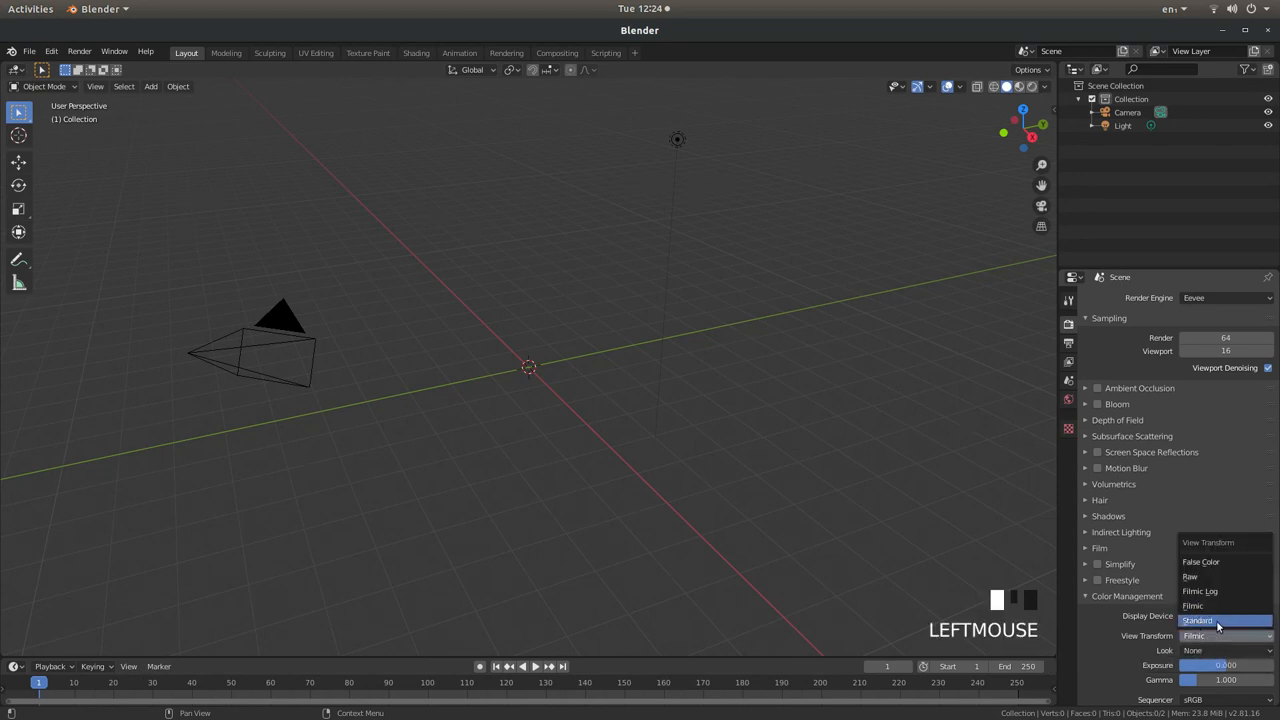
pyautogui.click(1196, 620)
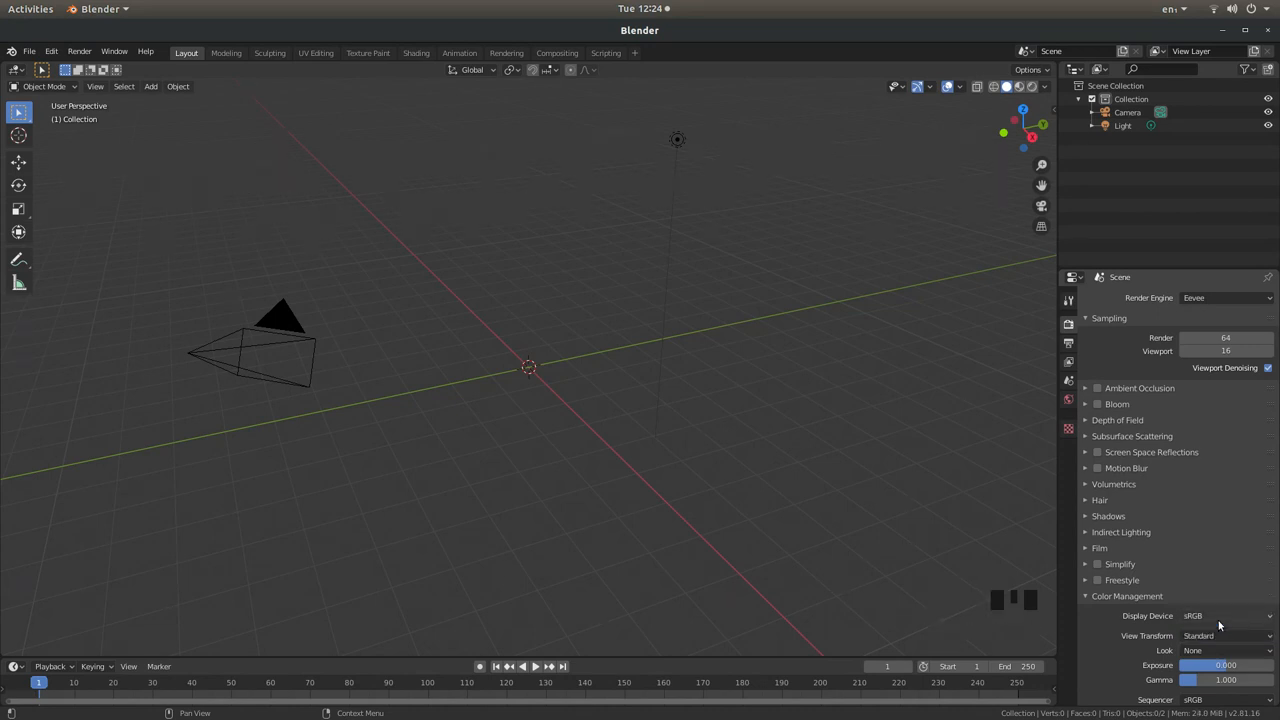
pyautogui.moveTo(1090, 336)
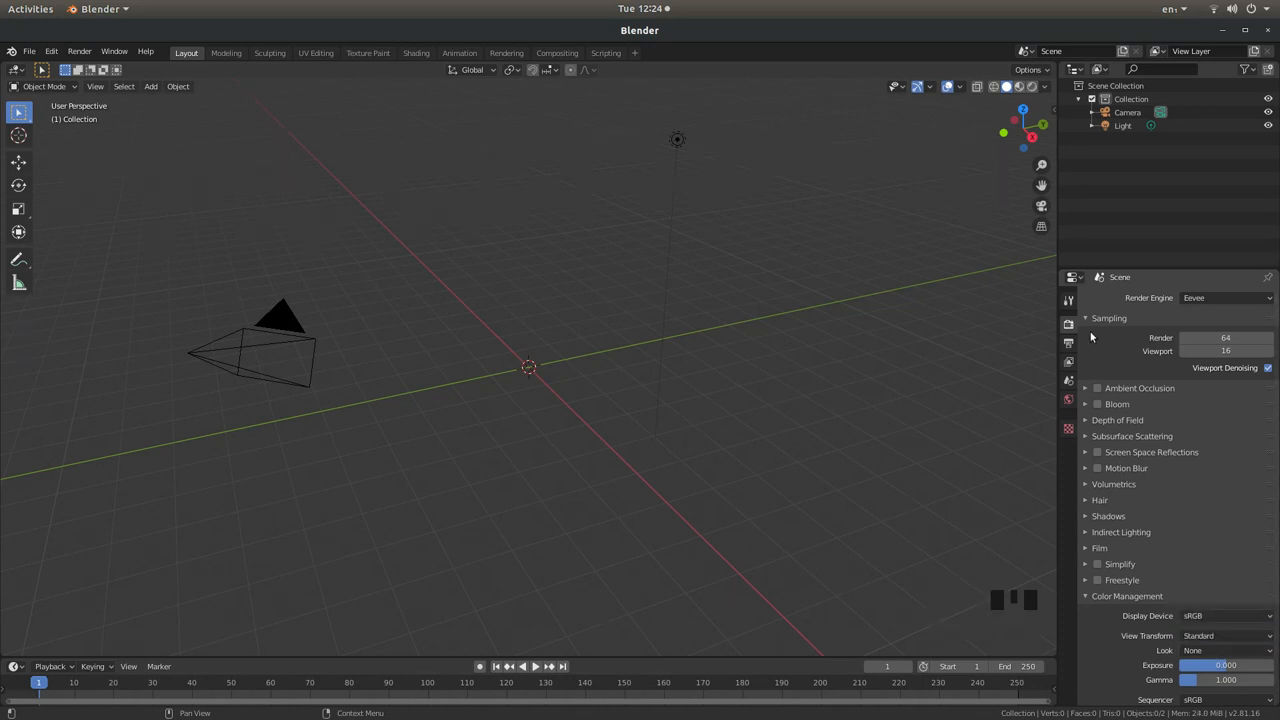
pyautogui.moveTo(1068, 344)
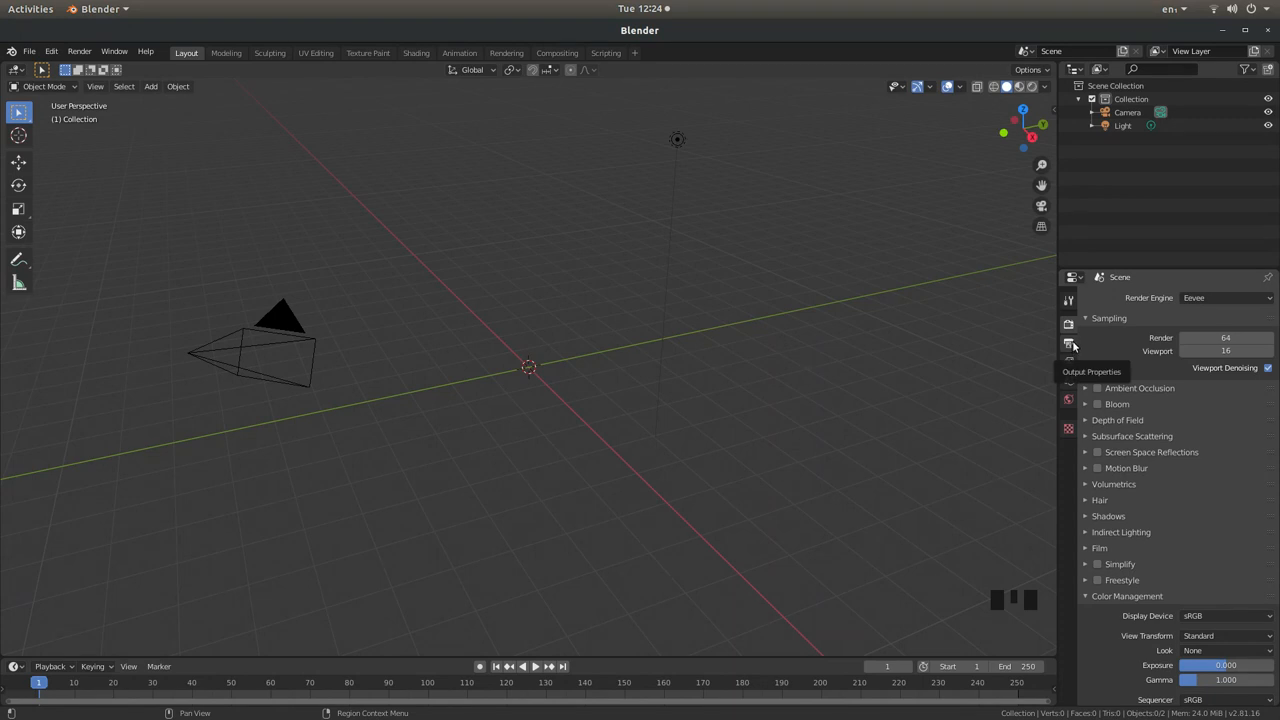
# In Output Properties > Dimensions, set the Frame Rate to 25 fps
pyautogui.click(1068, 344)
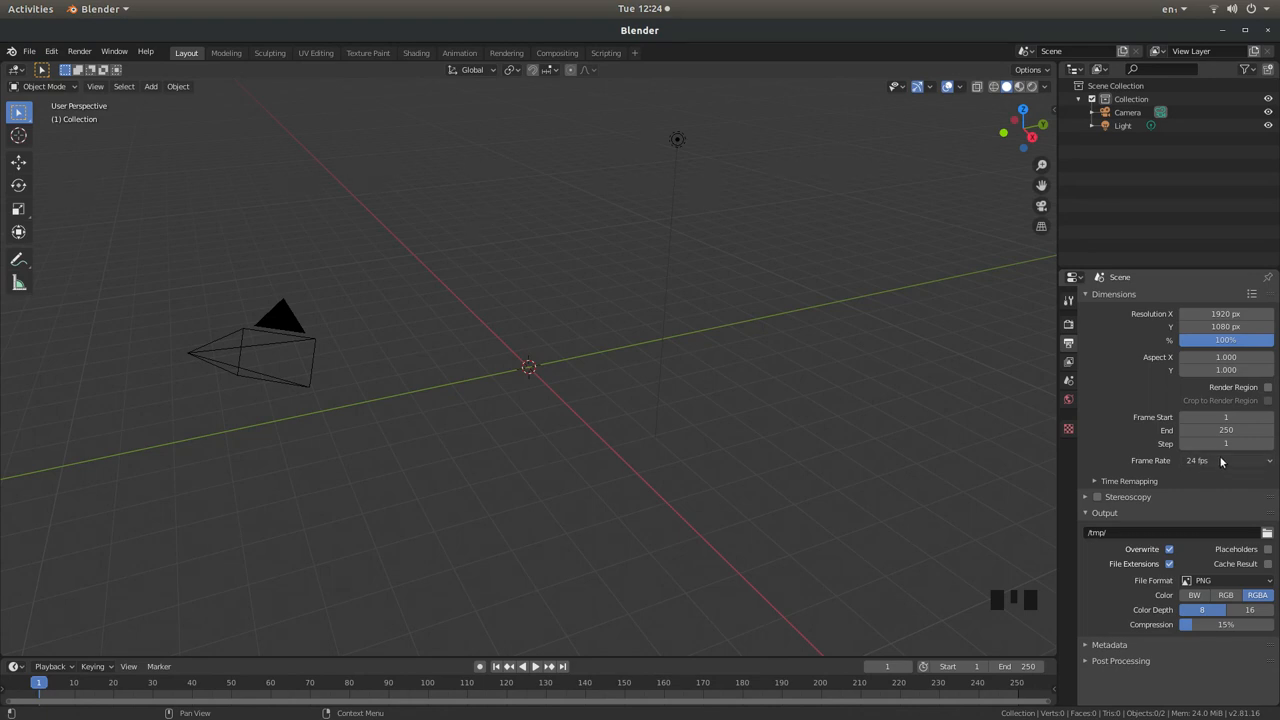
pyautogui.click(1220, 460)
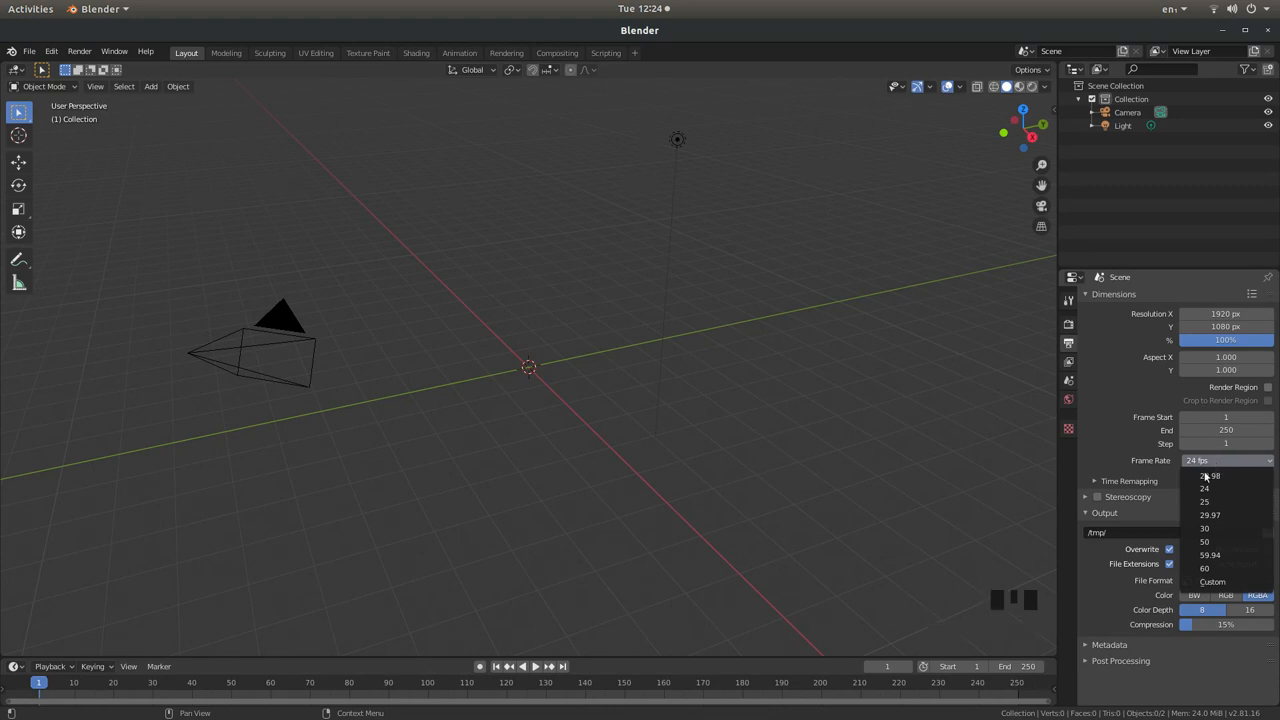
pyautogui.moveTo(1204, 502)
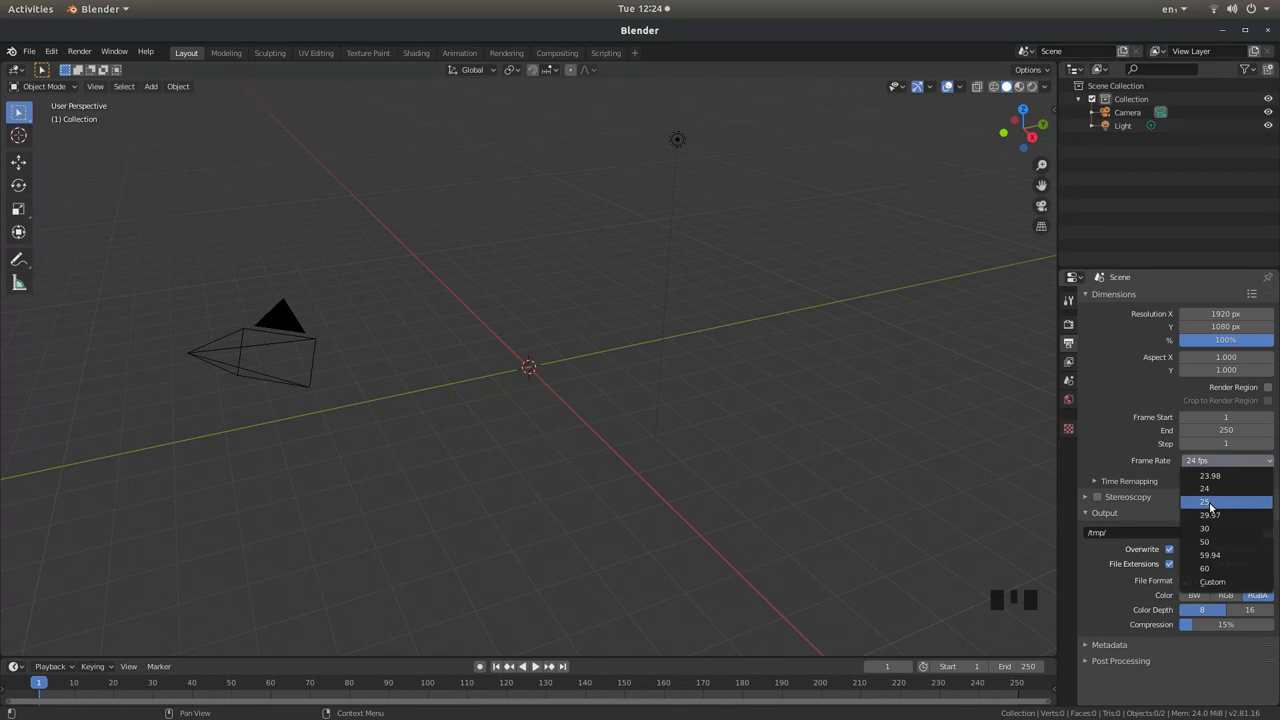
pyautogui.click(1208, 500)
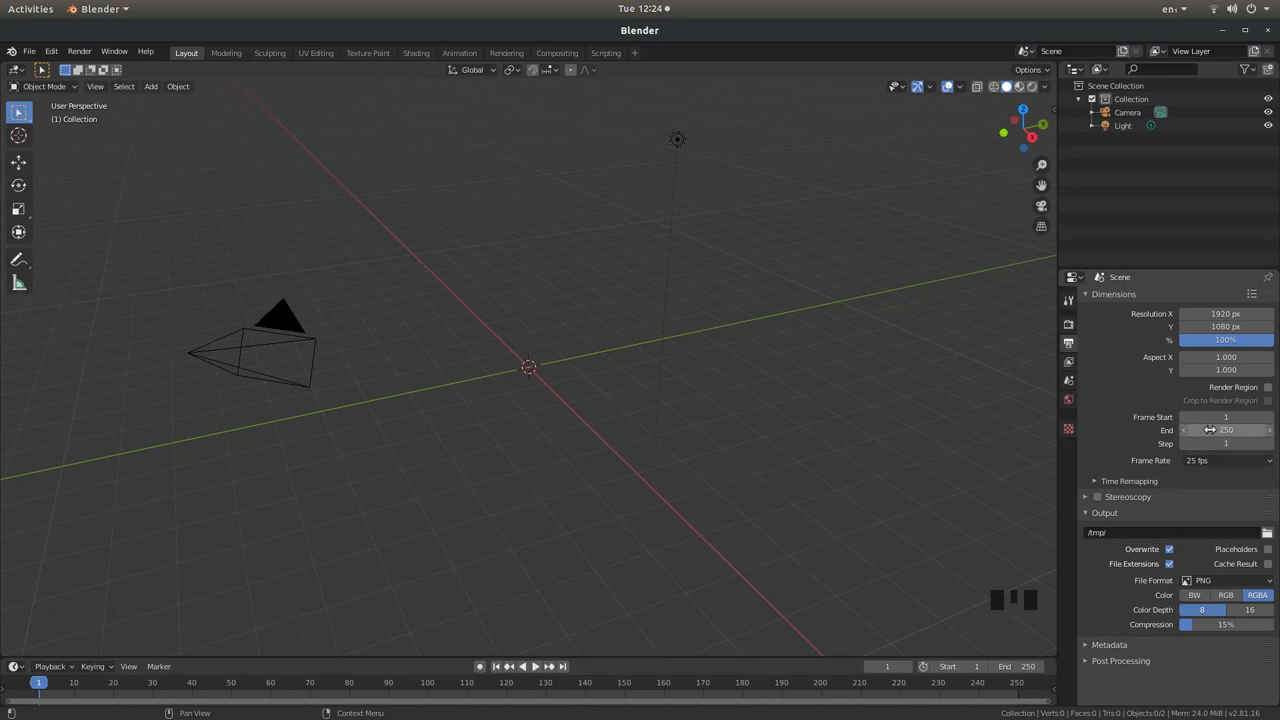
pyautogui.moveTo(1224, 430)
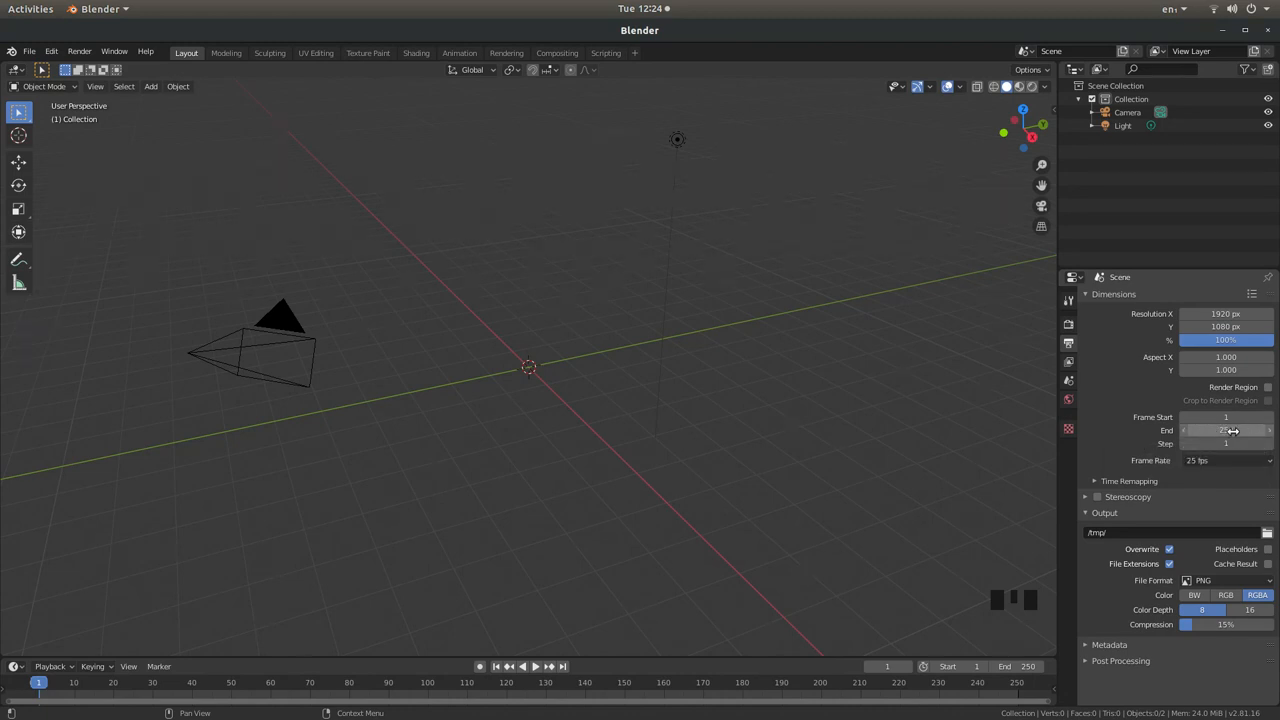
pyautogui.moveTo(1224, 430)
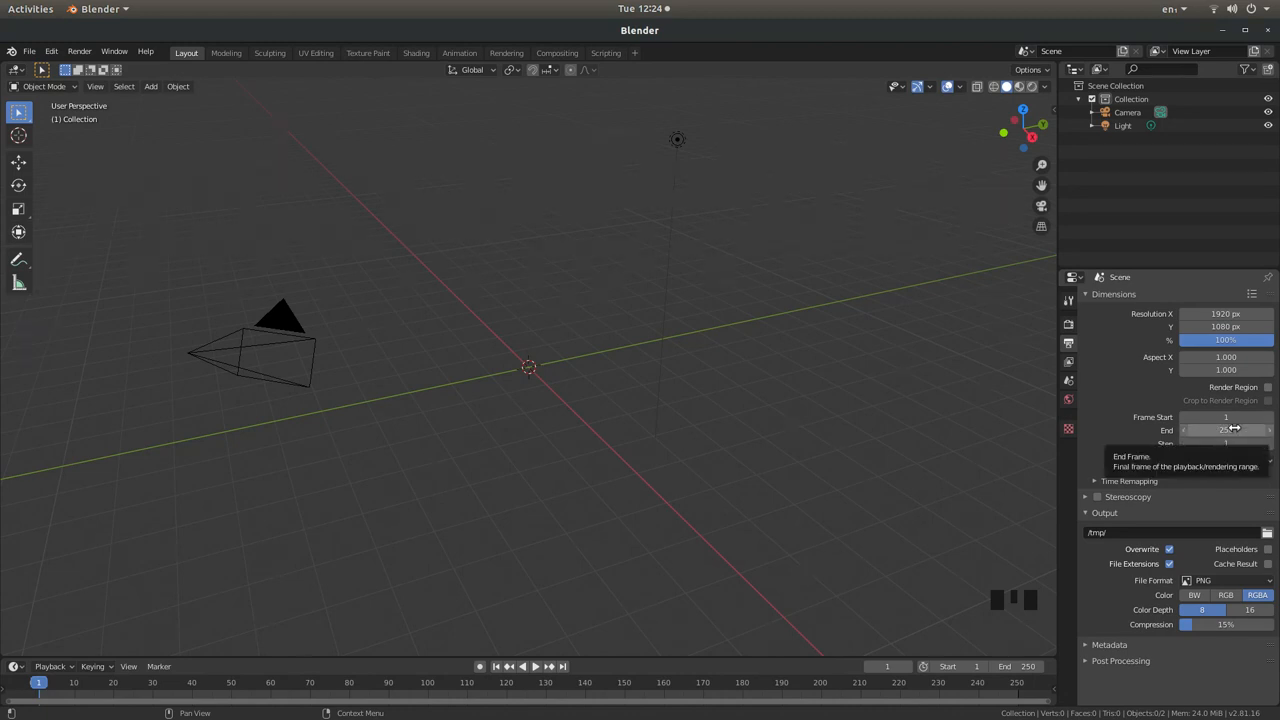
pyautogui.moveTo(704, 300)
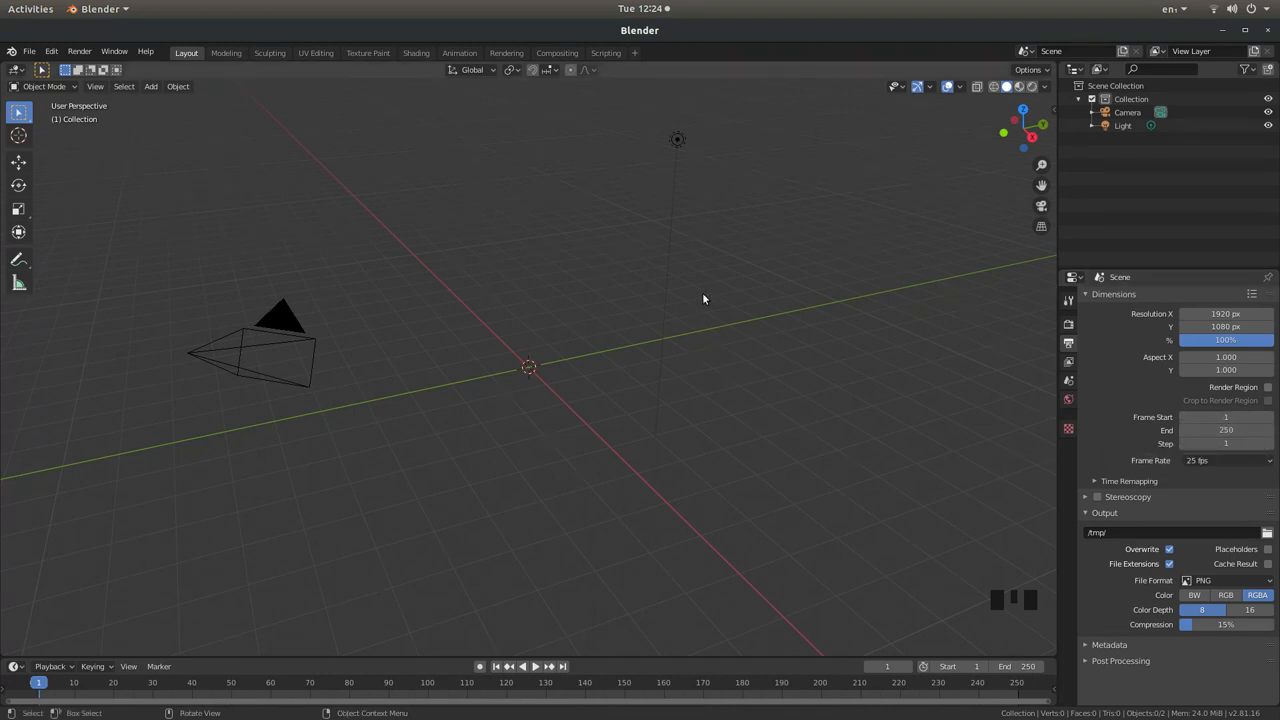
pyautogui.moveTo(674, 140)
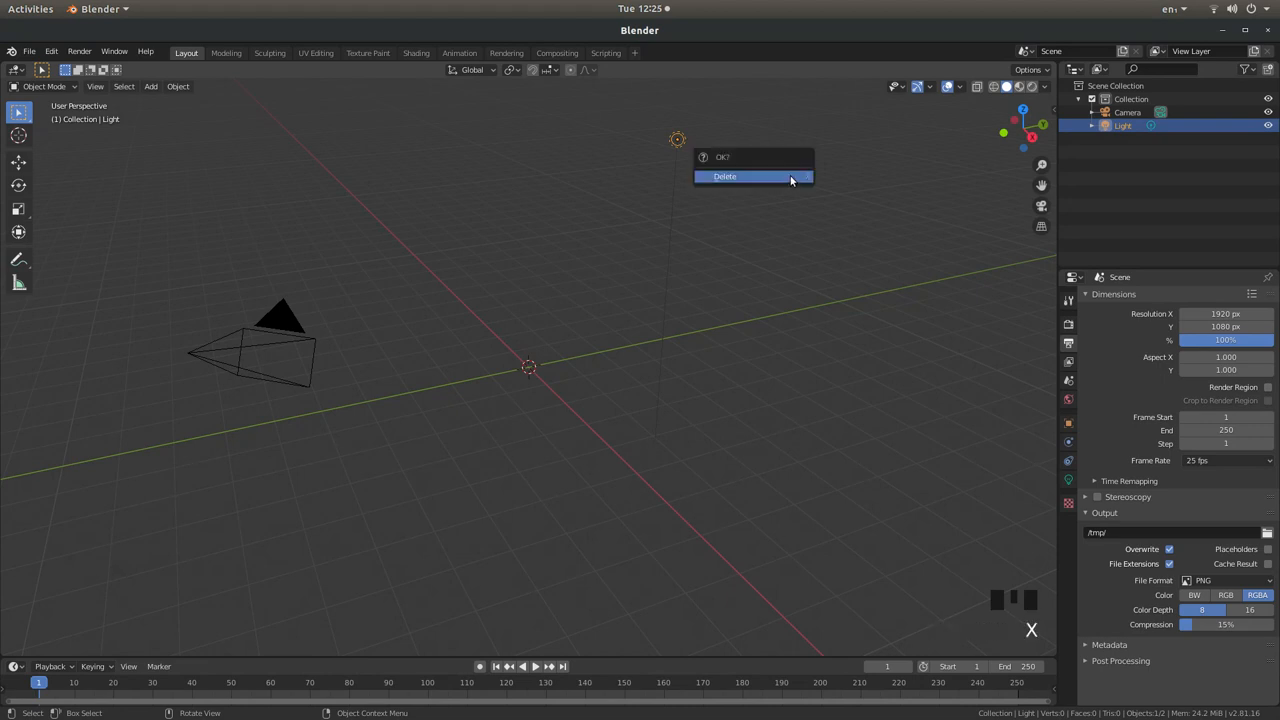
# Confirm deleting the selected light so only the camera remains
pyautogui.click(724, 176)
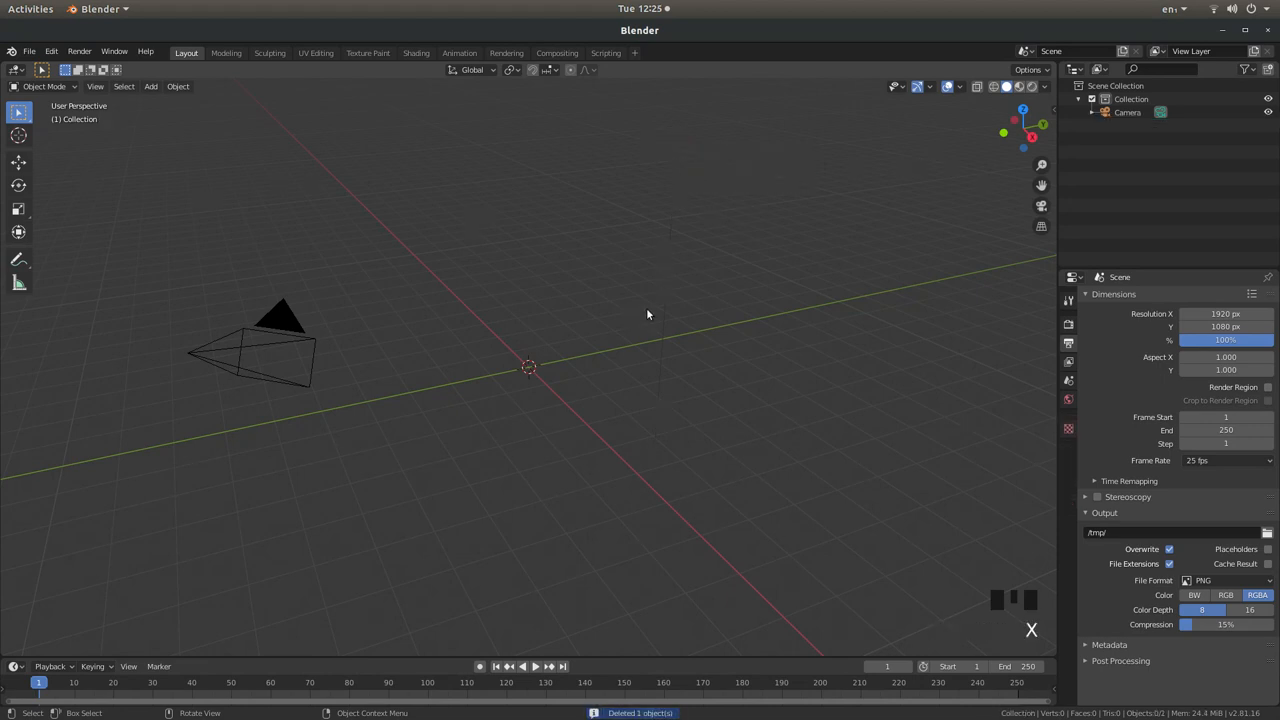
pyautogui.moveTo(602, 344)
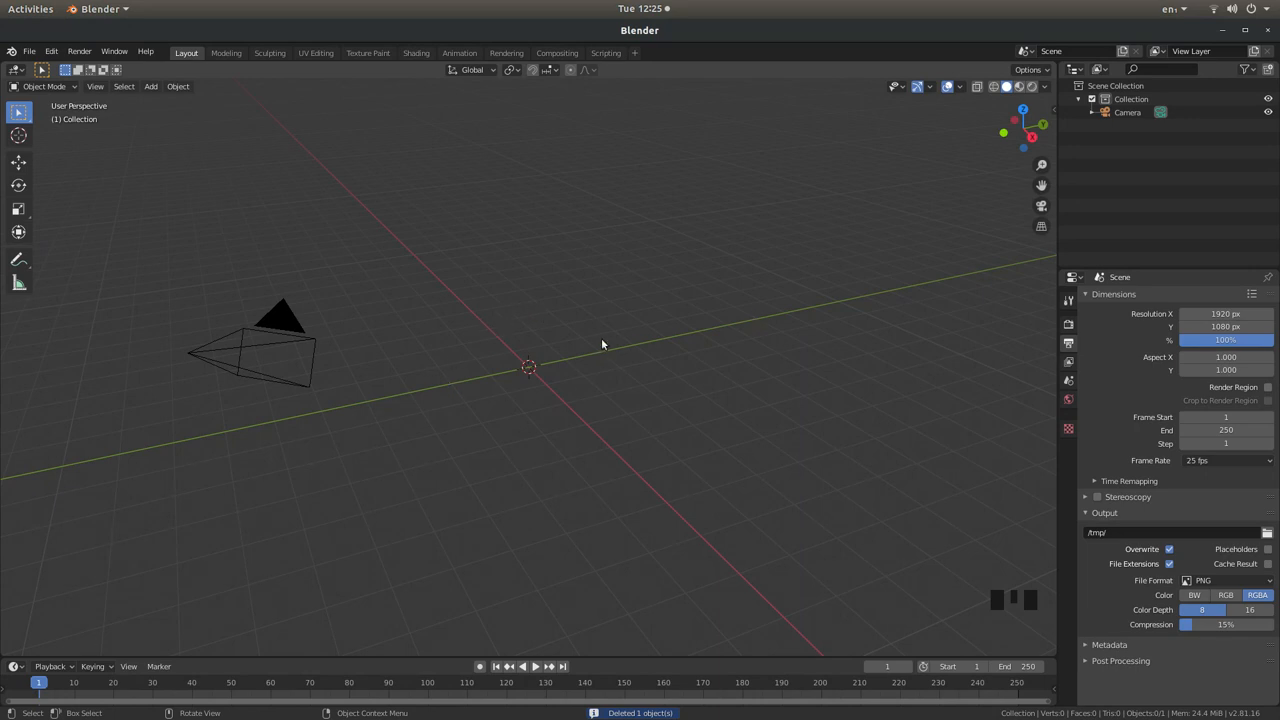
pyautogui.moveTo(544, 312)
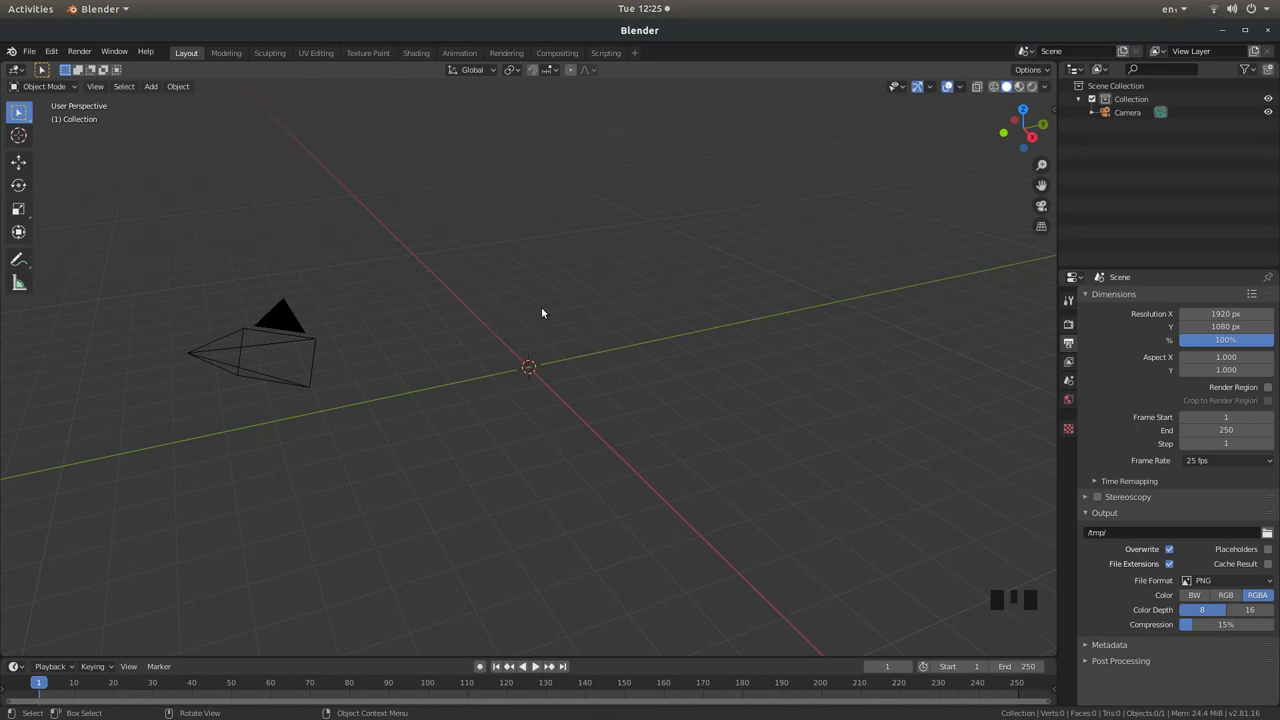
pyautogui.press('shift+a')
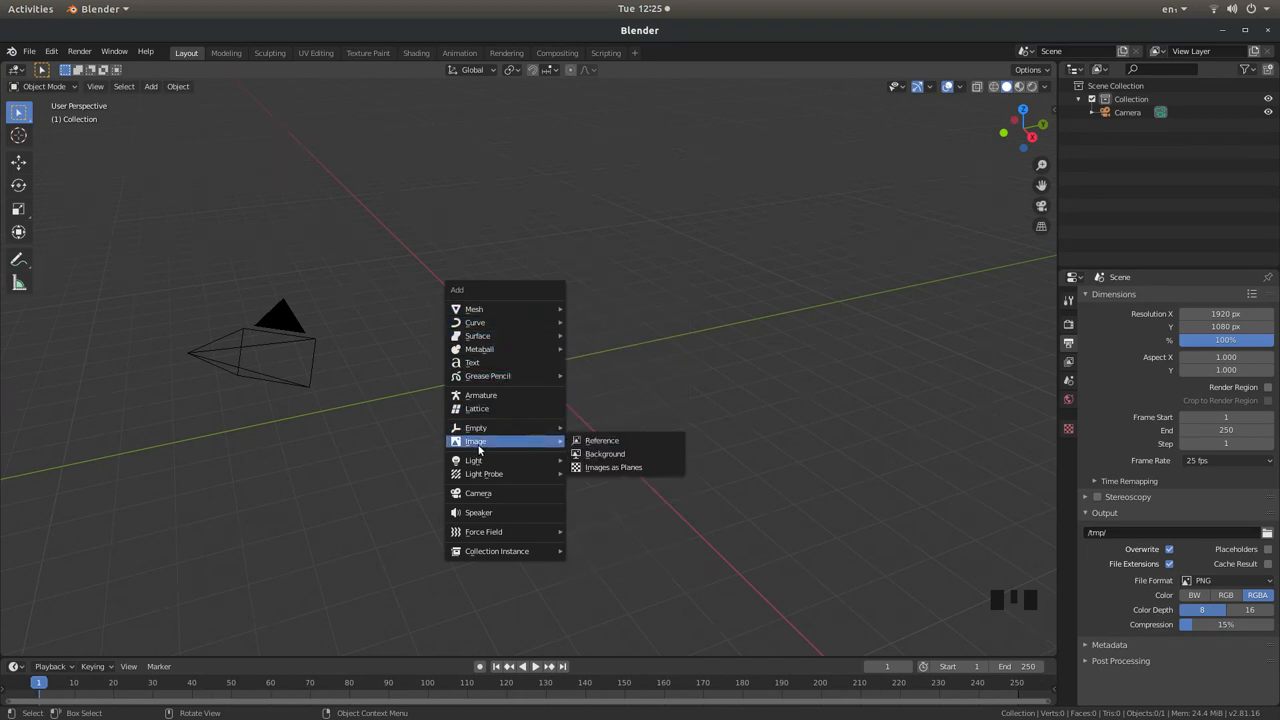
pyautogui.moveTo(612, 468)
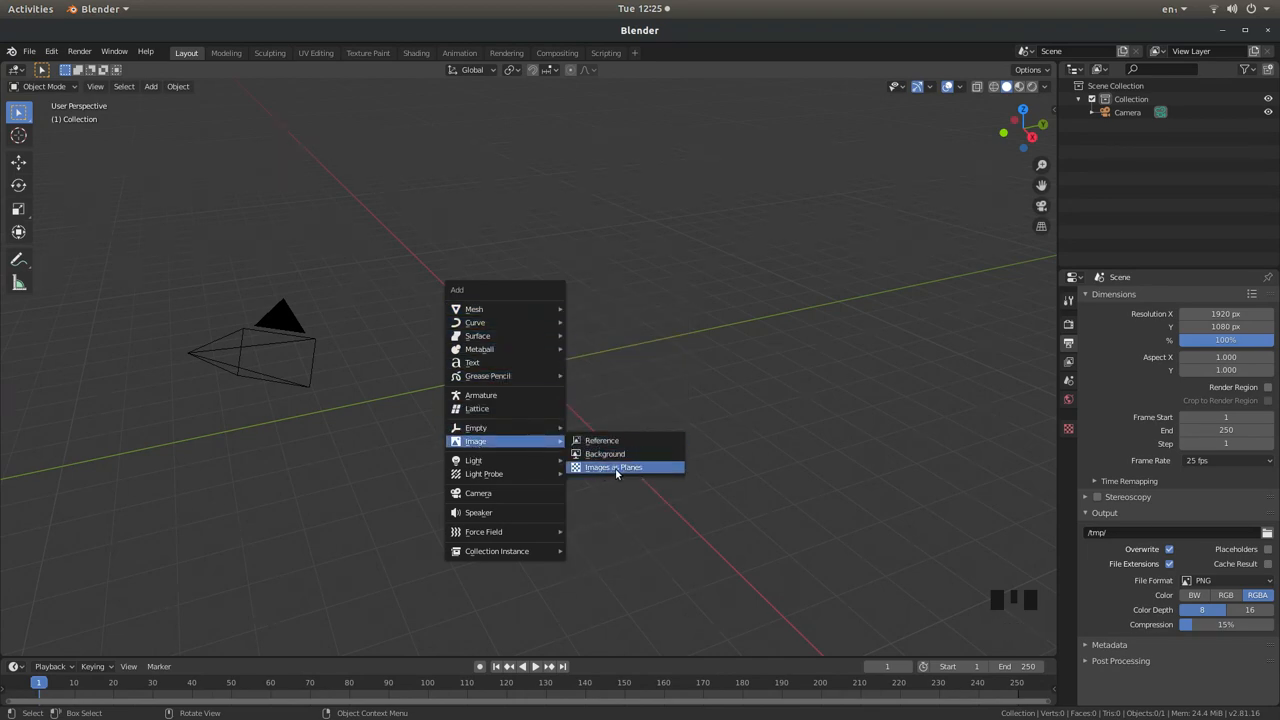
pyautogui.moveTo(612, 468)
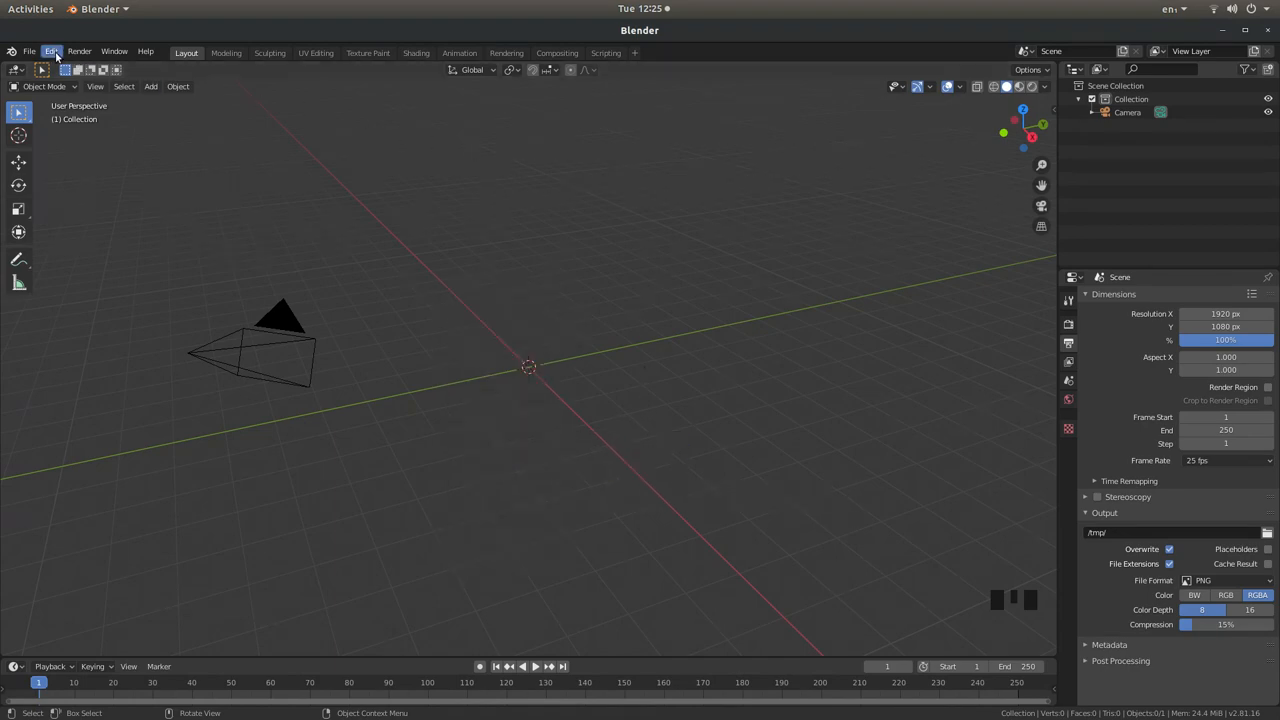
# Open Preferences from the Edit menu
pyautogui.click(52, 52)
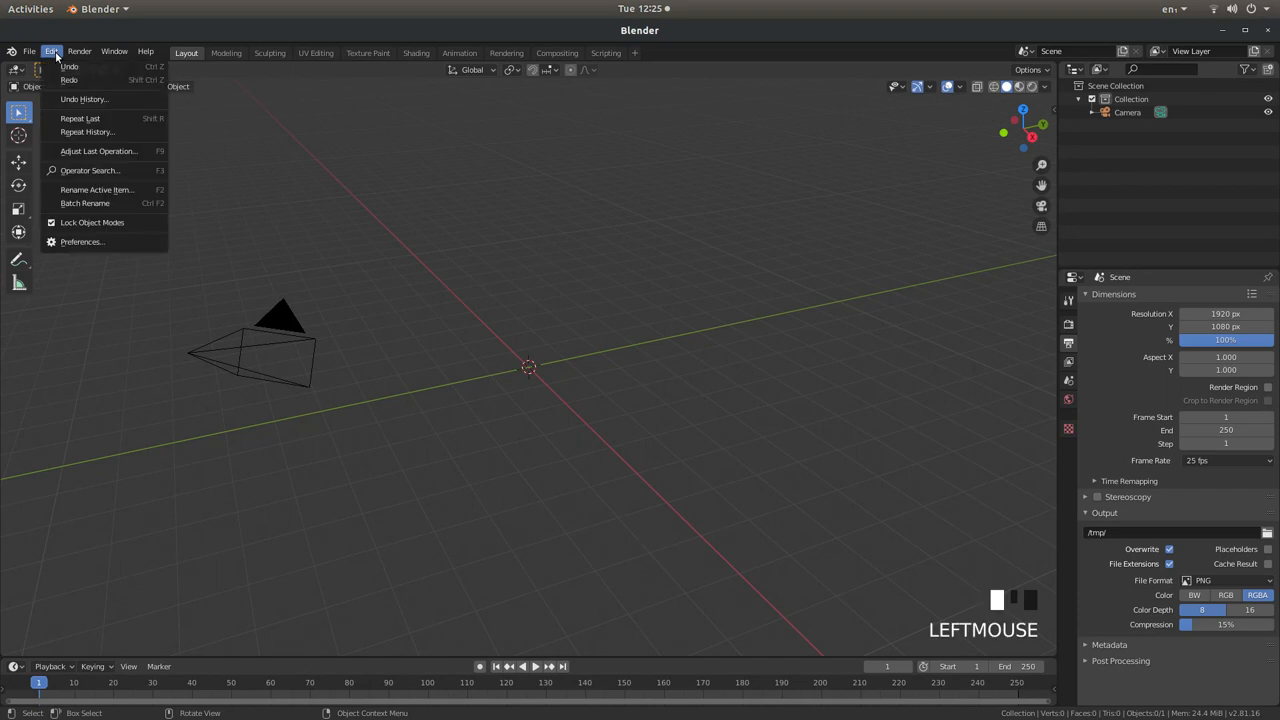
pyautogui.moveTo(82, 240)
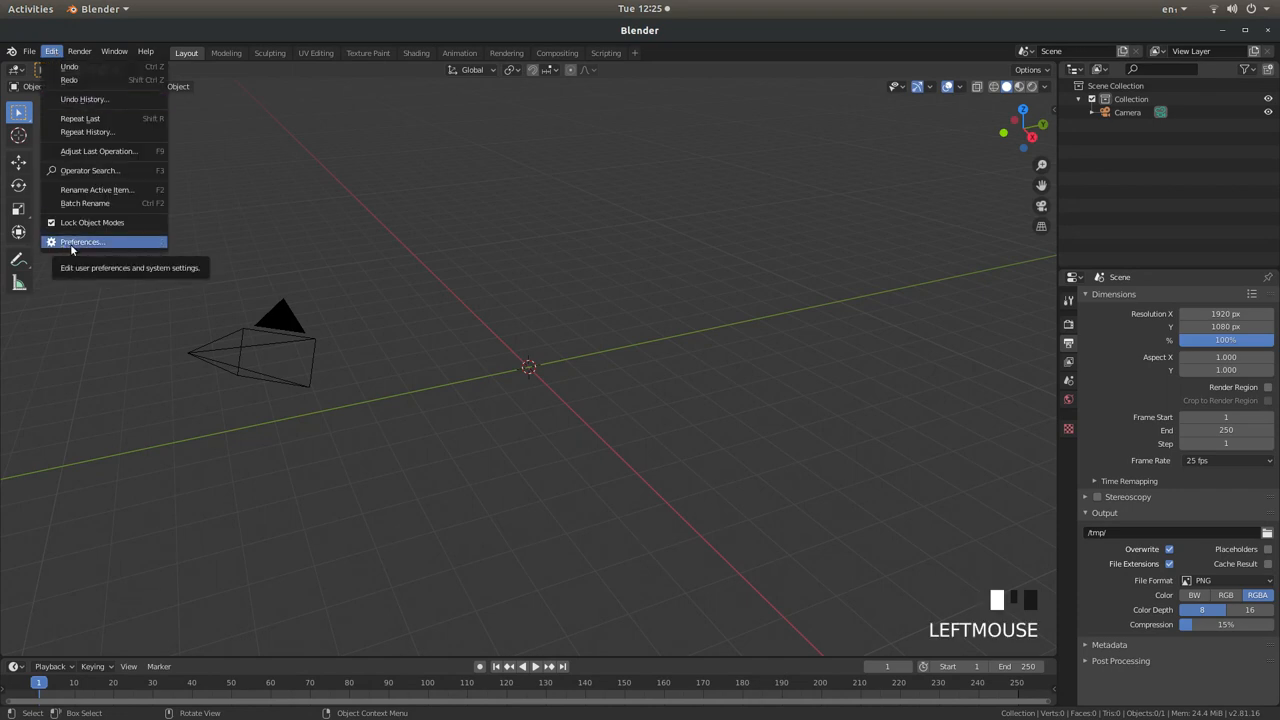
pyautogui.click(80, 240)
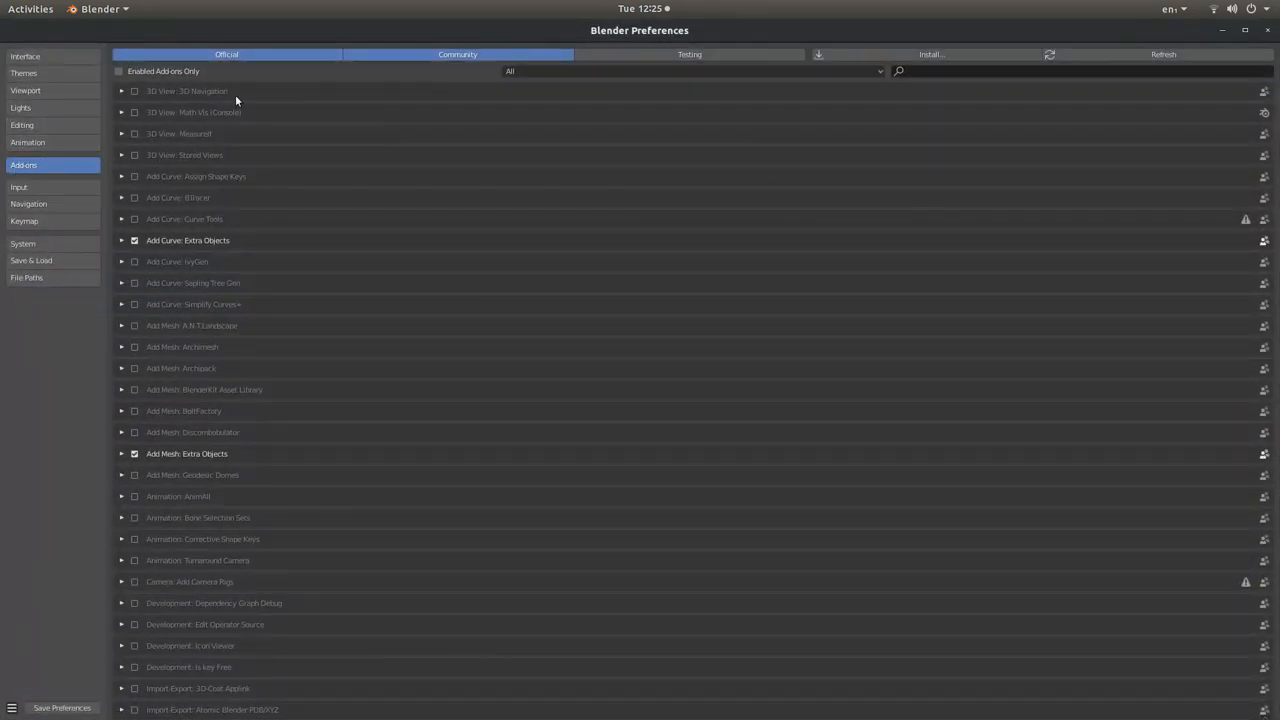
pyautogui.moveTo(898, 72)
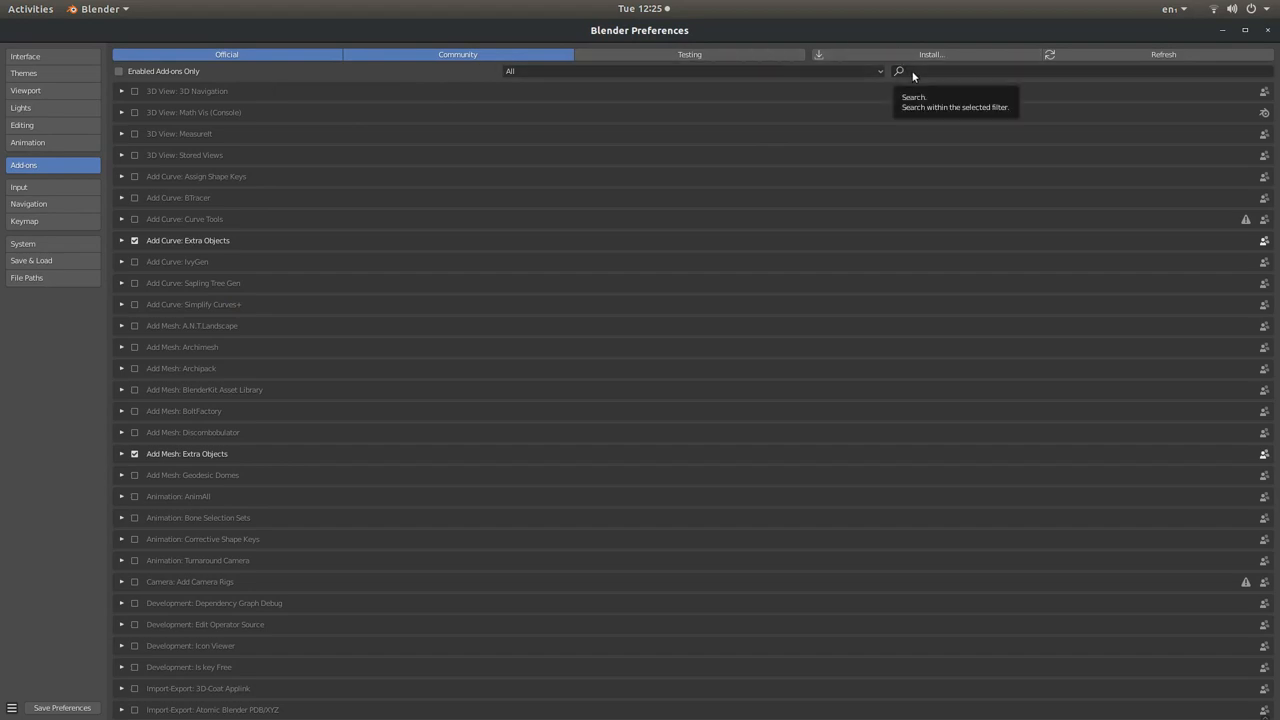
# Search the add-ons for IMAGE, enable Import Images as Planes and save preferences
pyautogui.click(900, 72)
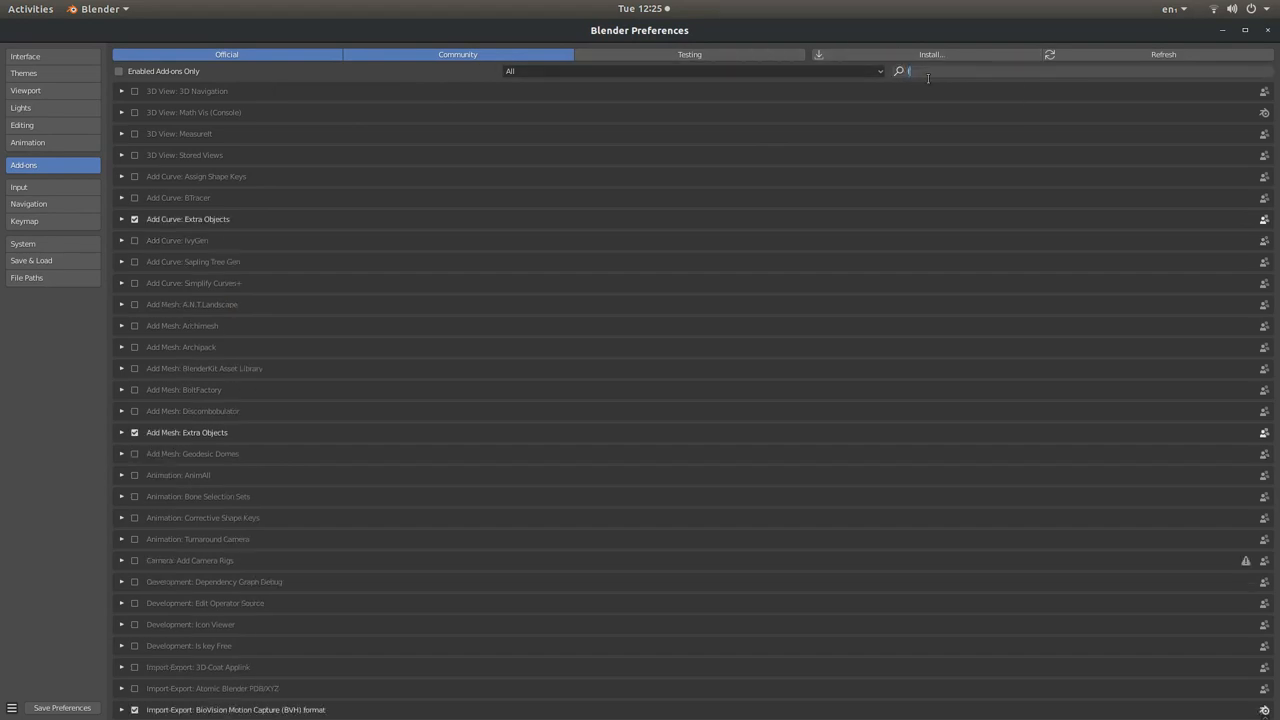
pyautogui.write('IMAGE')
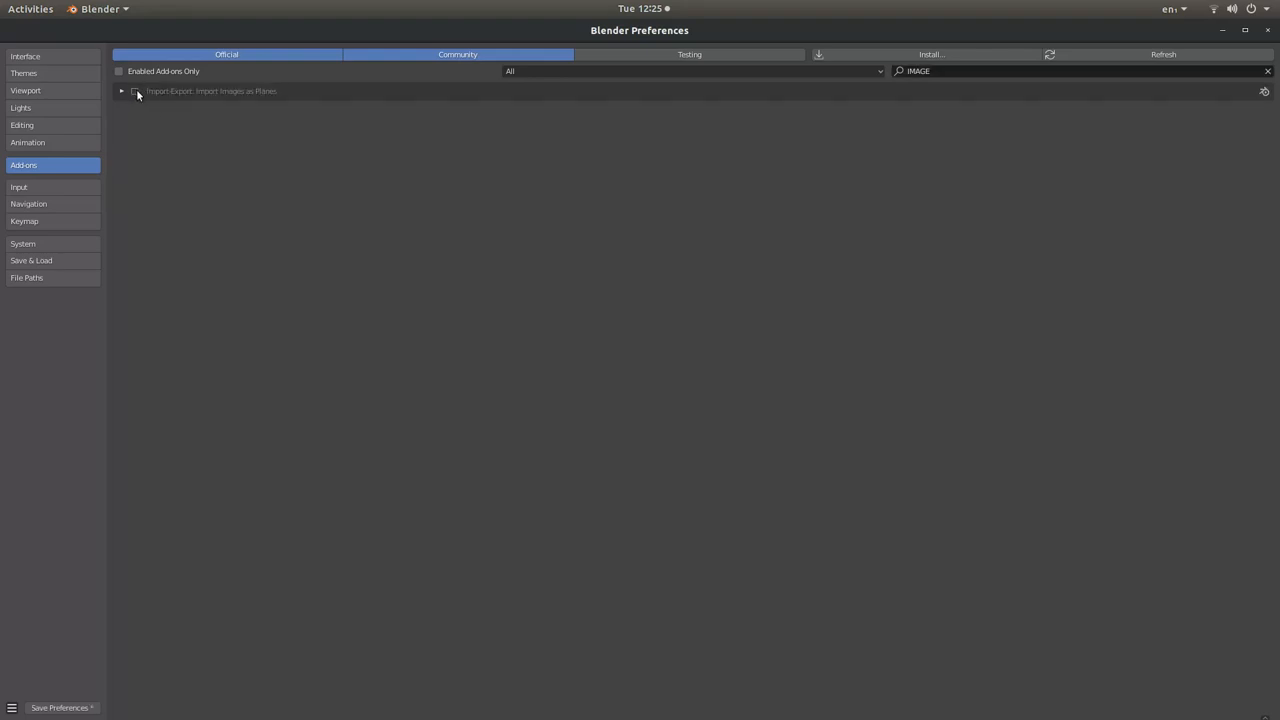
pyautogui.click(134, 92)
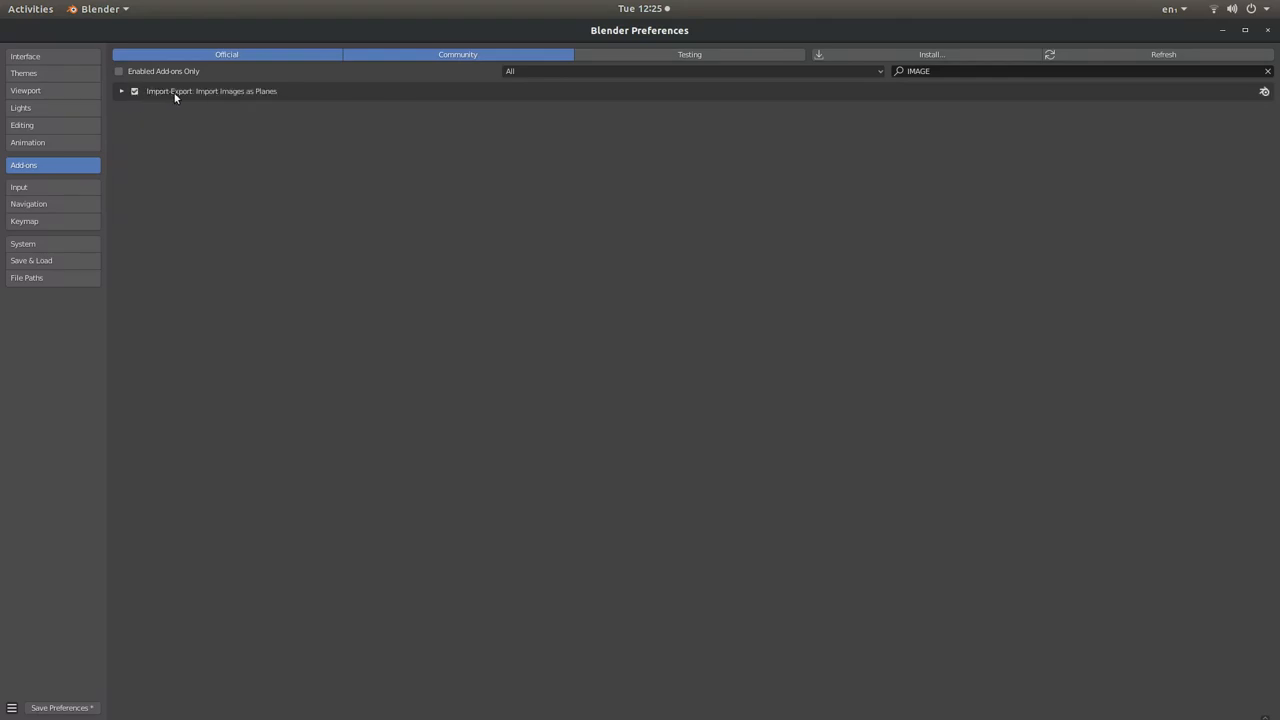
pyautogui.moveTo(192, 104)
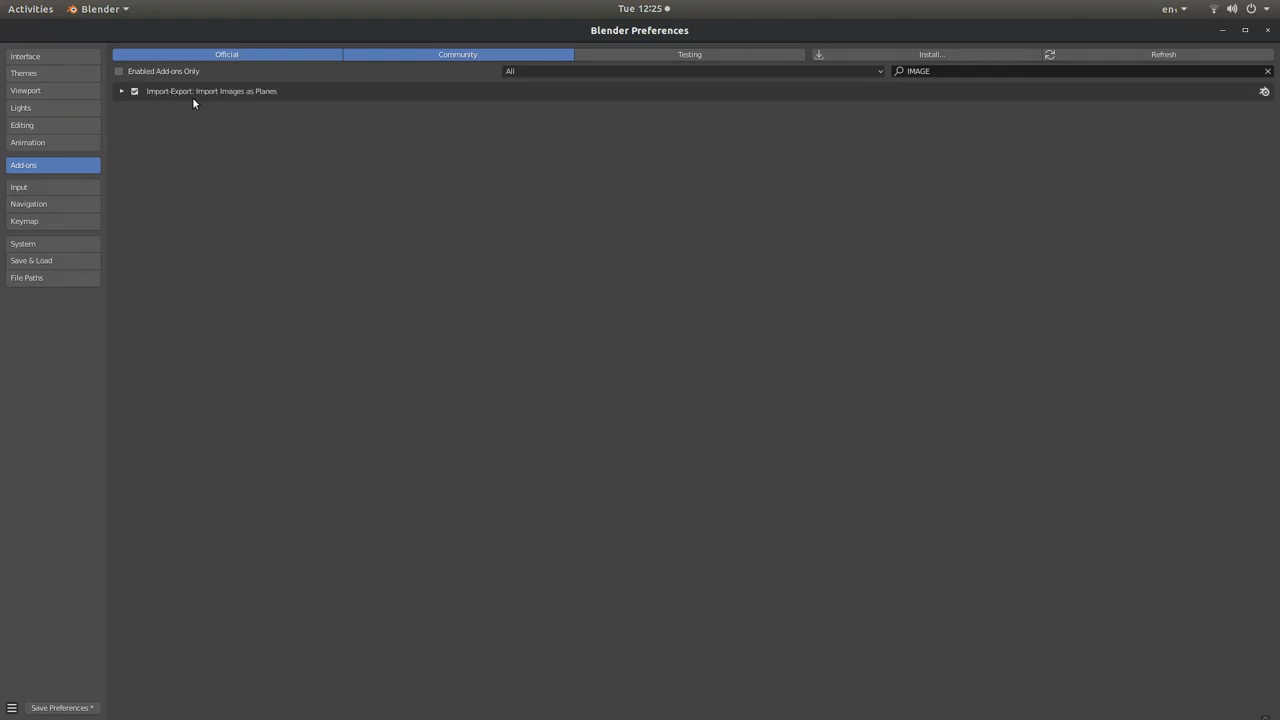
pyautogui.moveTo(12, 696)
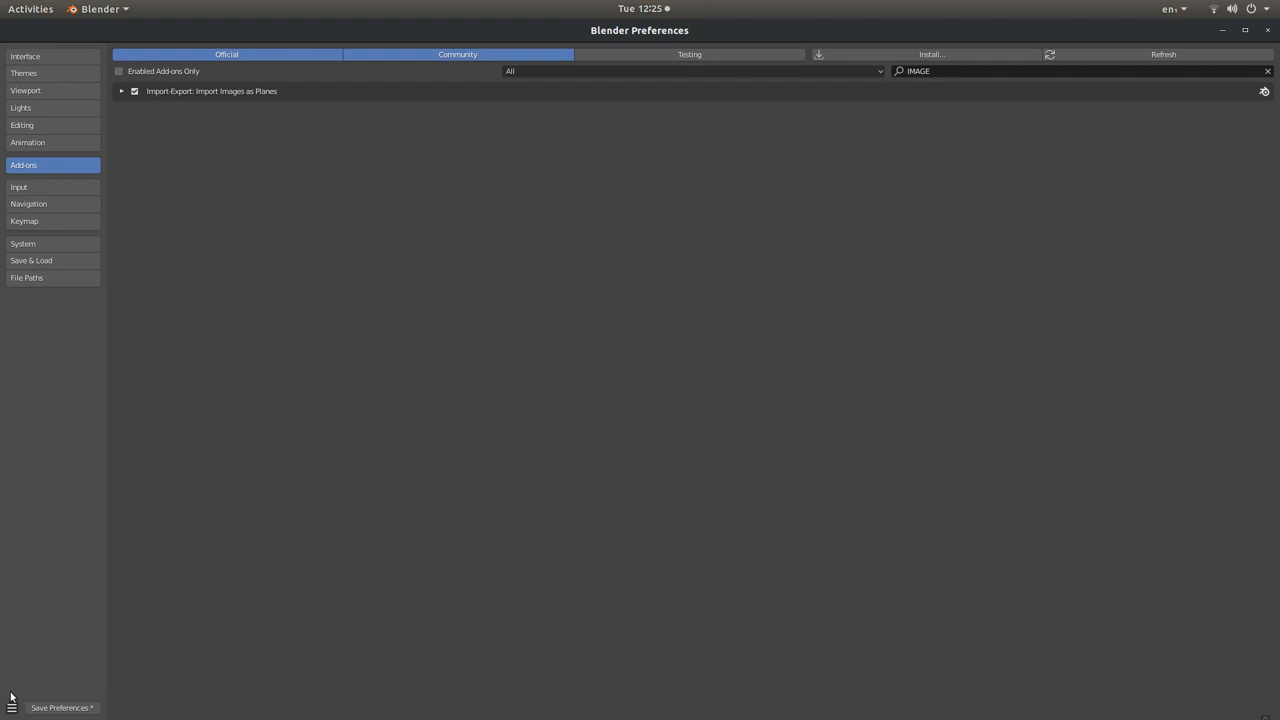
pyautogui.moveTo(60, 708)
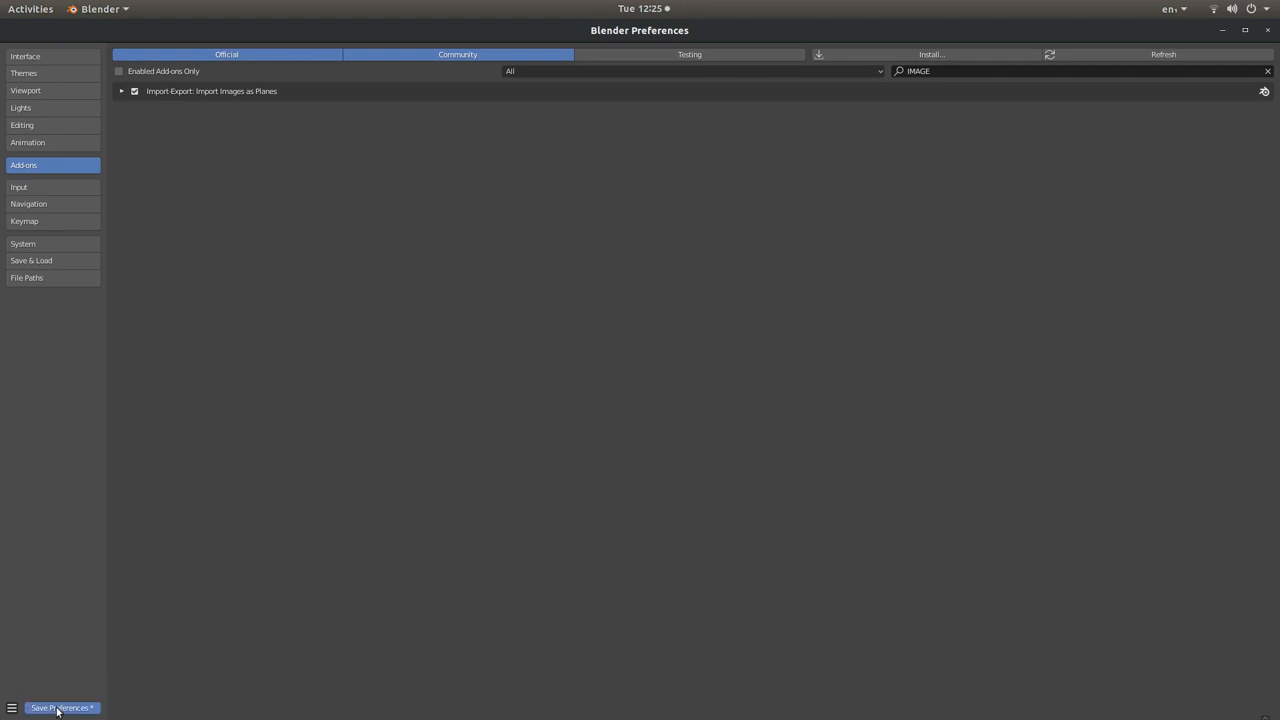
pyautogui.click(62, 708)
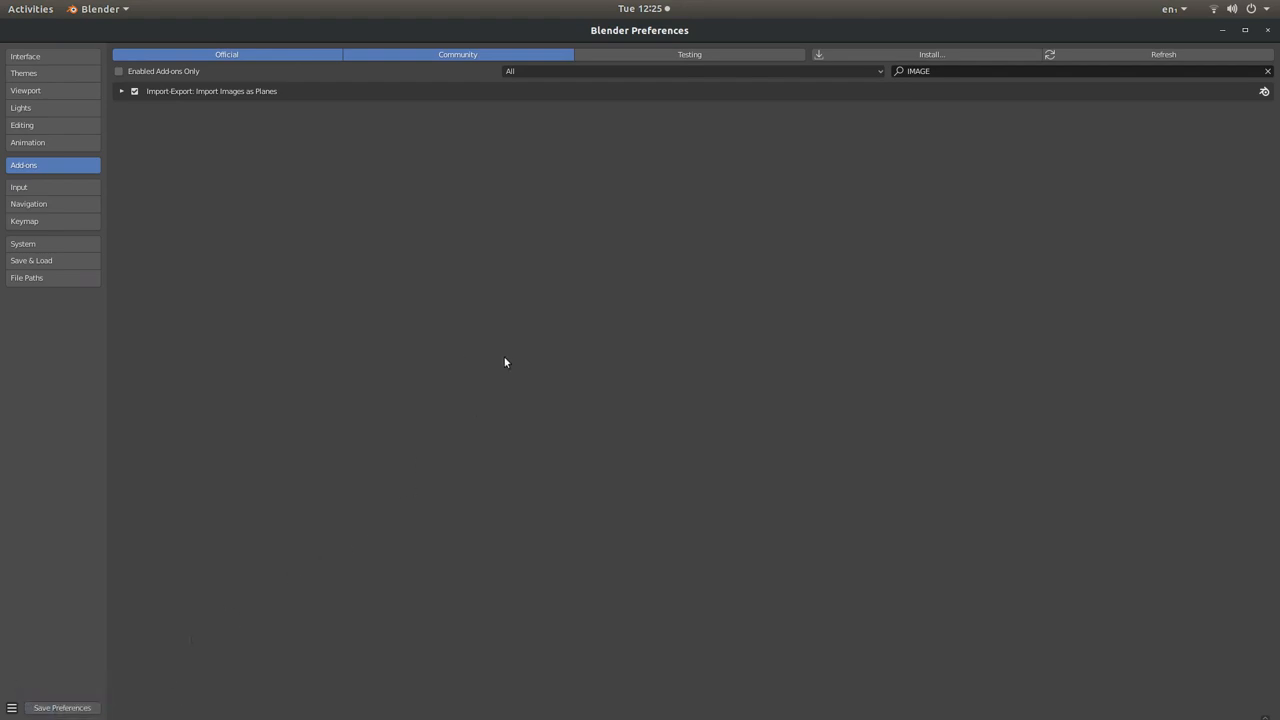
pyautogui.moveTo(180, 166)
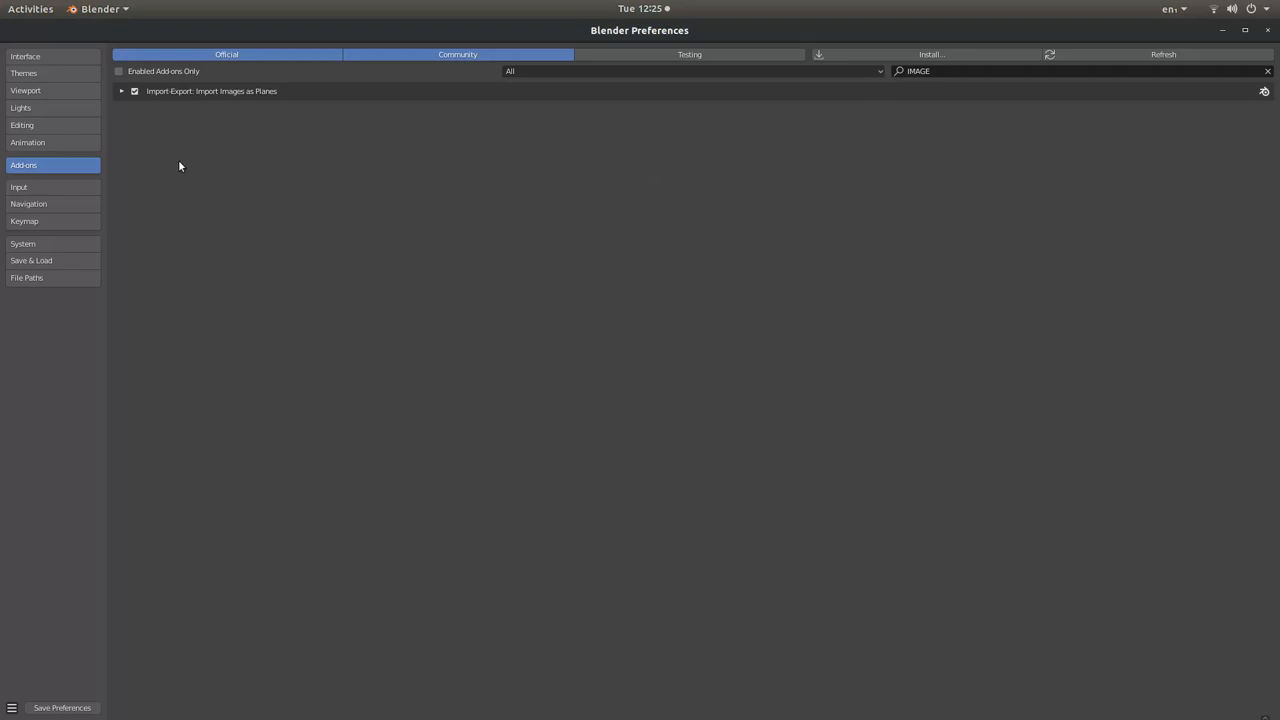
pyautogui.moveTo(38, 142)
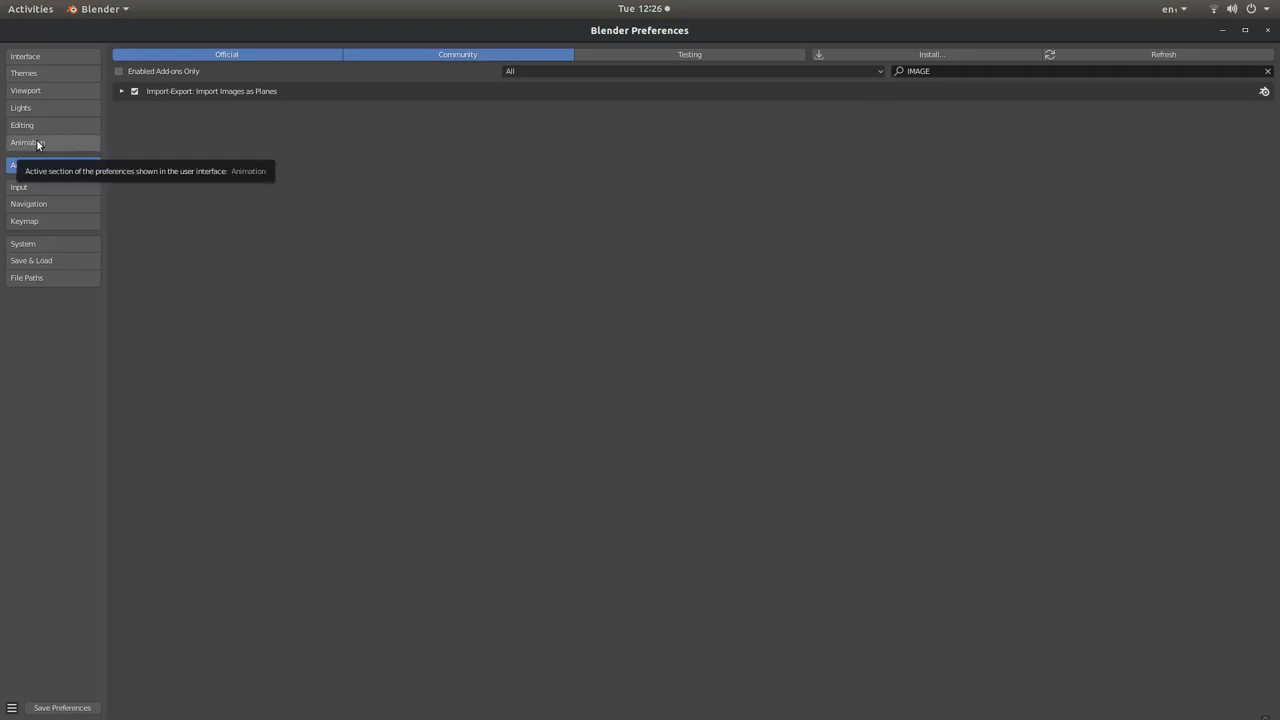
pyautogui.click(28, 142)
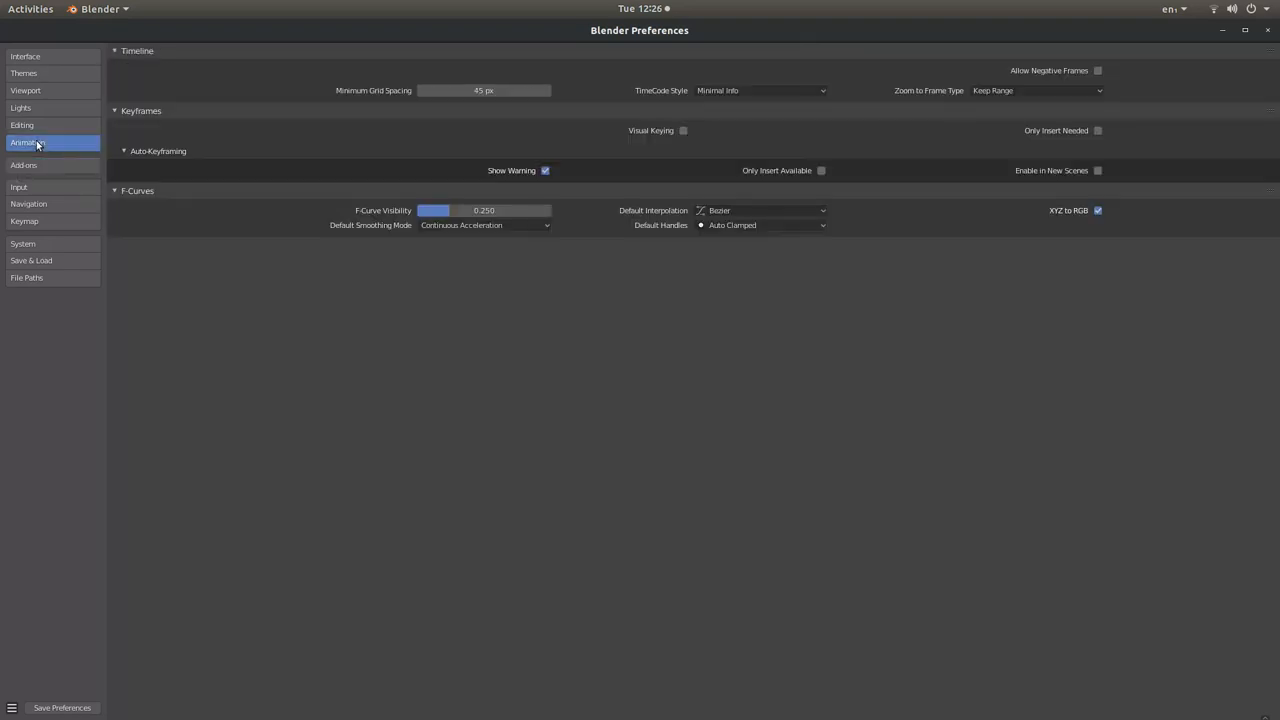
pyautogui.moveTo(600, 210)
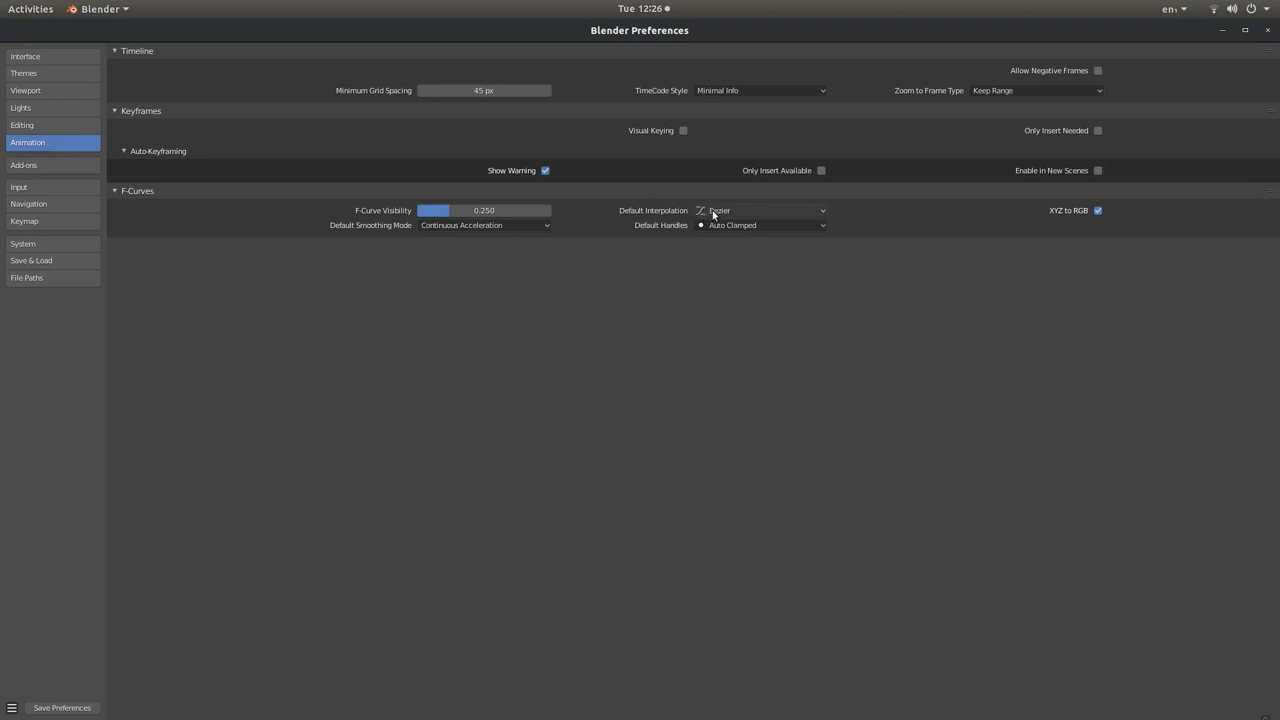
pyautogui.moveTo(468, 428)
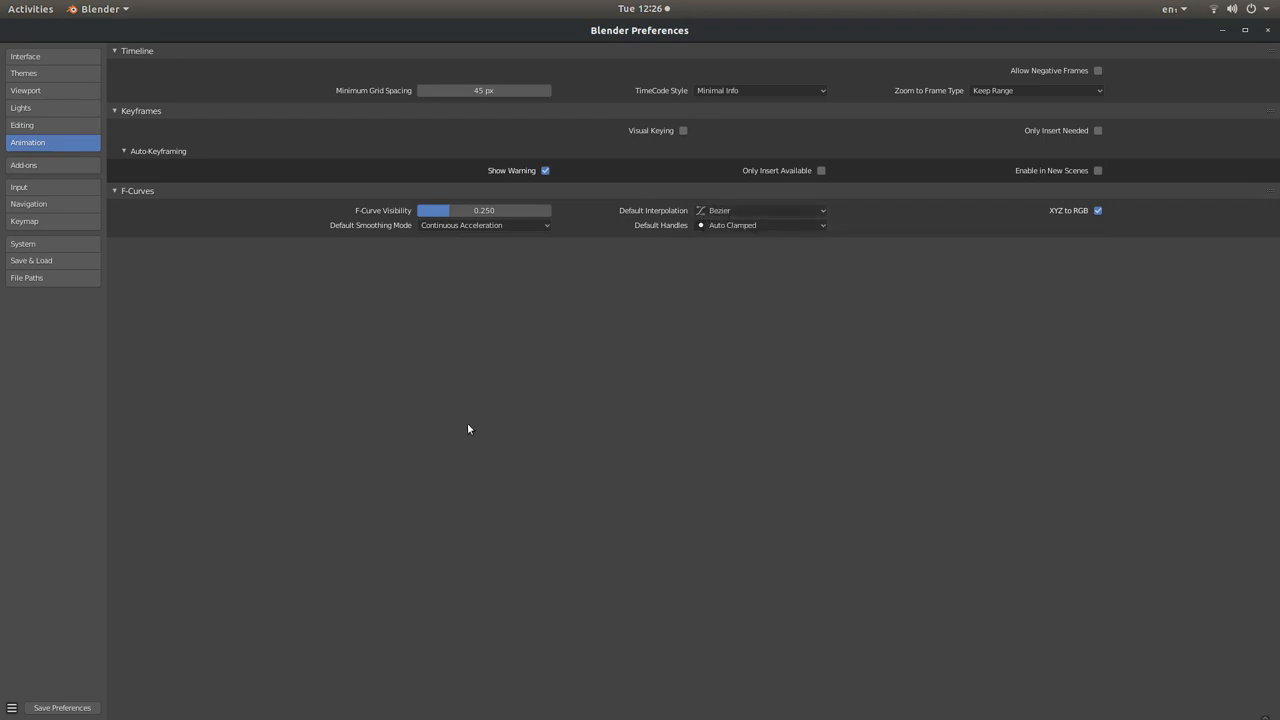
pyautogui.moveTo(794, 312)
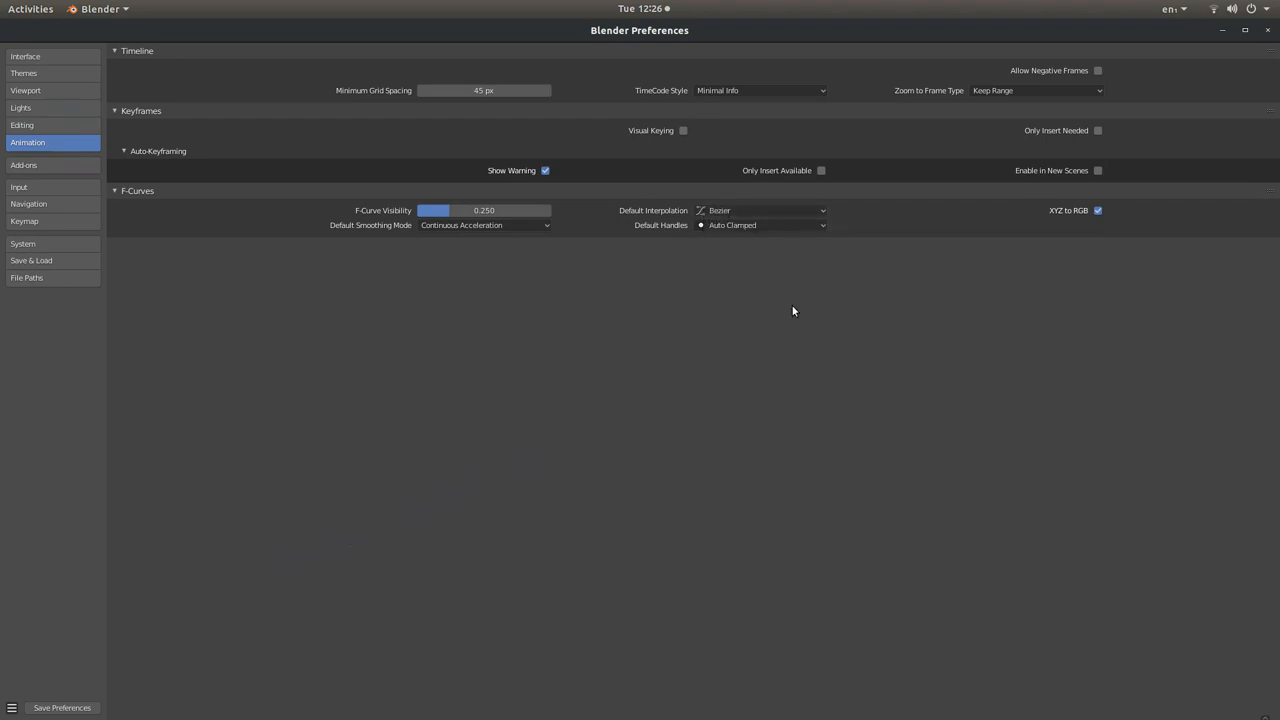
pyautogui.moveTo(348, 536)
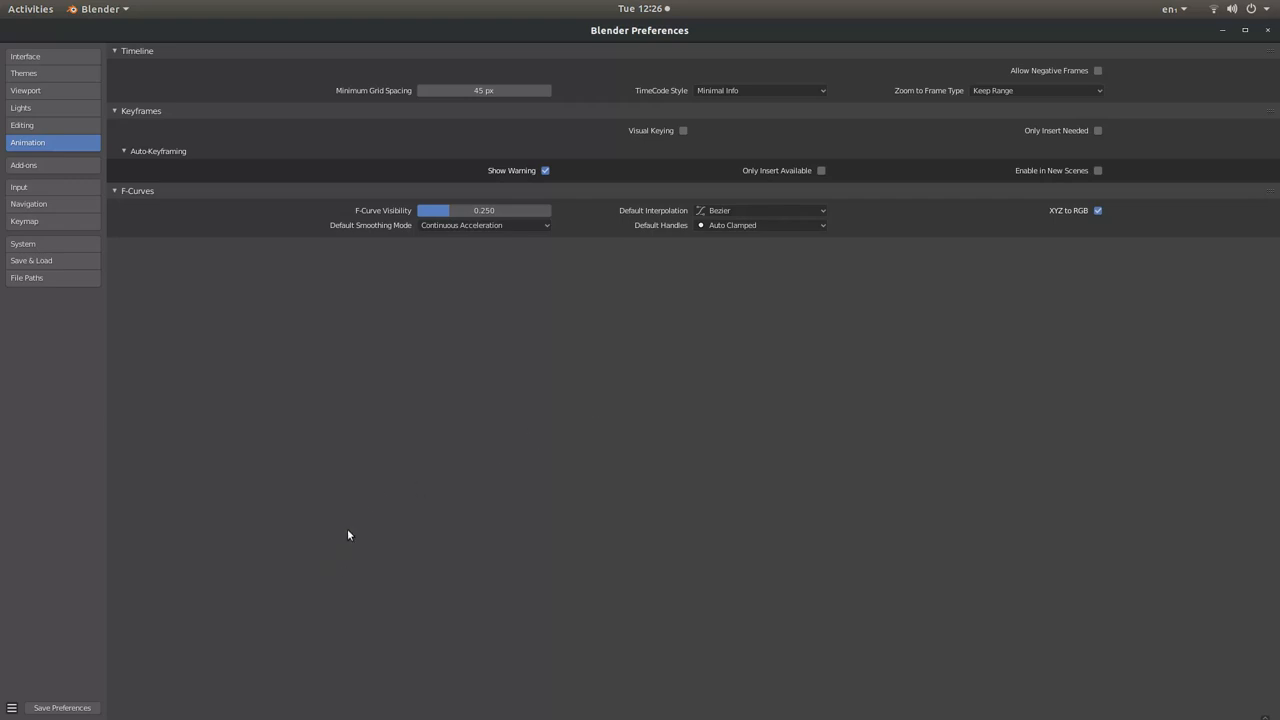
pyautogui.moveTo(328, 540)
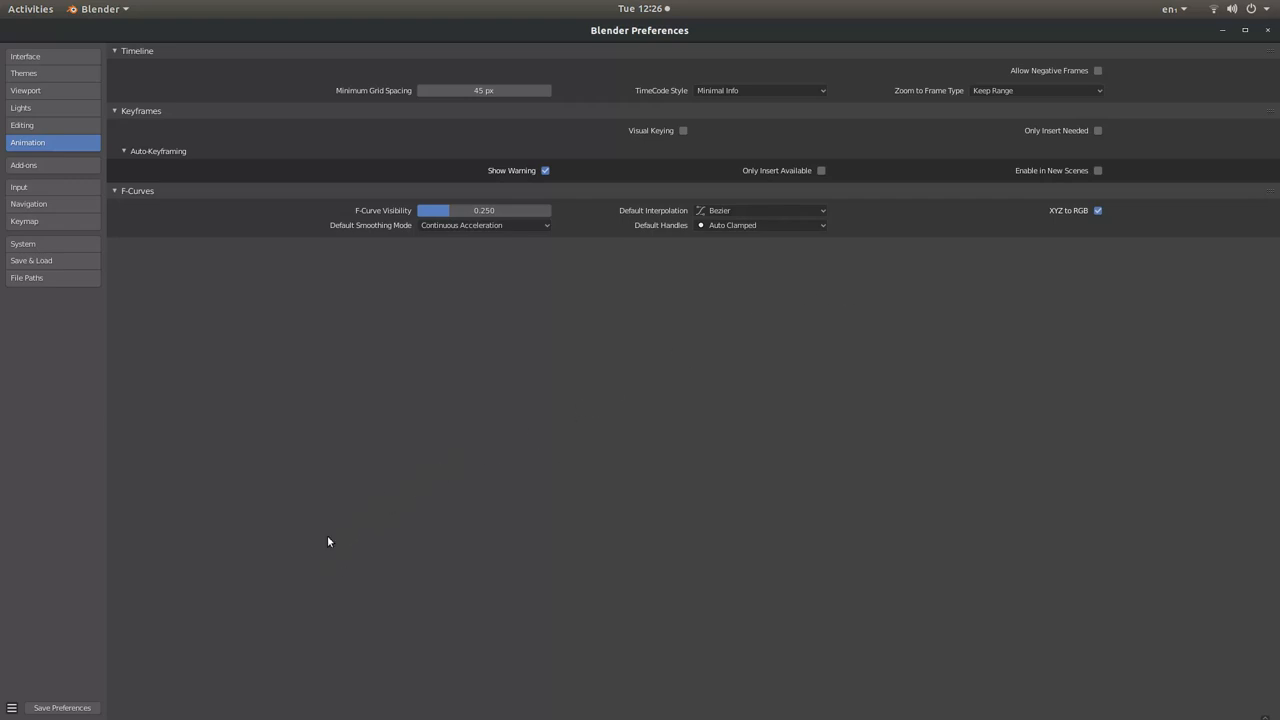
pyautogui.moveTo(308, 604)
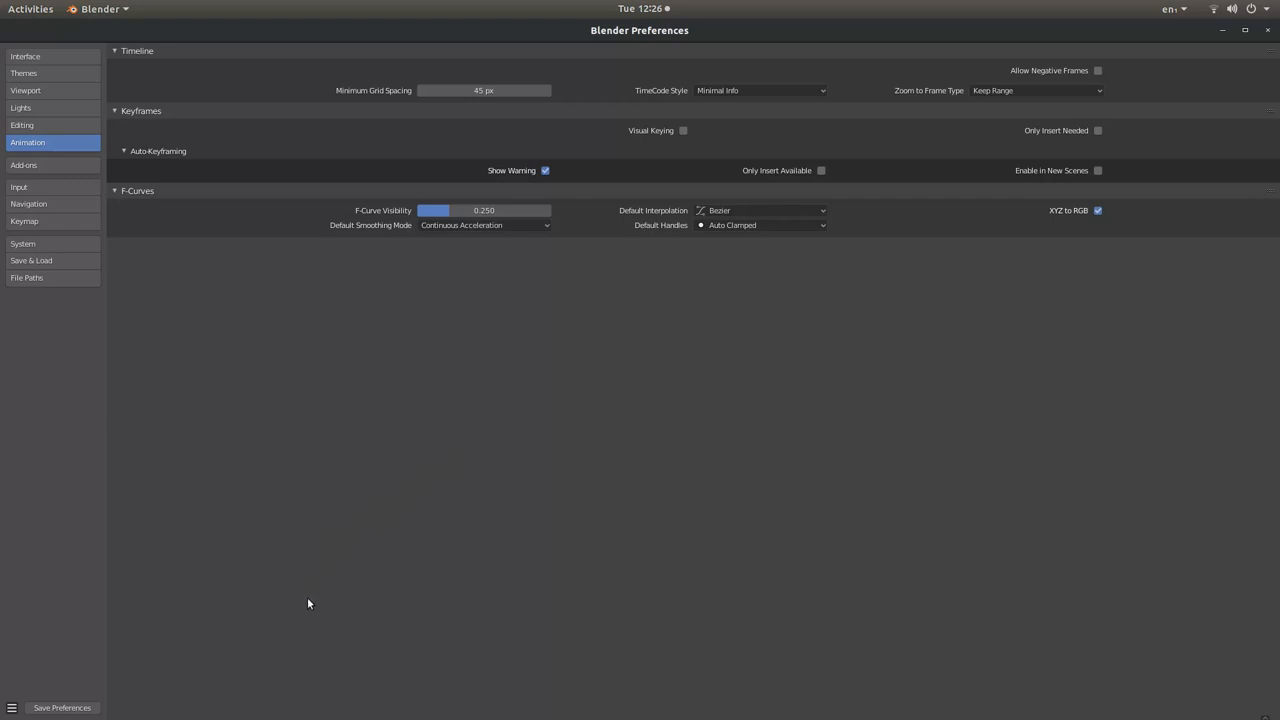
pyautogui.moveTo(436, 488)
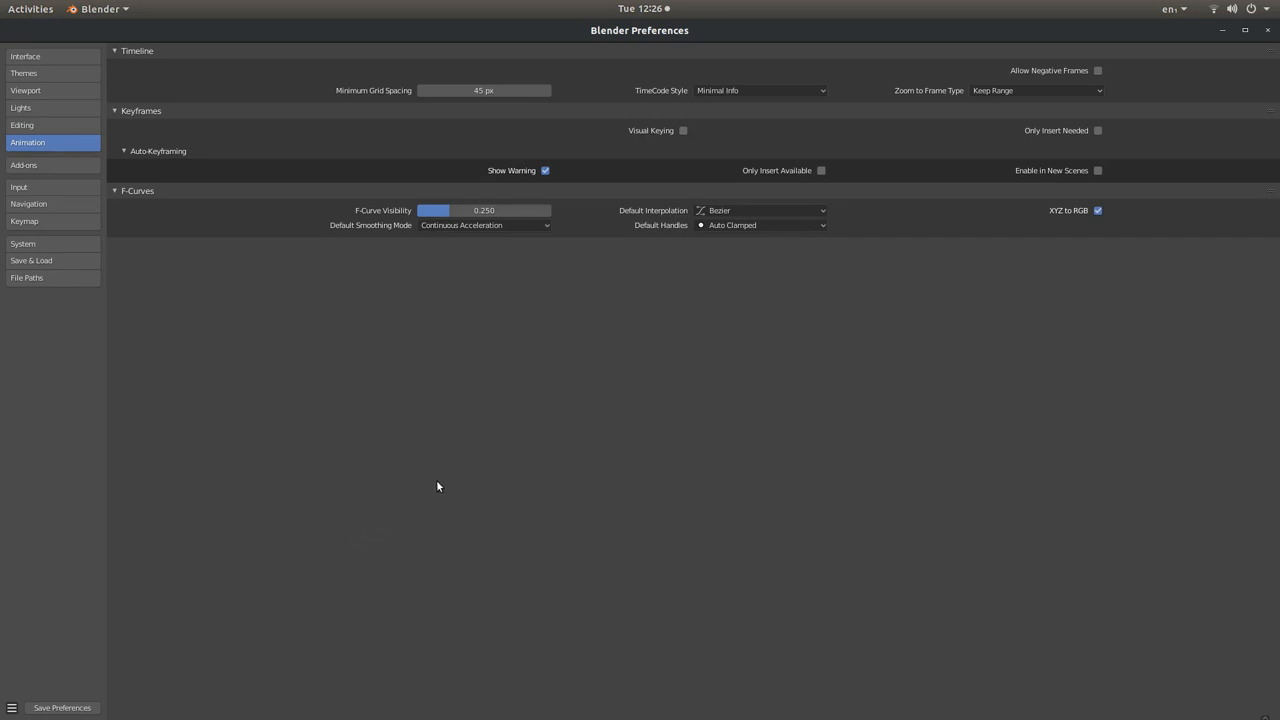
pyautogui.moveTo(612, 356)
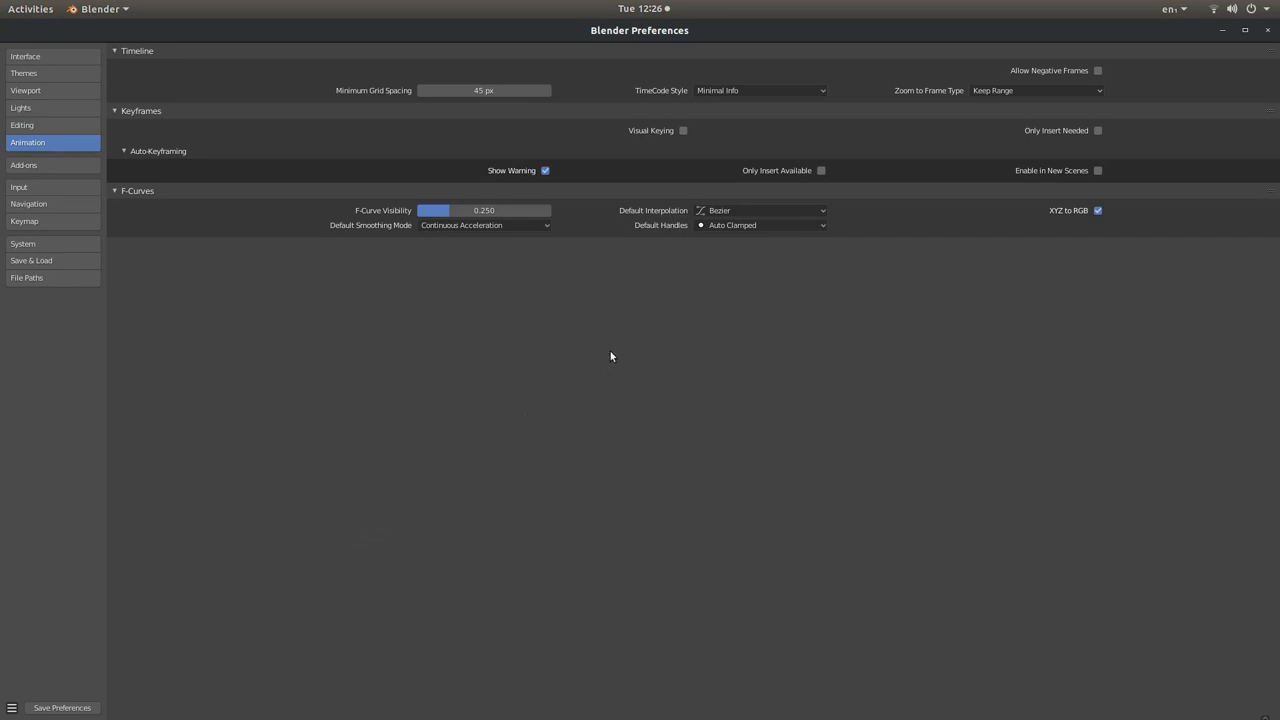
pyautogui.moveTo(724, 334)
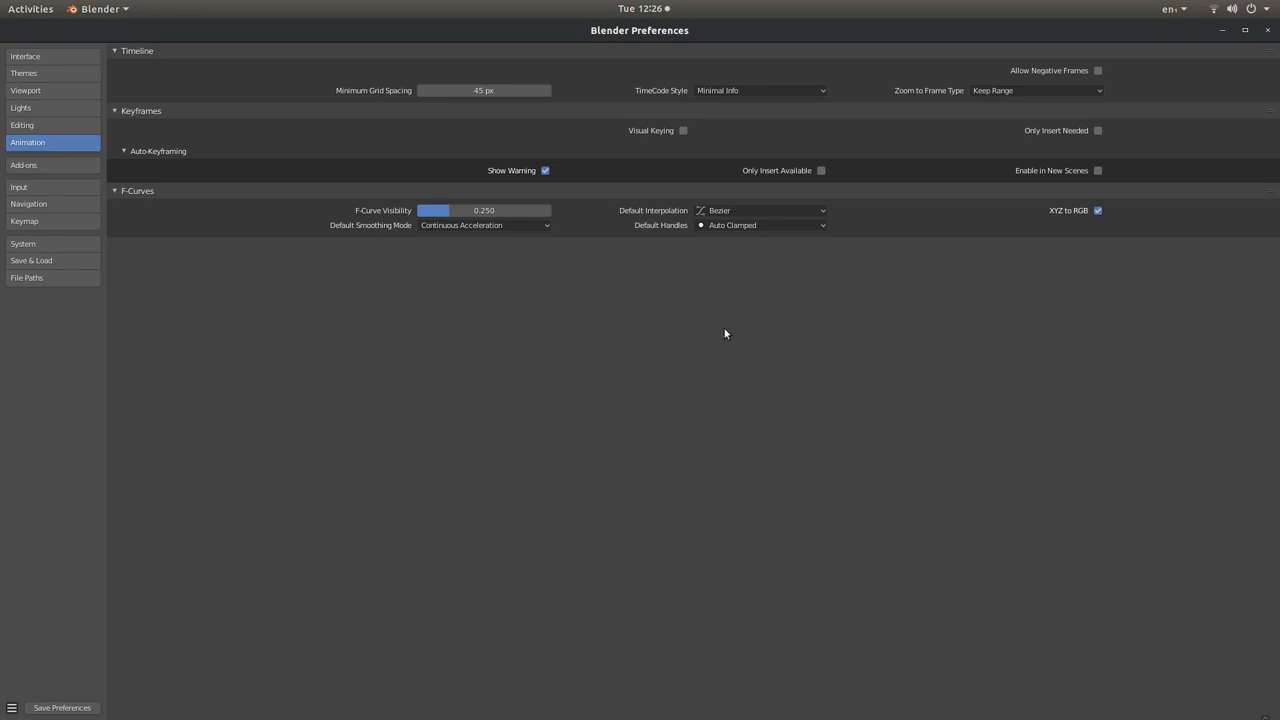
pyautogui.moveTo(716, 238)
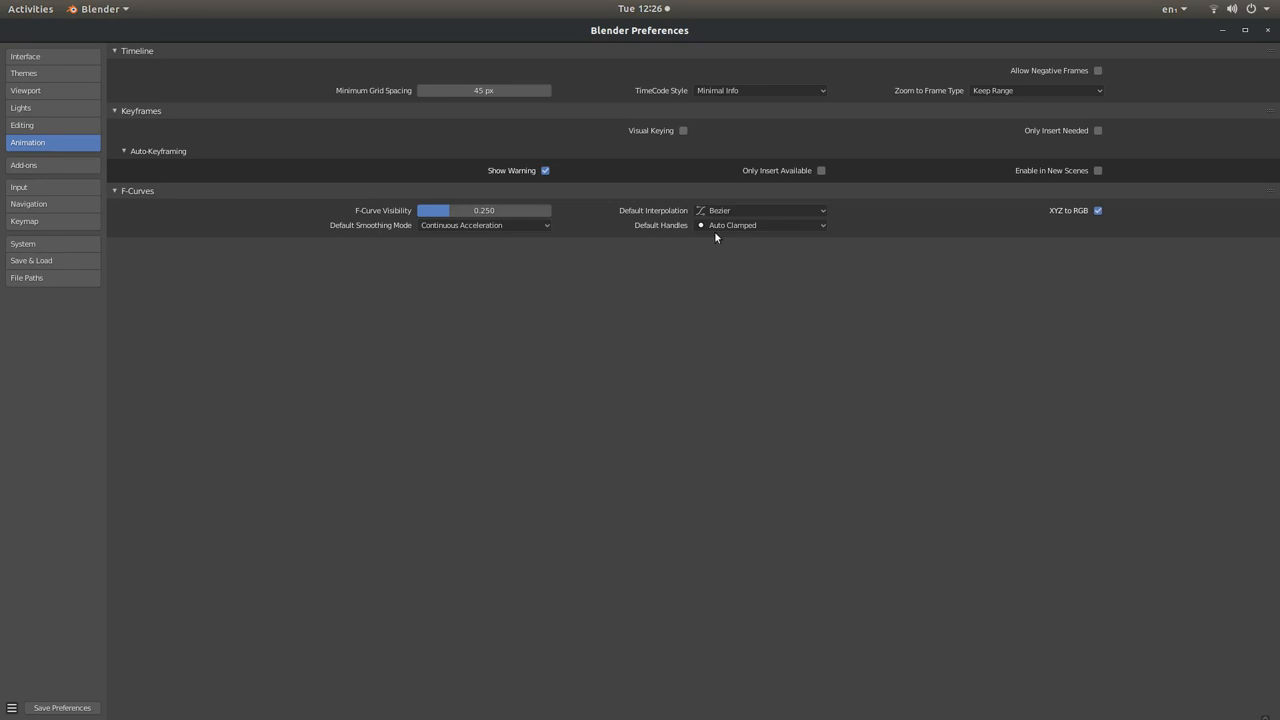
pyautogui.moveTo(648, 198)
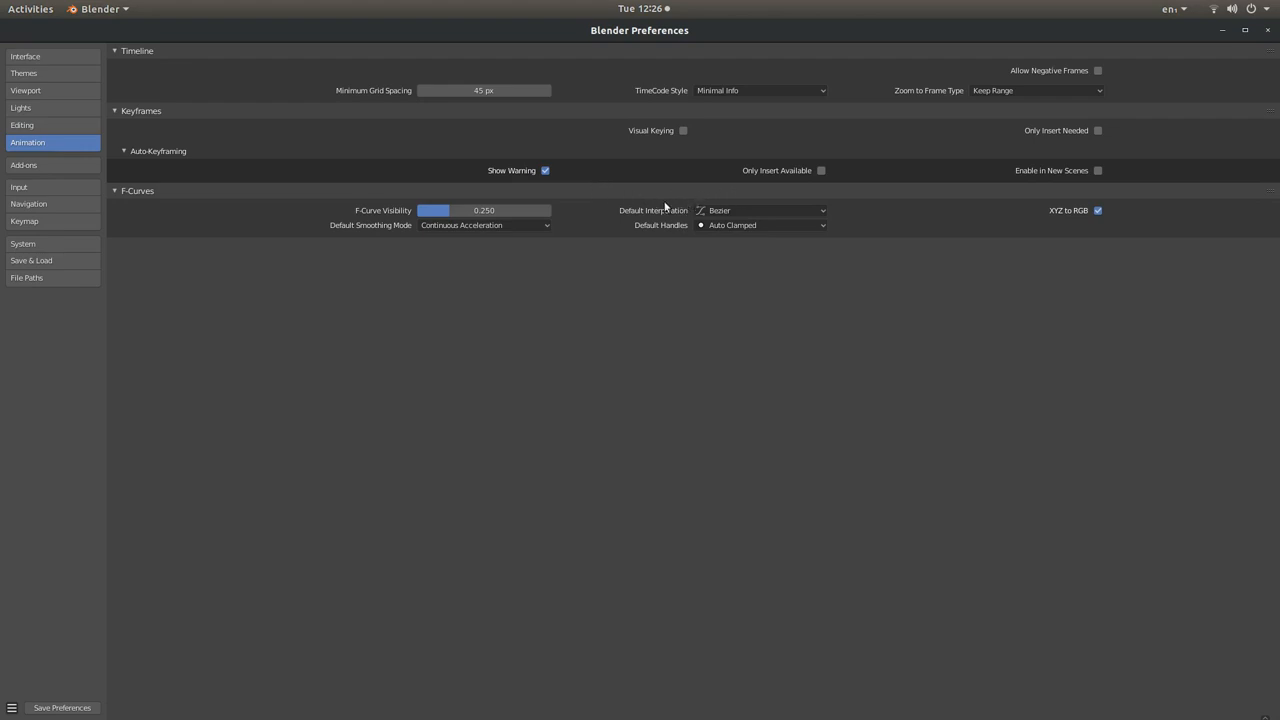
pyautogui.click(760, 210)
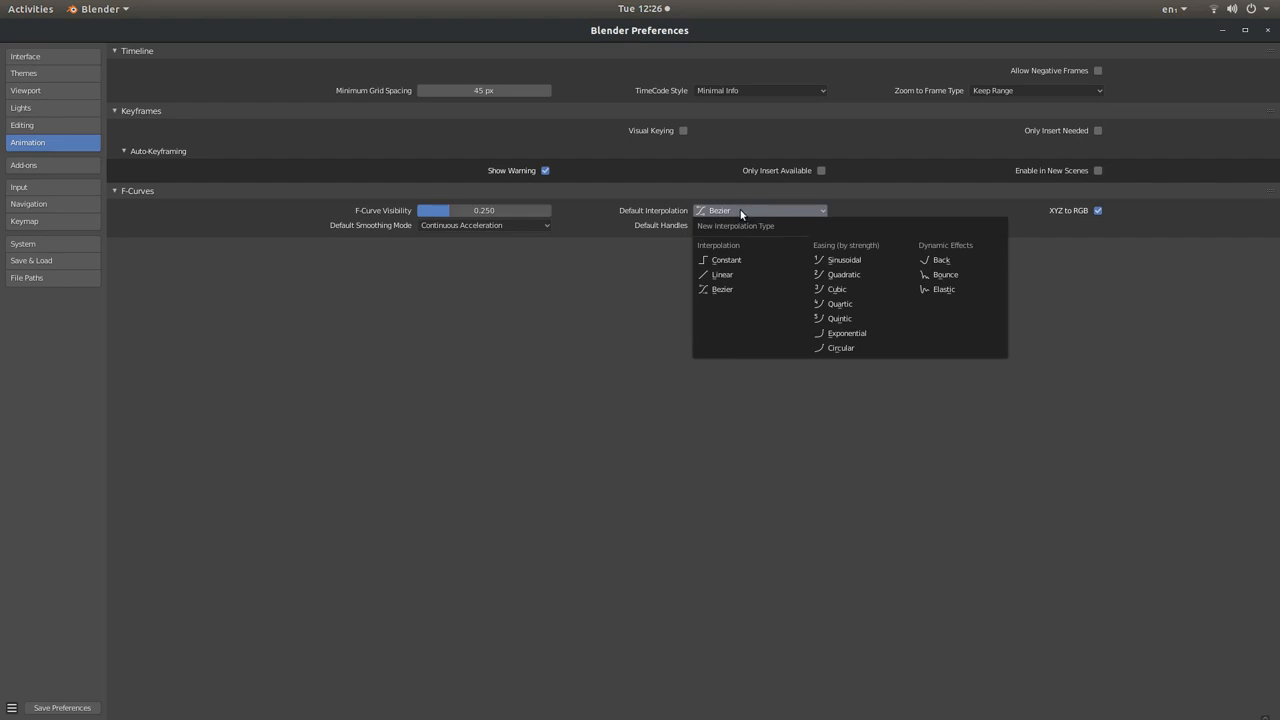
pyautogui.moveTo(764, 212)
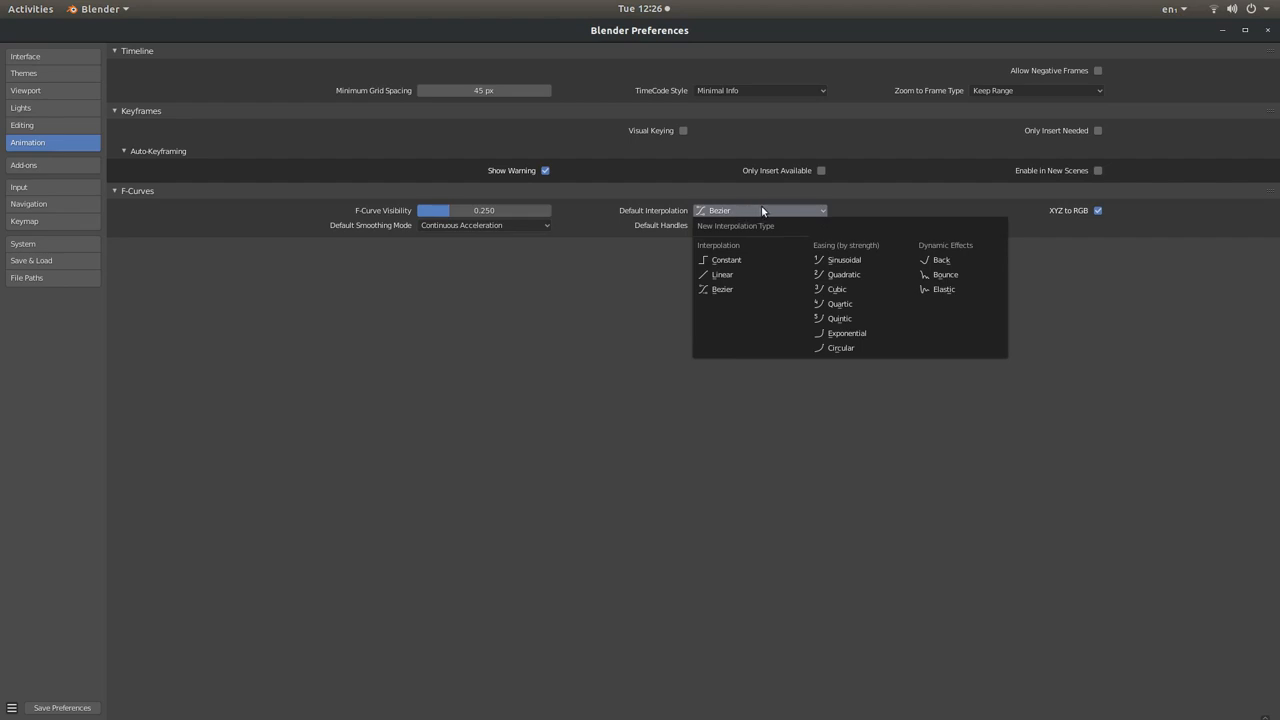
pyautogui.click(532, 352)
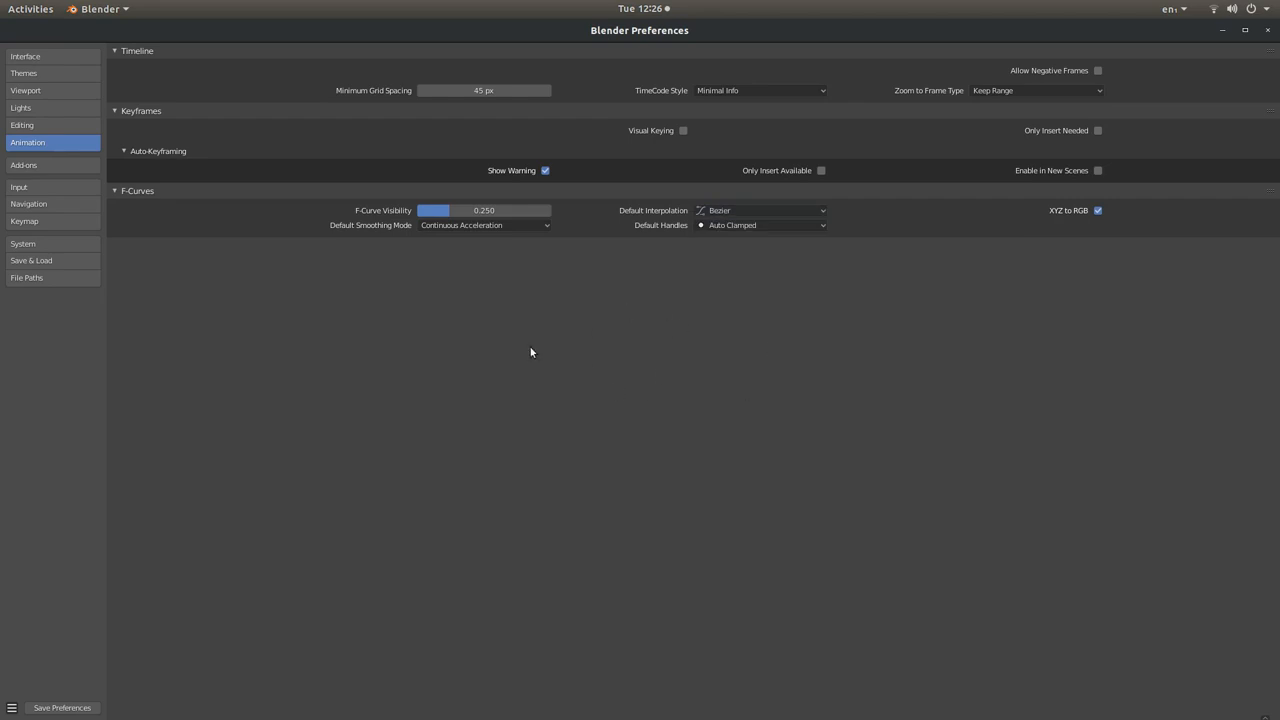
pyautogui.moveTo(760, 210)
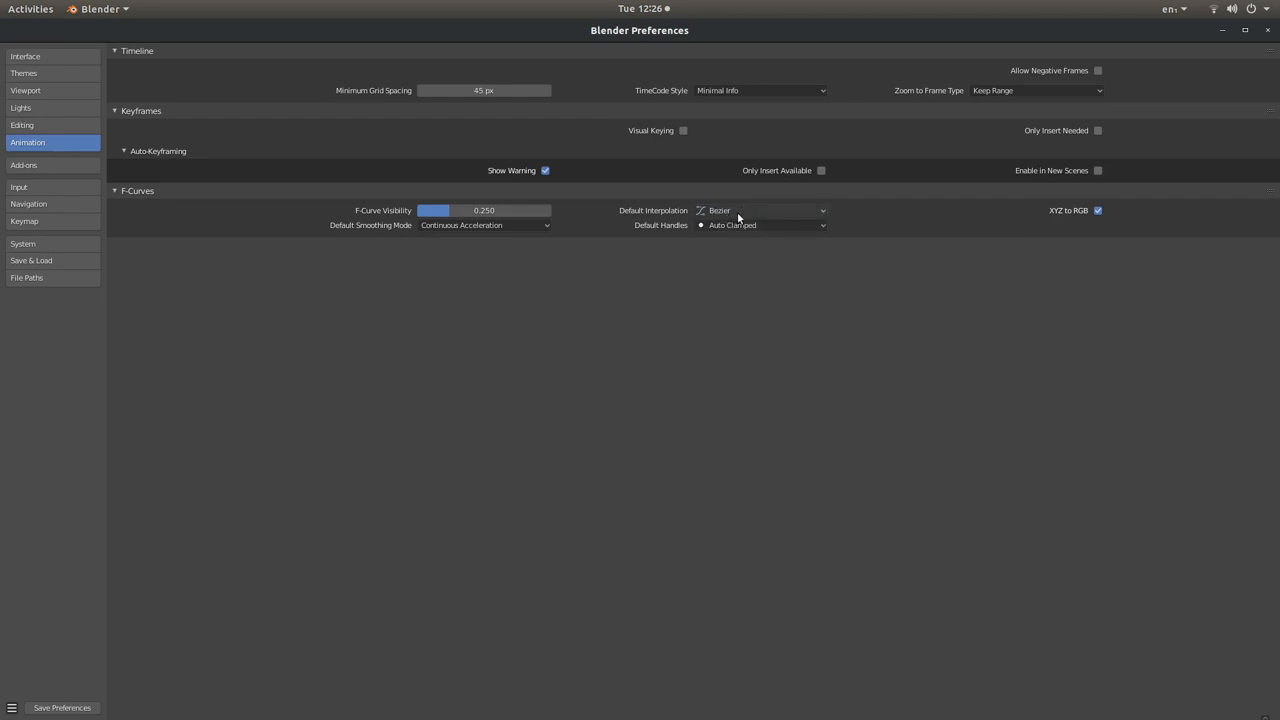
pyautogui.moveTo(736, 212)
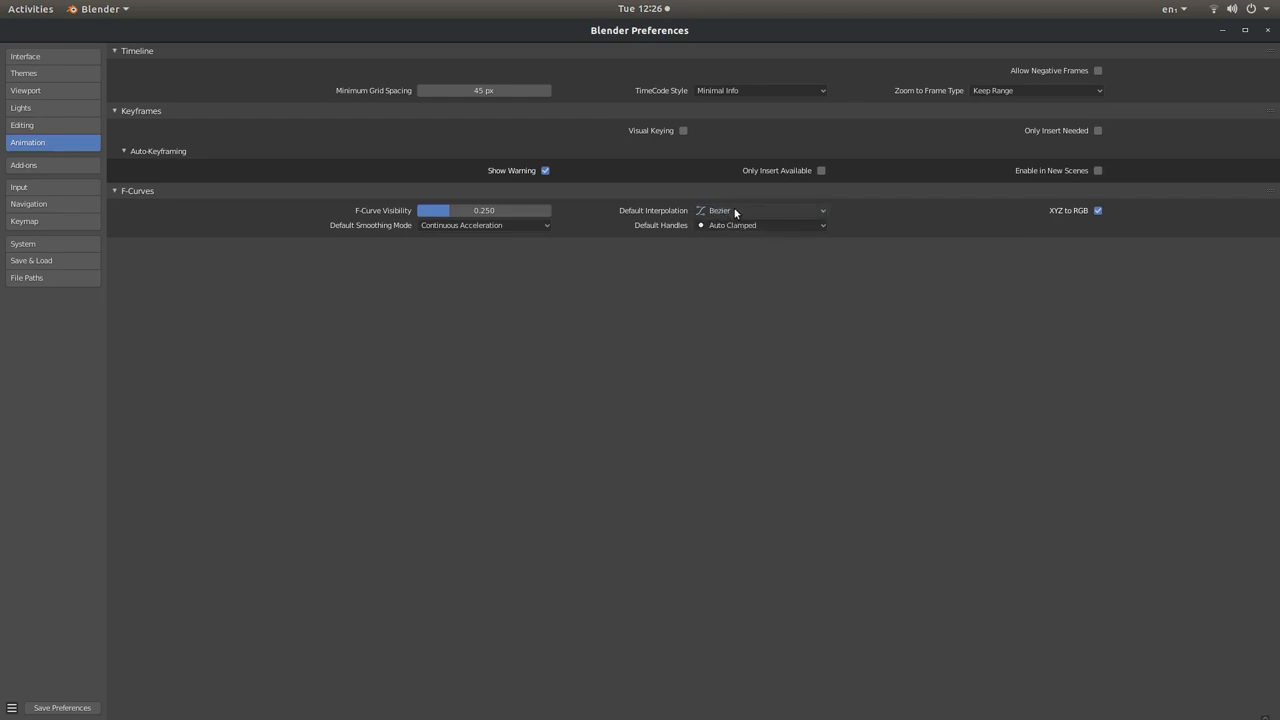
pyautogui.click(760, 210)
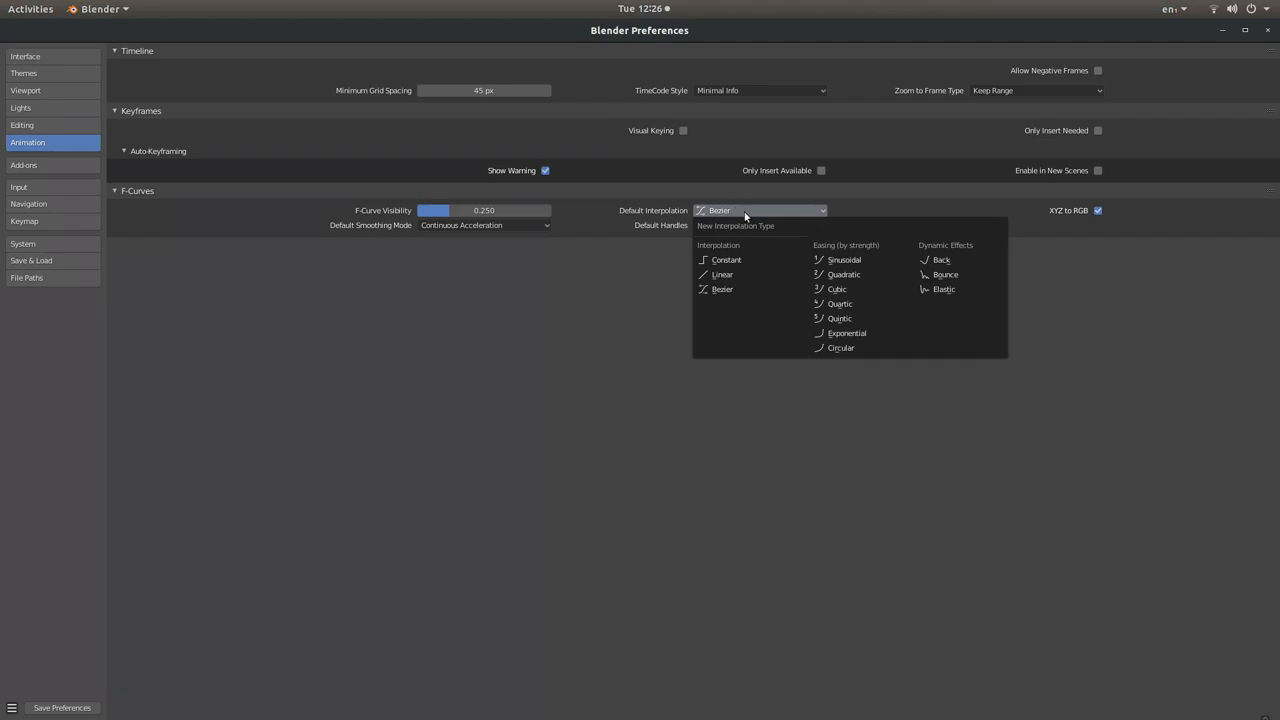
pyautogui.moveTo(722, 276)
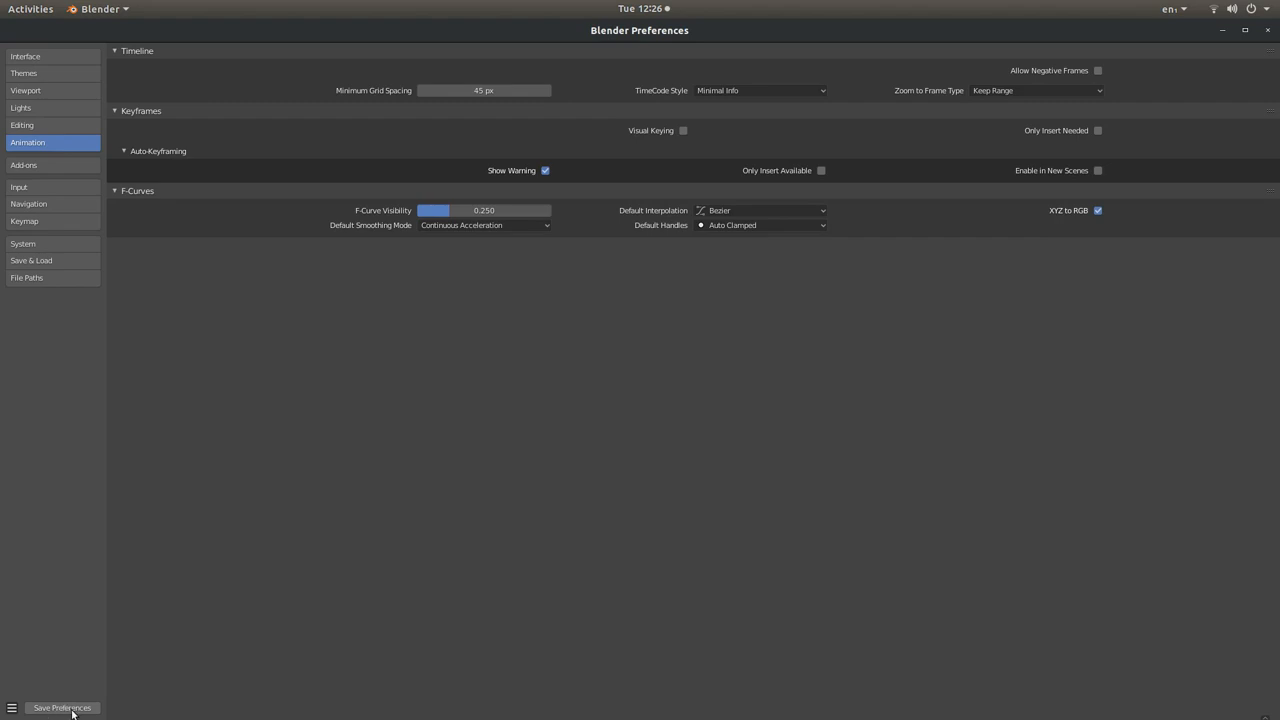
pyautogui.moveTo(190, 632)
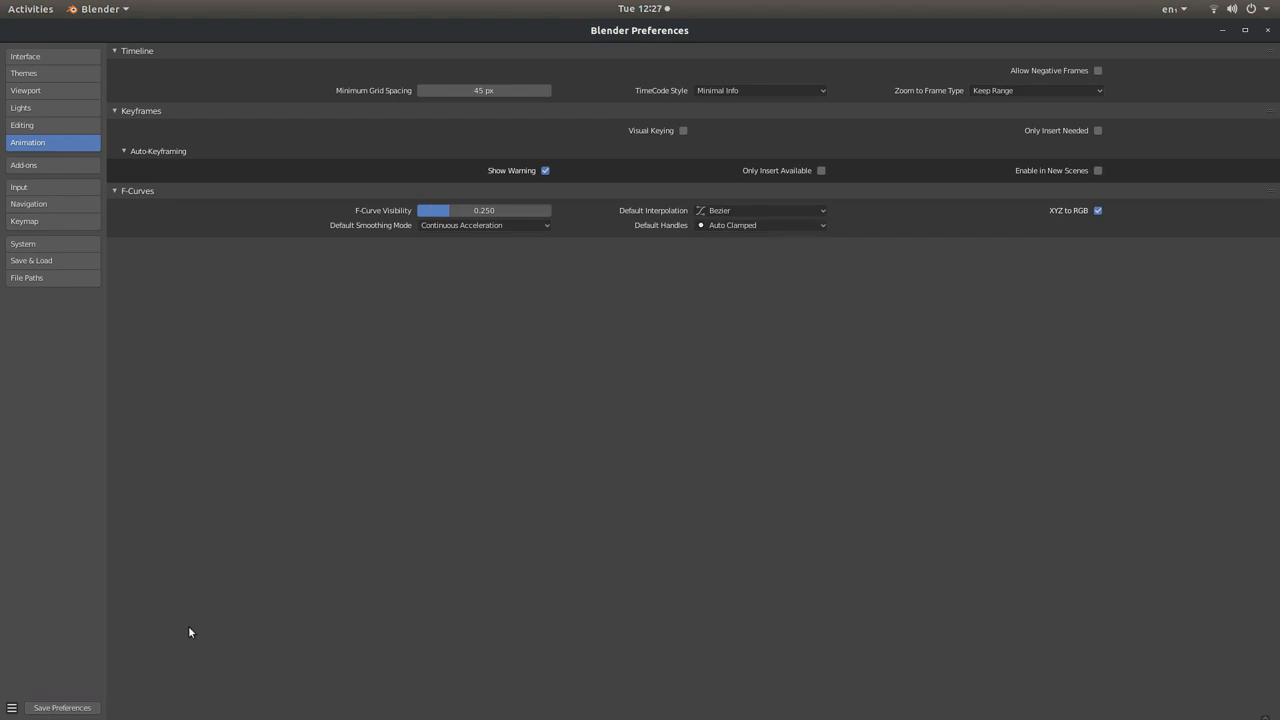
pyautogui.moveTo(620, 384)
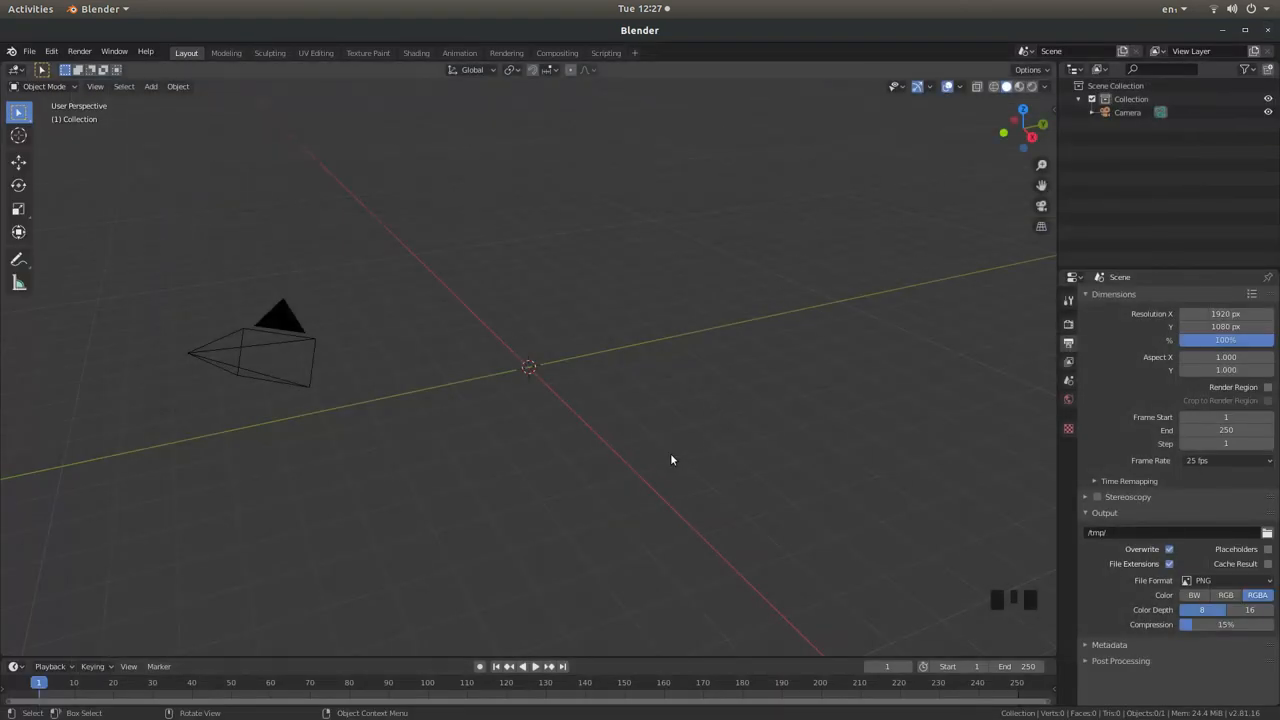
pyautogui.moveTo(324, 288)
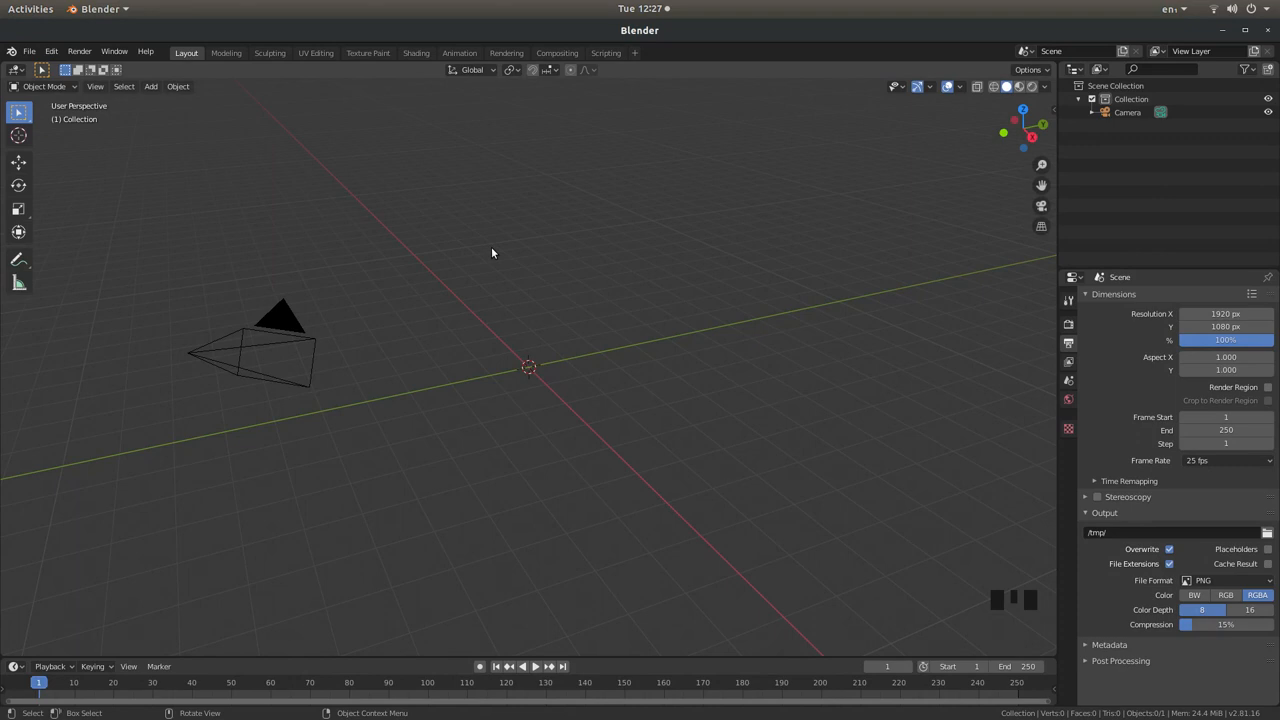
# Switch the 3D Viewport to Top Orthographic view with Numpad 7
pyautogui.press('NUMPAD_7')
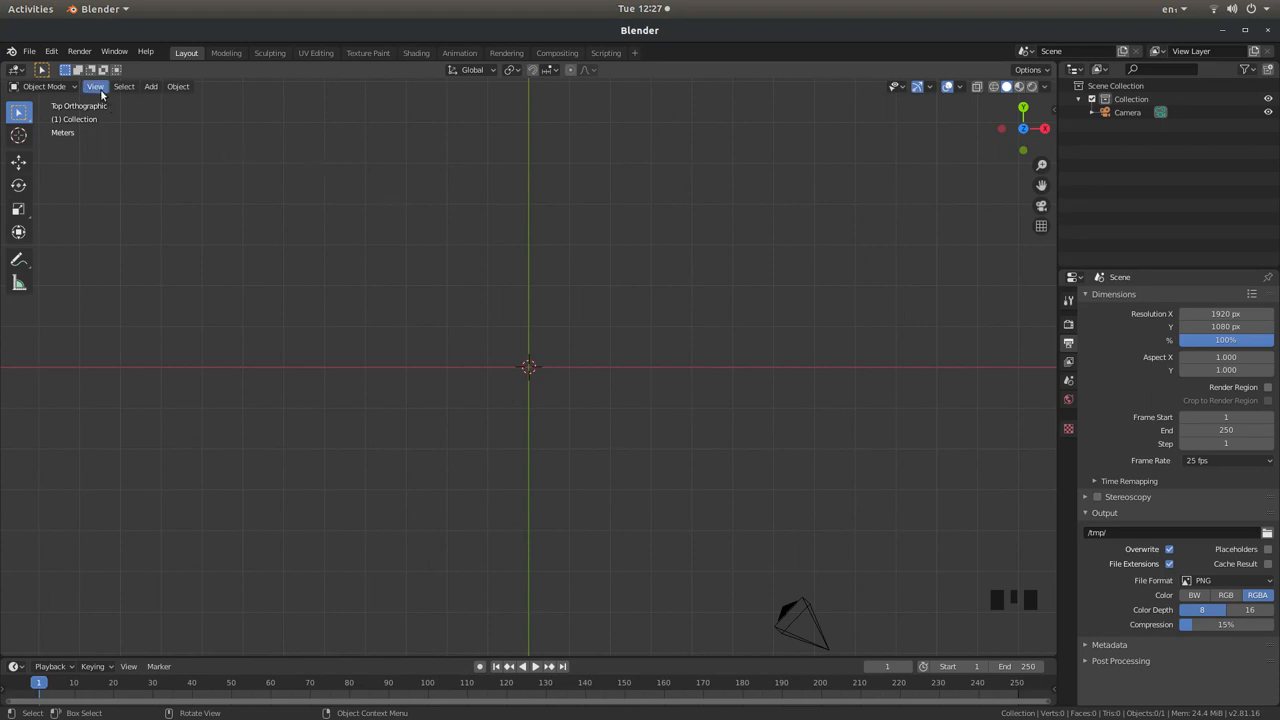
# Align the active camera to the top view via View > Align View and zoom the camera frame
pyautogui.click(96, 86)
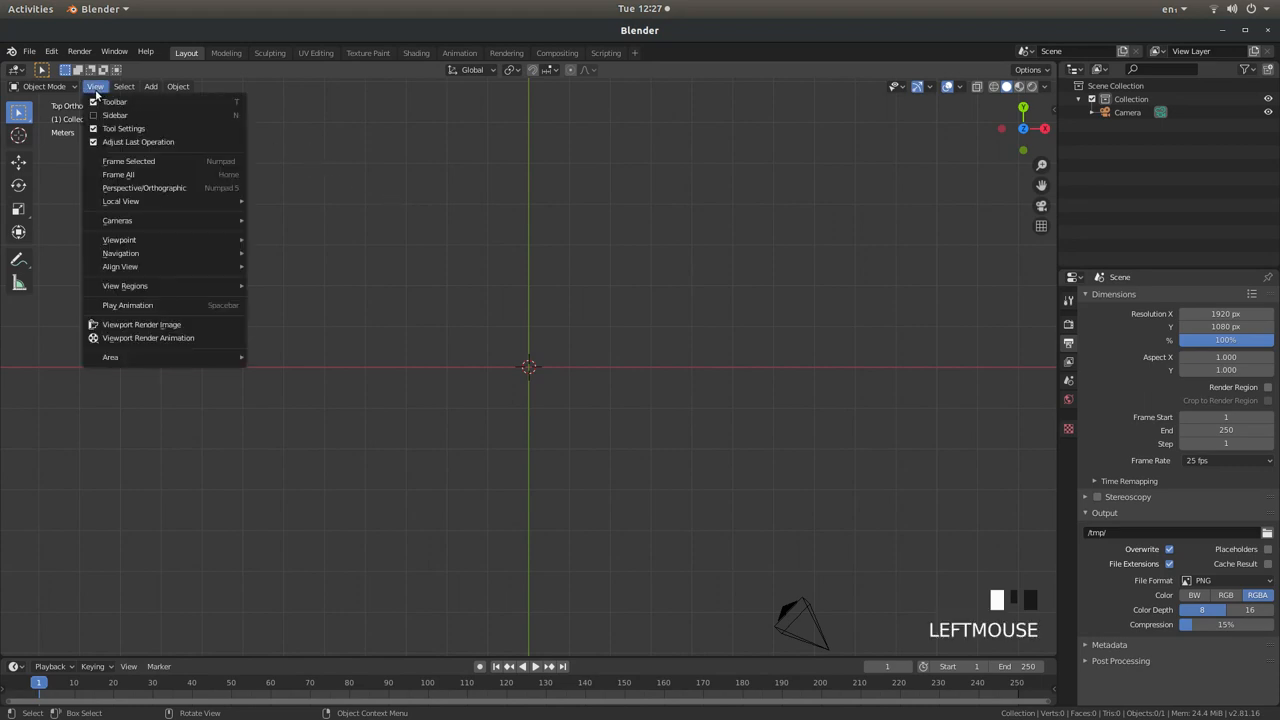
pyautogui.moveTo(122, 270)
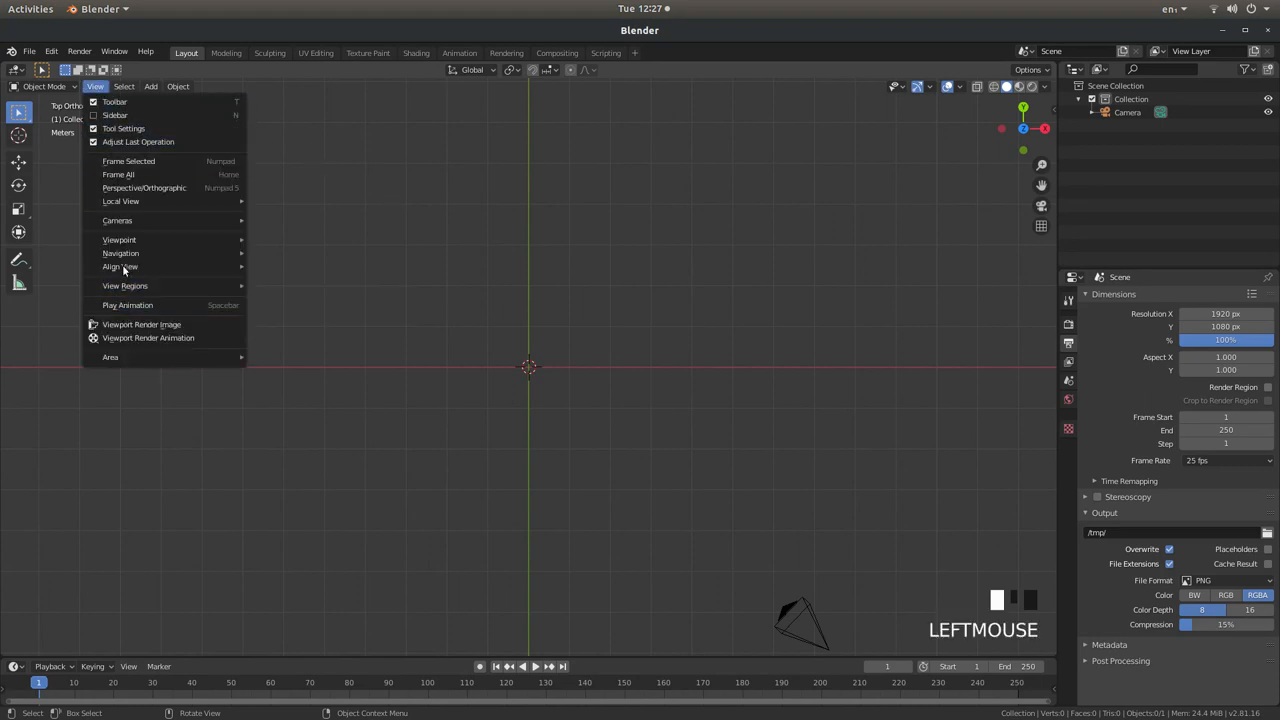
pyautogui.moveTo(120, 266)
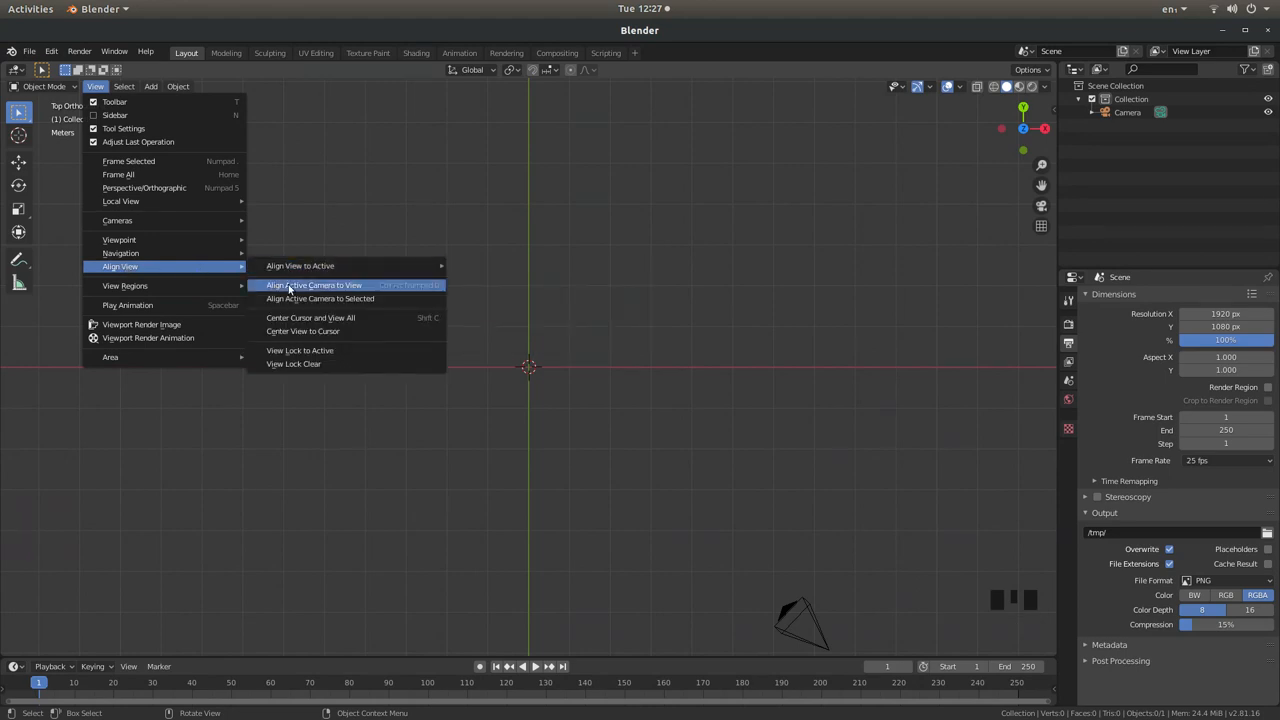
pyautogui.moveTo(350, 284)
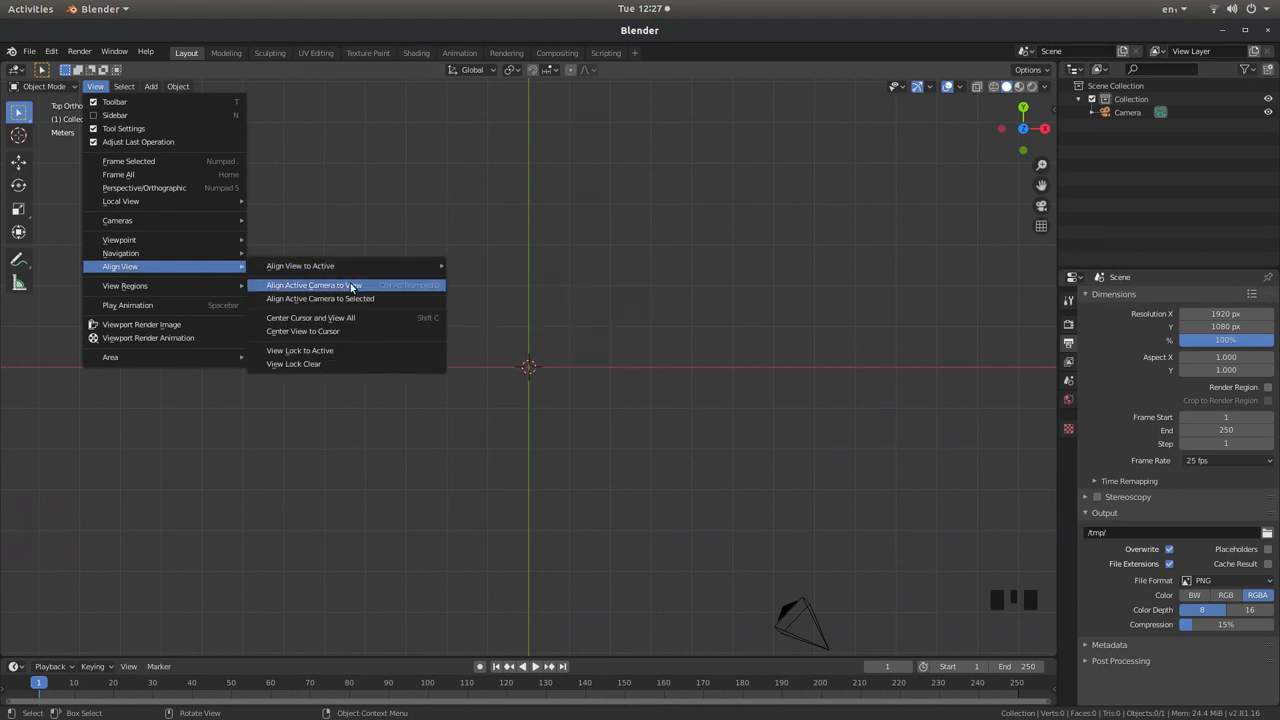
pyautogui.click(314, 284)
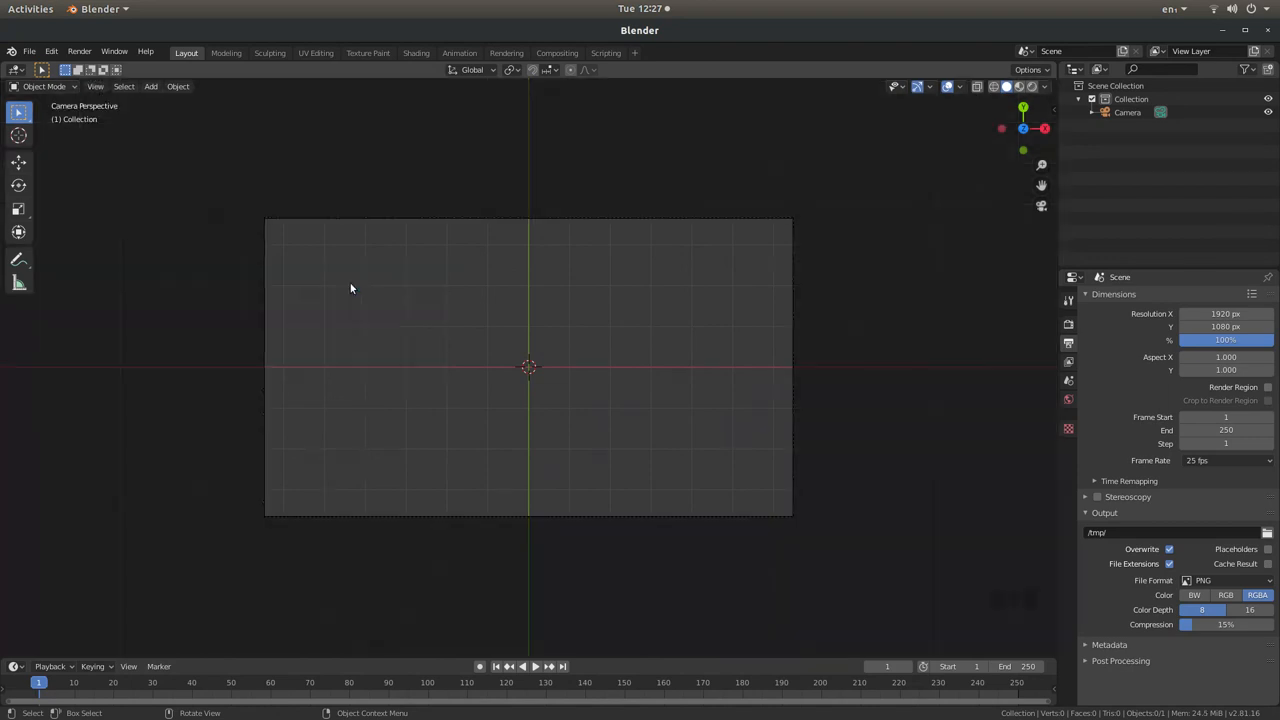
pyautogui.scroll(3)
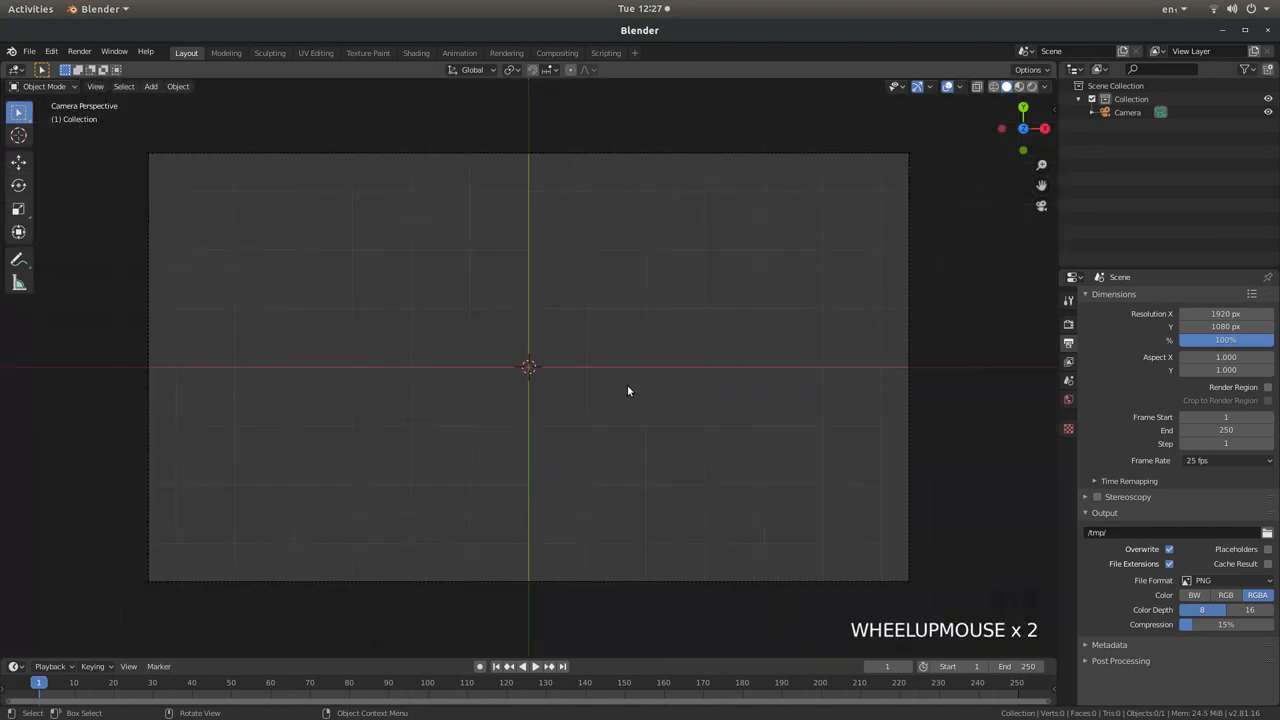
pyautogui.moveTo(626, 260)
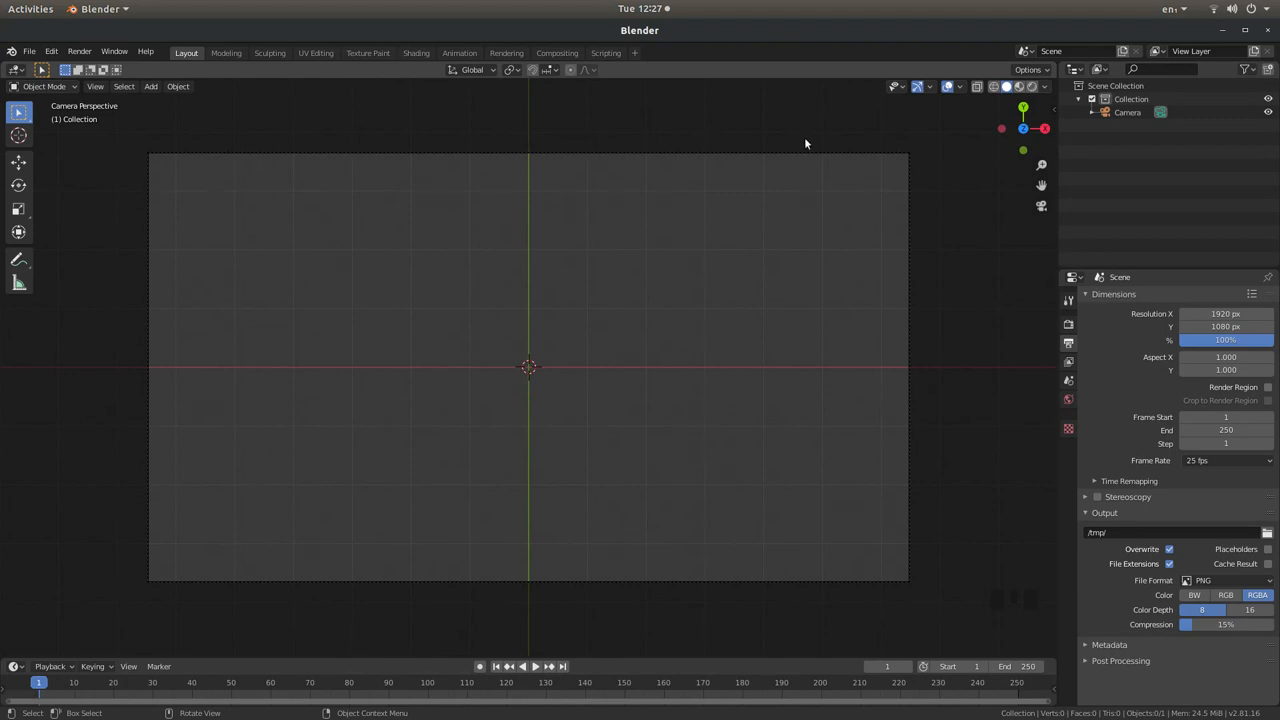
pyautogui.moveTo(906, 588)
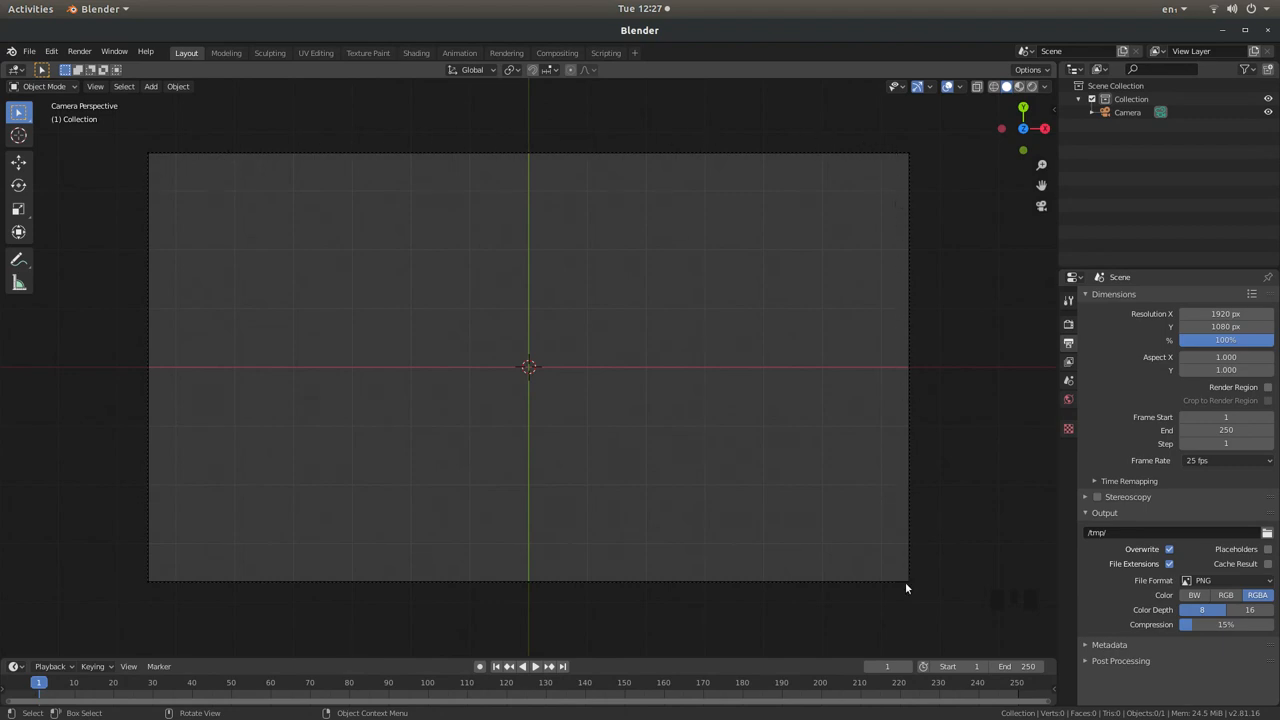
pyautogui.moveTo(240, 248)
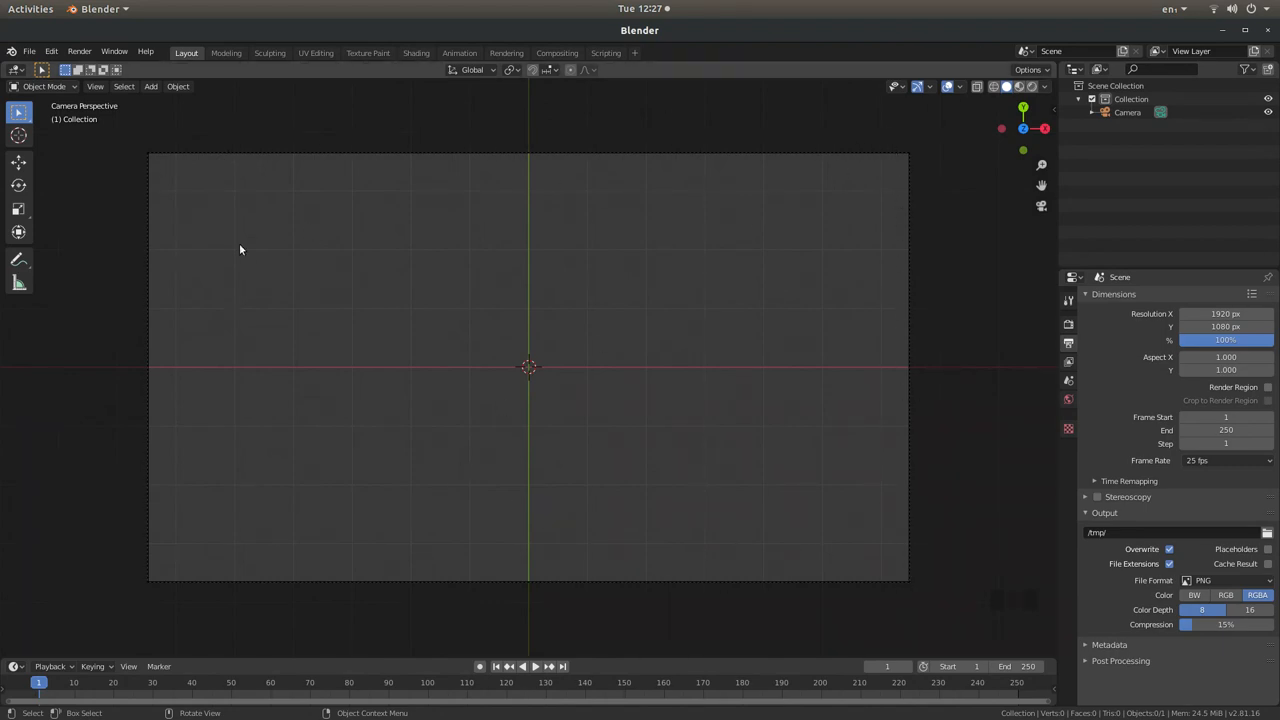
pyautogui.moveTo(554, 298)
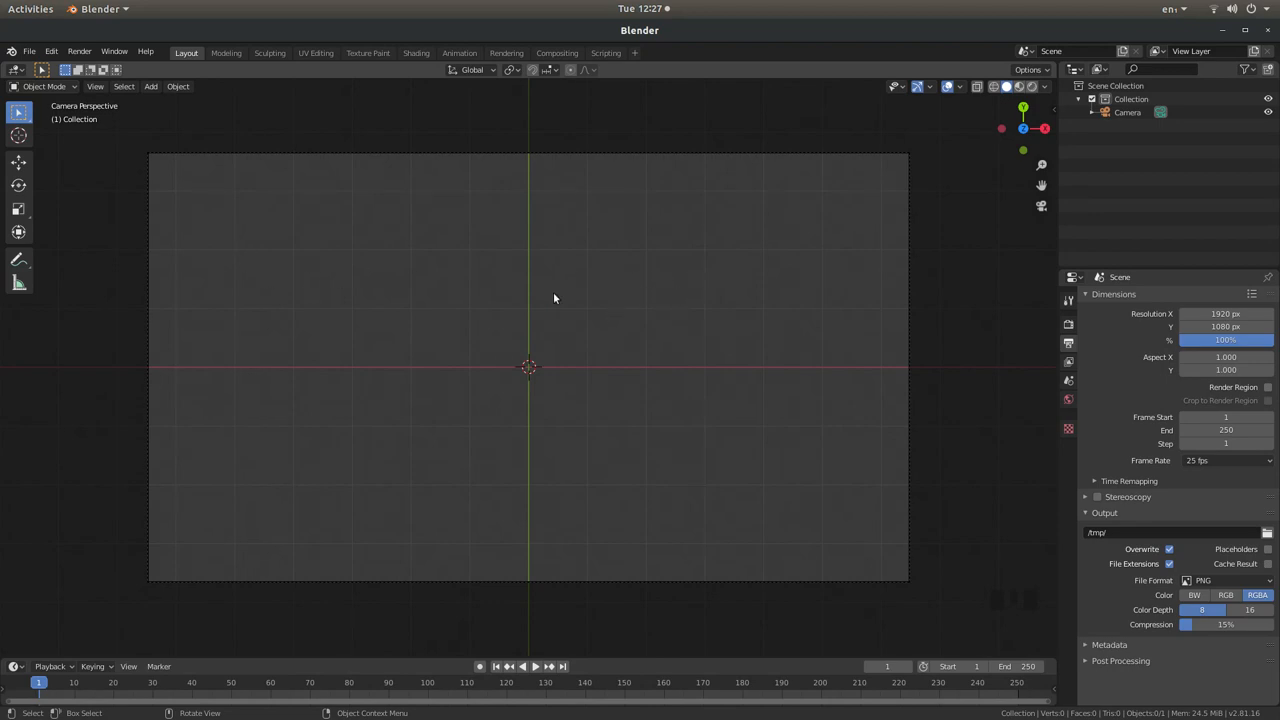
pyautogui.moveTo(460, 316)
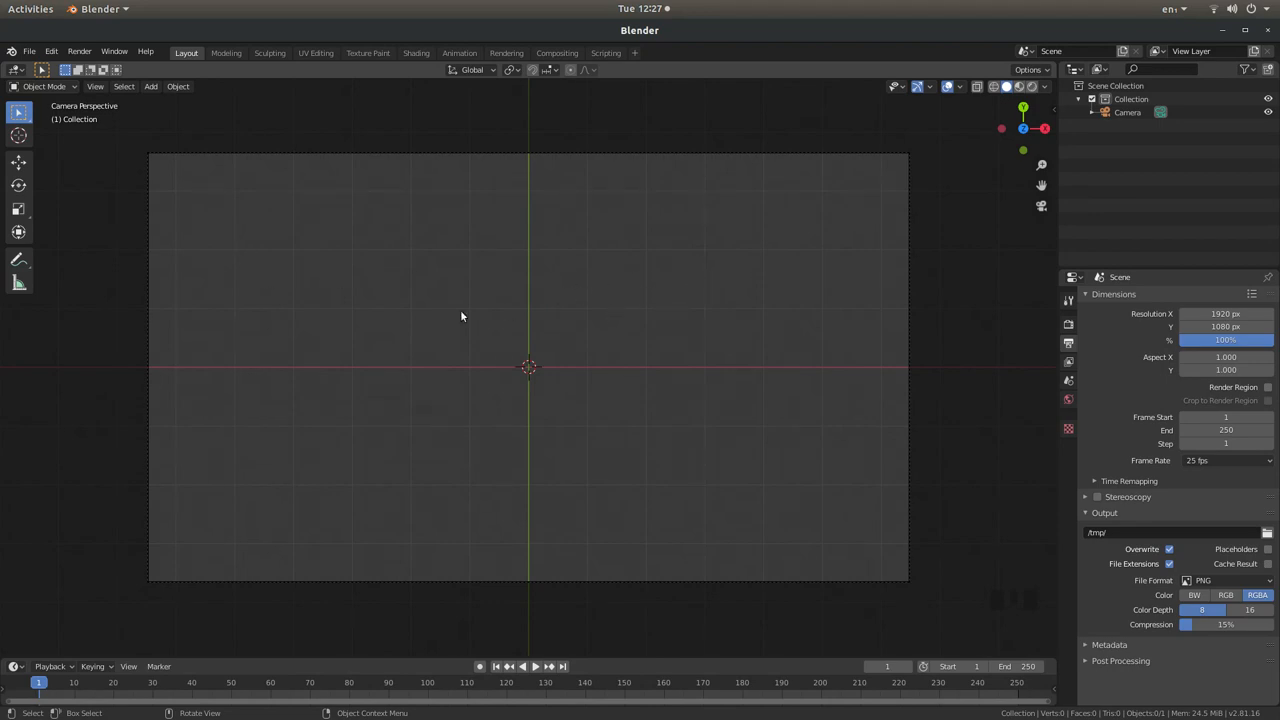
pyautogui.moveTo(690, 148)
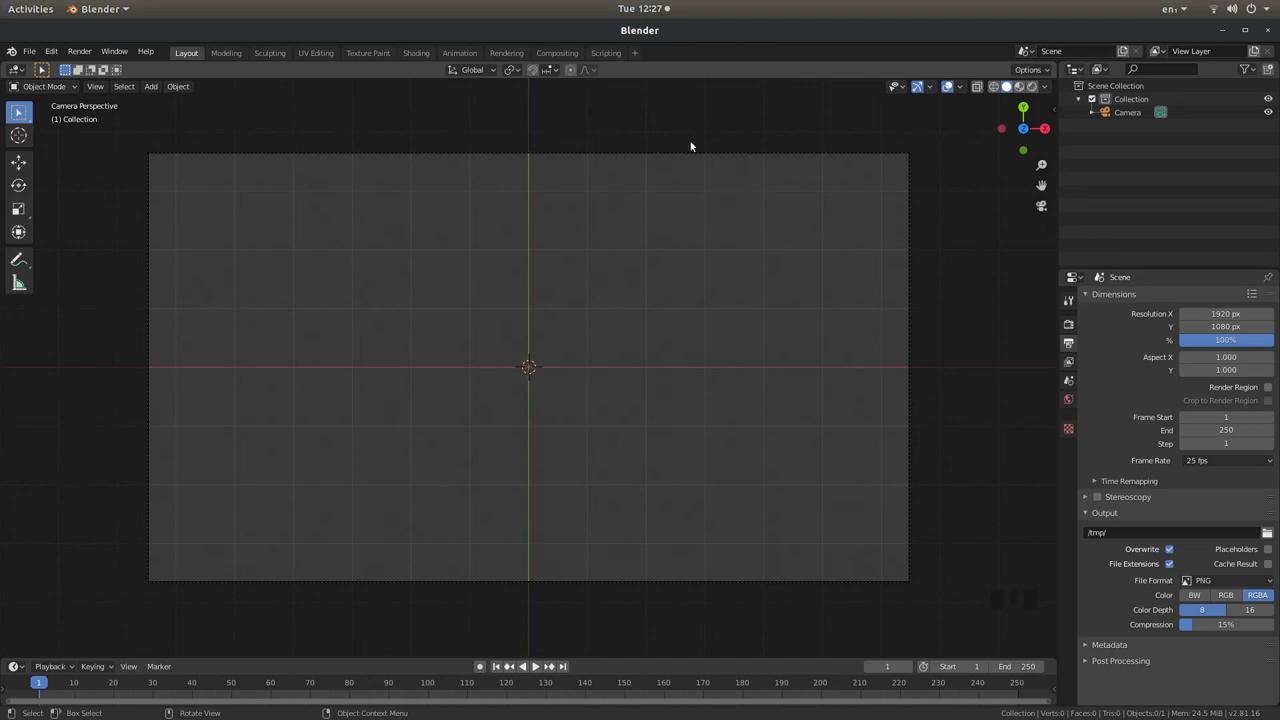
pyautogui.moveTo(254, 164)
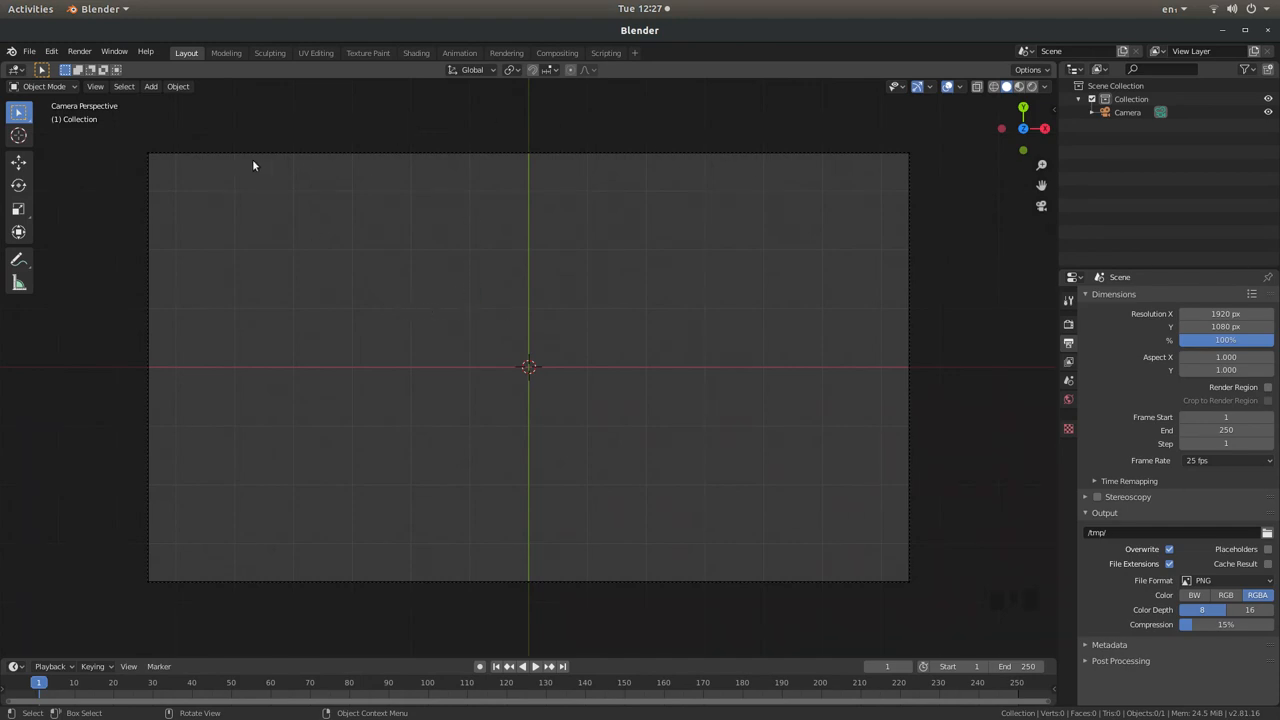
pyautogui.moveTo(832, 494)
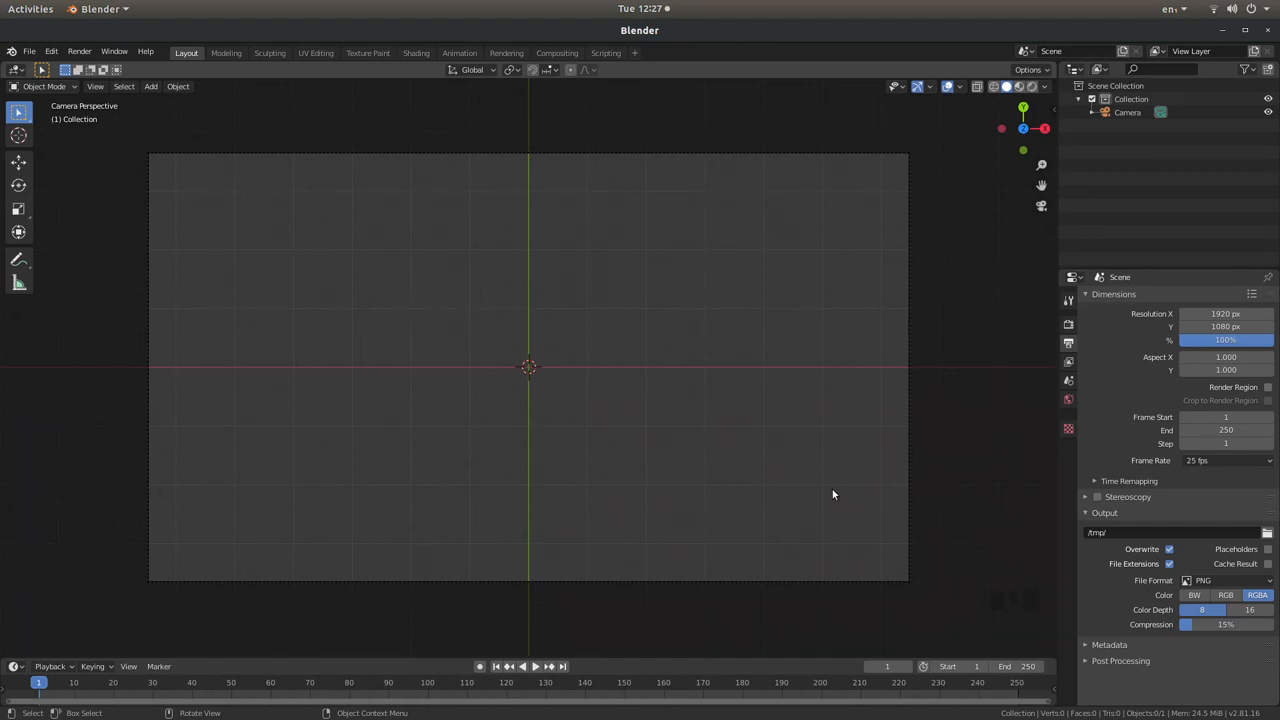
pyautogui.moveTo(450, 300)
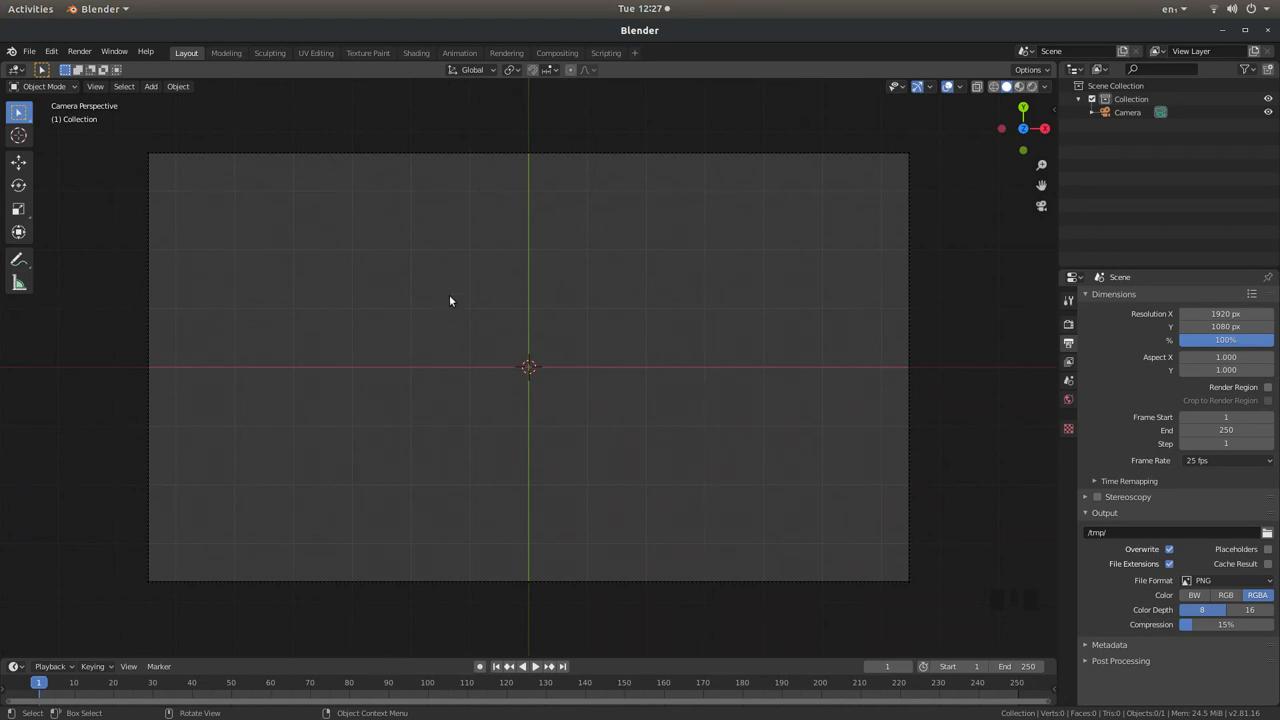
pyautogui.moveTo(610, 236)
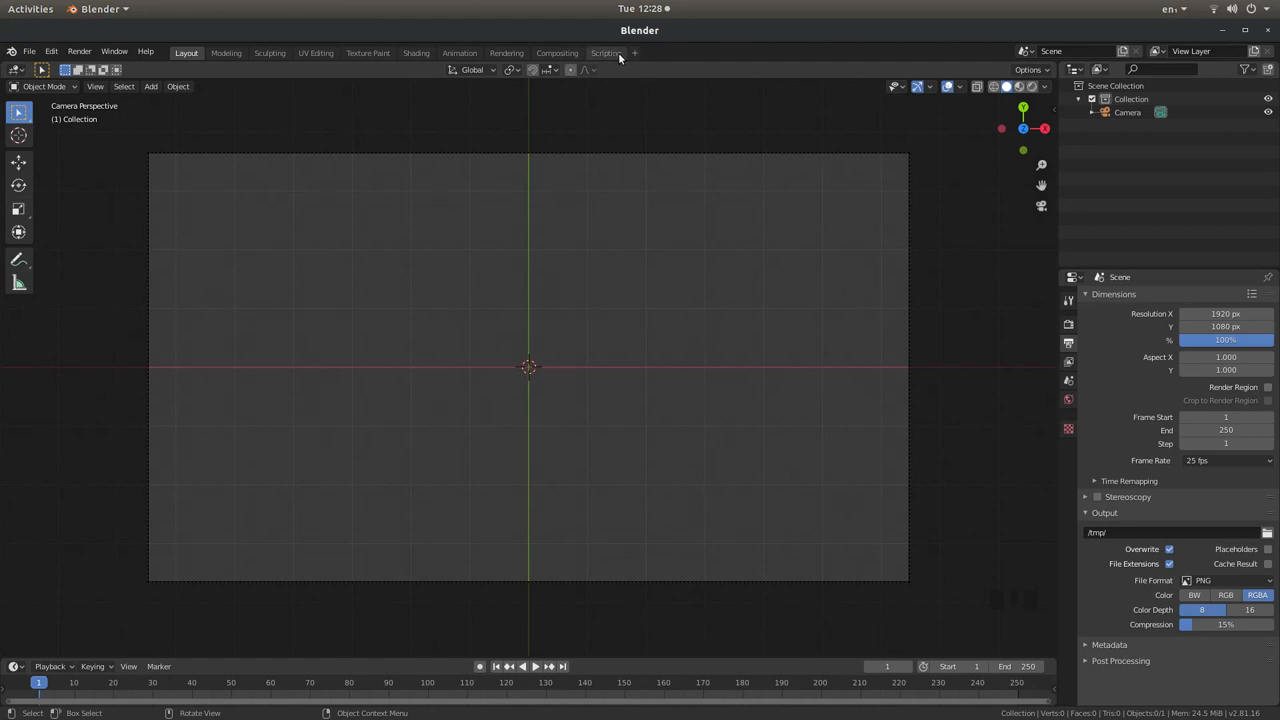
pyautogui.moveTo(636, 52)
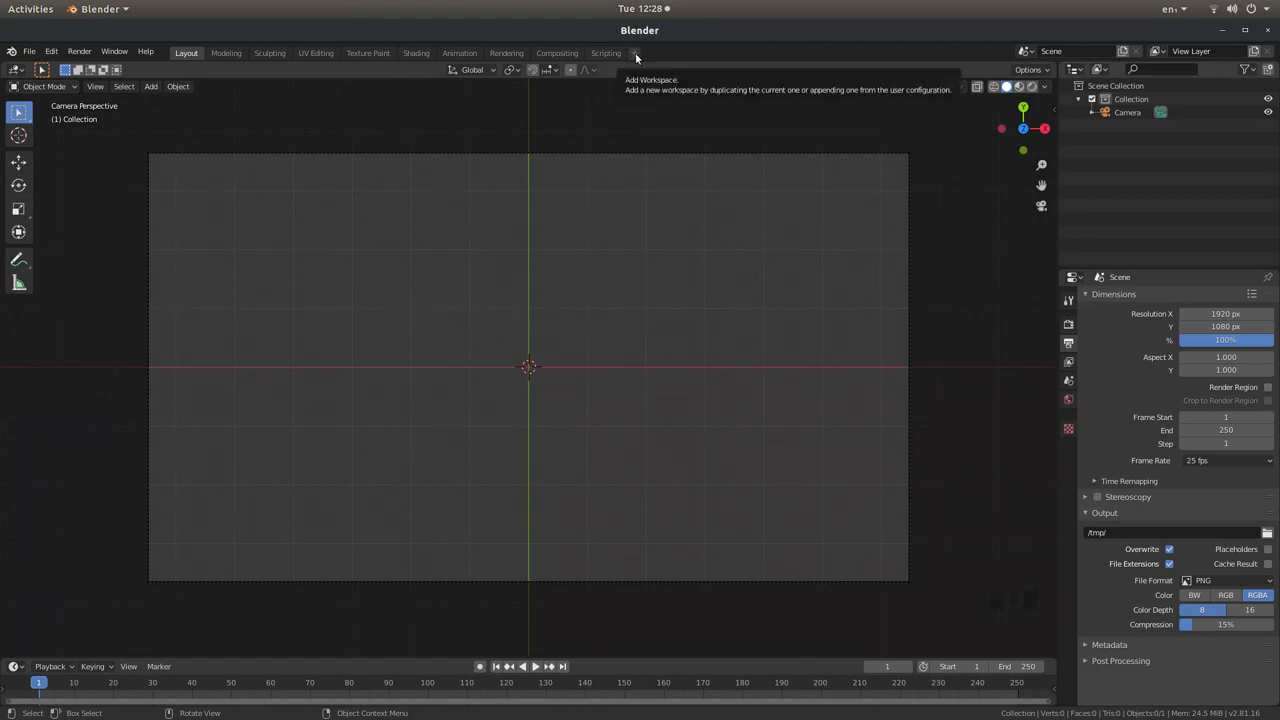
# Add a Video Editing workspace from the workspace bar and switch to it
pyautogui.click(636, 52)
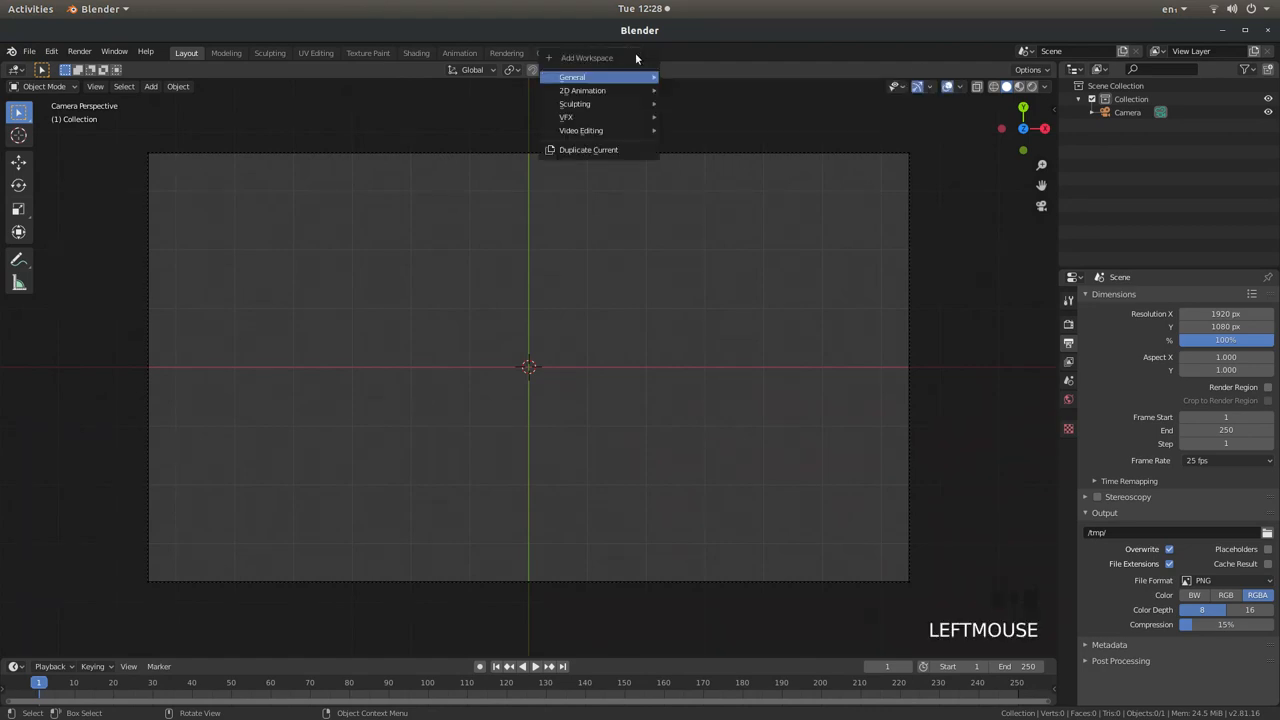
pyautogui.moveTo(580, 130)
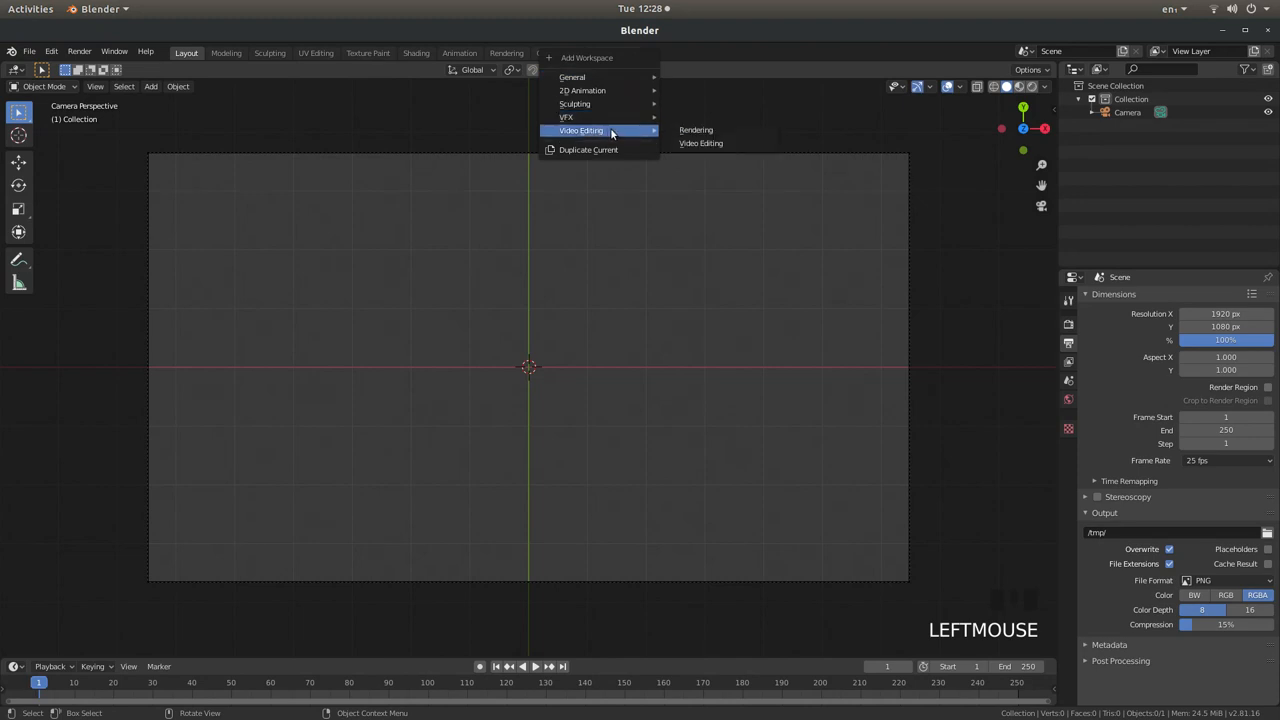
pyautogui.moveTo(700, 144)
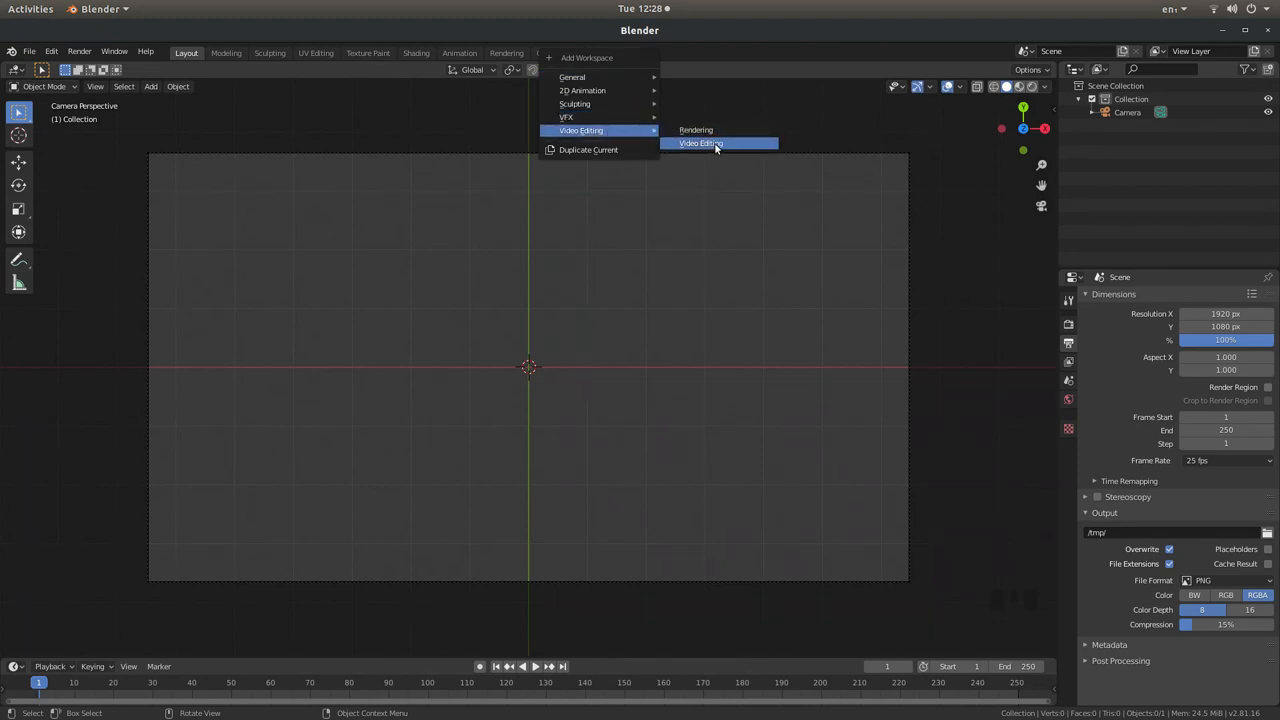
pyautogui.click(700, 144)
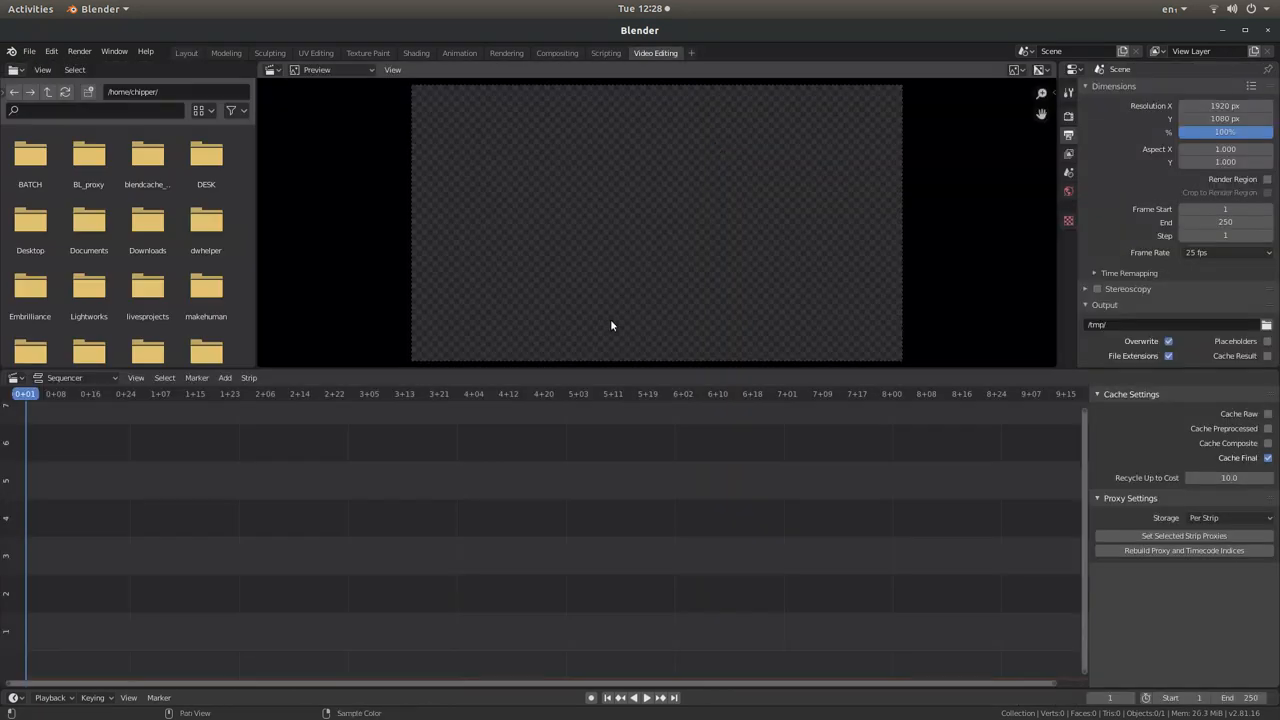
pyautogui.moveTo(190, 72)
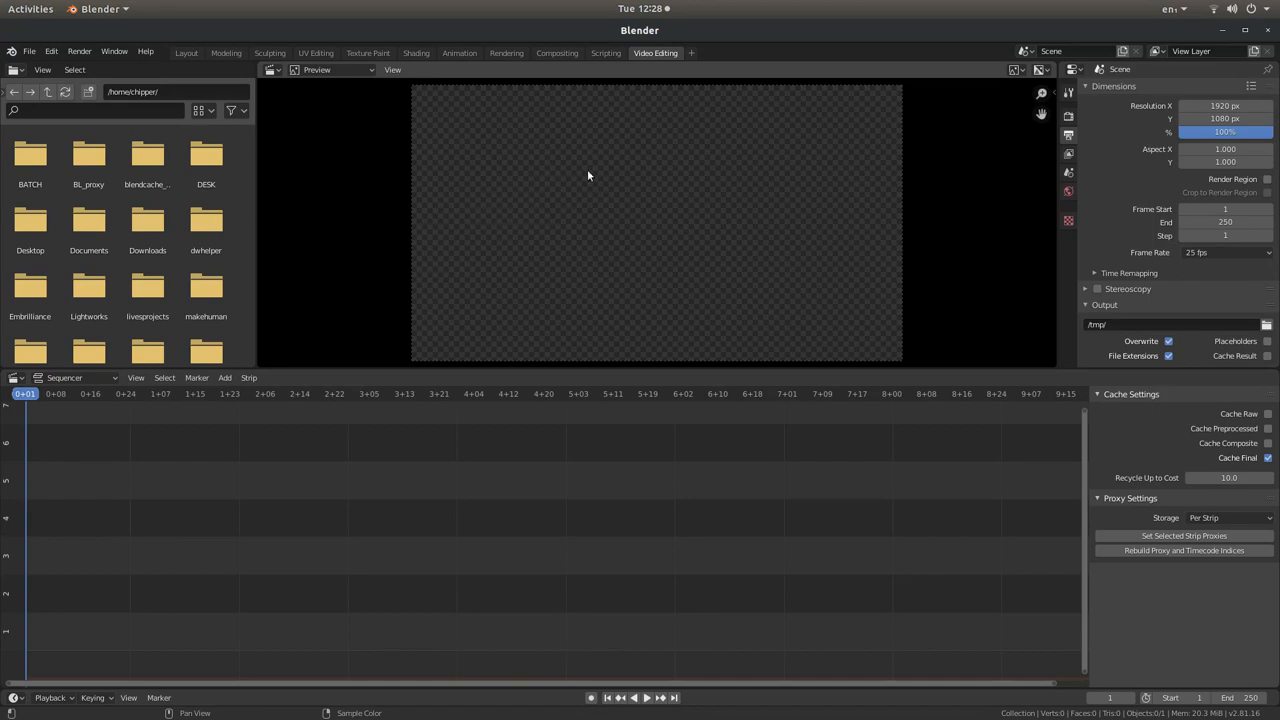
pyautogui.moveTo(740, 292)
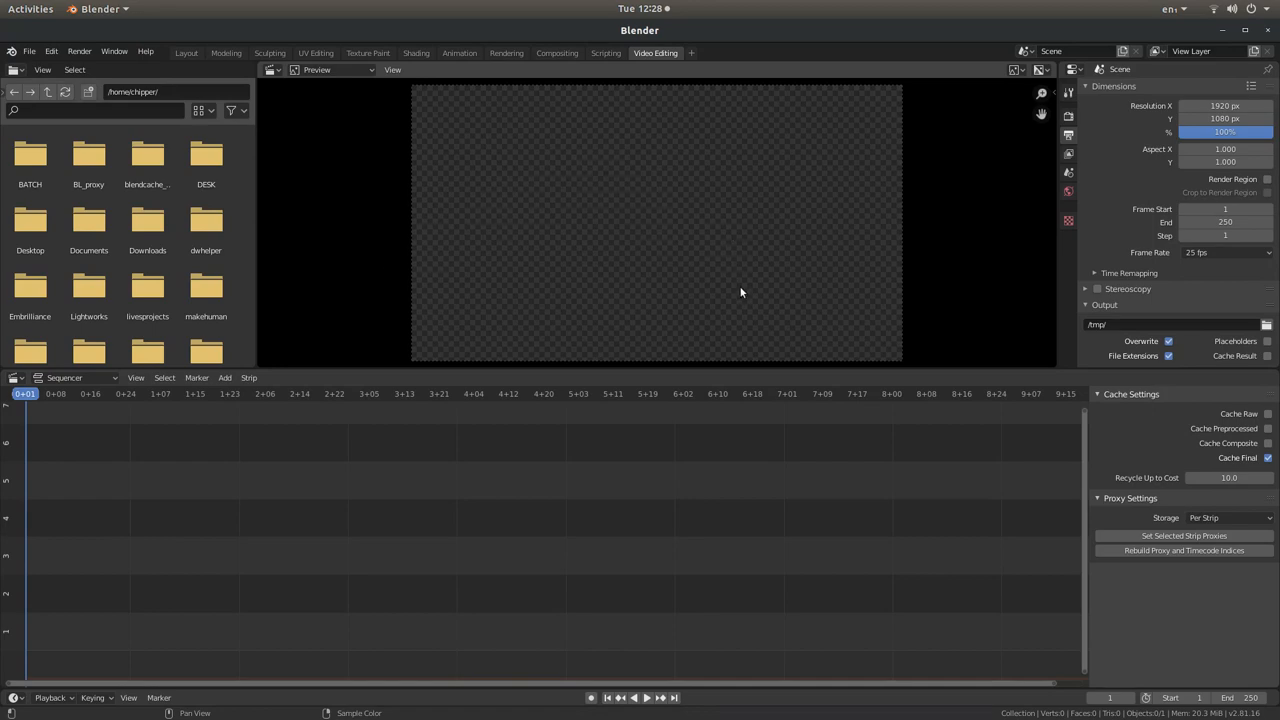
pyautogui.moveTo(812, 696)
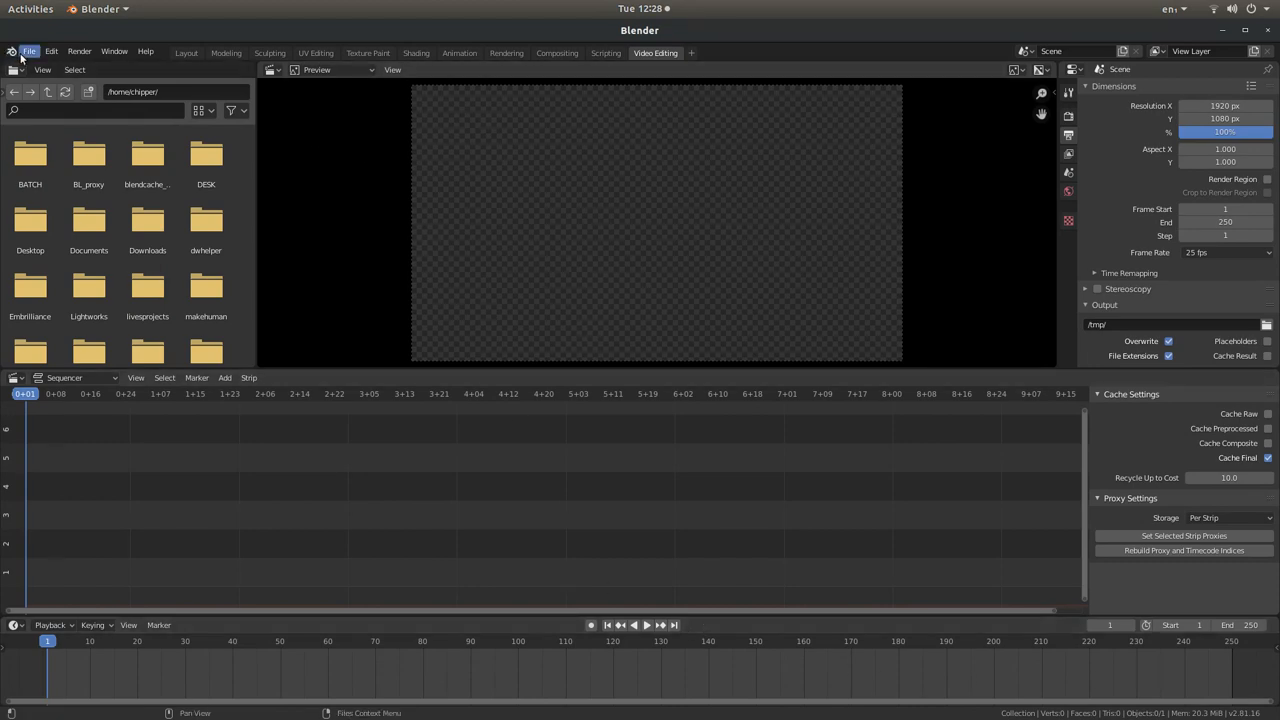
pyautogui.moveTo(12, 70)
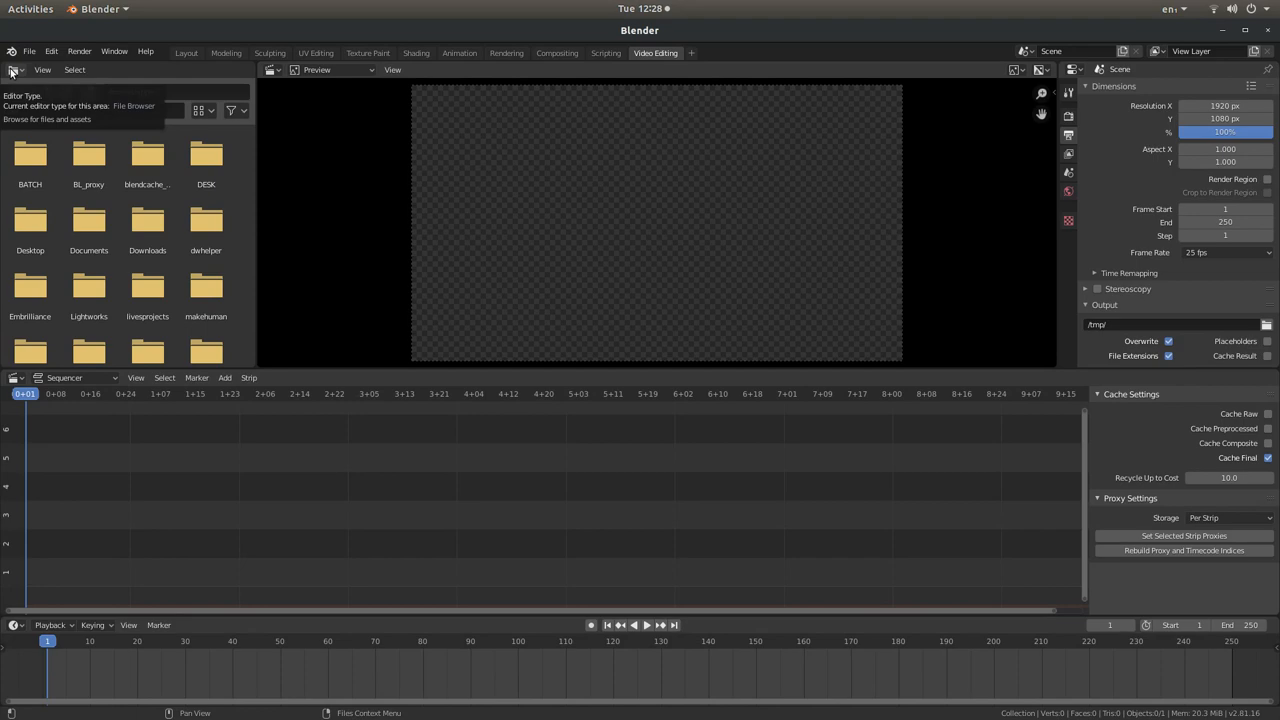
# Turn the file browser into a widened 3D viewport looking through the scene camera
pyautogui.click(14, 68)
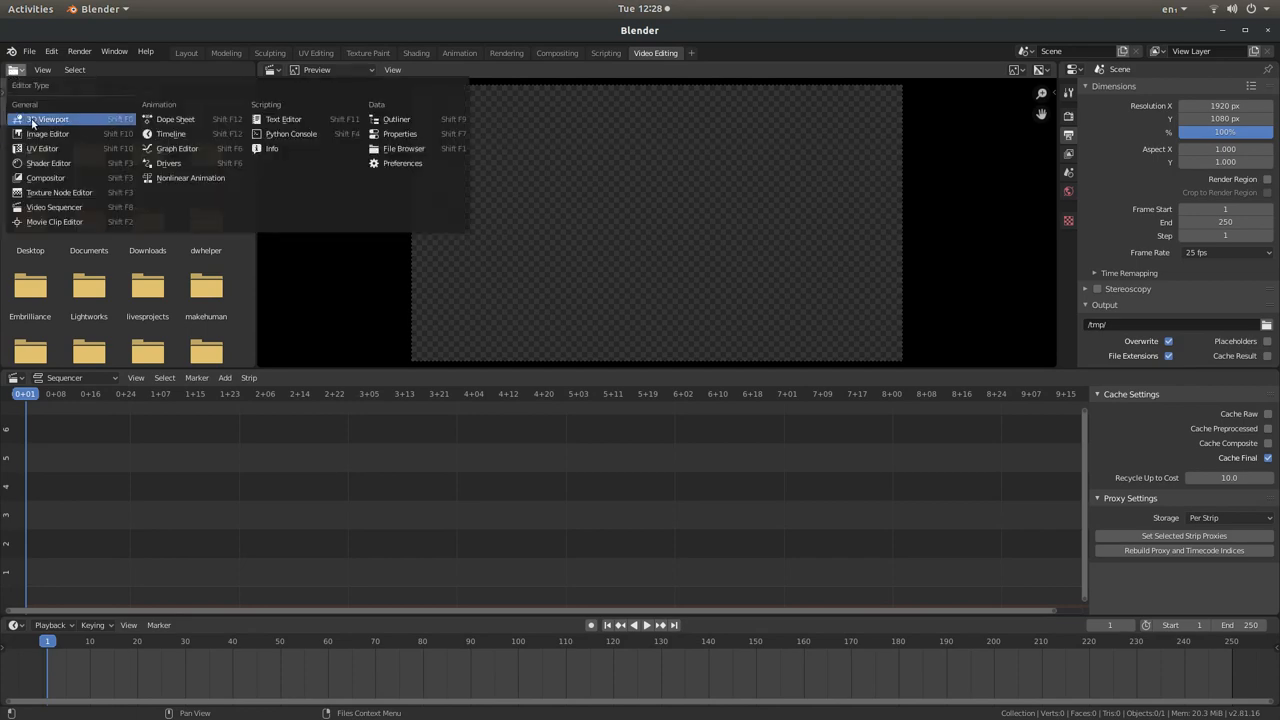
pyautogui.moveTo(48, 120)
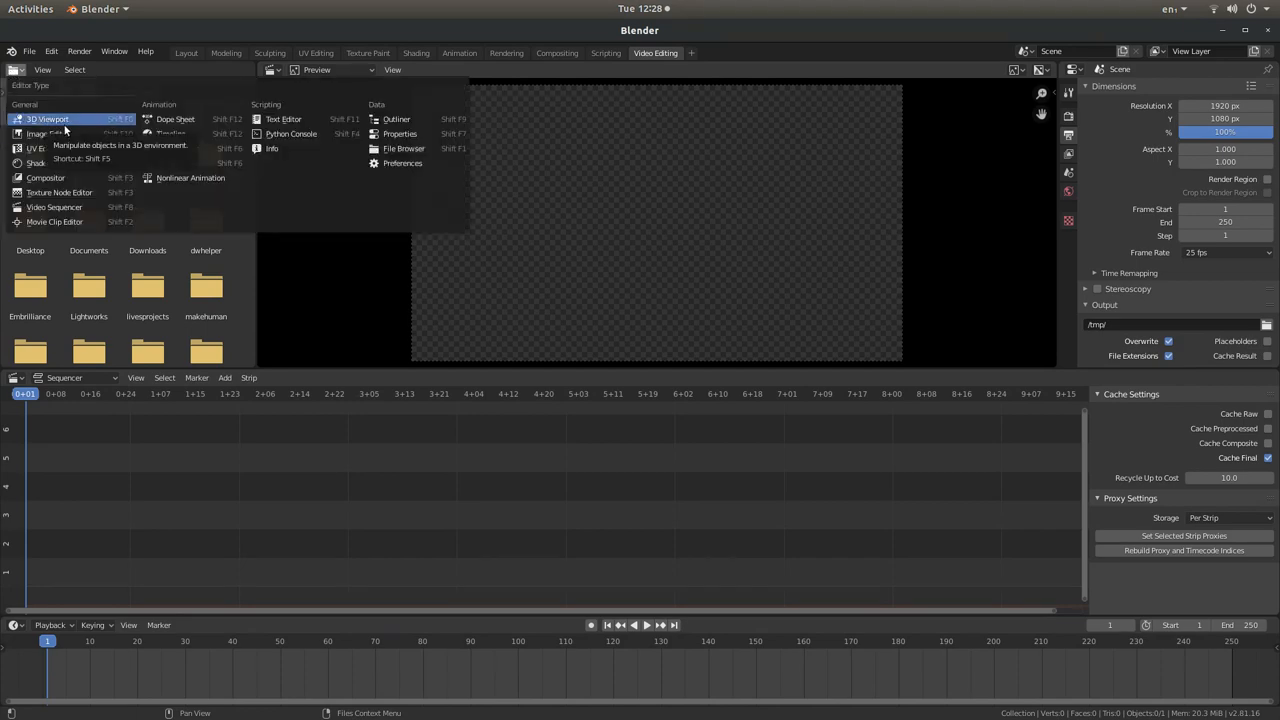
pyautogui.click(48, 118)
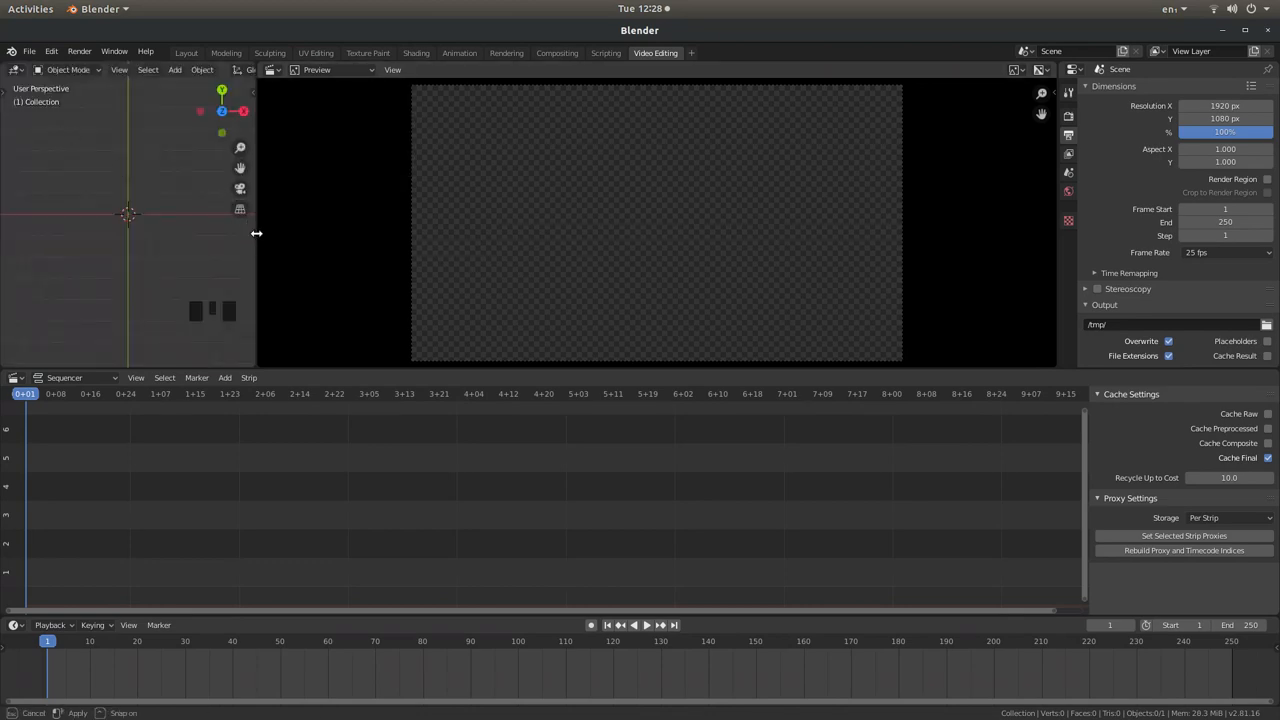
pyautogui.moveTo(256, 232); pyautogui.dragTo(444, 220)
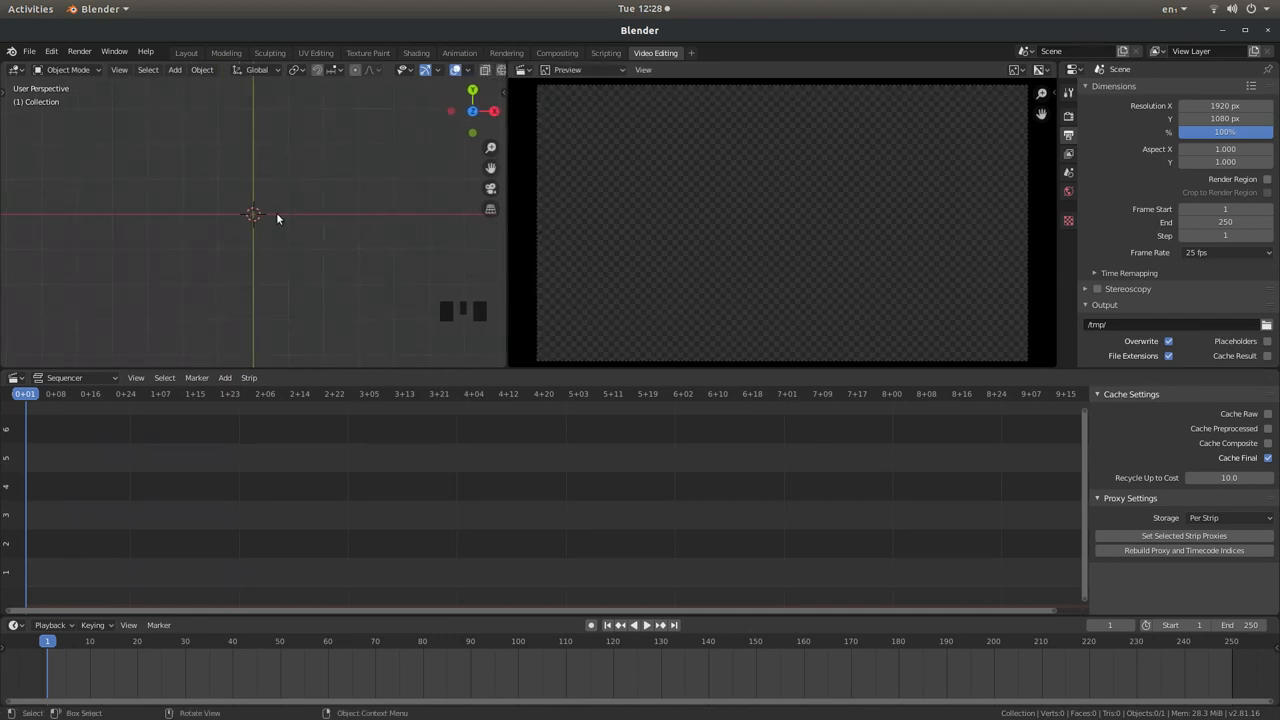
pyautogui.moveTo(336, 166)
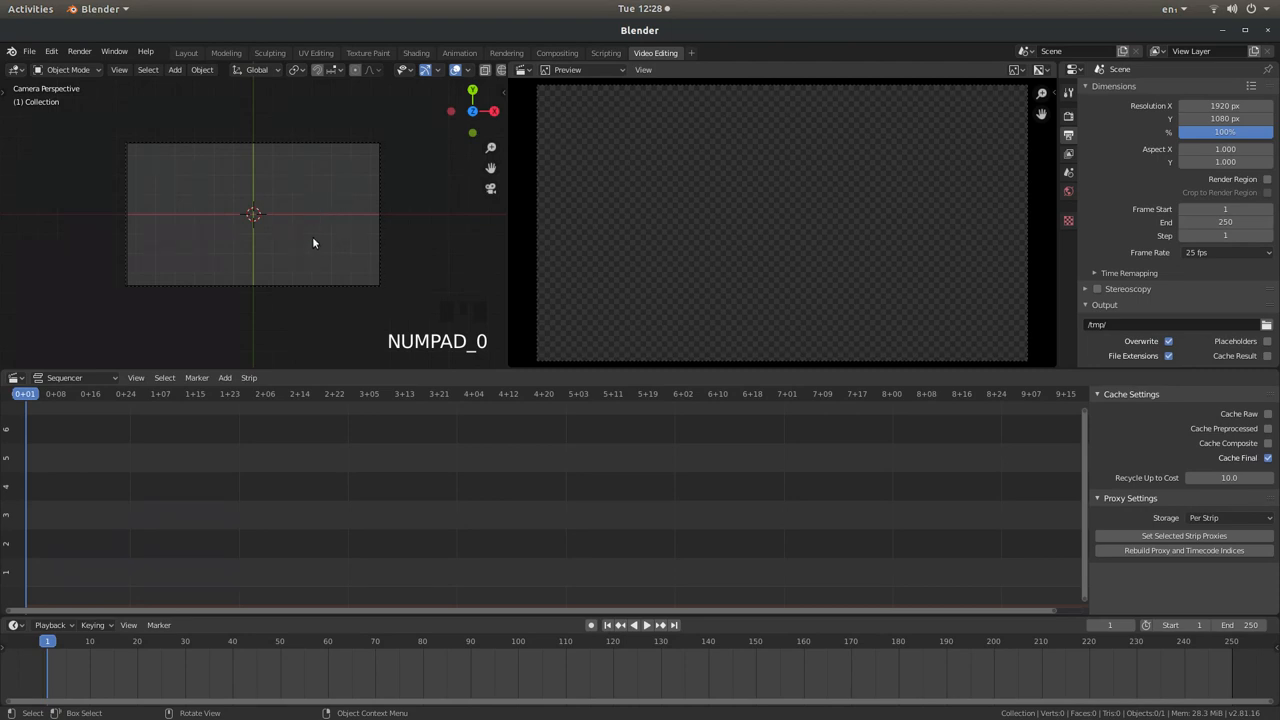
pyautogui.scroll(3)
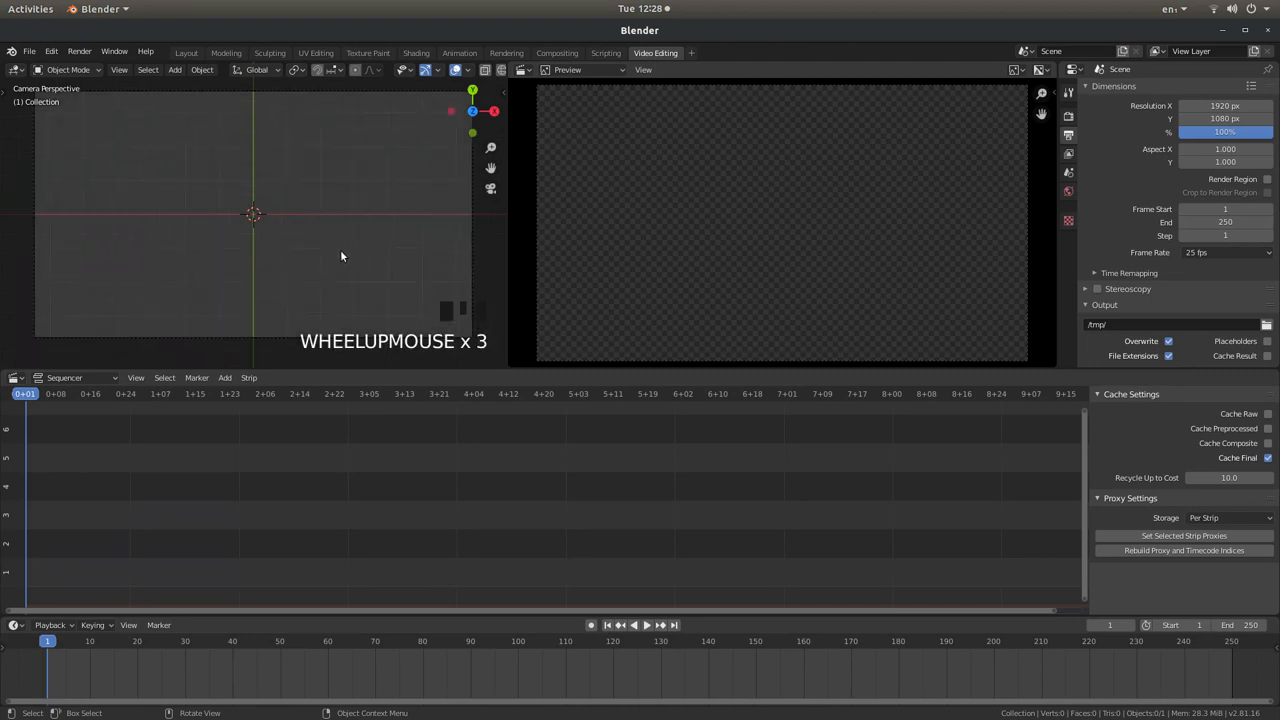
pyautogui.moveTo(444, 80)
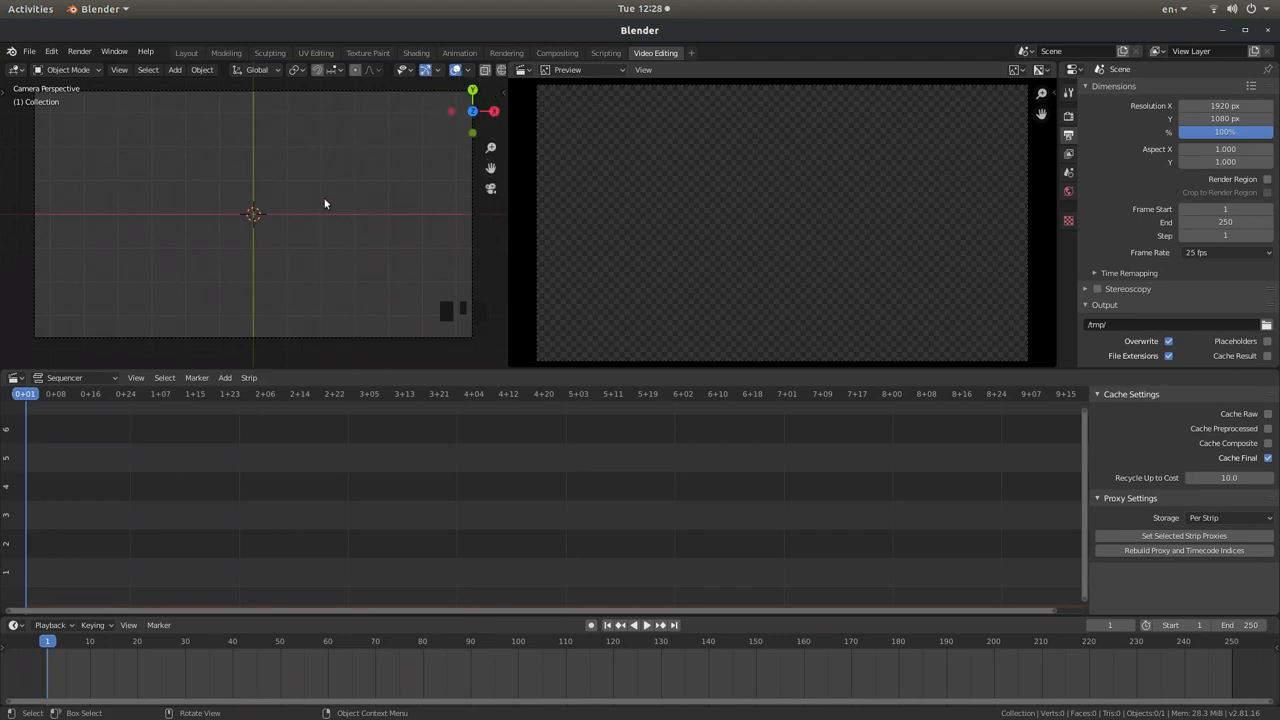
pyautogui.moveTo(290, 218)
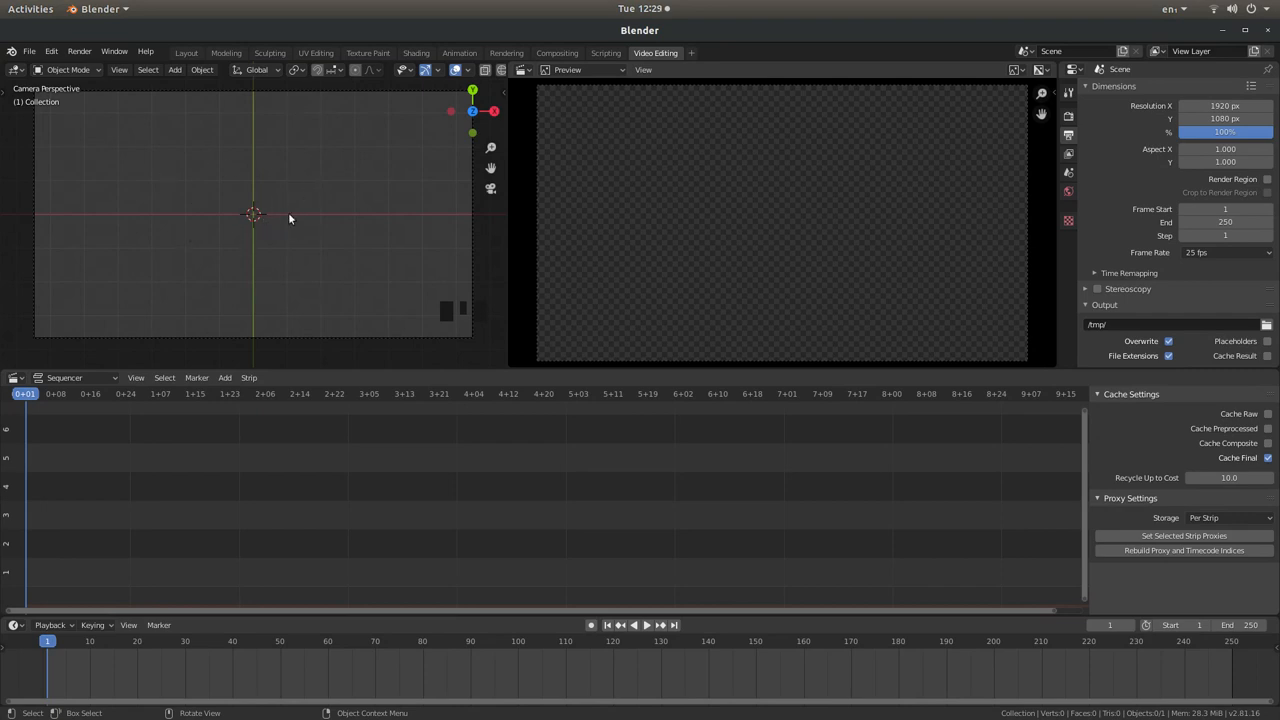
pyautogui.moveTo(258, 222)
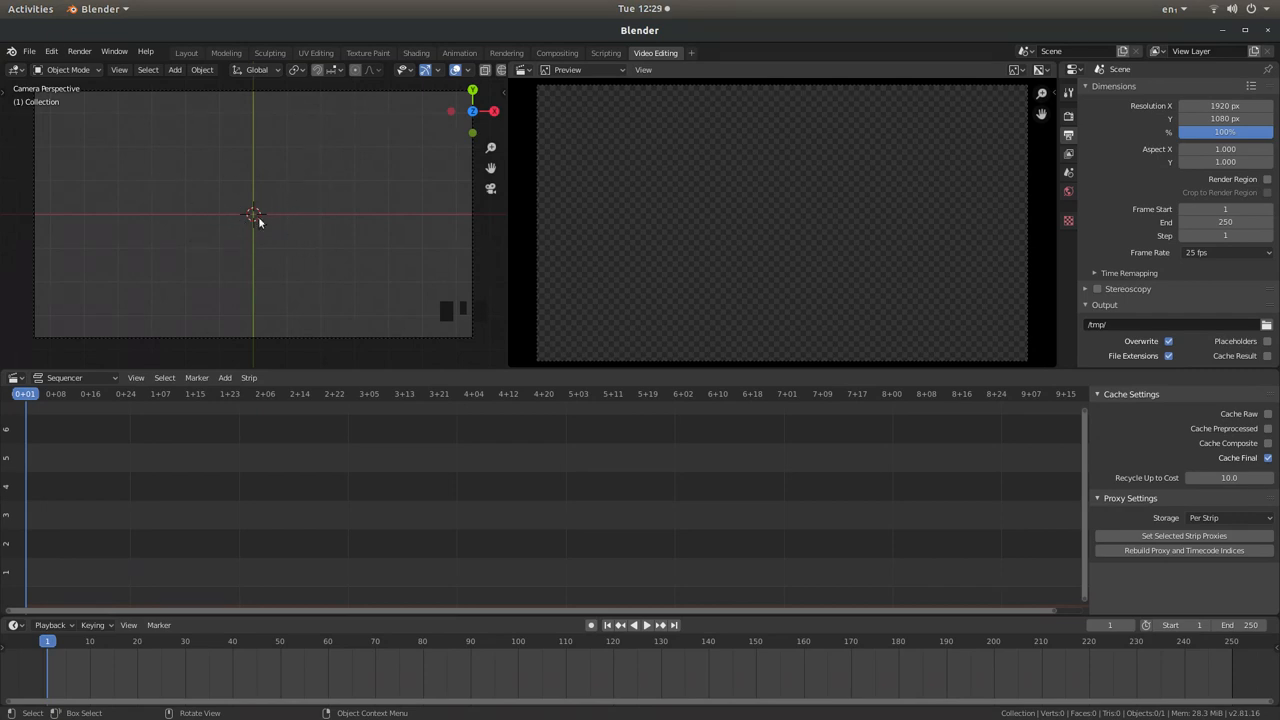
pyautogui.moveTo(258, 230)
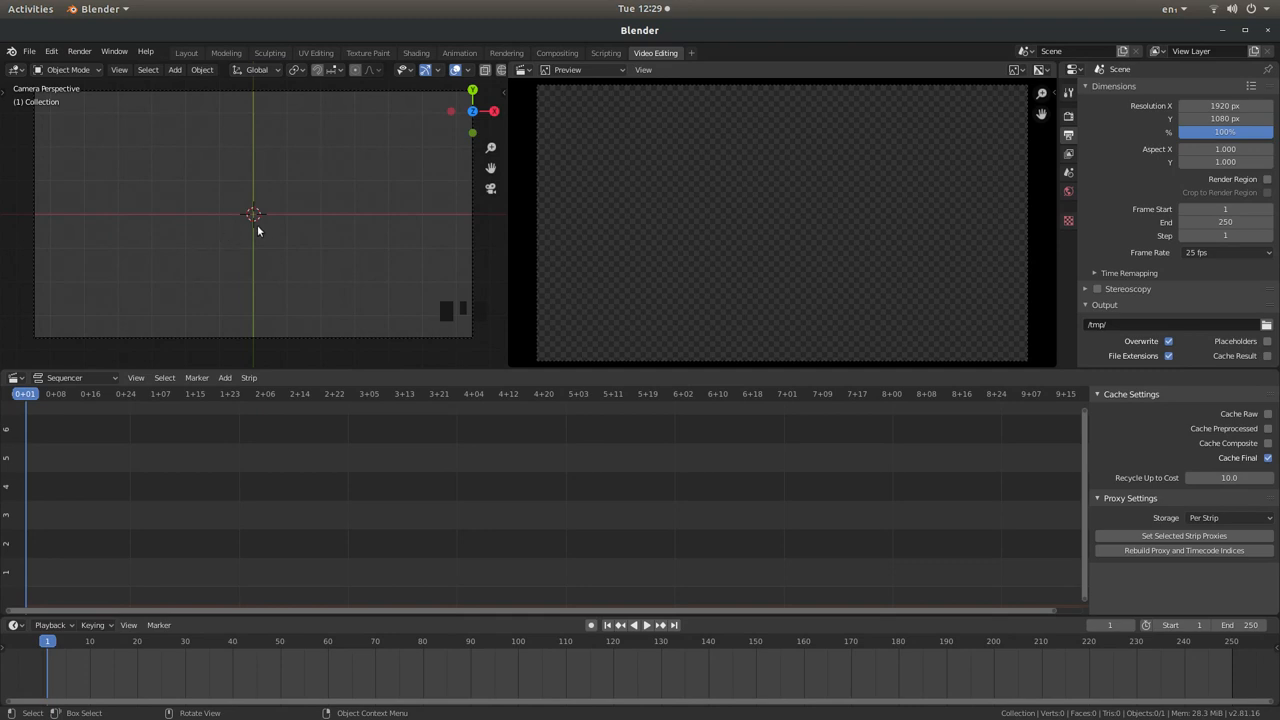
# Start an Images as Planes import from the 3D viewport's add menu
pyautogui.click(174, 68)
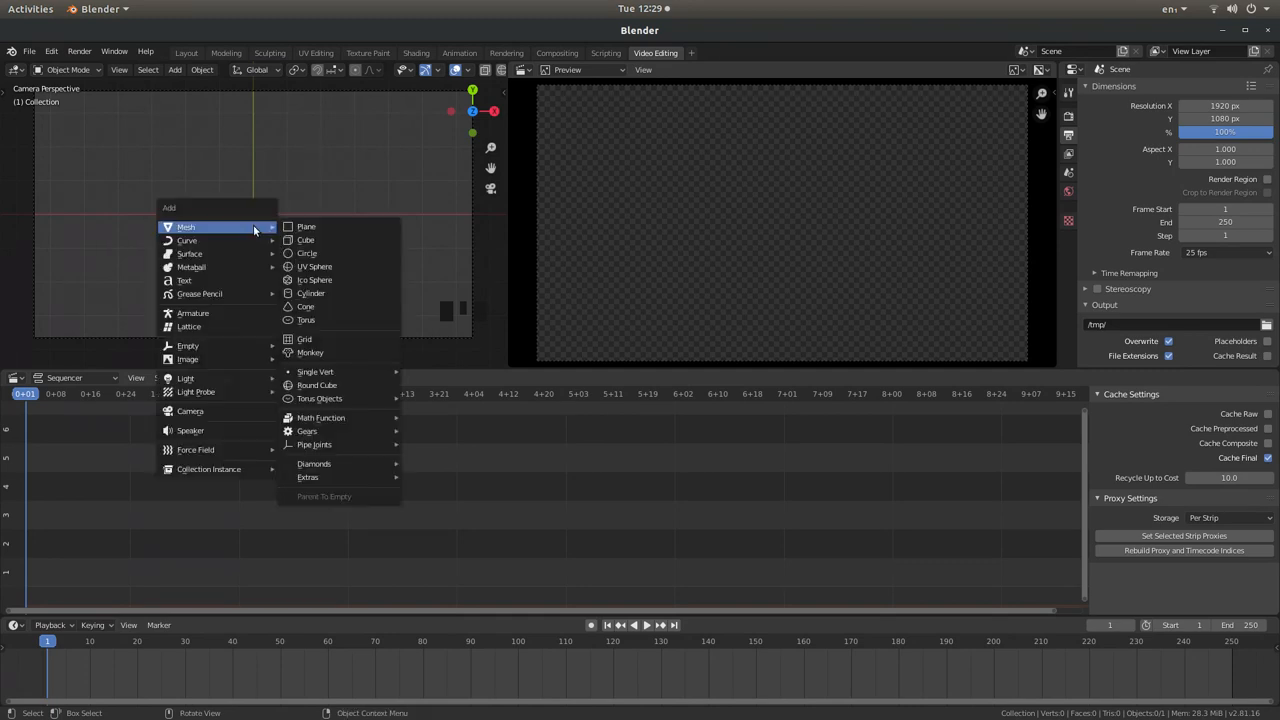
pyautogui.moveTo(188, 358)
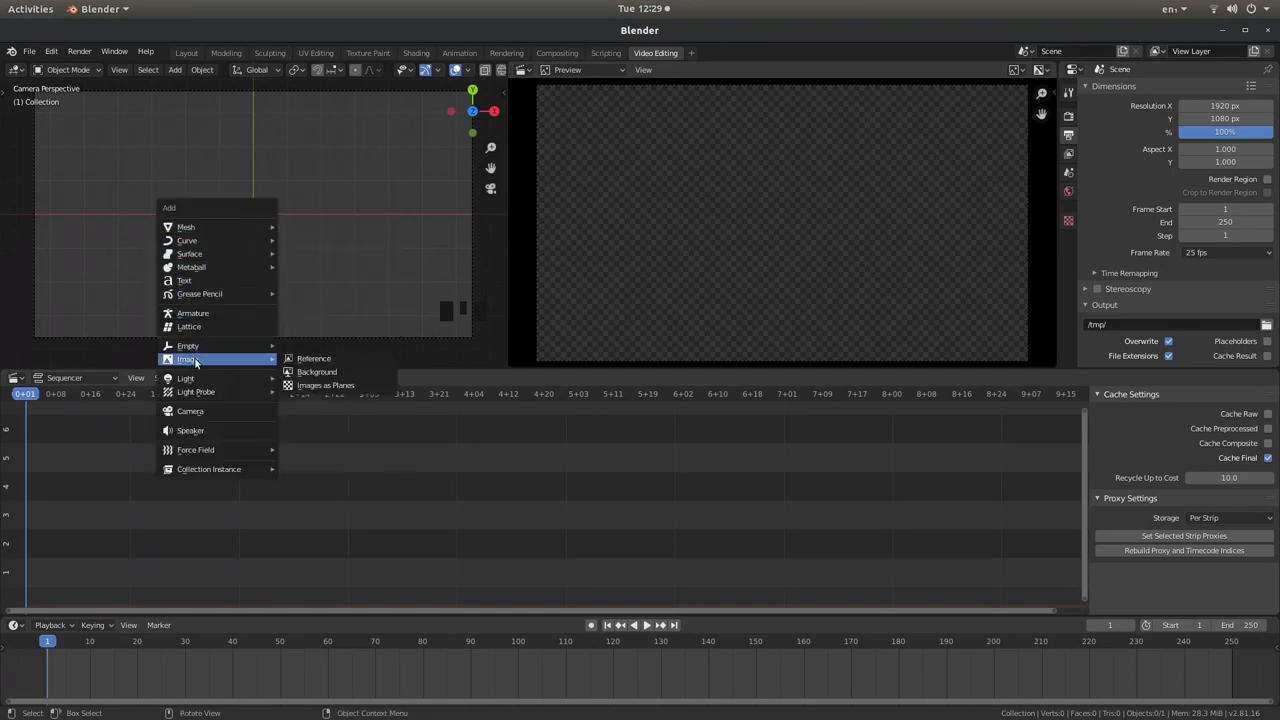
pyautogui.moveTo(324, 384)
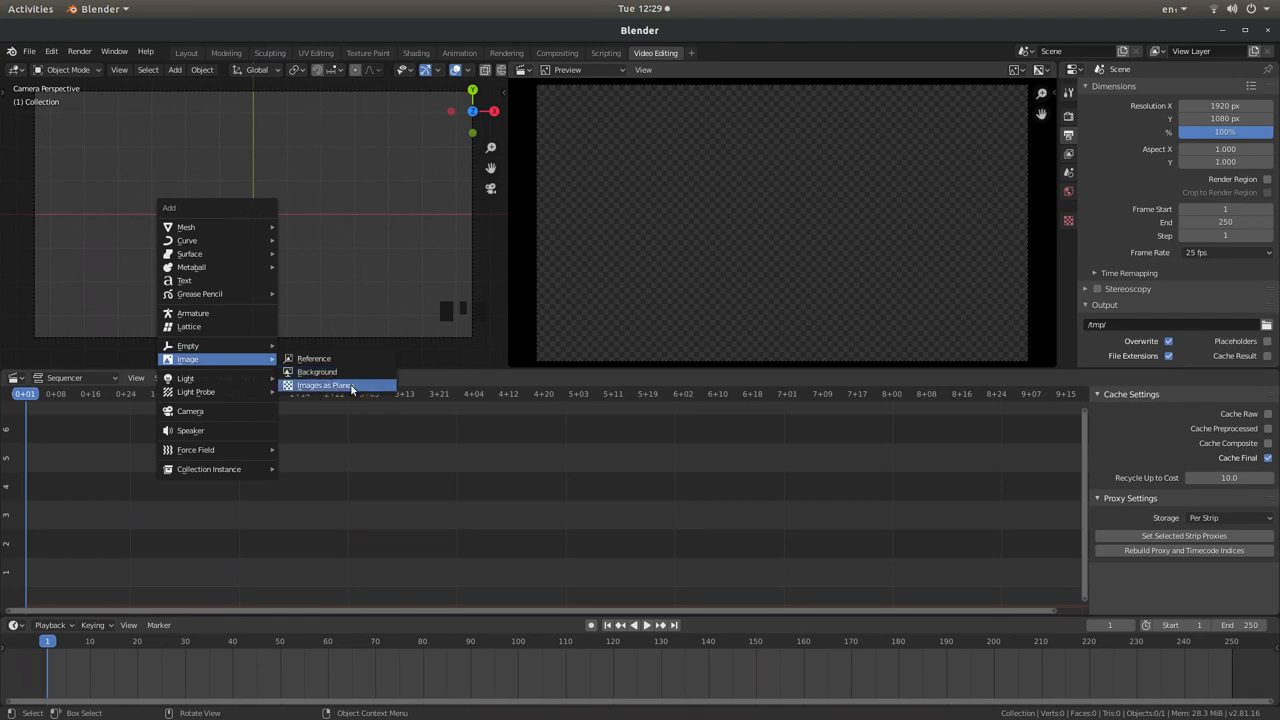
pyautogui.click(324, 384)
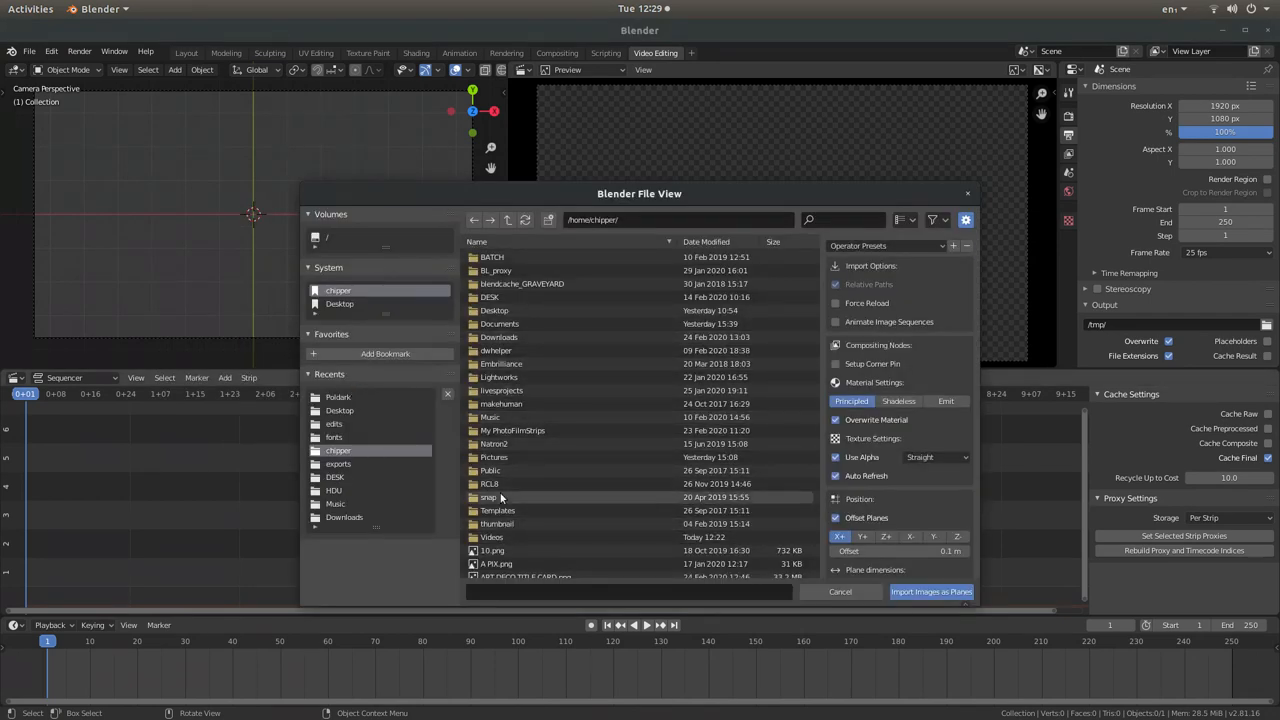
# Browse to Pictures > Polski in the import dialog and display its files as thumbnails
pyautogui.doubleClick(494, 456)
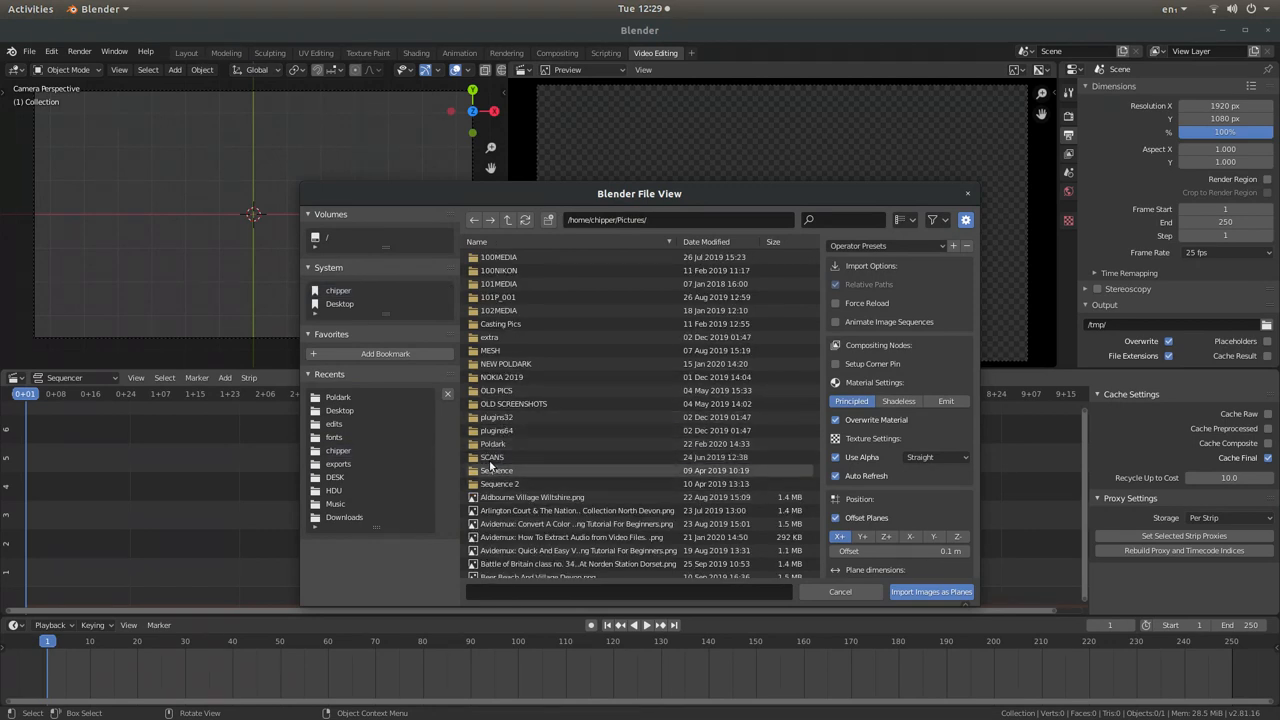
pyautogui.doubleClick(492, 444)
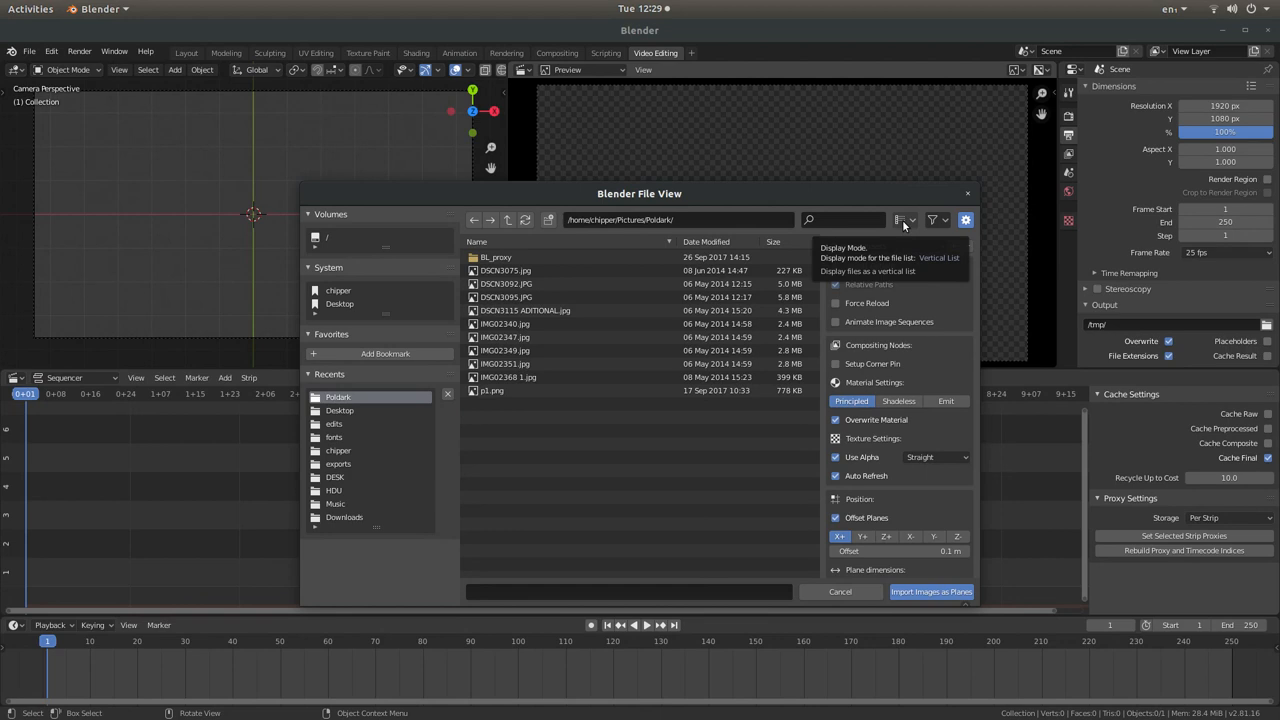
pyautogui.click(904, 218)
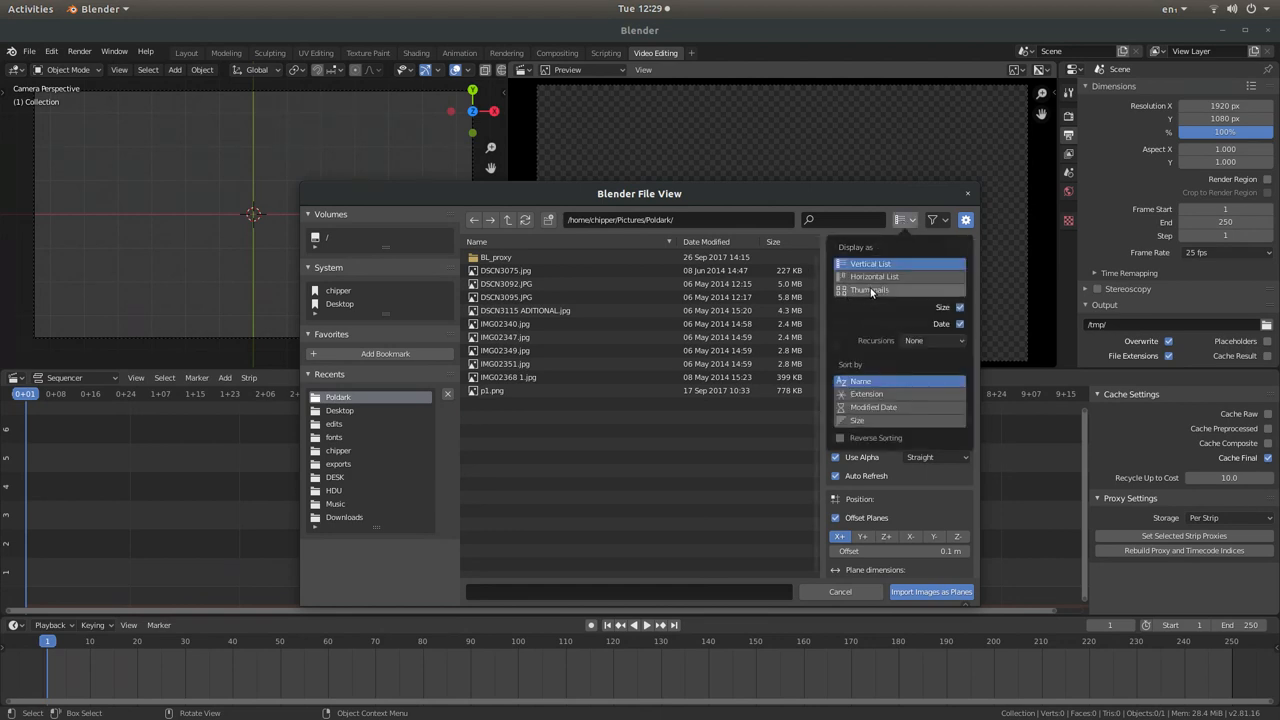
pyautogui.click(868, 290)
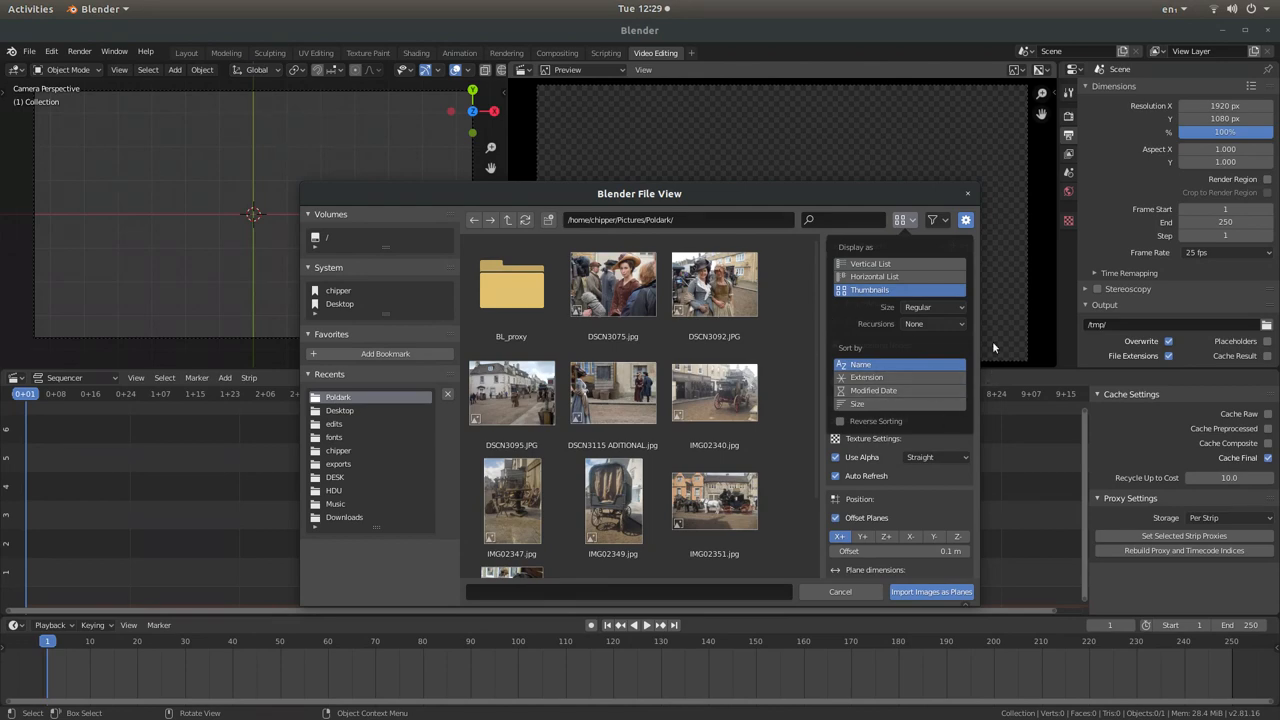
pyautogui.click(964, 218)
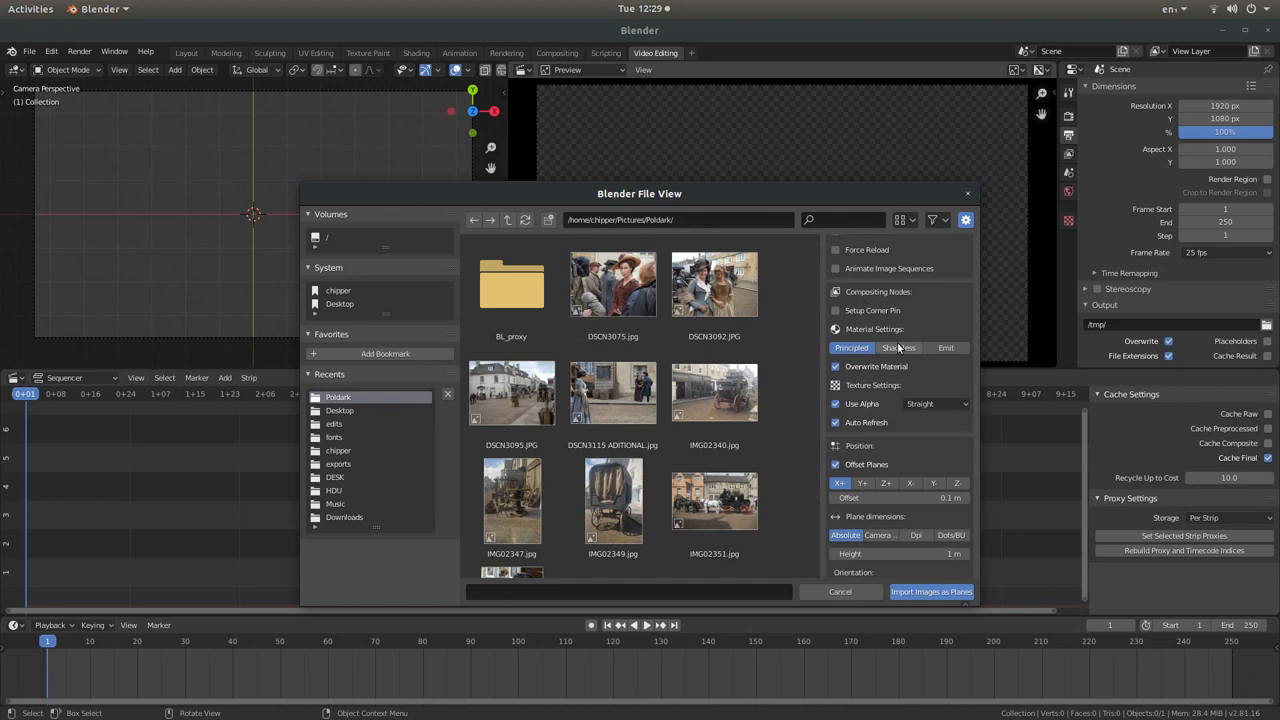
# Import photo DSCN3075.jpg as a shadeless image plane facing the camera
pyautogui.click(898, 348)
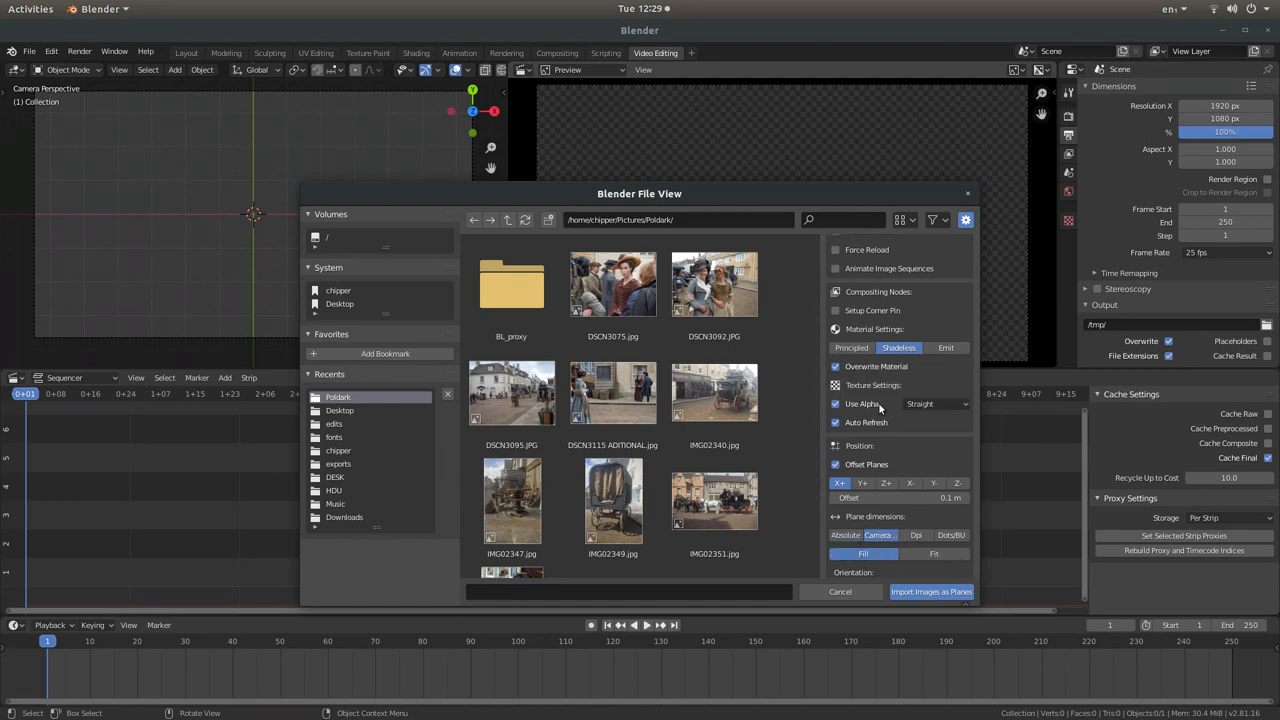
pyautogui.click(612, 284)
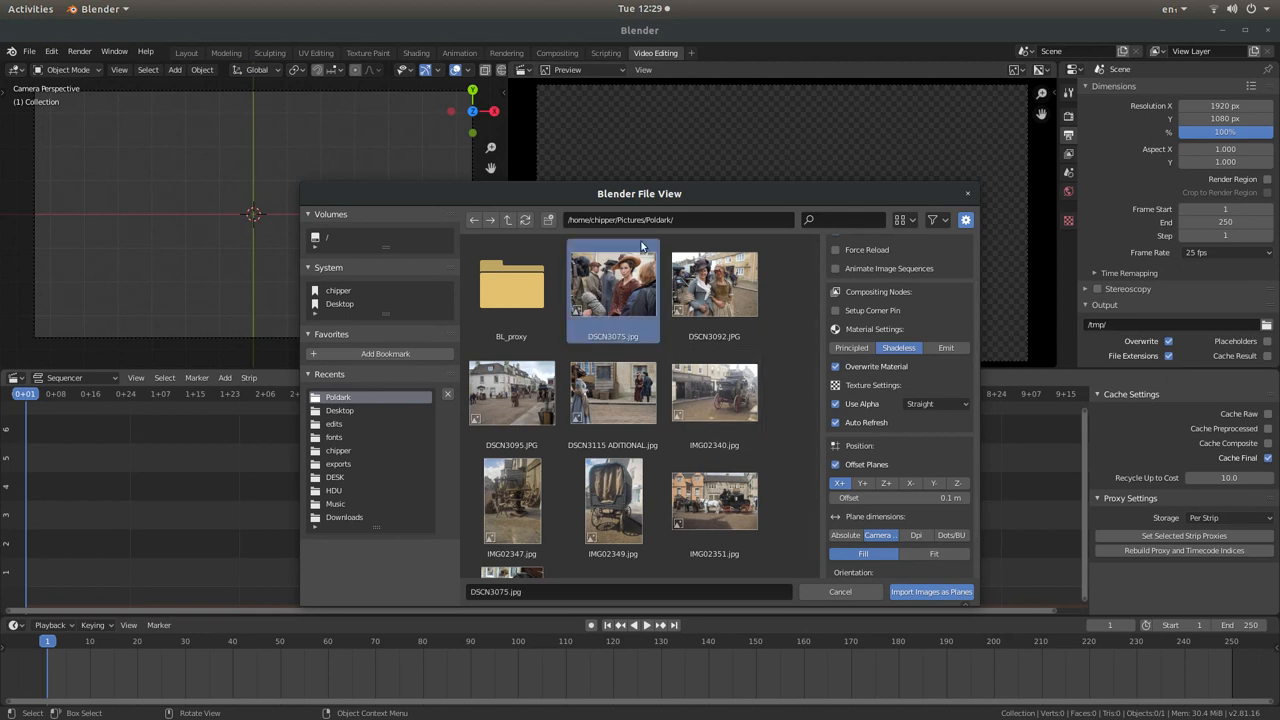
pyautogui.moveTo(930, 592)
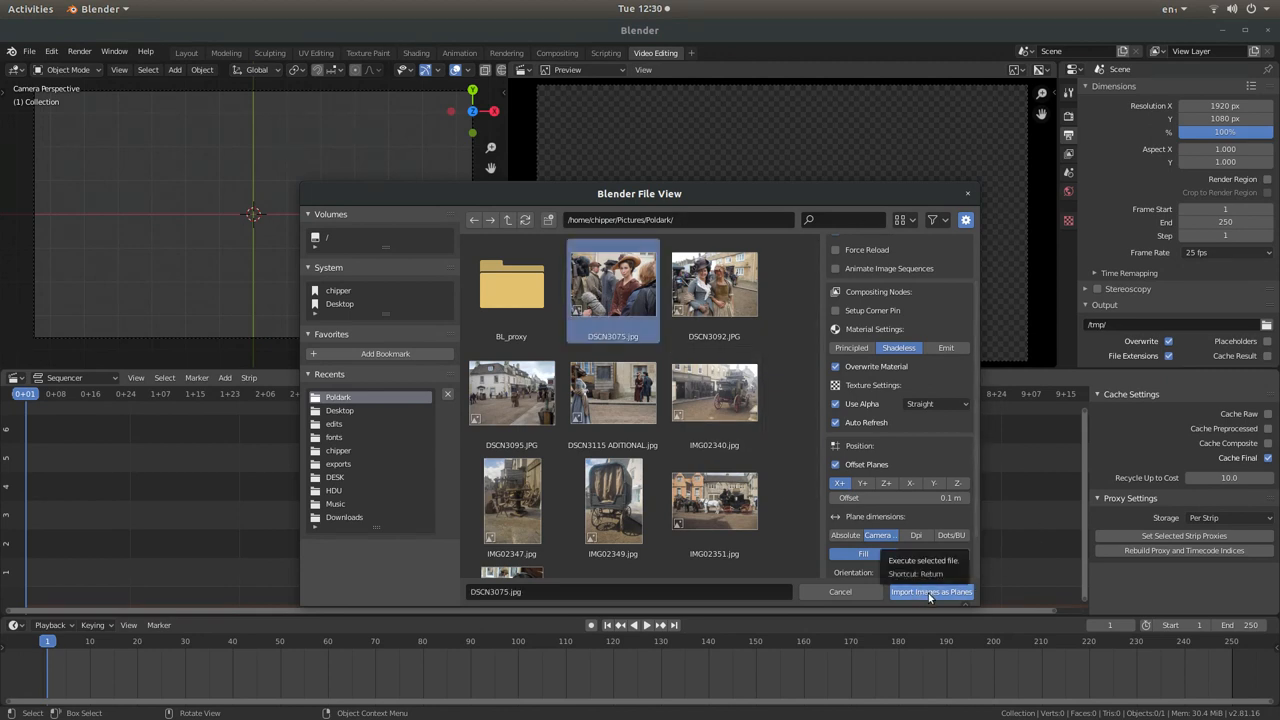
pyautogui.click(932, 592)
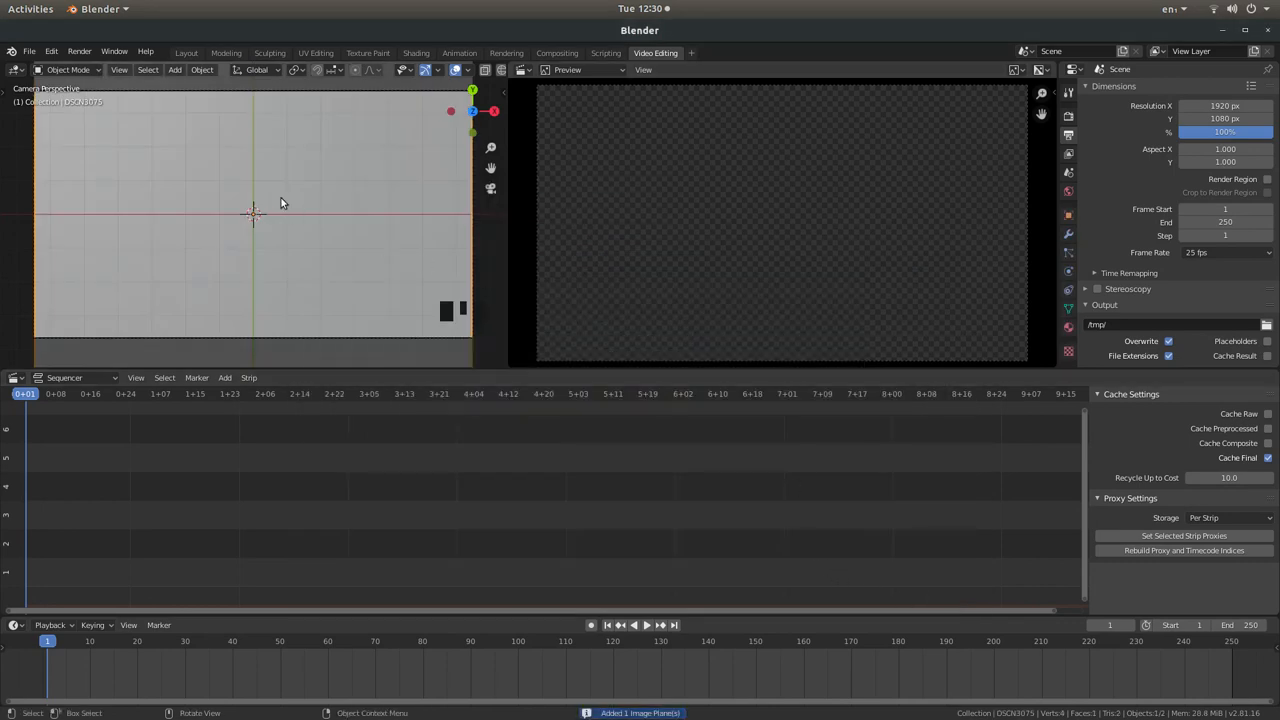
pyautogui.moveTo(116, 180)
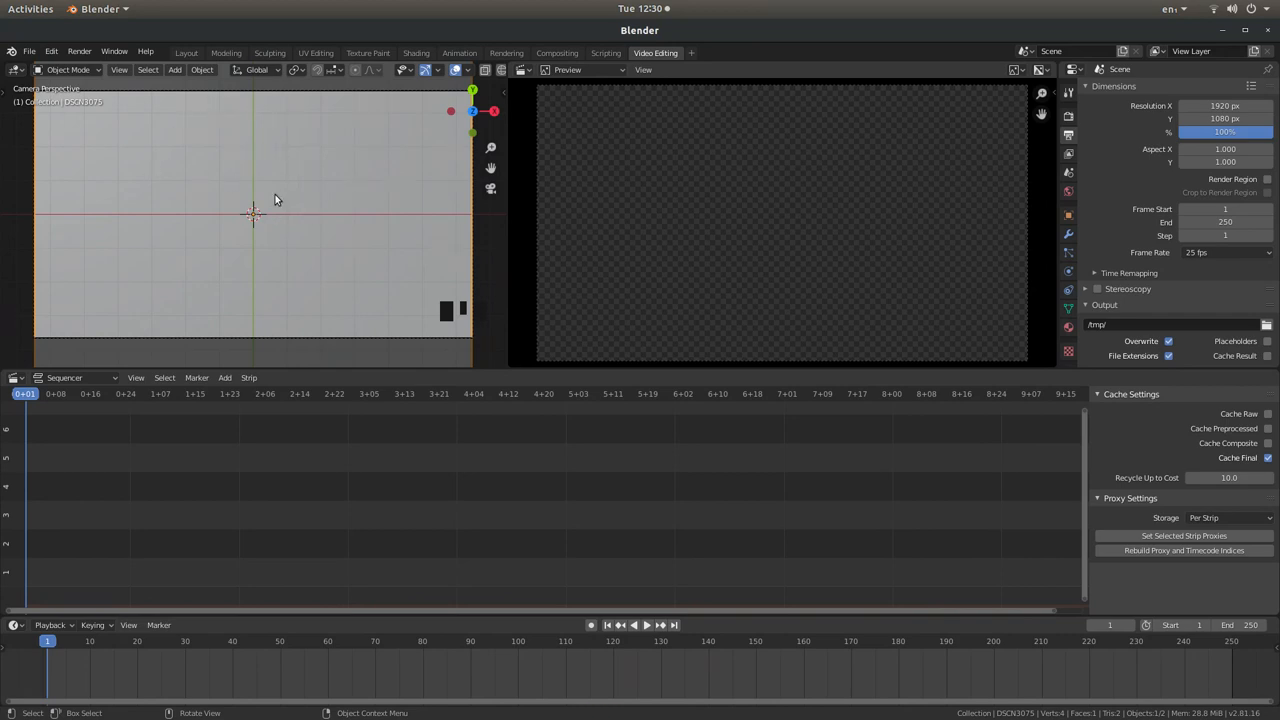
pyautogui.moveTo(464, 240)
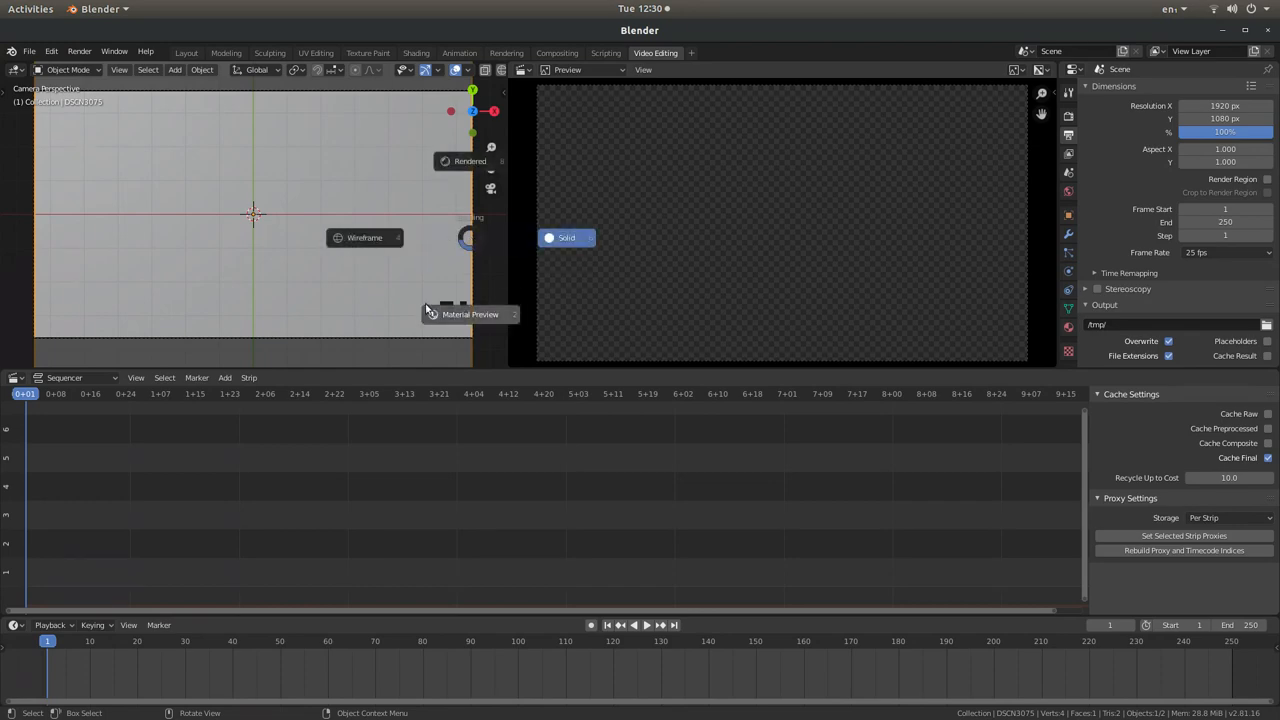
pyautogui.moveTo(470, 314)
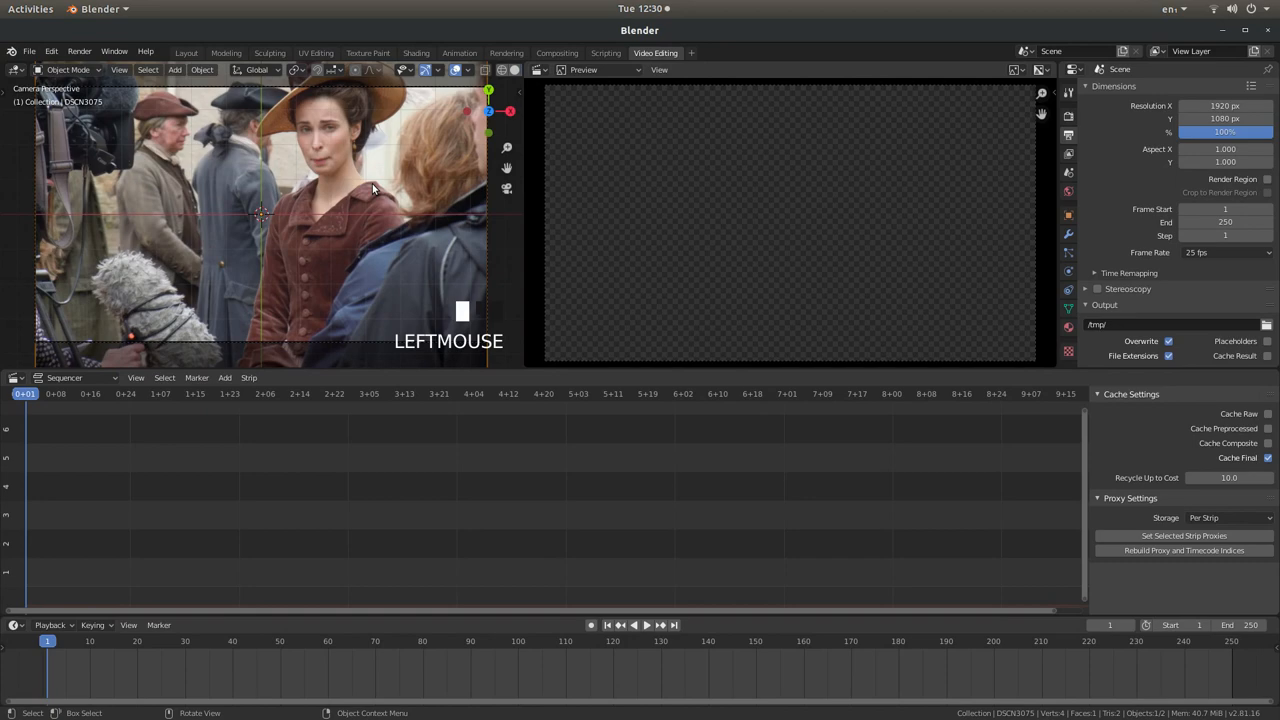
pyautogui.moveTo(144, 604)
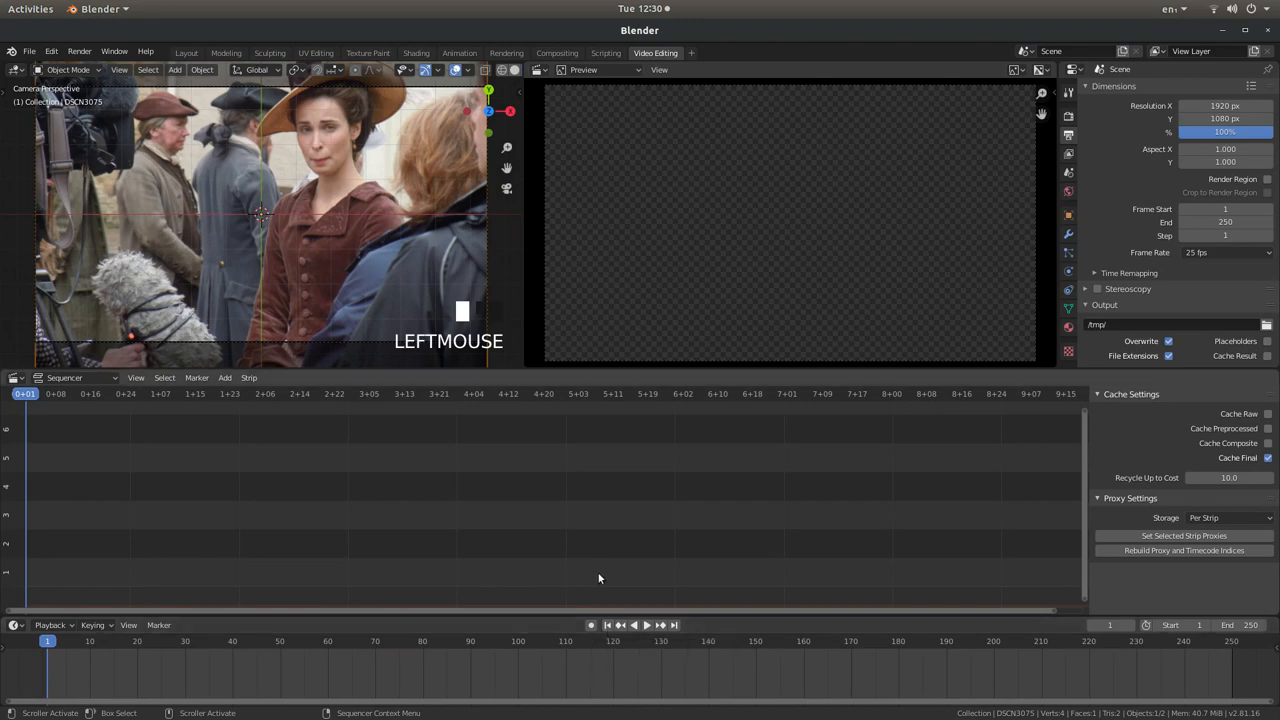
pyautogui.moveTo(576, 560)
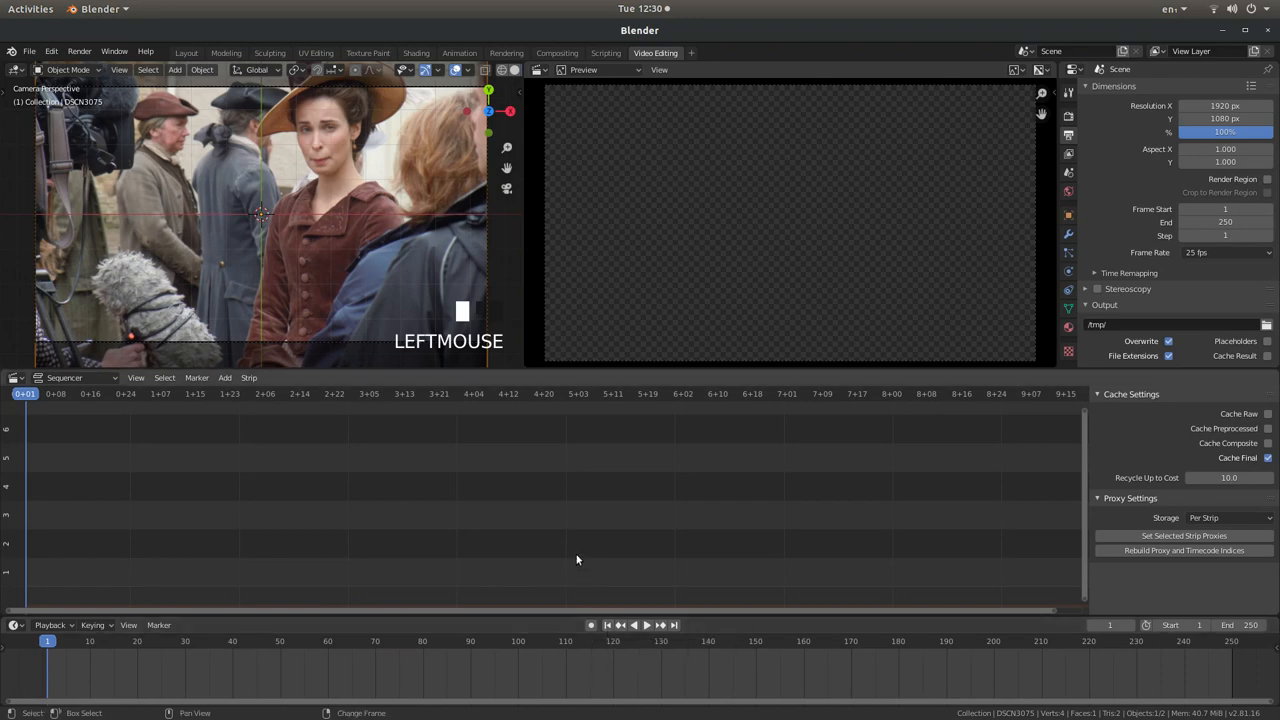
pyautogui.press('shift+Left')
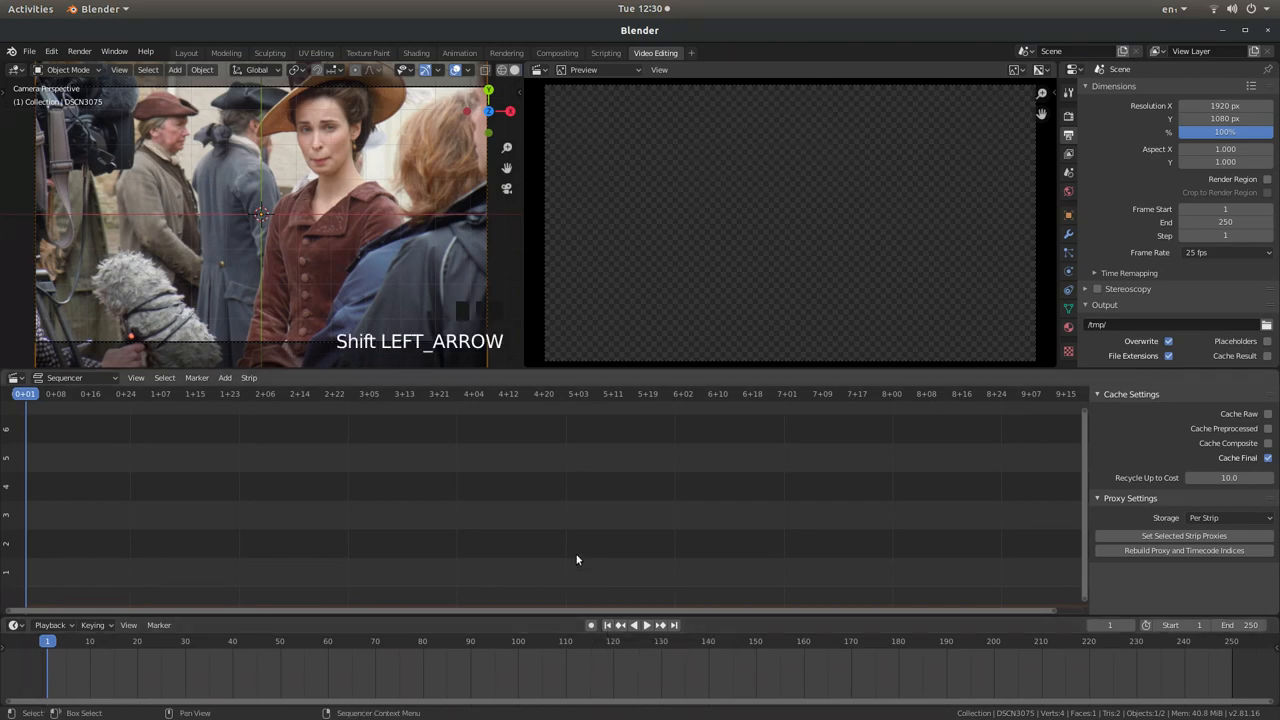
pyautogui.moveTo(608, 596)
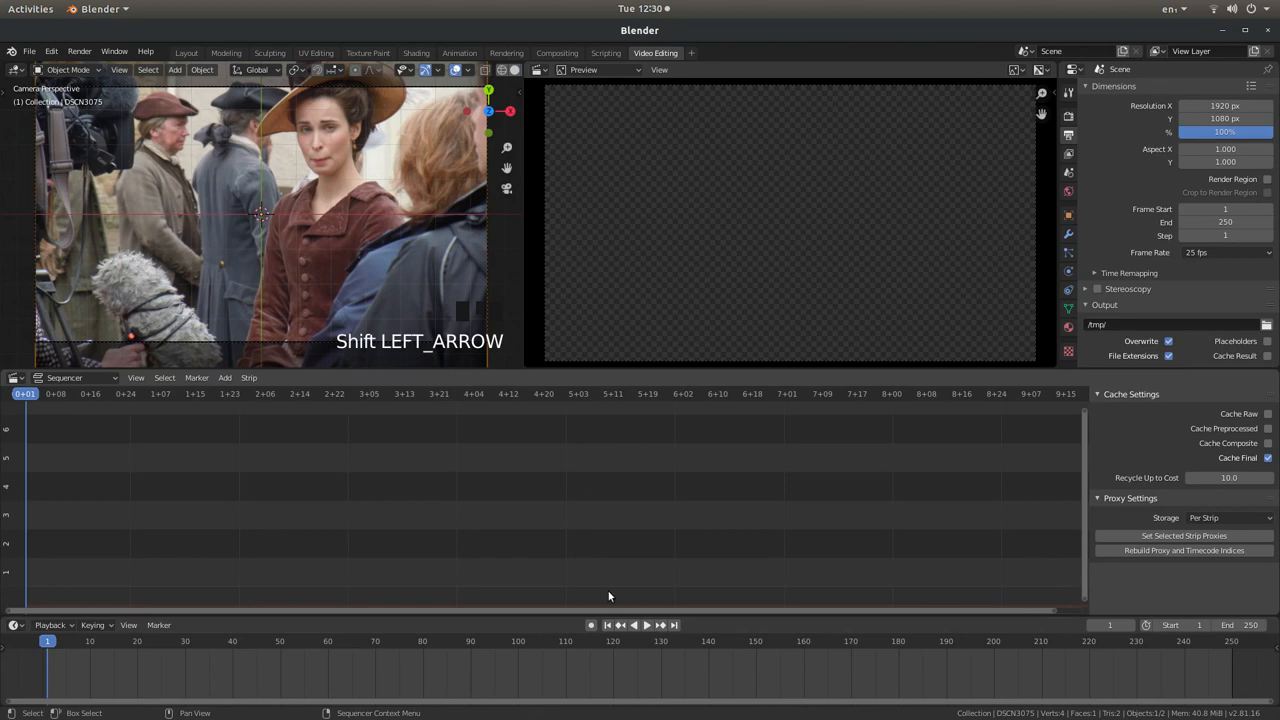
pyautogui.moveTo(592, 624)
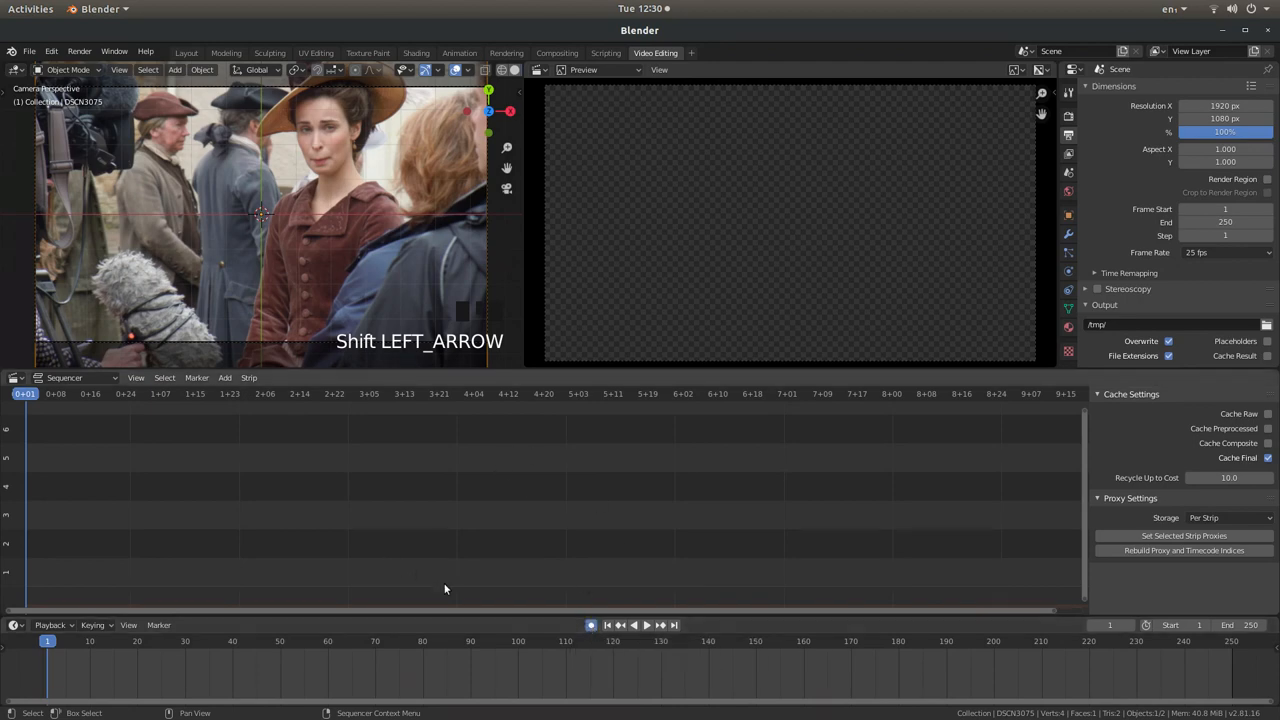
pyautogui.moveTo(320, 188)
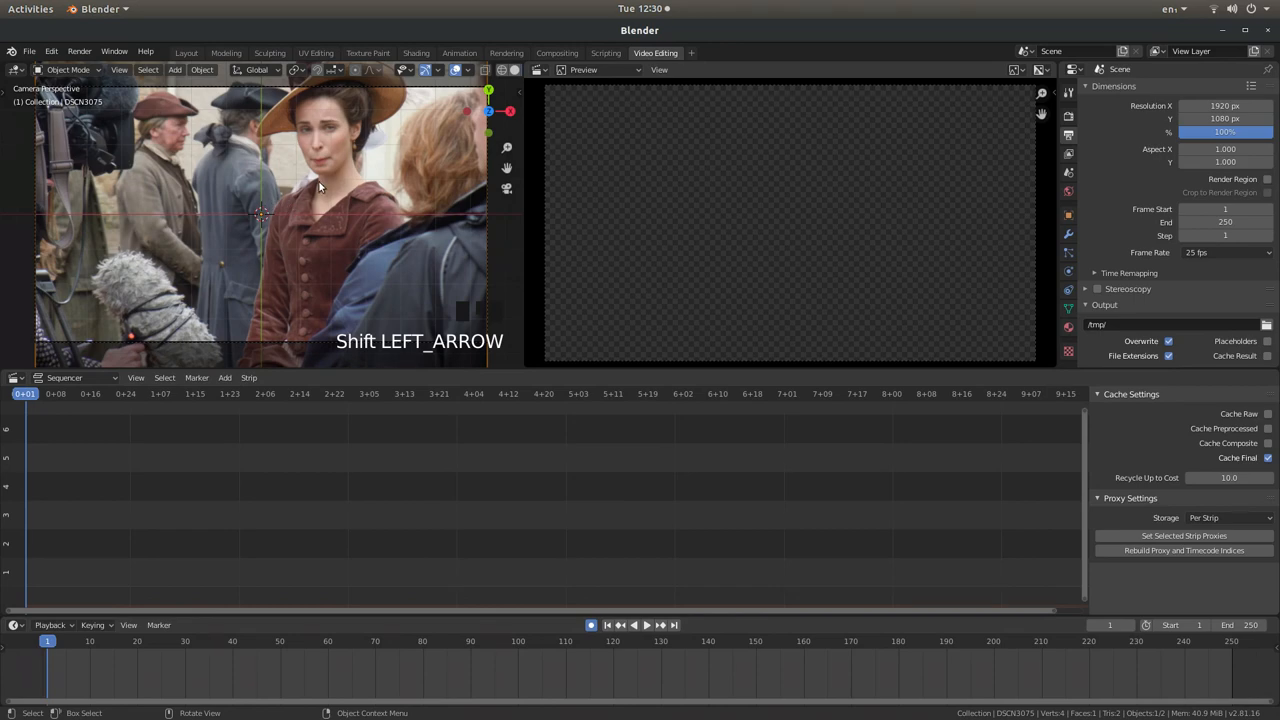
pyautogui.moveTo(536, 582)
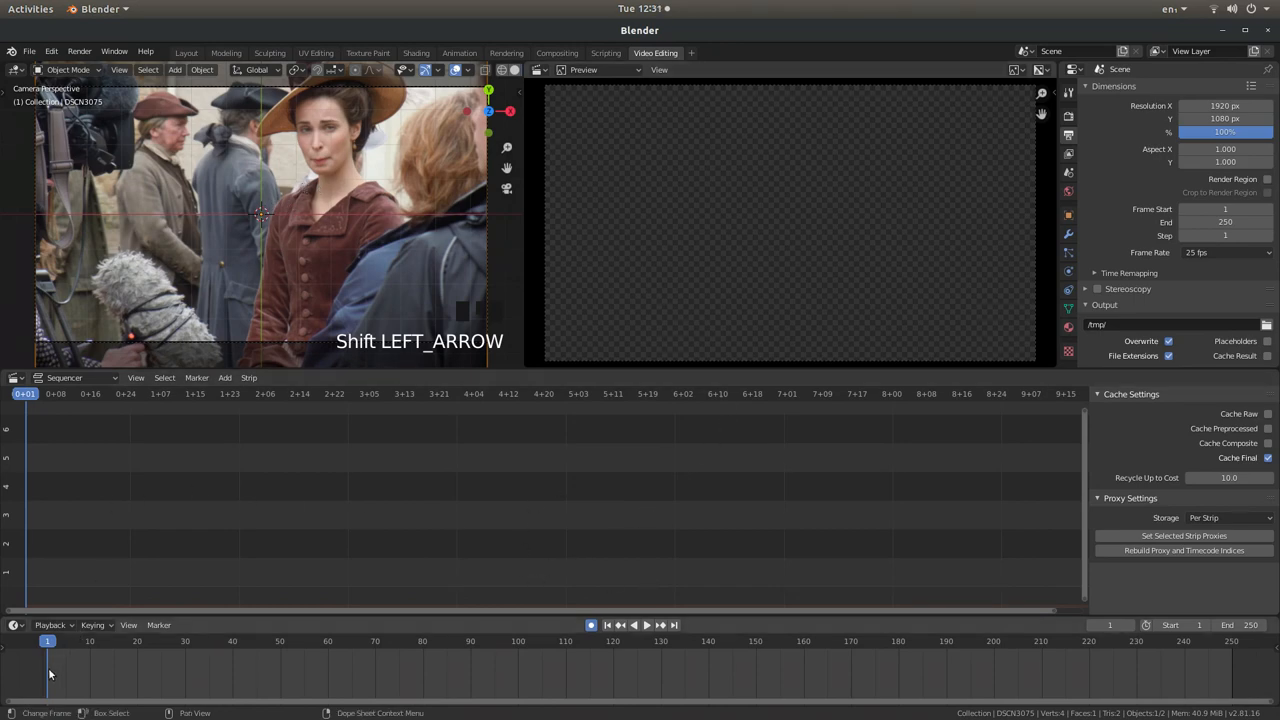
pyautogui.moveTo(564, 468)
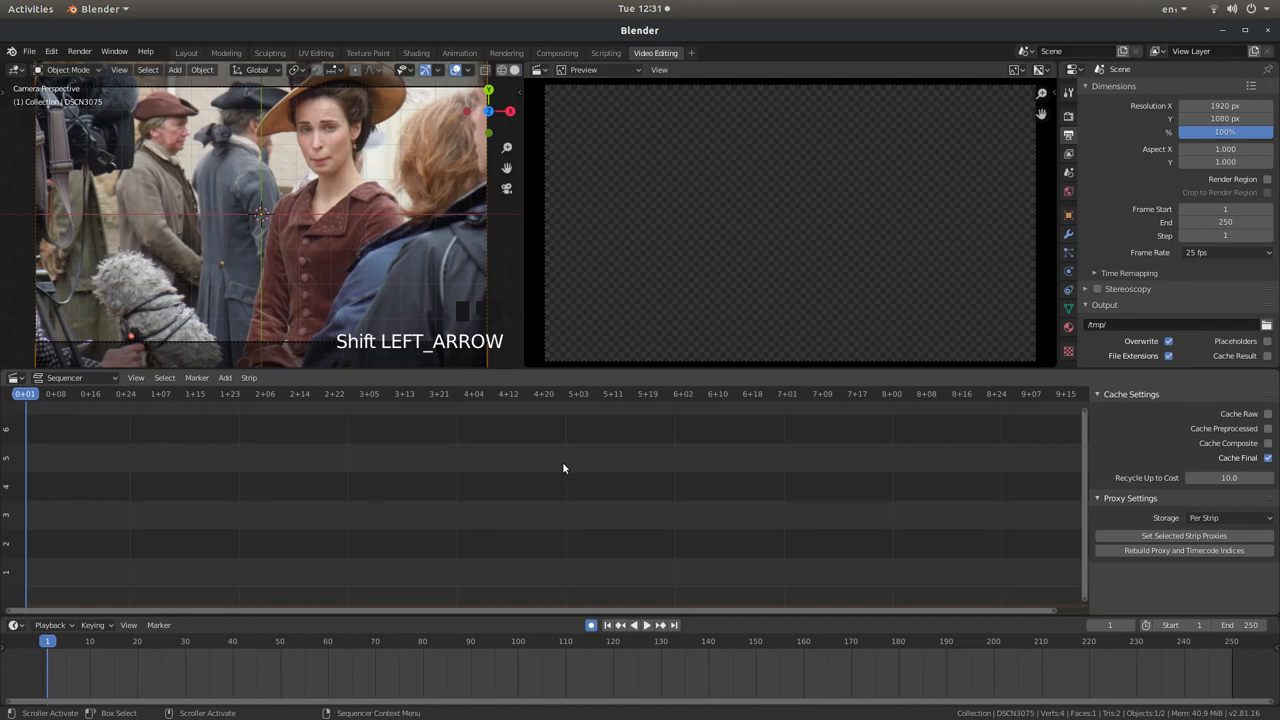
pyautogui.moveTo(180, 324)
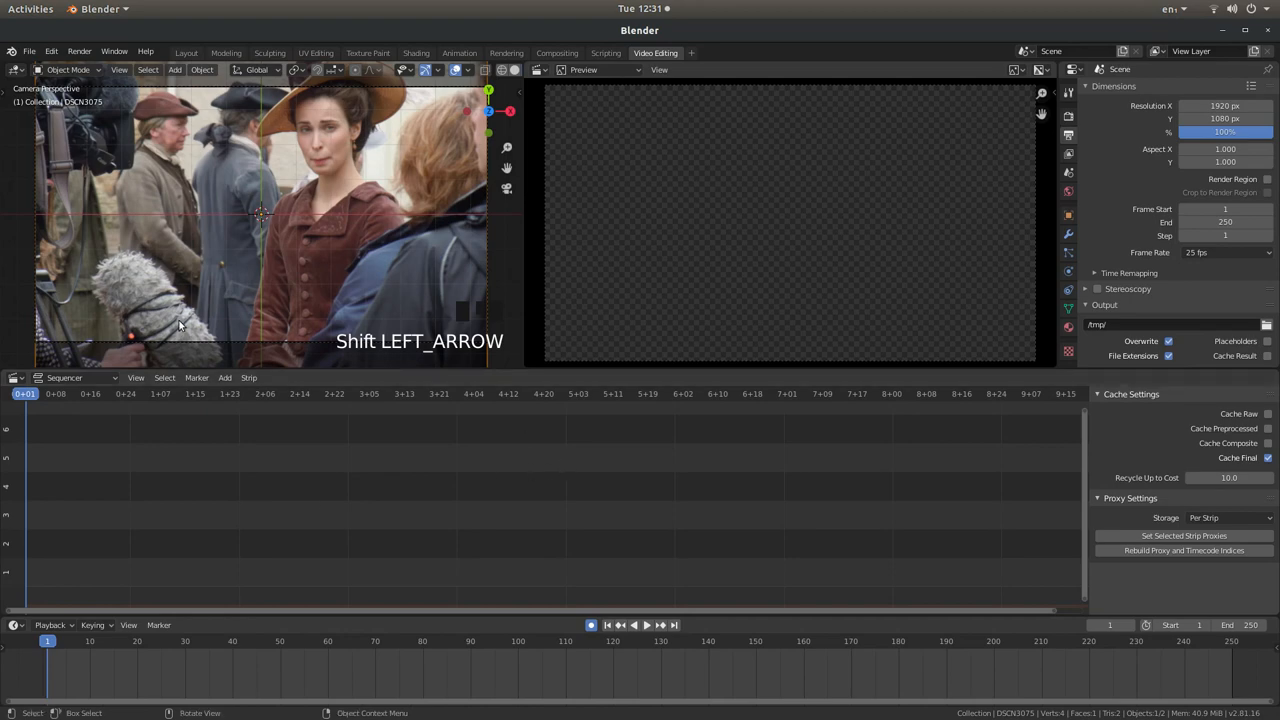
pyautogui.moveTo(302, 158)
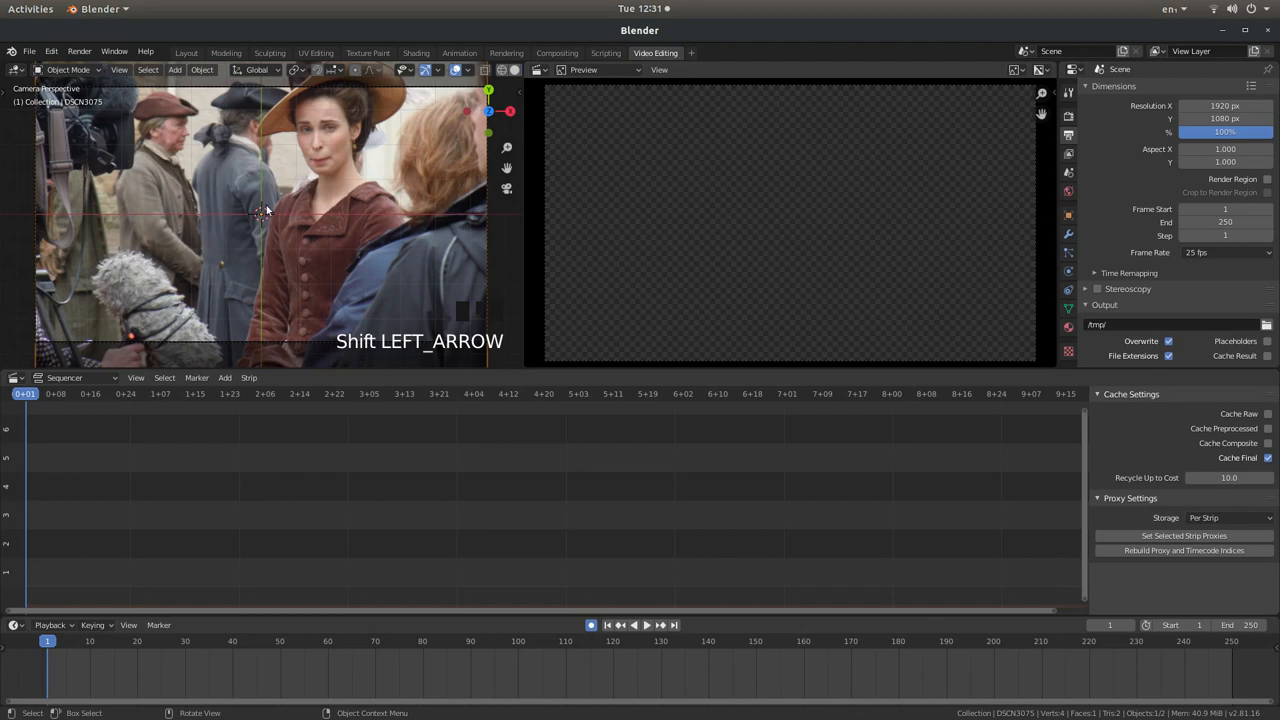
pyautogui.moveTo(328, 210)
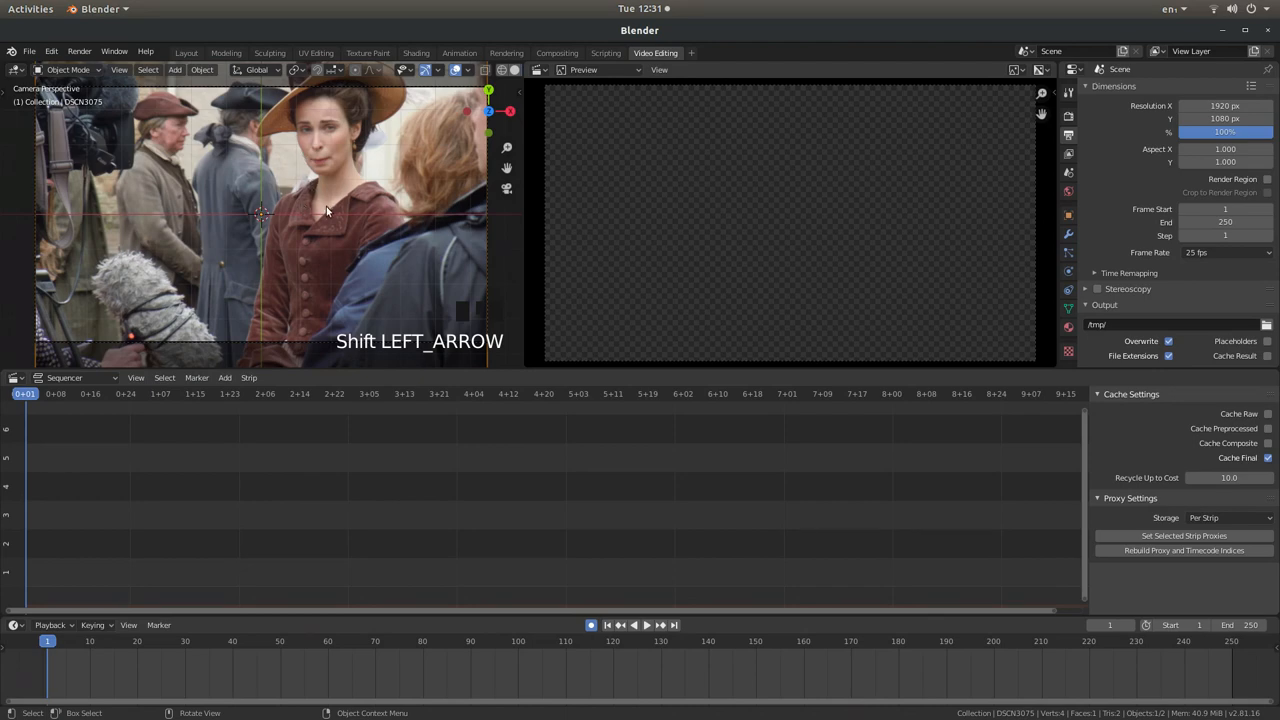
pyautogui.moveTo(256, 120)
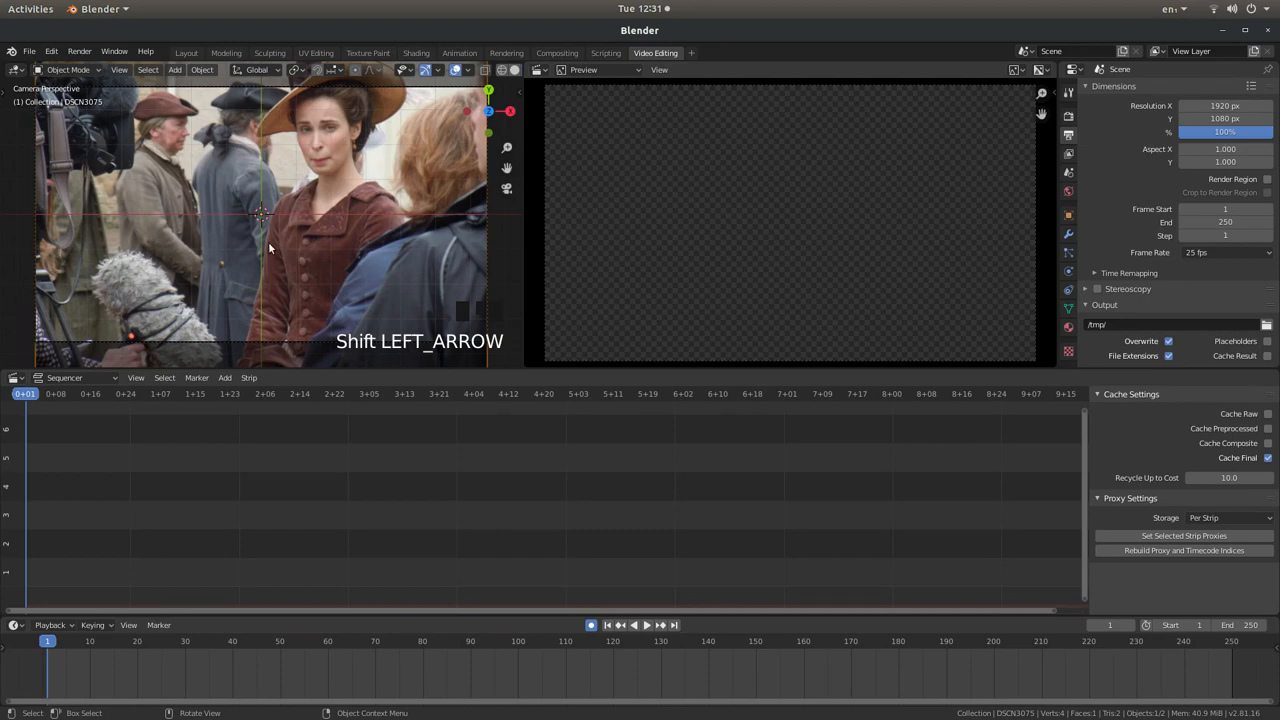
pyautogui.moveTo(304, 140)
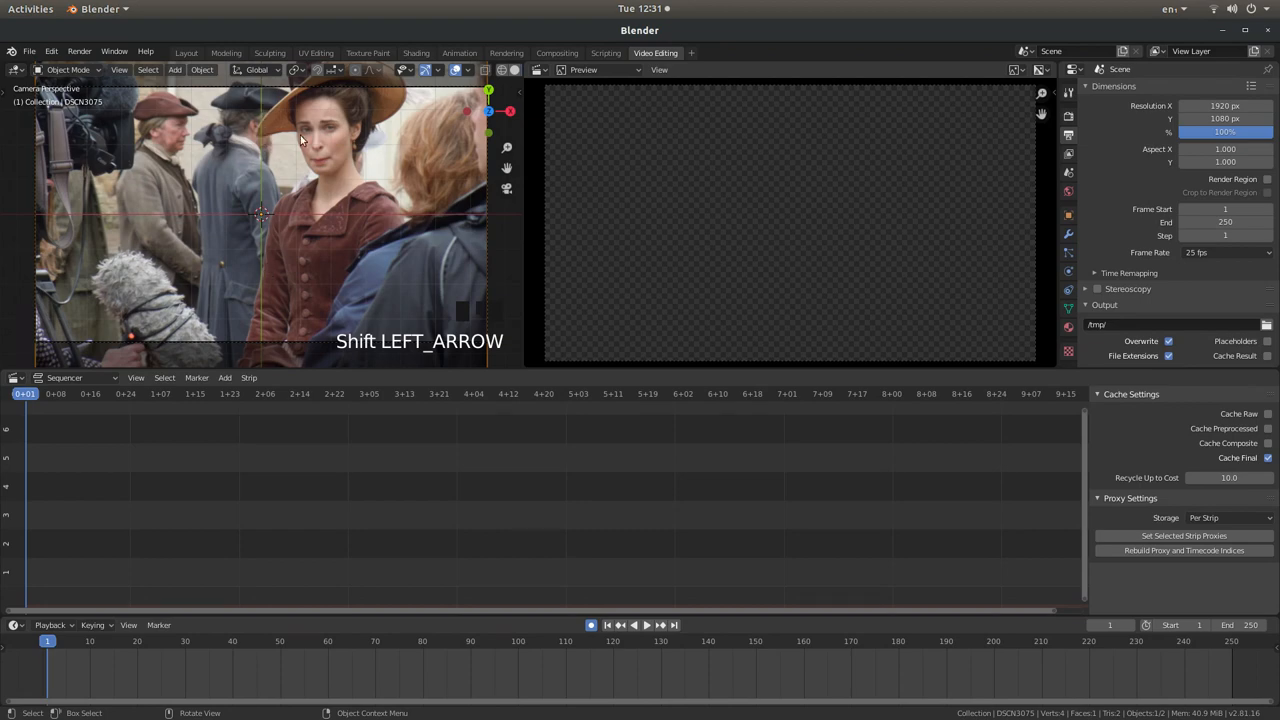
pyautogui.moveTo(488, 90)
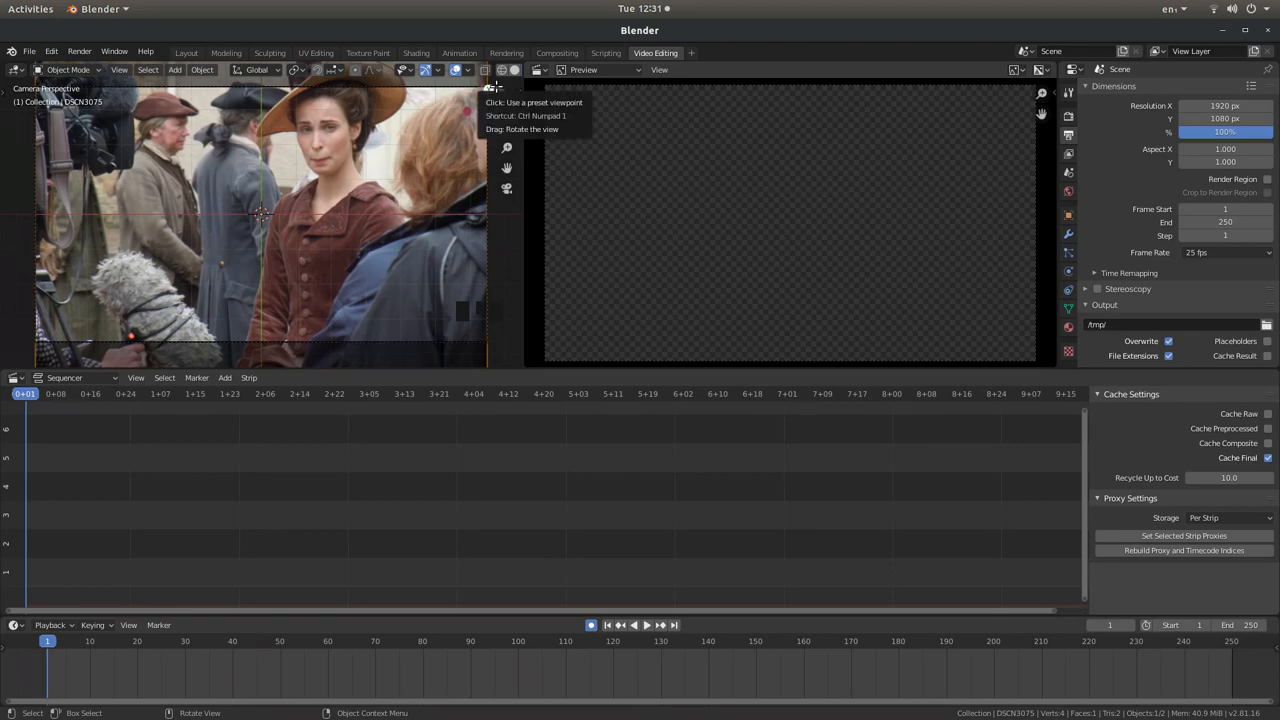
pyautogui.moveTo(358, 172)
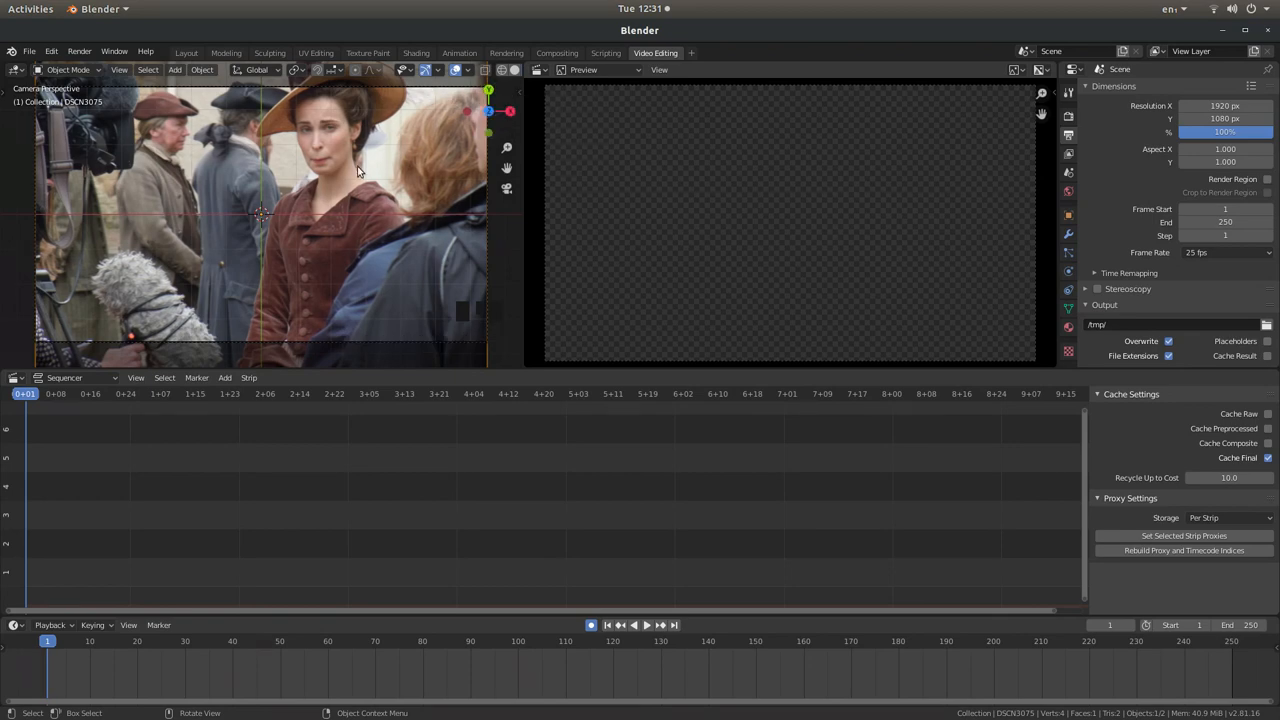
pyautogui.moveTo(324, 180)
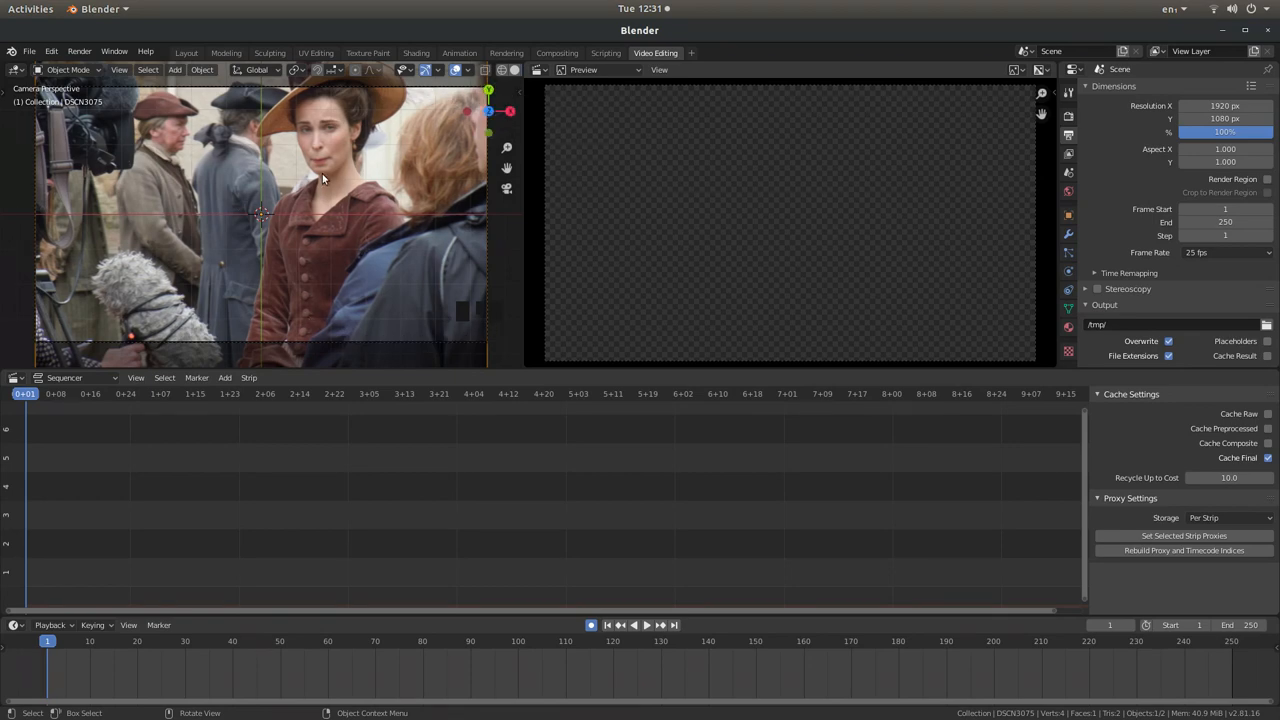
pyautogui.moveTo(364, 168)
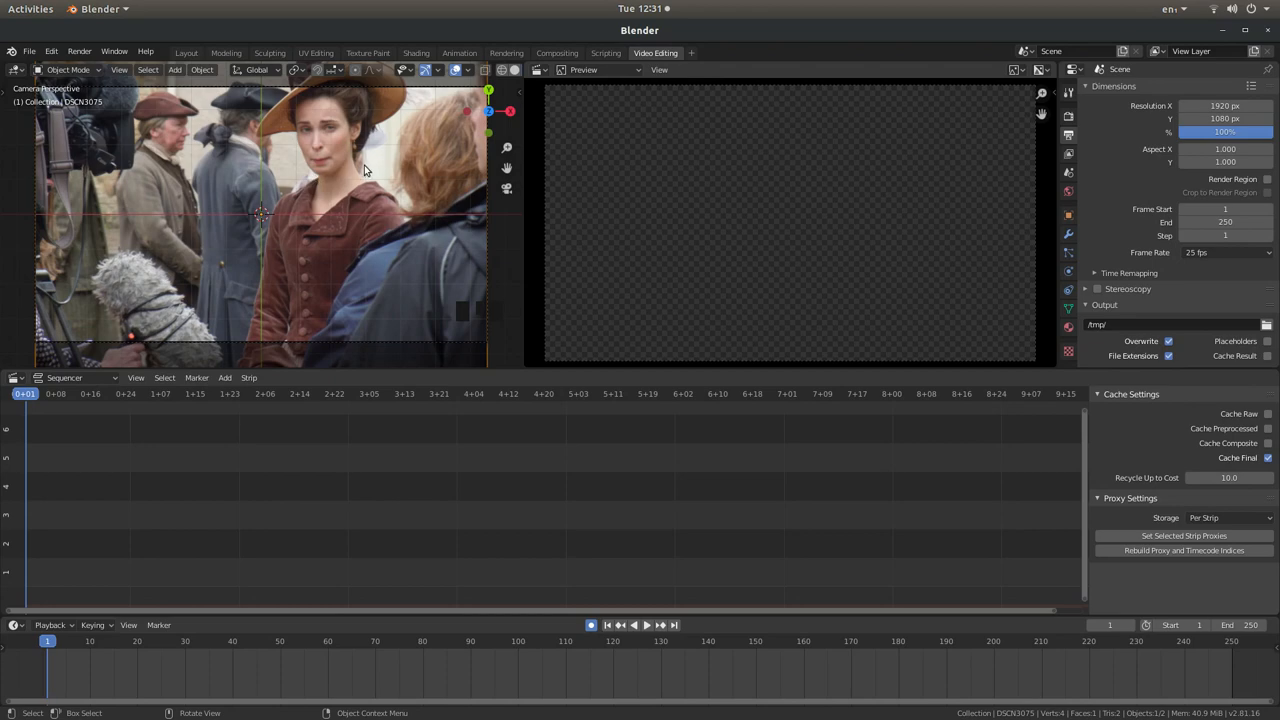
# Move the image plane in camera view to frame the woman at frame 1
pyautogui.press('g')
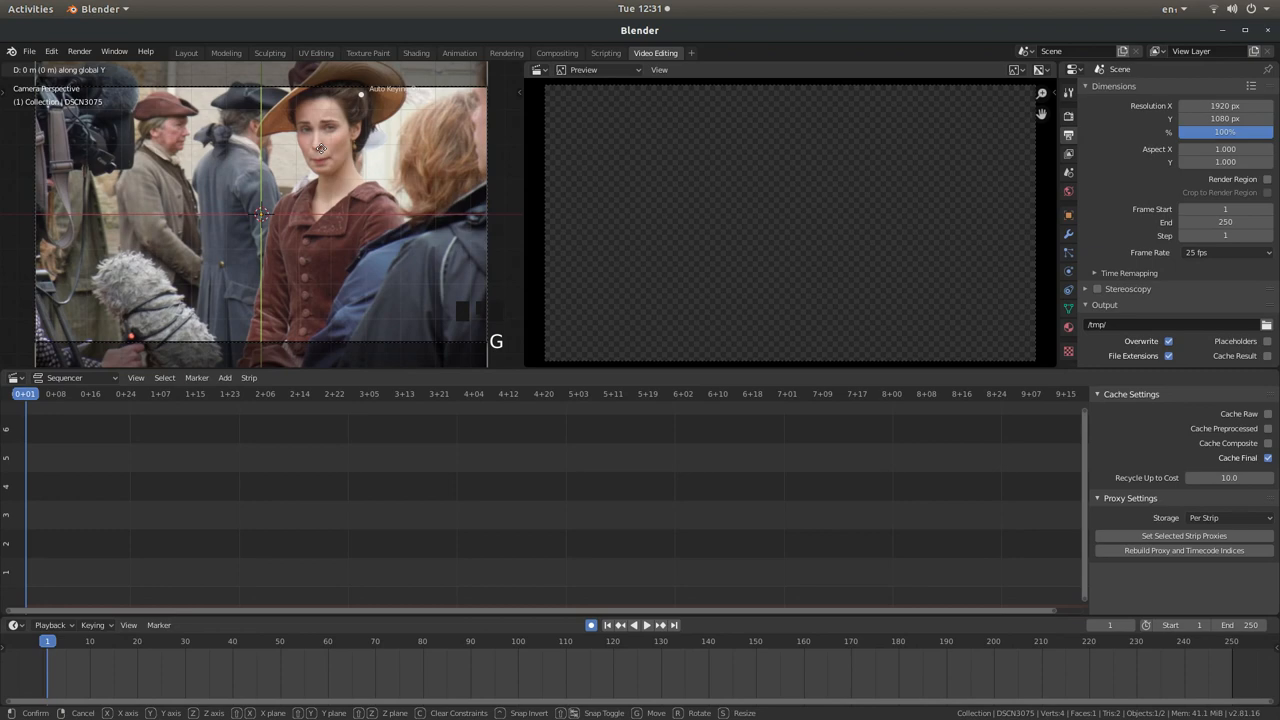
pyautogui.moveTo(324, 184)
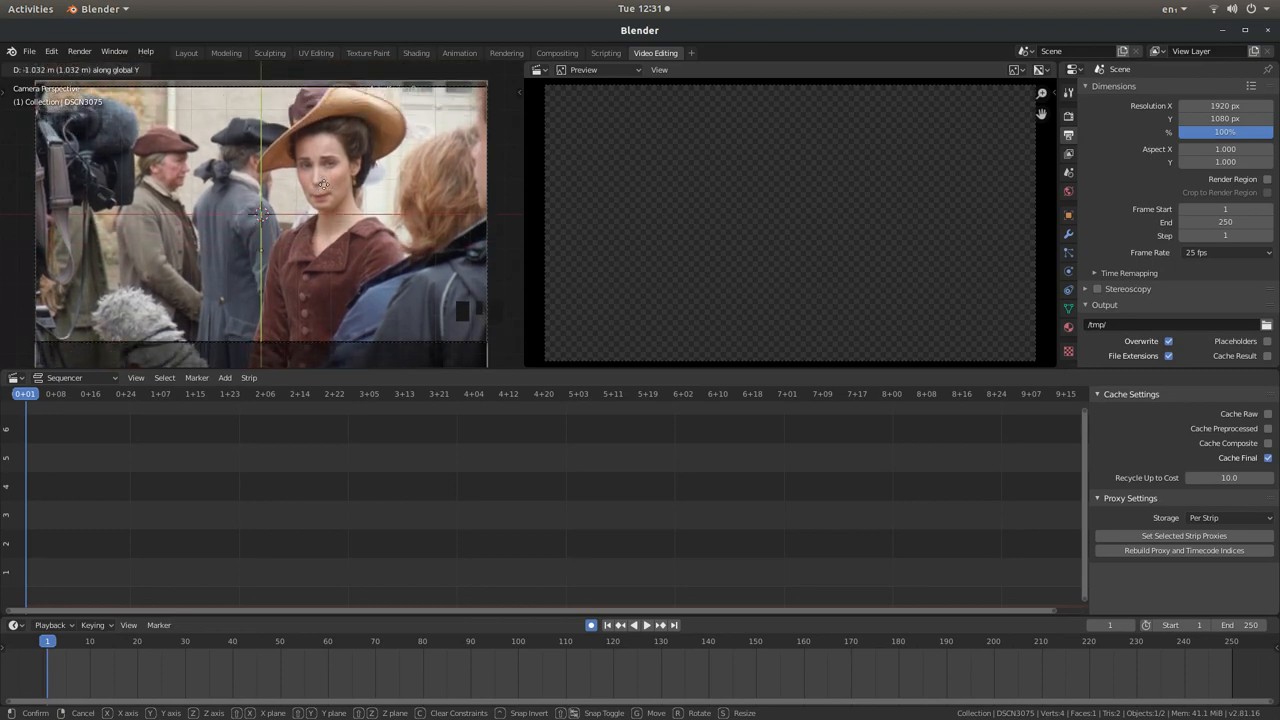
pyautogui.moveTo(324, 190)
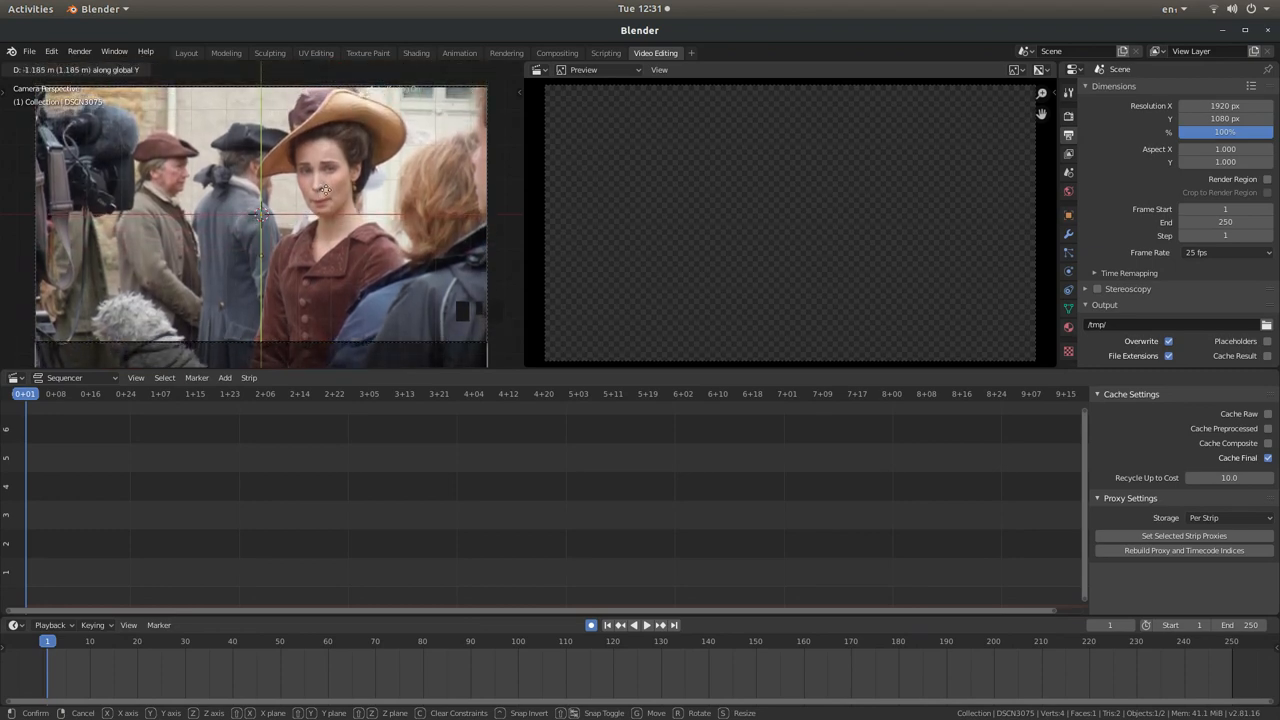
pyautogui.moveTo(324, 204)
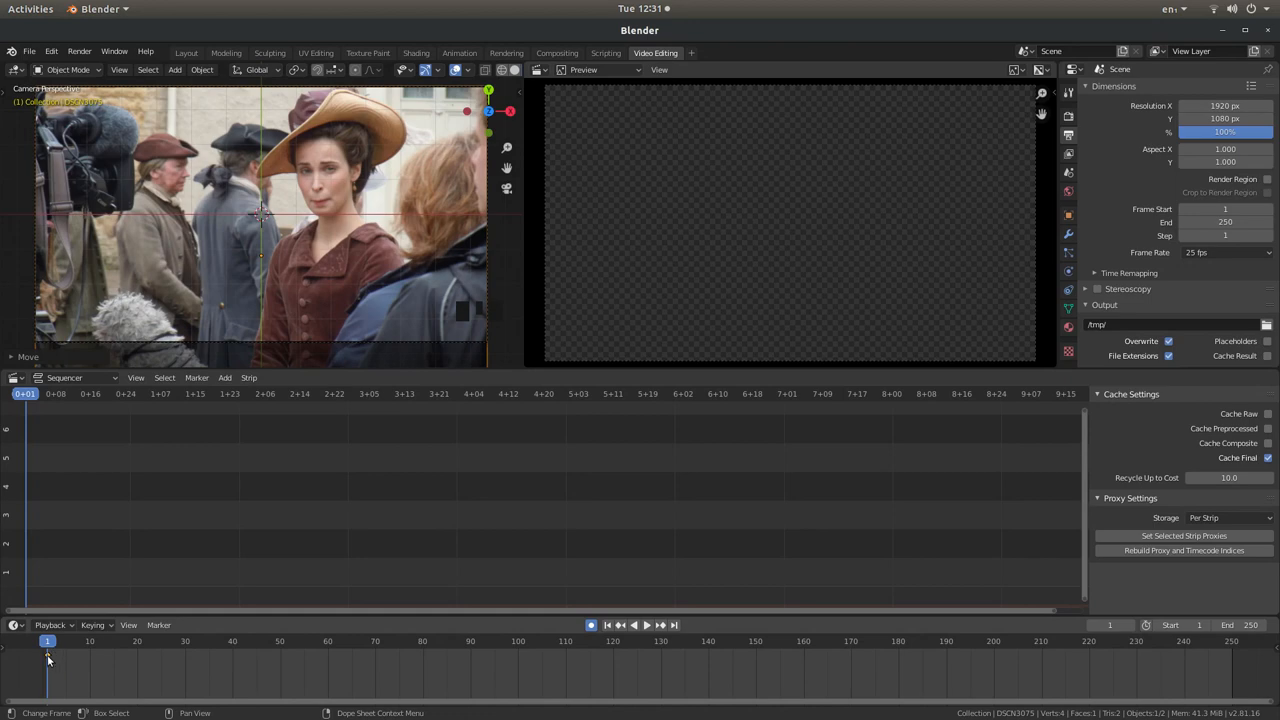
pyautogui.moveTo(284, 632)
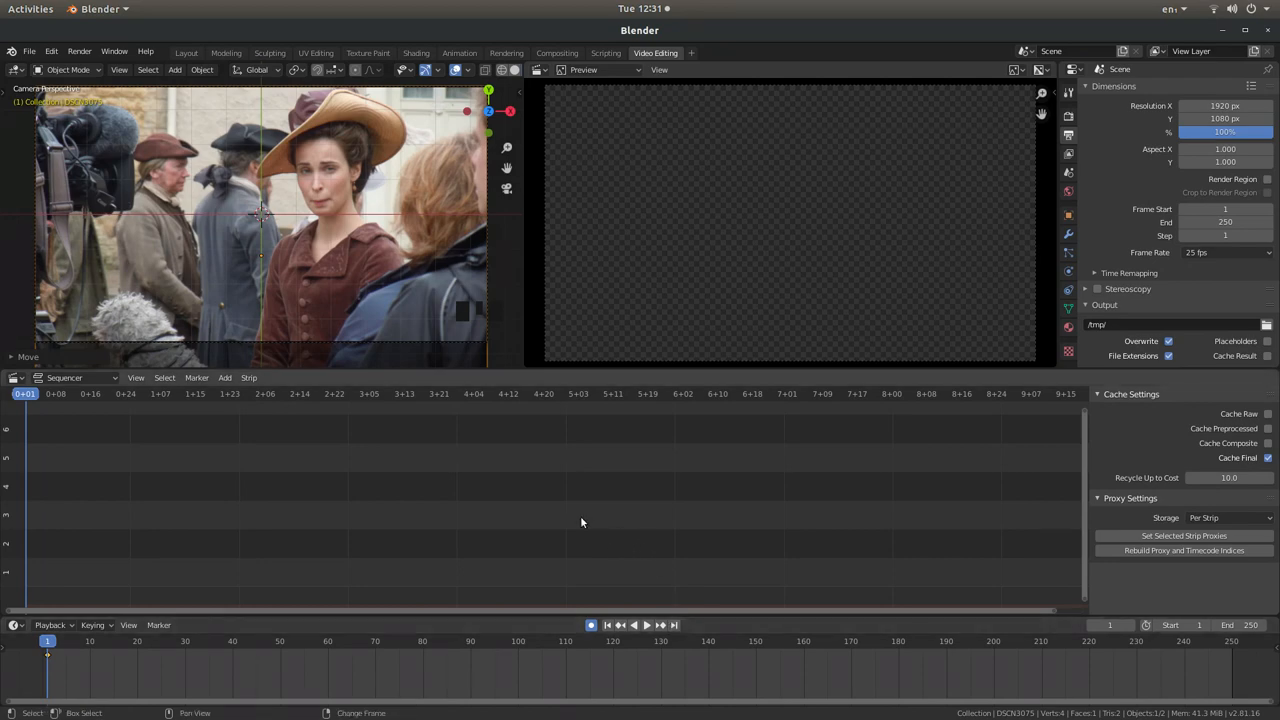
# At the last frame, scale up and shift the plane so the woman's face fills the camera
pyautogui.press('shift+Right')
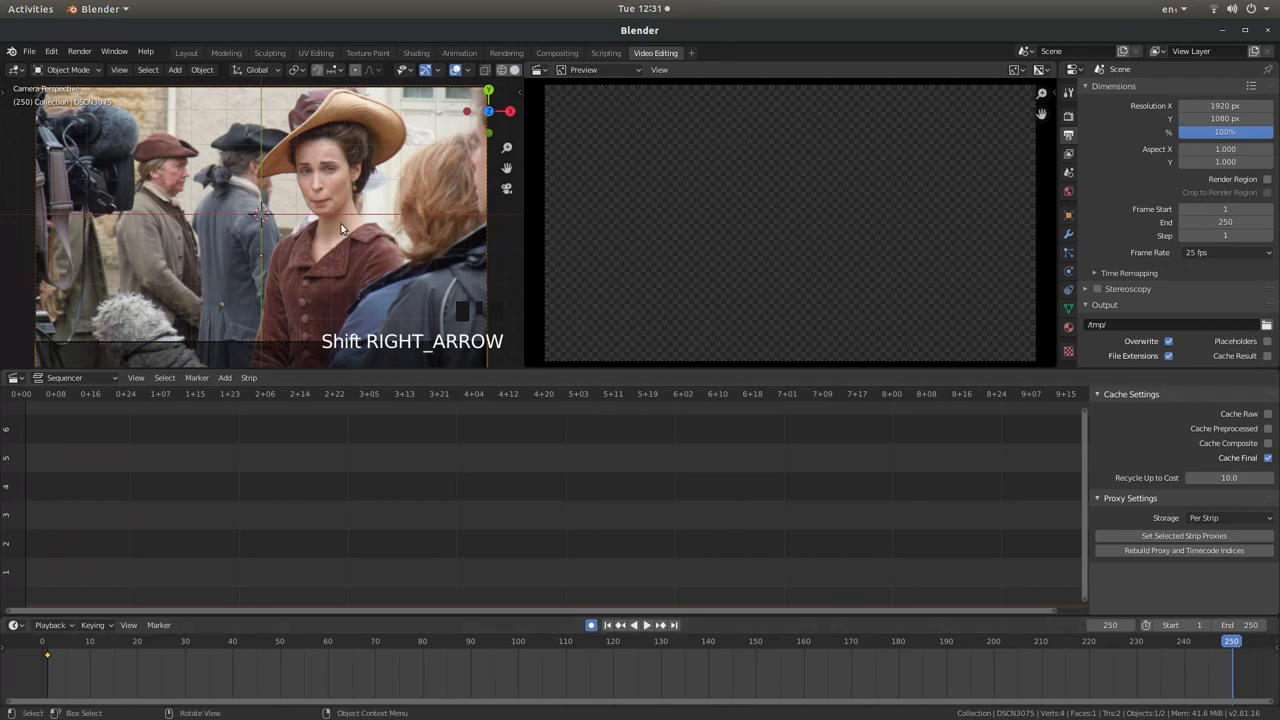
pyautogui.press('s')
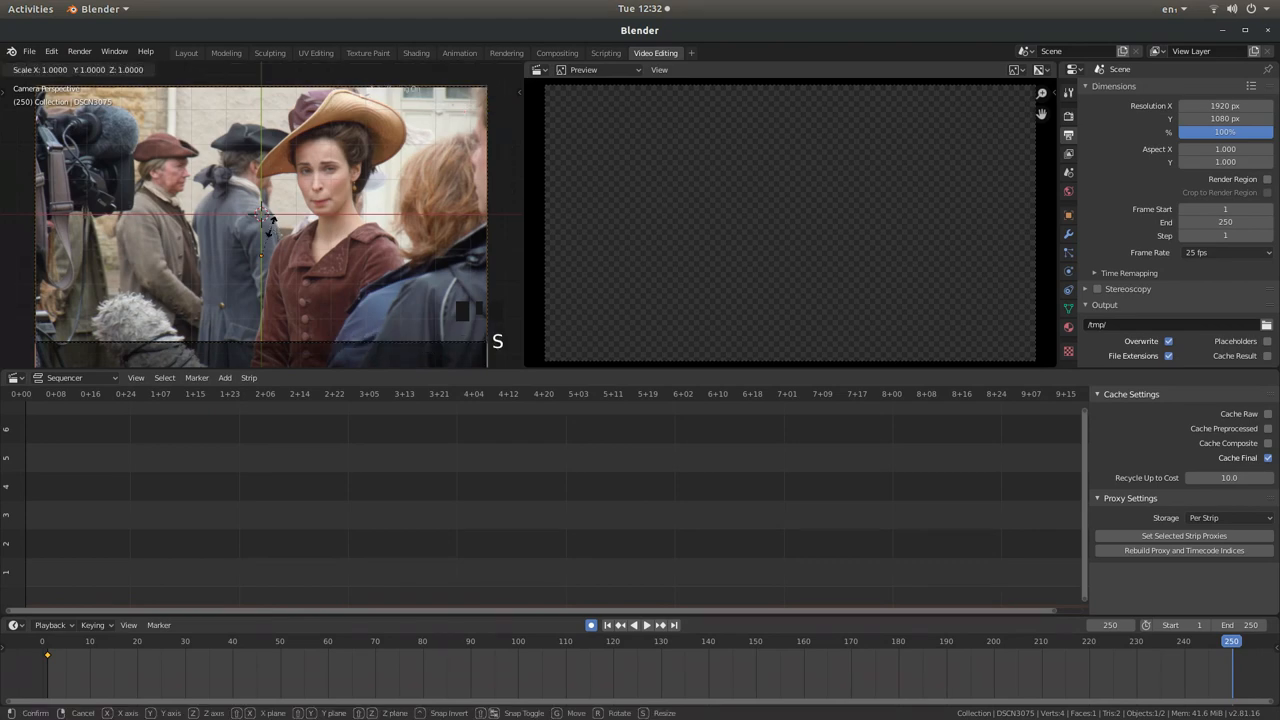
pyautogui.moveTo(280, 216)
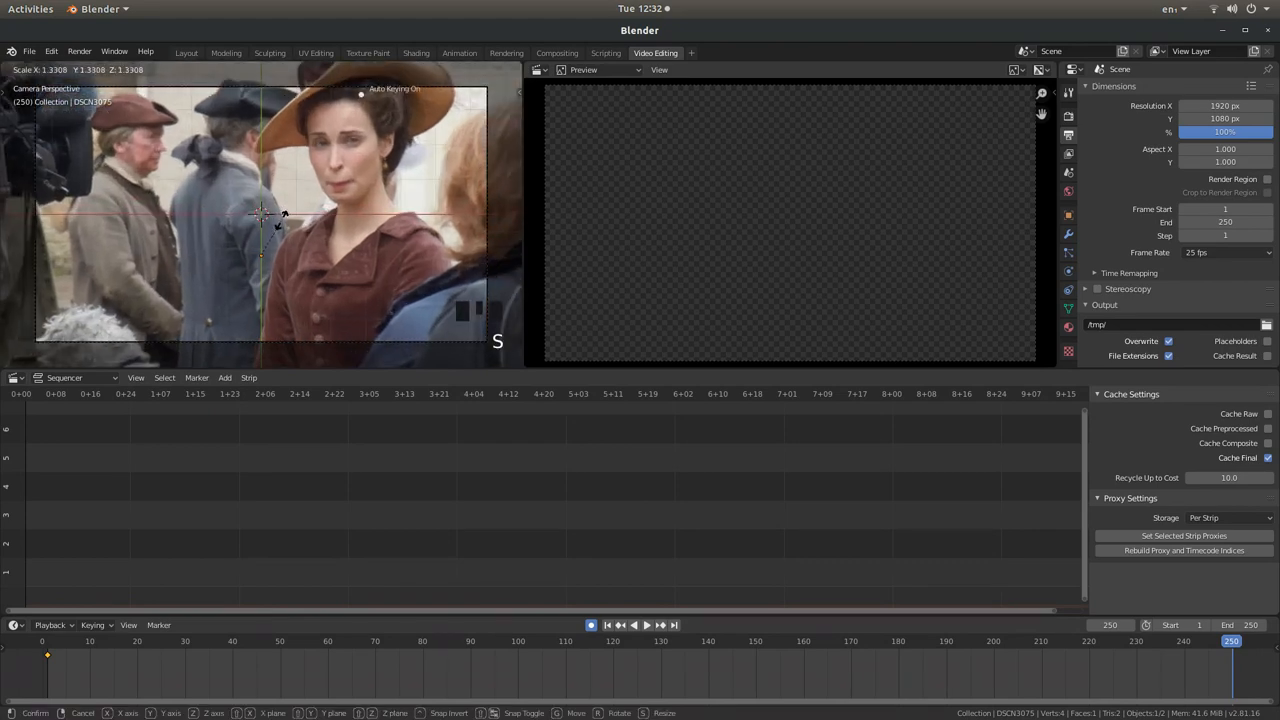
pyautogui.moveTo(300, 210)
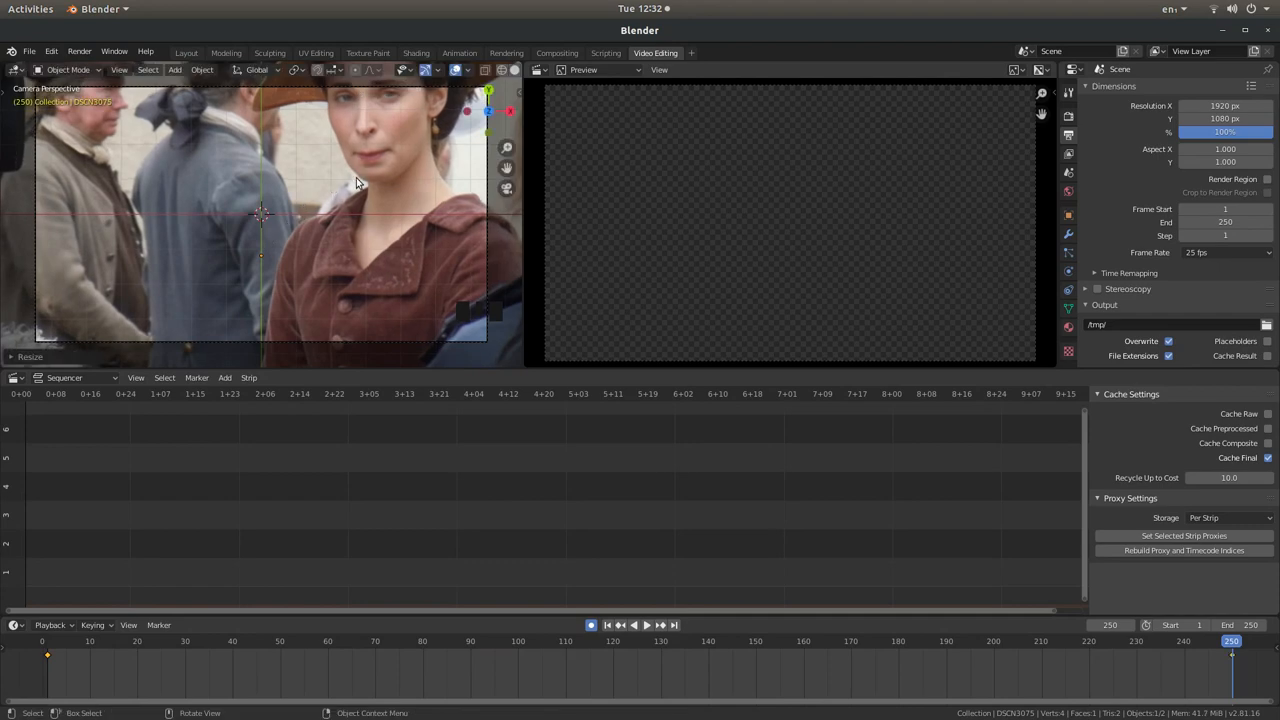
pyautogui.press('g')
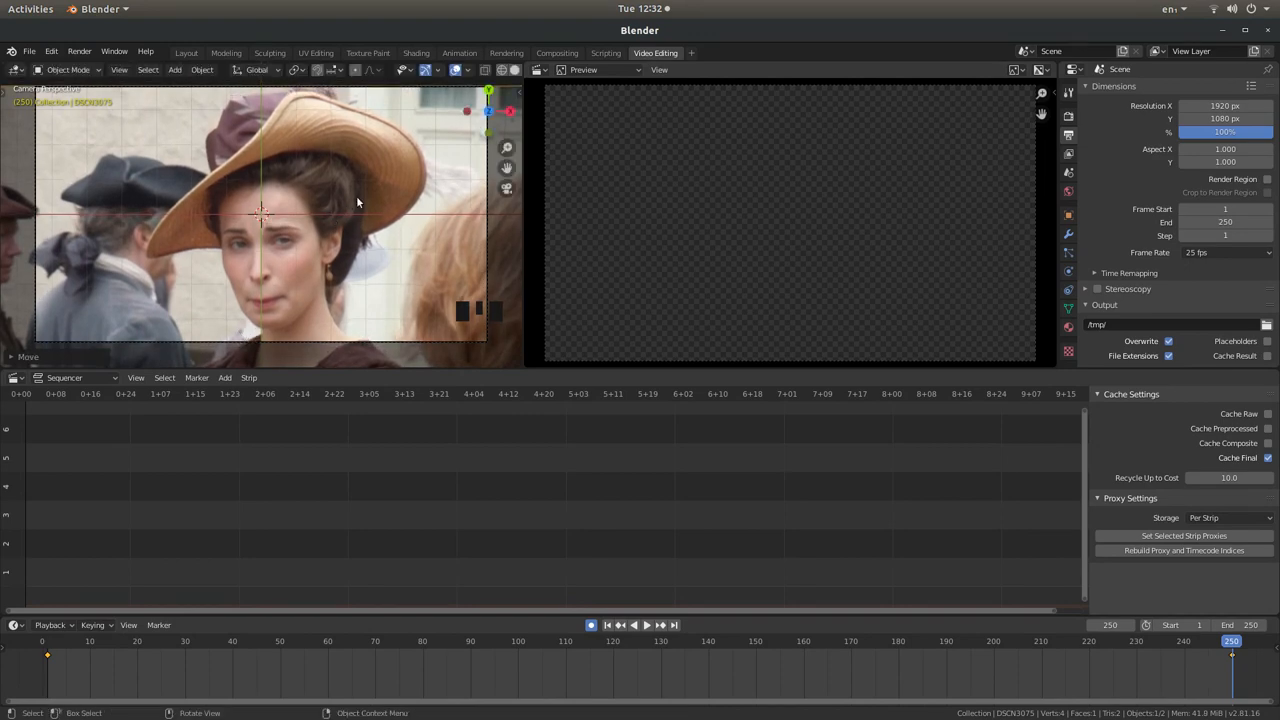
pyautogui.press('s')
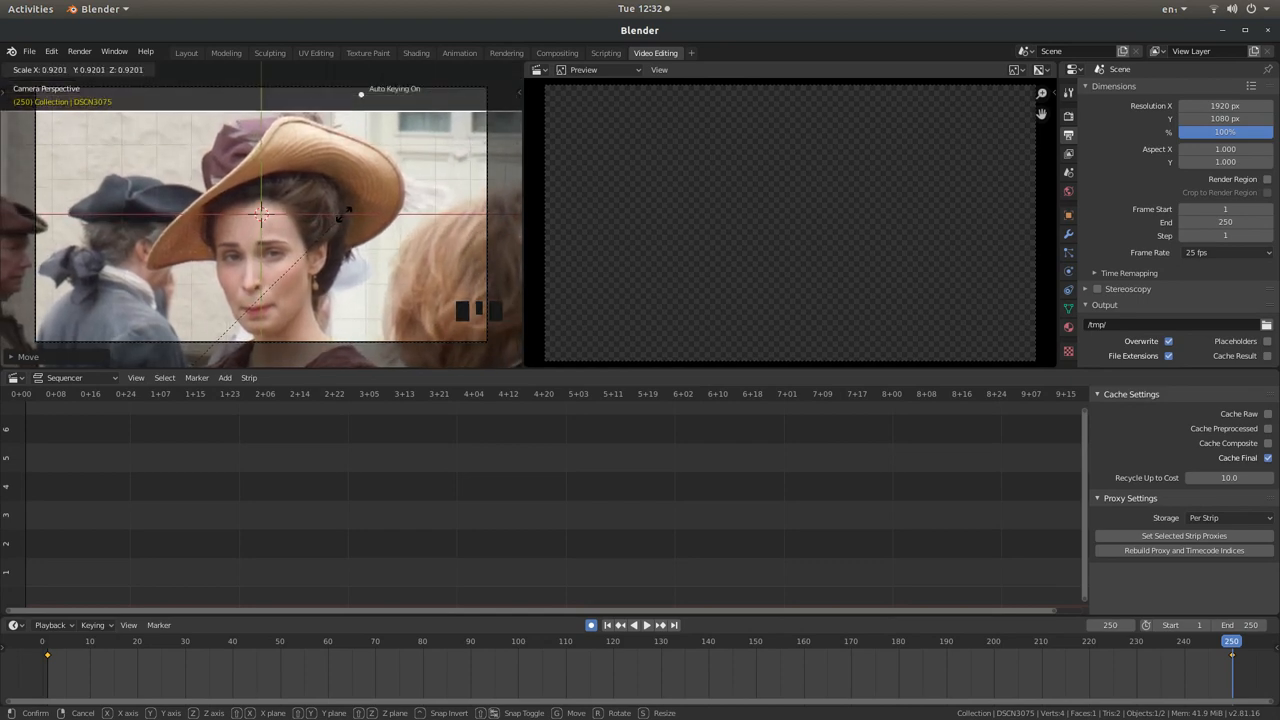
pyautogui.press('g')
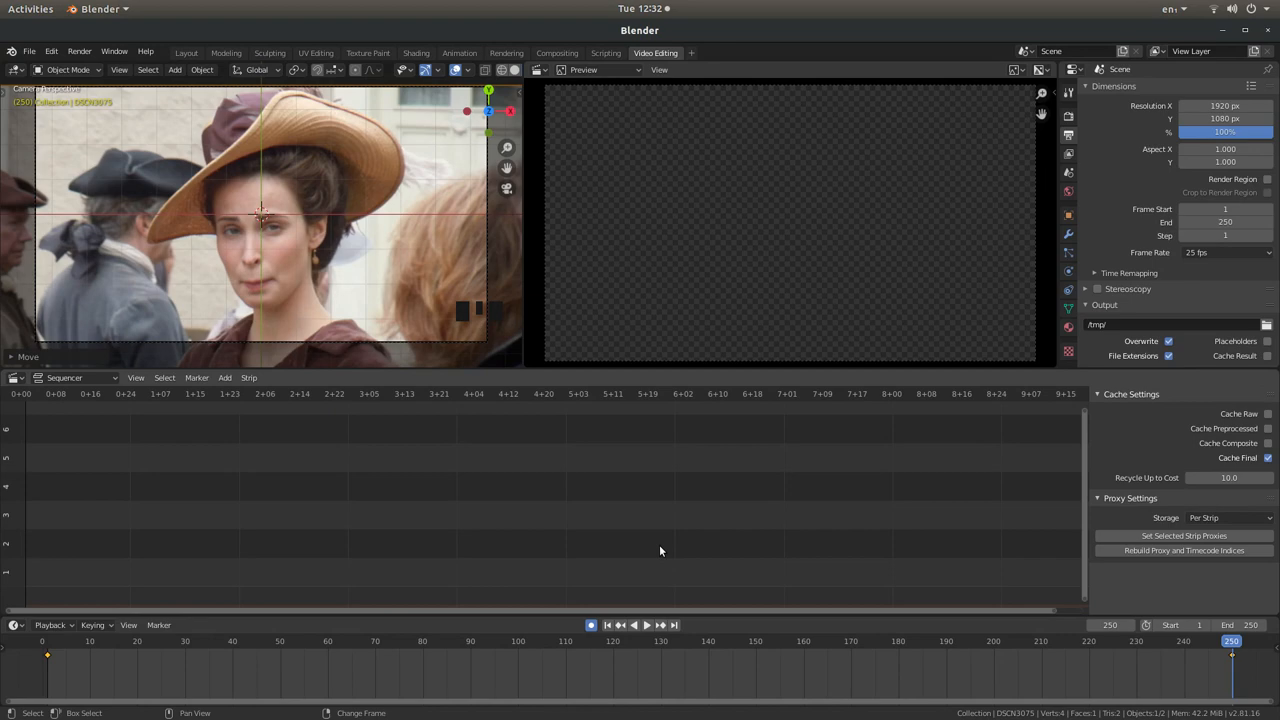
pyautogui.press('shift+Left')
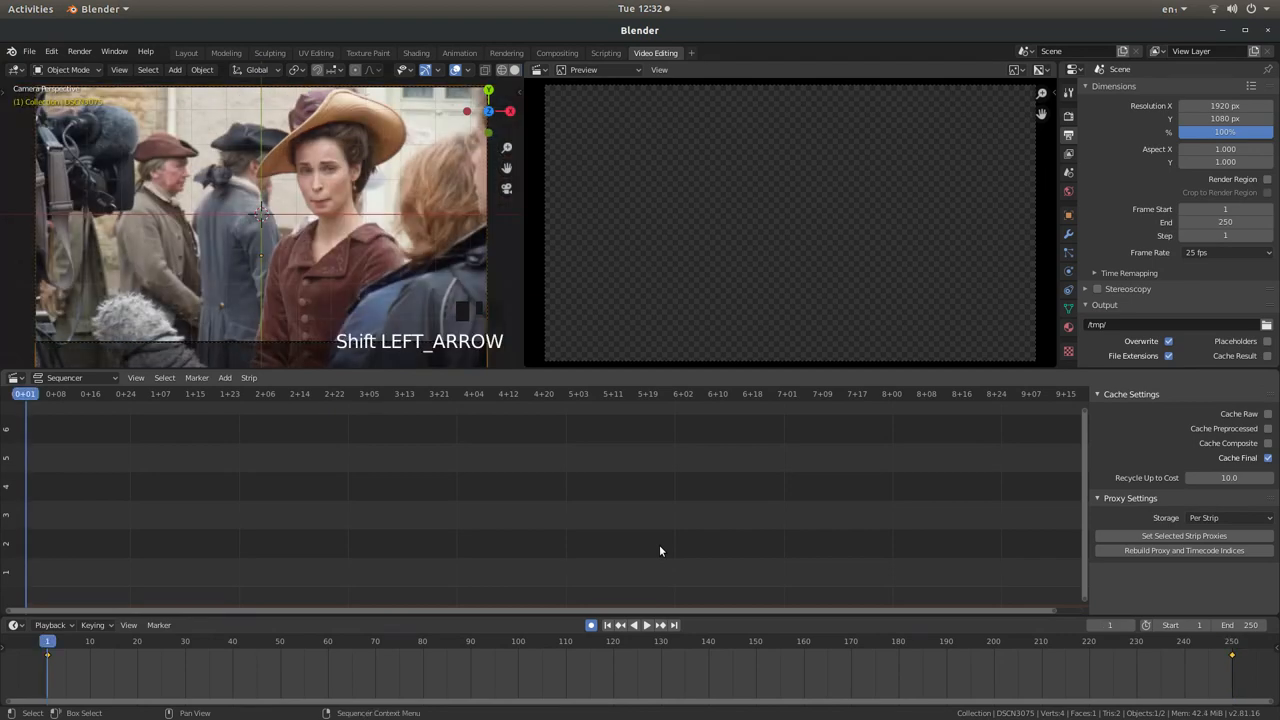
pyautogui.moveTo(648, 636)
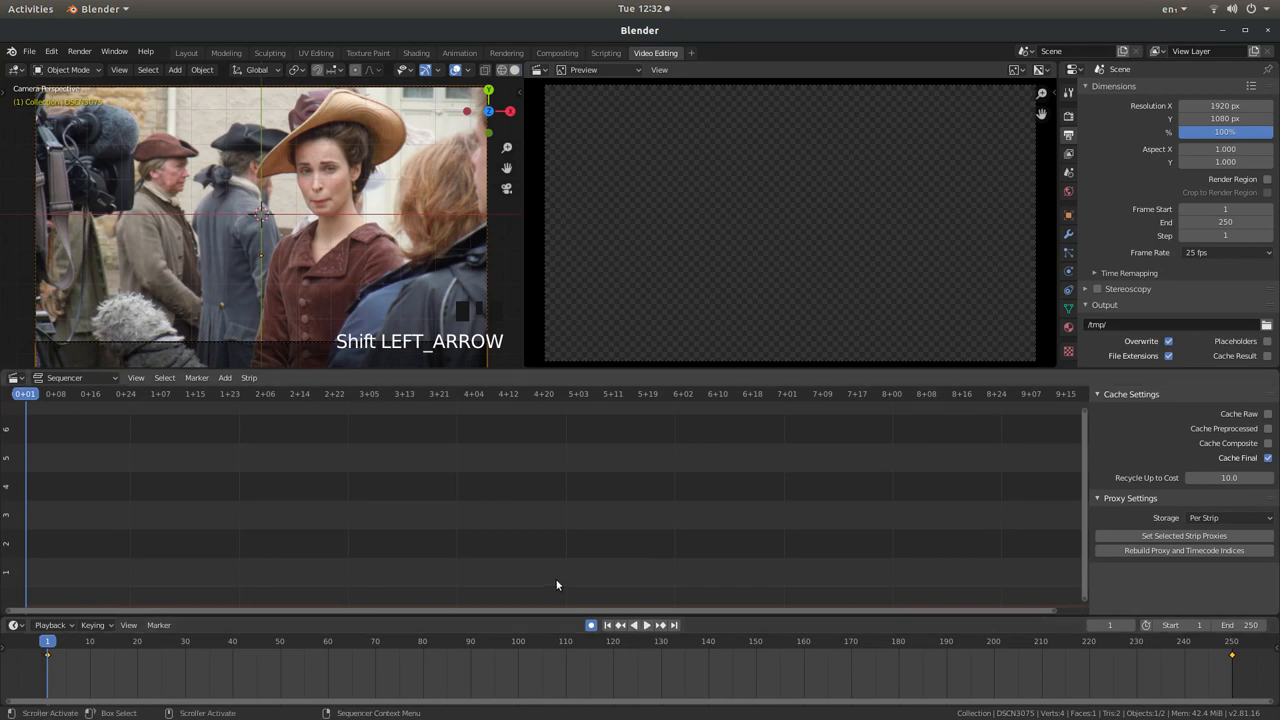
pyautogui.moveTo(558, 548)
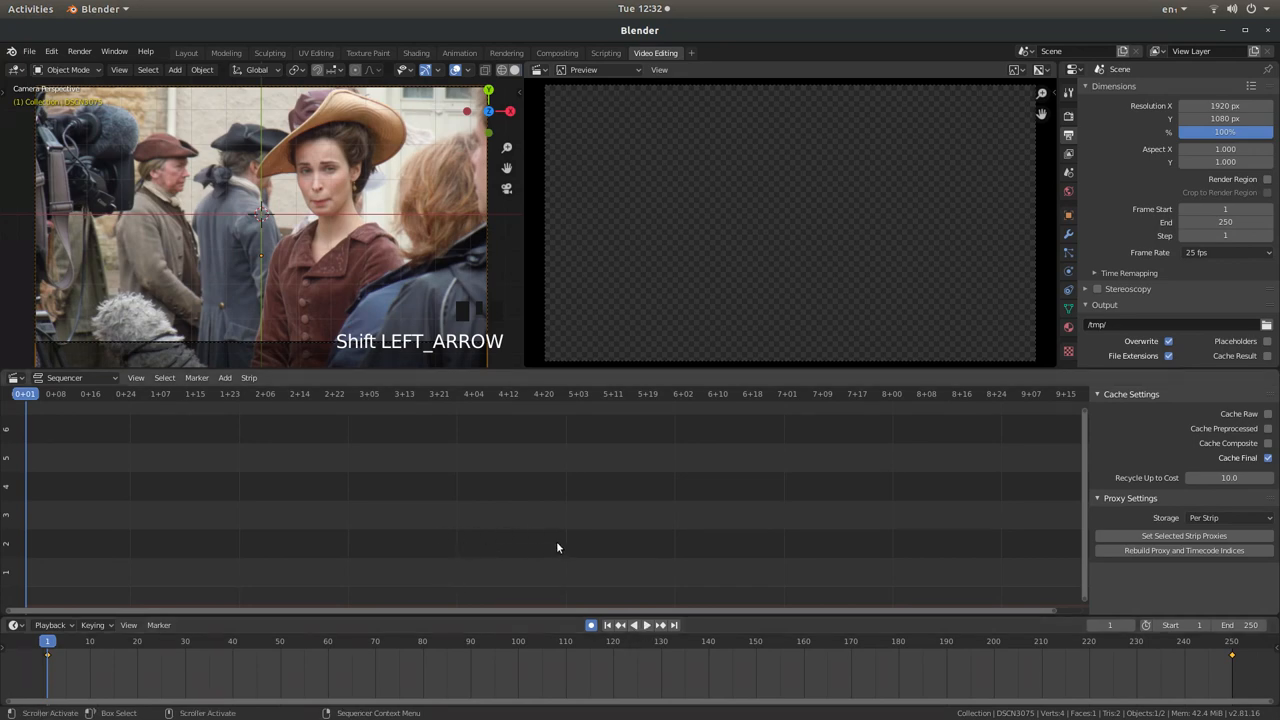
pyautogui.press('space')
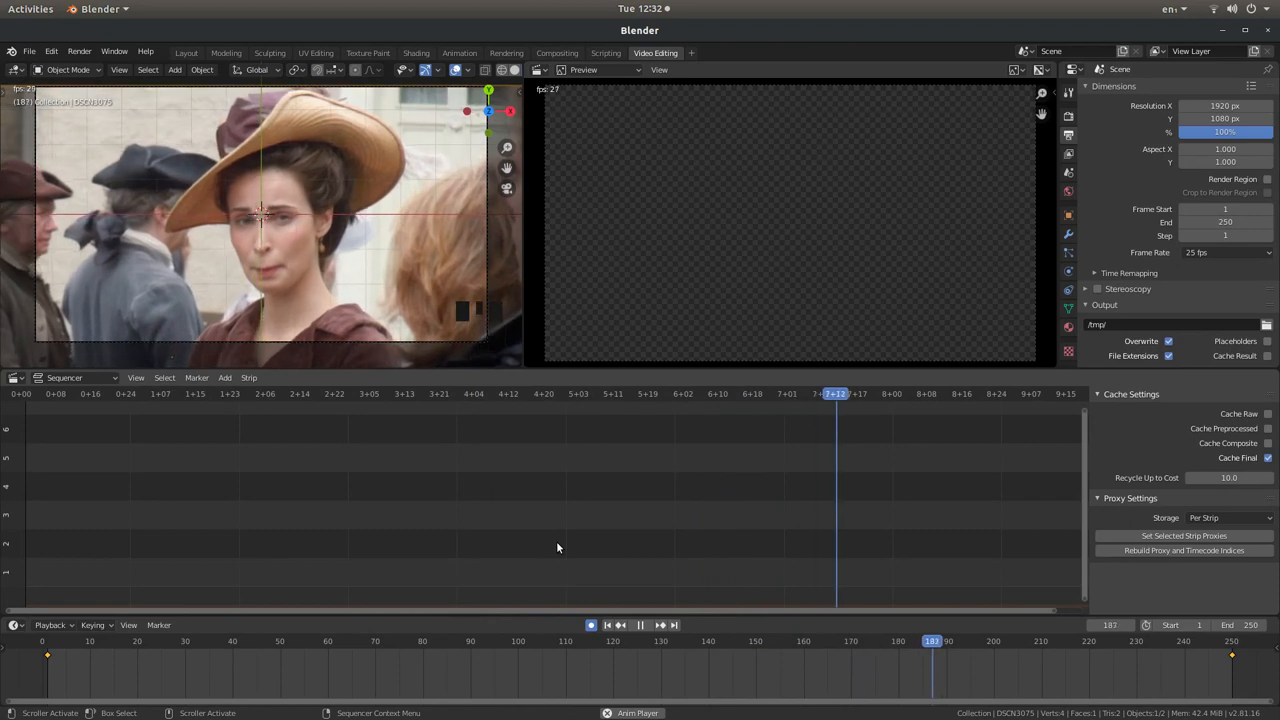
pyautogui.click(640, 624)
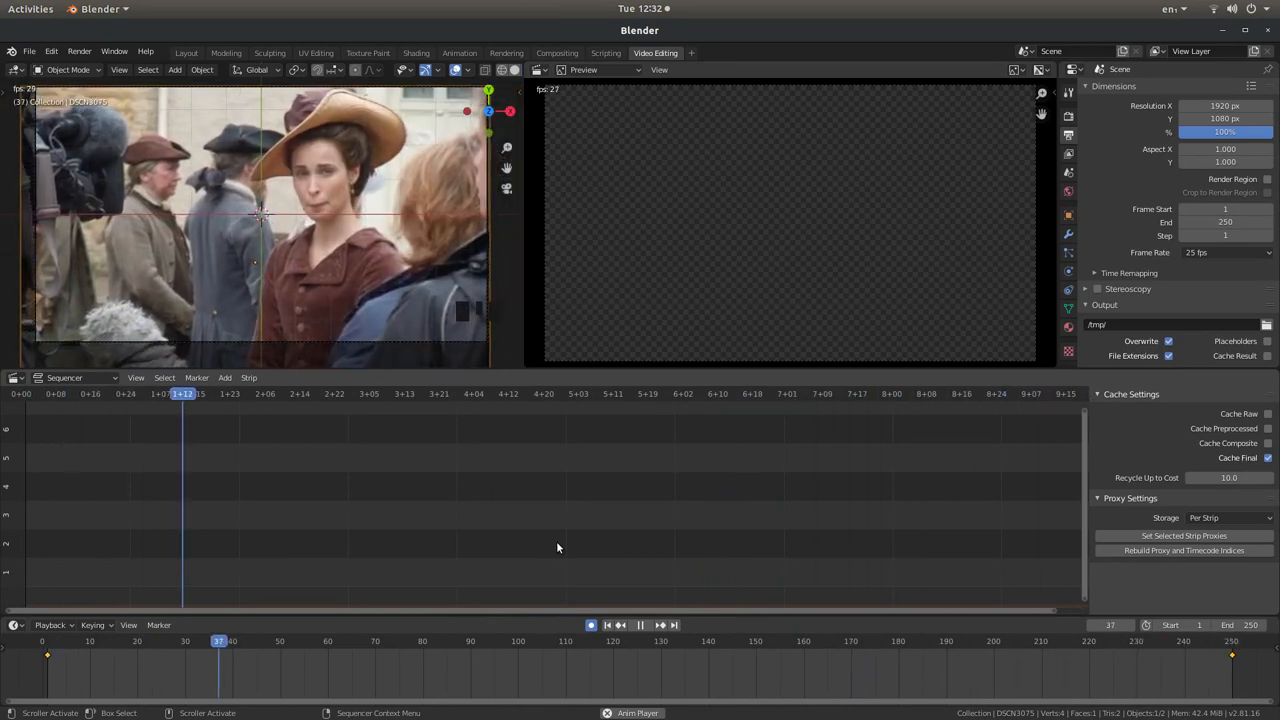
pyautogui.press('space')
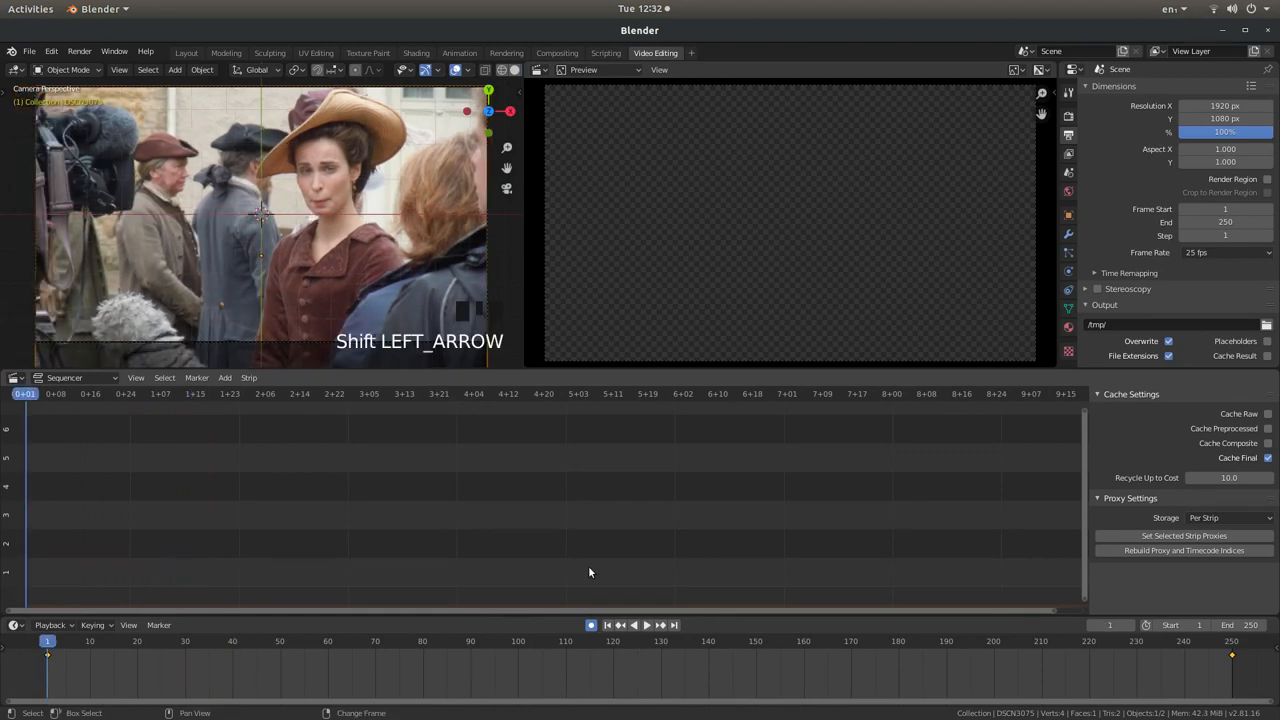
pyautogui.moveTo(364, 256)
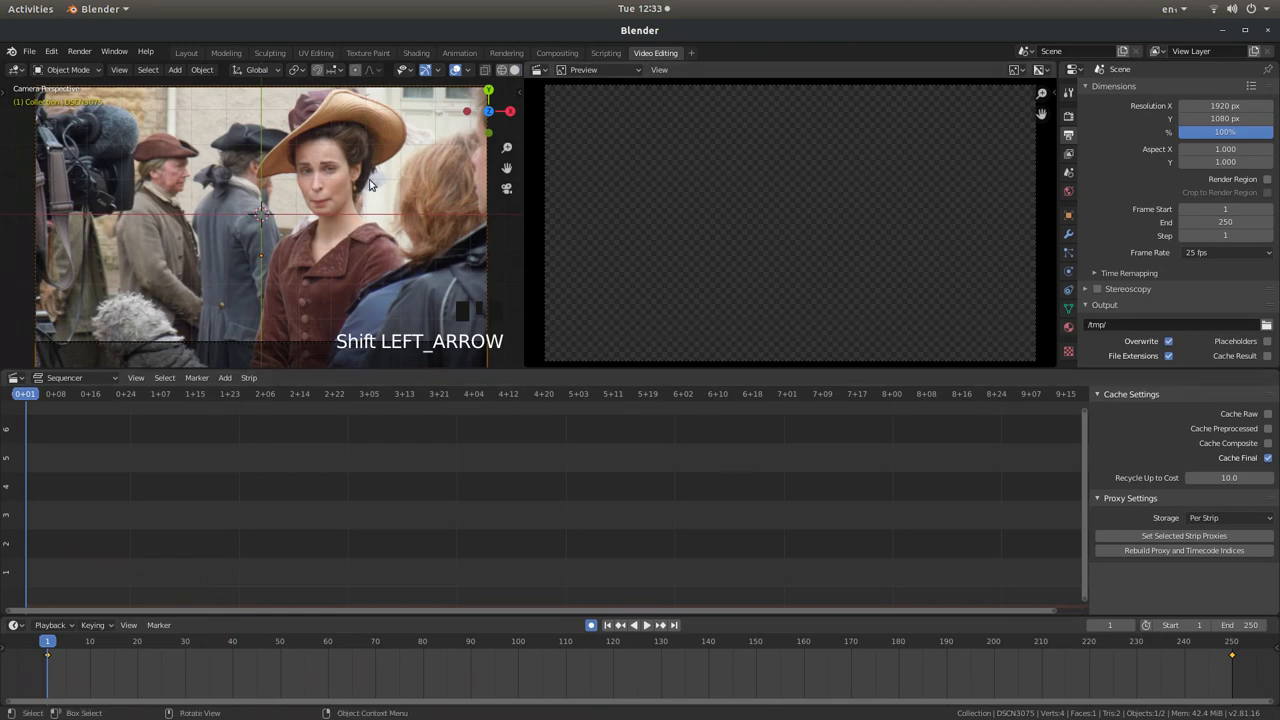
pyautogui.moveTo(280, 198)
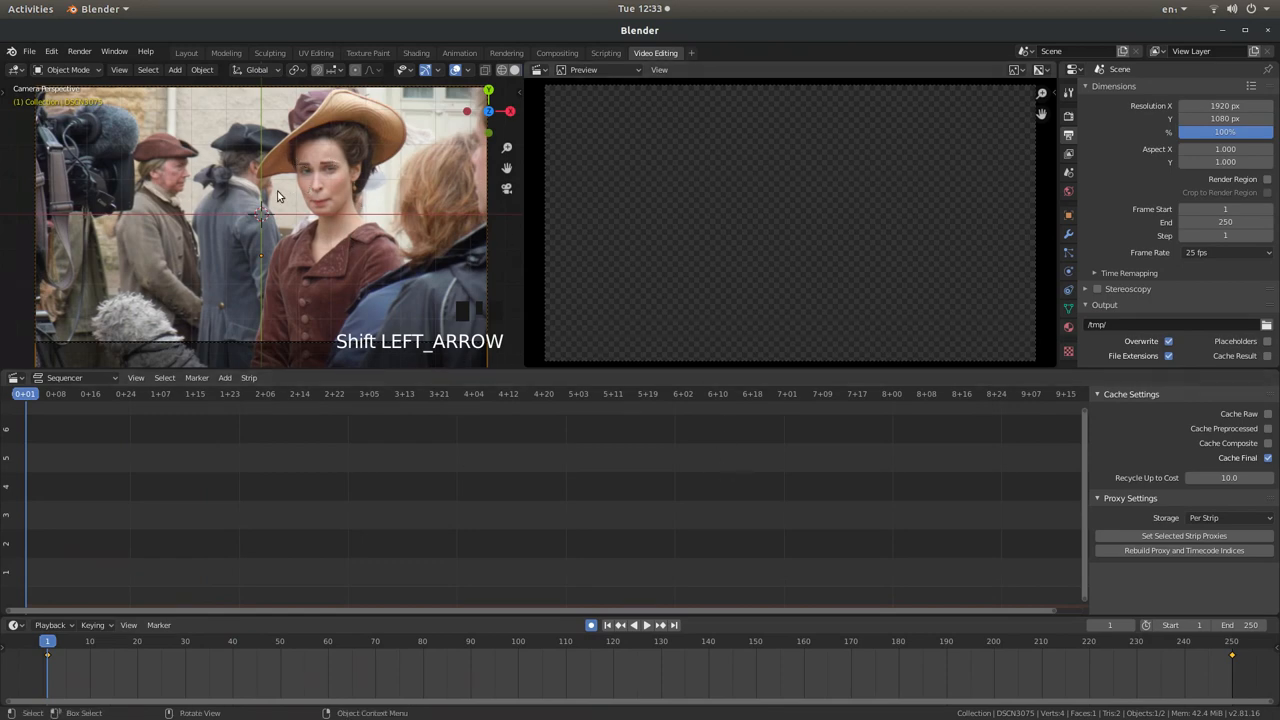
pyautogui.moveTo(350, 200)
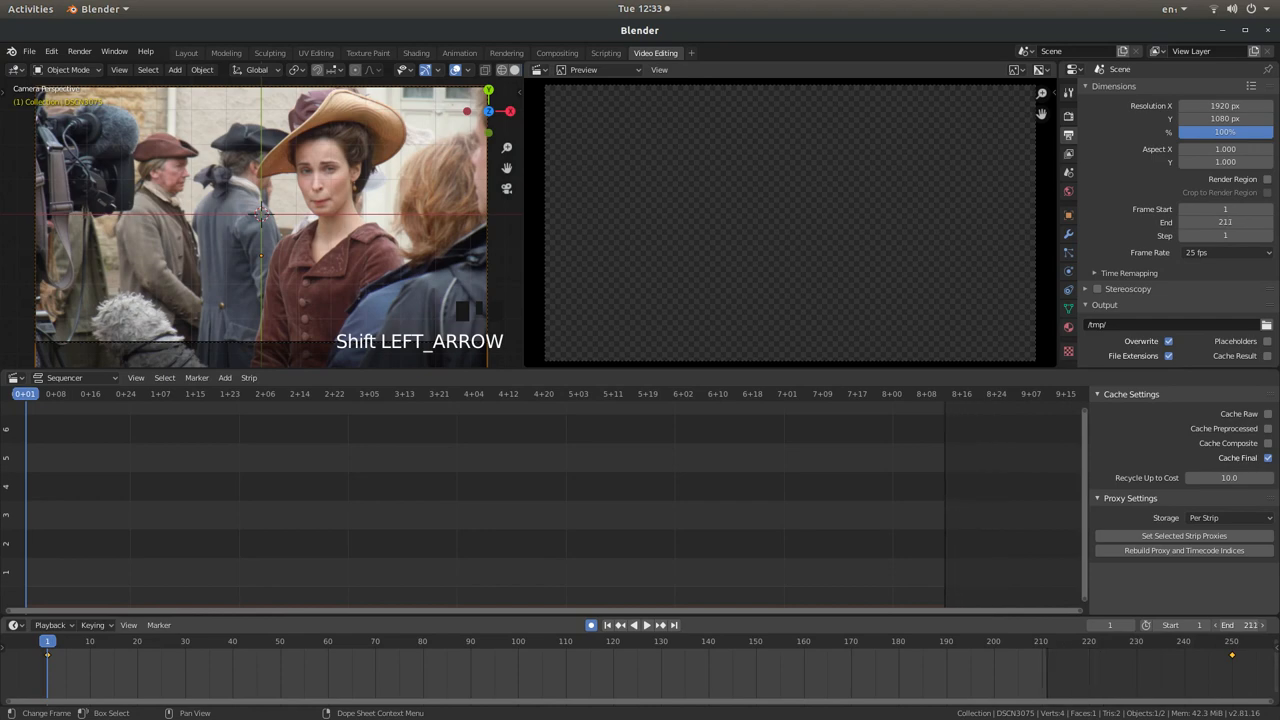
# Lower the scene's end frame from 250 to 199
pyautogui.press('shift+LEFT')
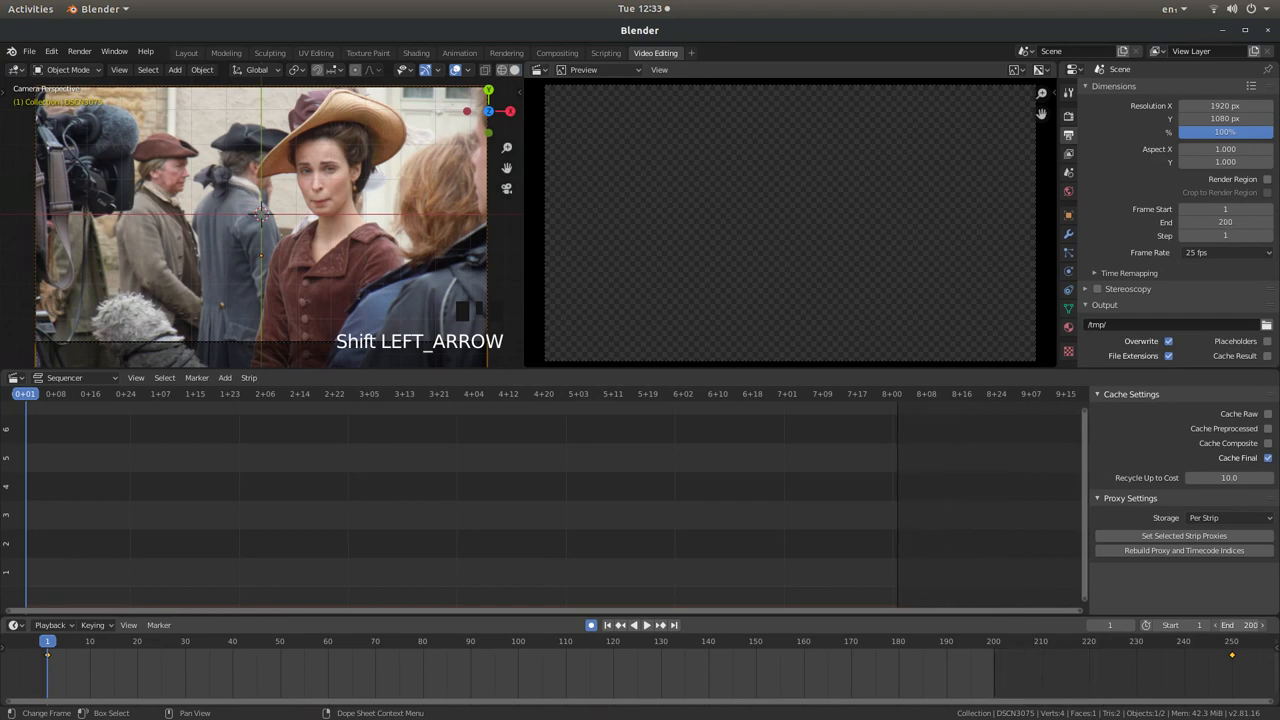
pyautogui.press('shift+Left')
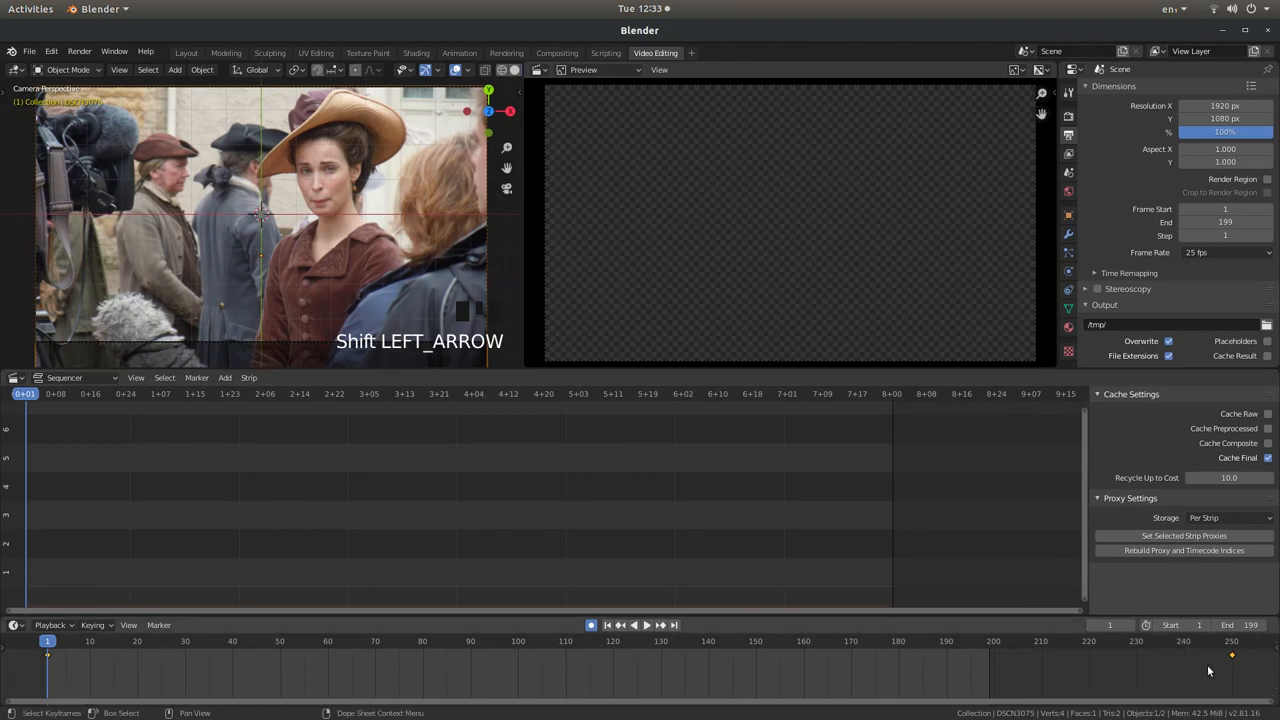
pyautogui.moveTo(988, 684)
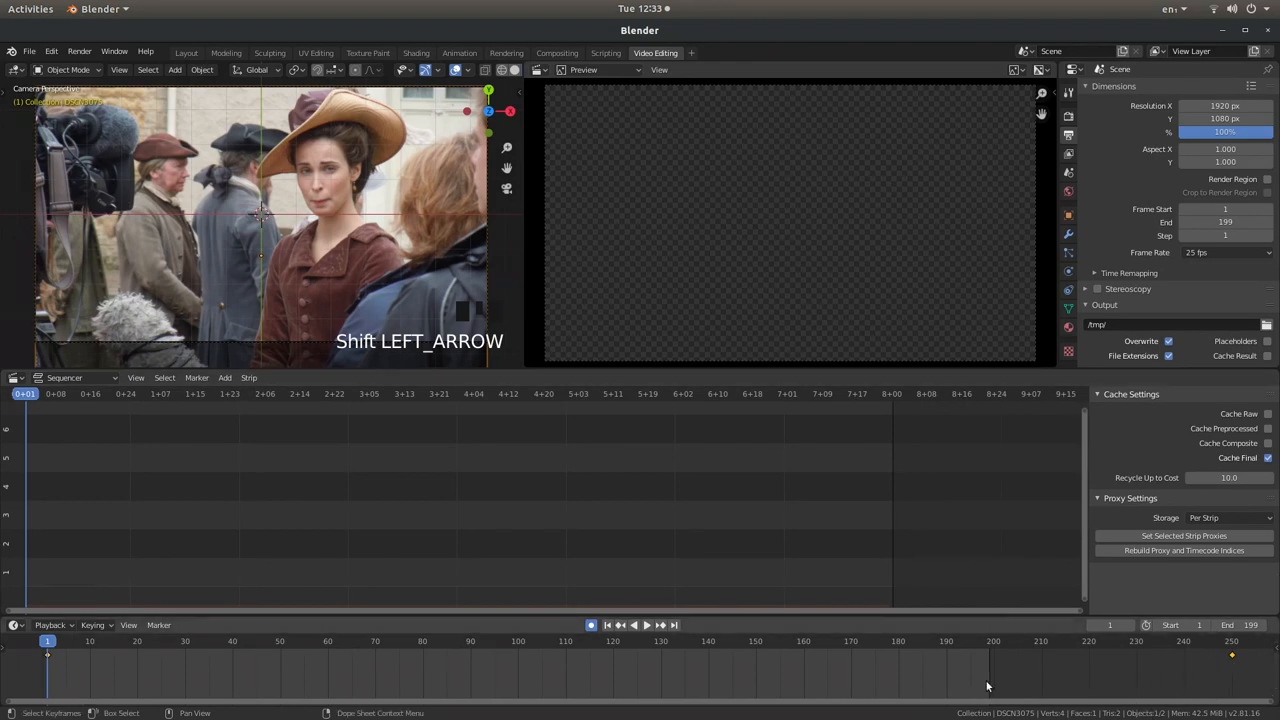
# Select the close-up keyframe near frame 241 and move it back to about frame 199
pyautogui.press('shift+Left')
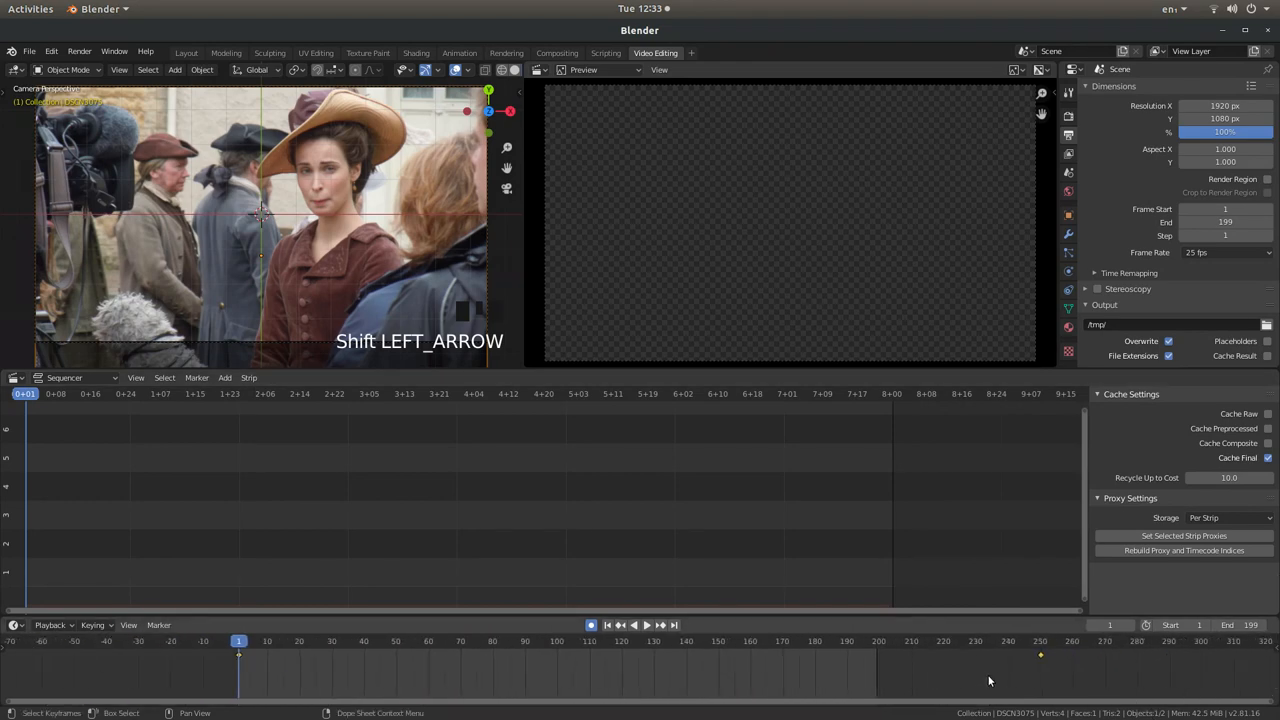
pyautogui.press('shift+Left')
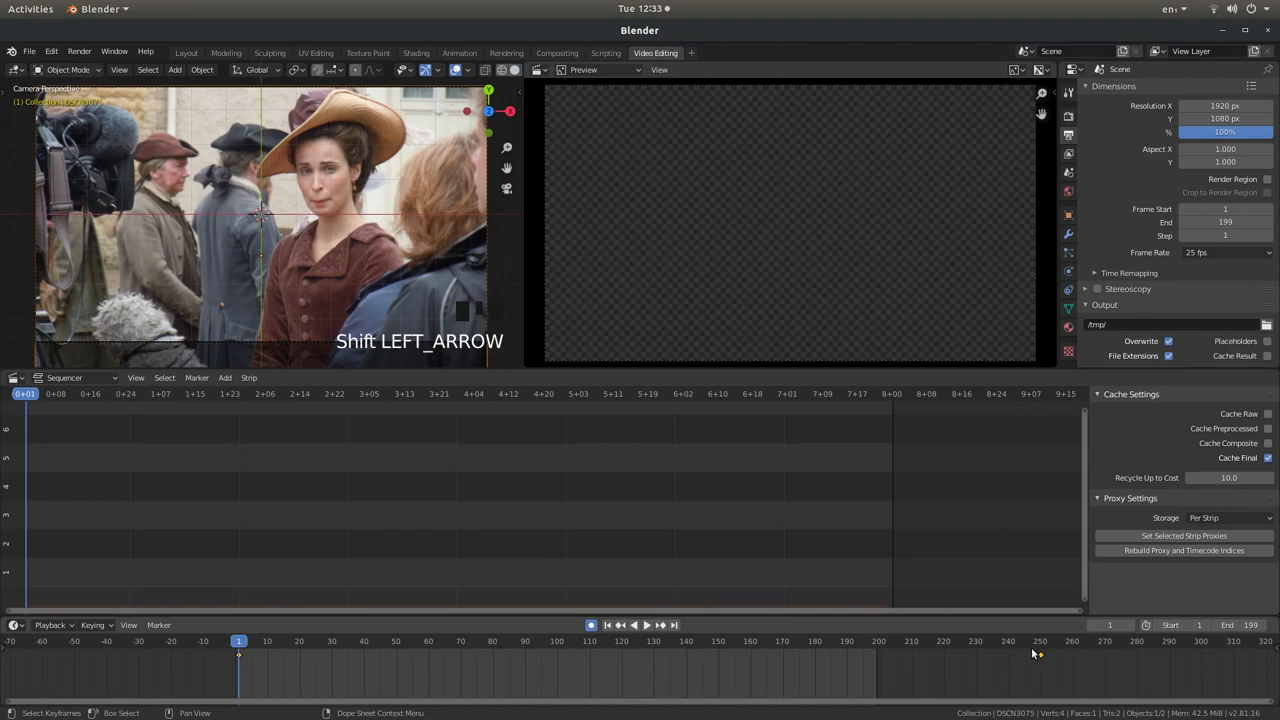
pyautogui.click(1008, 640)
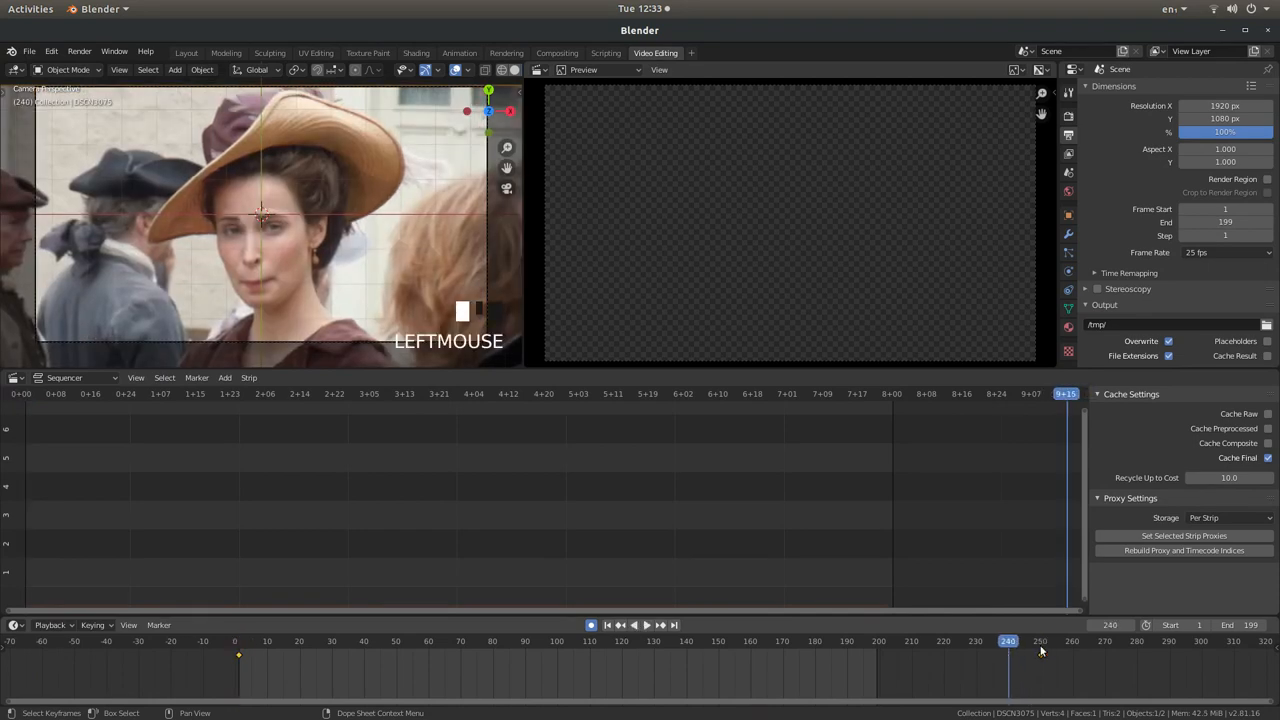
pyautogui.click(1010, 640)
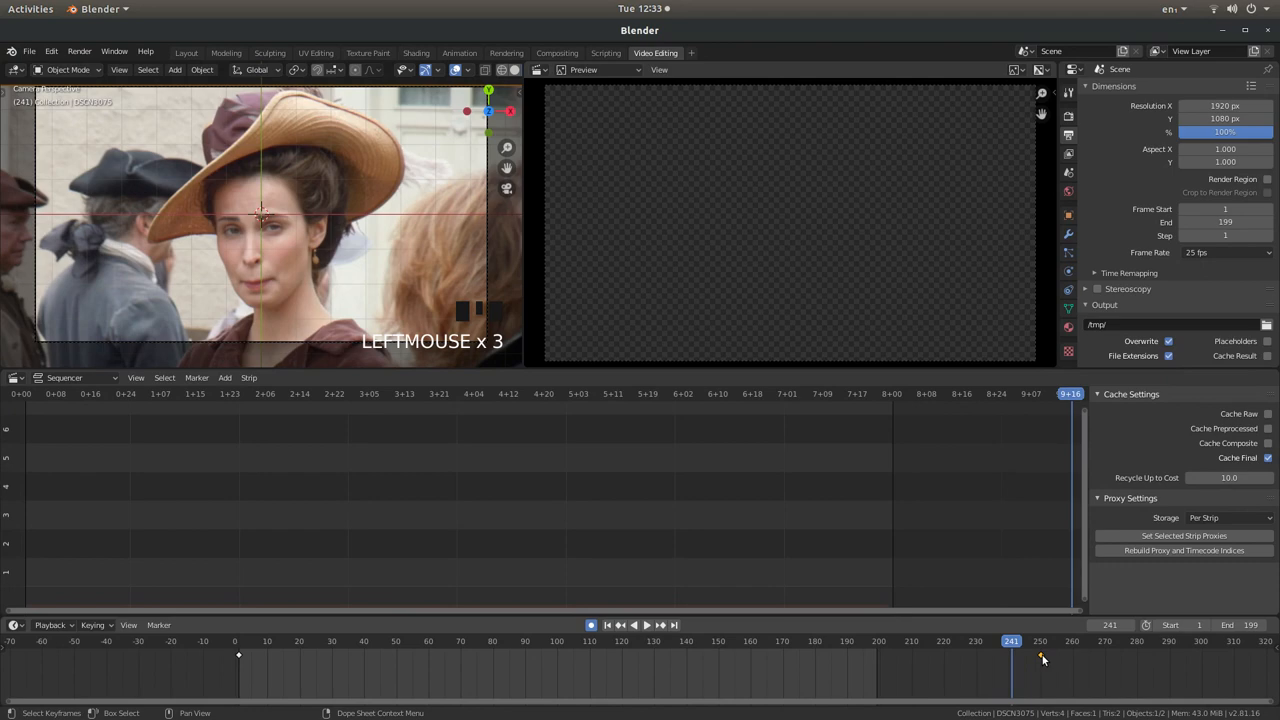
pyautogui.press('g')
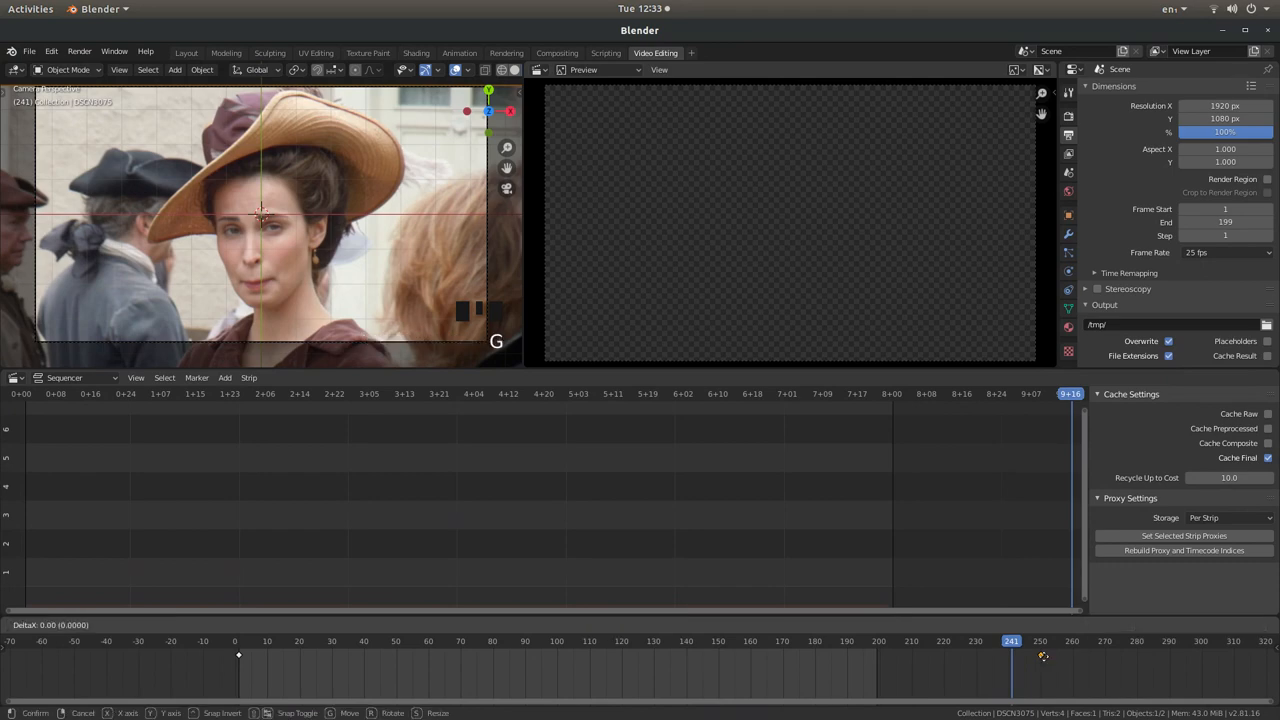
pyautogui.moveTo(880, 656)
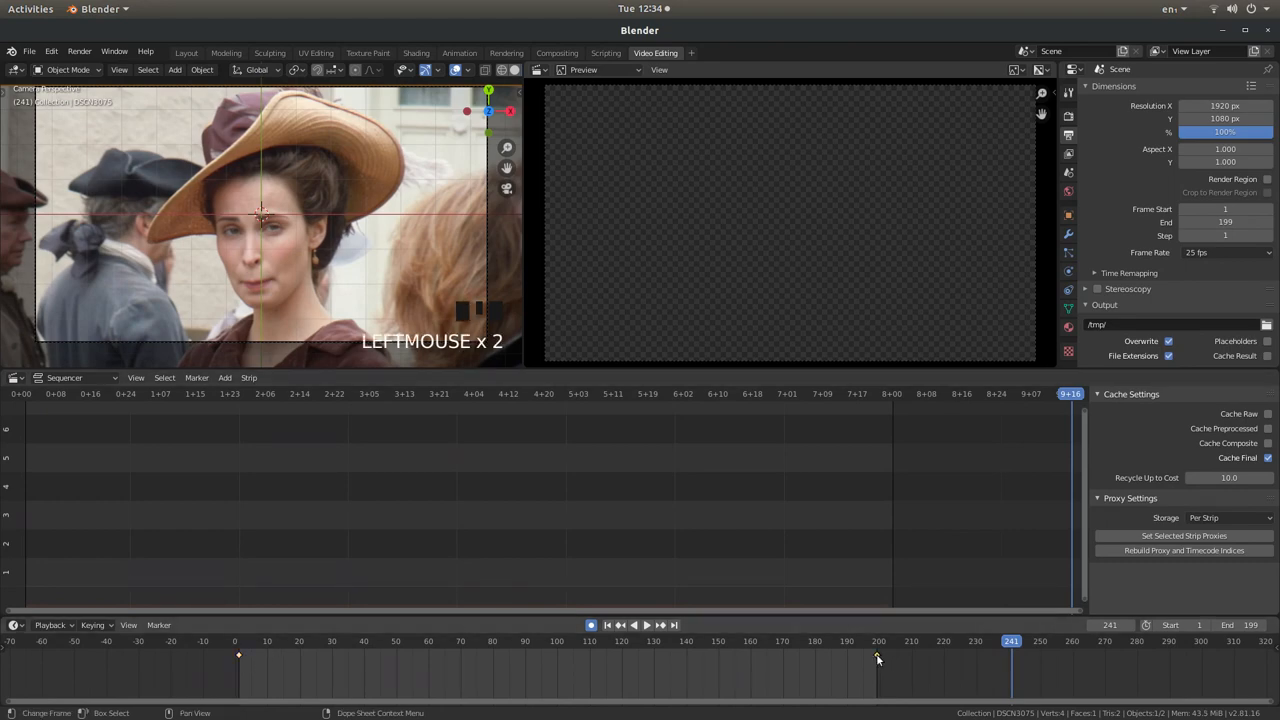
pyautogui.moveTo(866, 664)
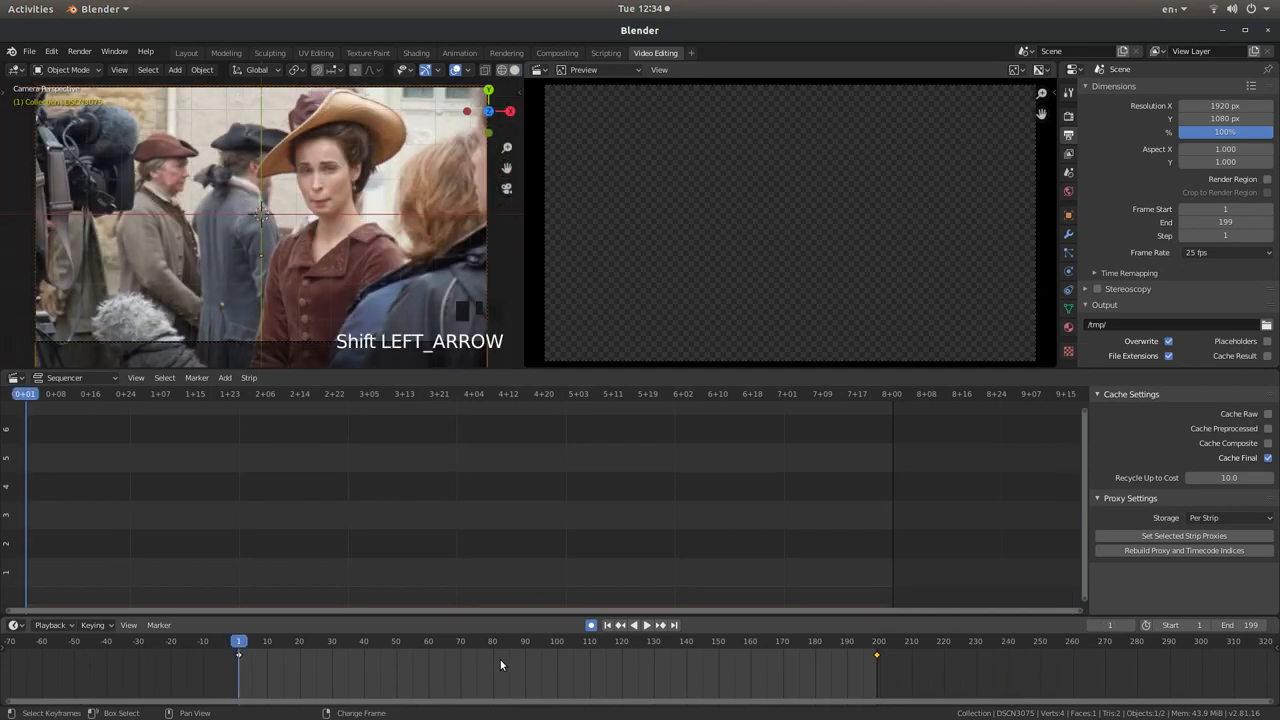
pyautogui.press('space')
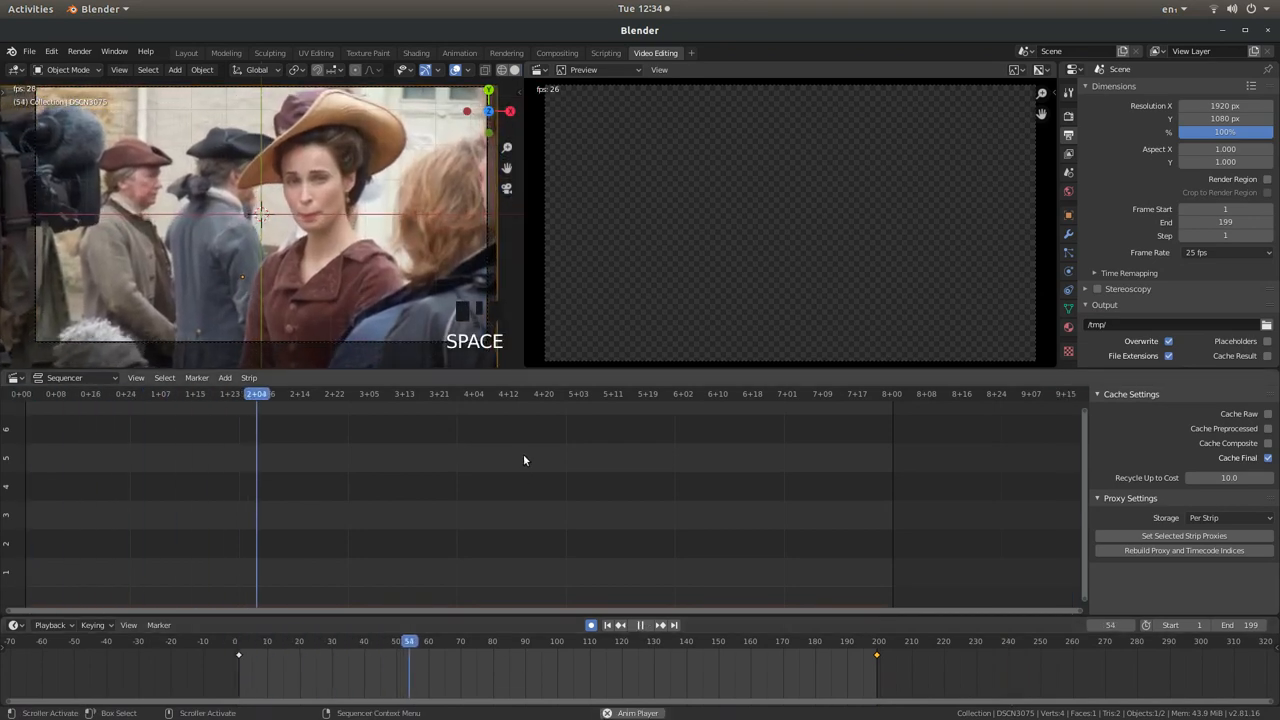
pyautogui.press('Space')
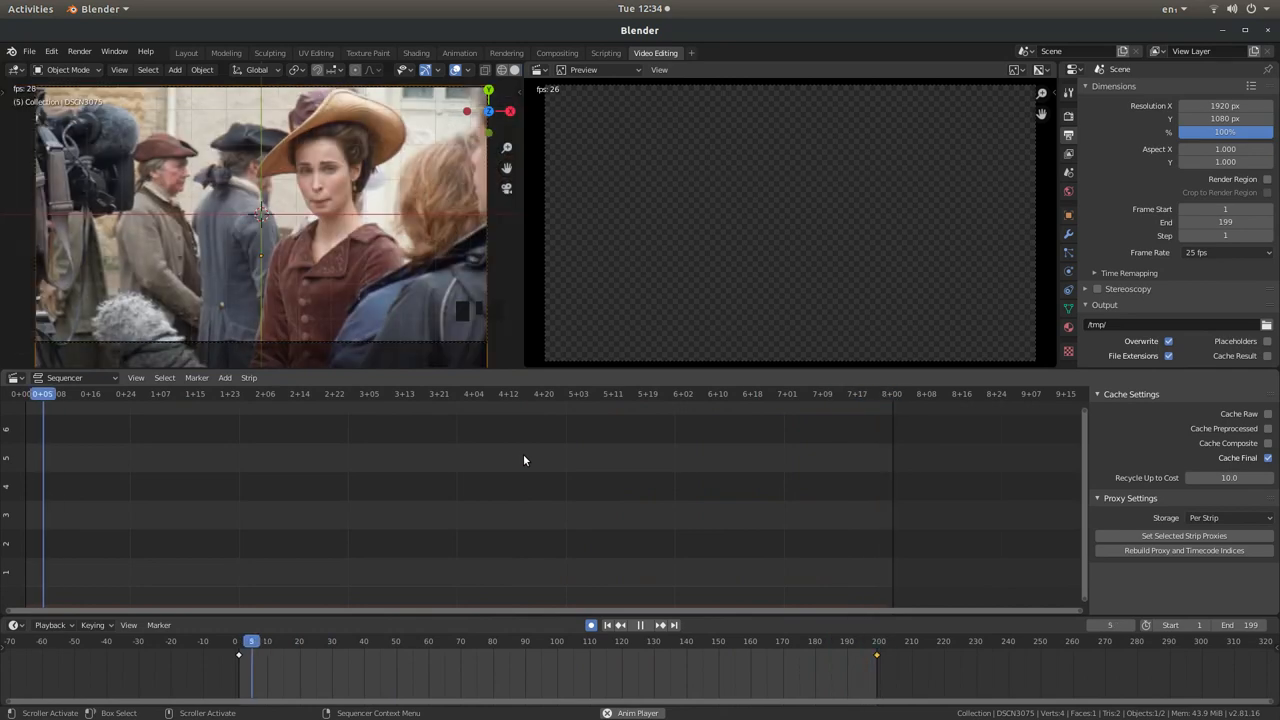
pyautogui.press('space')
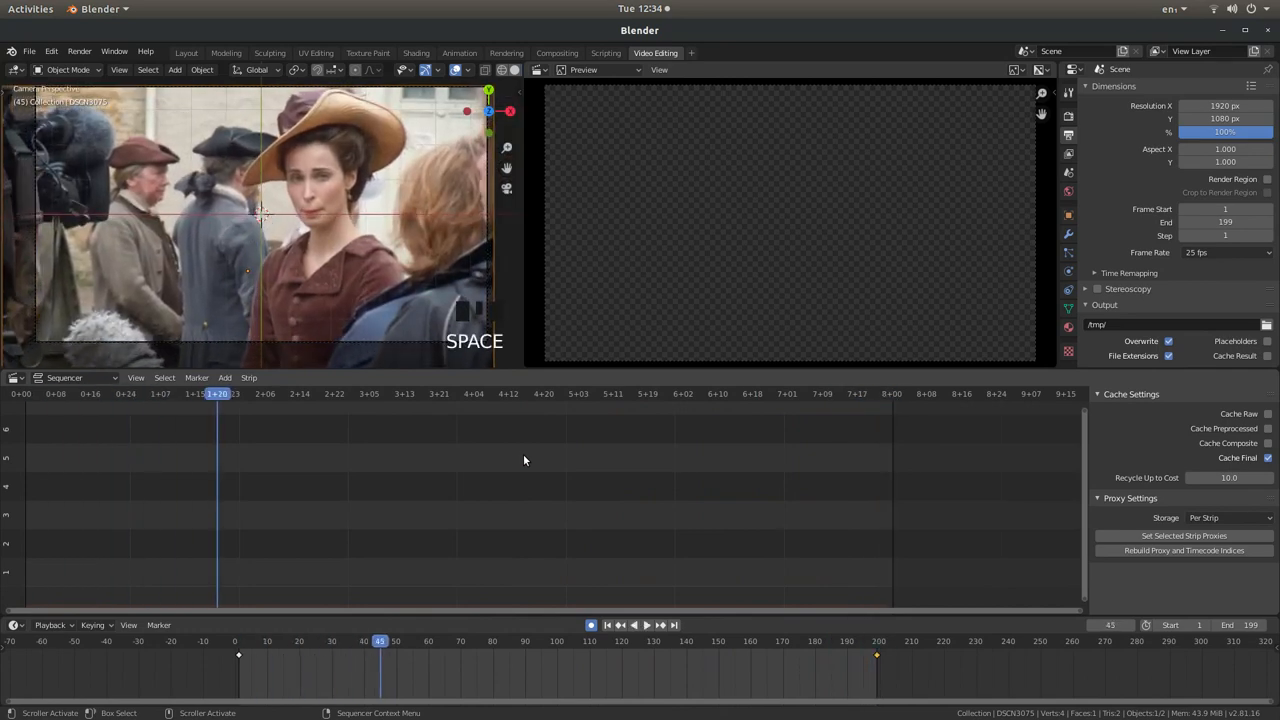
pyautogui.moveTo(352, 94)
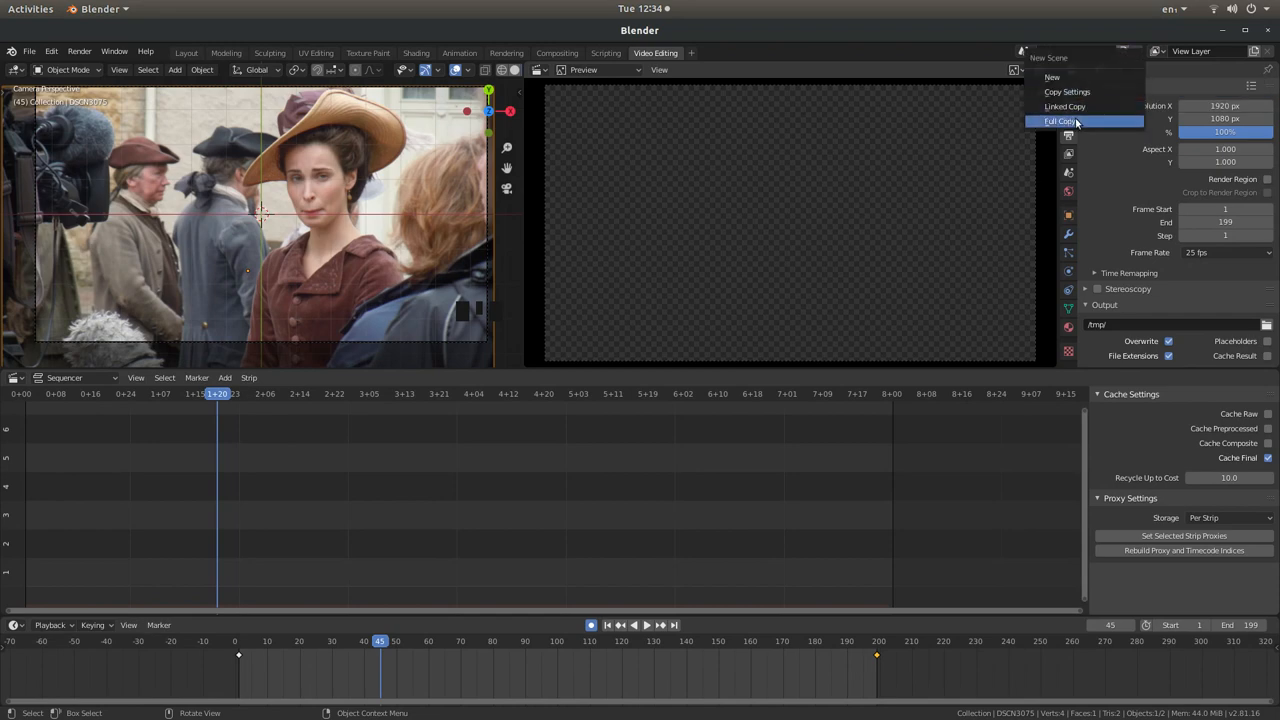
# Create a full copy of the scene and delete the photo plane from the copy
pyautogui.click(1056, 122)
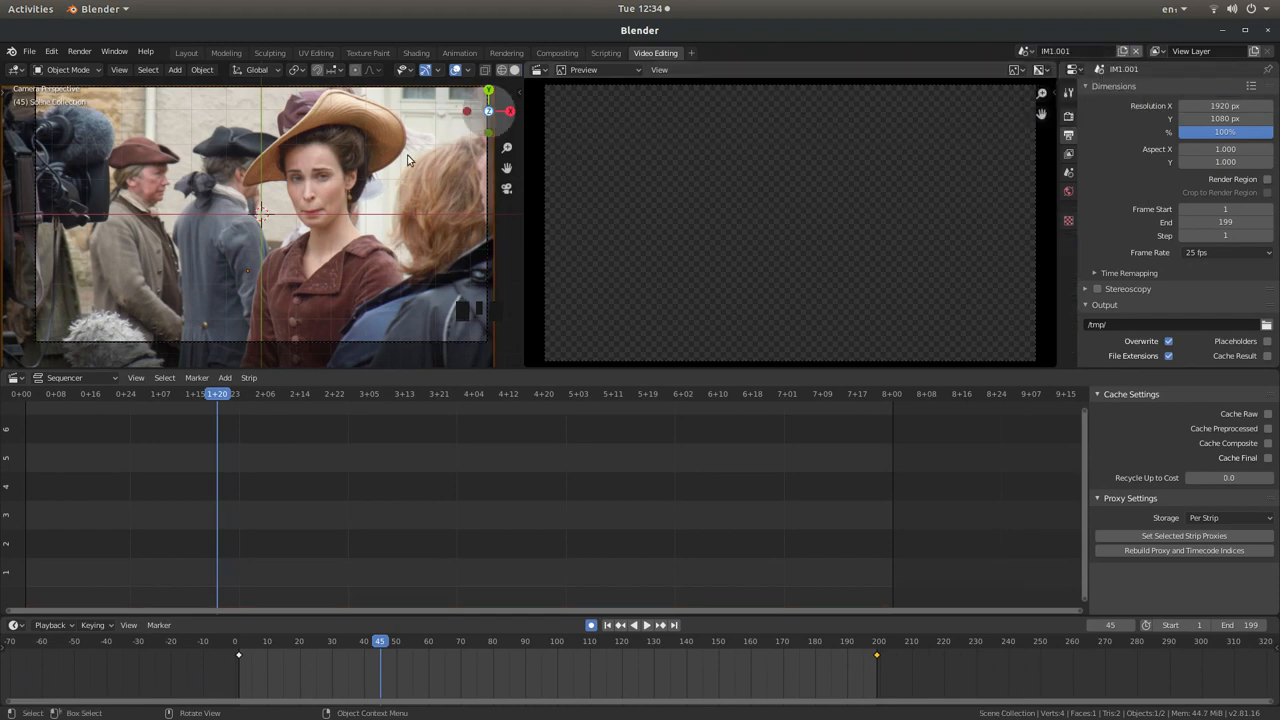
pyautogui.moveTo(268, 188)
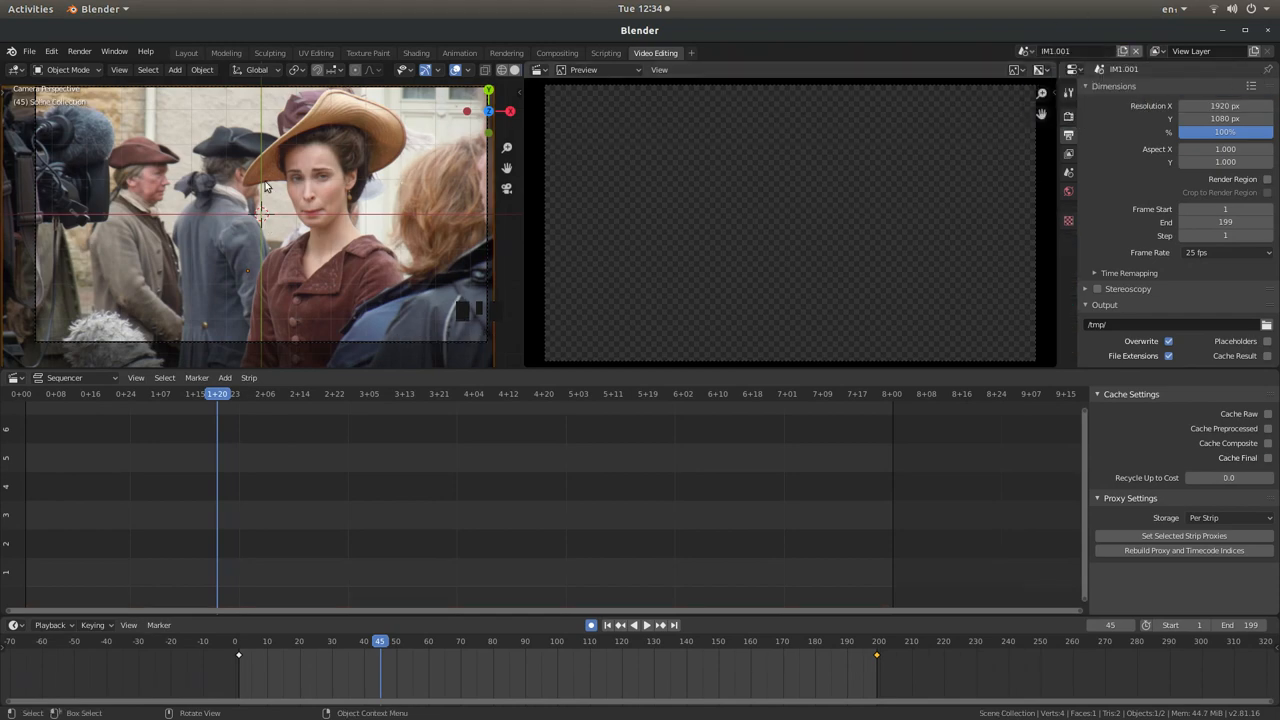
pyautogui.moveTo(260, 208)
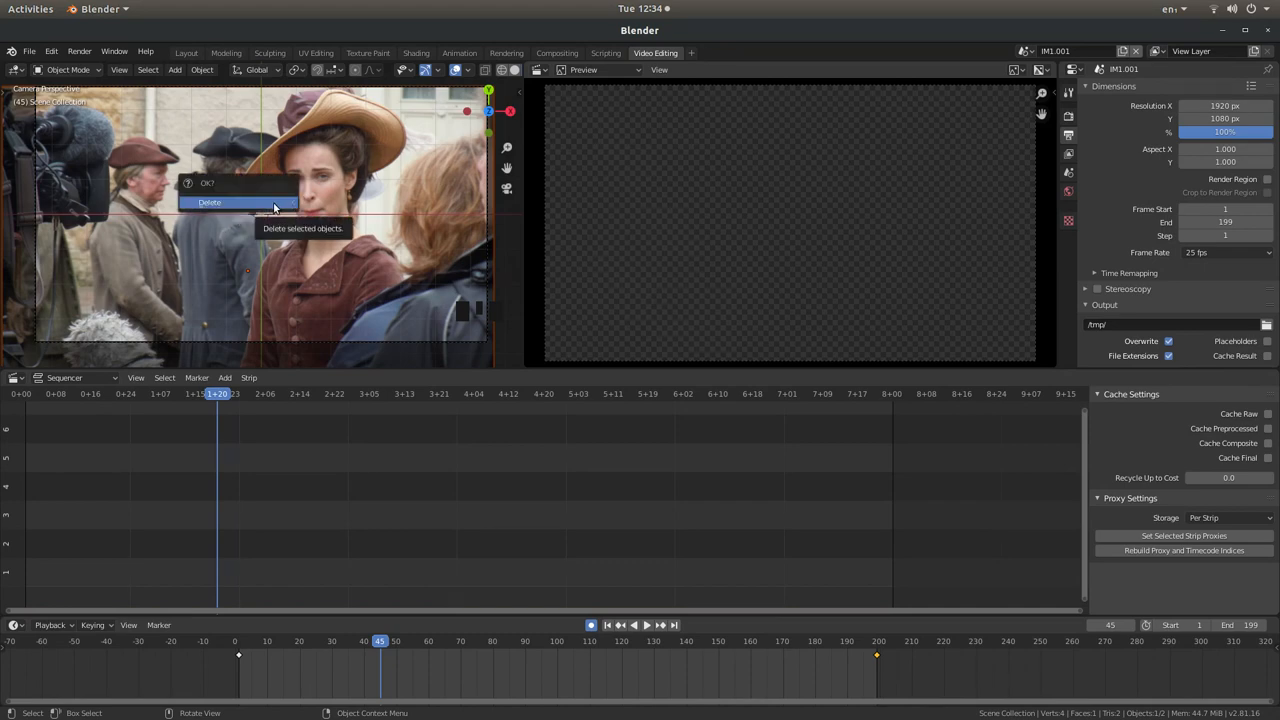
pyautogui.click(208, 202)
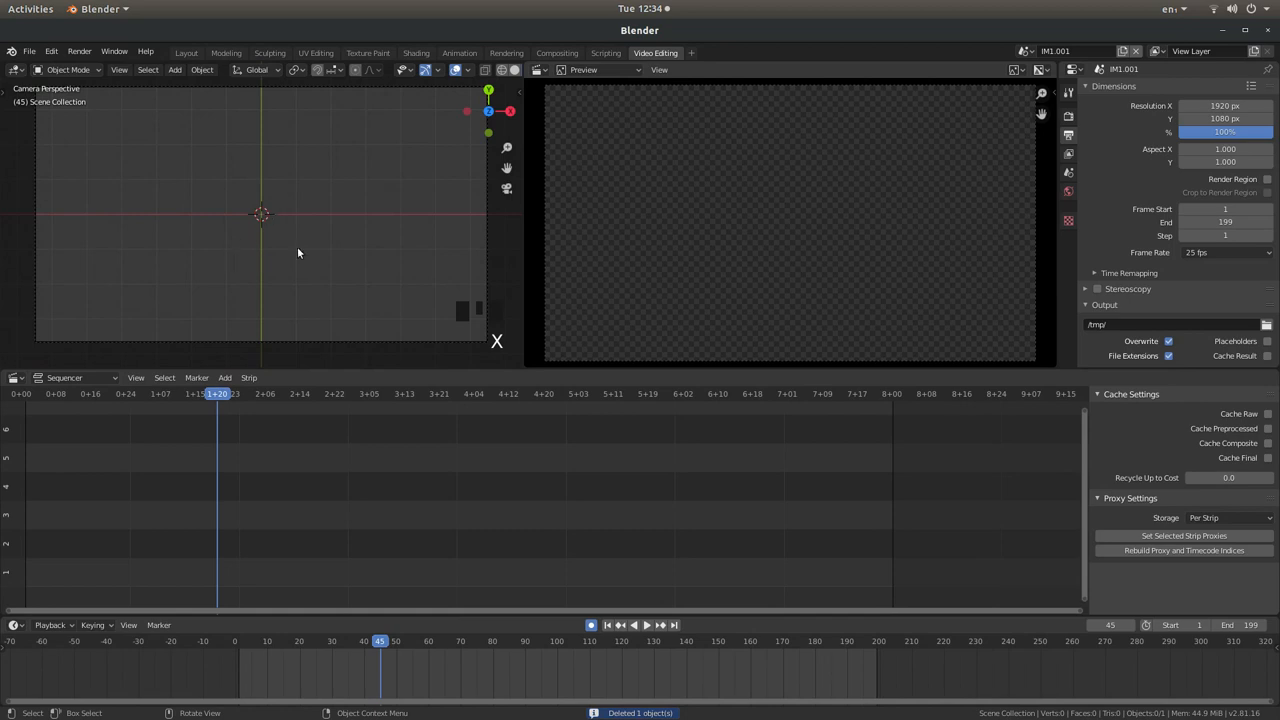
pyautogui.moveTo(298, 310)
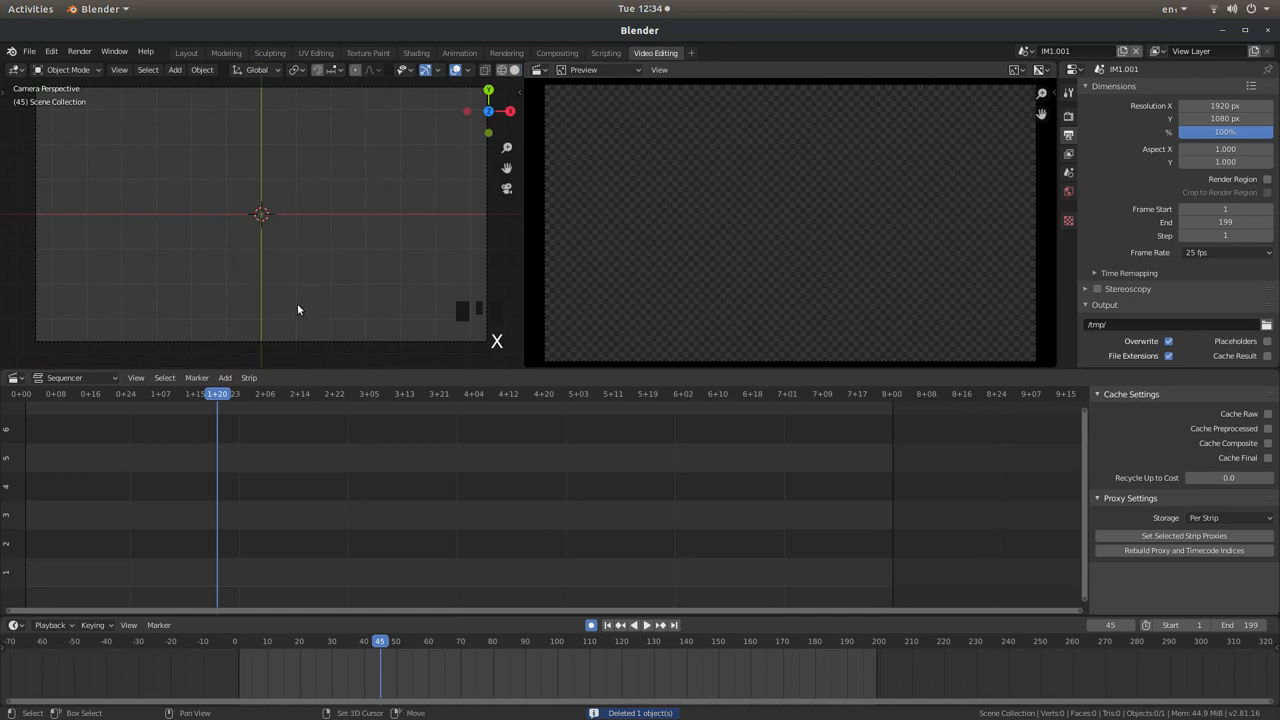
# From frame 1, add the photo DSCN3095.JPG to the copied scene as an image plane
pyautogui.press('shift+Left')
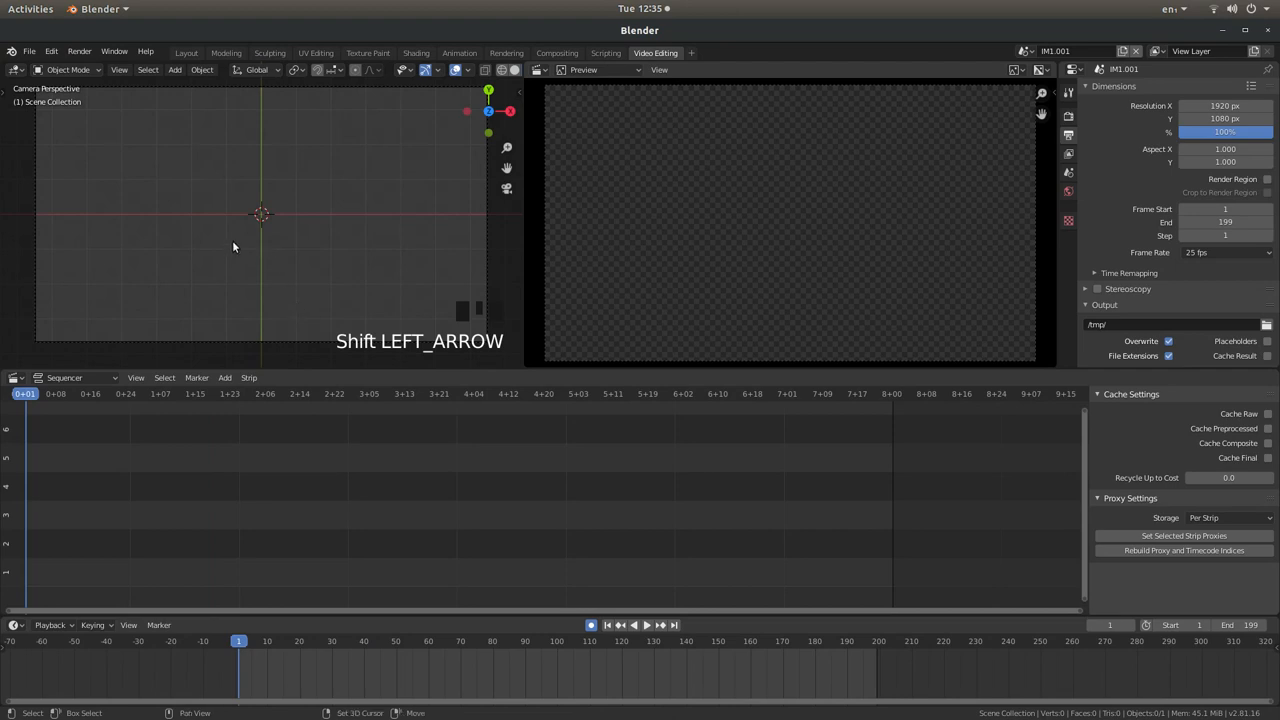
pyautogui.click(174, 68)
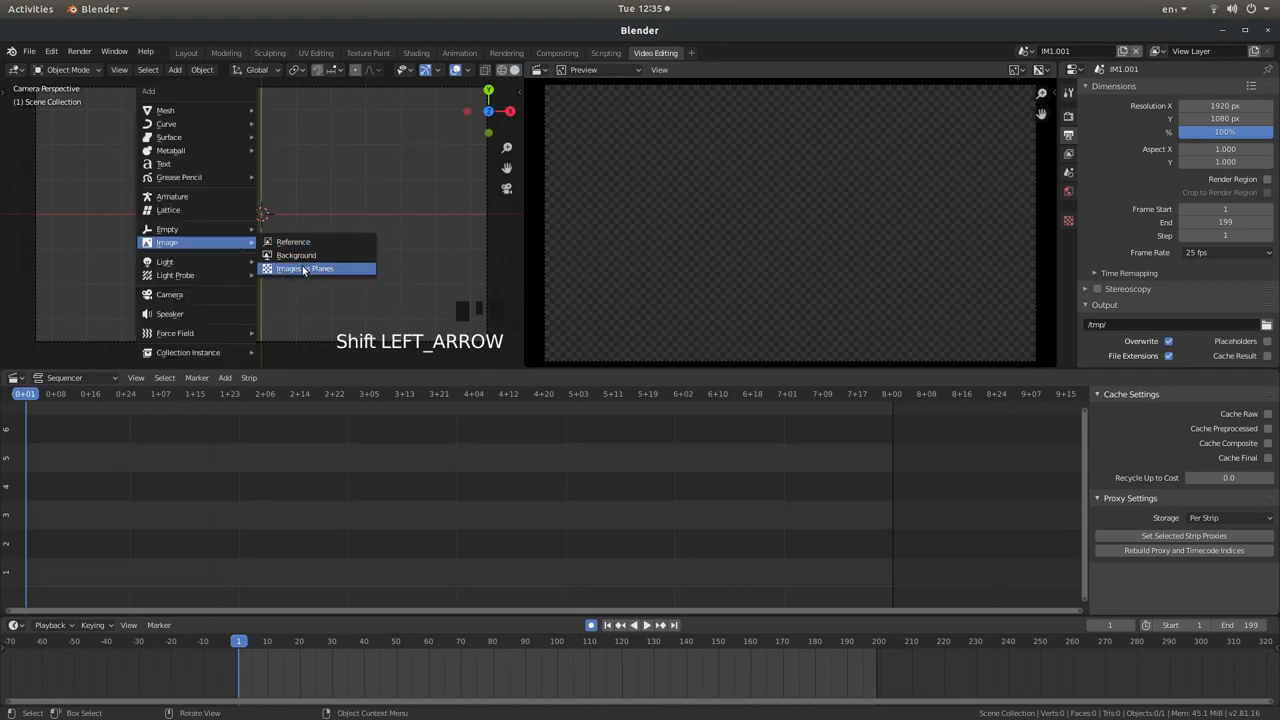
pyautogui.click(306, 268)
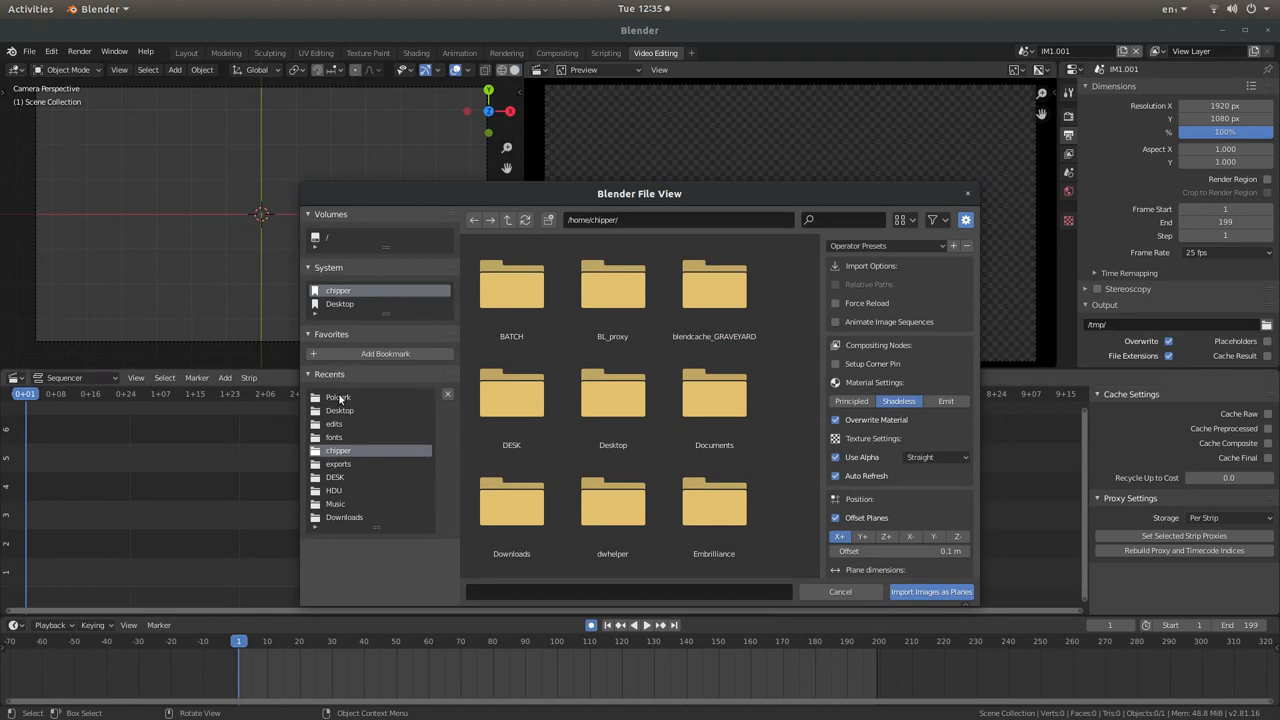
pyautogui.doubleClick(338, 396)
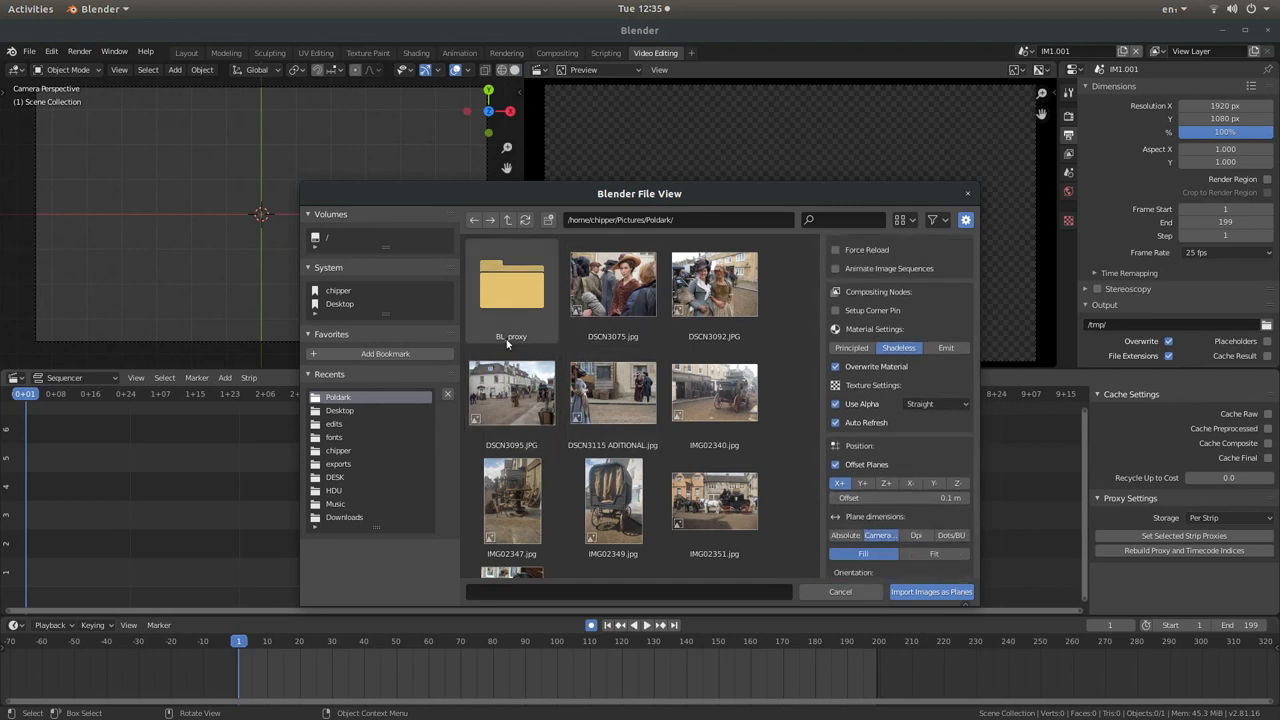
pyautogui.click(512, 396)
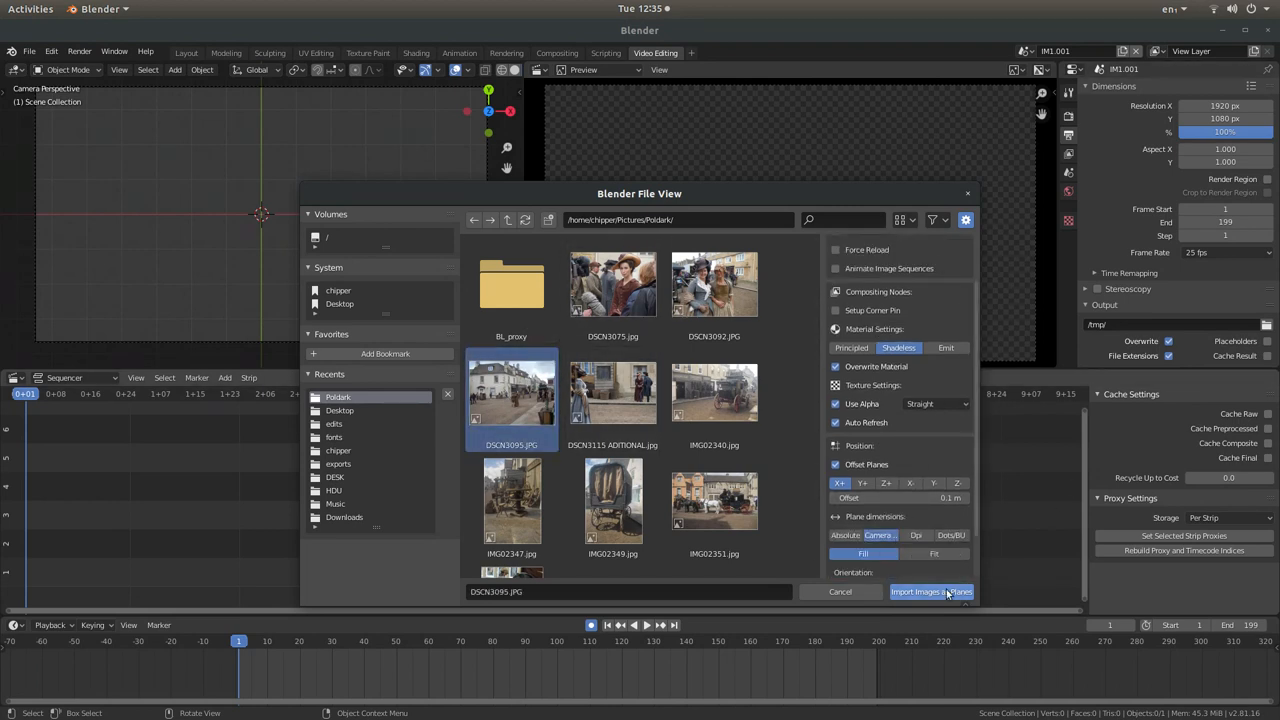
pyautogui.moveTo(930, 592)
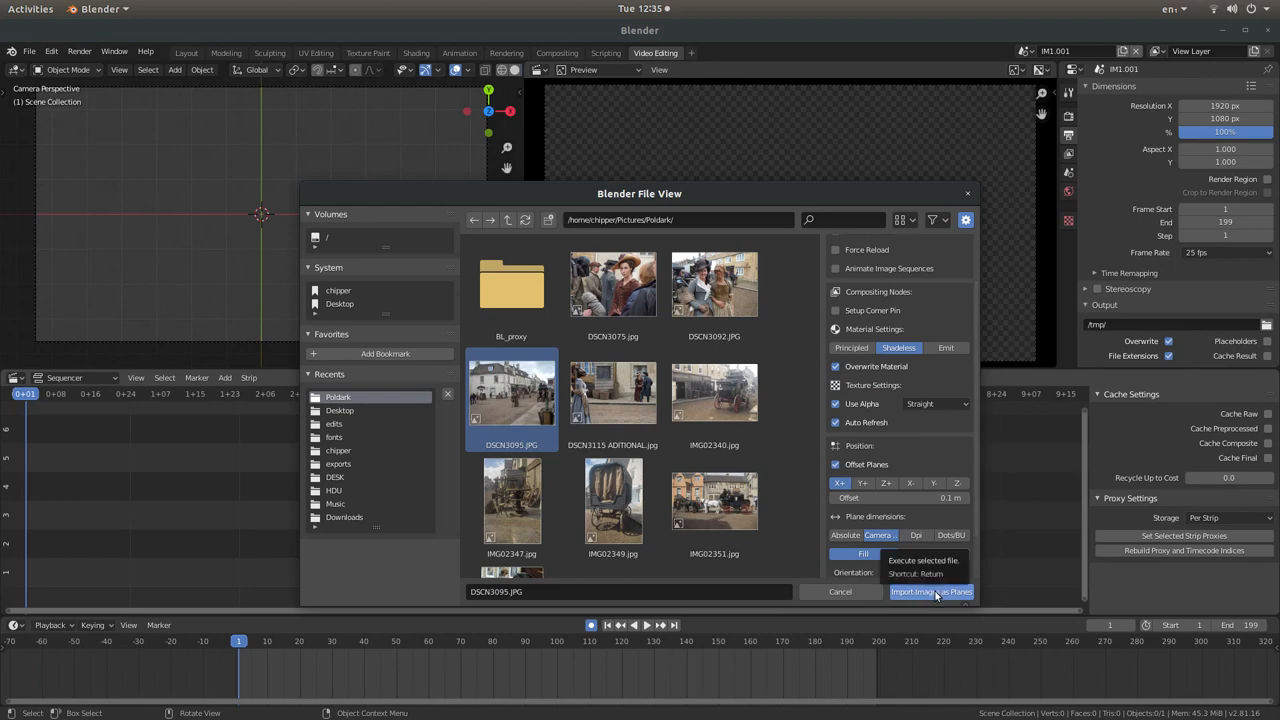
pyautogui.click(930, 592)
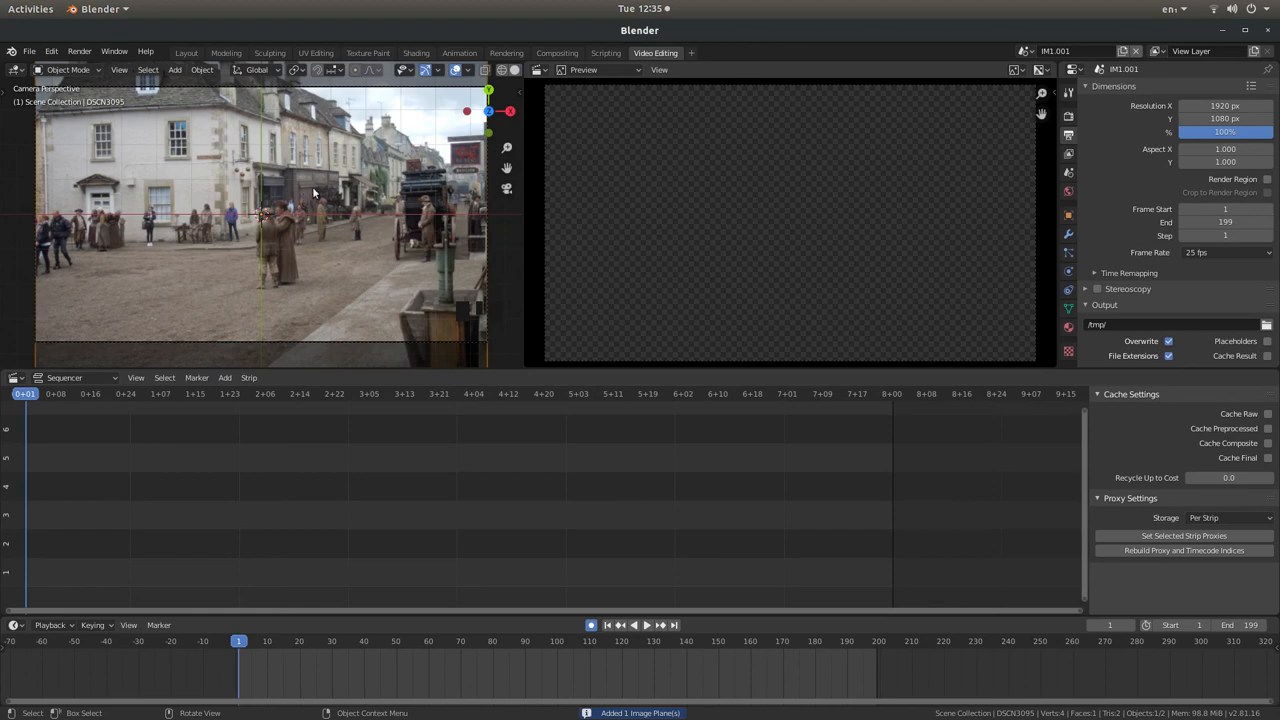
pyautogui.moveTo(192, 120)
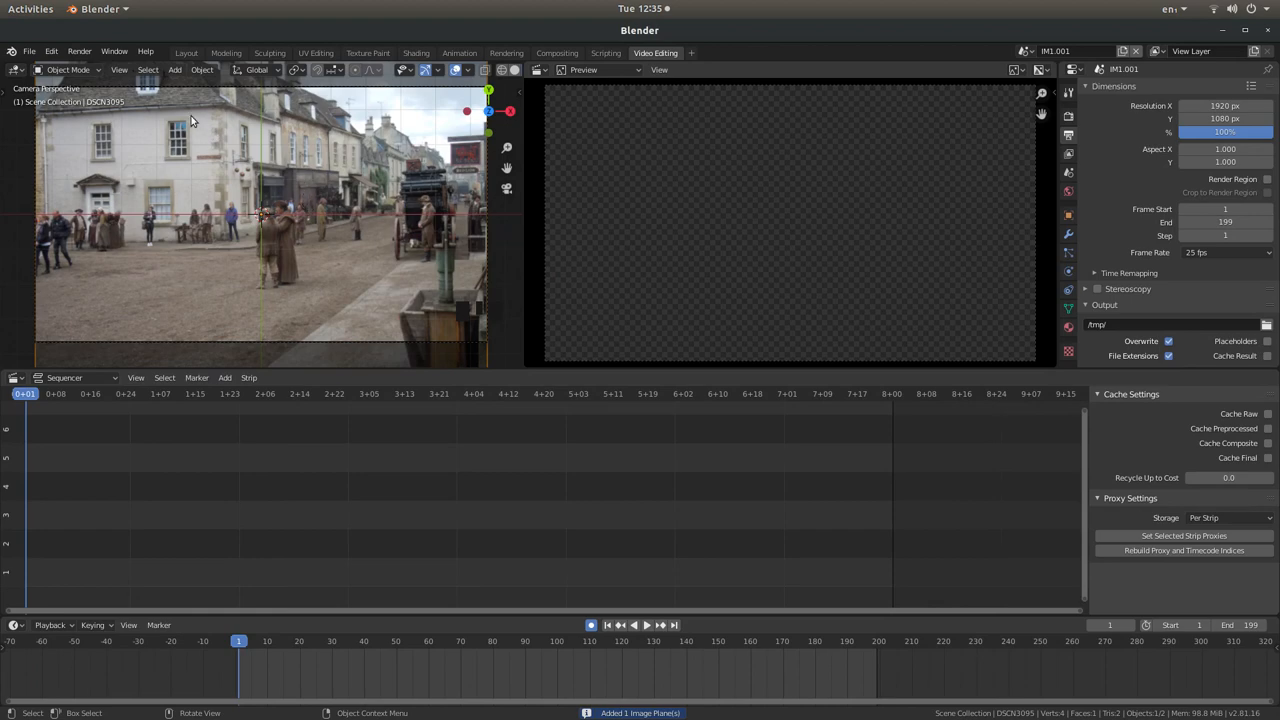
pyautogui.moveTo(196, 208)
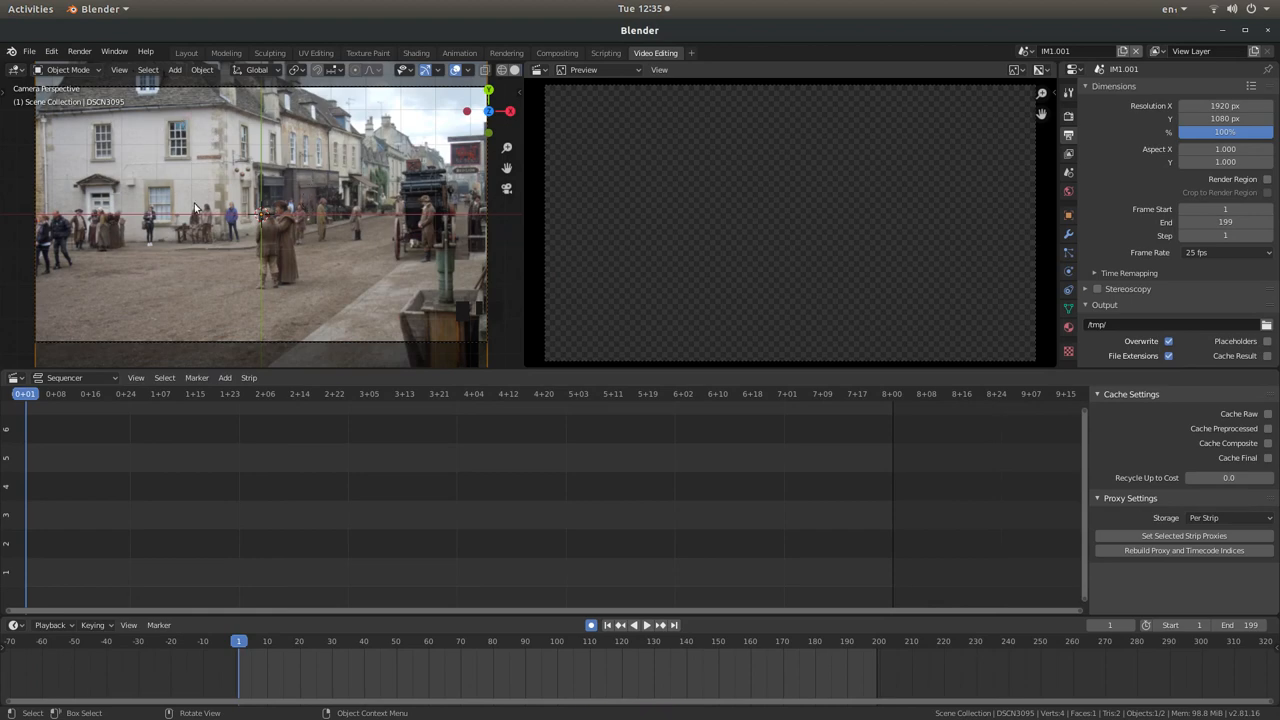
pyautogui.moveTo(232, 200)
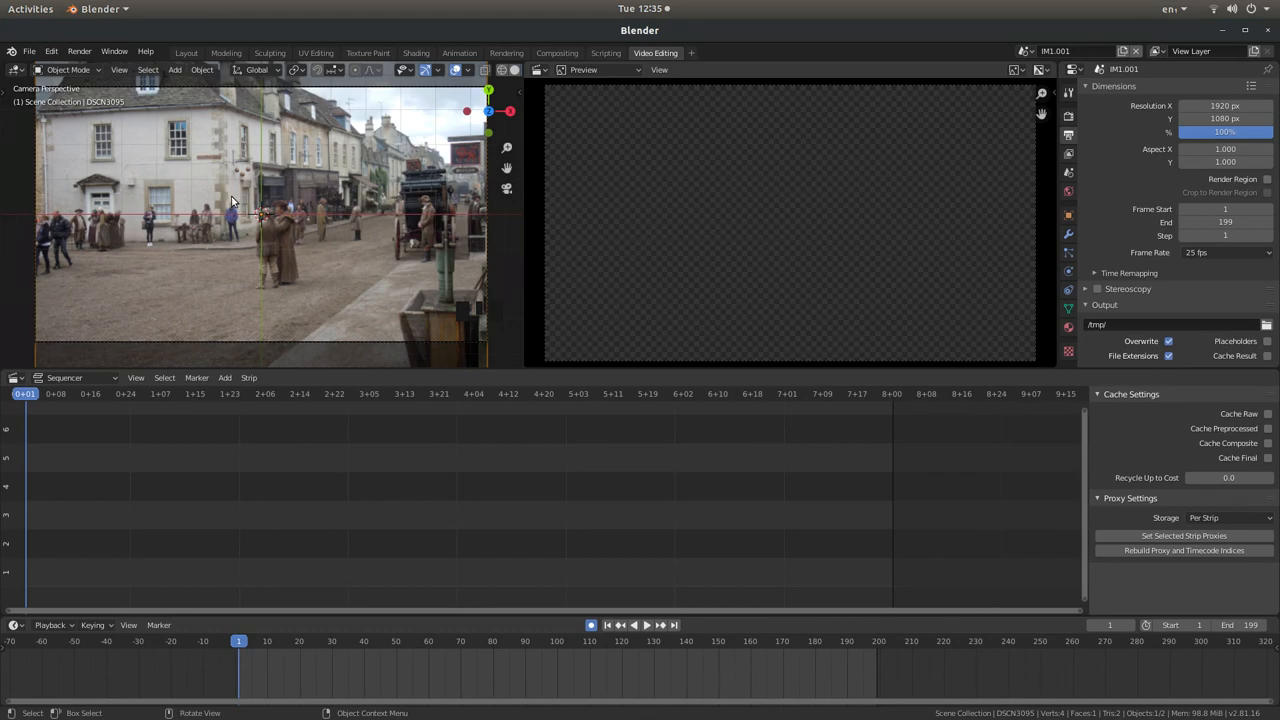
pyautogui.moveTo(256, 610)
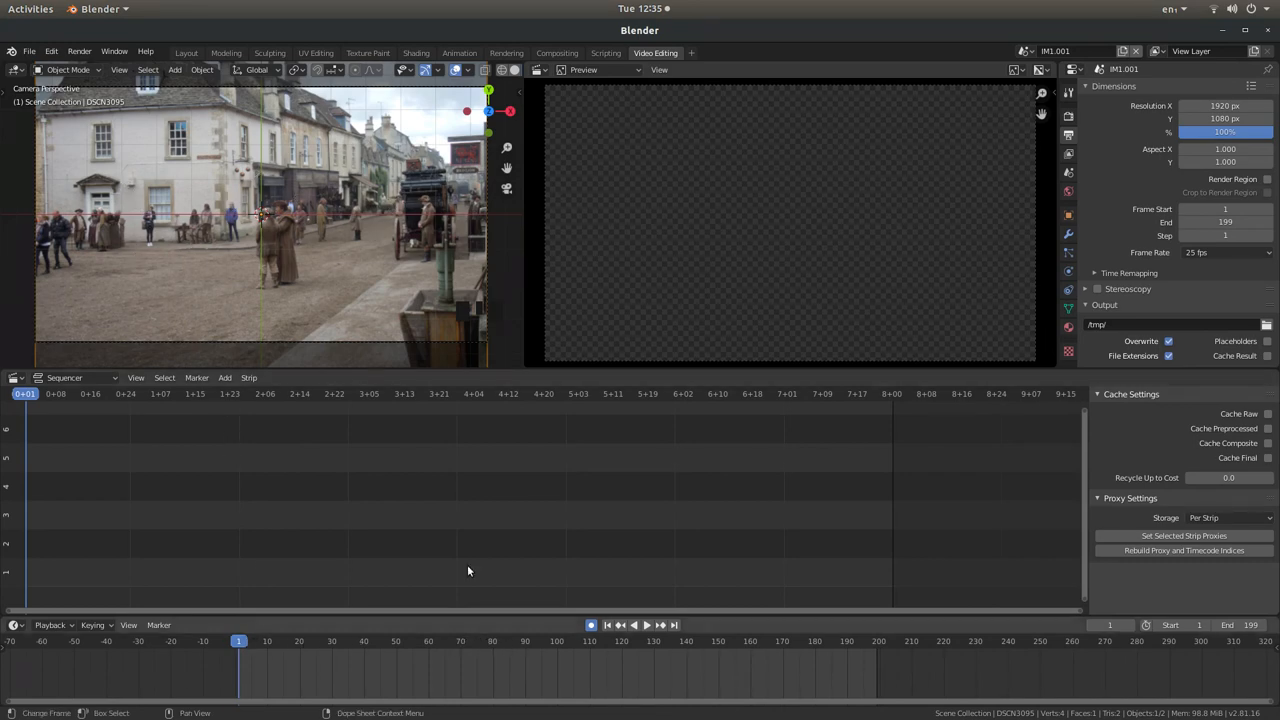
pyautogui.moveTo(560, 648)
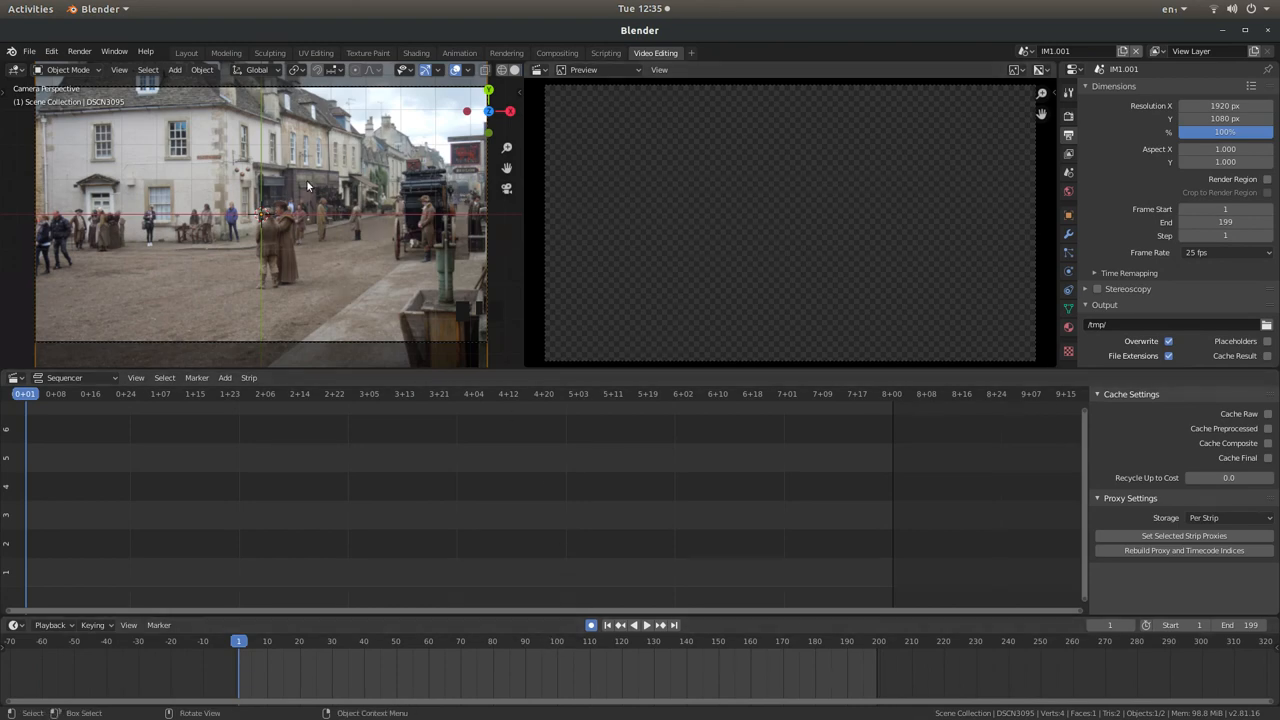
pyautogui.moveTo(404, 268)
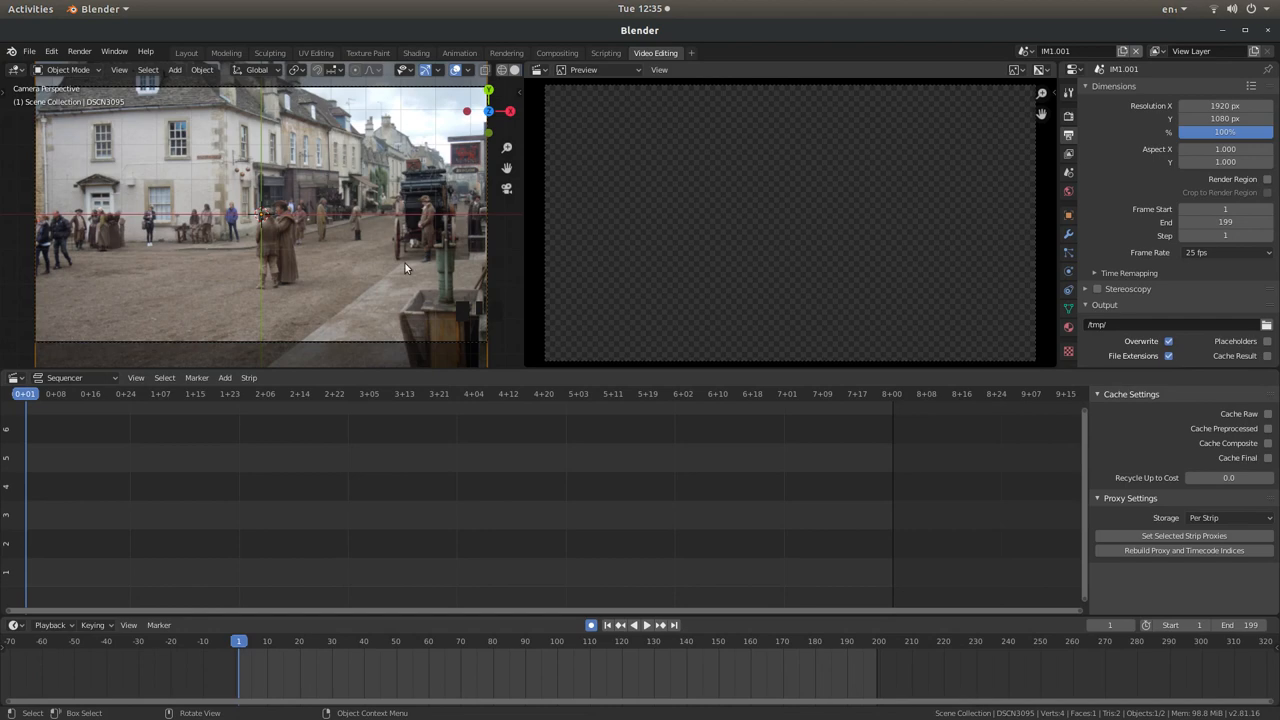
pyautogui.moveTo(356, 190)
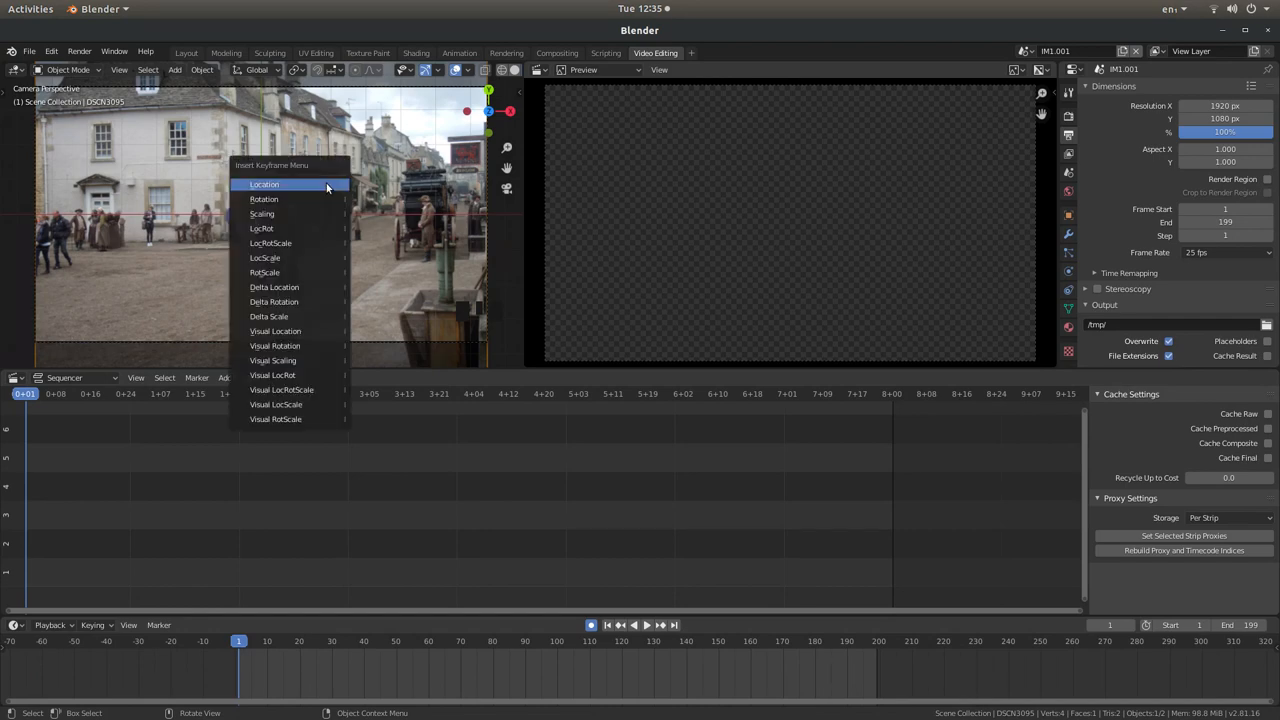
pyautogui.moveTo(270, 244)
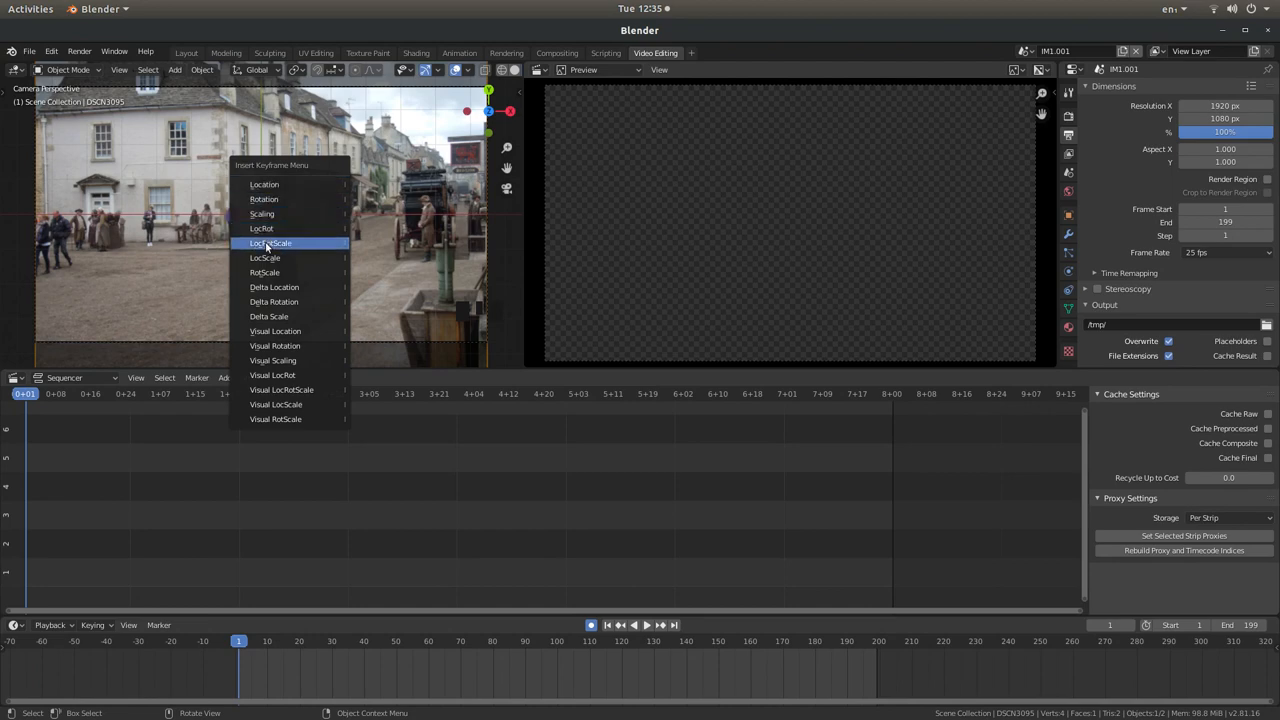
pyautogui.moveTo(292, 248)
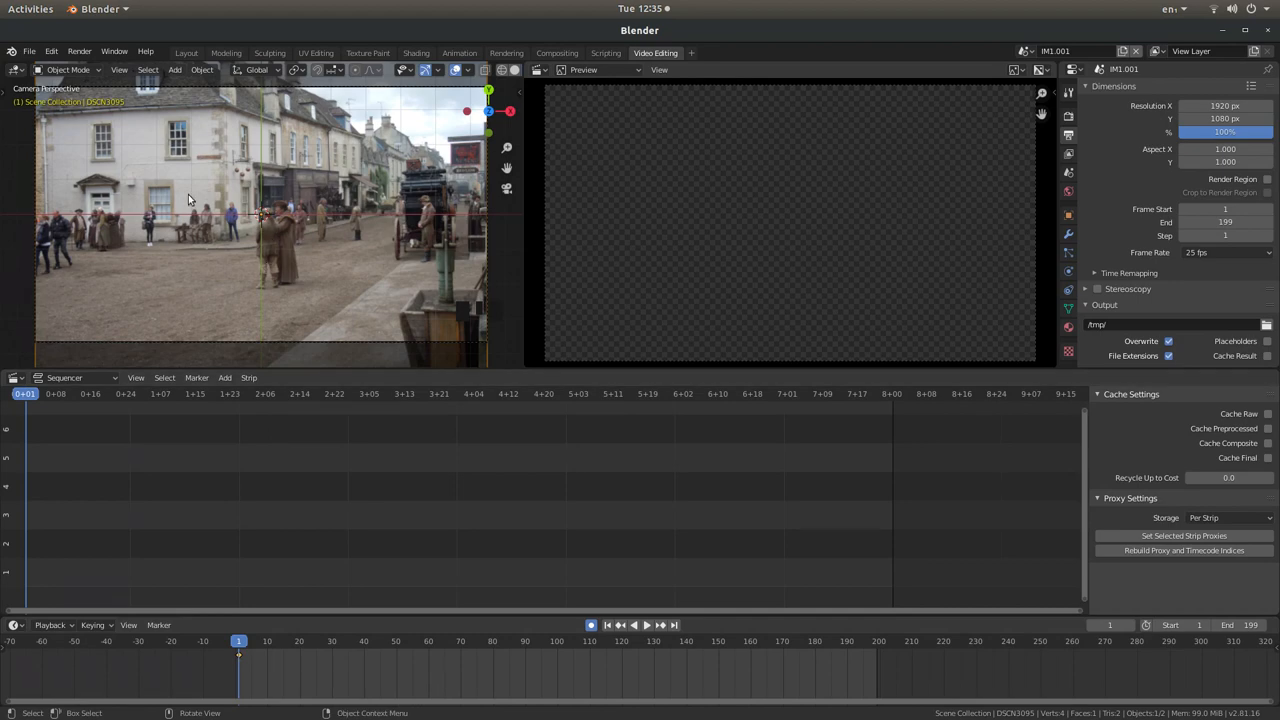
pyautogui.moveTo(304, 196)
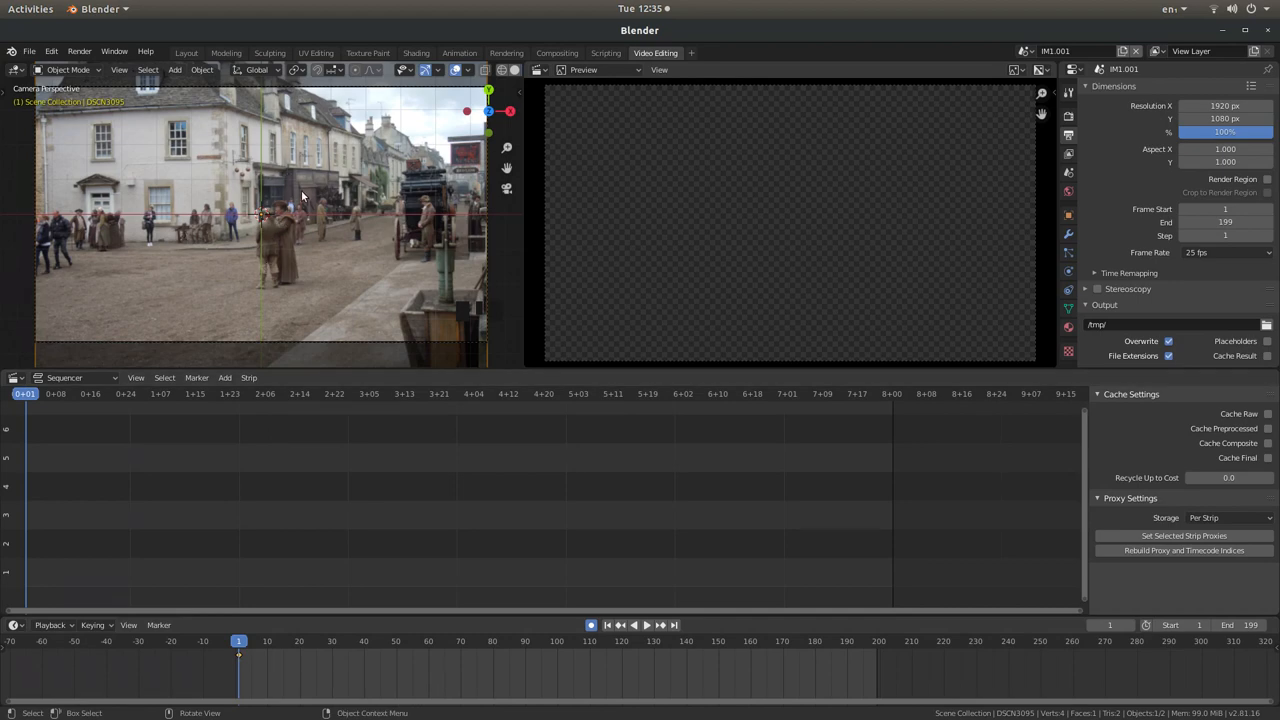
pyautogui.moveTo(316, 214)
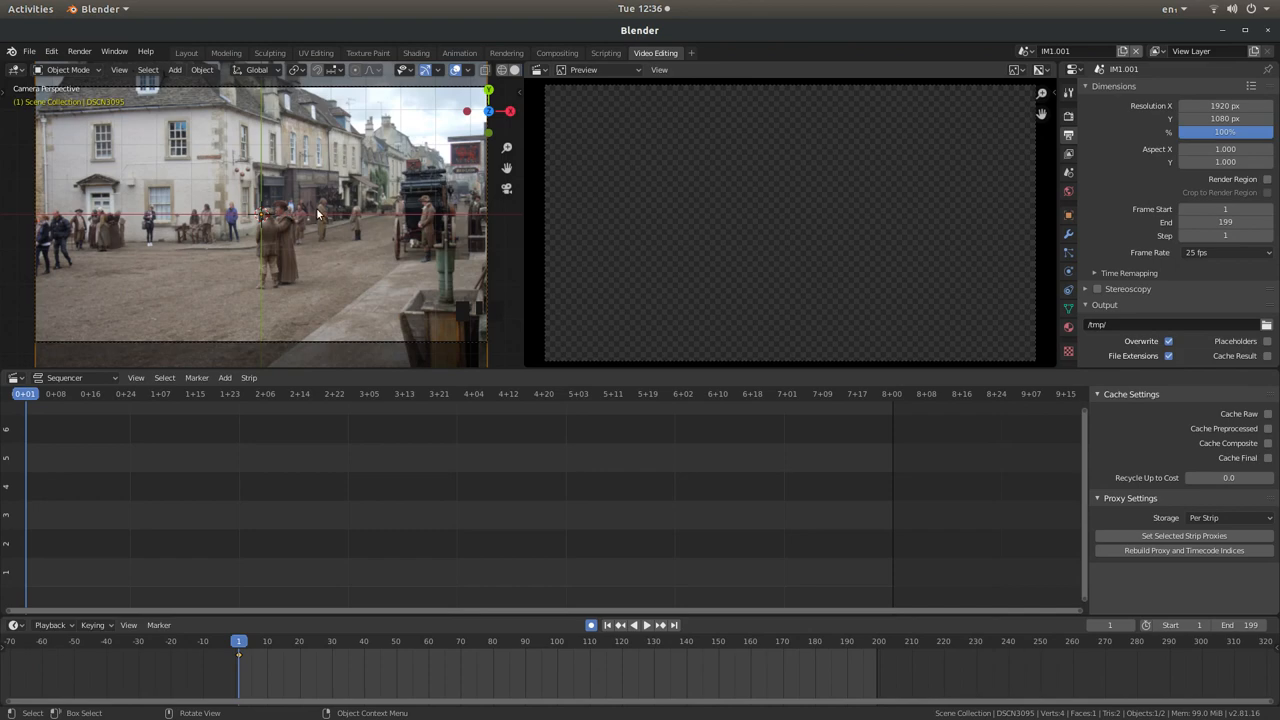
pyautogui.moveTo(296, 604)
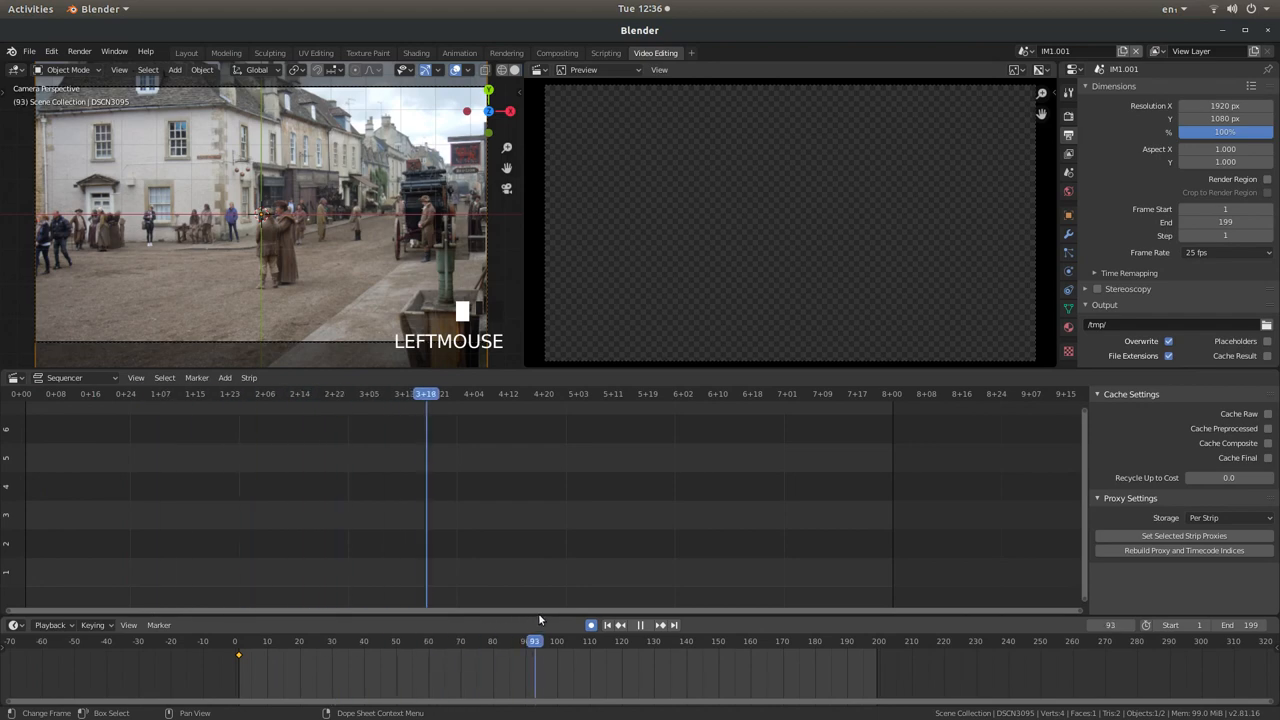
# Keyframe the plane scaled up at frame 100 and panned sideways at the last frame
pyautogui.click(558, 640)
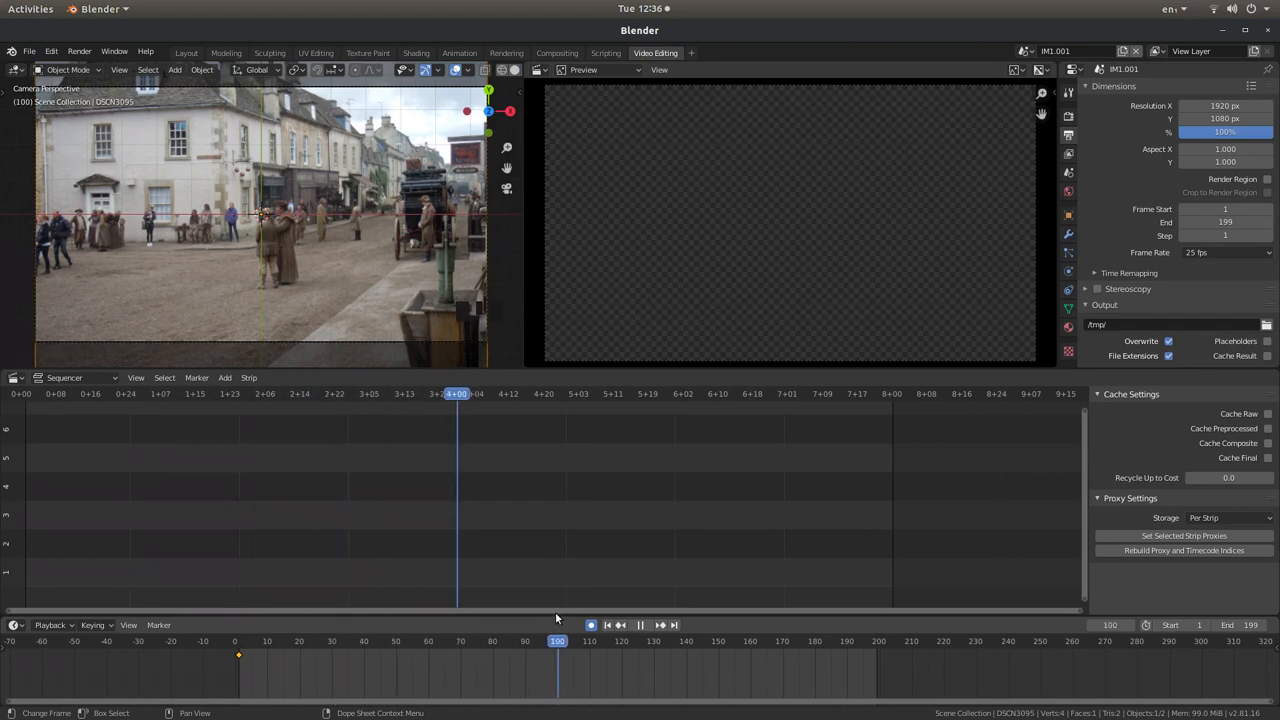
pyautogui.moveTo(310, 236)
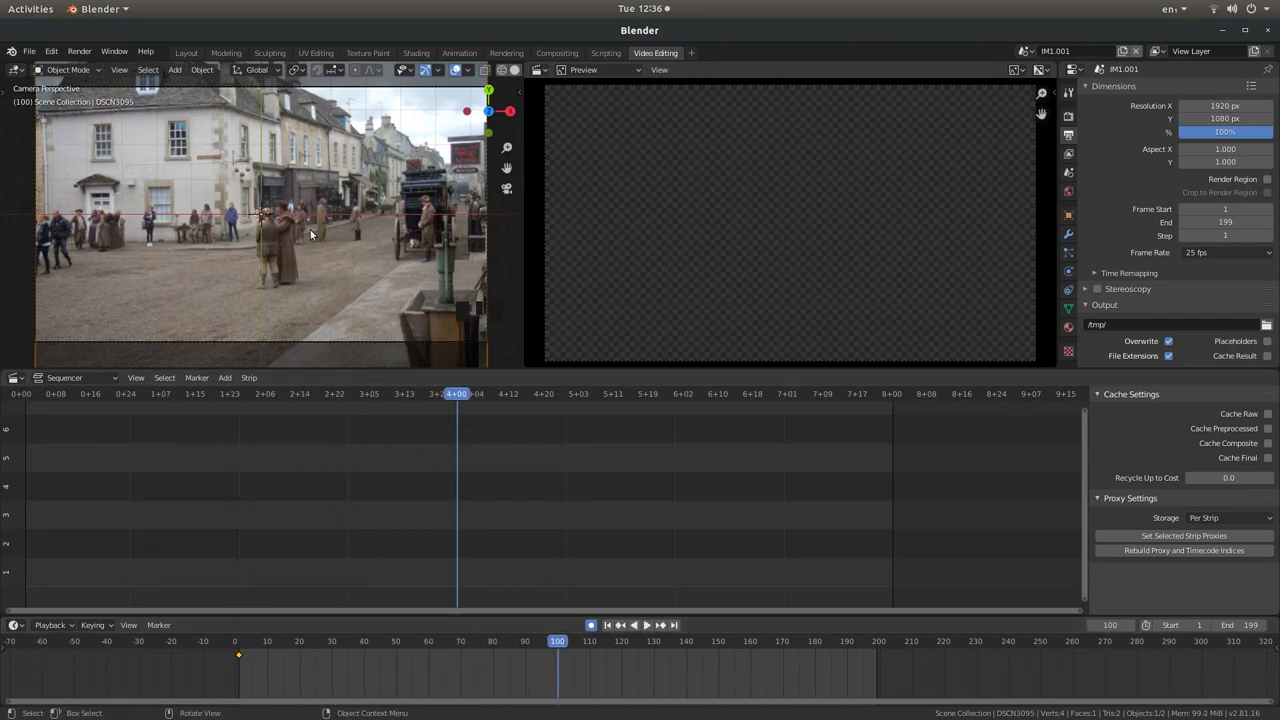
pyautogui.press('s')
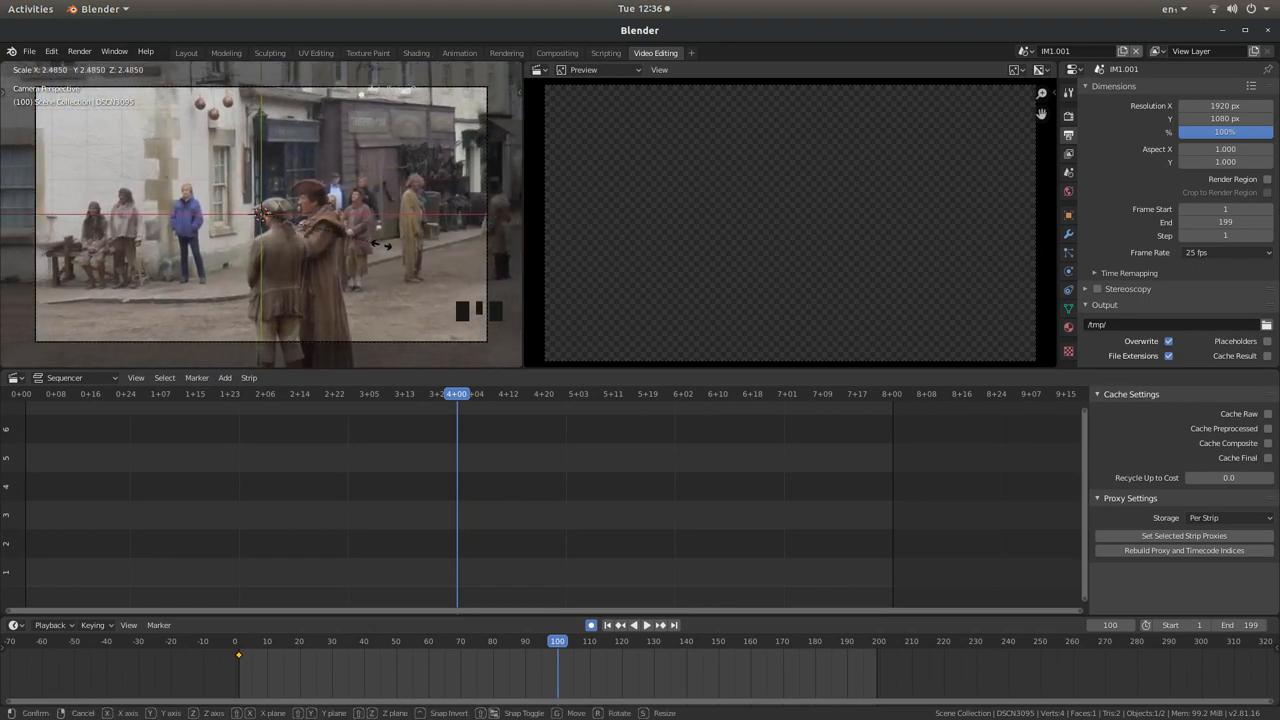
pyautogui.moveTo(356, 236)
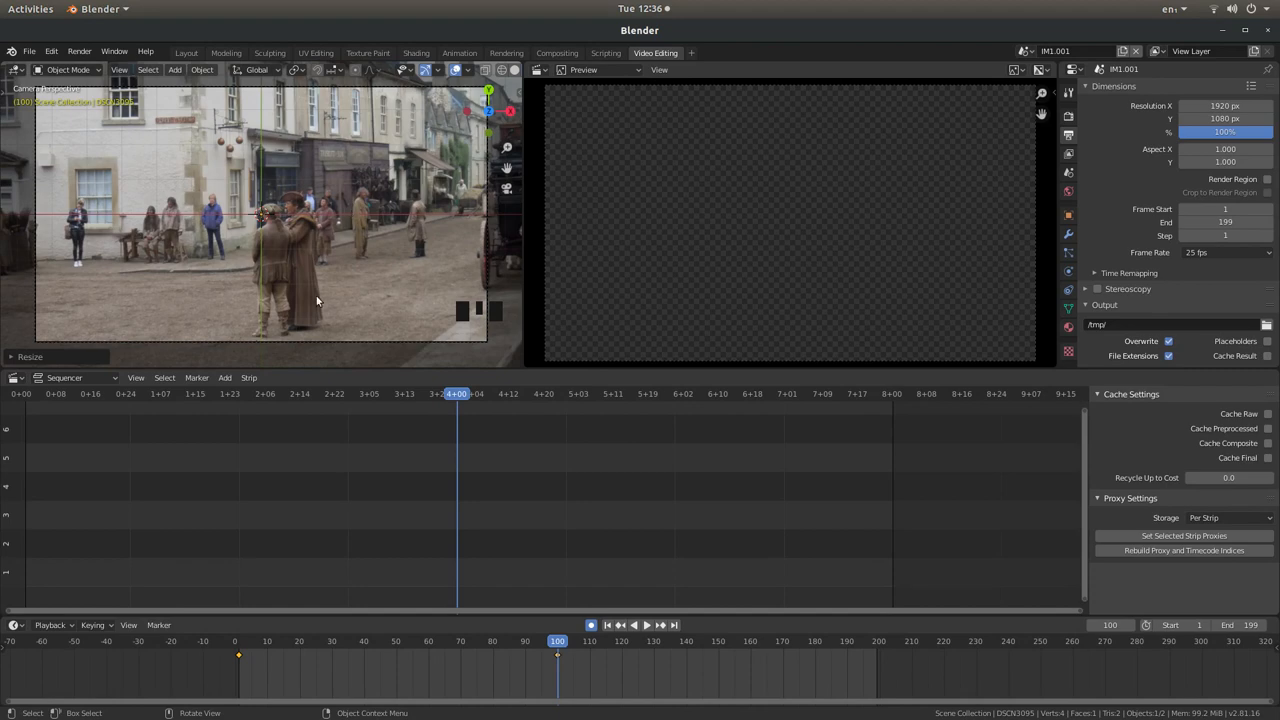
pyautogui.moveTo(616, 536)
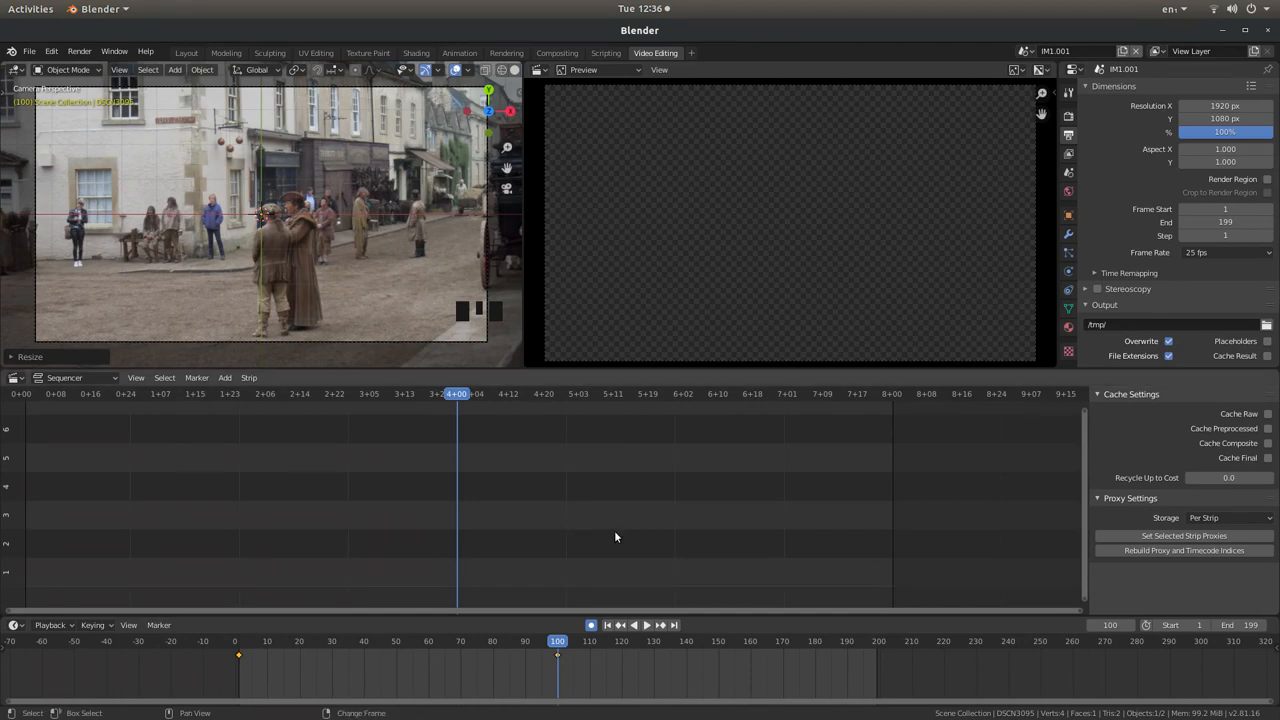
pyautogui.press('shift+Right')
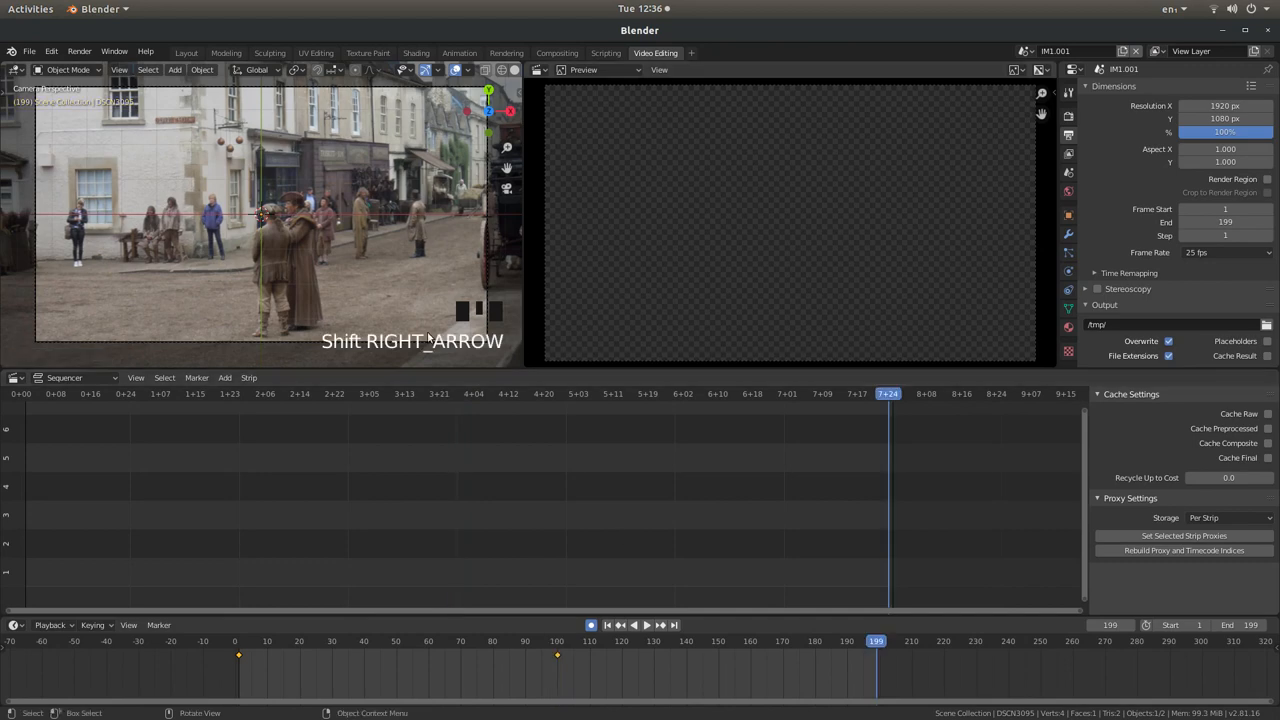
pyautogui.moveTo(362, 190)
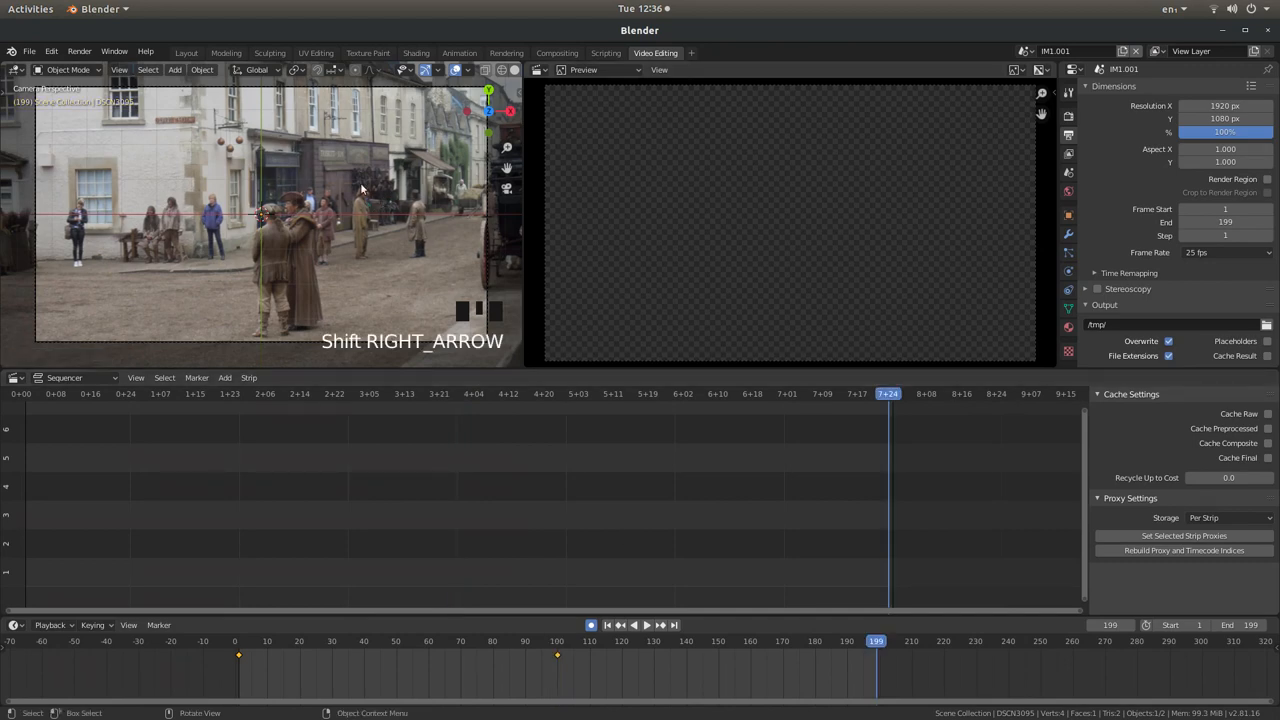
pyautogui.press('g')
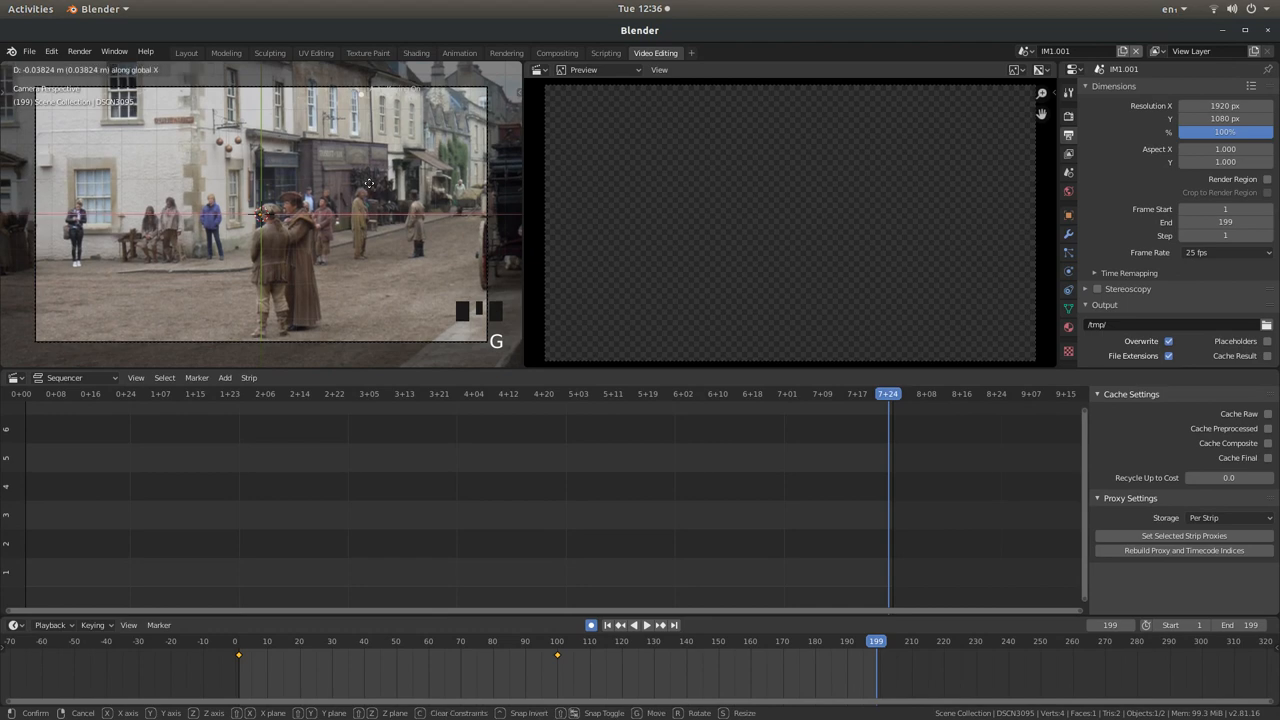
pyautogui.moveTo(340, 186)
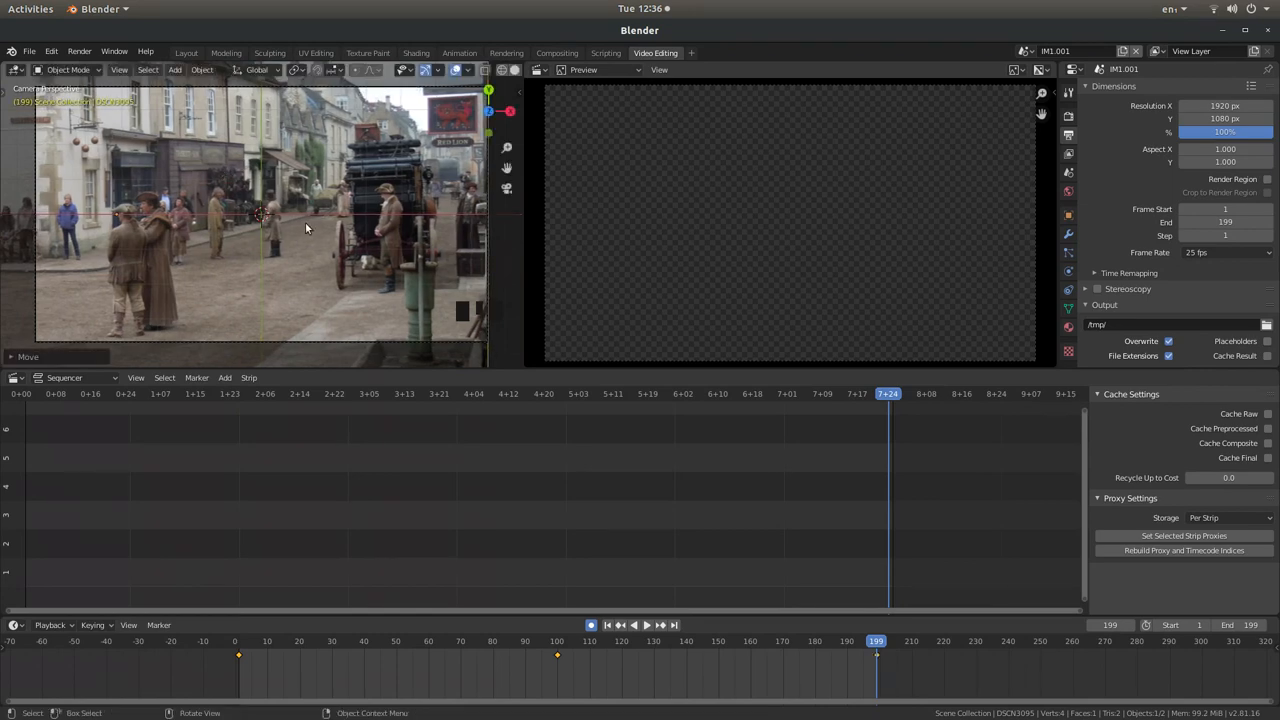
# Return to the first frame and play the zoom-and-pan animation back, then stop
pyautogui.press('shift+Left')
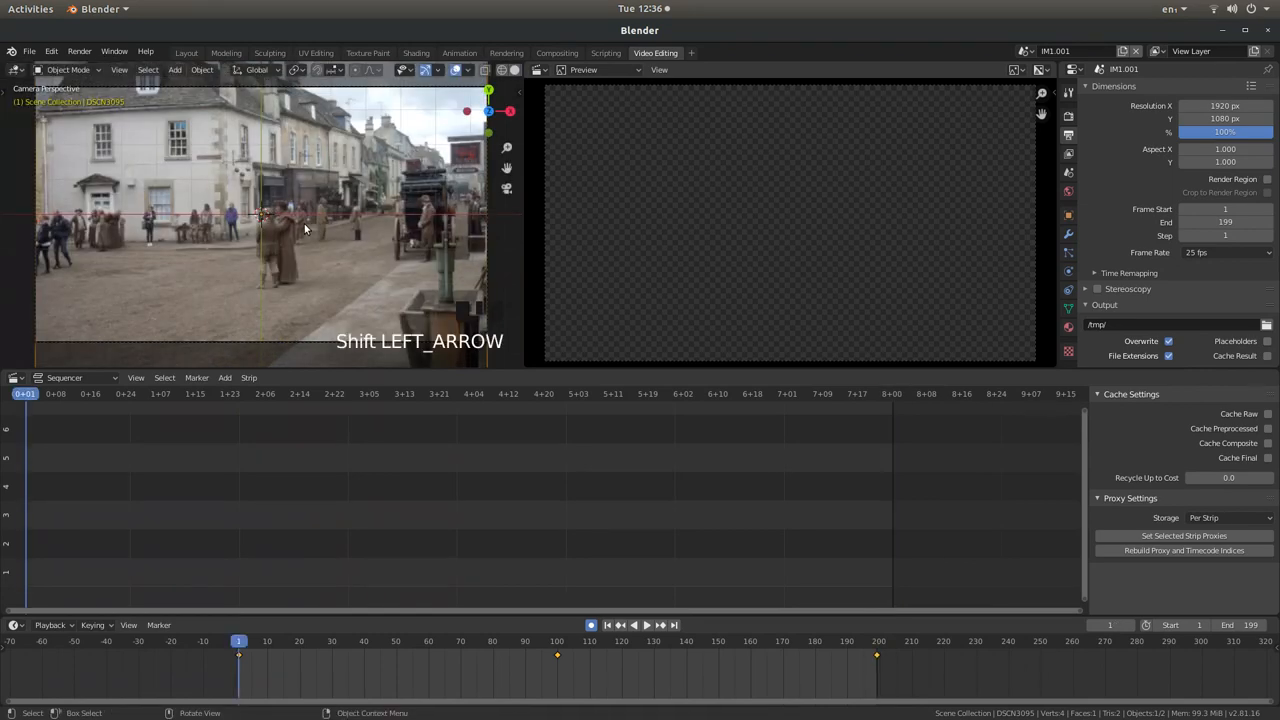
pyautogui.press('space')
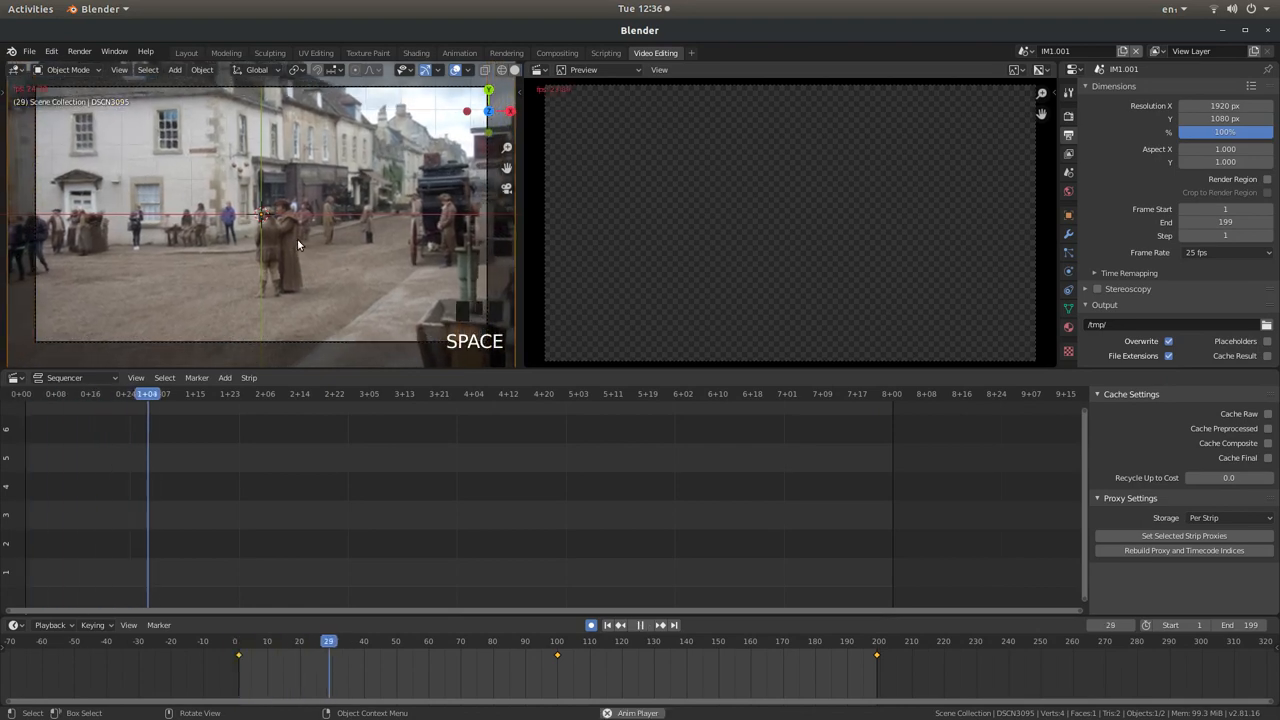
pyautogui.press('Space')
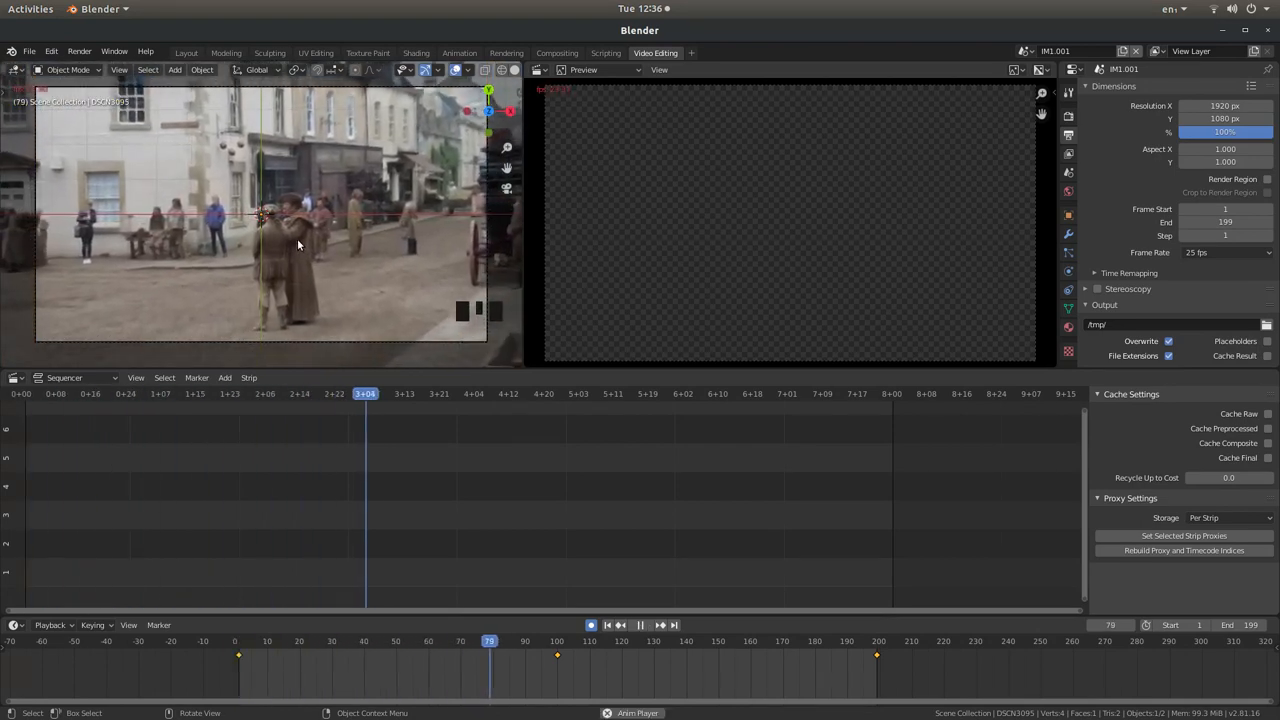
pyautogui.click(640, 624)
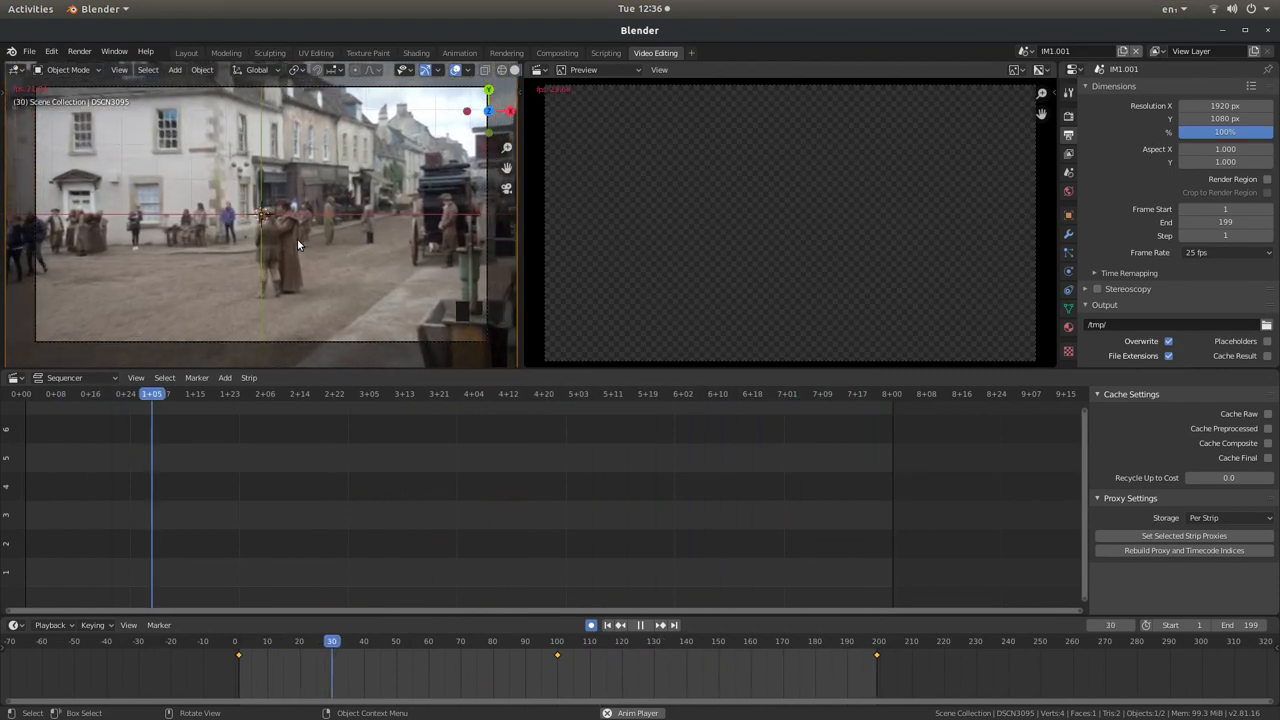
pyautogui.press('space')
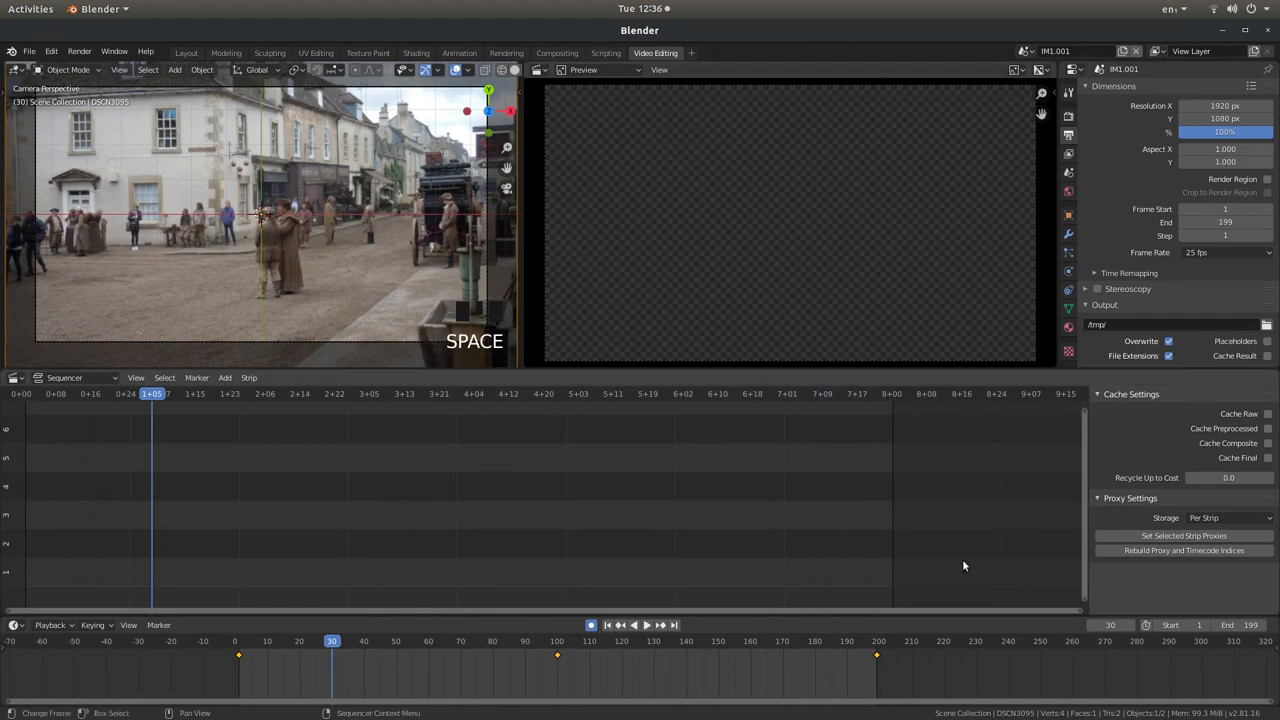
pyautogui.moveTo(1272, 616)
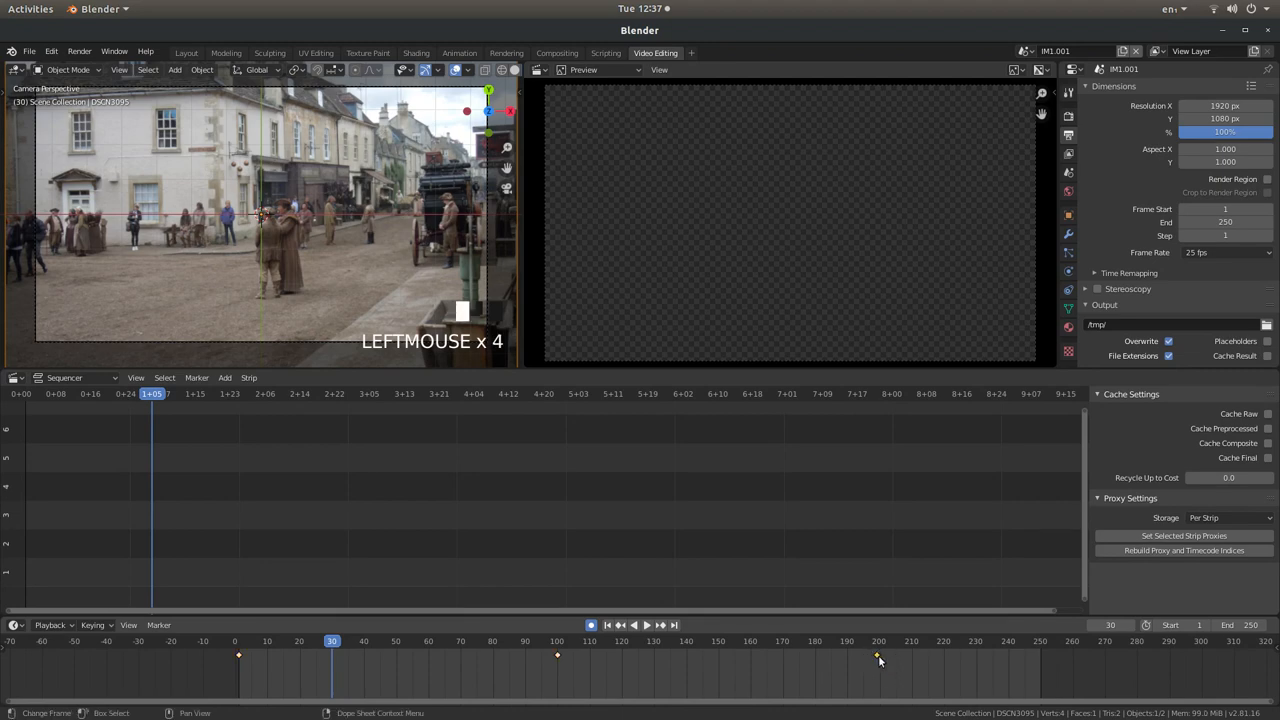
# Shift the final keyframe to the new end frame and review the playback
pyautogui.press('g')
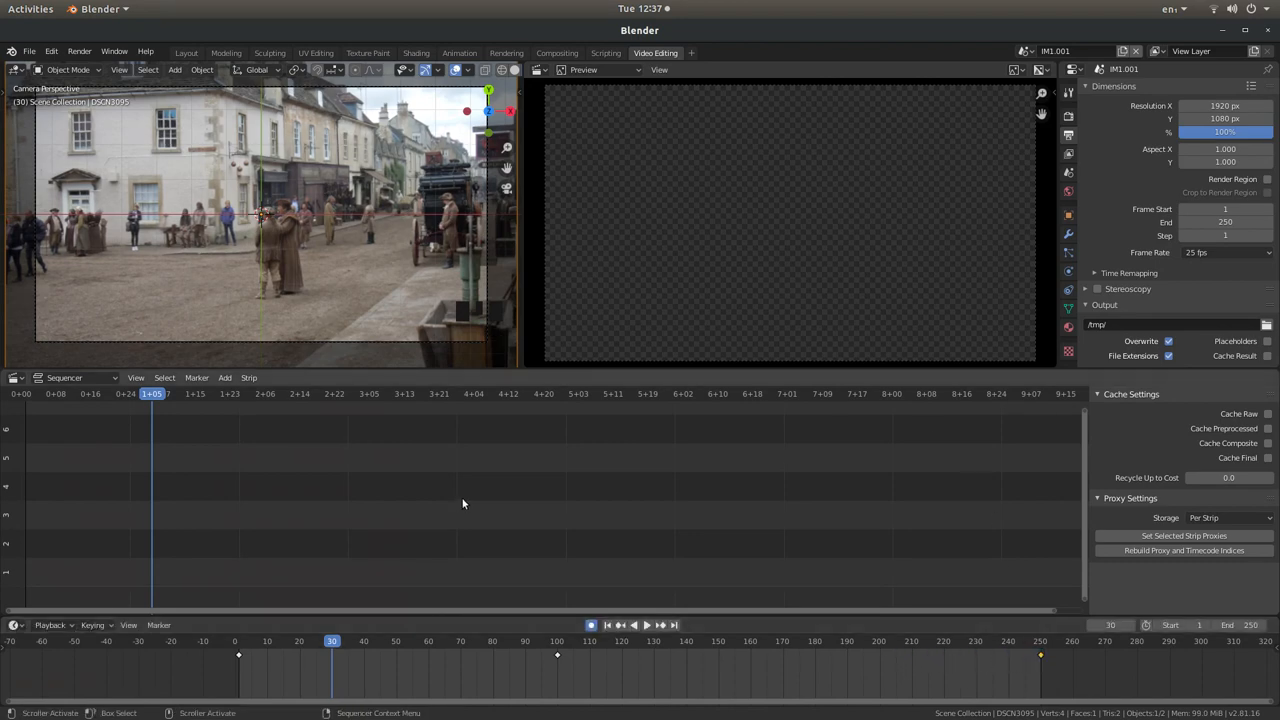
pyautogui.moveTo(408, 550)
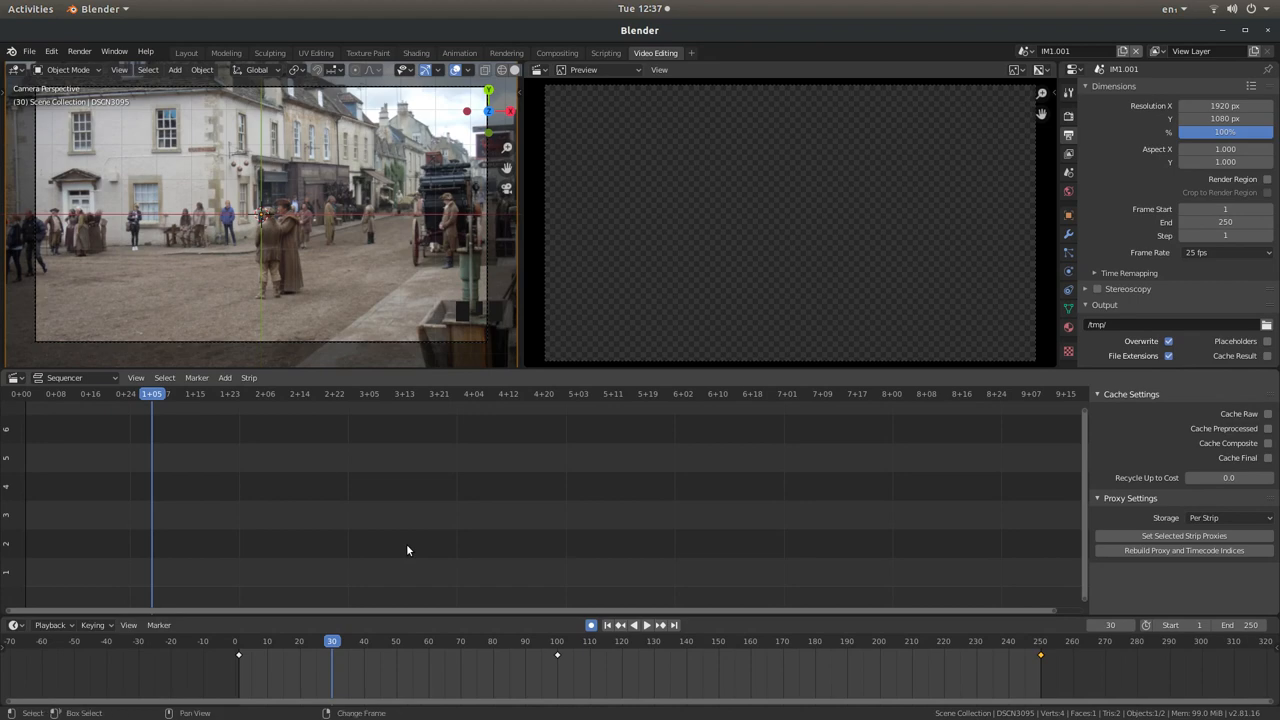
pyautogui.press('space')
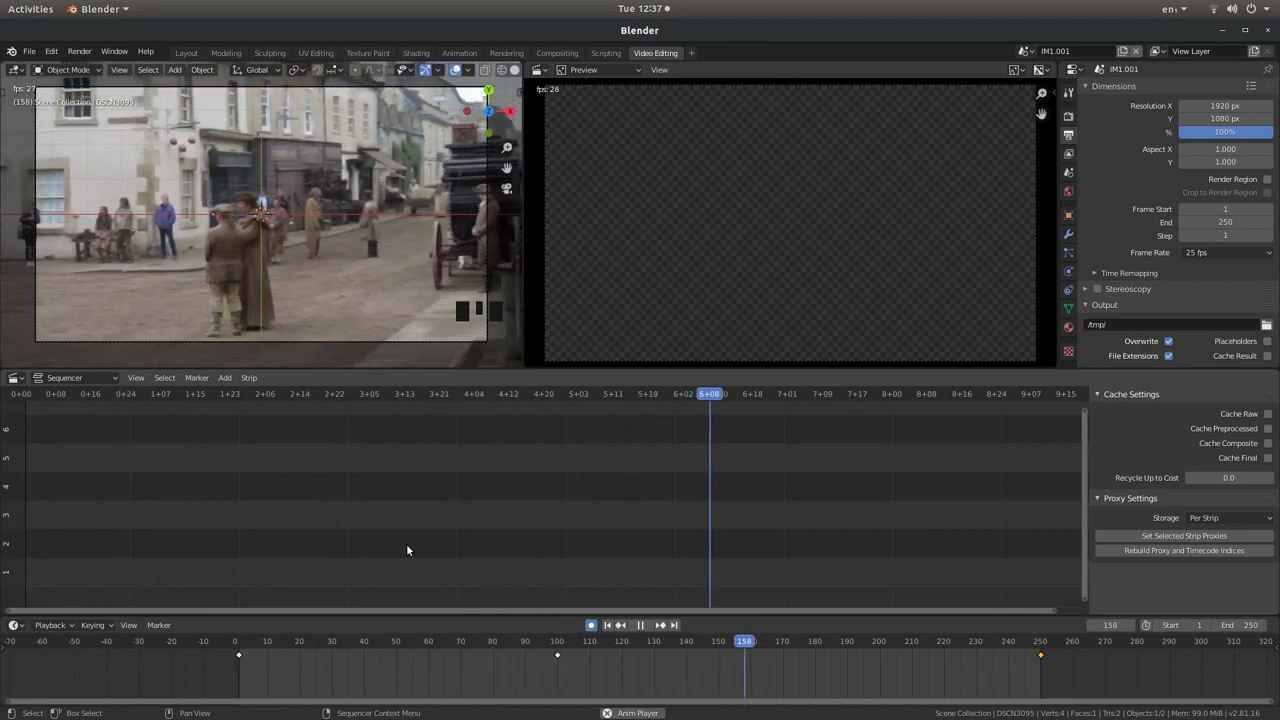
pyautogui.press('space')
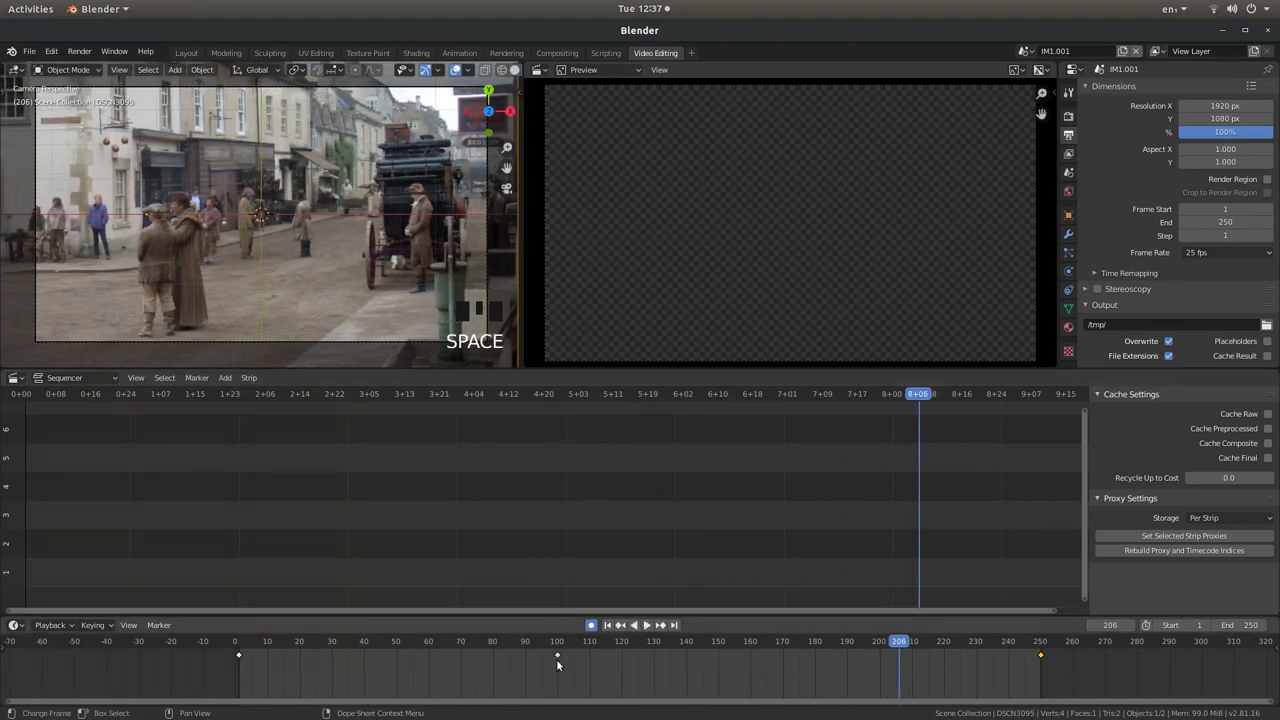
# Move the middle zoom keyframe from frame 100 to about 120 and replay to check
pyautogui.click(556, 656)
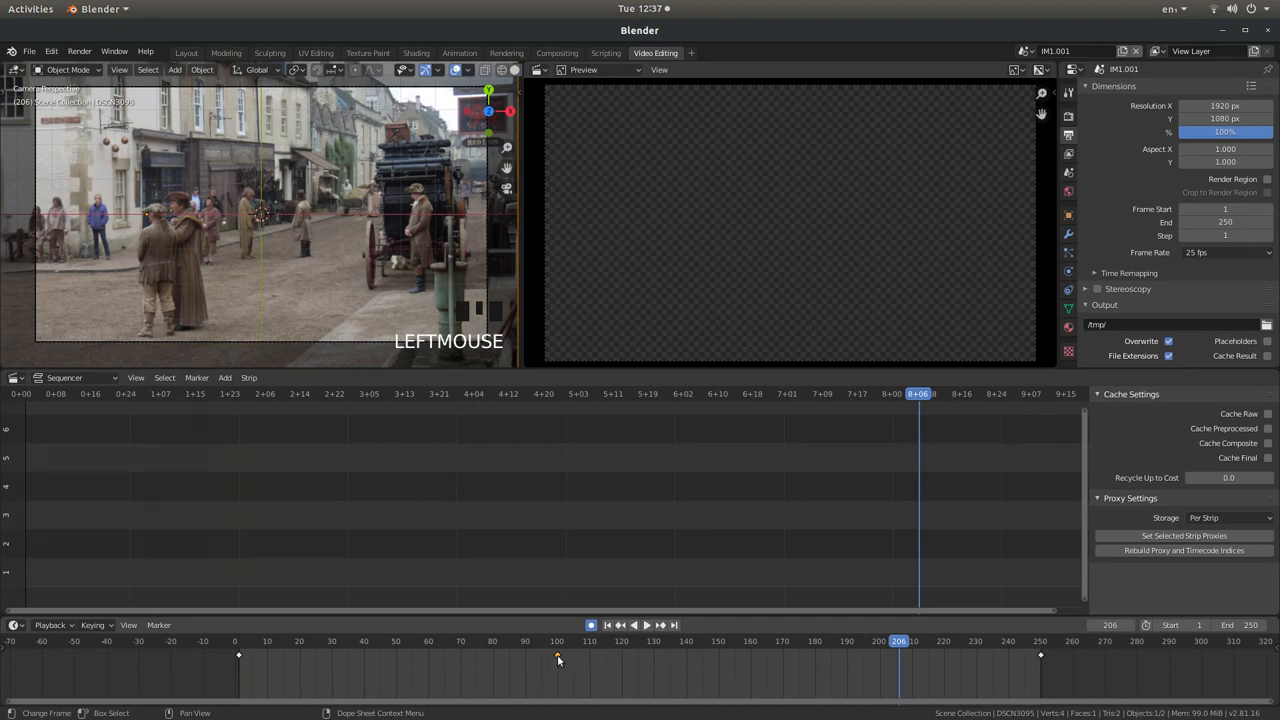
pyautogui.press('g')
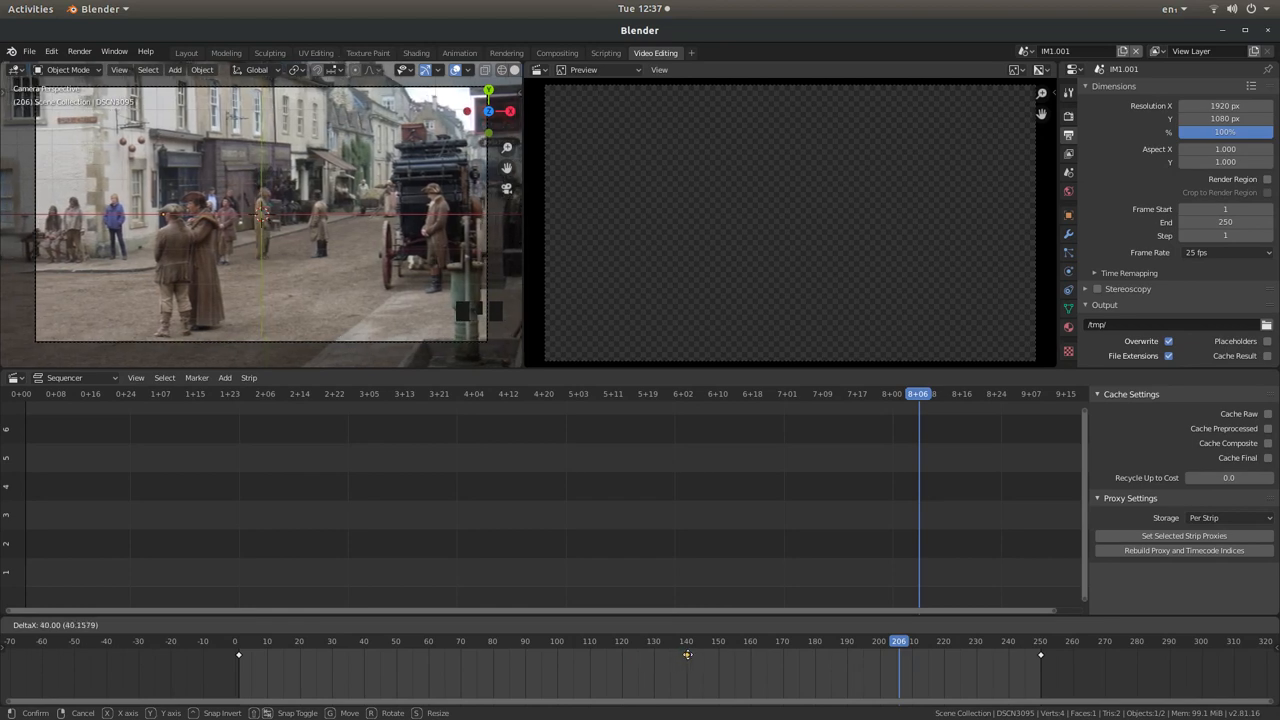
pyautogui.moveTo(664, 656)
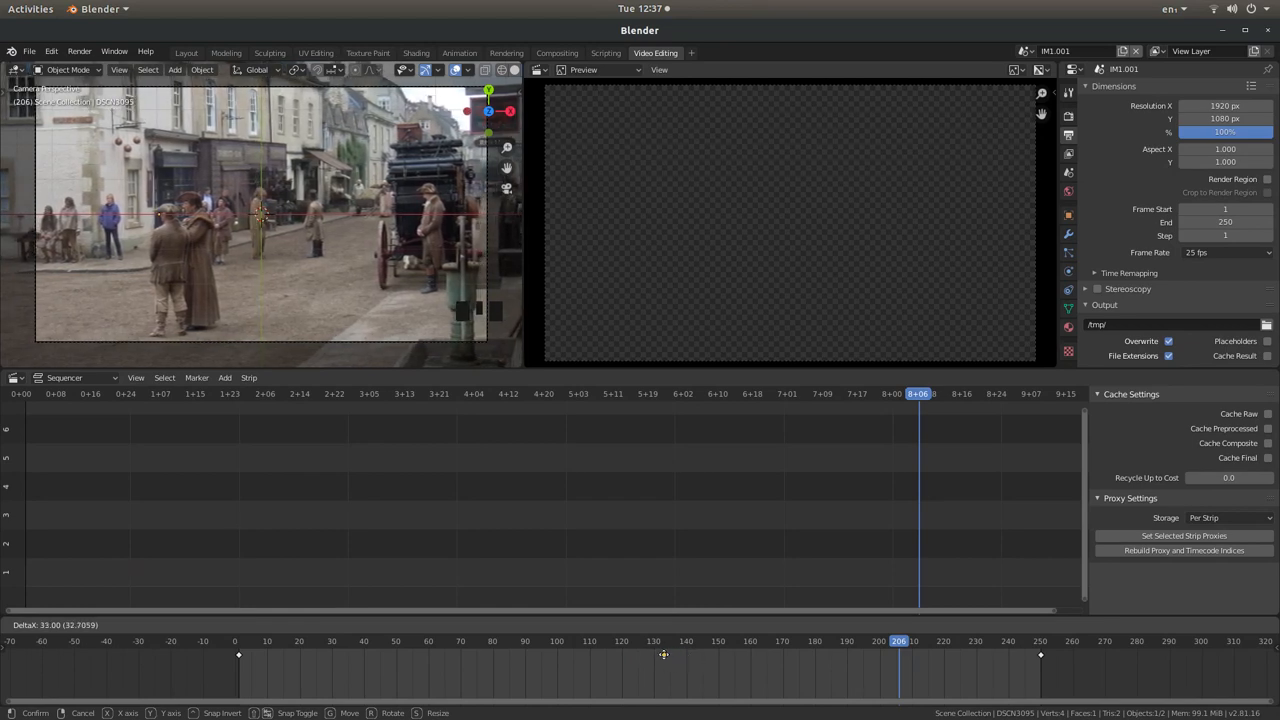
pyautogui.moveTo(636, 654)
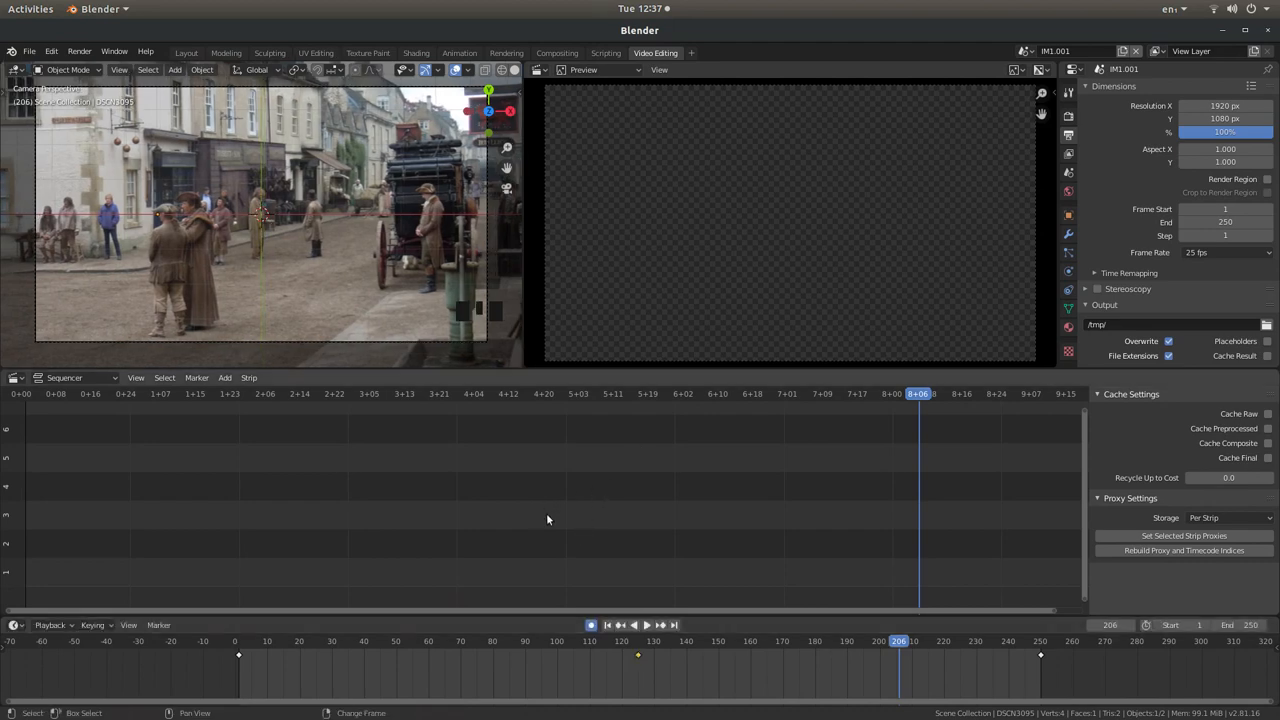
pyautogui.press('space')
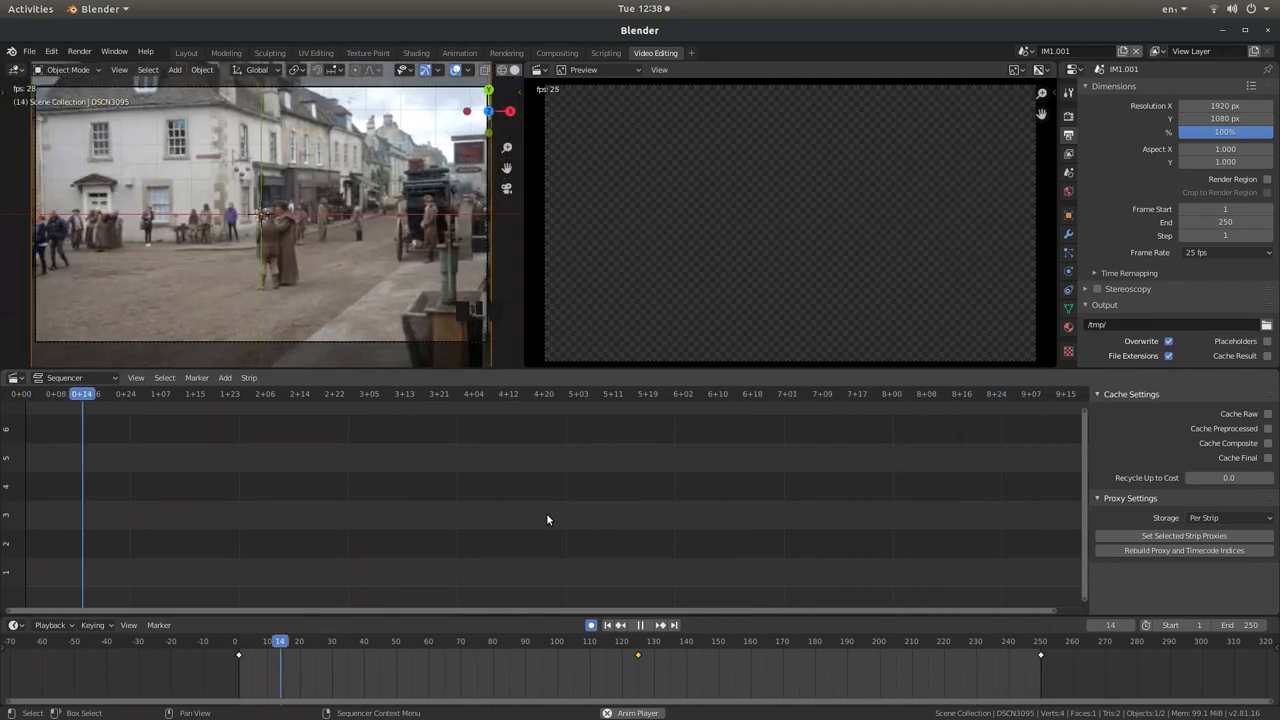
# Make a linked-copy scene and delete the street-scene plane from it
pyautogui.press('space')
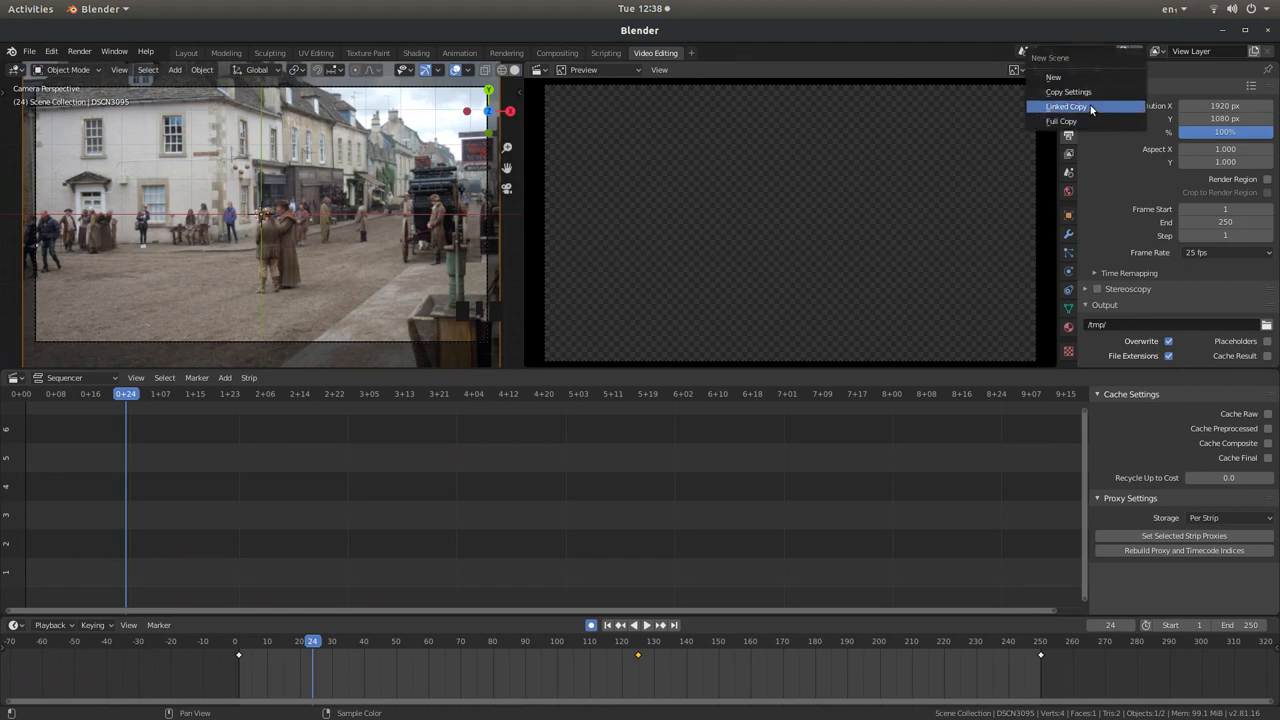
pyautogui.click(1066, 108)
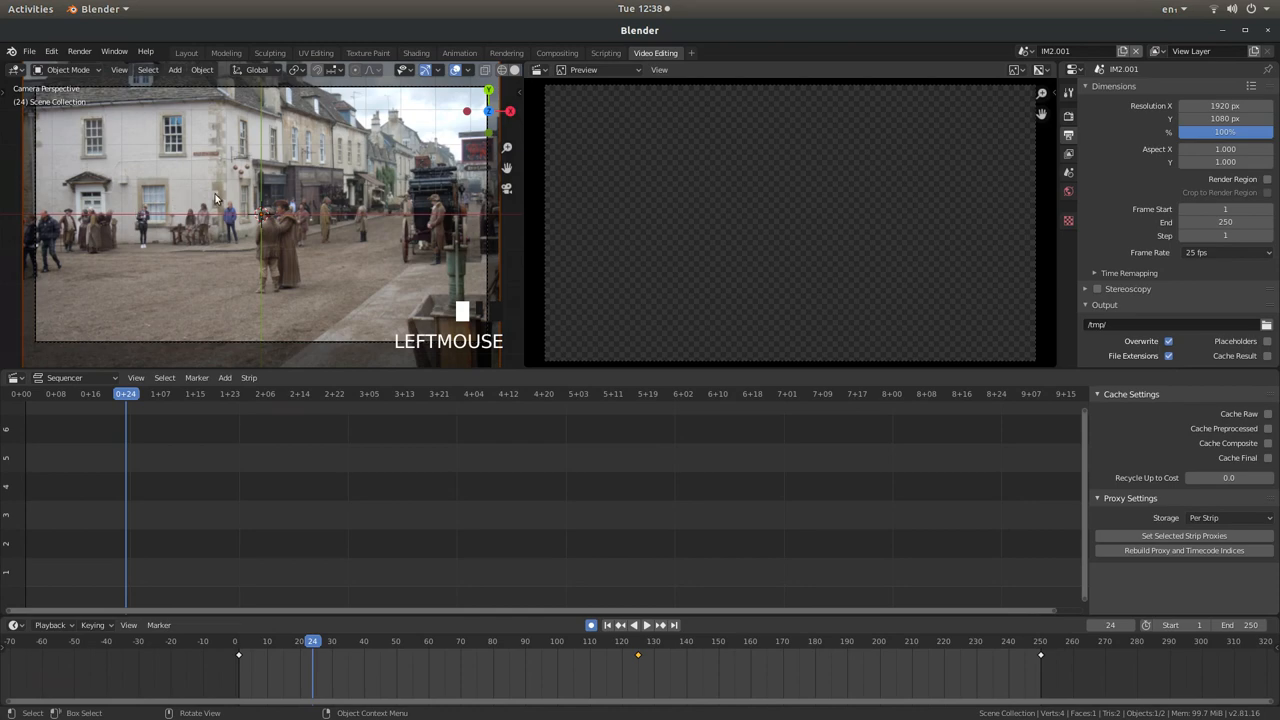
pyautogui.moveTo(336, 200)
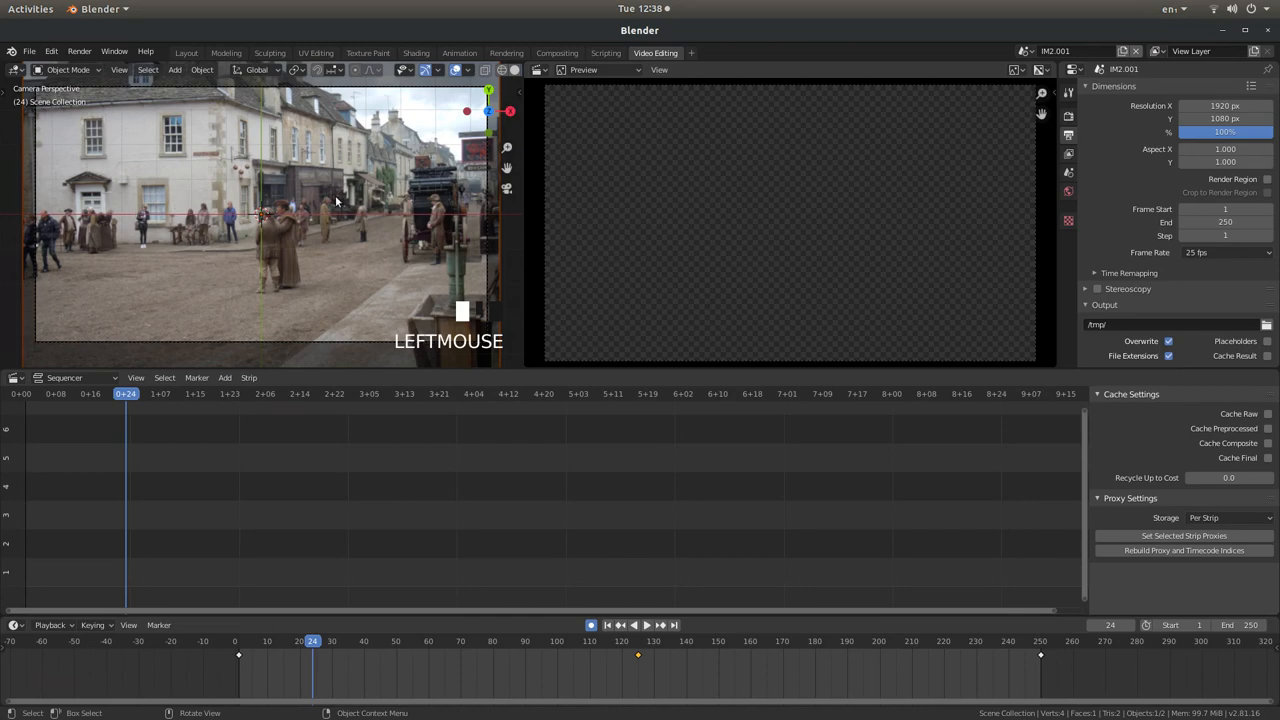
pyautogui.press('x')
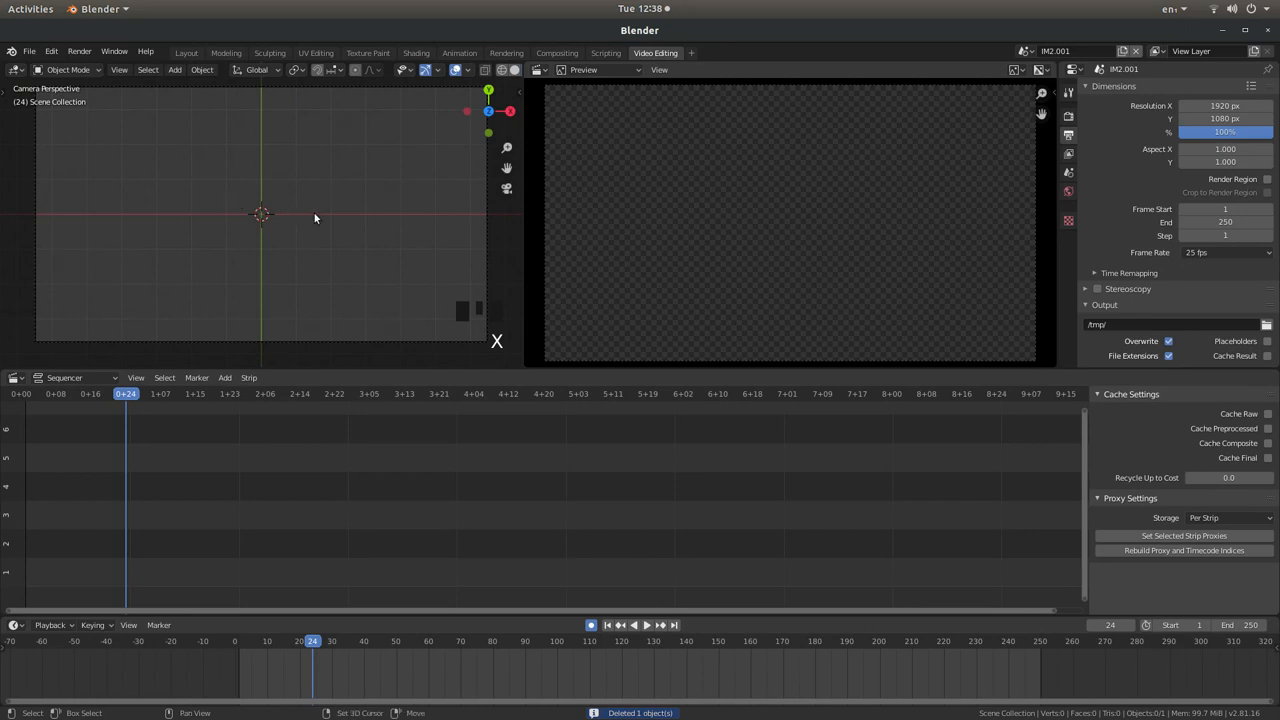
# At frame 1, import DSCN3133_ADITIONAL.jpg into the newest scene as an image plane
pyautogui.press('shift+Left')
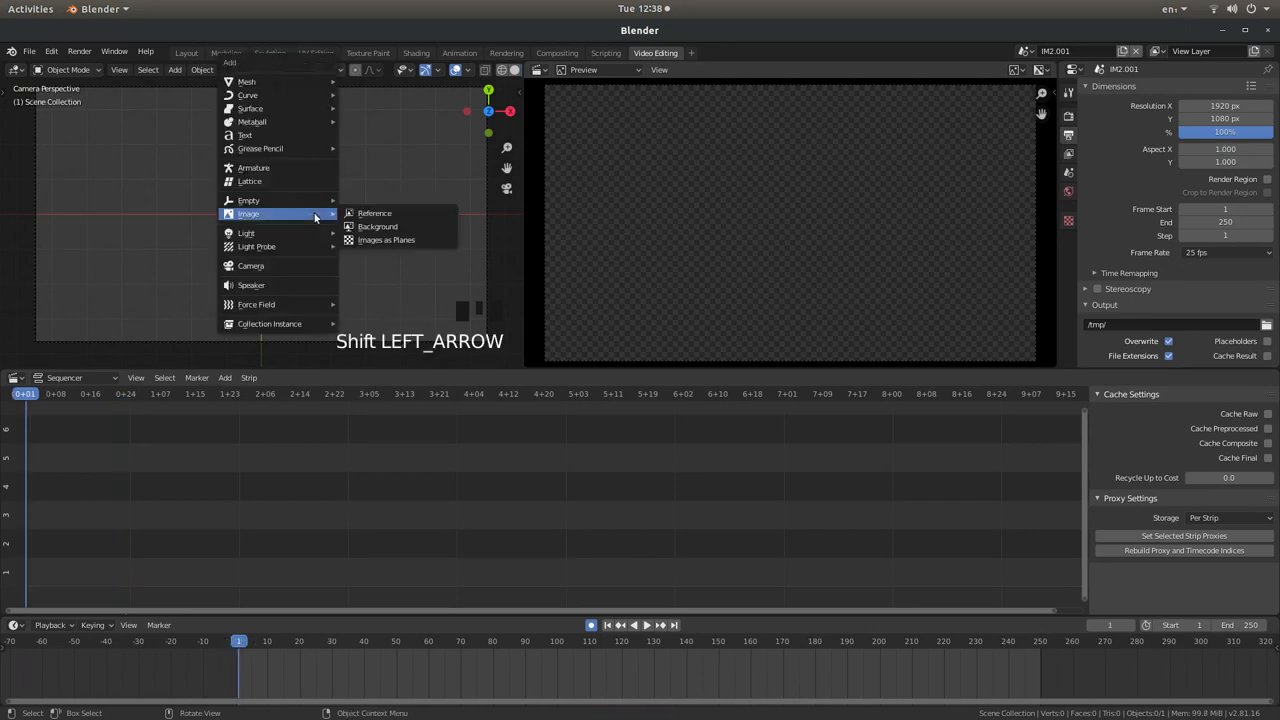
pyautogui.moveTo(386, 240)
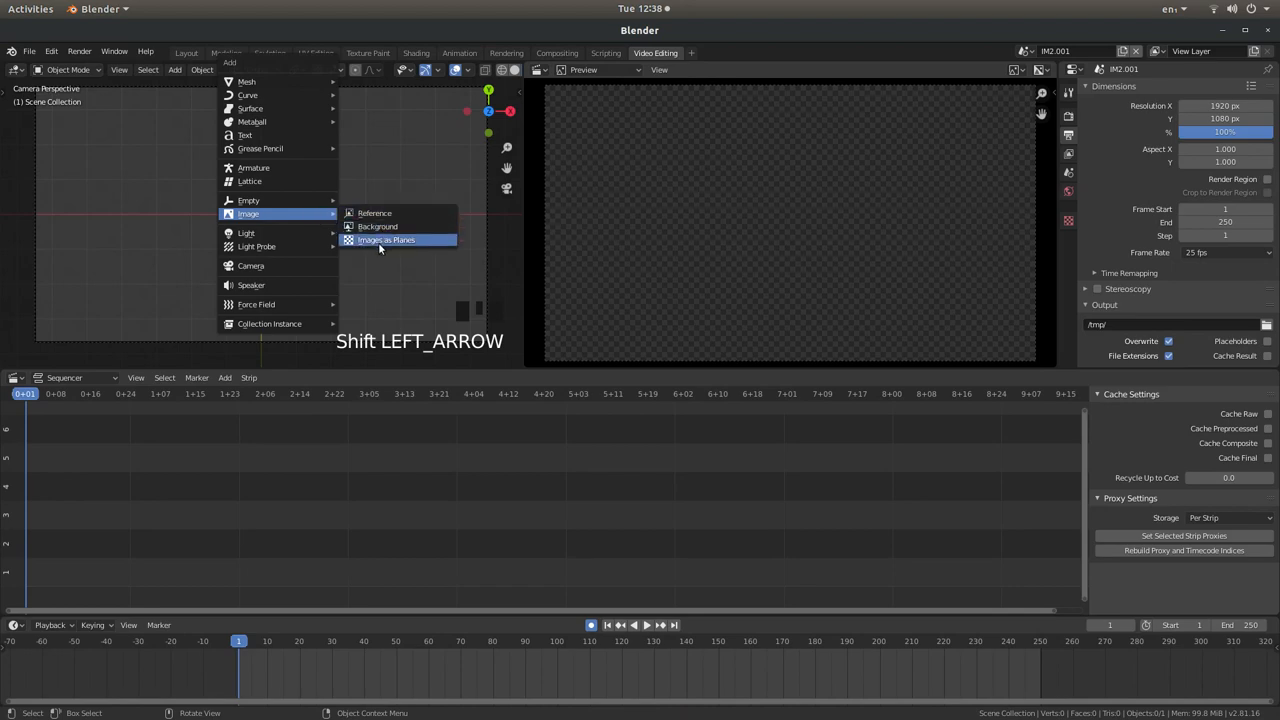
pyautogui.click(384, 240)
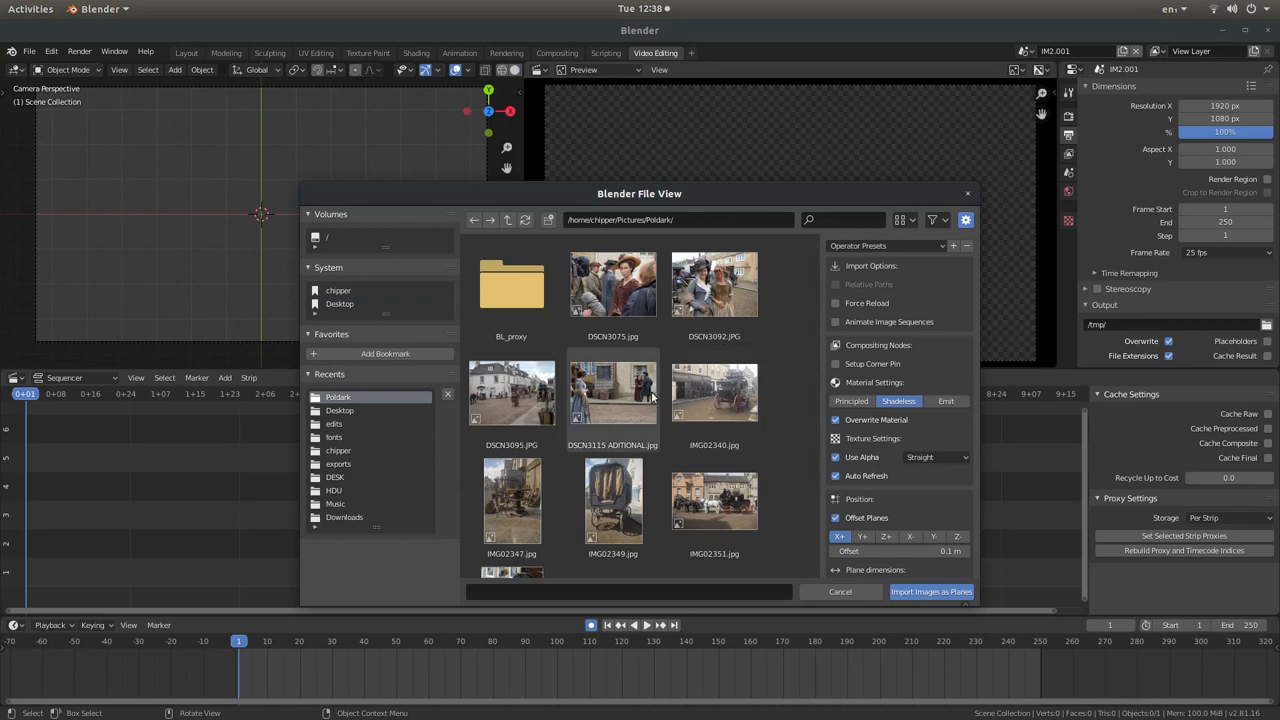
pyautogui.click(612, 396)
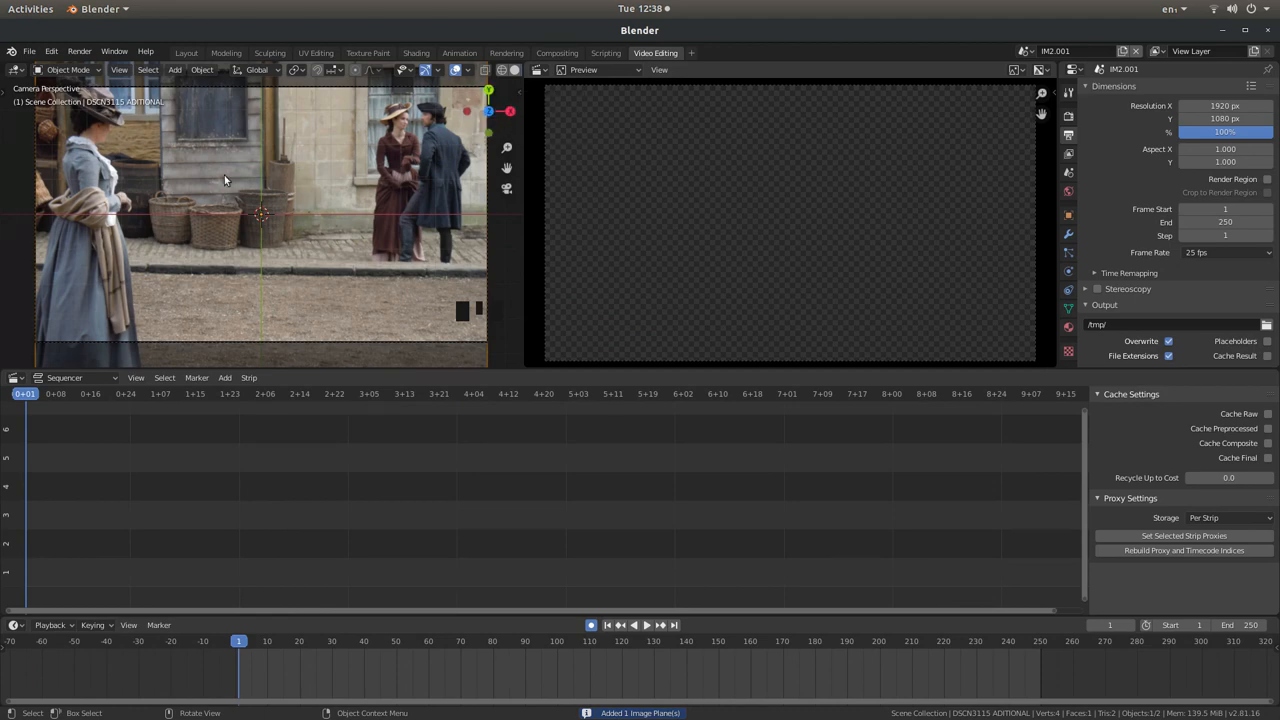
# Keyframe a wide framing at the start and an enlarged close-up of the couple at the last frame
pyautogui.press('g')
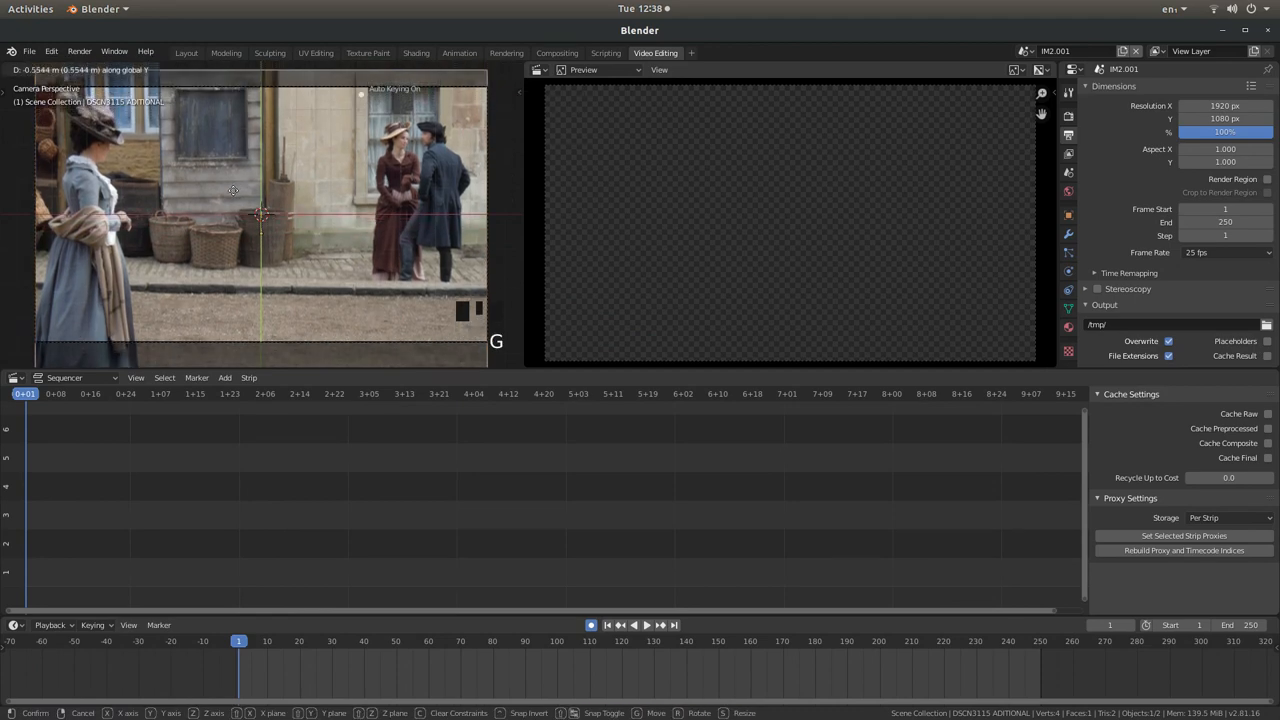
pyautogui.moveTo(232, 204)
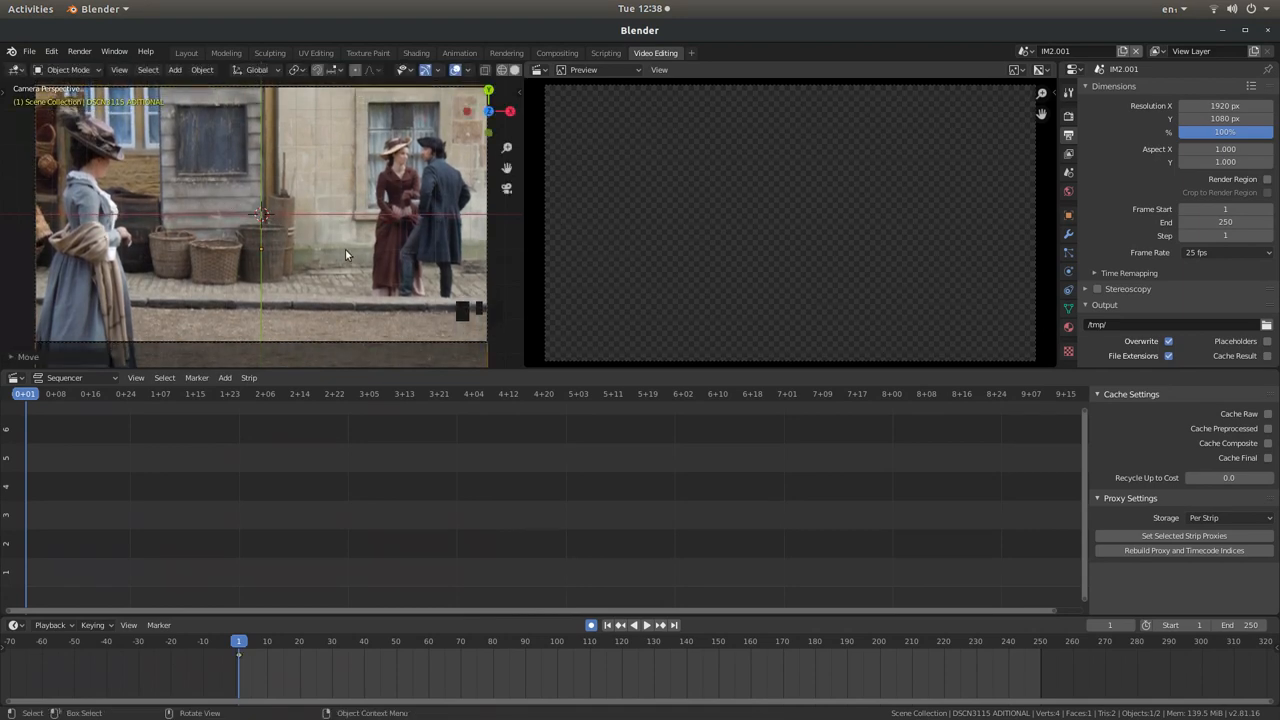
pyautogui.press('shift+Right')
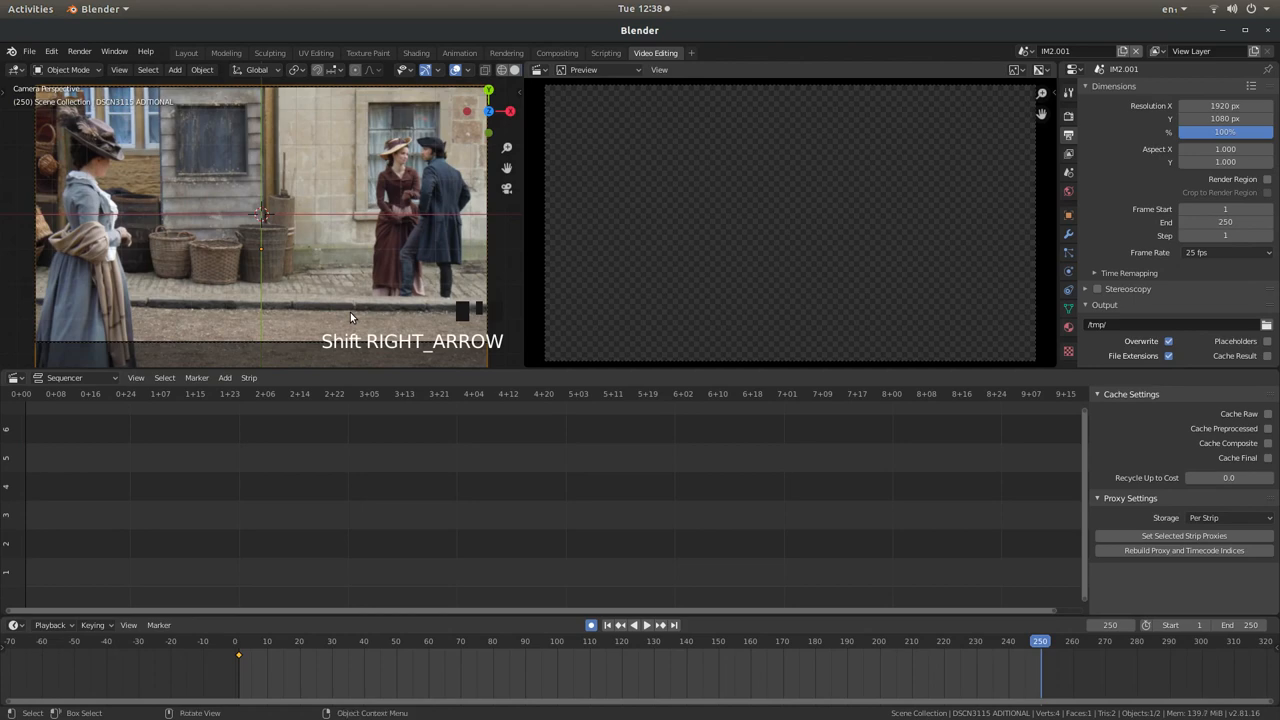
pyautogui.moveTo(894, 554)
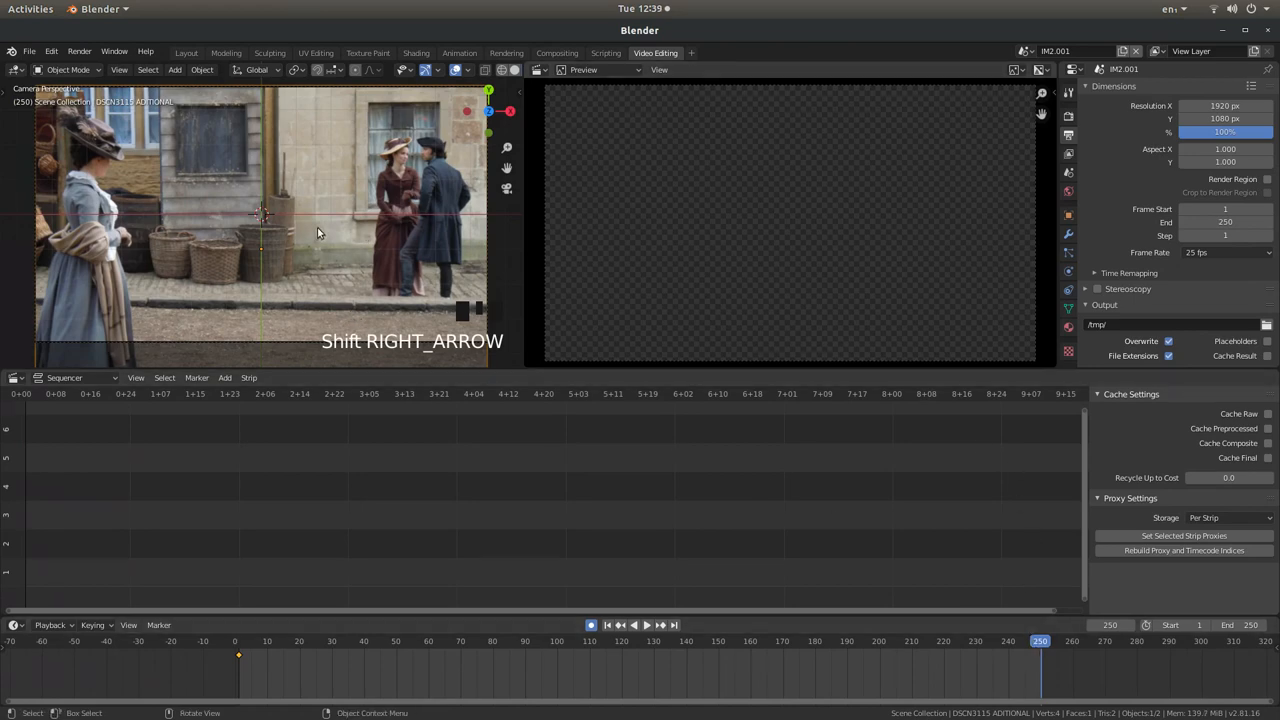
pyautogui.press('s')
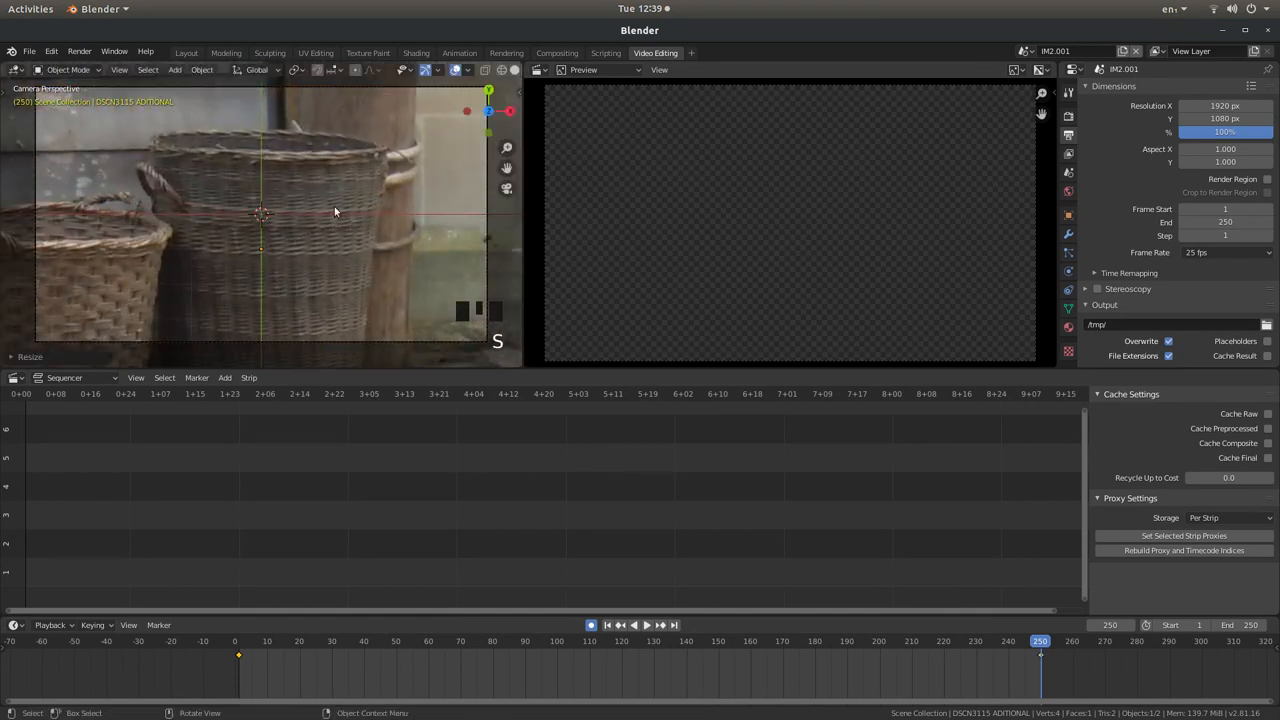
pyautogui.moveTo(390, 190)
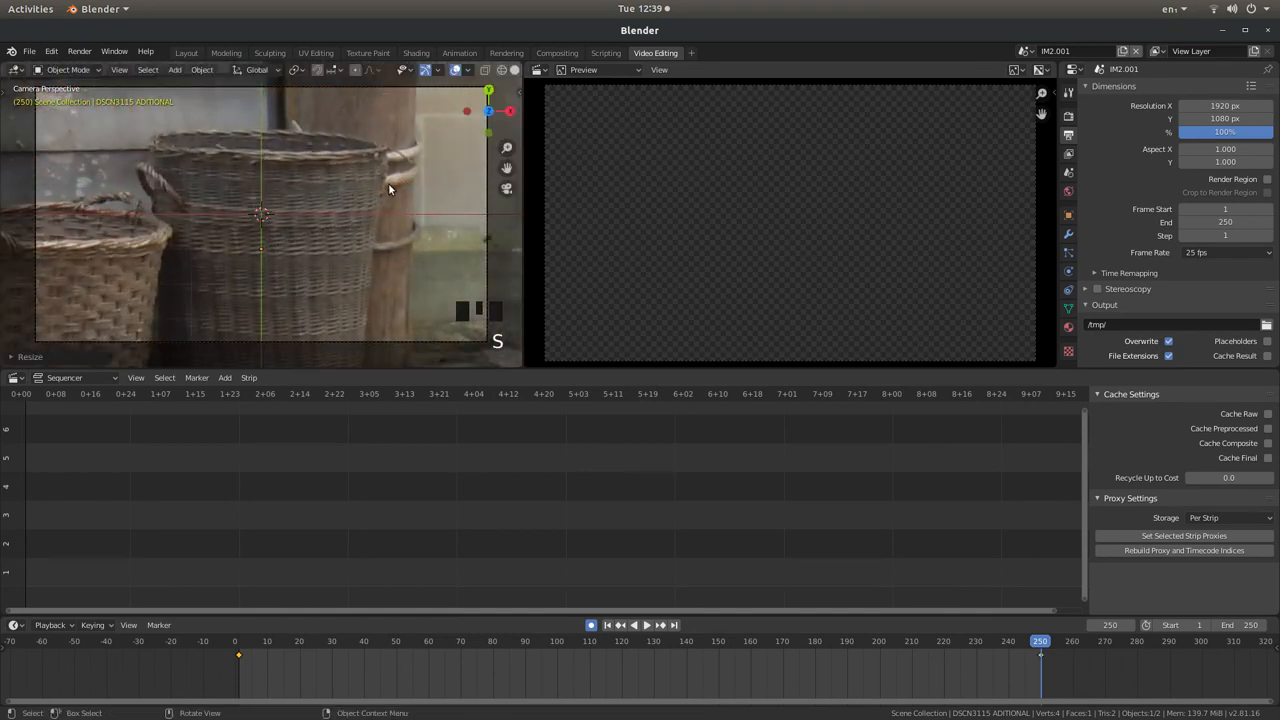
pyautogui.press('g')
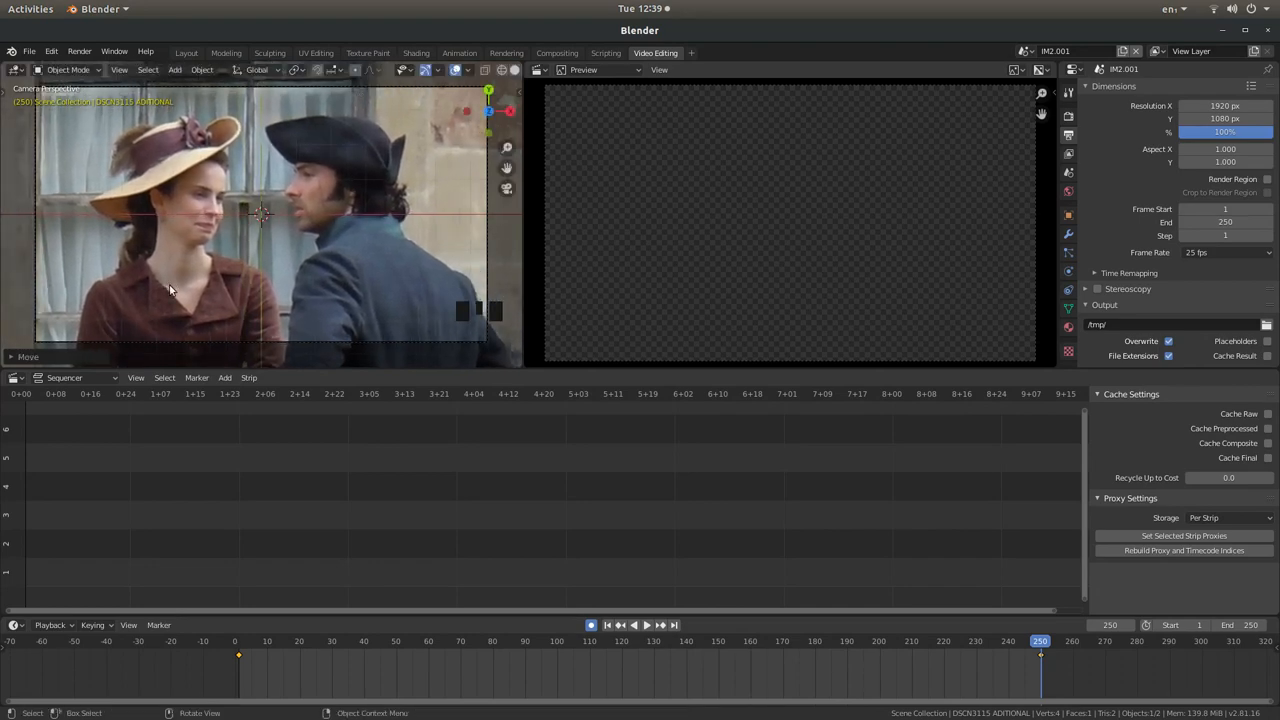
pyautogui.moveTo(576, 480)
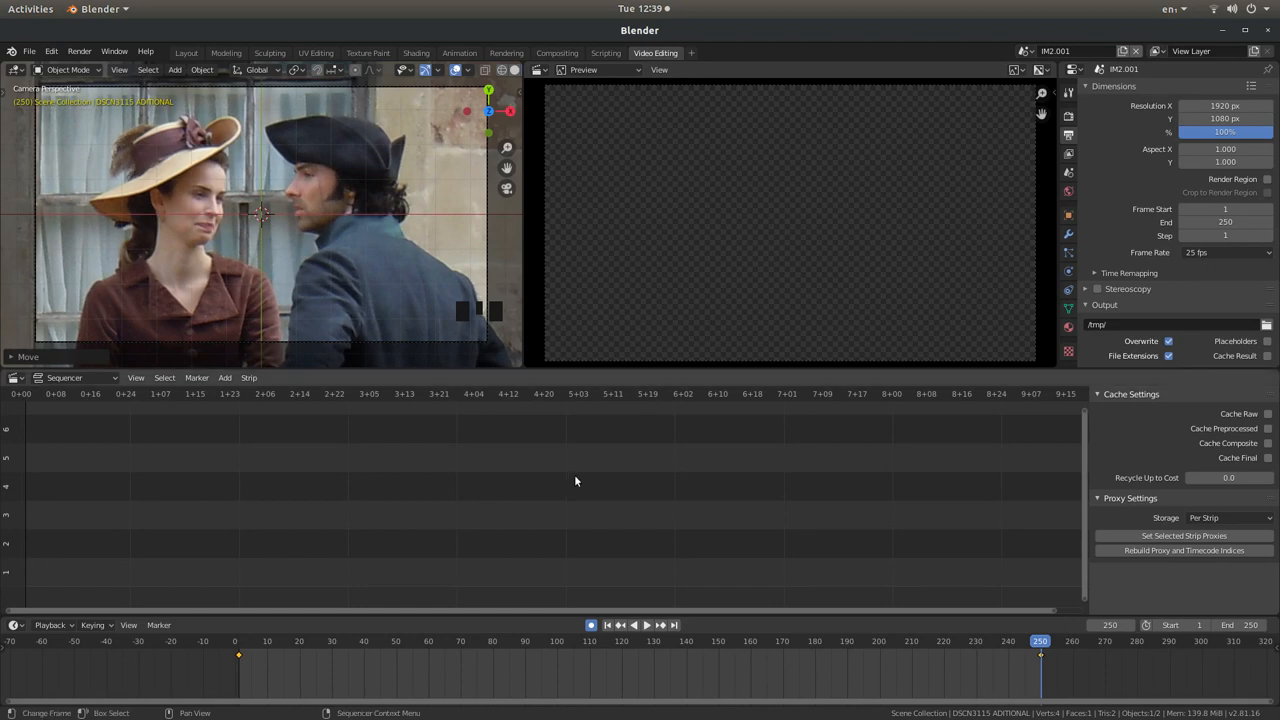
# Play the third plane's animation through from the first frame
pyautogui.press('shift+Left')
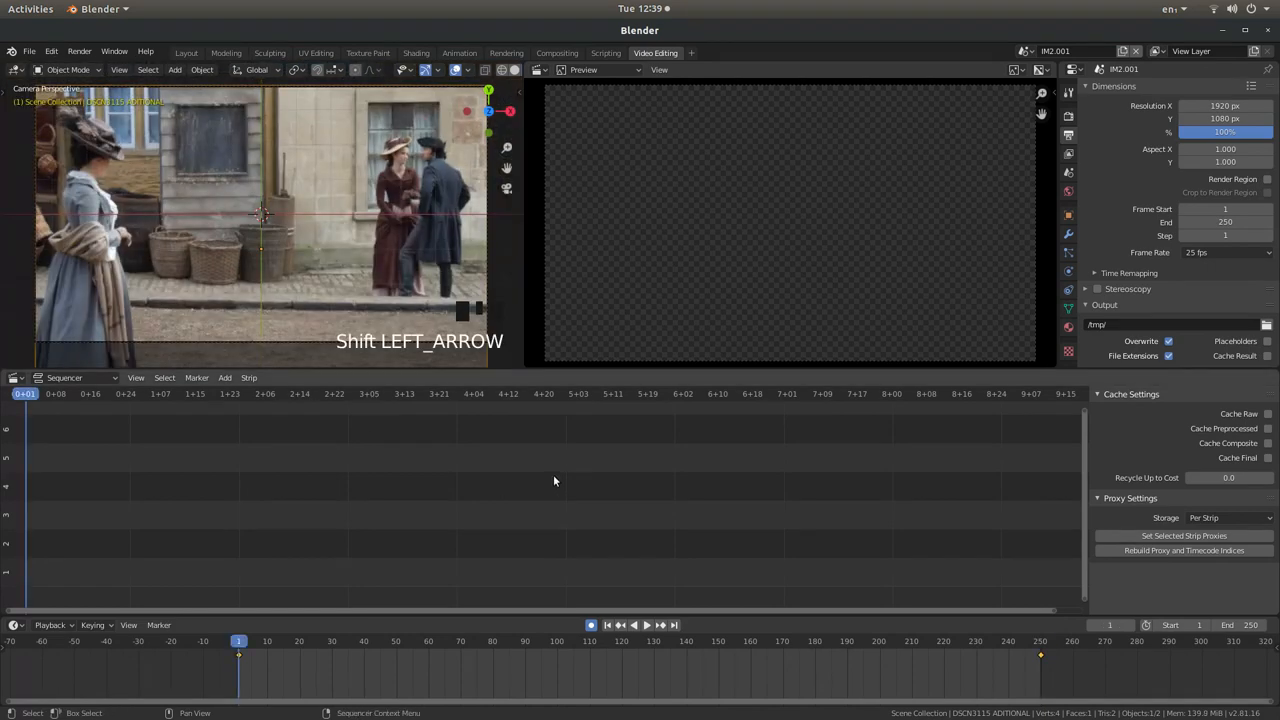
pyautogui.press('space')
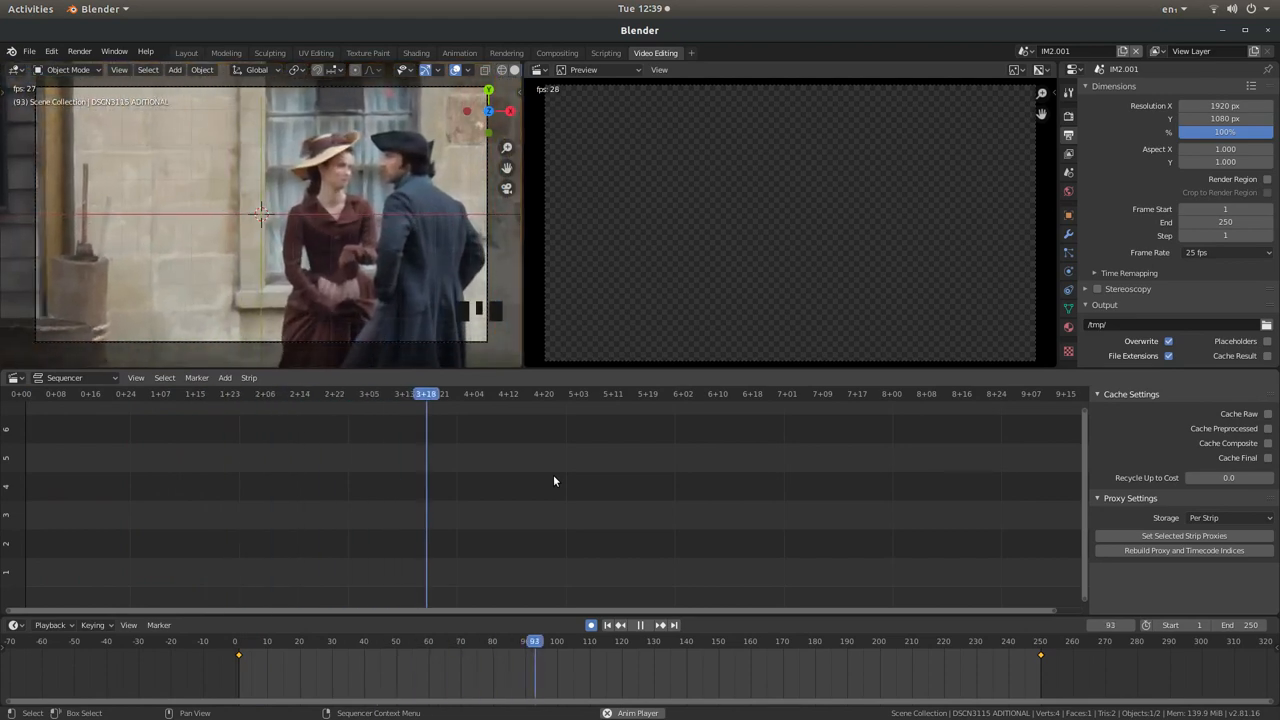
pyautogui.click(640, 624)
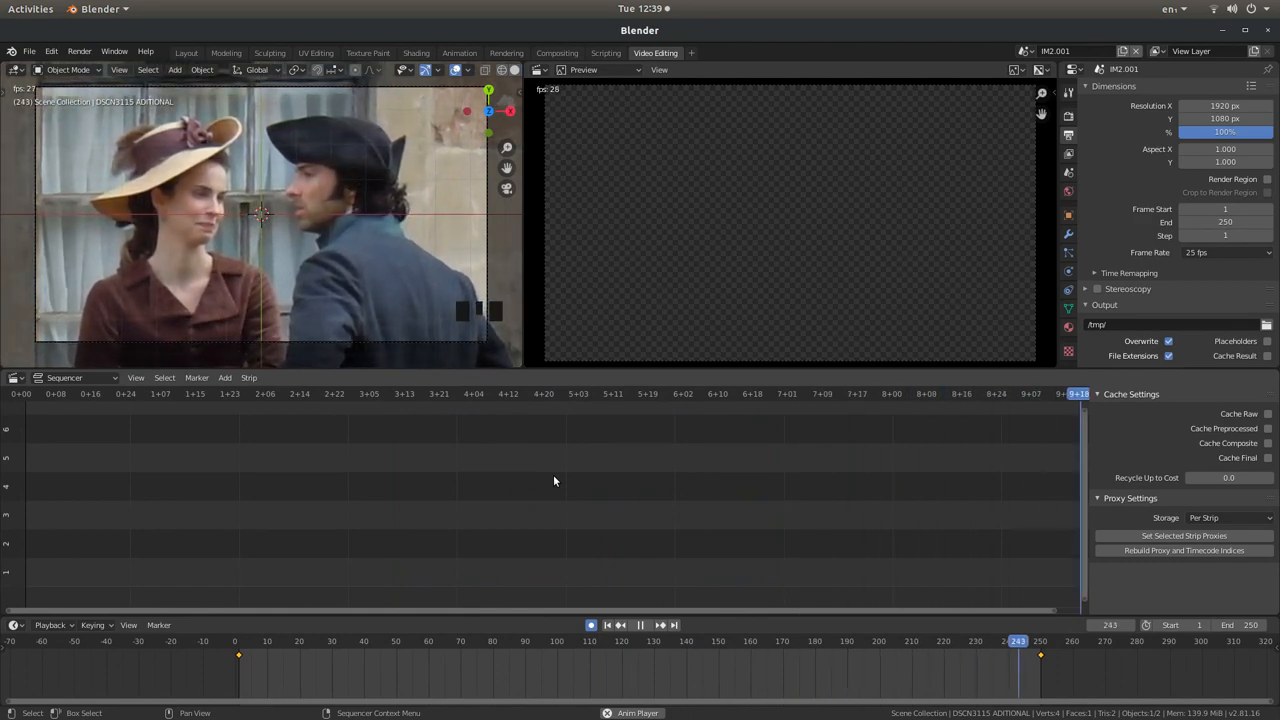
pyautogui.press('space')
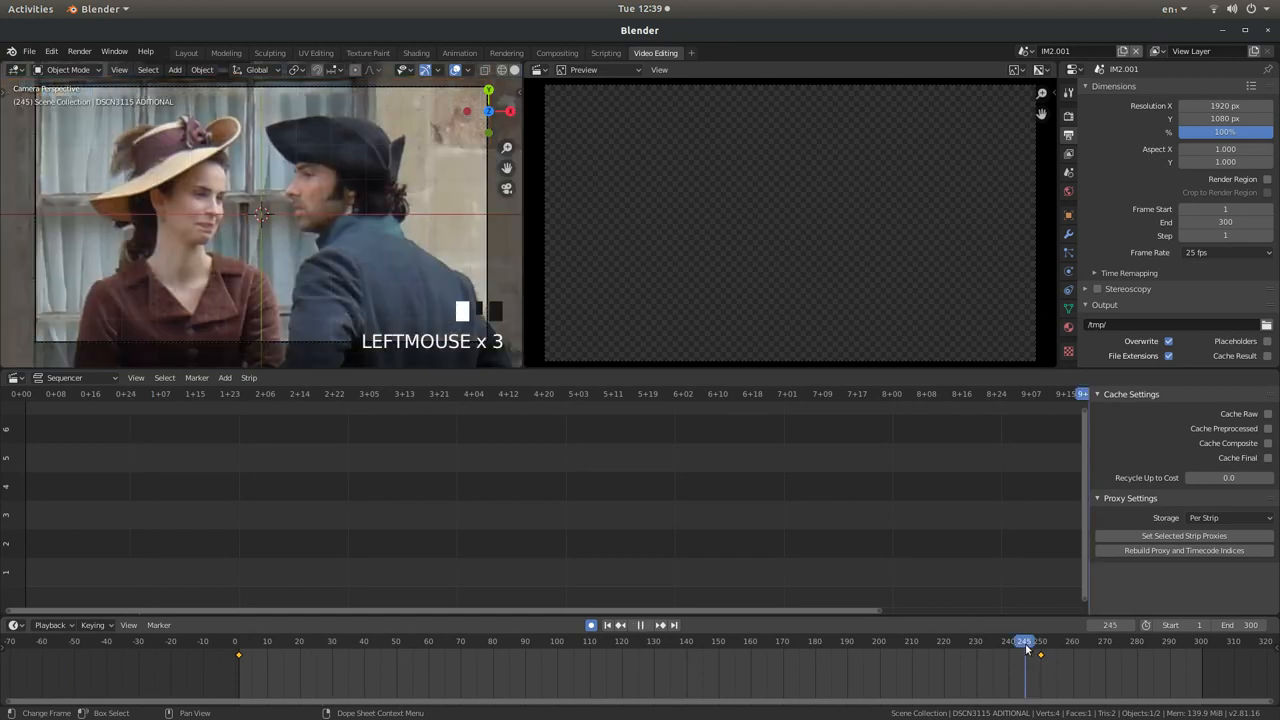
# Extend the scene end to frame 300 and drag the final keyframe out to frame 300
pyautogui.click(888, 640)
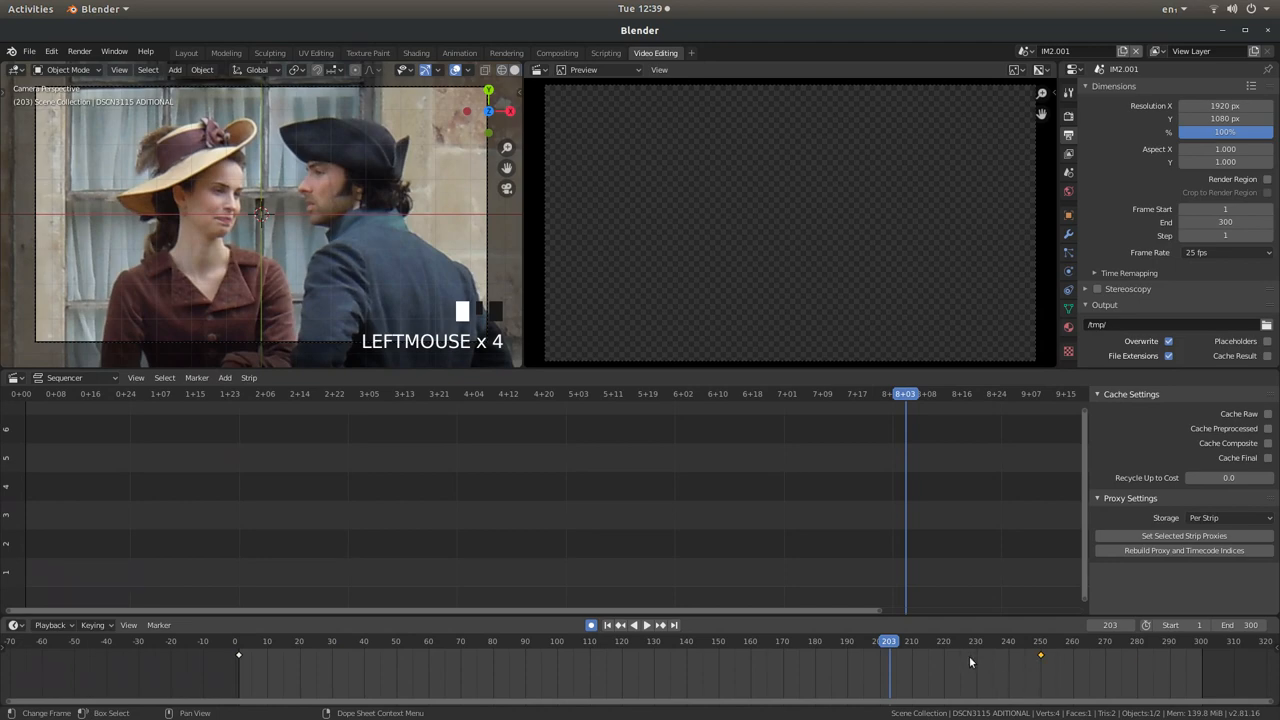
pyautogui.press('g')
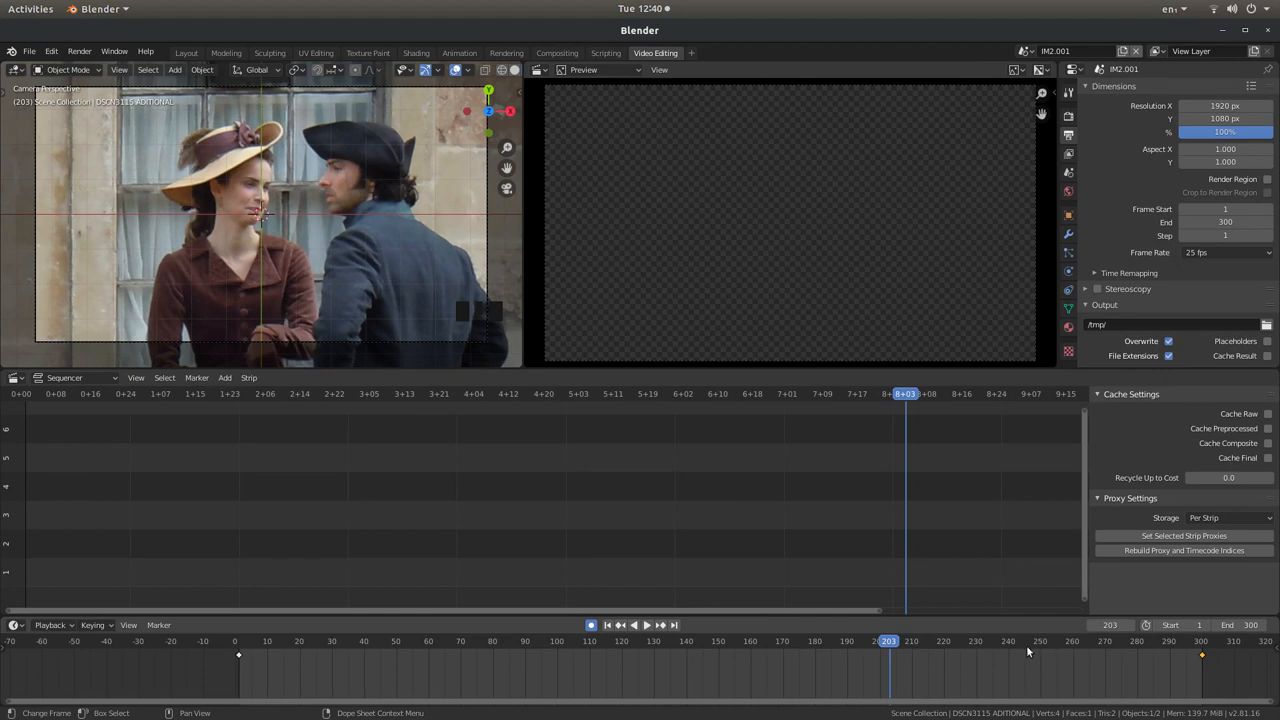
pyautogui.click(794, 640)
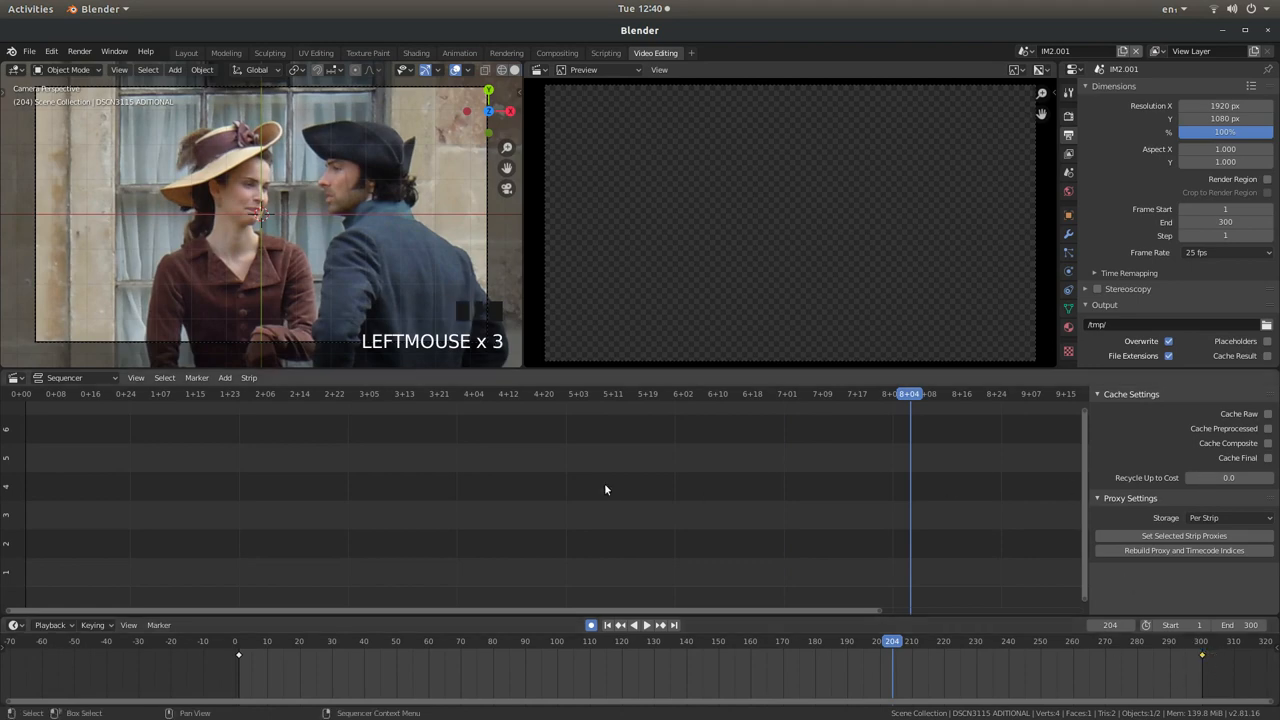
pyautogui.moveTo(544, 450)
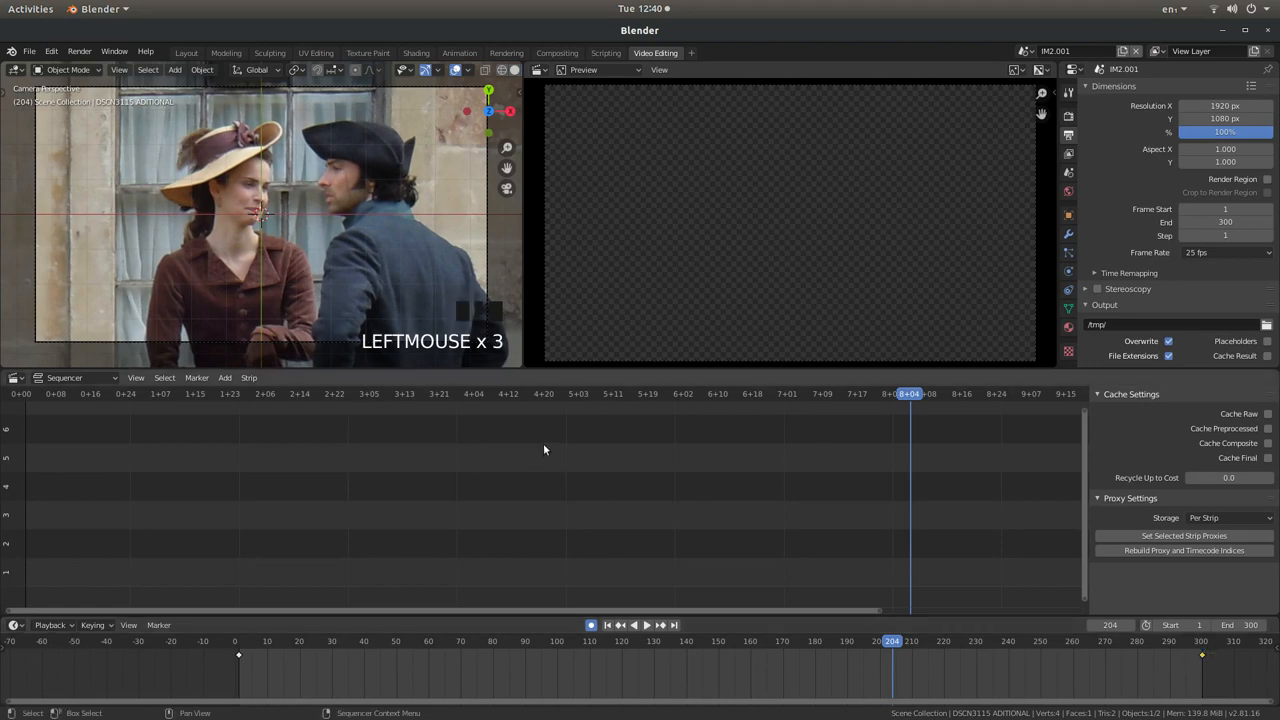
# Play the shot from the first frame toward its close-up and stop
pyautogui.press('shift+Left')
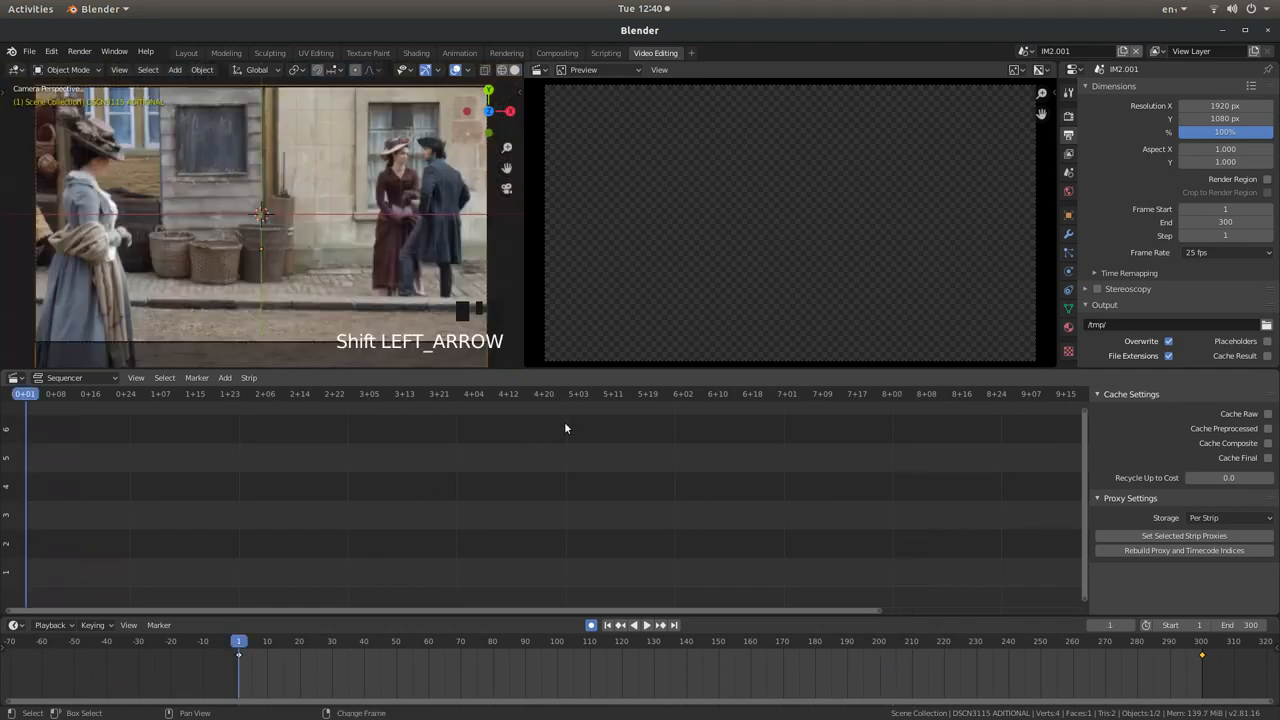
pyautogui.press('space')
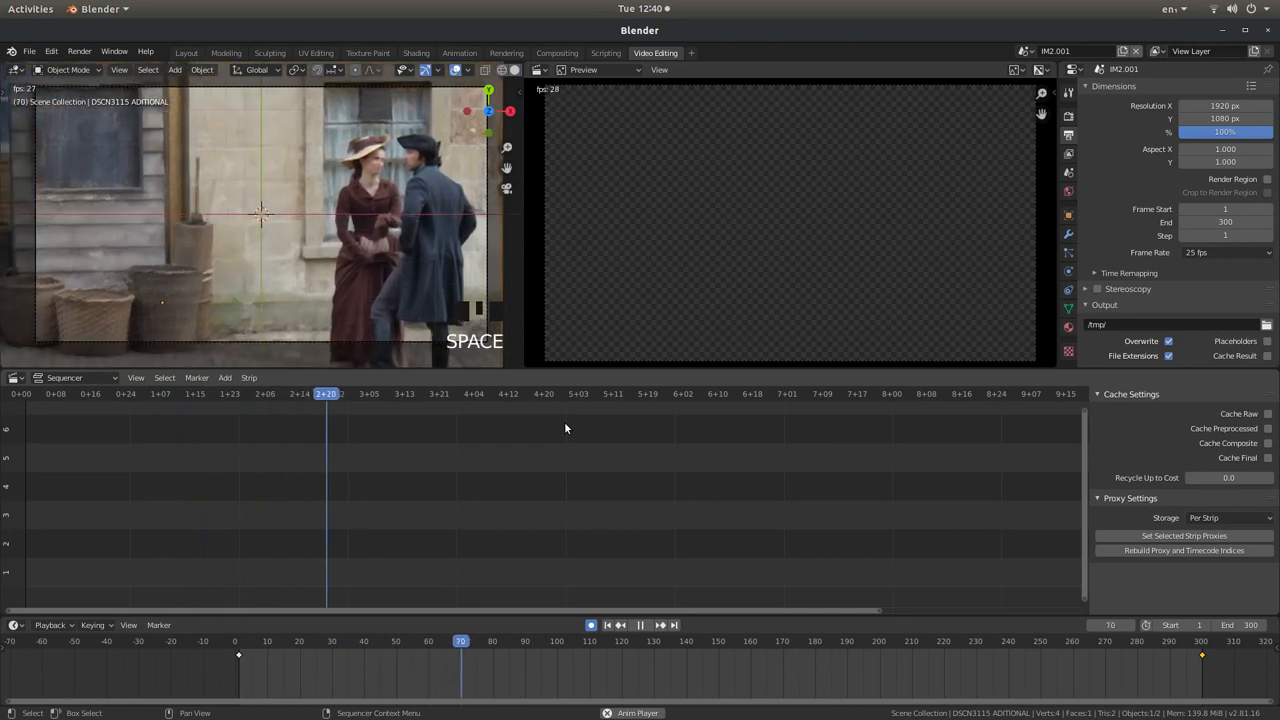
pyautogui.click(640, 624)
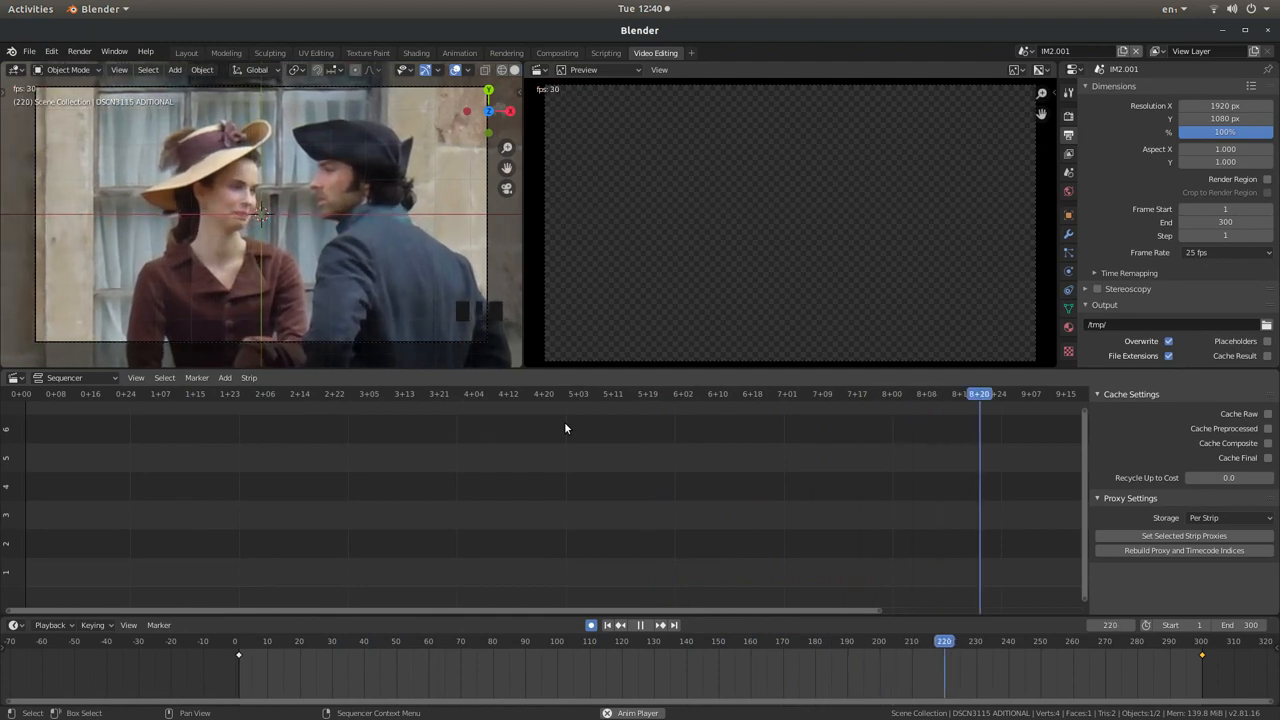
pyautogui.click(640, 624)
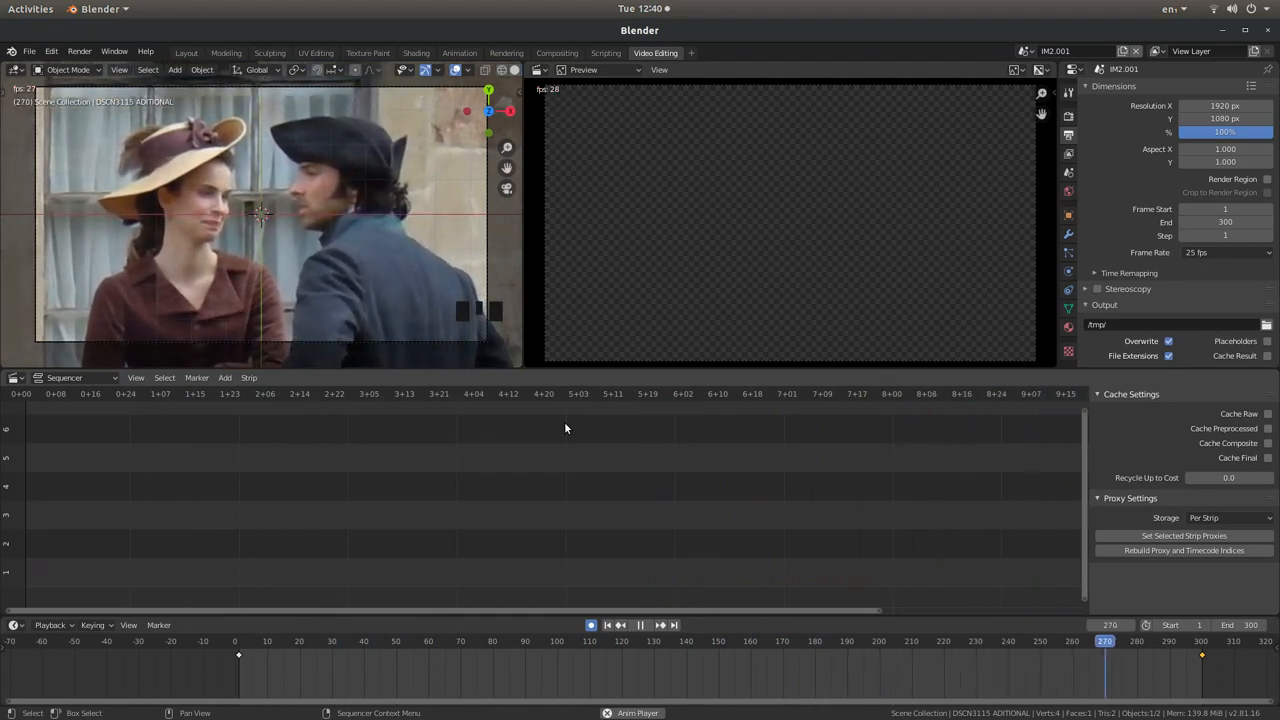
pyautogui.press('space')
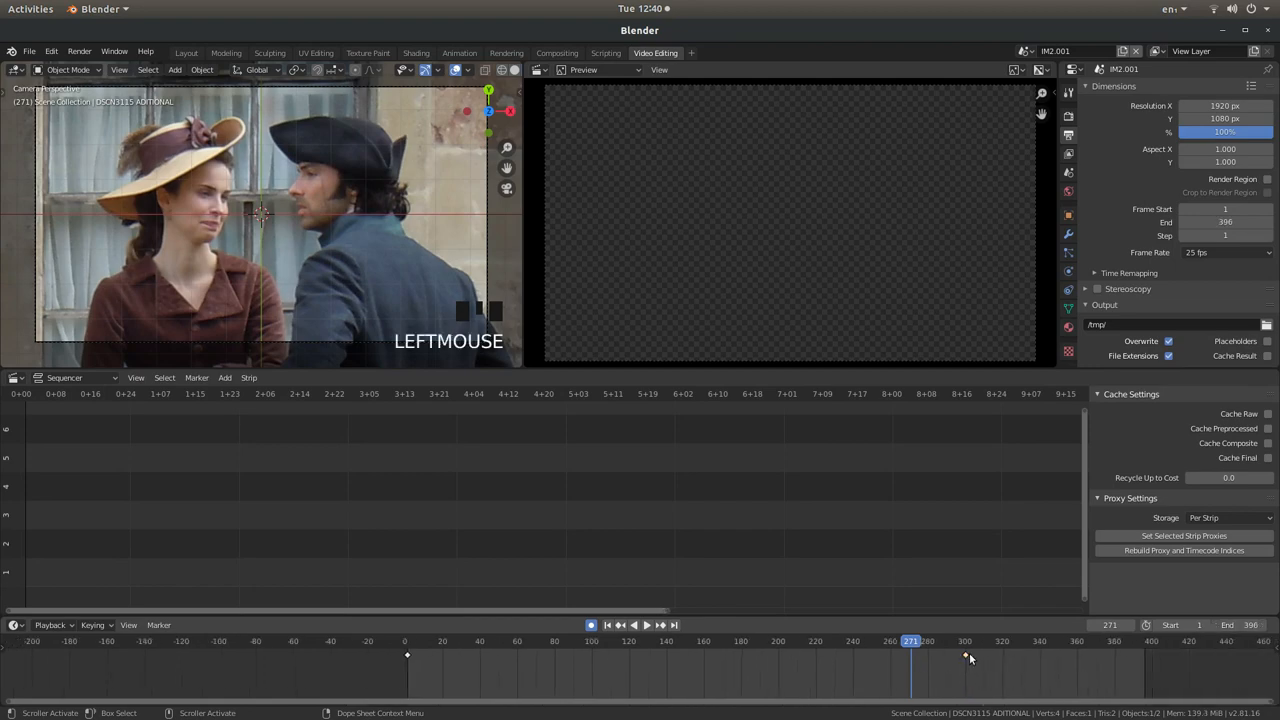
# Set the scene's end frame to about 295 so playback stops where the footage ends
pyautogui.click(964, 656)
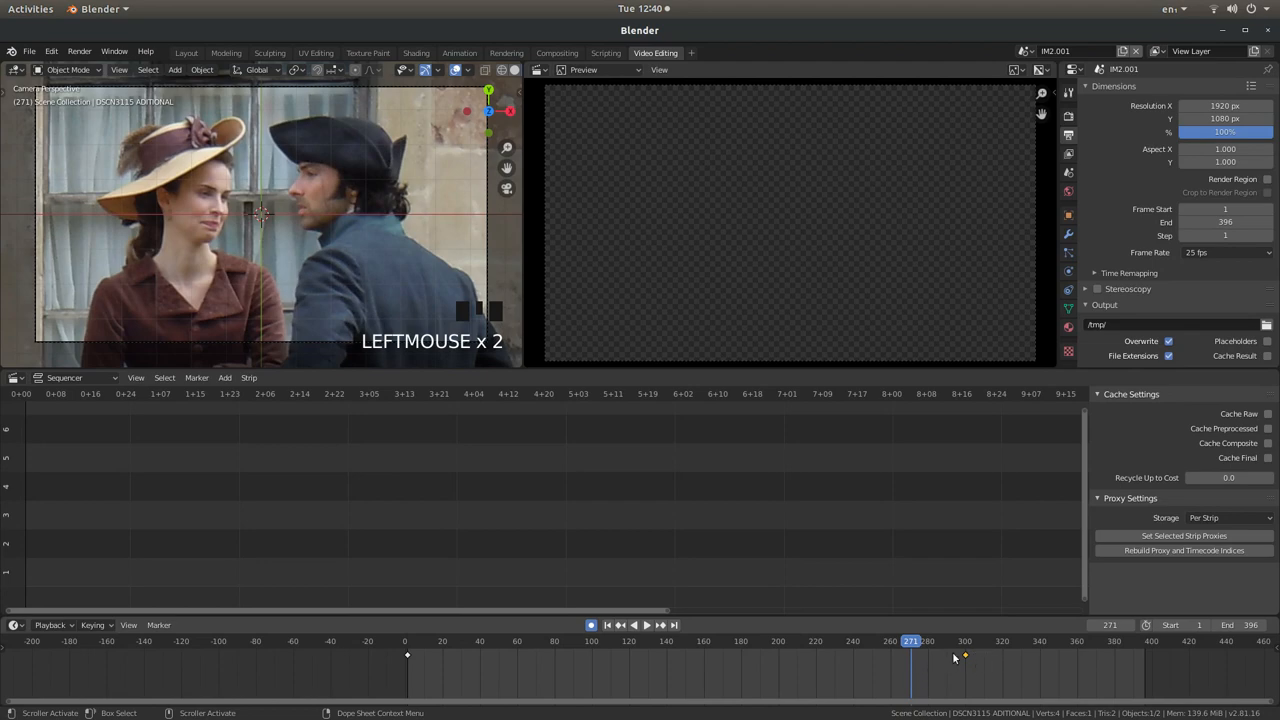
pyautogui.moveTo(956, 660)
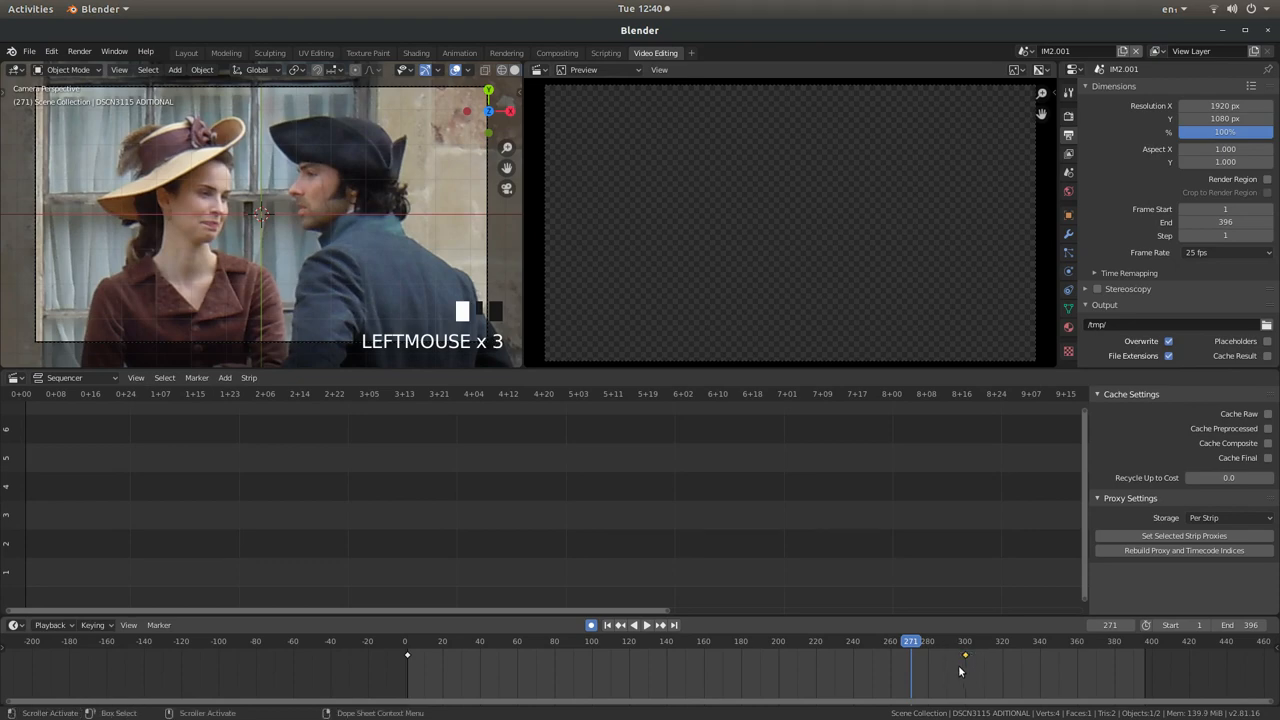
pyautogui.press('g')
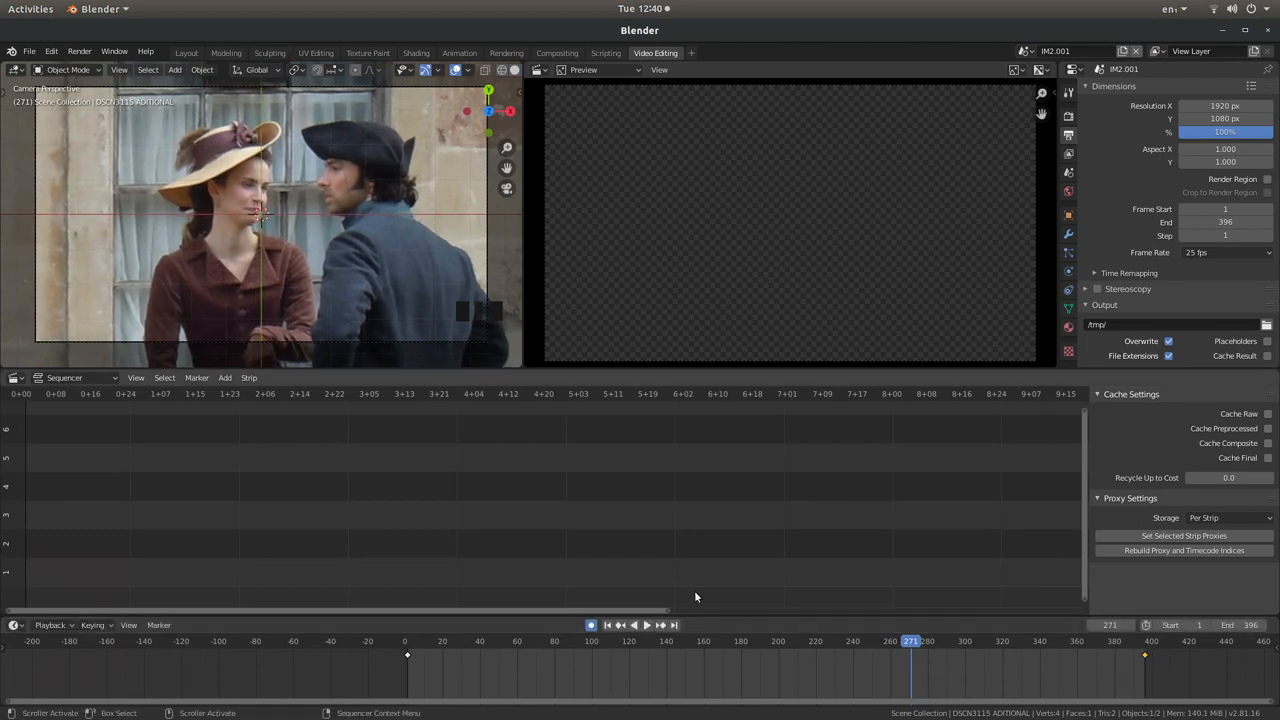
pyautogui.press('shift+Left')
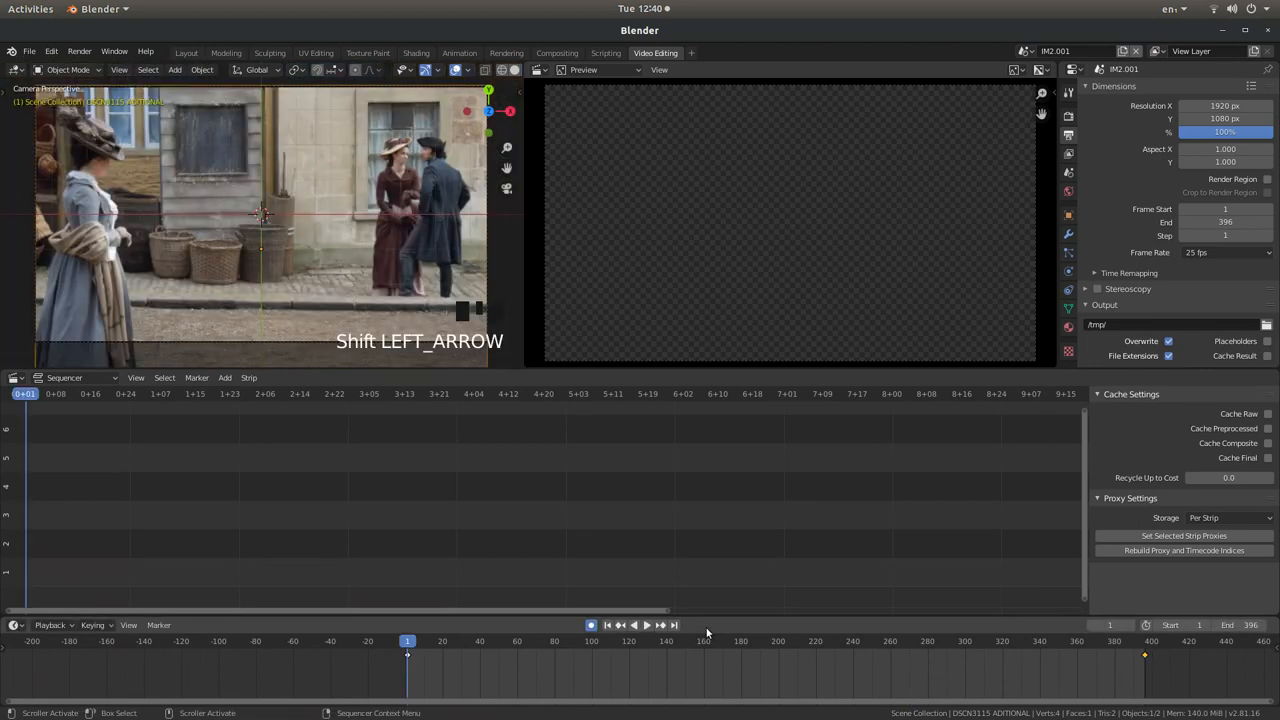
pyautogui.press('space')
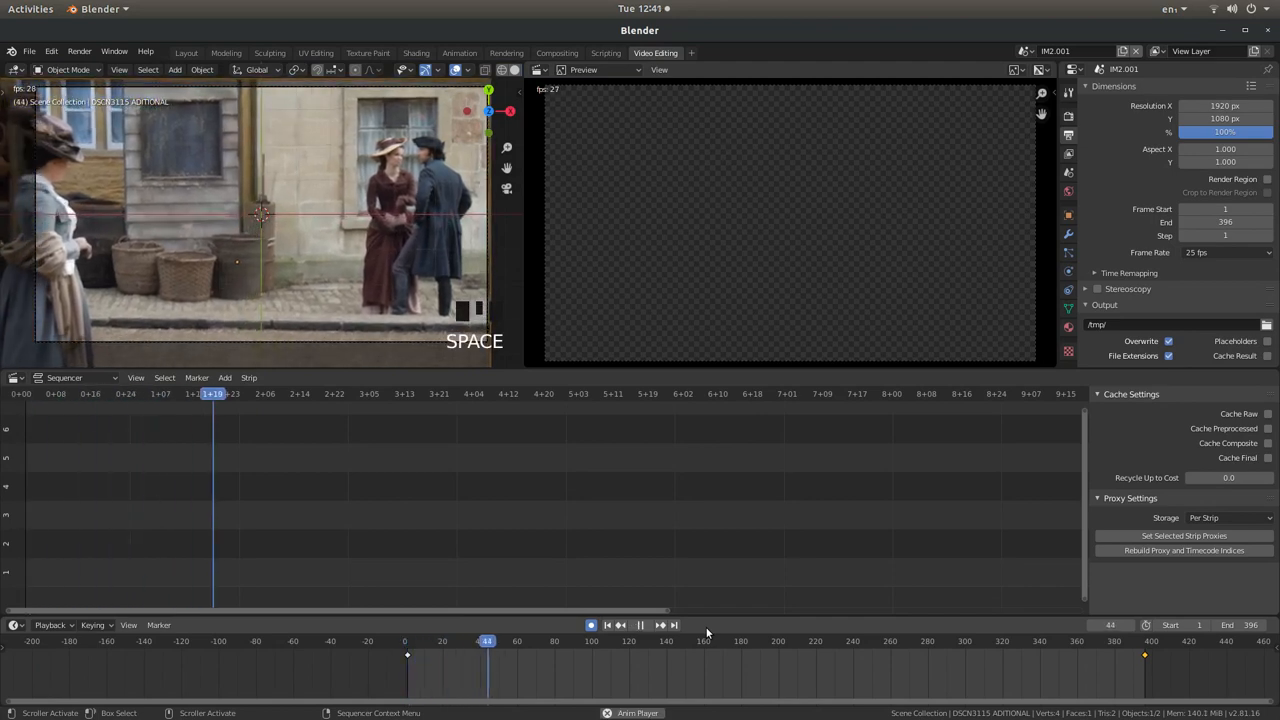
pyautogui.press('space')
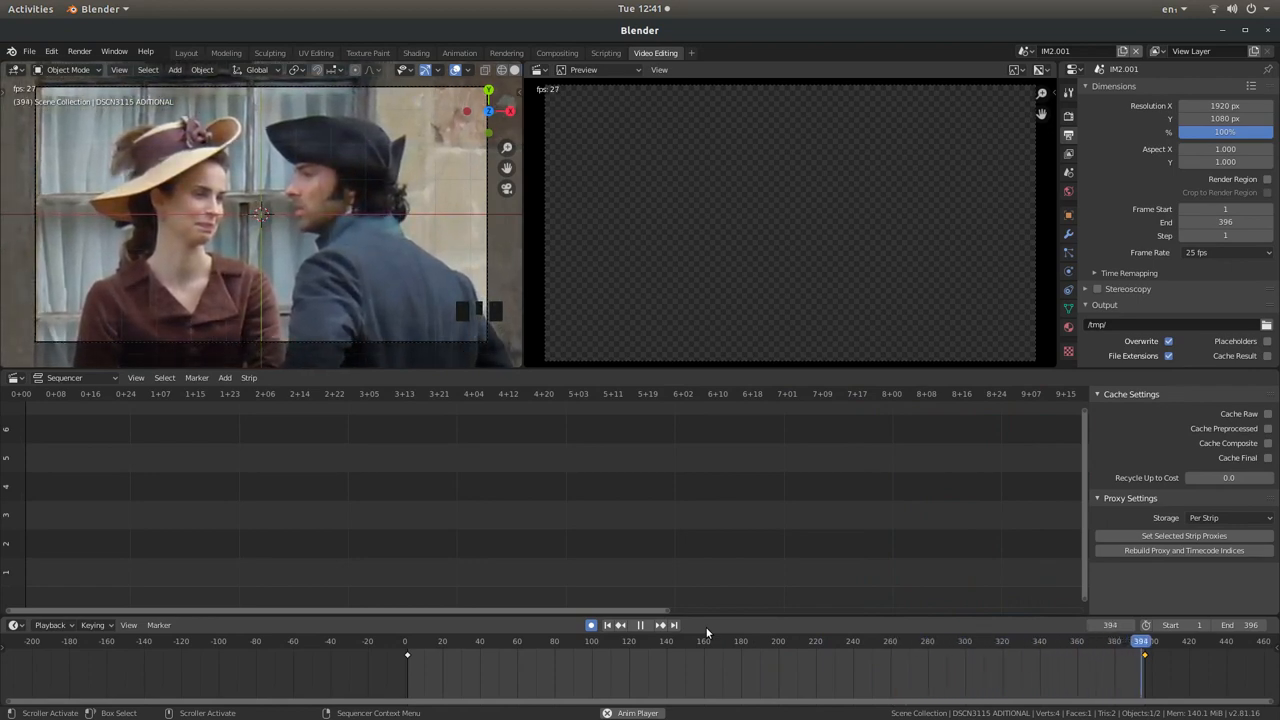
pyautogui.press('space')
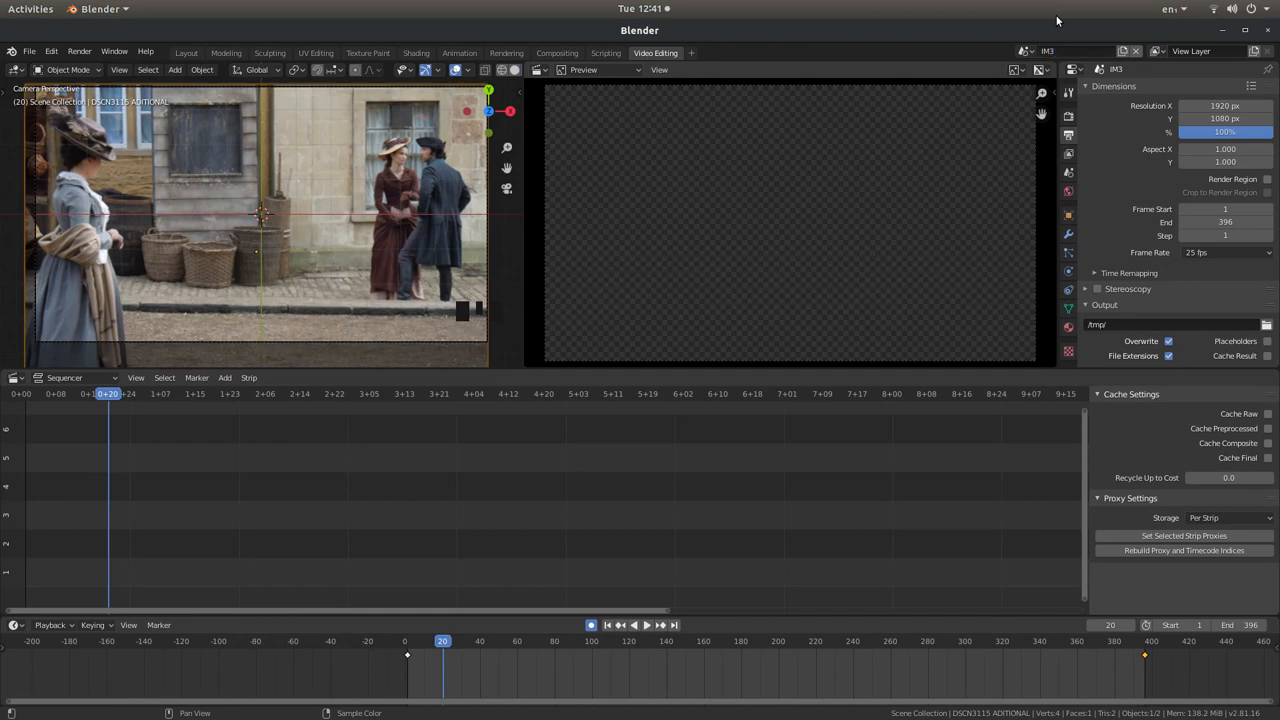
# Create scene IMG.001 as a linked copy and return to frame 1
pyautogui.click(1048, 52)
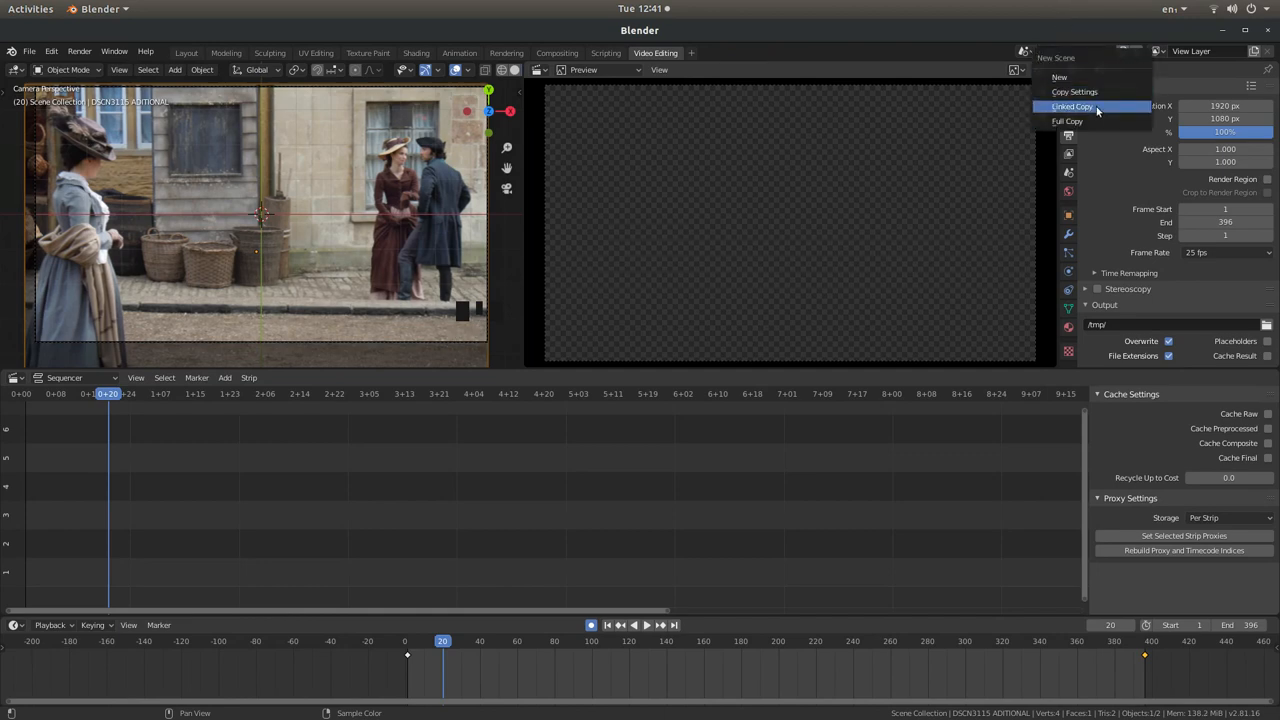
pyautogui.click(1072, 108)
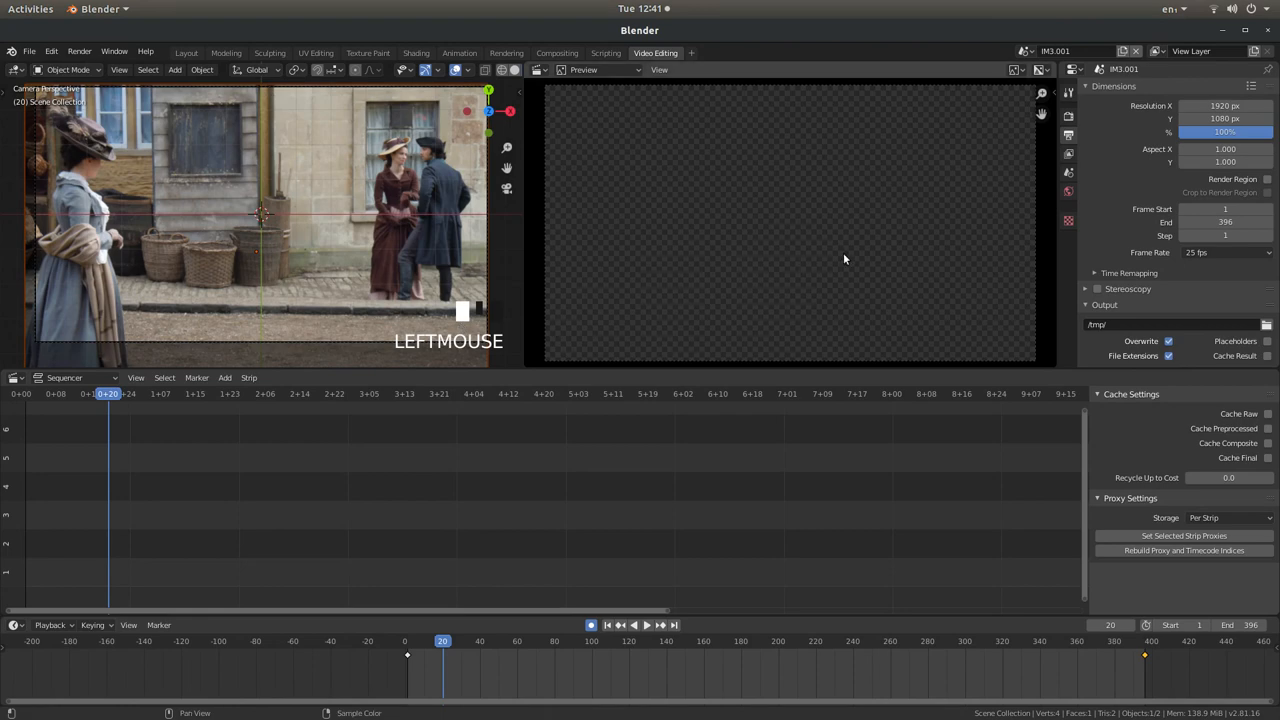
pyautogui.moveTo(640, 600)
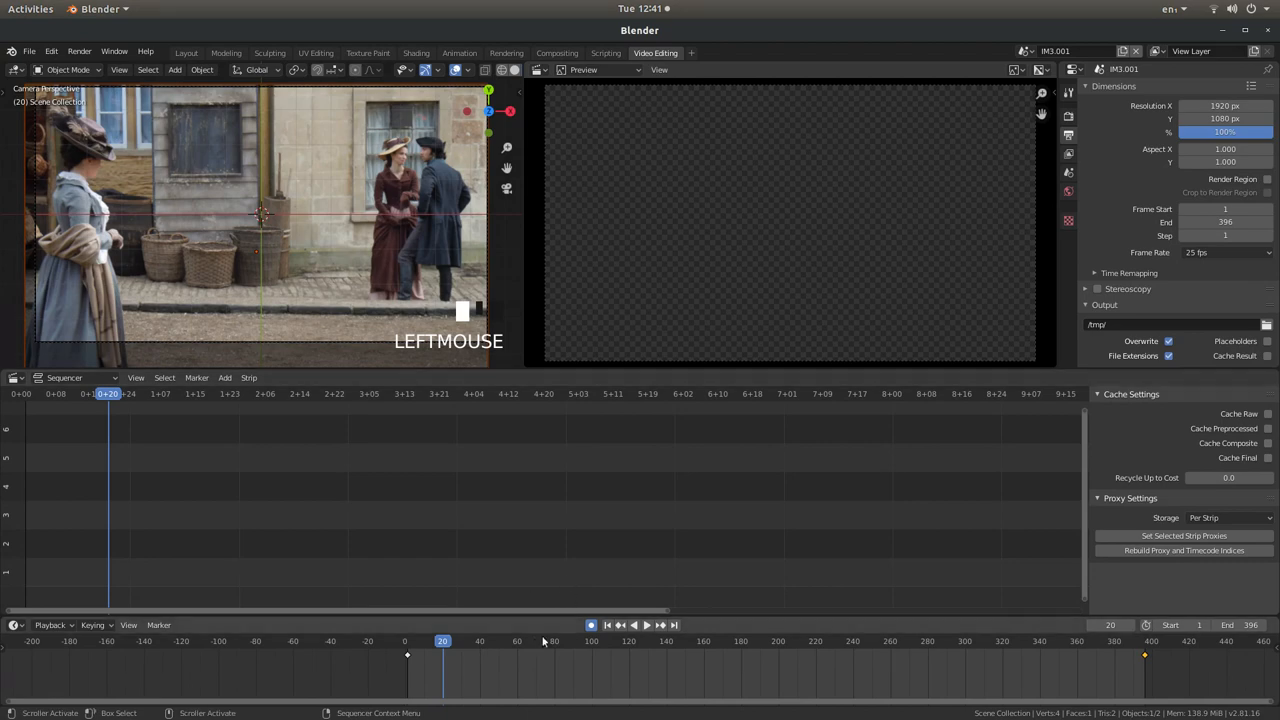
pyautogui.moveTo(504, 518)
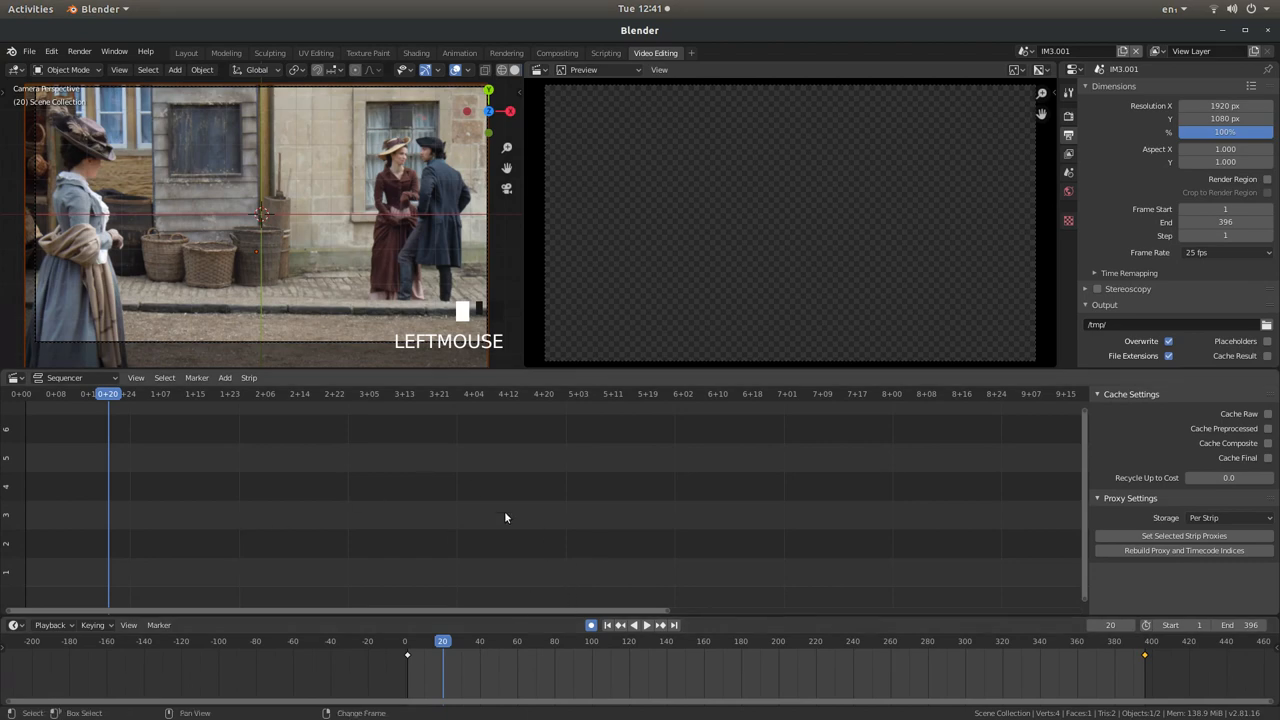
pyautogui.press('shift+Left')
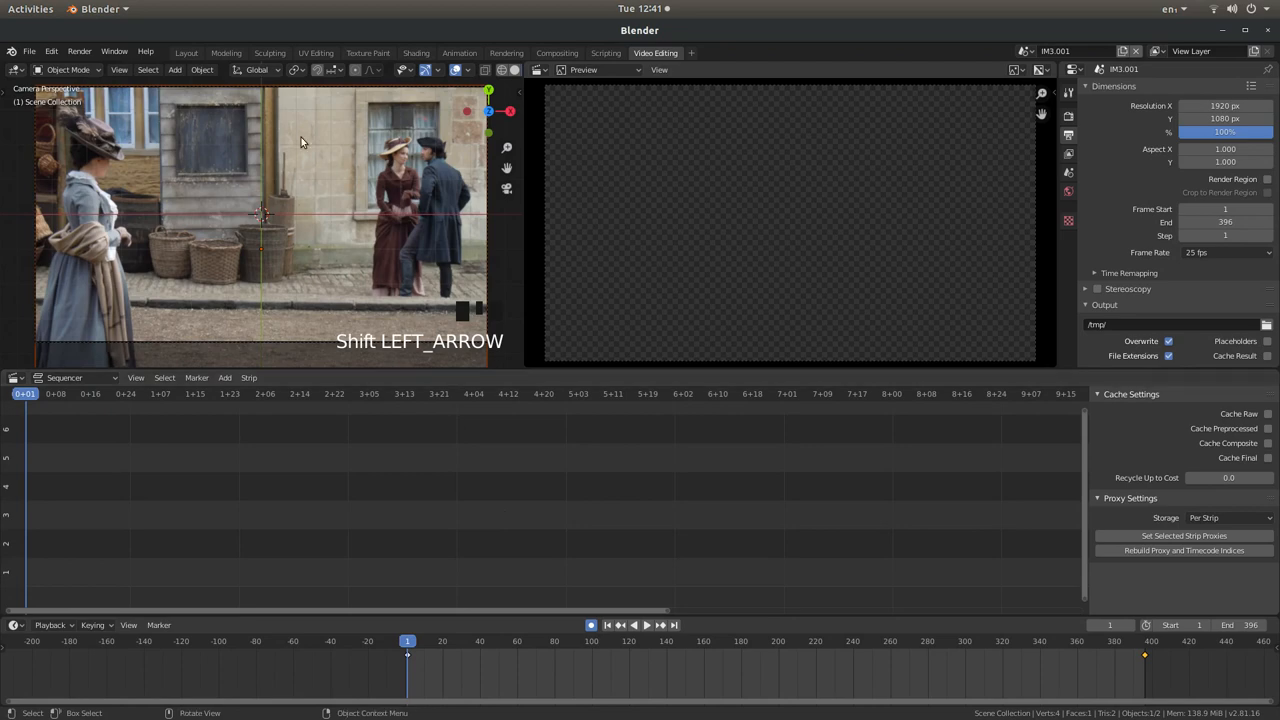
pyautogui.moveTo(284, 152)
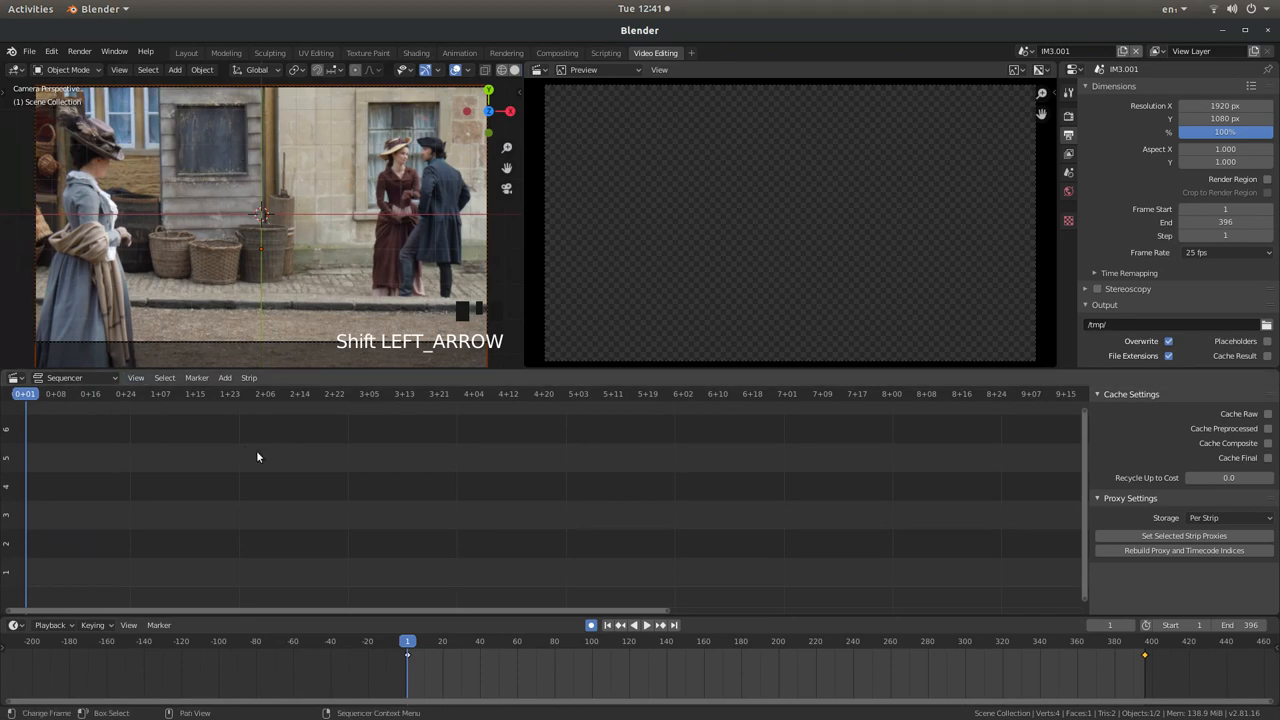
pyautogui.moveTo(280, 428)
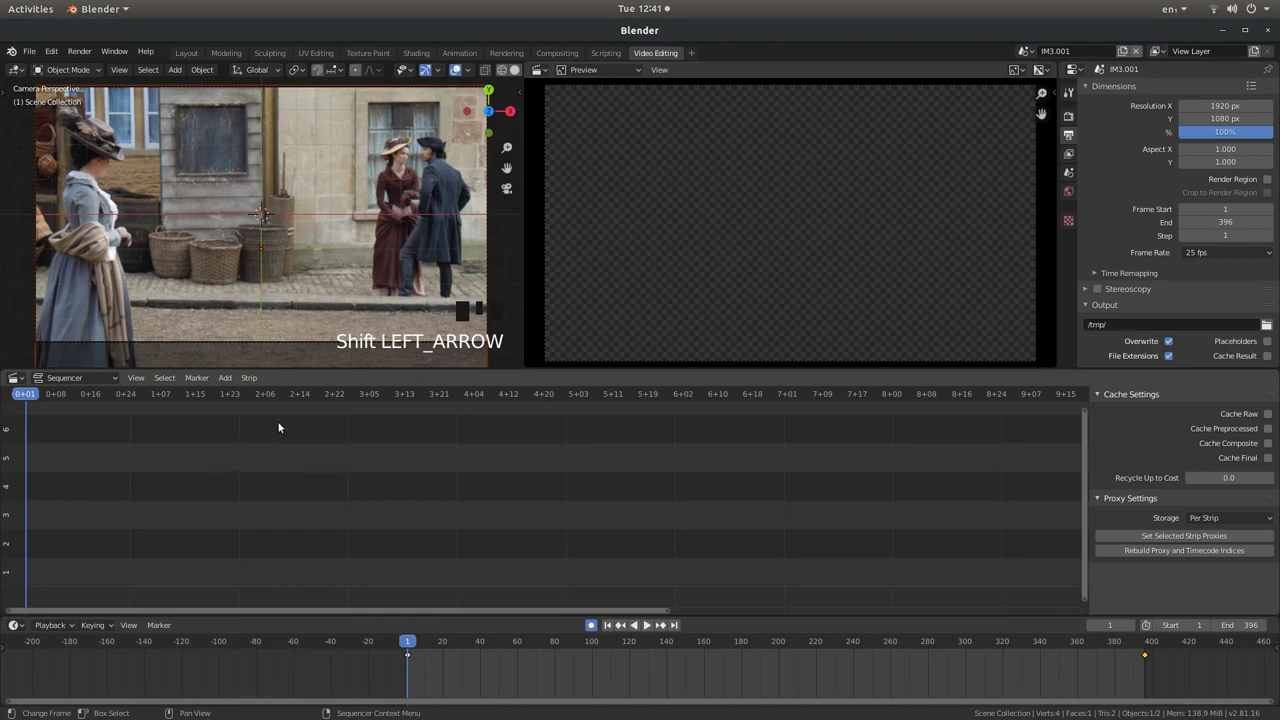
pyautogui.moveTo(224, 376)
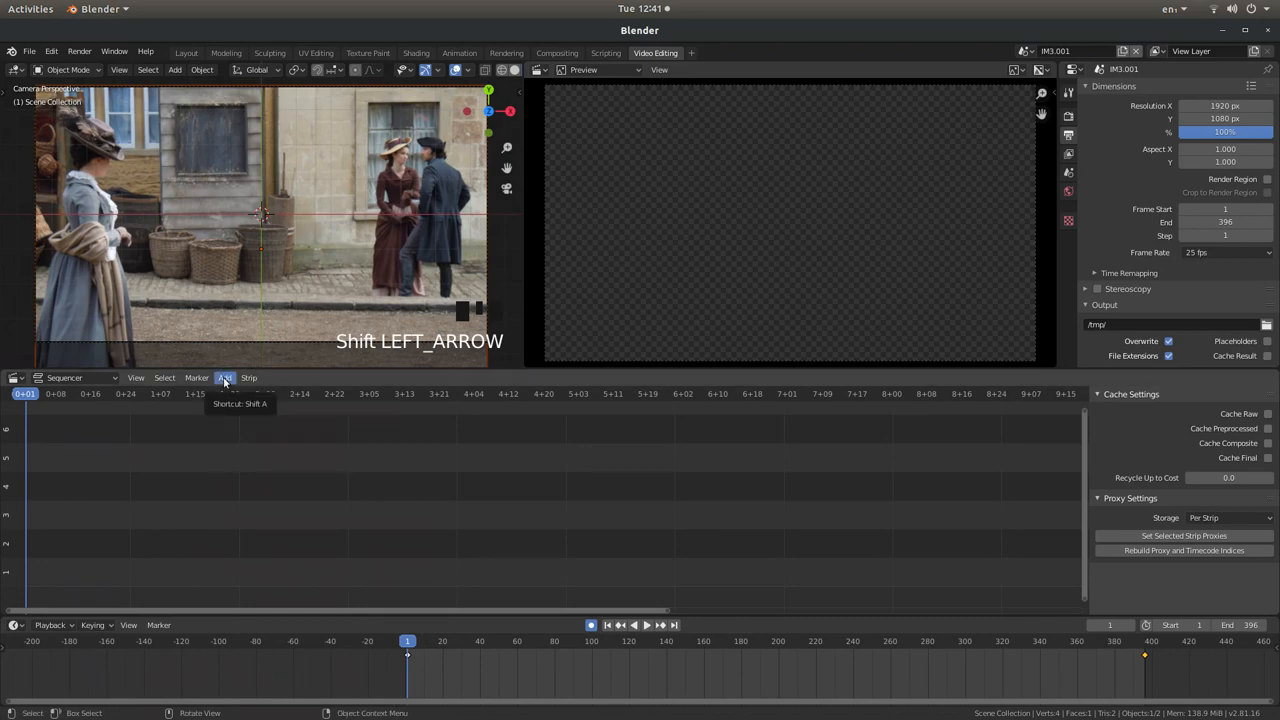
# Add the IM1, IM2 and IM3 scenes as strips stacked on separate sequencer channels
pyautogui.click(224, 376)
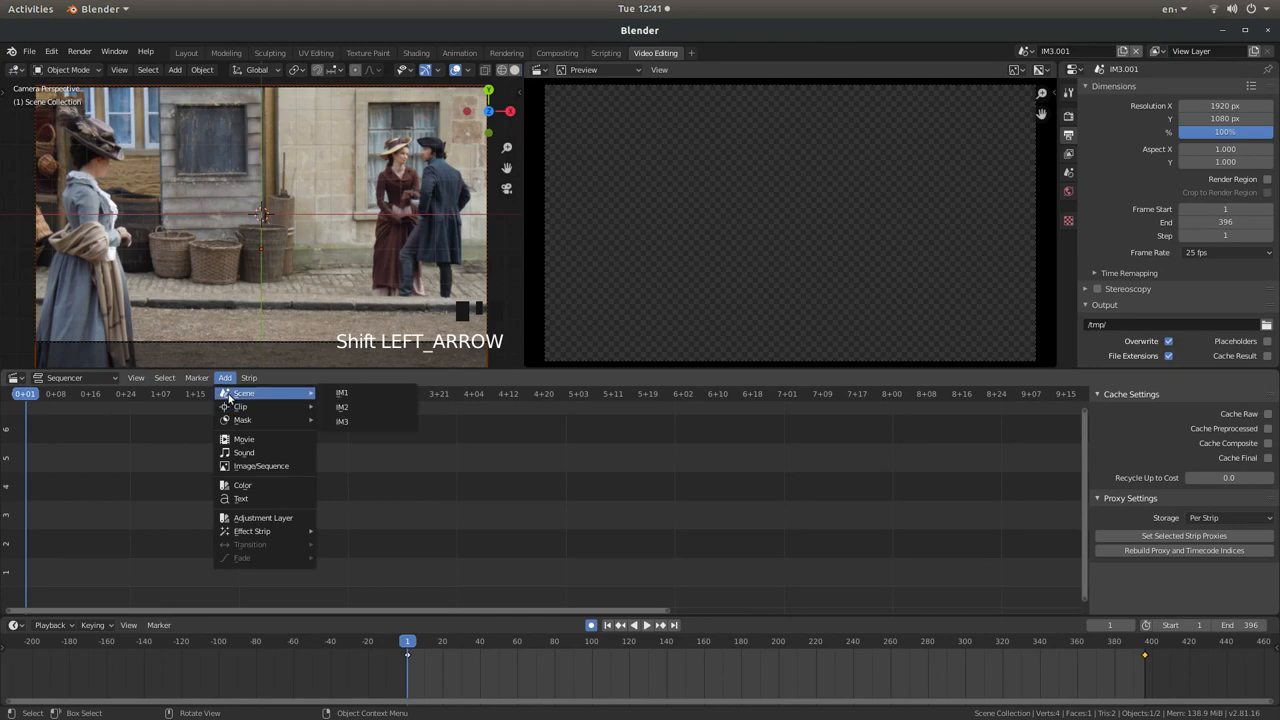
pyautogui.moveTo(360, 420)
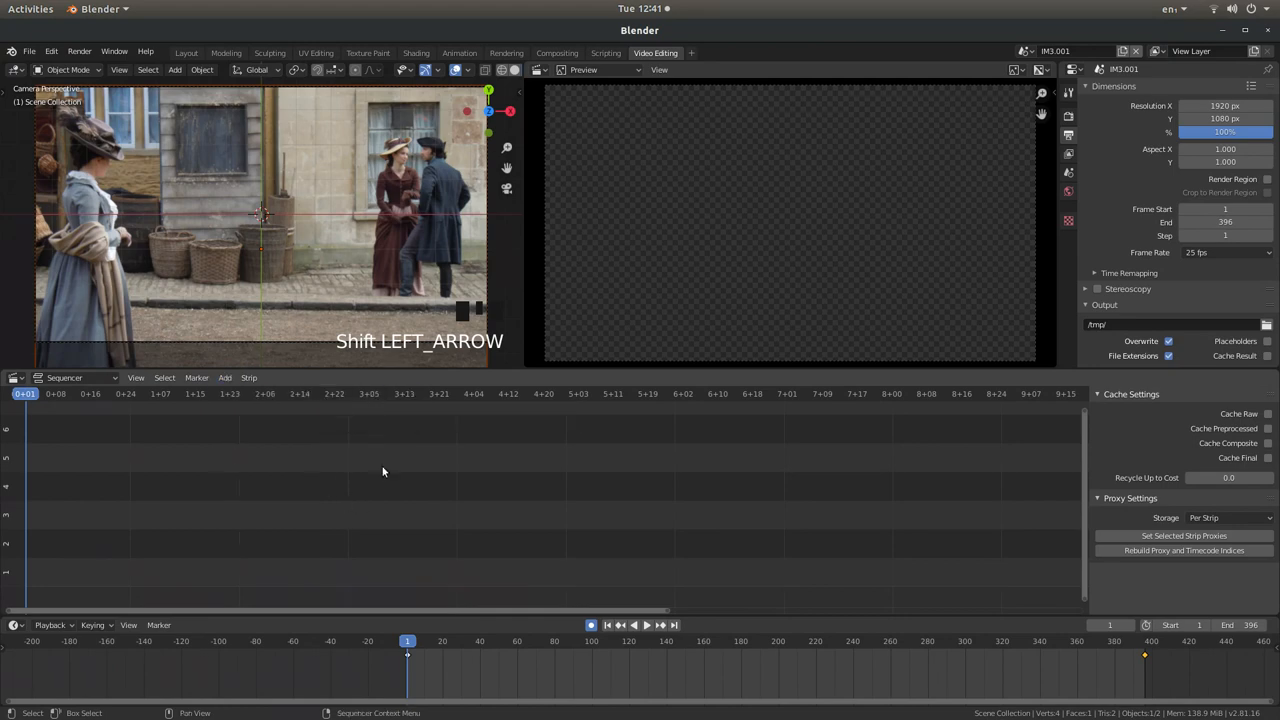
pyautogui.moveTo(368, 532)
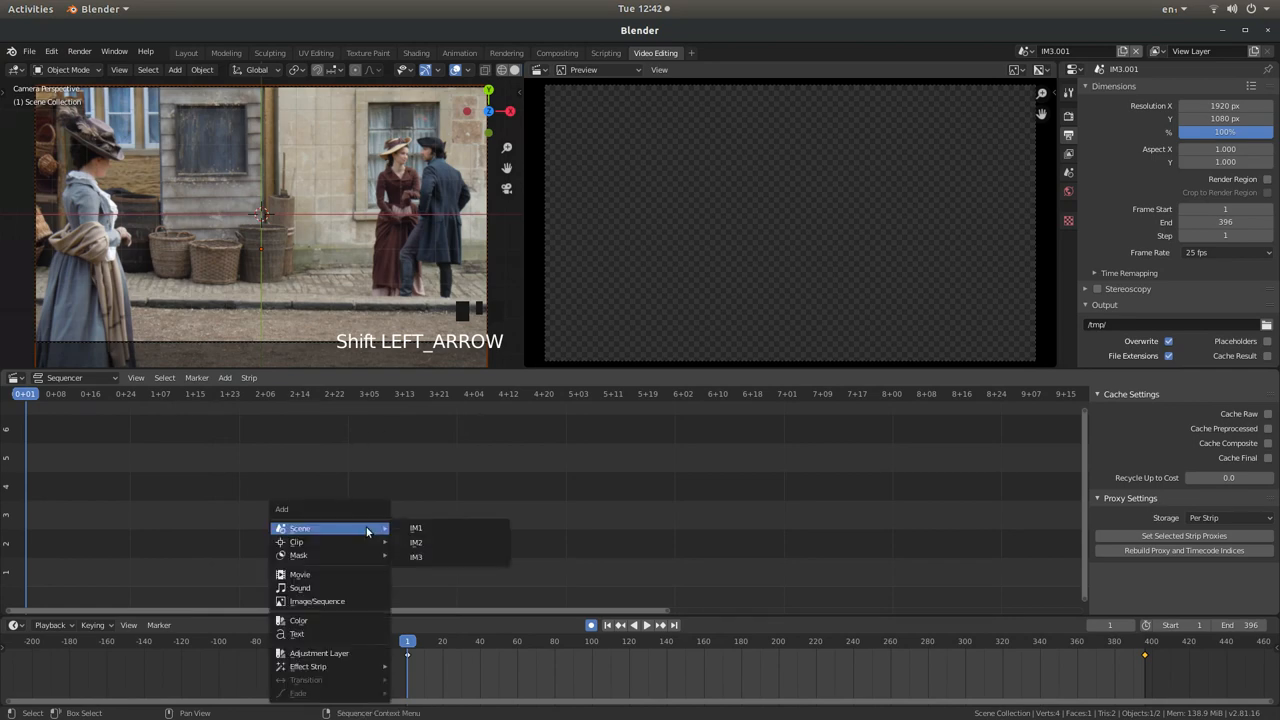
pyautogui.moveTo(416, 528)
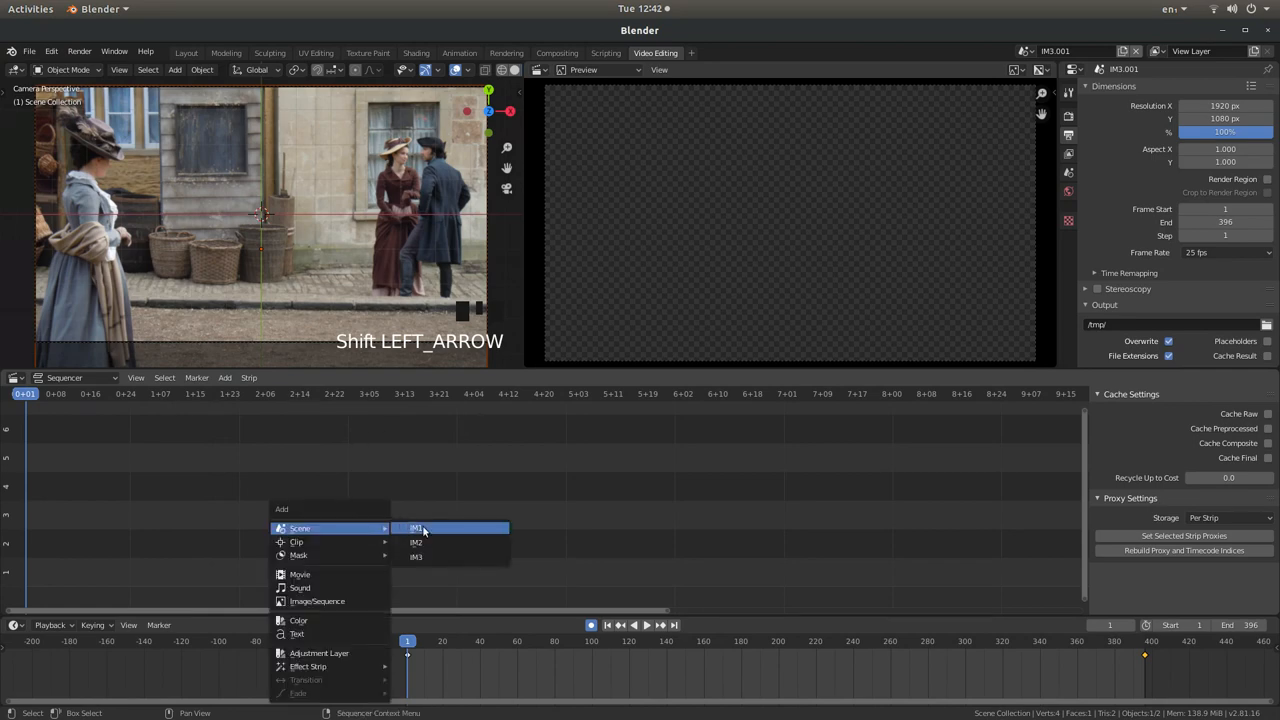
pyautogui.click(416, 528)
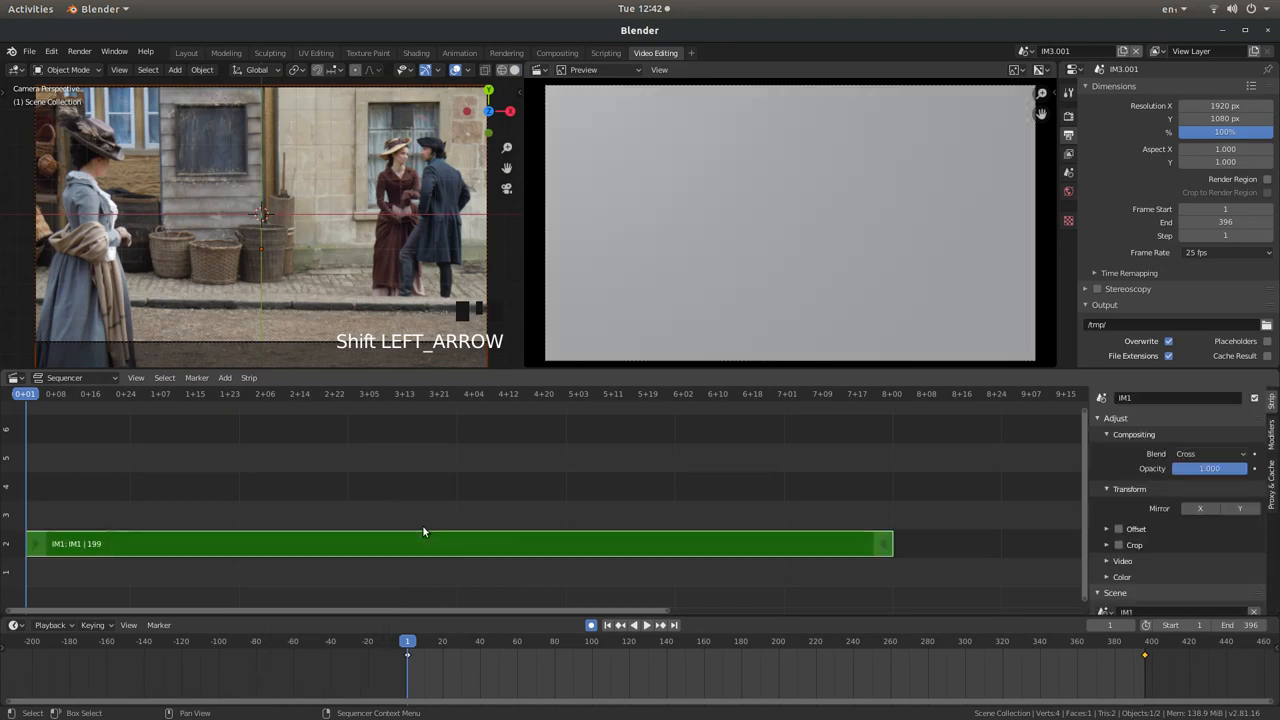
pyautogui.click(224, 376)
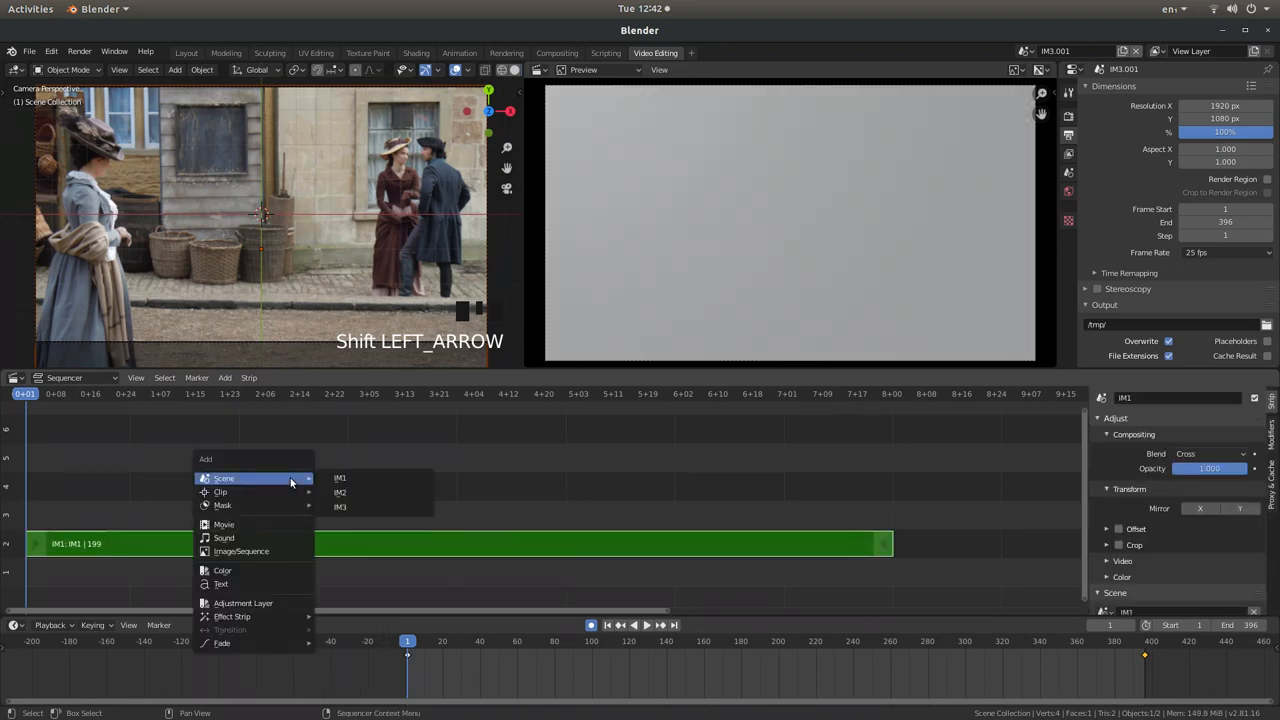
pyautogui.click(340, 492)
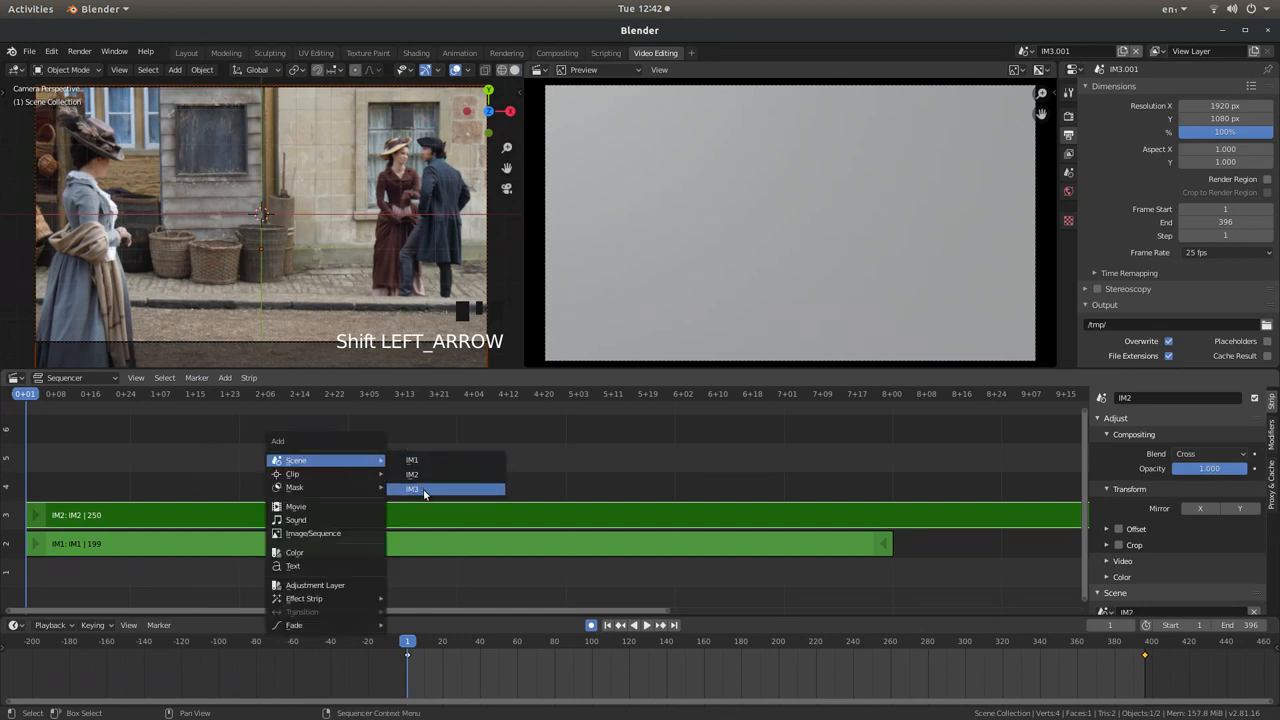
pyautogui.click(412, 488)
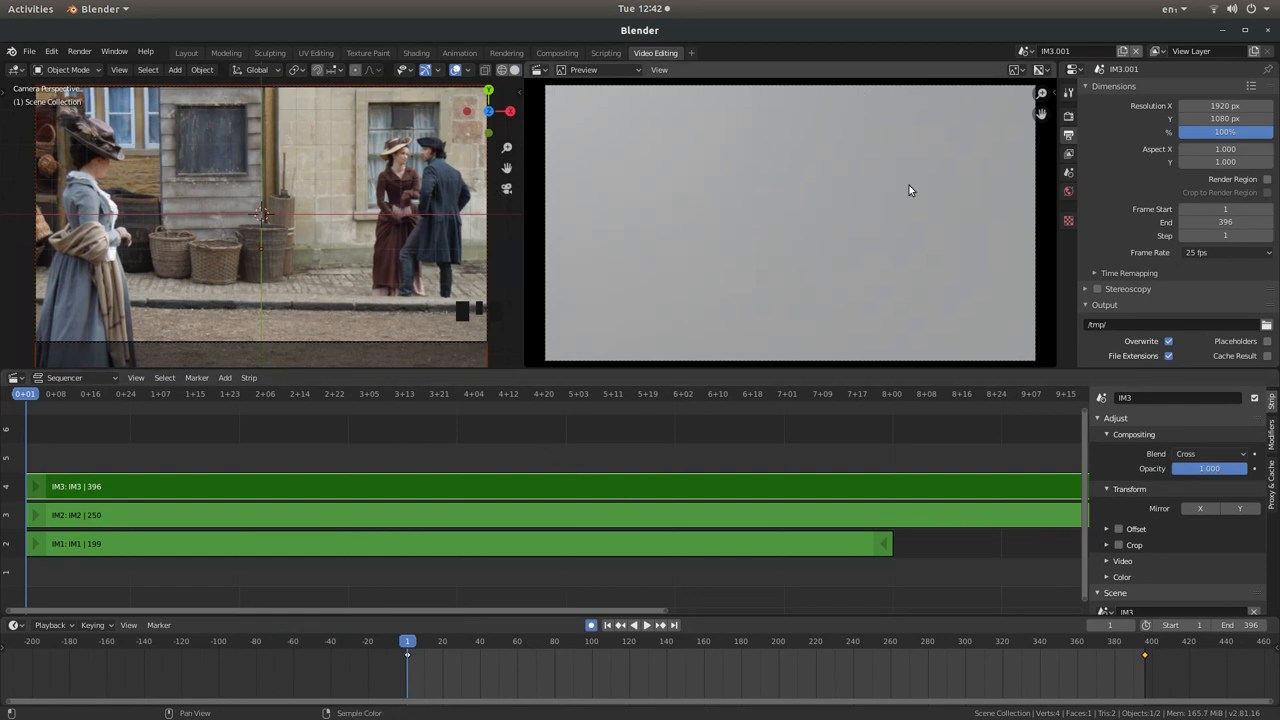
pyautogui.moveTo(744, 232)
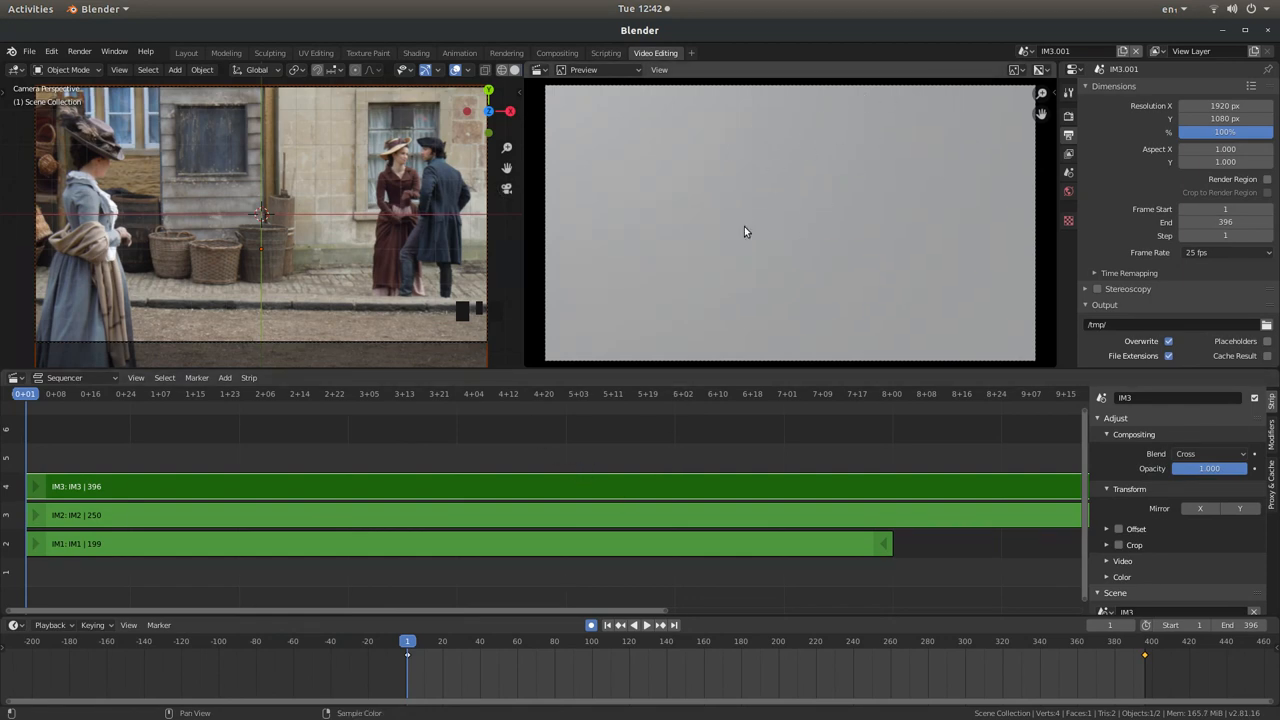
pyautogui.moveTo(800, 184)
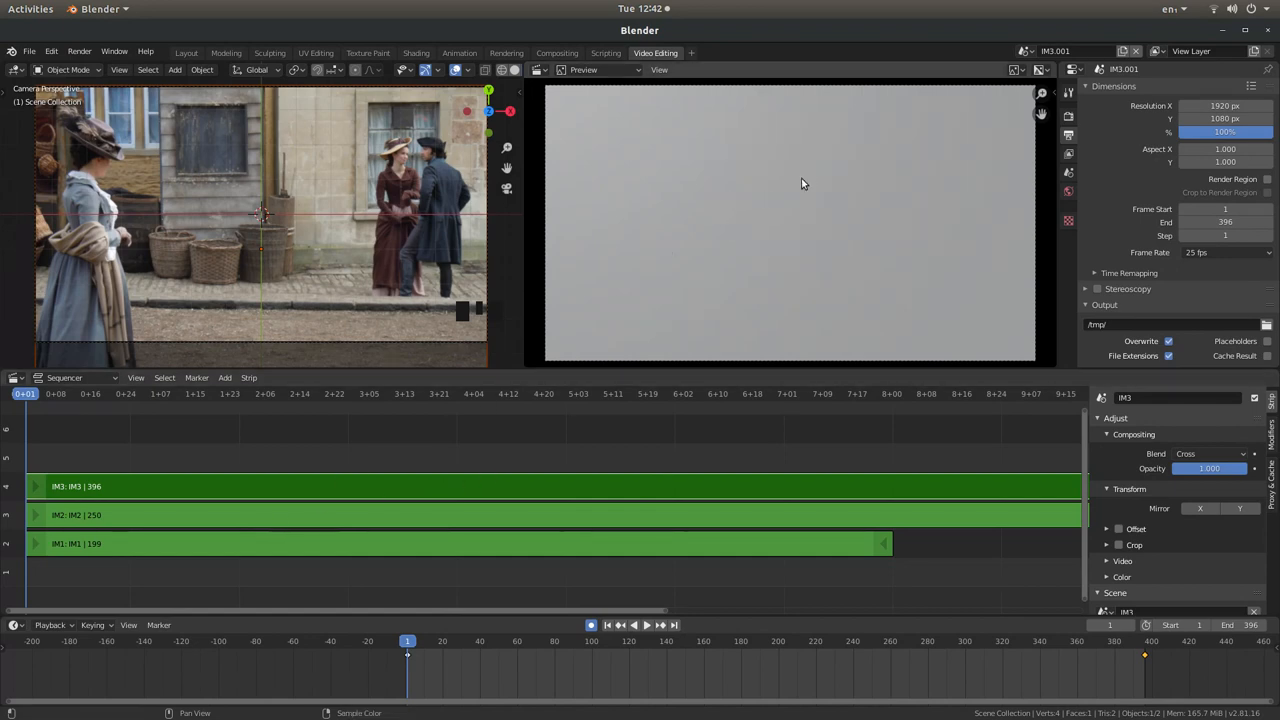
pyautogui.moveTo(908, 152)
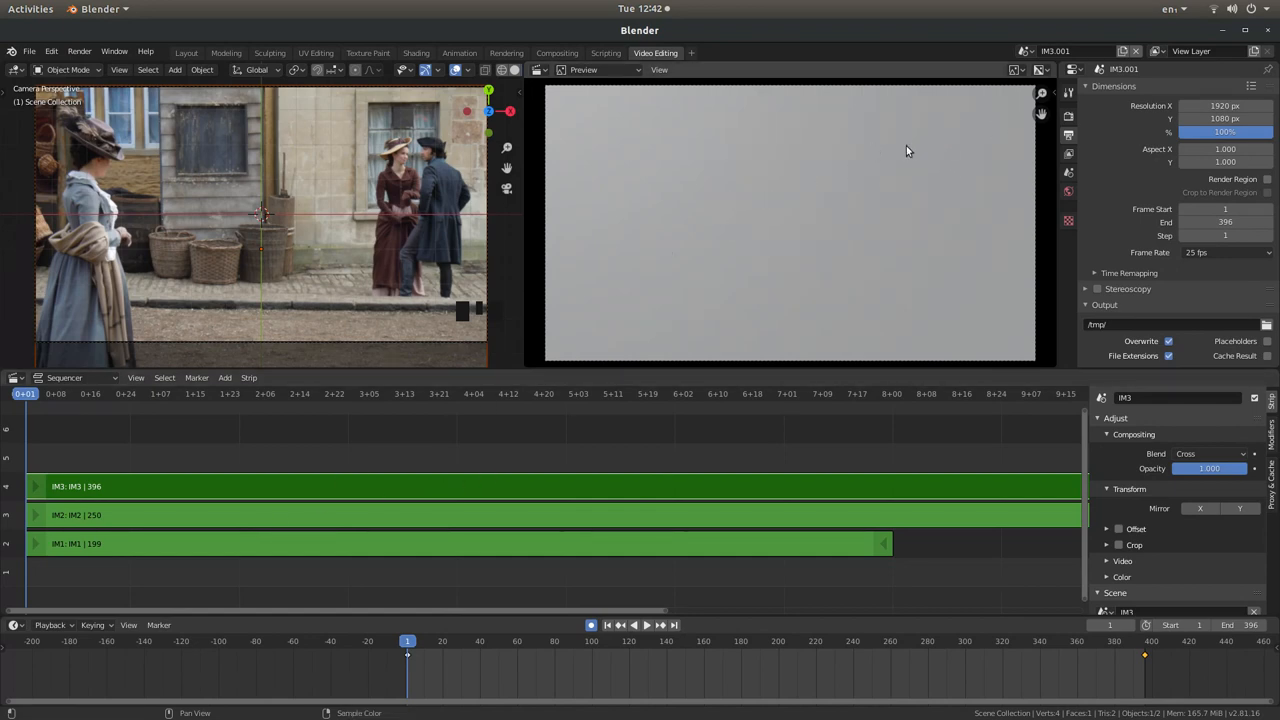
pyautogui.moveTo(998, 118)
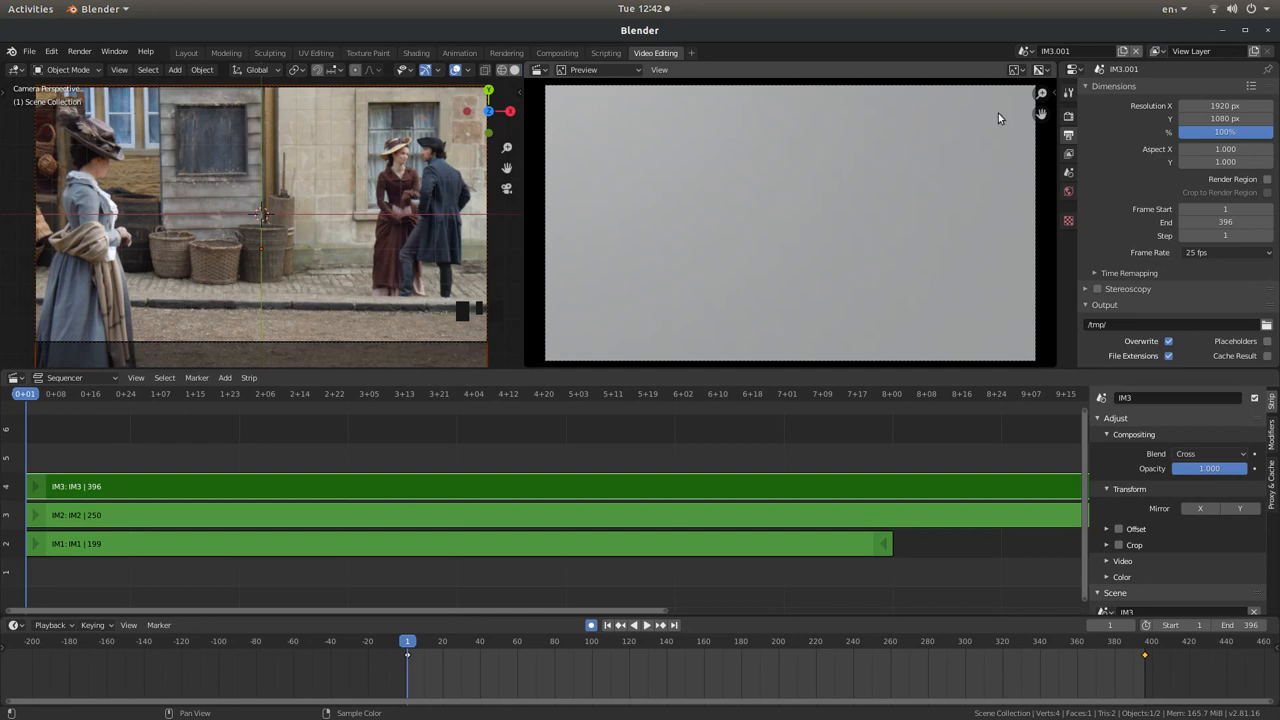
pyautogui.moveTo(884, 216)
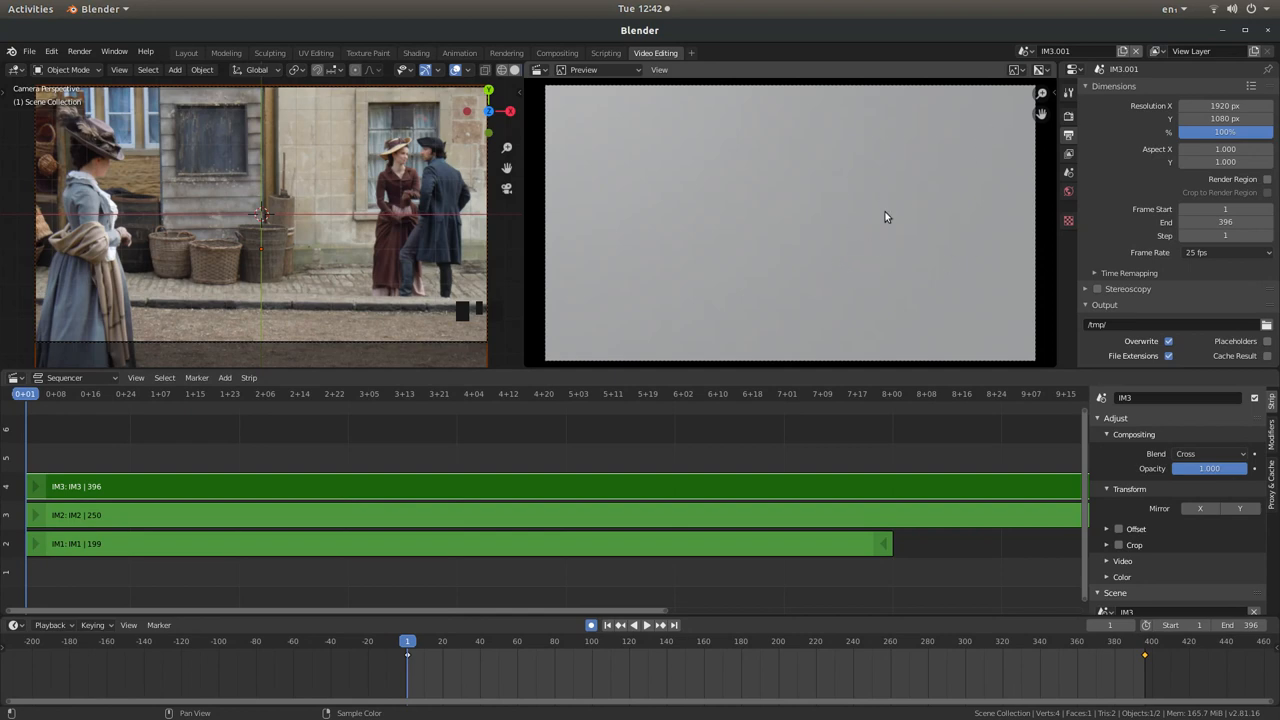
pyautogui.moveTo(828, 216)
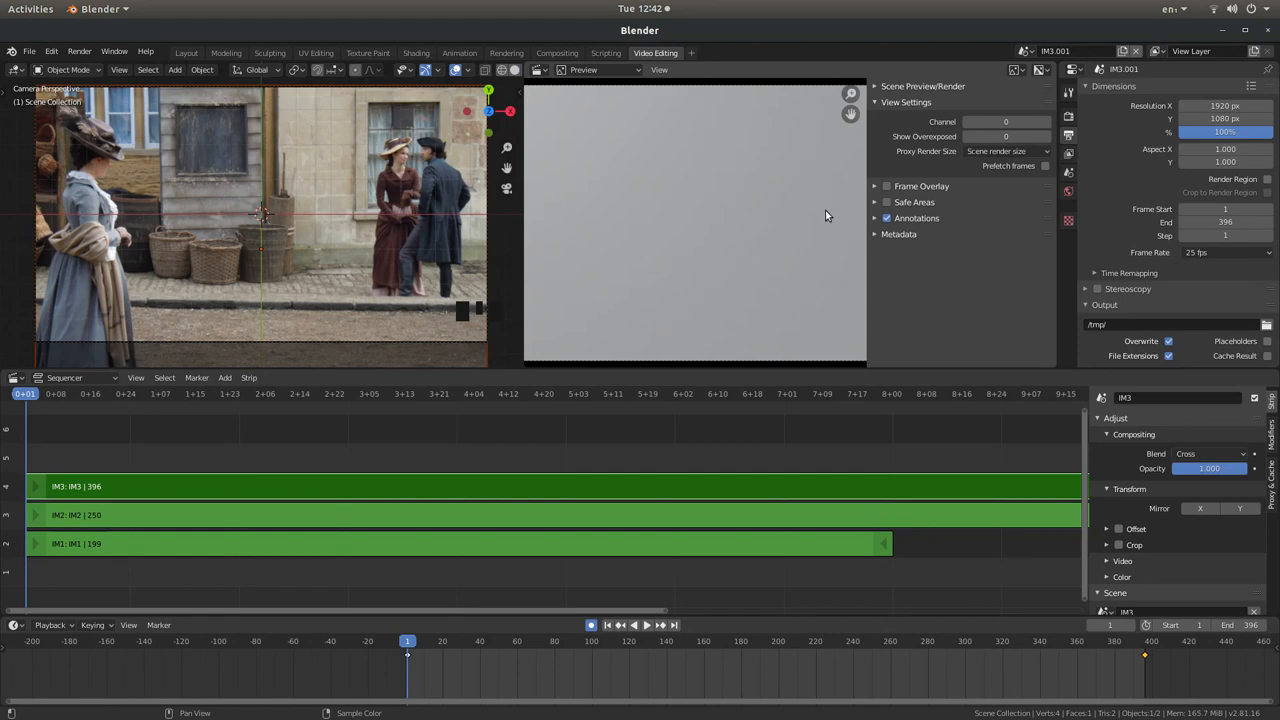
pyautogui.moveTo(876, 88)
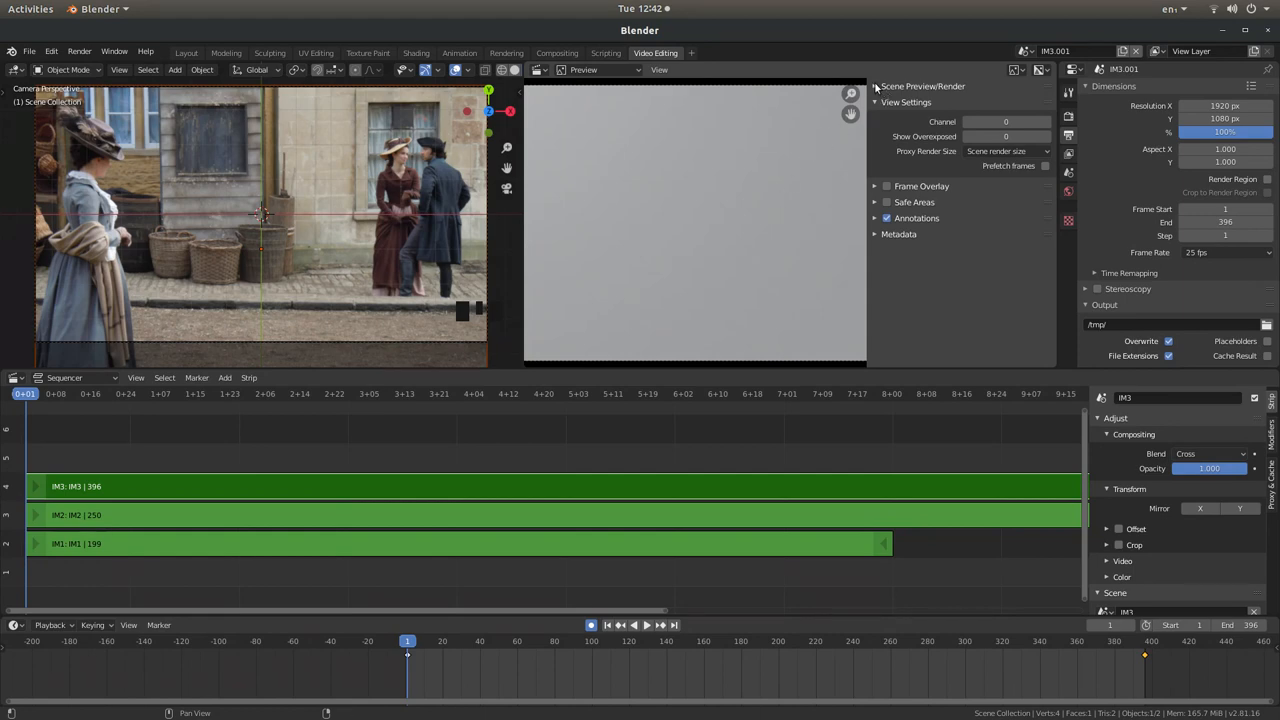
# Set the preview's Scene shading to Material Preview so the footage shows, then hide the sidebar
pyautogui.click(876, 86)
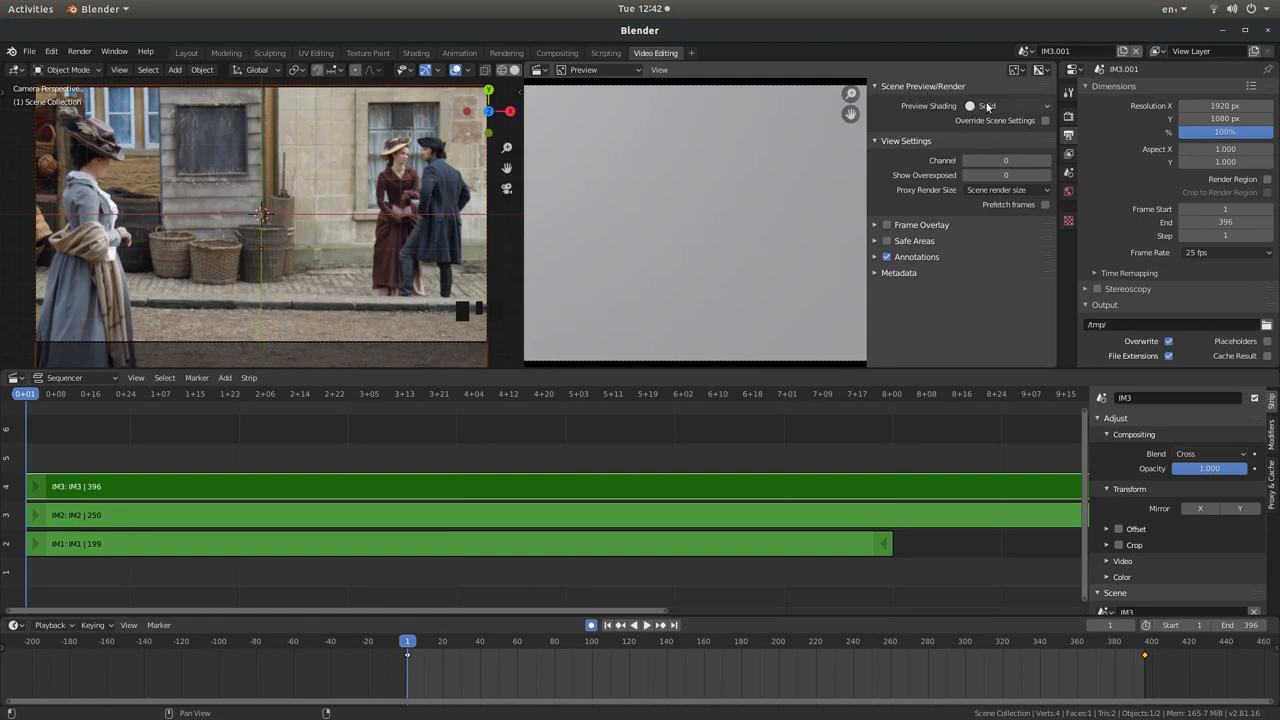
pyautogui.click(1004, 104)
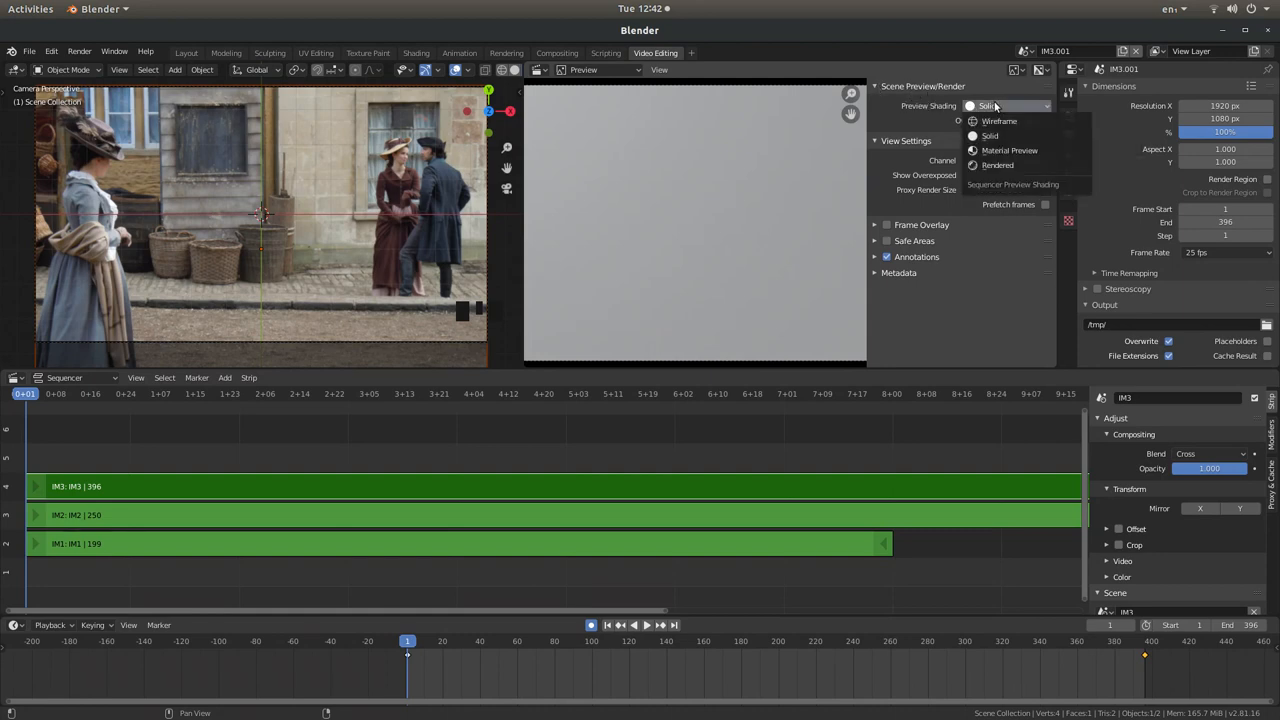
pyautogui.moveTo(1008, 150)
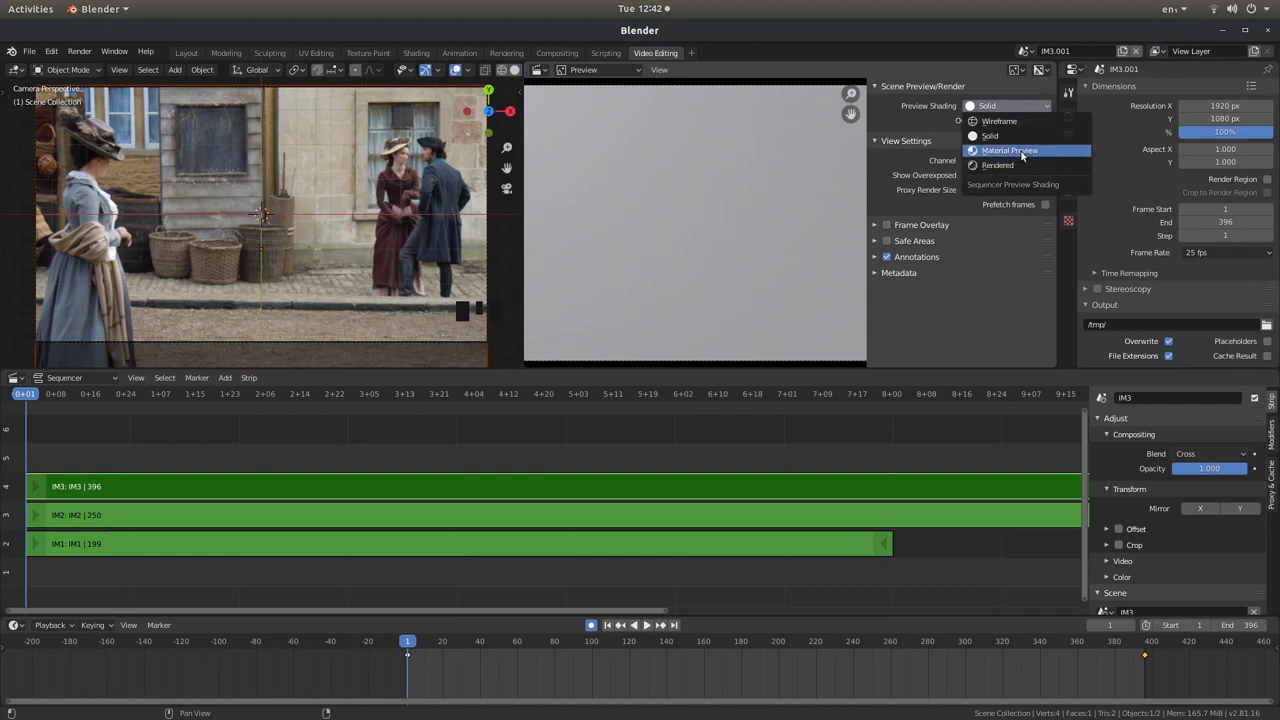
pyautogui.click(1008, 150)
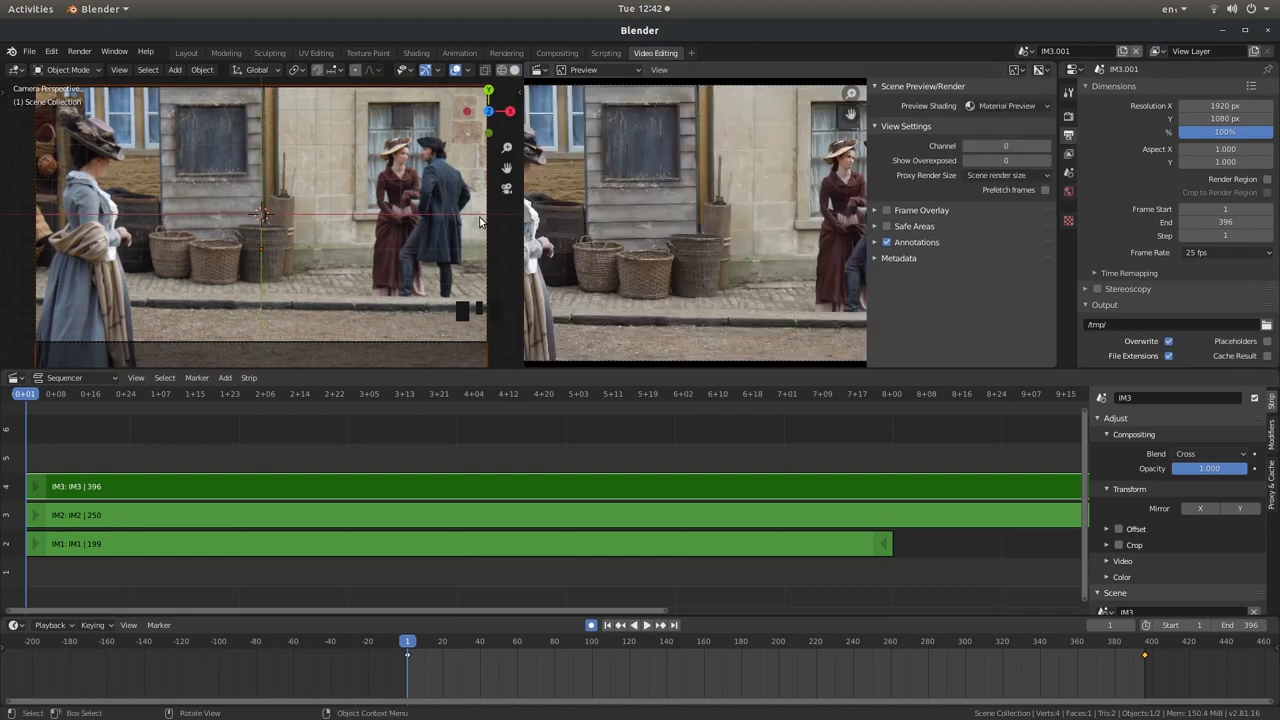
pyautogui.press('n')
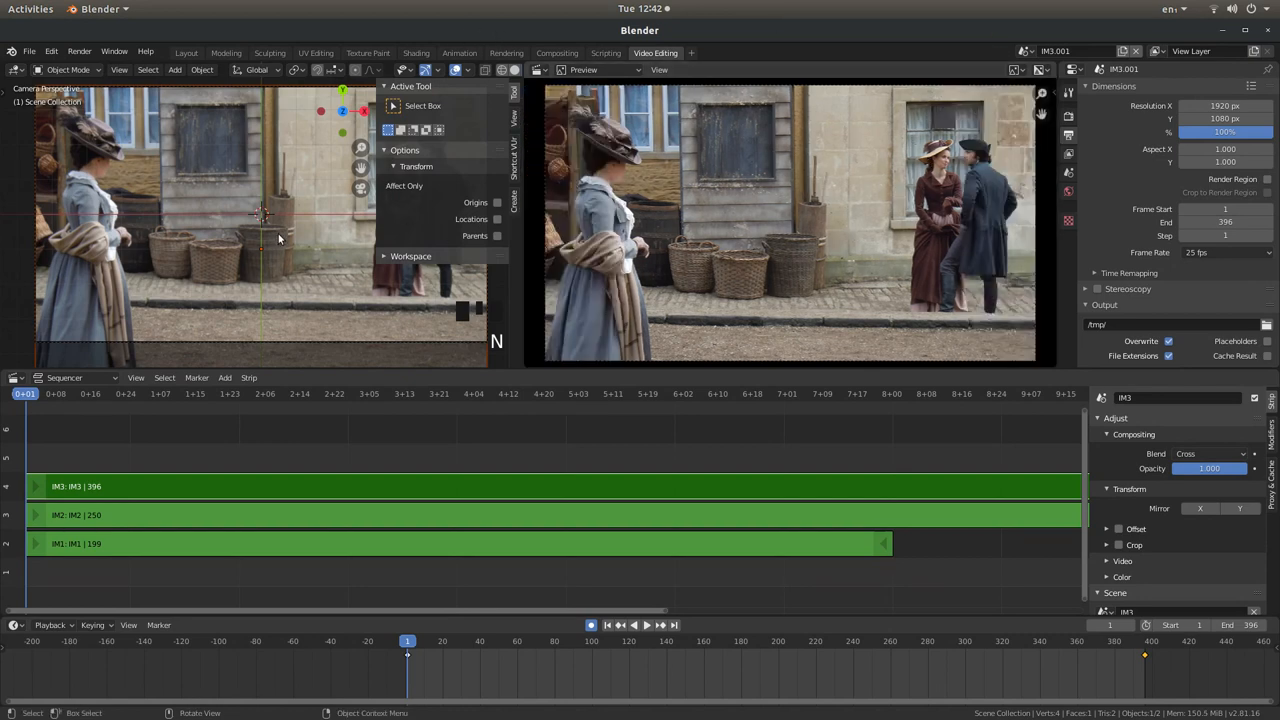
# Hide the 3D view sidebar and delete all objects from the scene
pyautogui.press('n')
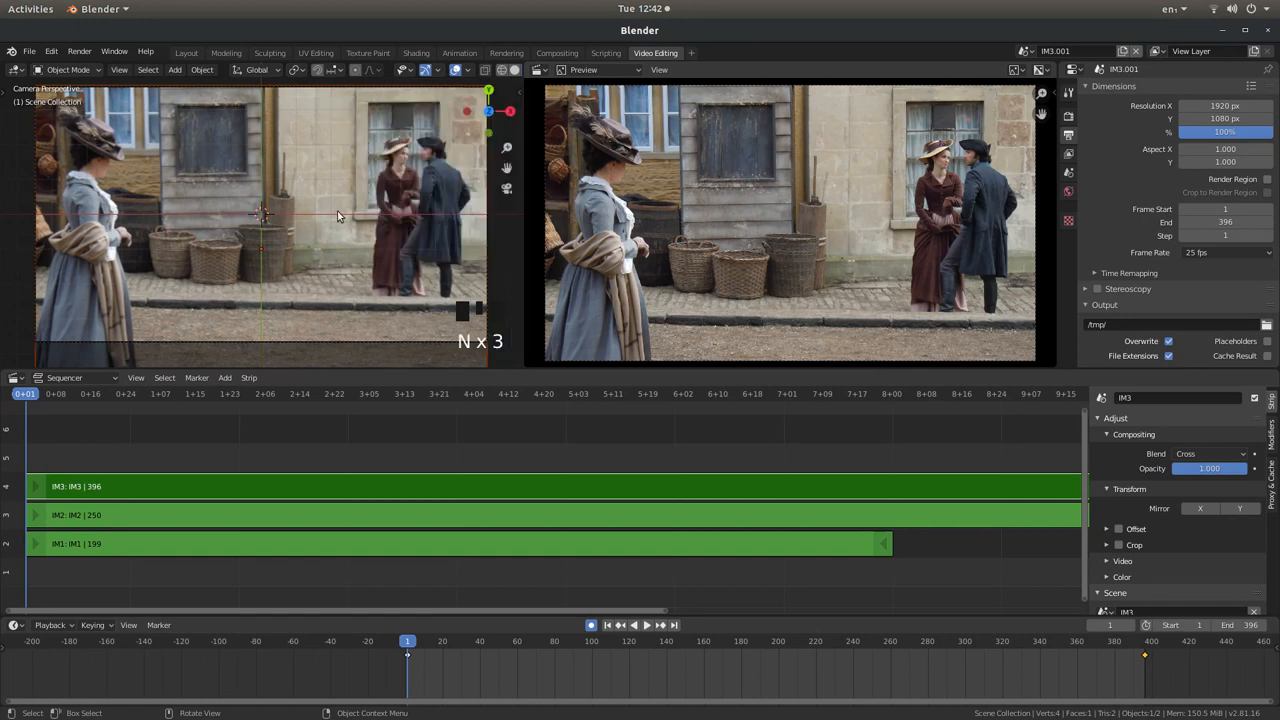
pyautogui.moveTo(716, 202)
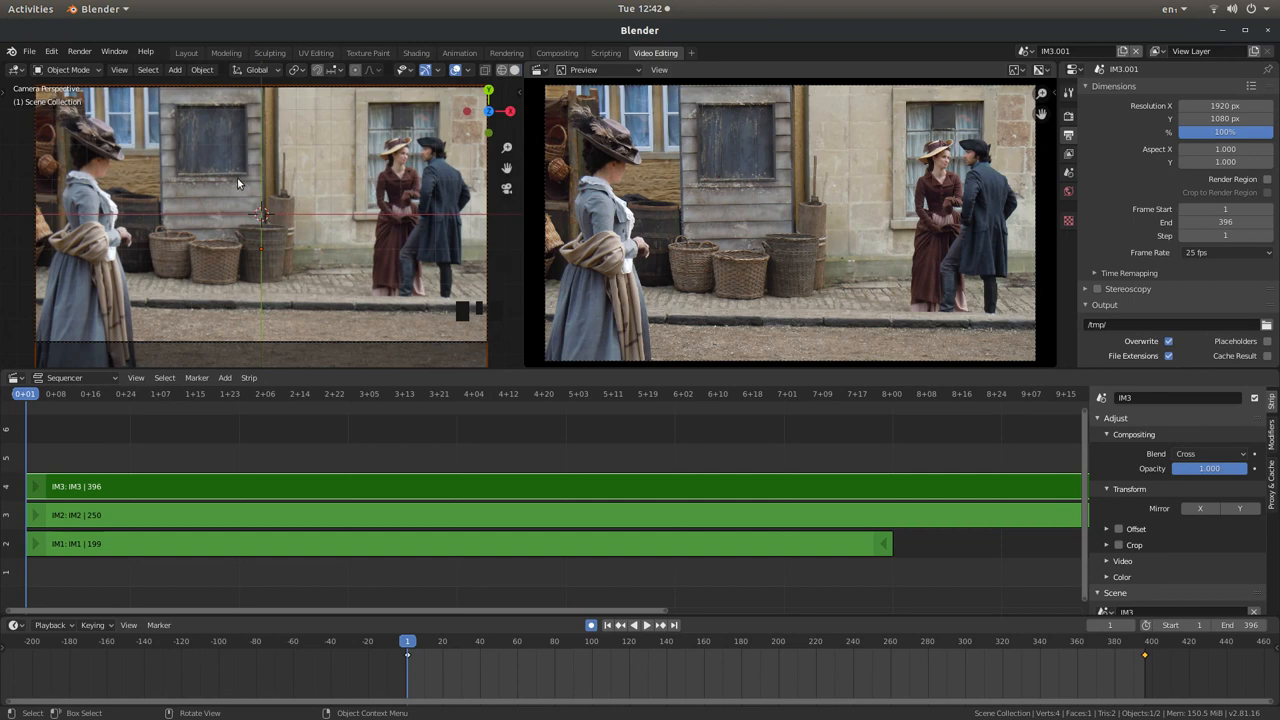
pyautogui.moveTo(224, 228)
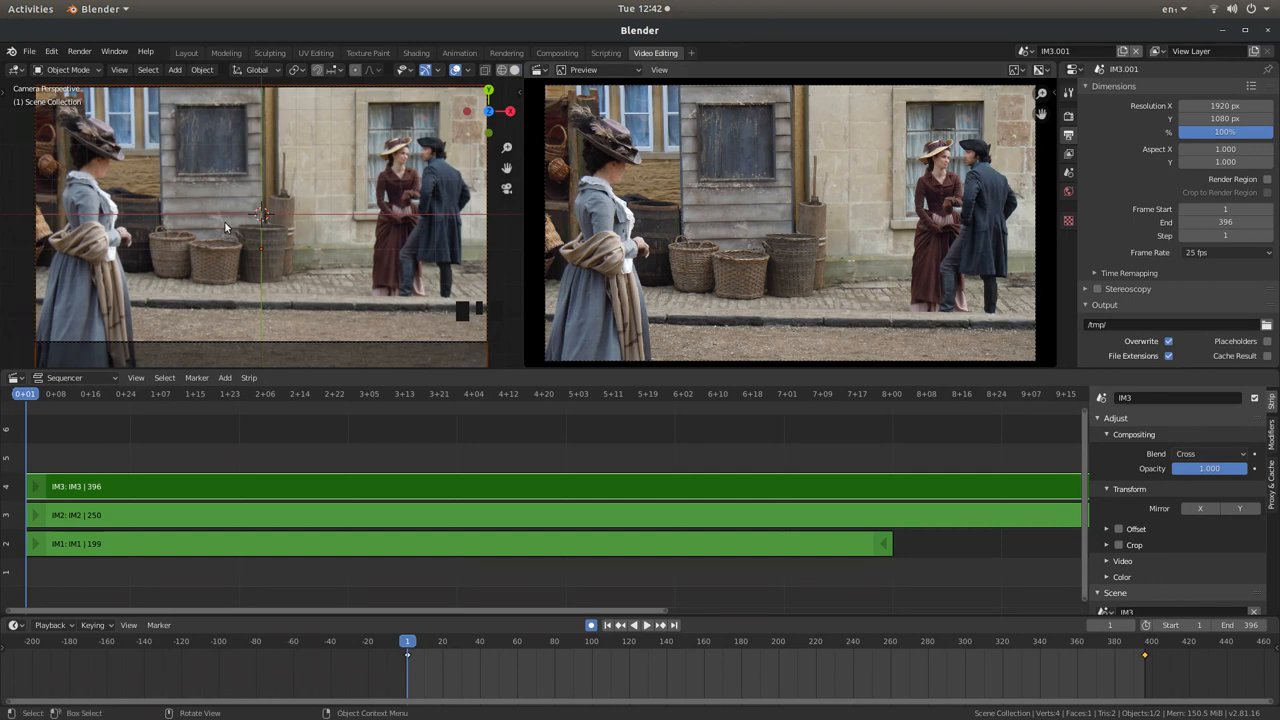
pyautogui.moveTo(280, 188)
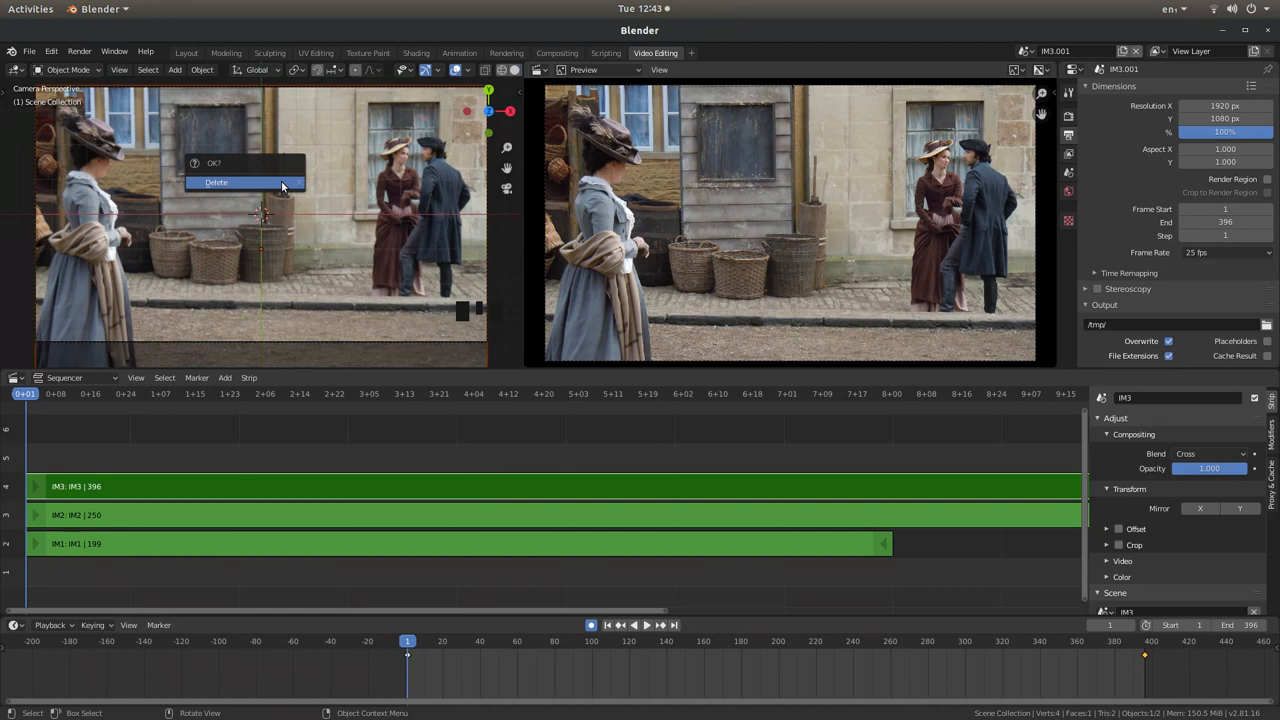
pyautogui.click(216, 182)
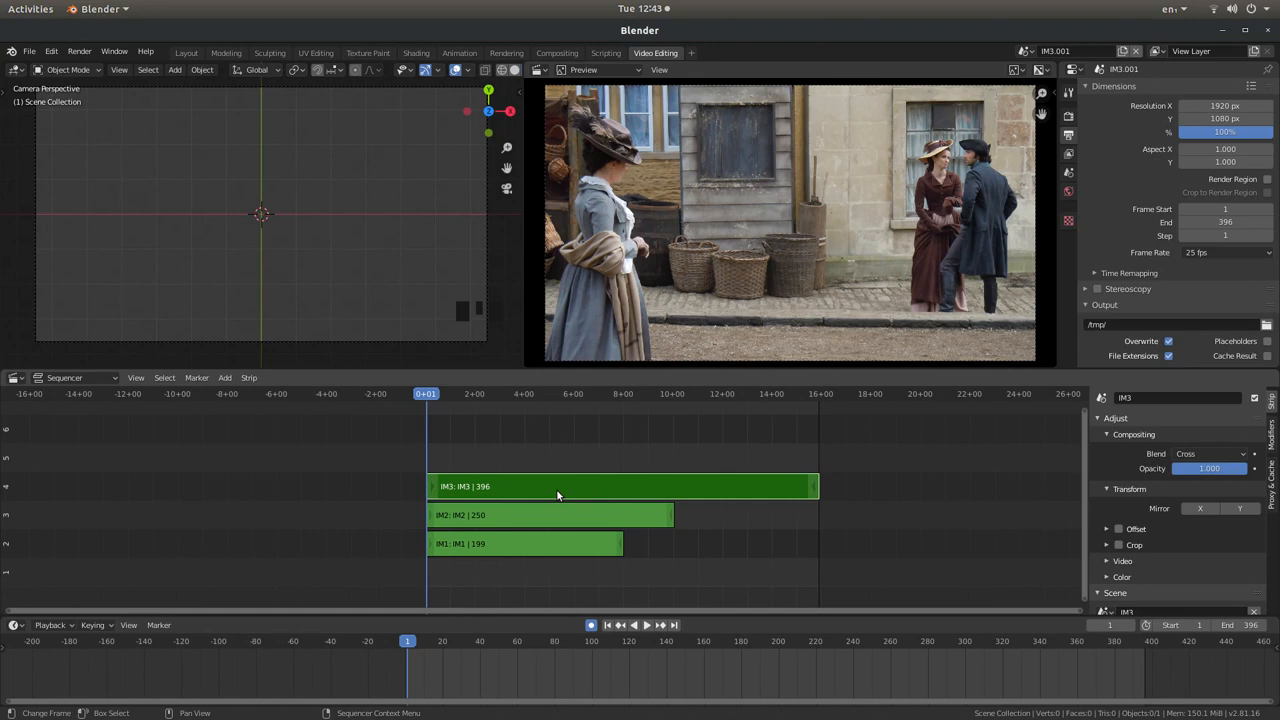
pyautogui.moveTo(536, 496)
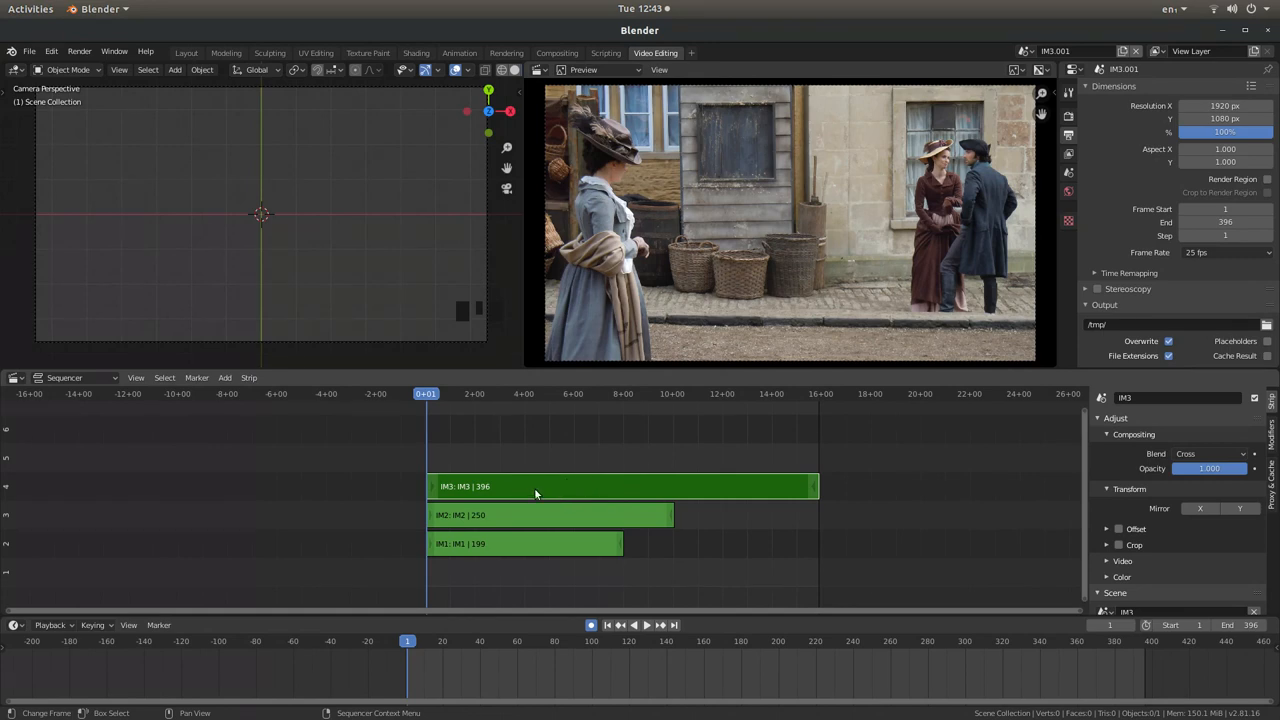
pyautogui.moveTo(558, 500)
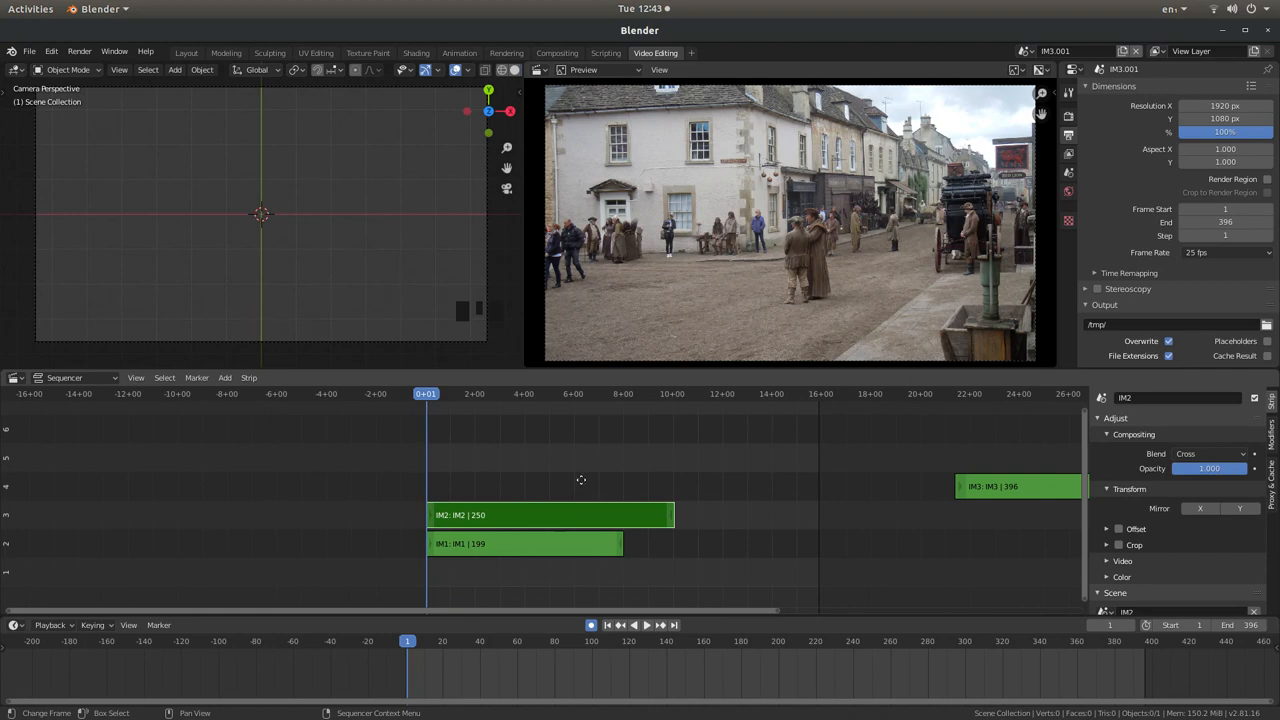
# Slide IM2 to start around frame 176 before IM1 ends, and IM3 to overlap IM2's end
pyautogui.moveTo(544, 514); pyautogui.dragTo(714, 486)
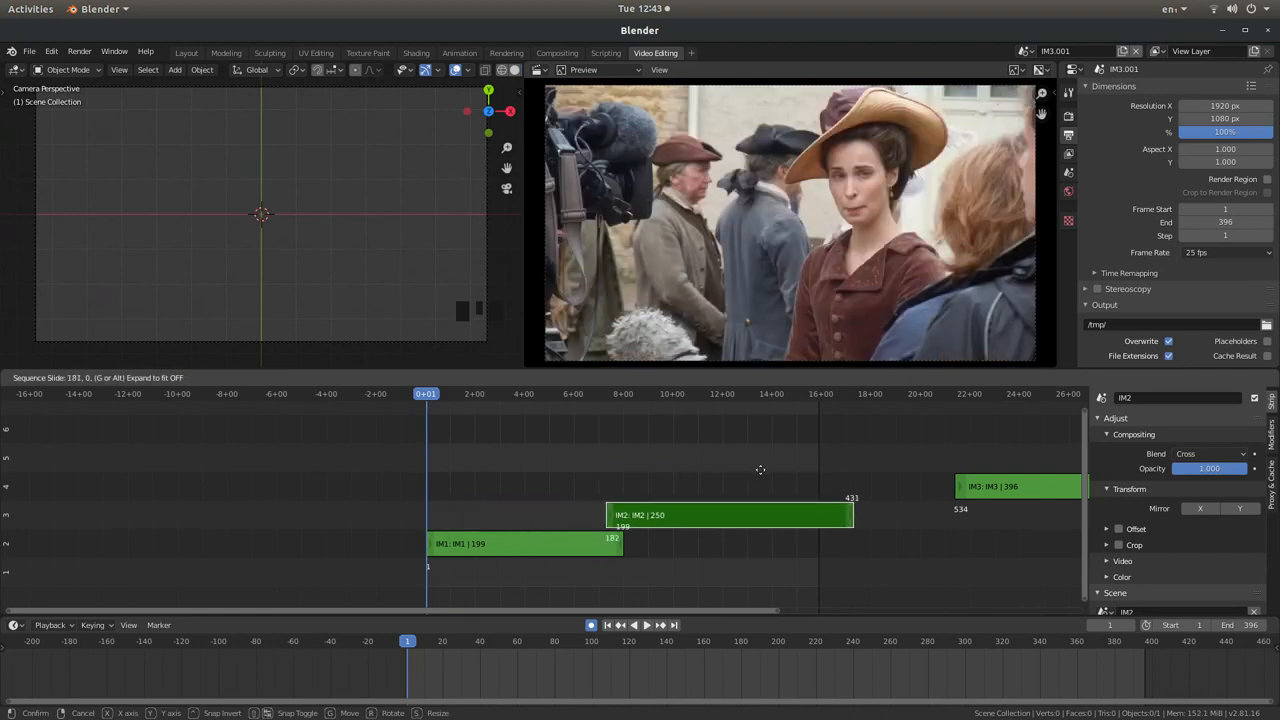
pyautogui.moveTo(758, 470)
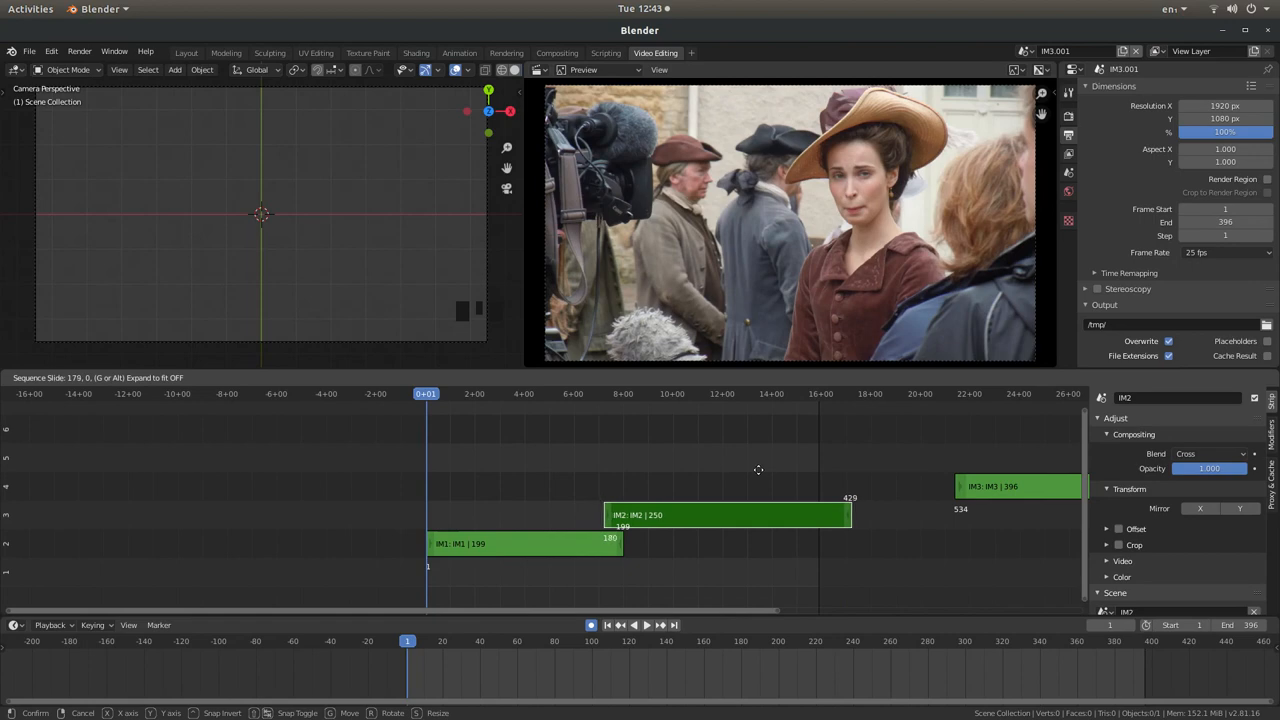
pyautogui.moveTo(748, 470)
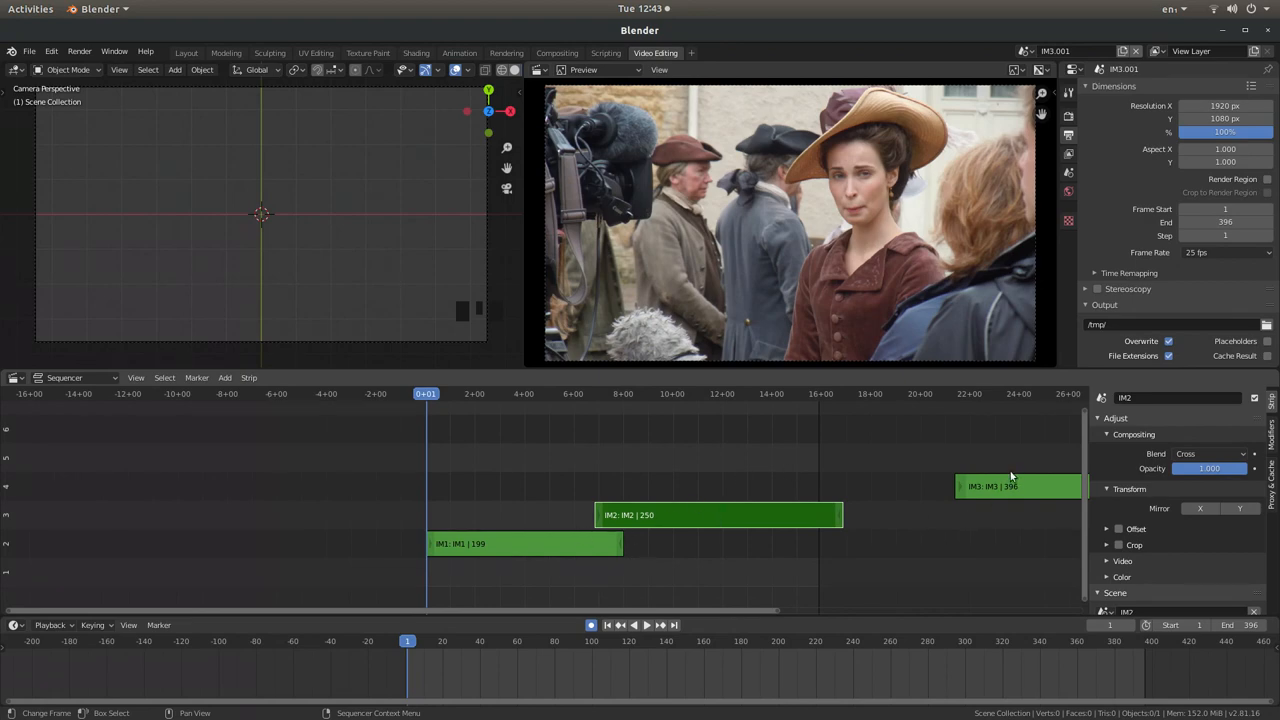
pyautogui.click(1018, 486)
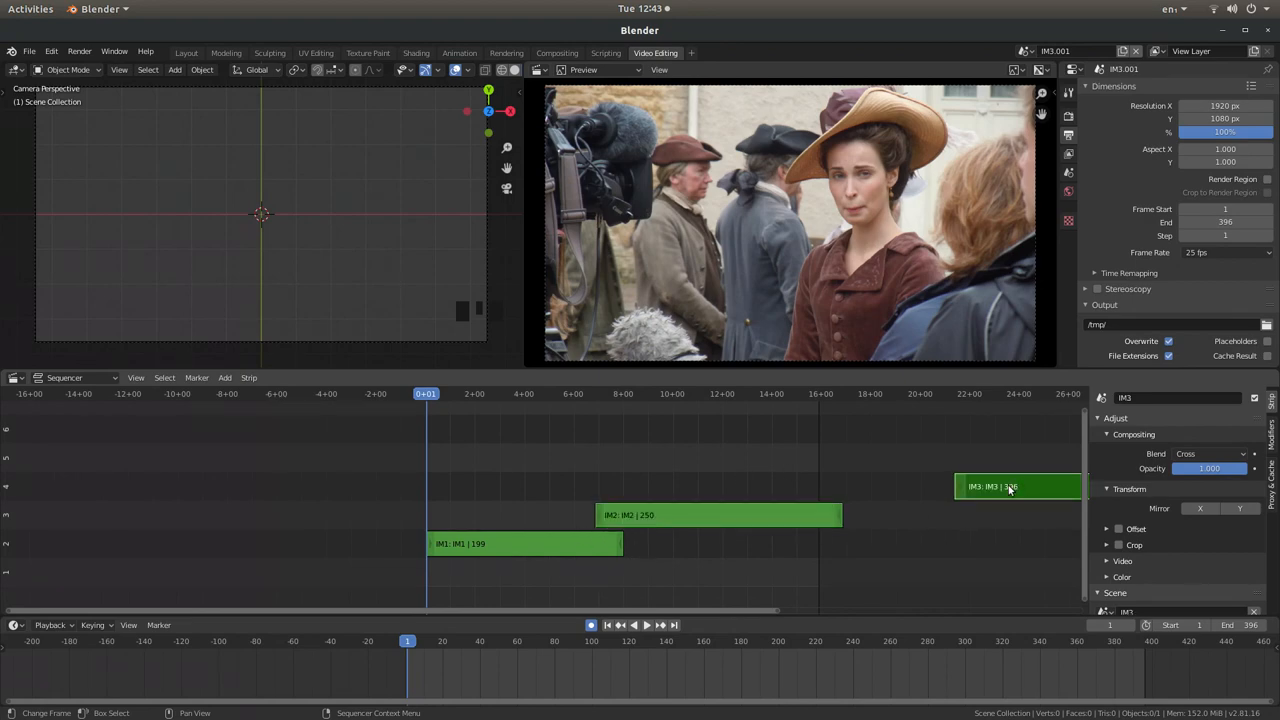
pyautogui.press('g')
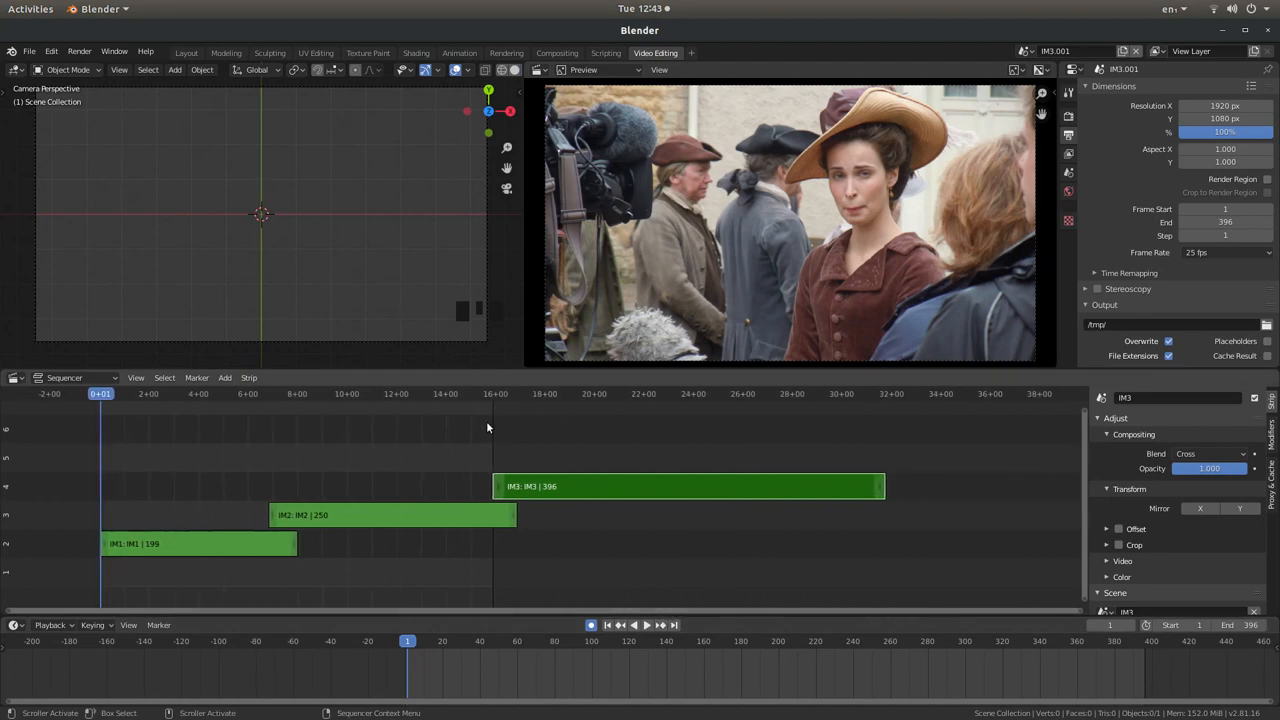
pyautogui.moveTo(376, 490)
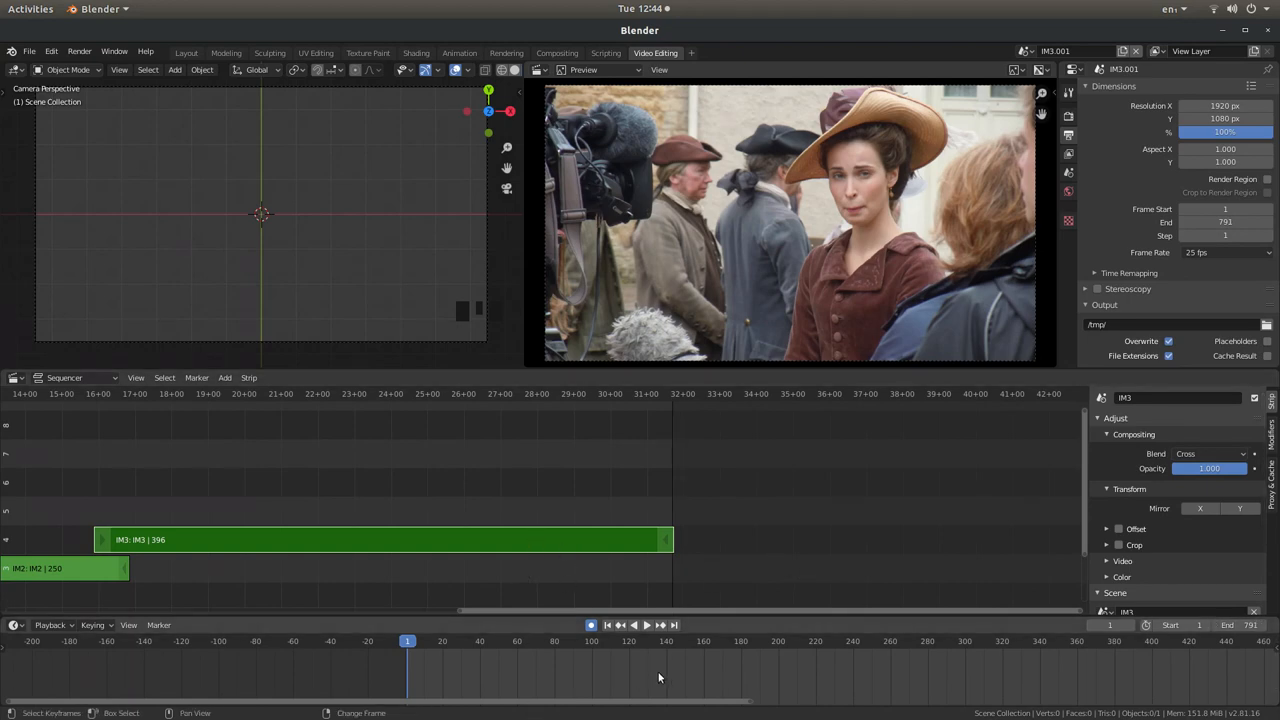
# Jump the playhead to the scene's last frame, 791
pyautogui.press('shift+Right')
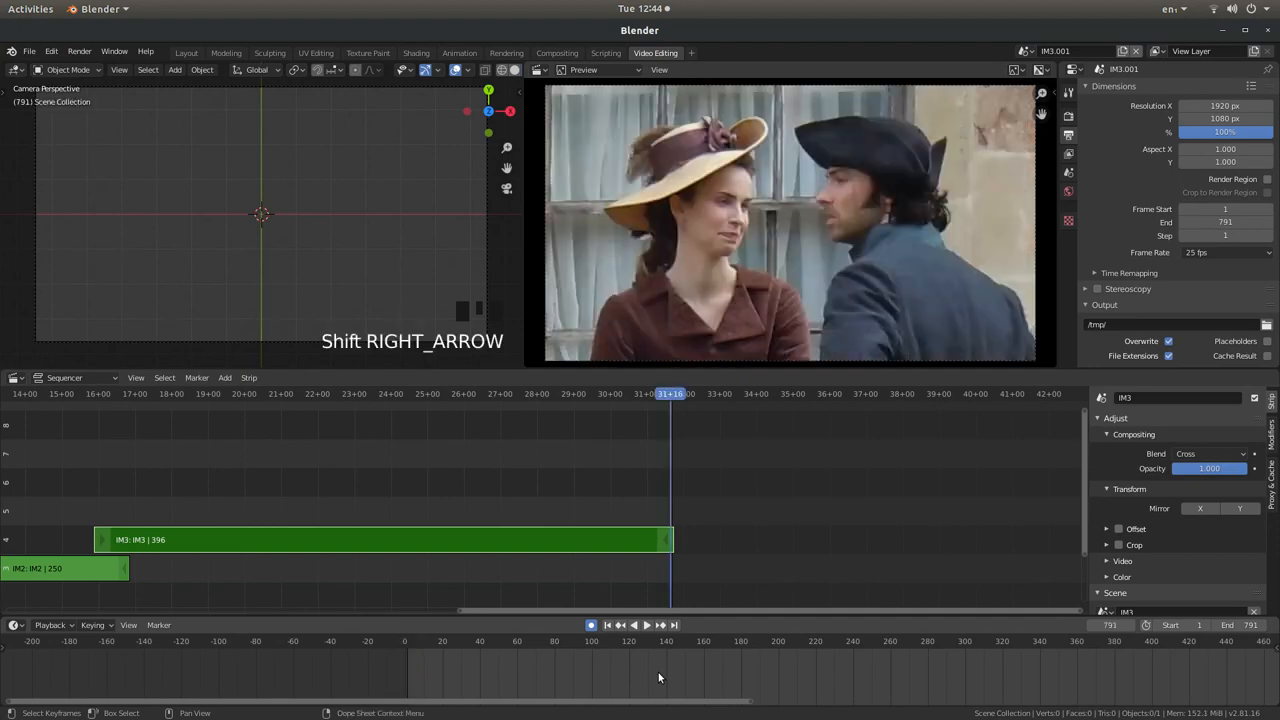
pyautogui.moveTo(676, 486)
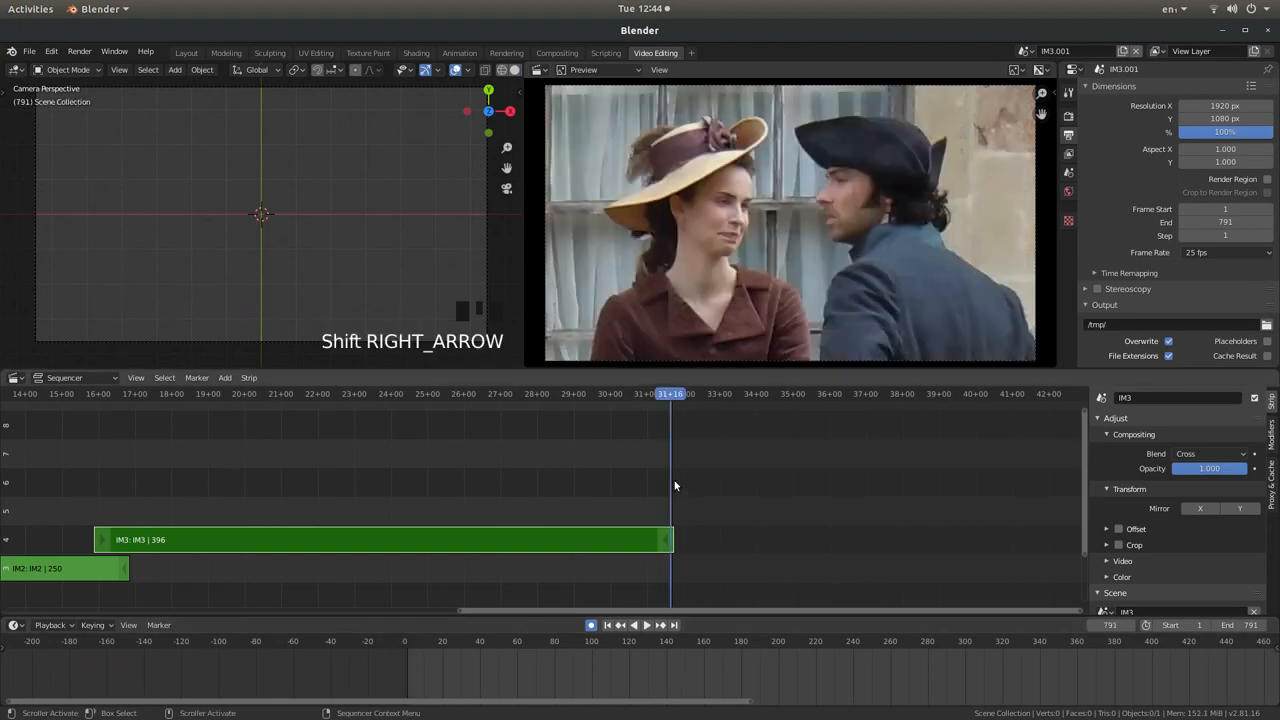
pyautogui.moveTo(640, 482)
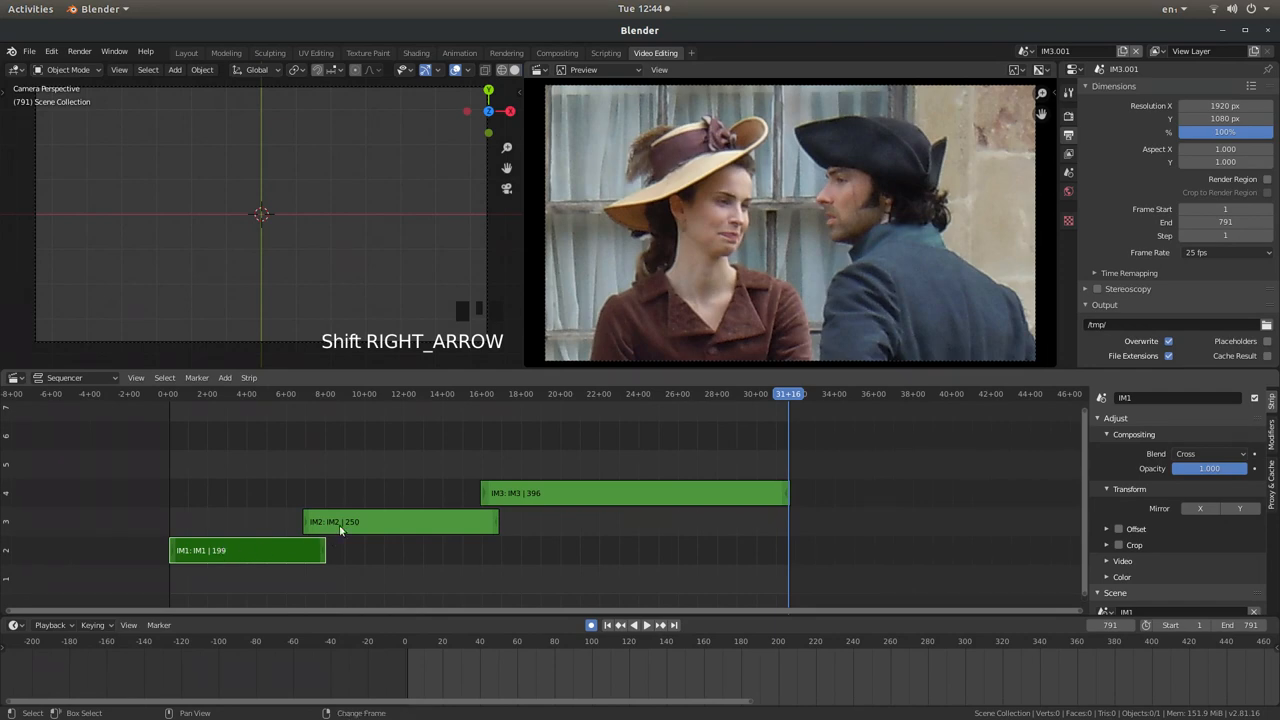
# Add Cross transition strips over the IM1–IM2 and IM2–IM3 overlaps
pyautogui.click(400, 520)
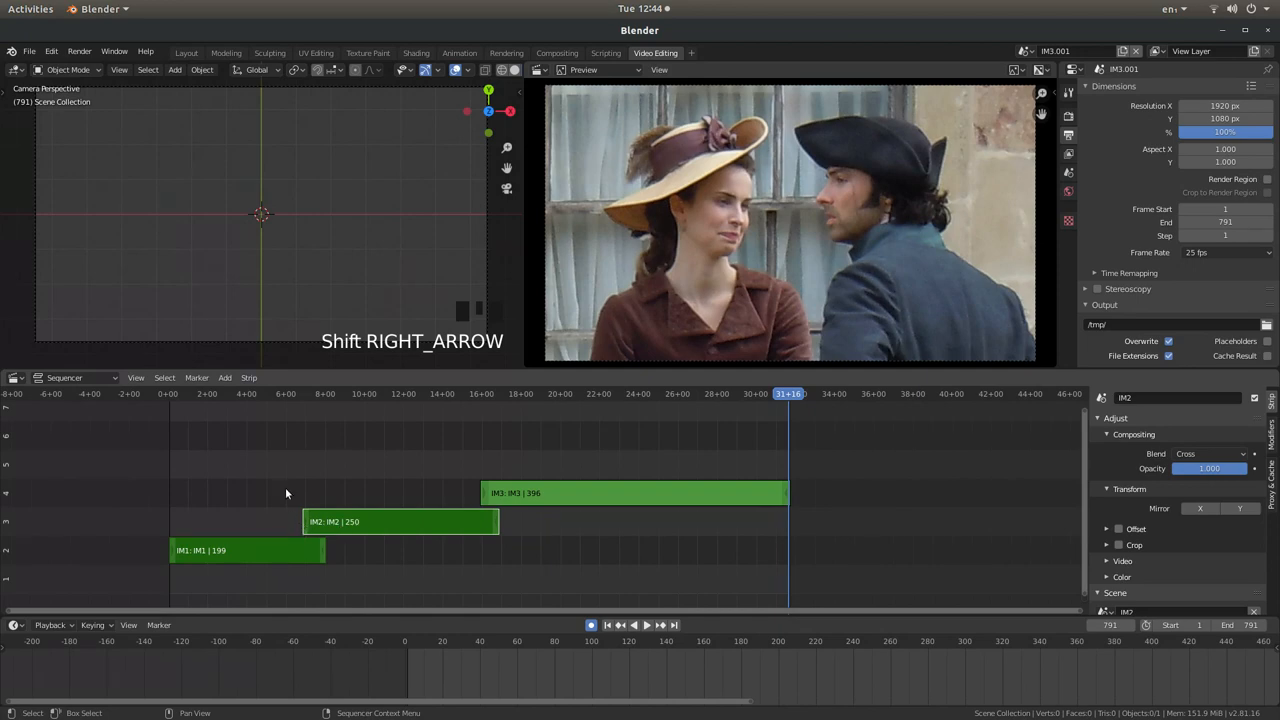
pyautogui.moveTo(224, 376)
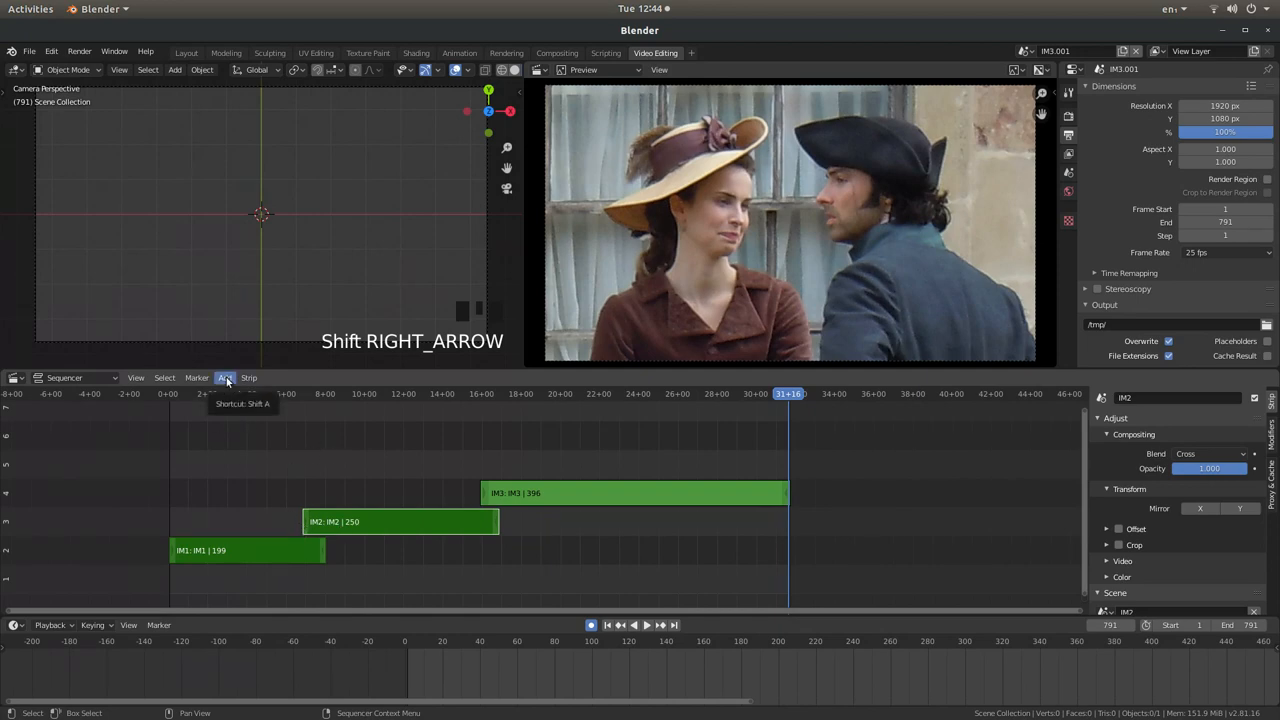
pyautogui.click(224, 376)
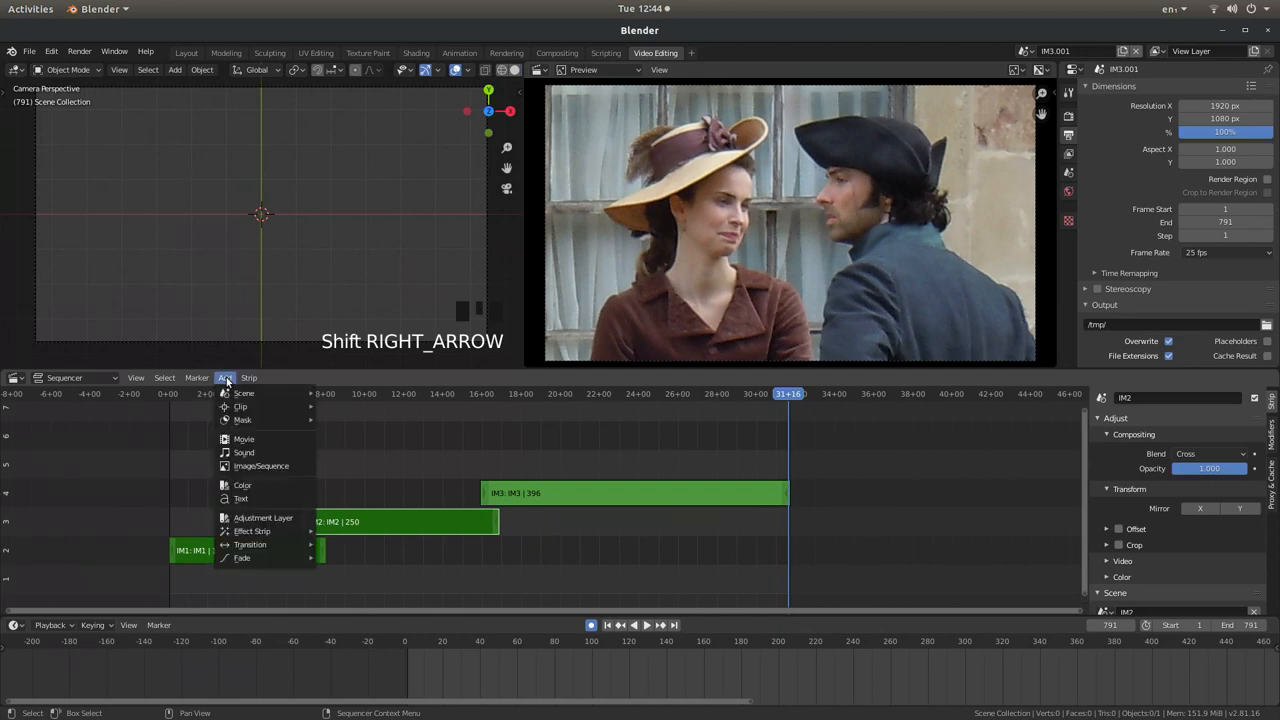
pyautogui.moveTo(242, 558)
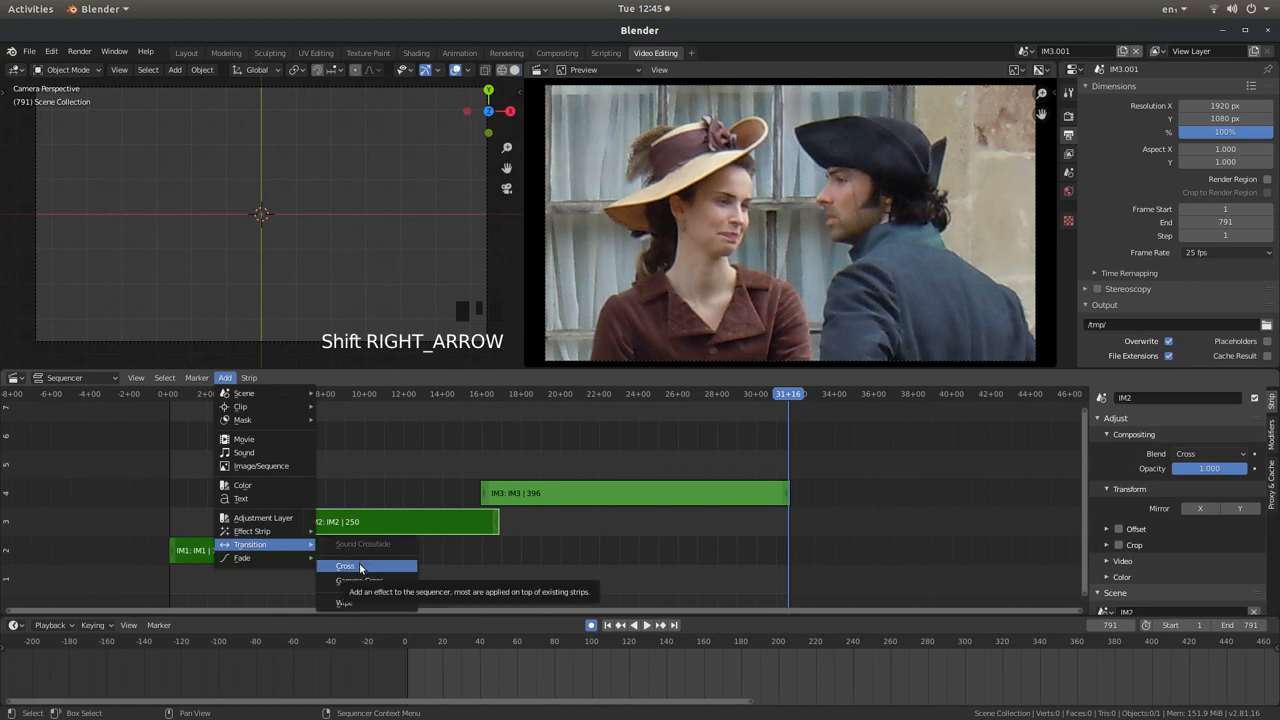
pyautogui.click(344, 566)
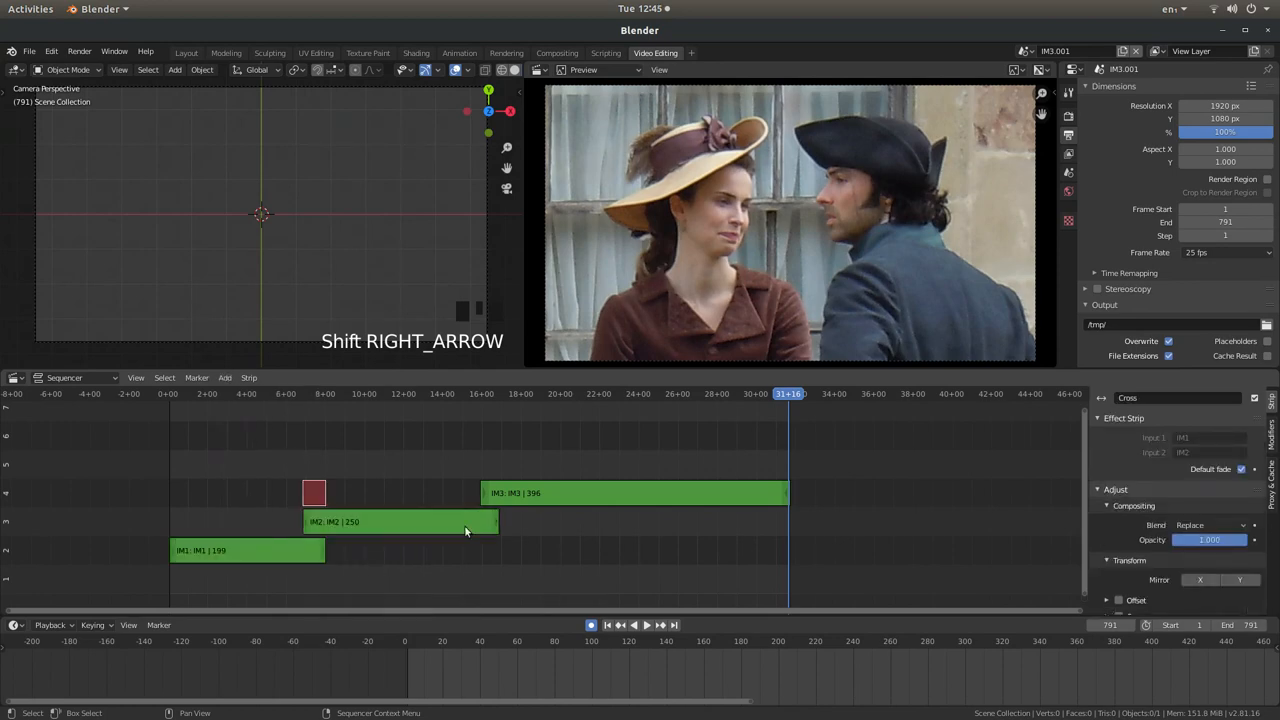
pyautogui.click(400, 520)
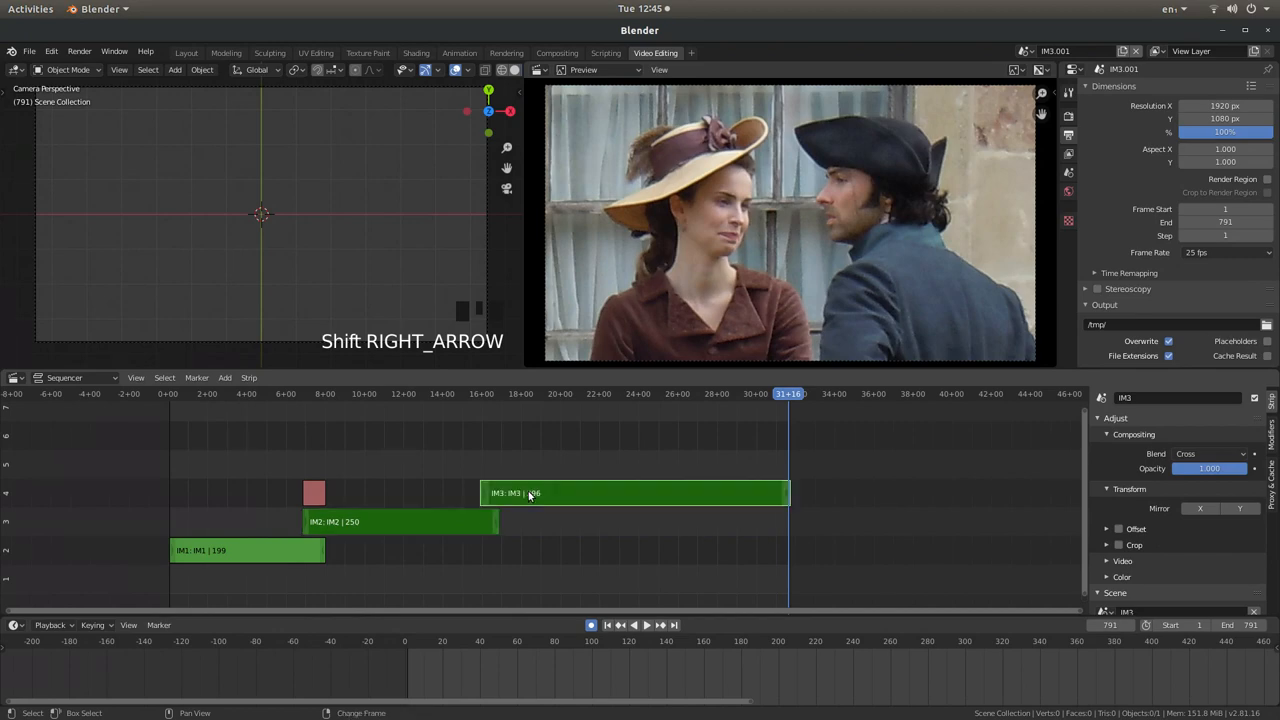
pyautogui.click(224, 378)
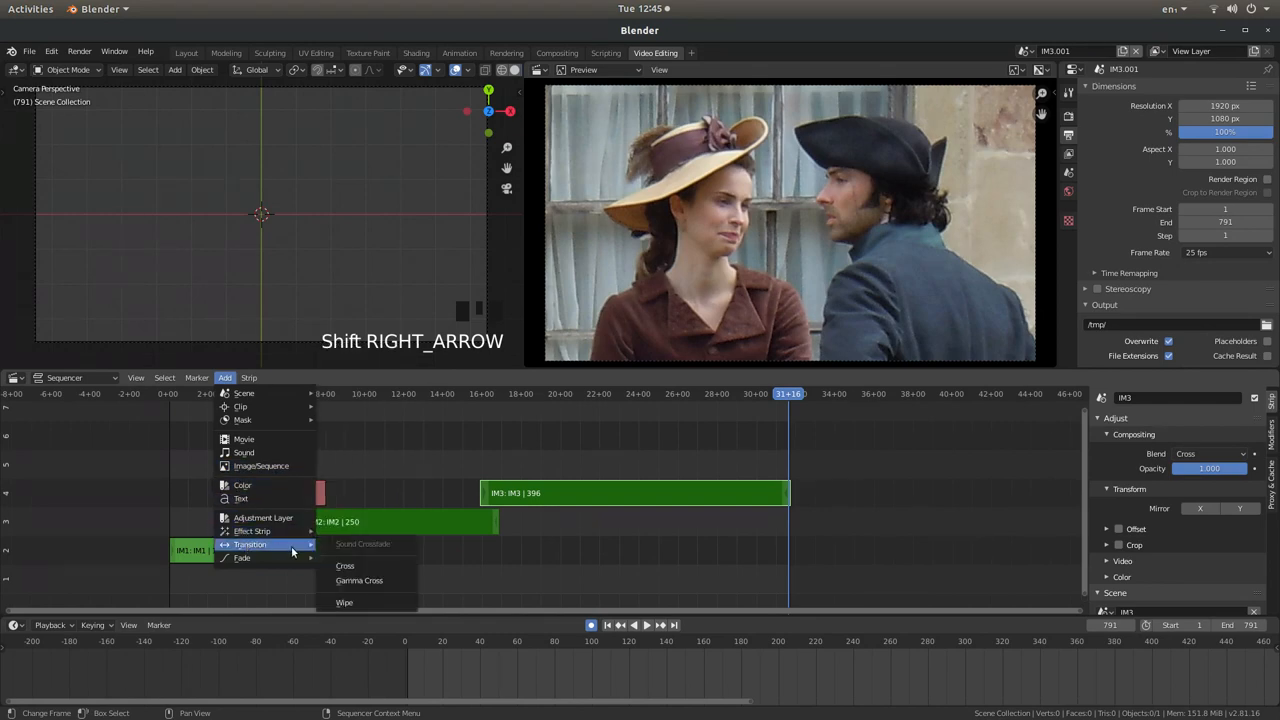
pyautogui.click(344, 564)
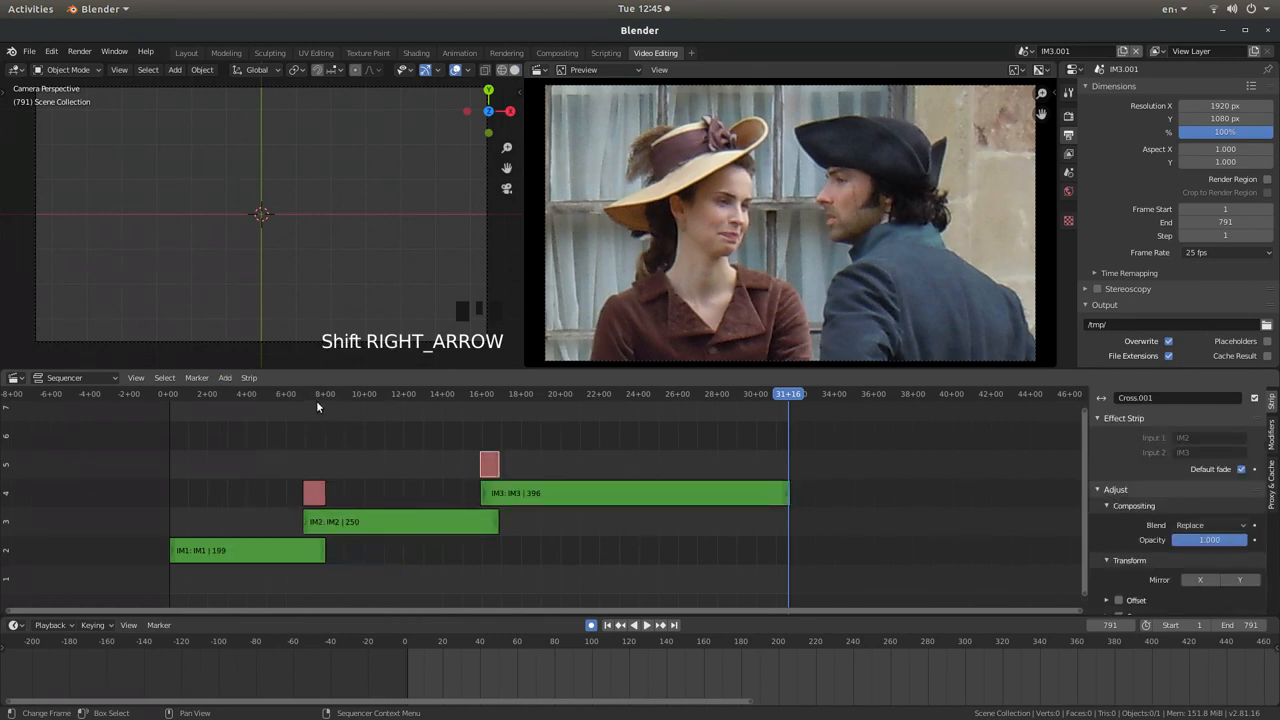
# Scrub the playhead to later frames to check the transitions, ending on the couple by the baskets
pyautogui.click(312, 392)
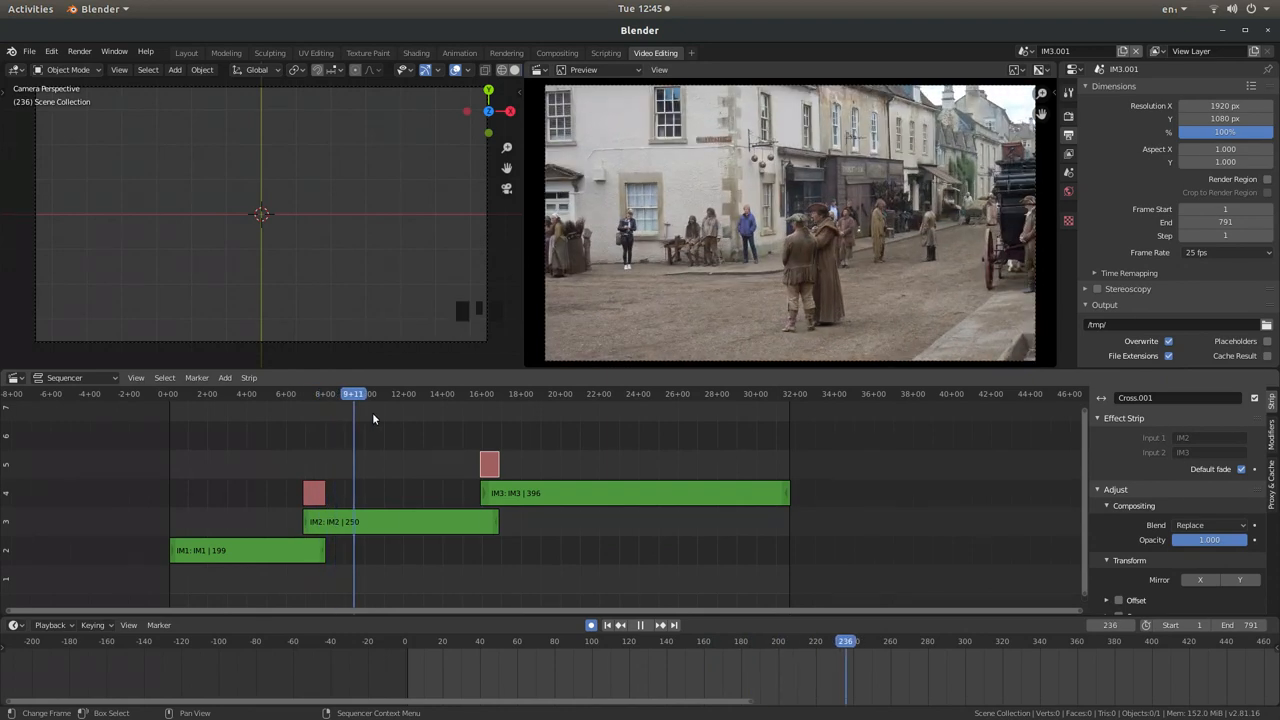
pyautogui.click(436, 392)
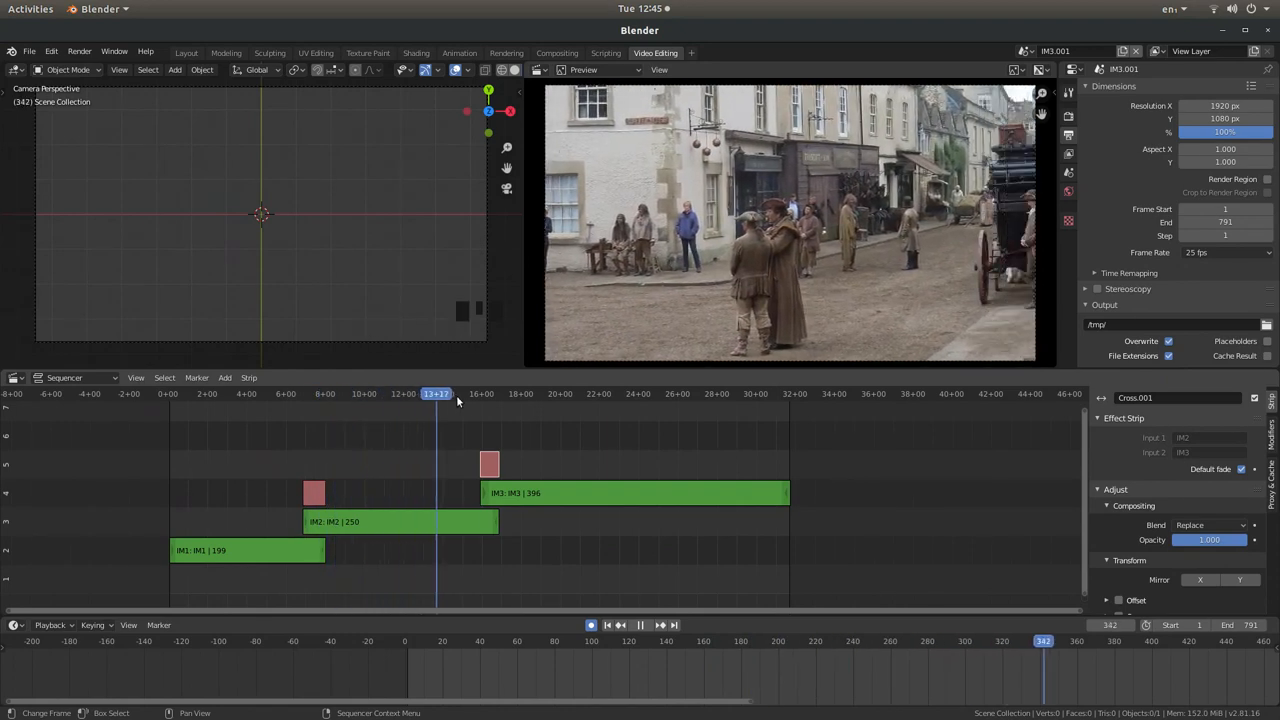
pyautogui.click(484, 392)
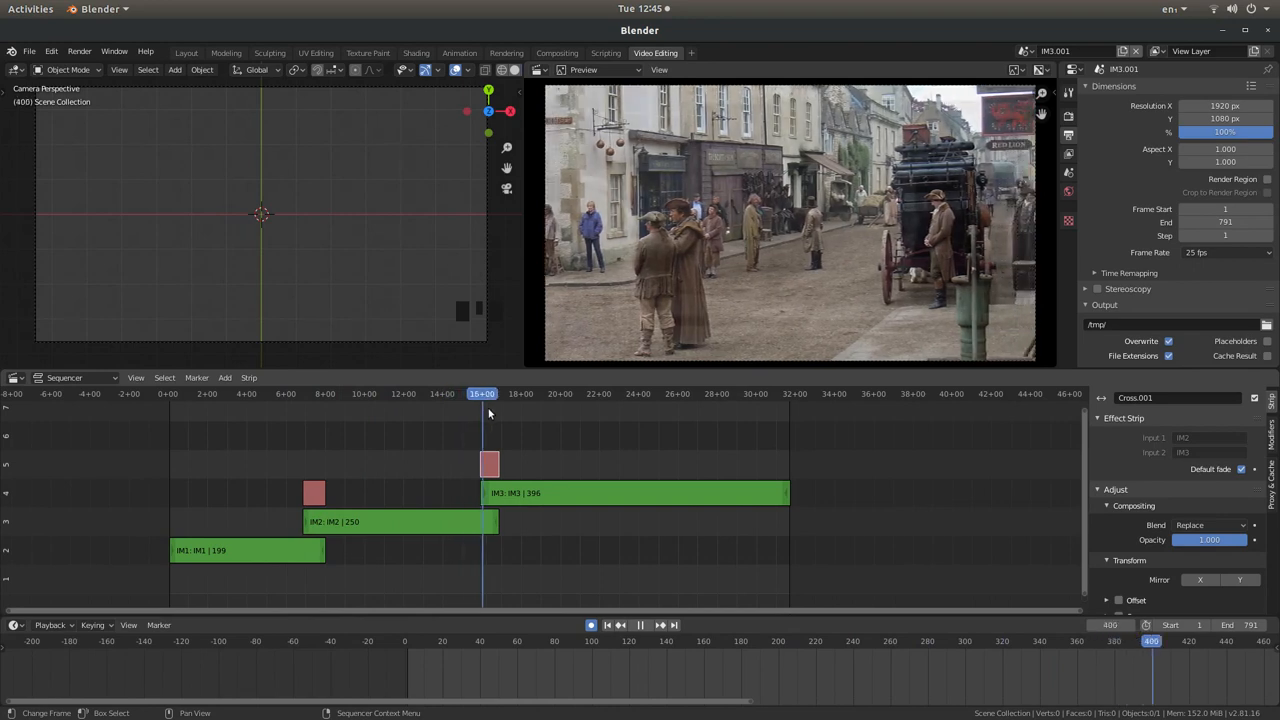
pyautogui.click(500, 410)
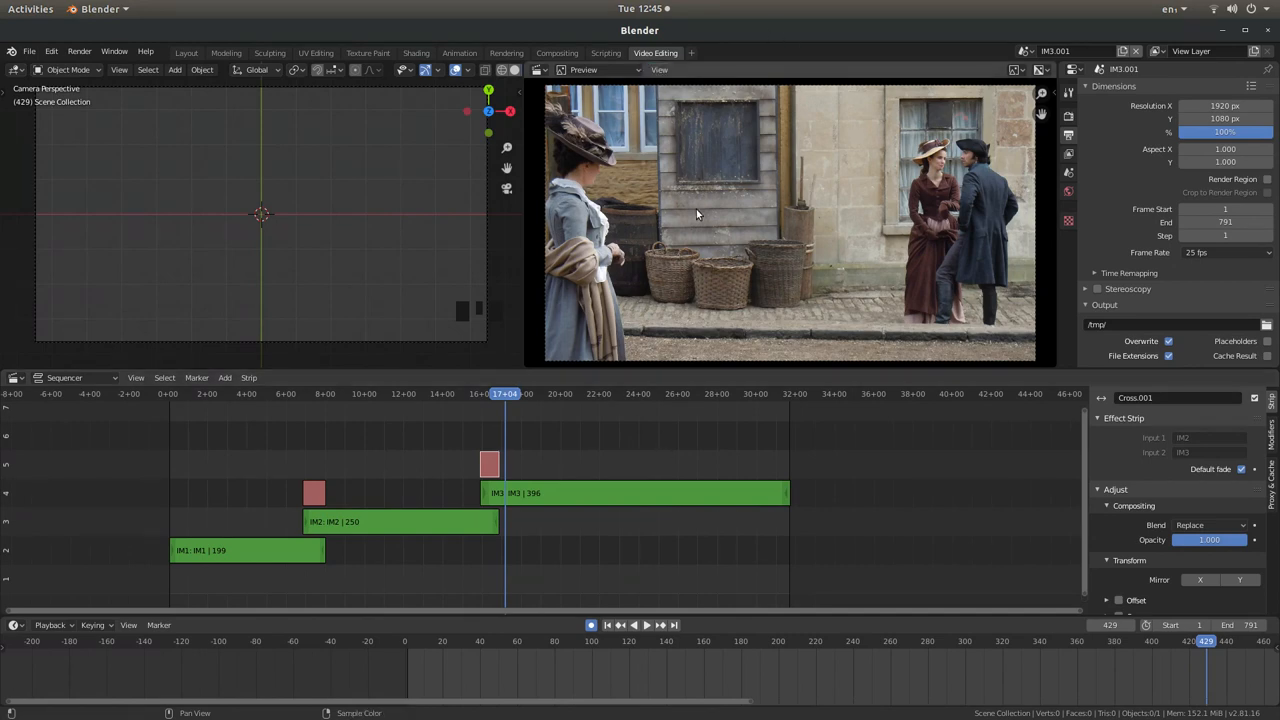
pyautogui.moveTo(712, 342)
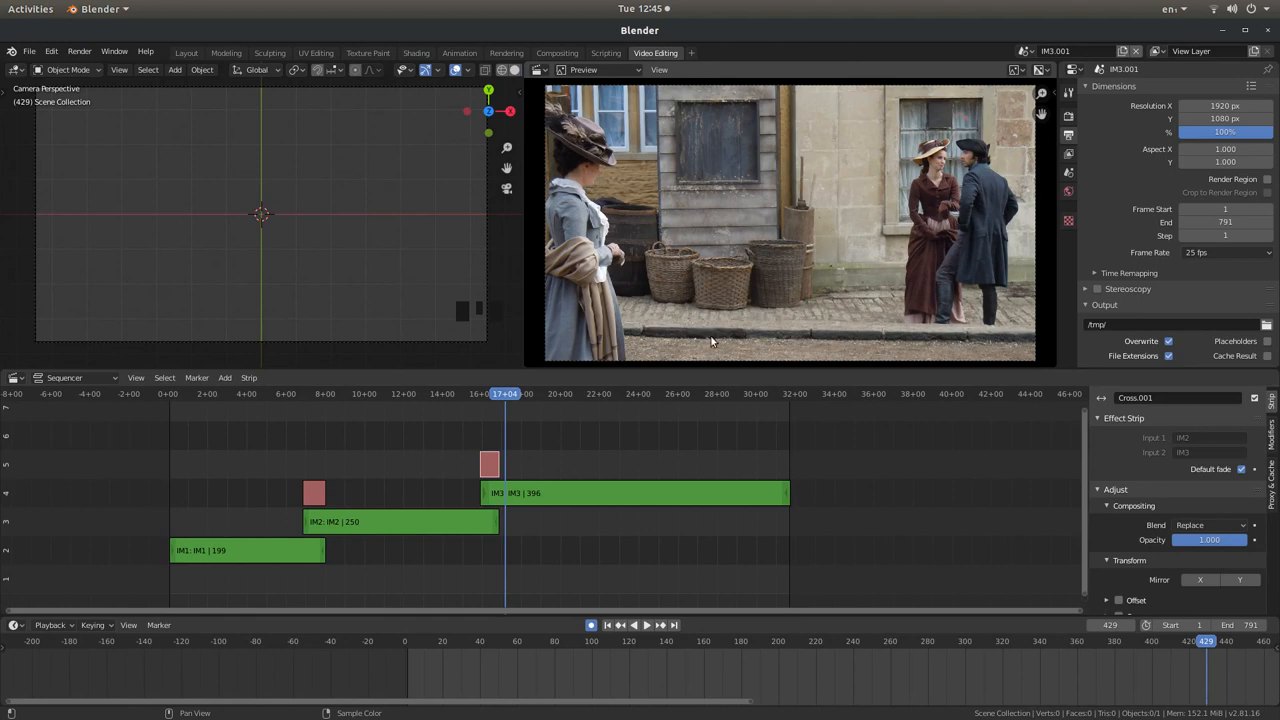
pyautogui.moveTo(660, 132)
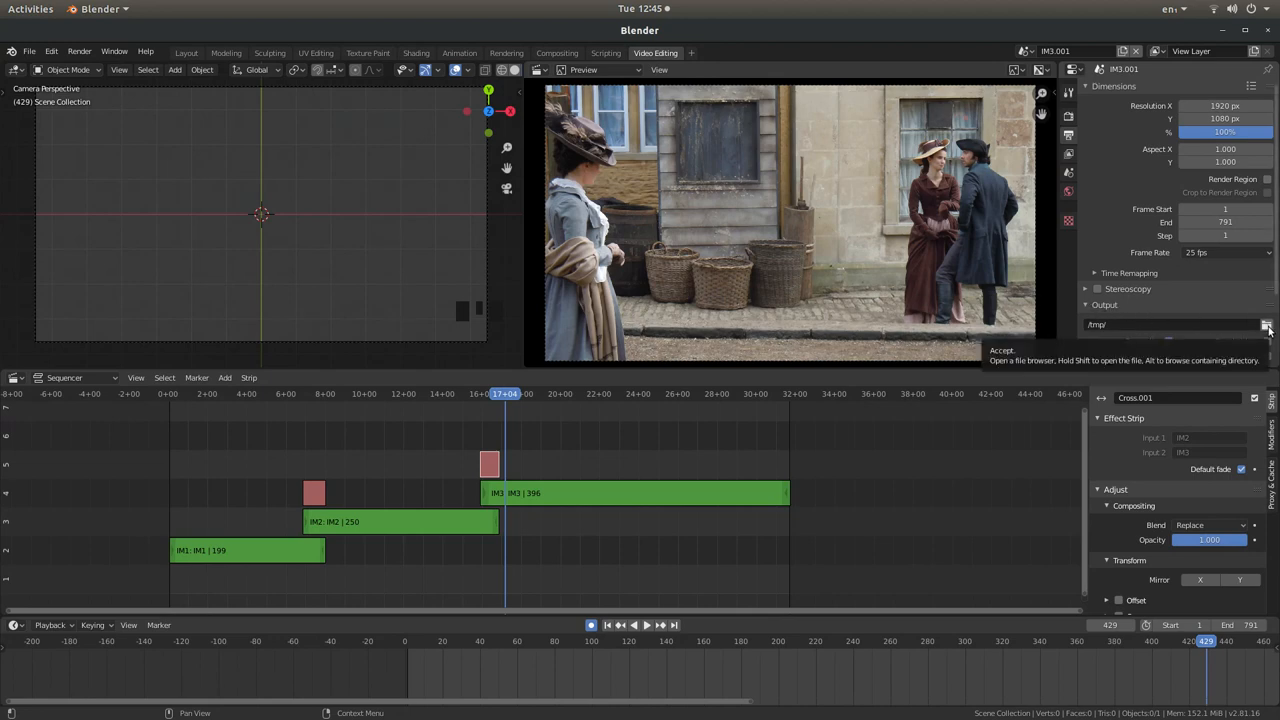
# Set the render output path to a file named SS on the Desktop
pyautogui.click(1268, 324)
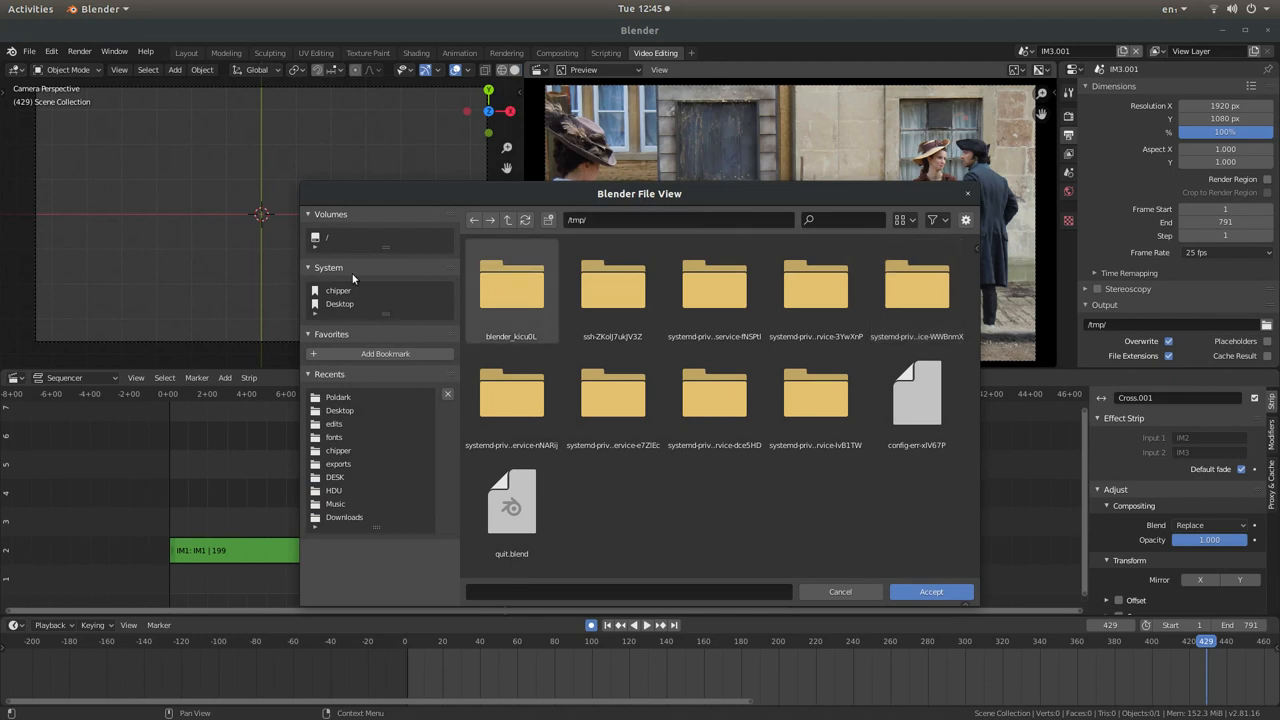
pyautogui.moveTo(340, 304)
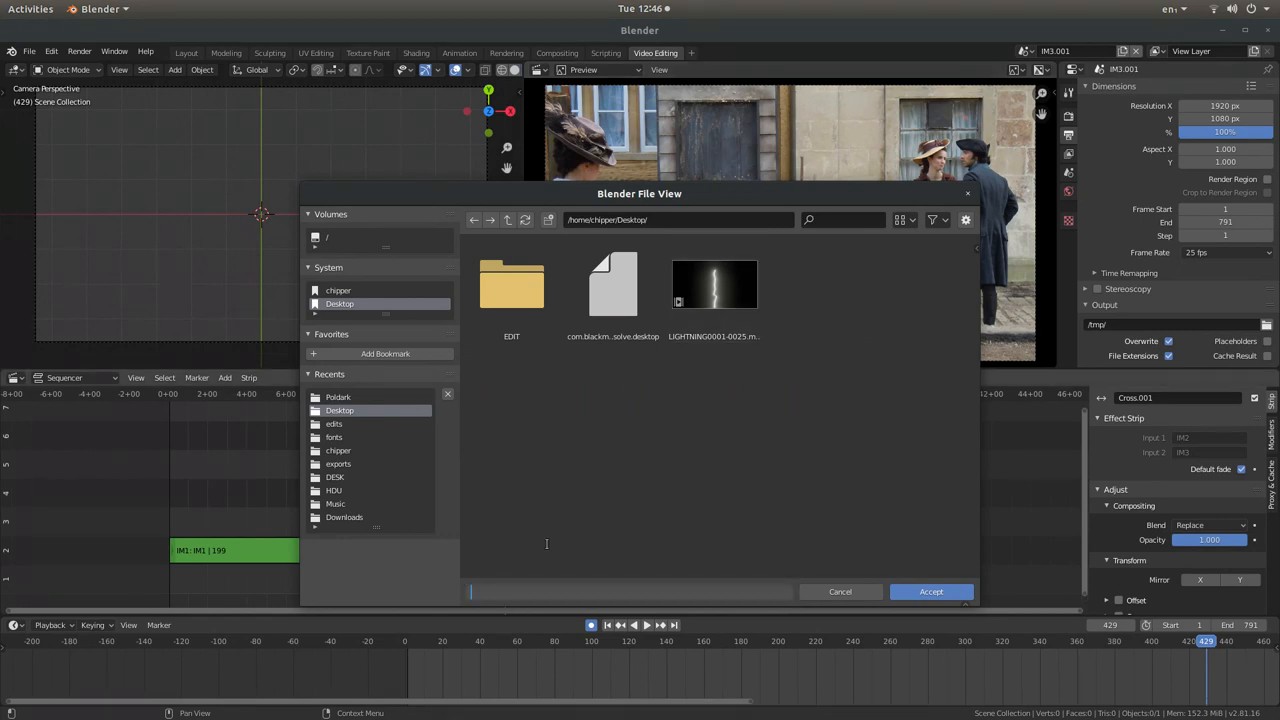
pyautogui.write('SS1')
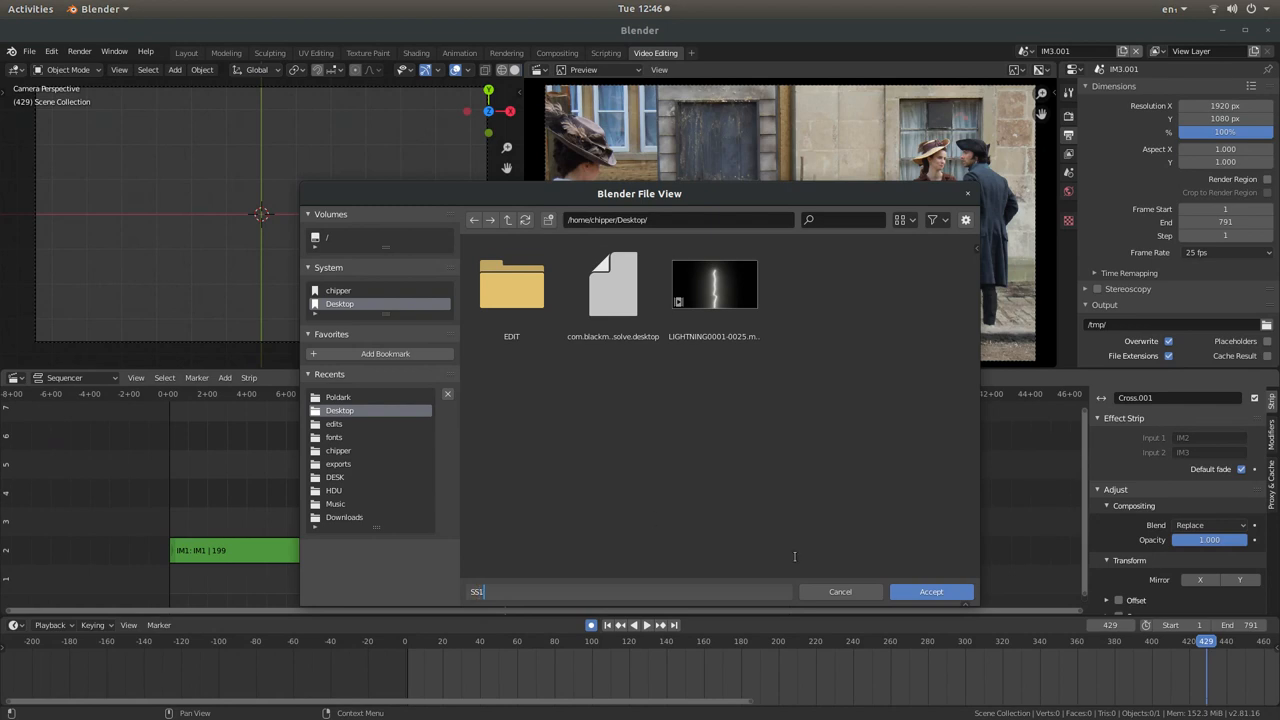
pyautogui.click(928, 592)
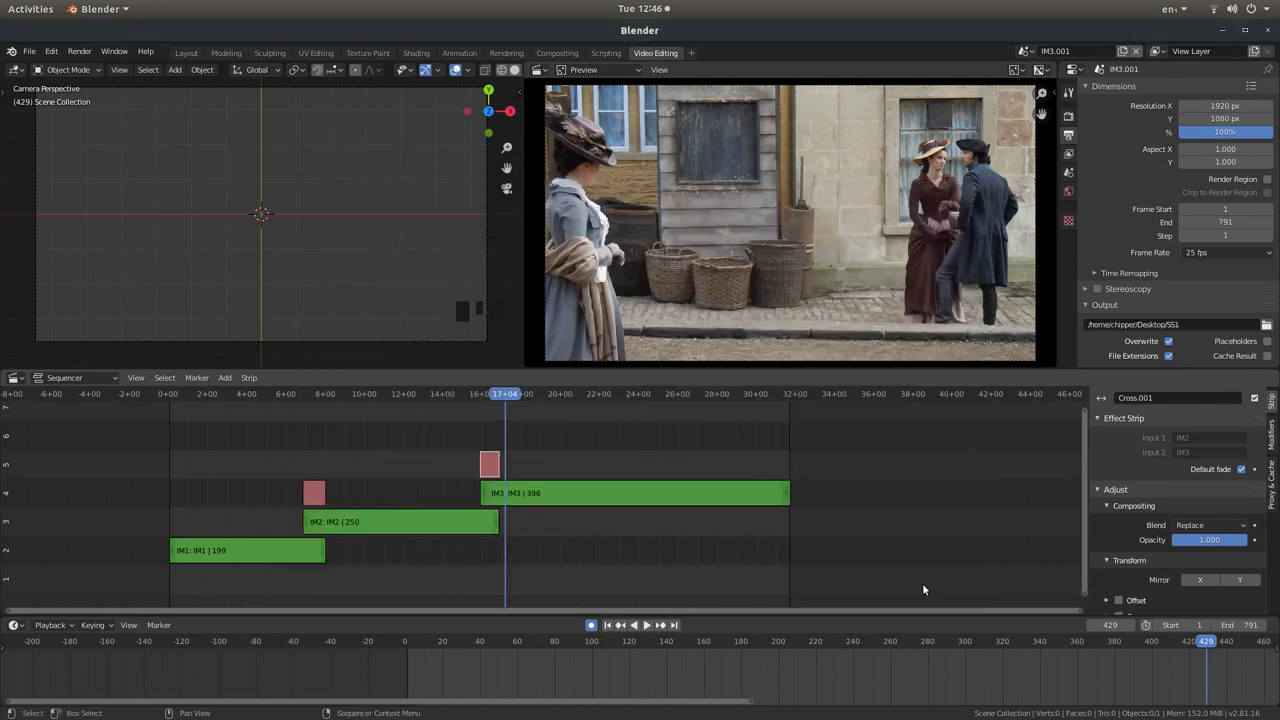
# Choose FFmpeg Video as the file format with High Quality encoding (H.264 in Matroska)
pyautogui.scroll(-3)
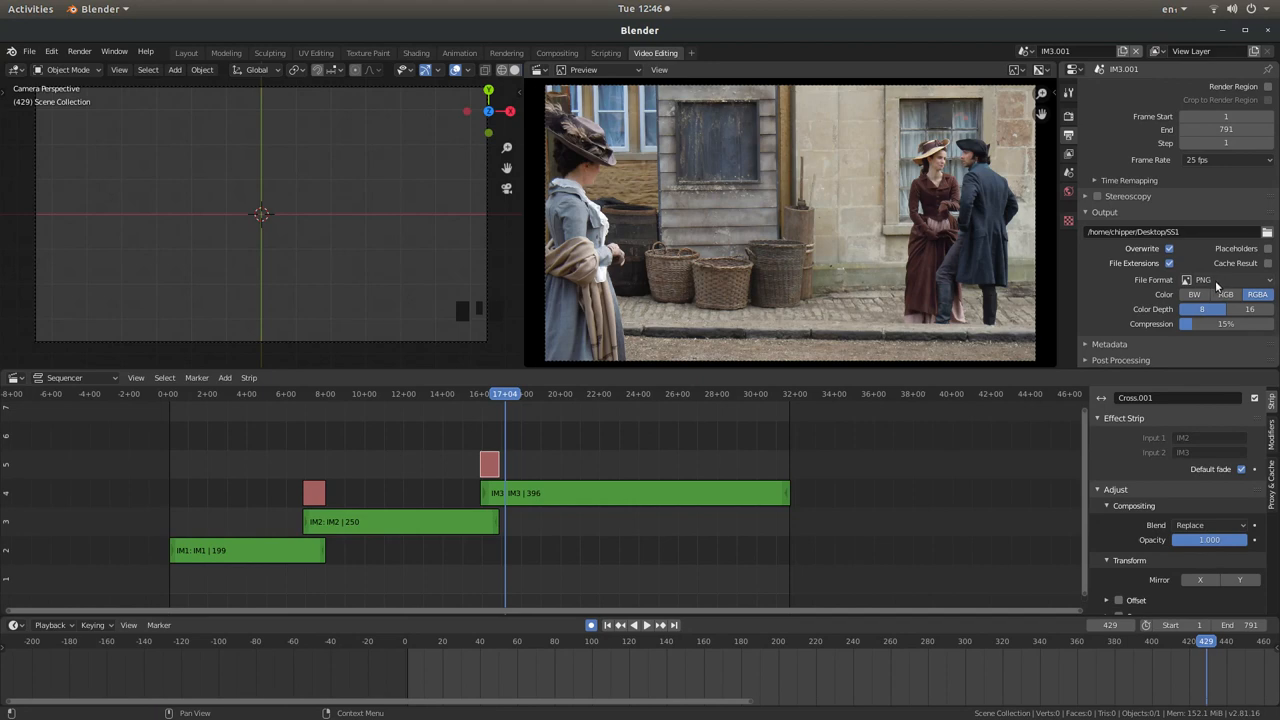
pyautogui.moveTo(1204, 280)
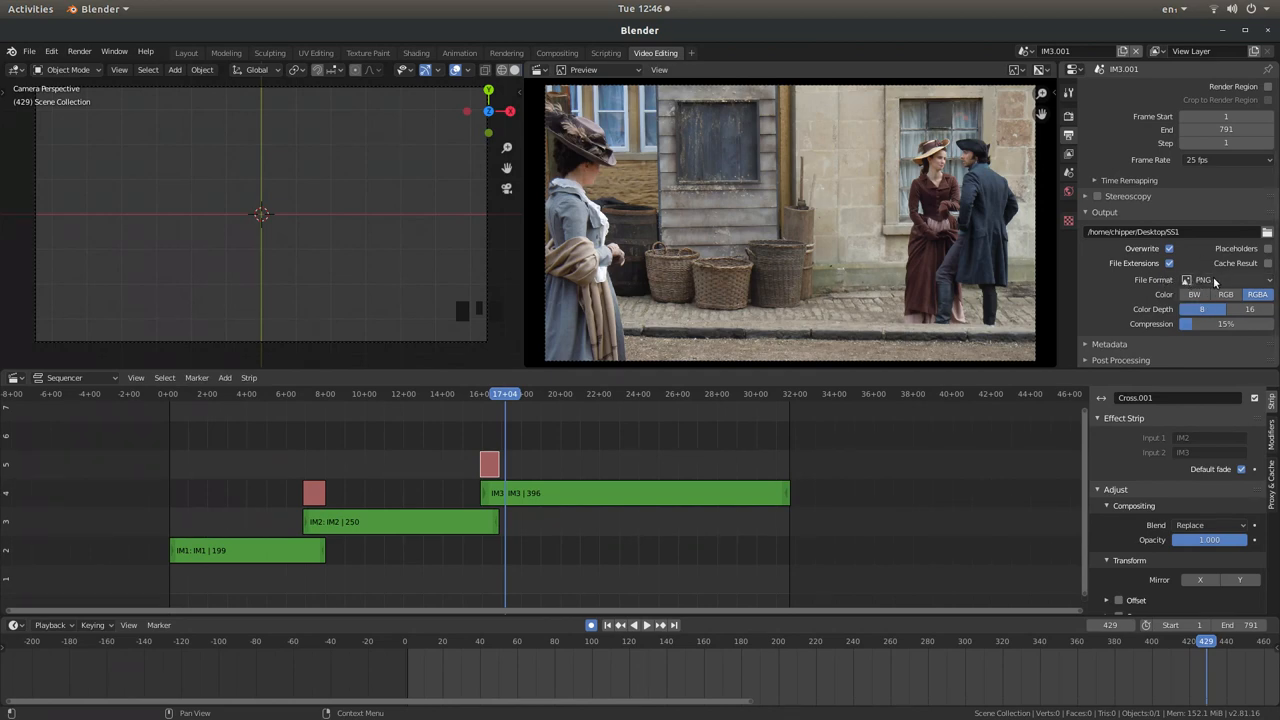
pyautogui.click(1224, 280)
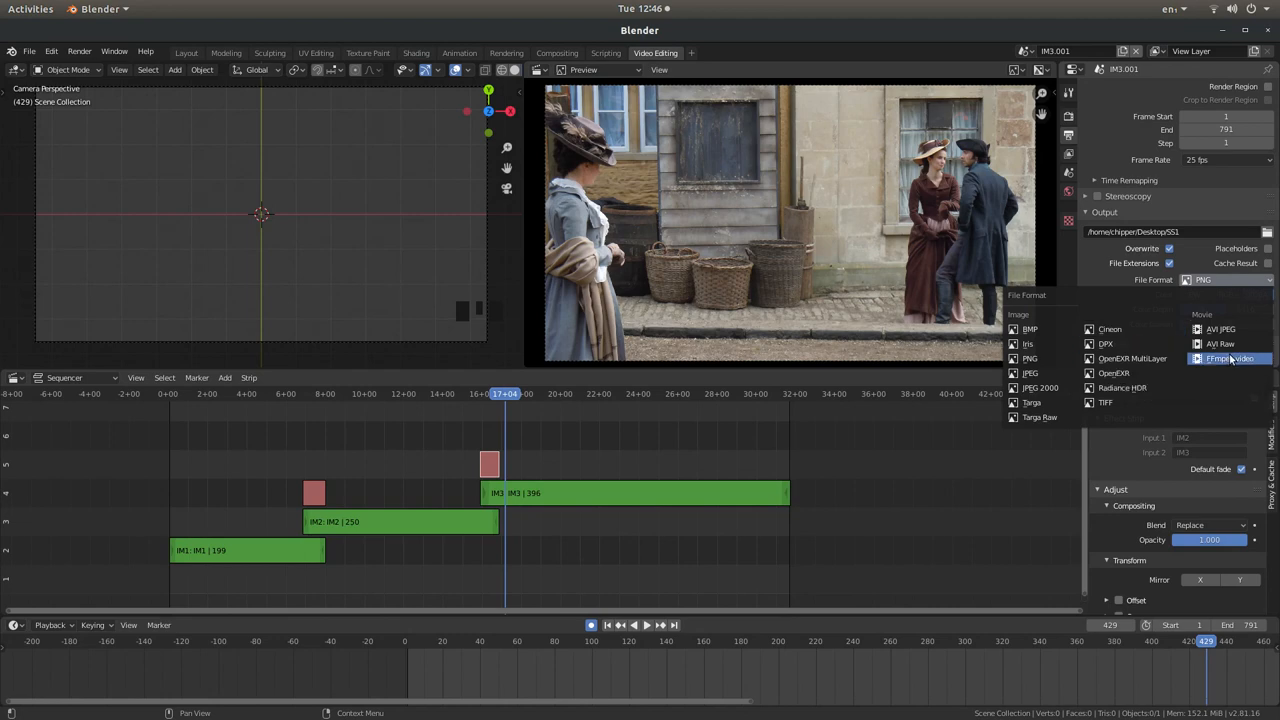
pyautogui.click(1228, 358)
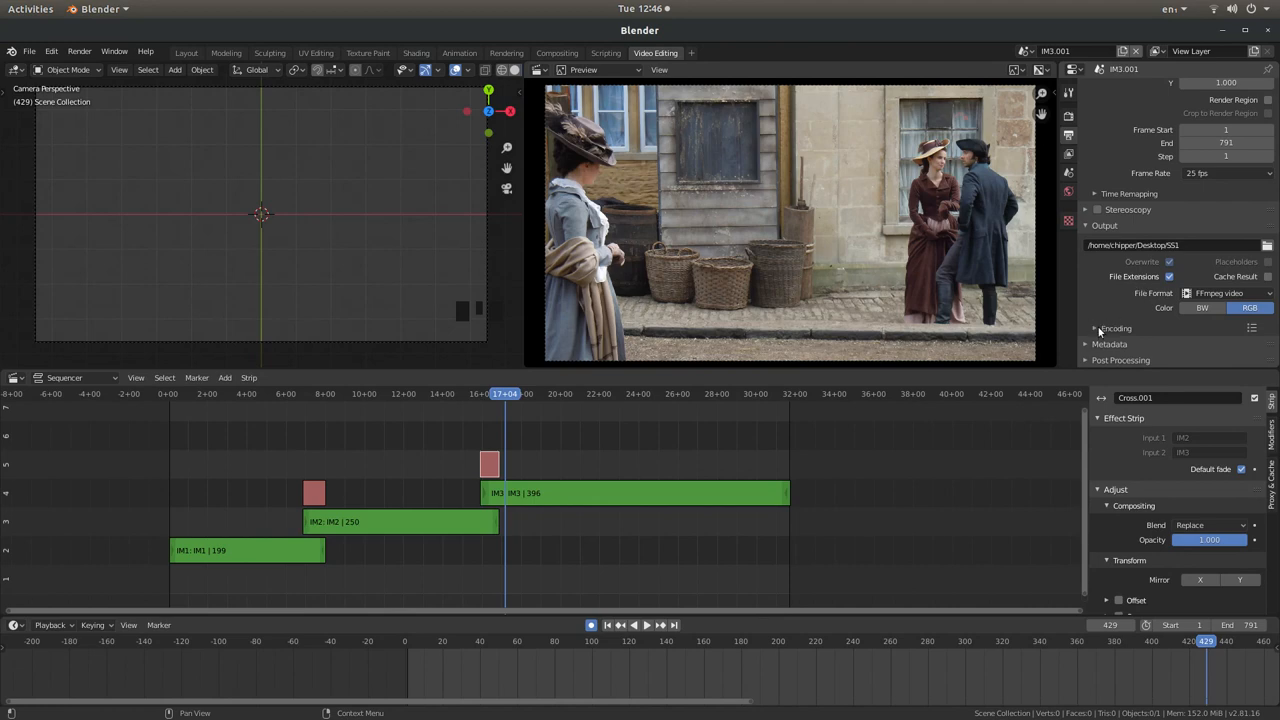
pyautogui.moveTo(1112, 340)
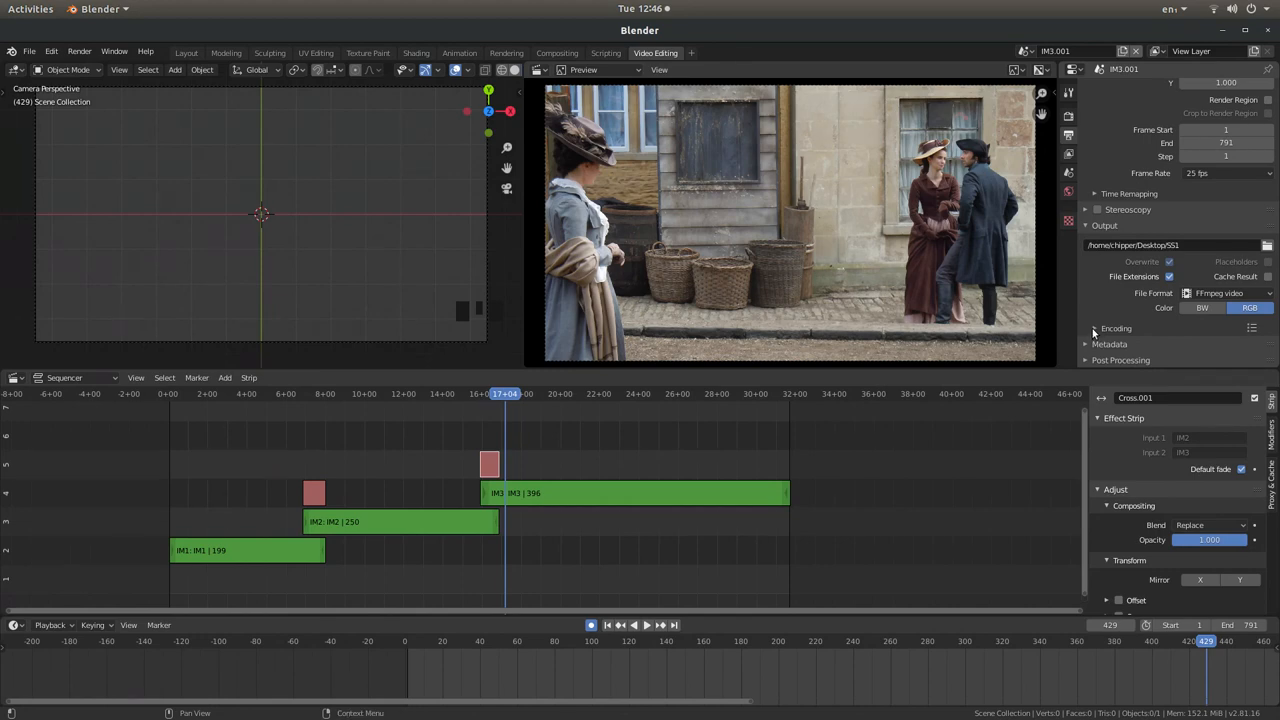
pyautogui.click(1096, 328)
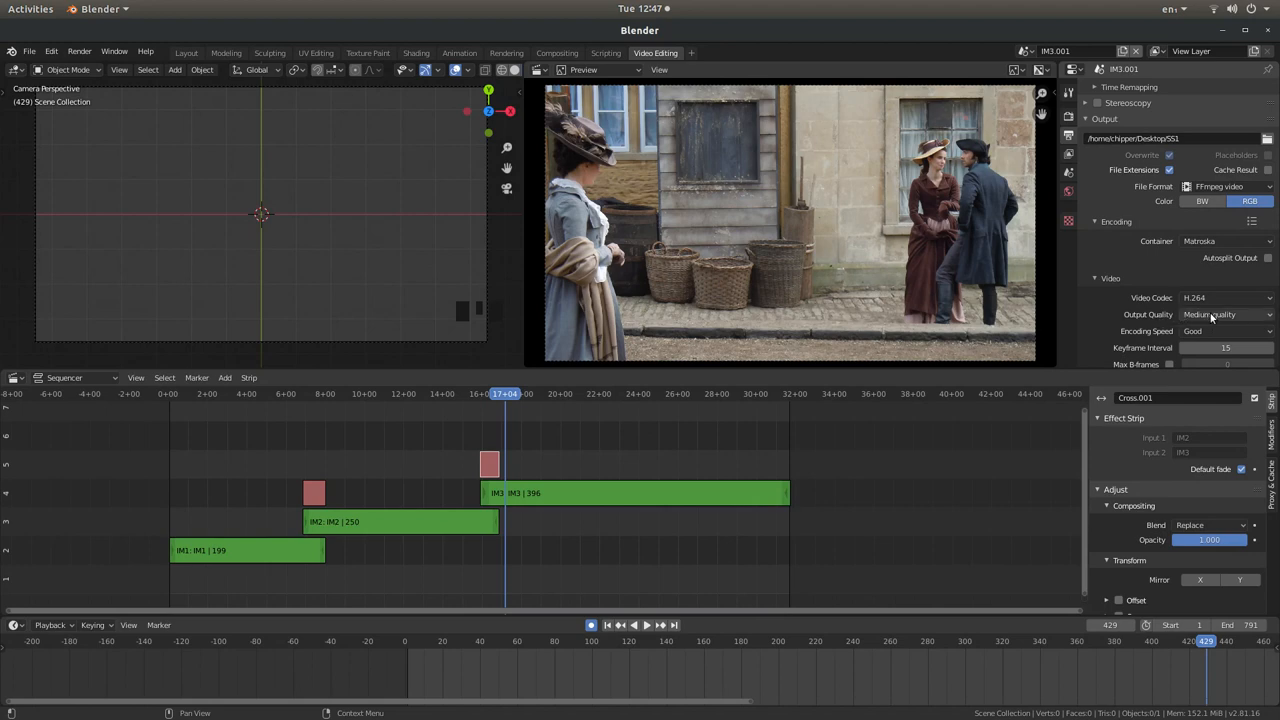
pyautogui.click(1210, 314)
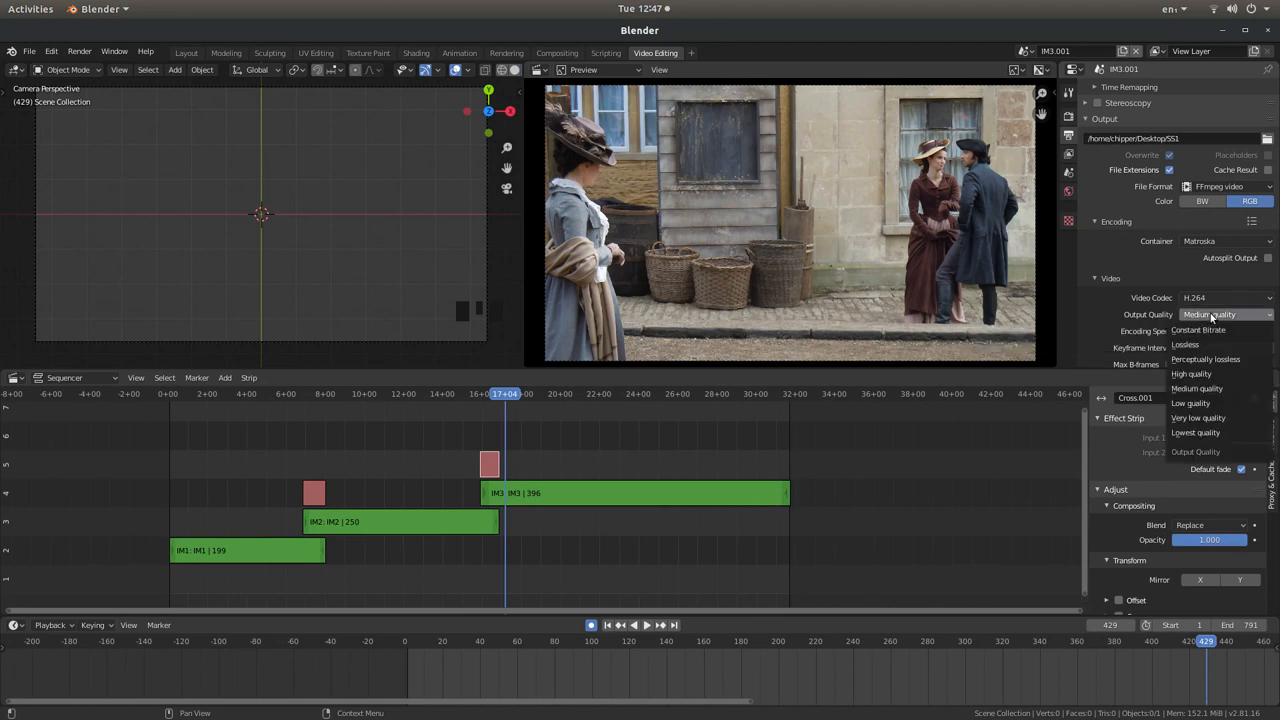
pyautogui.moveTo(1190, 374)
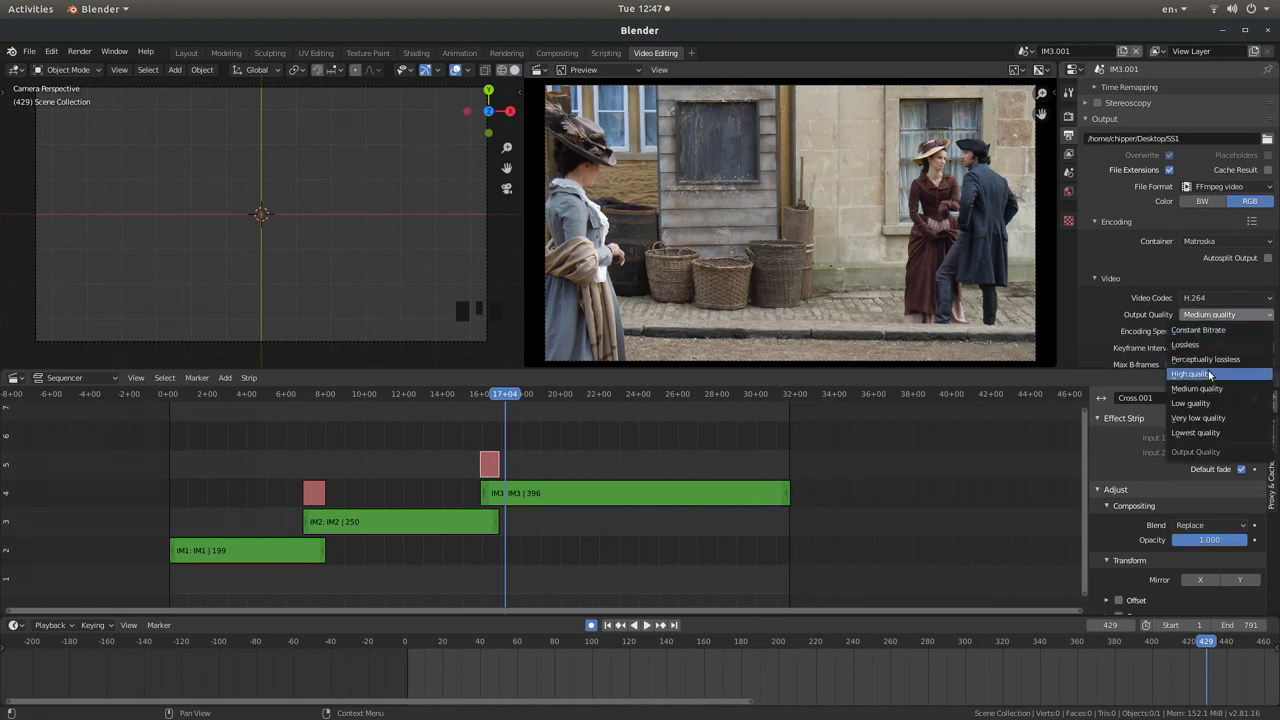
pyautogui.click(1190, 374)
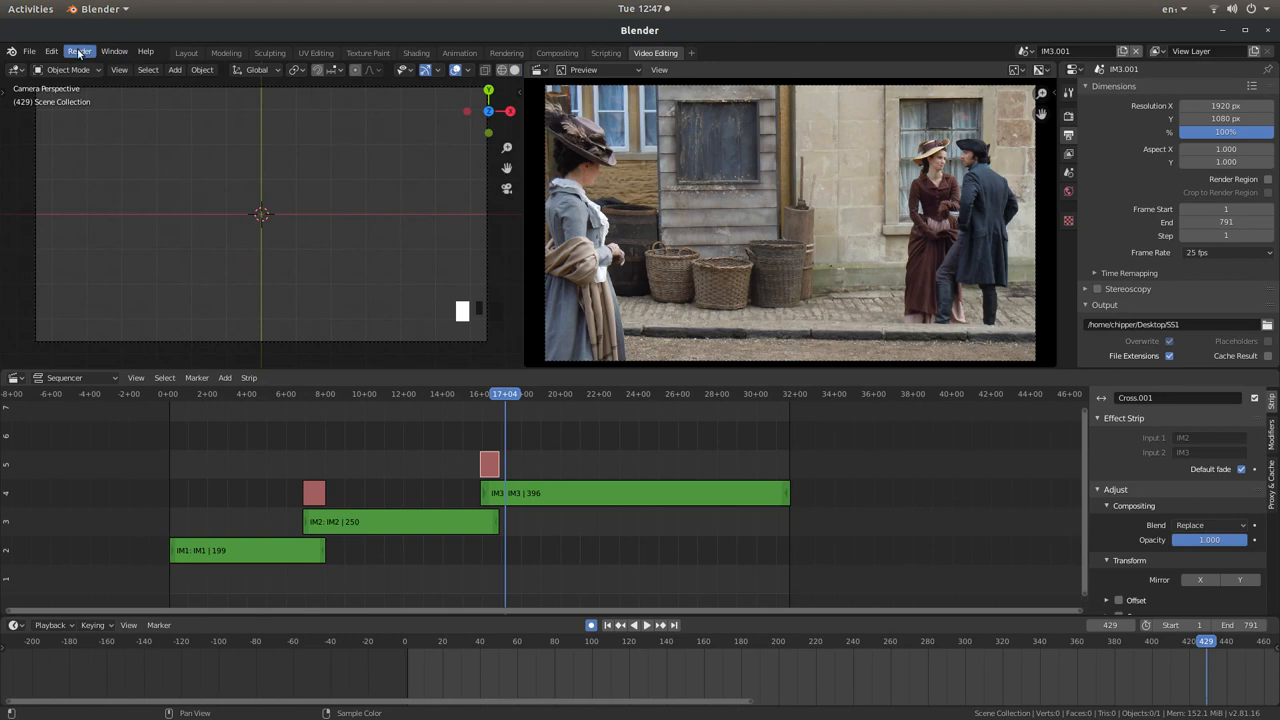
# Start Render Animation to encode the full sequence
pyautogui.click(80, 52)
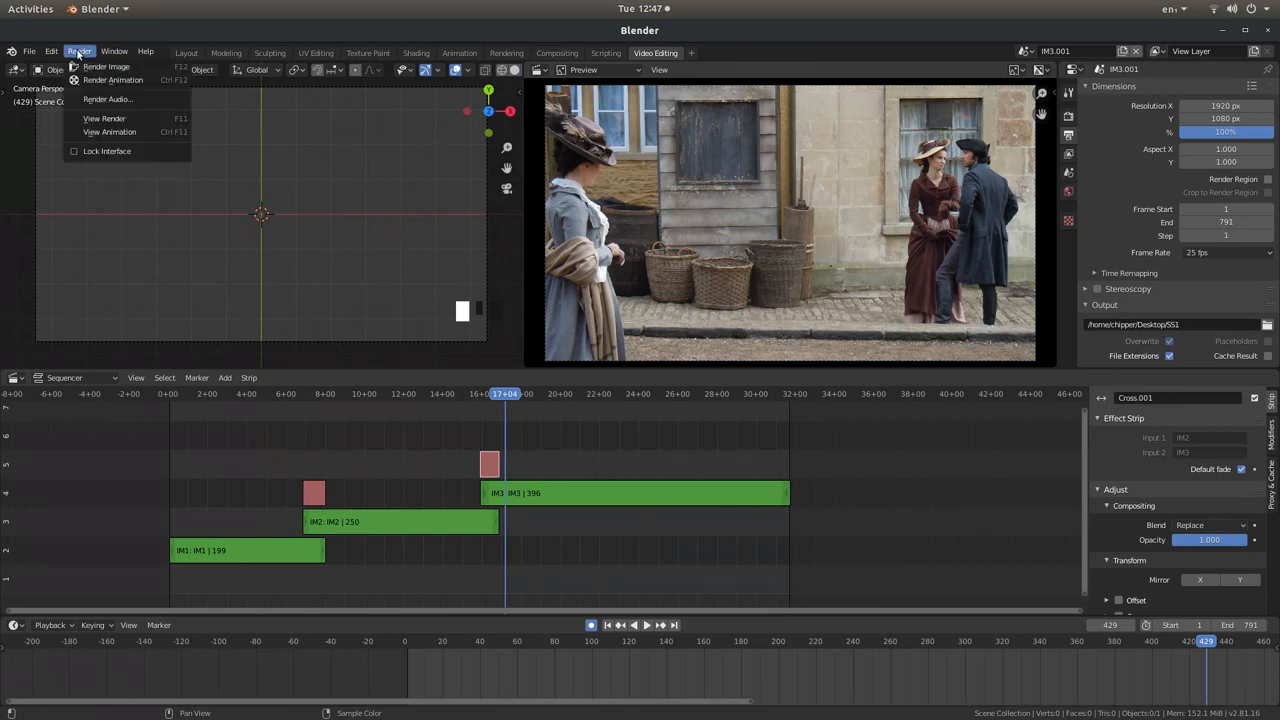
pyautogui.moveTo(112, 80)
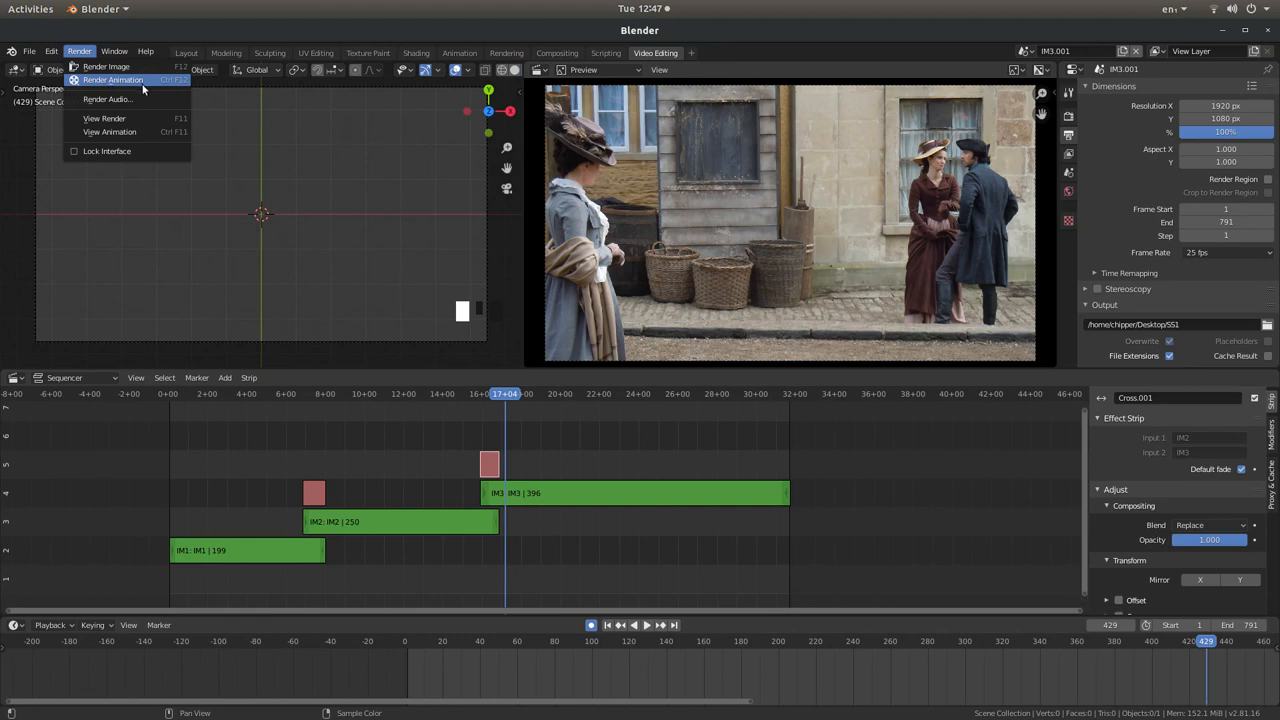
pyautogui.click(106, 66)
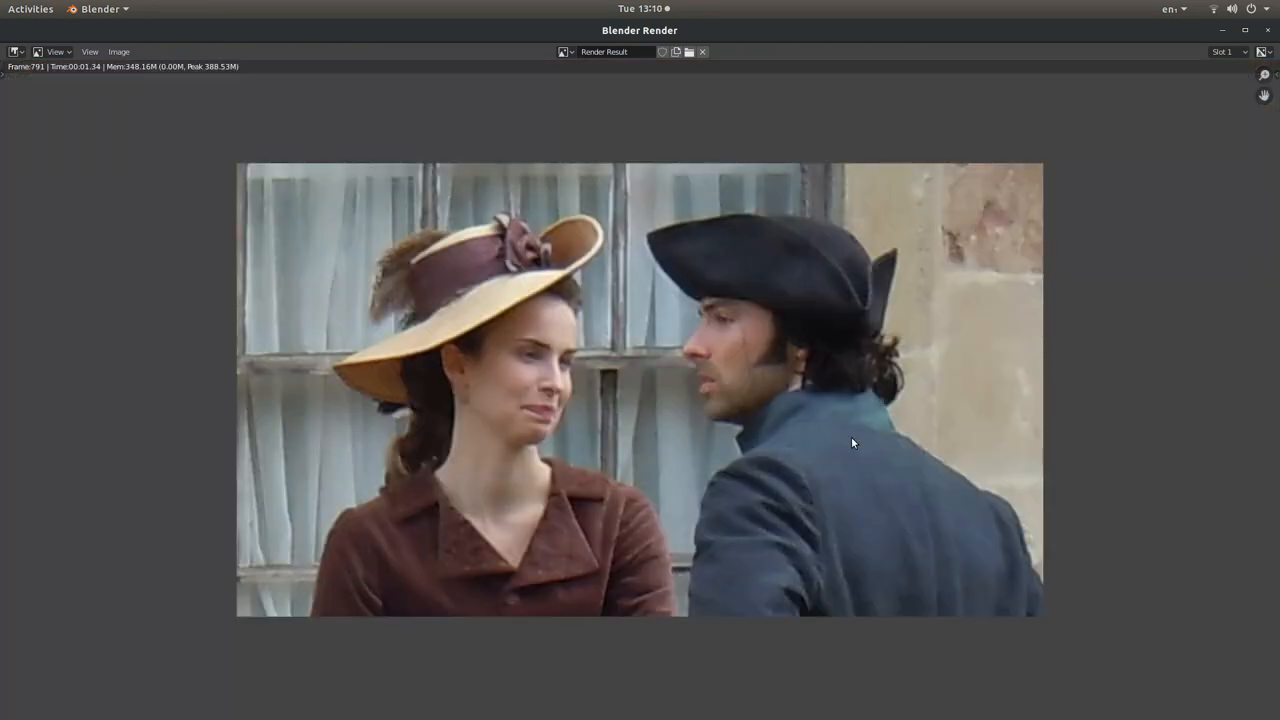
pyautogui.moveTo(1262, 46)
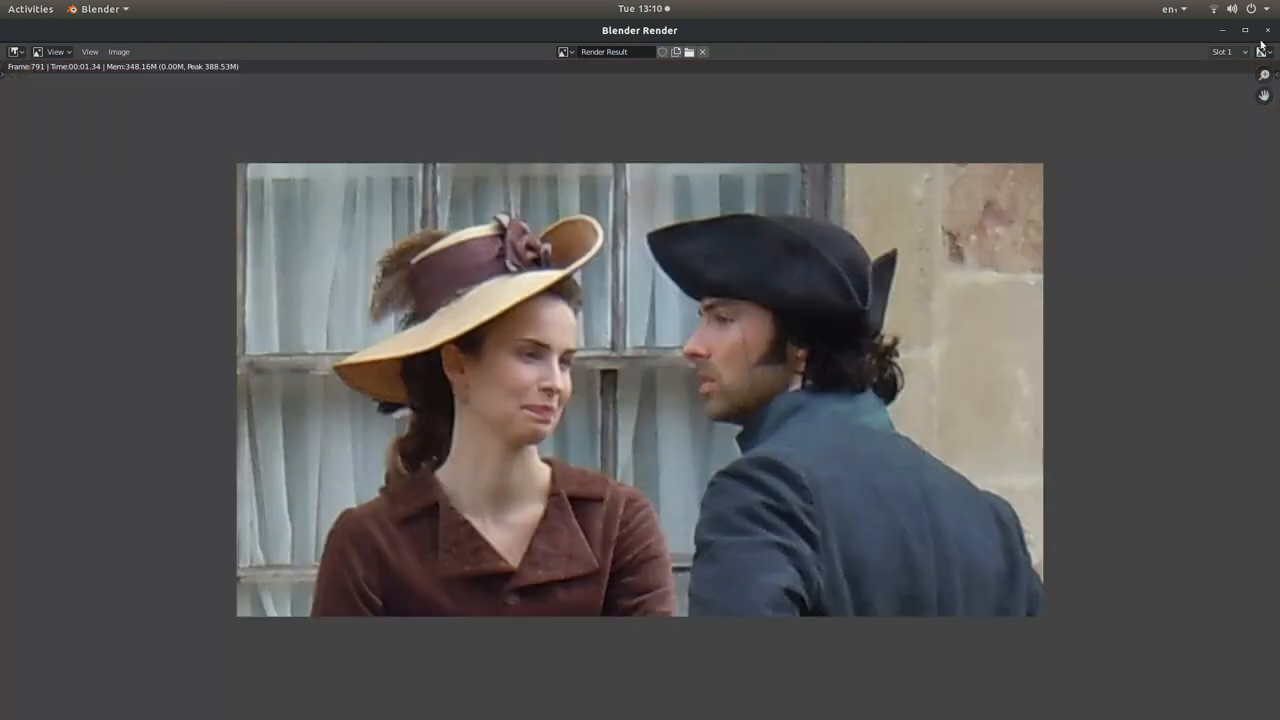